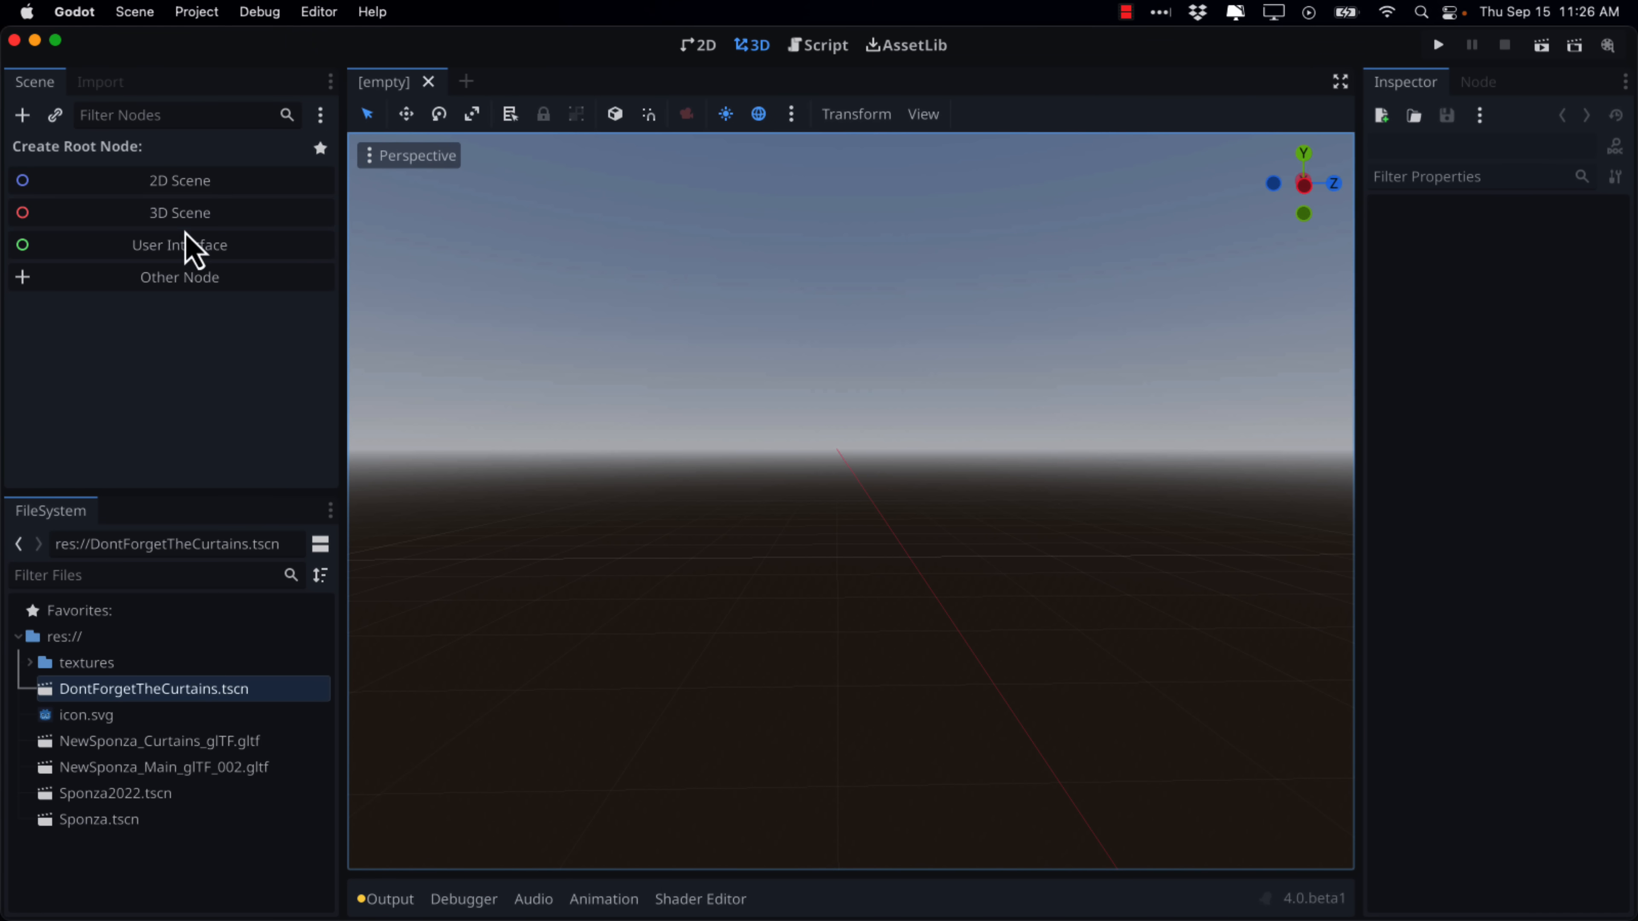
Step: Start a 3D scene and add a WorldEnvironment node under the Node3D root
click(178, 213)
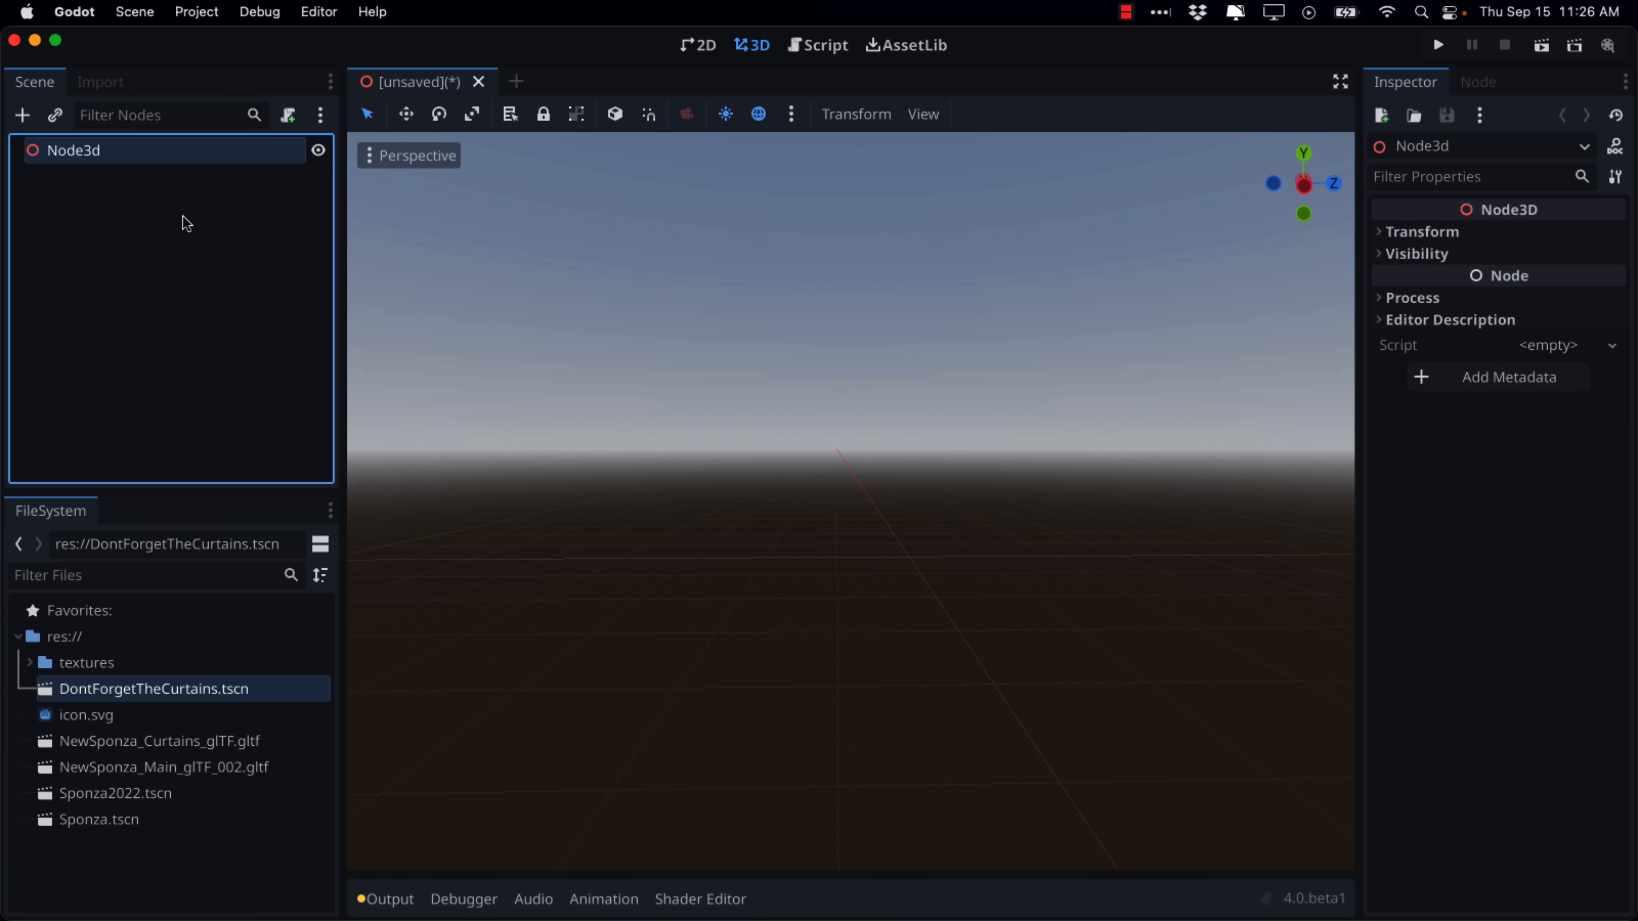
mouse_move(195, 296)
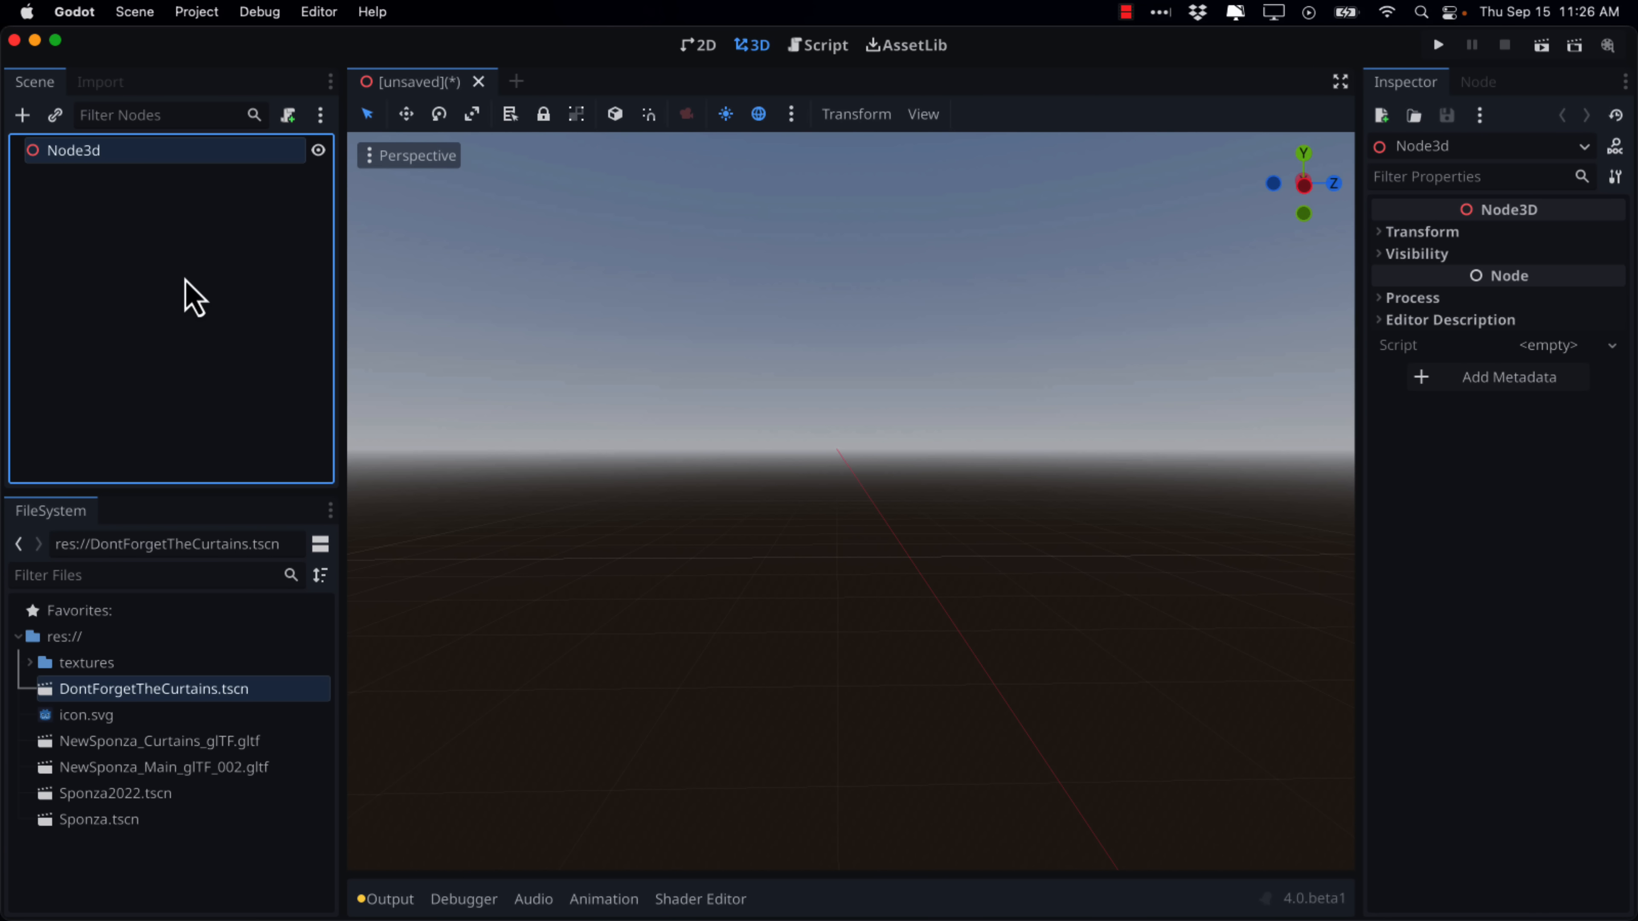
click(22, 116)
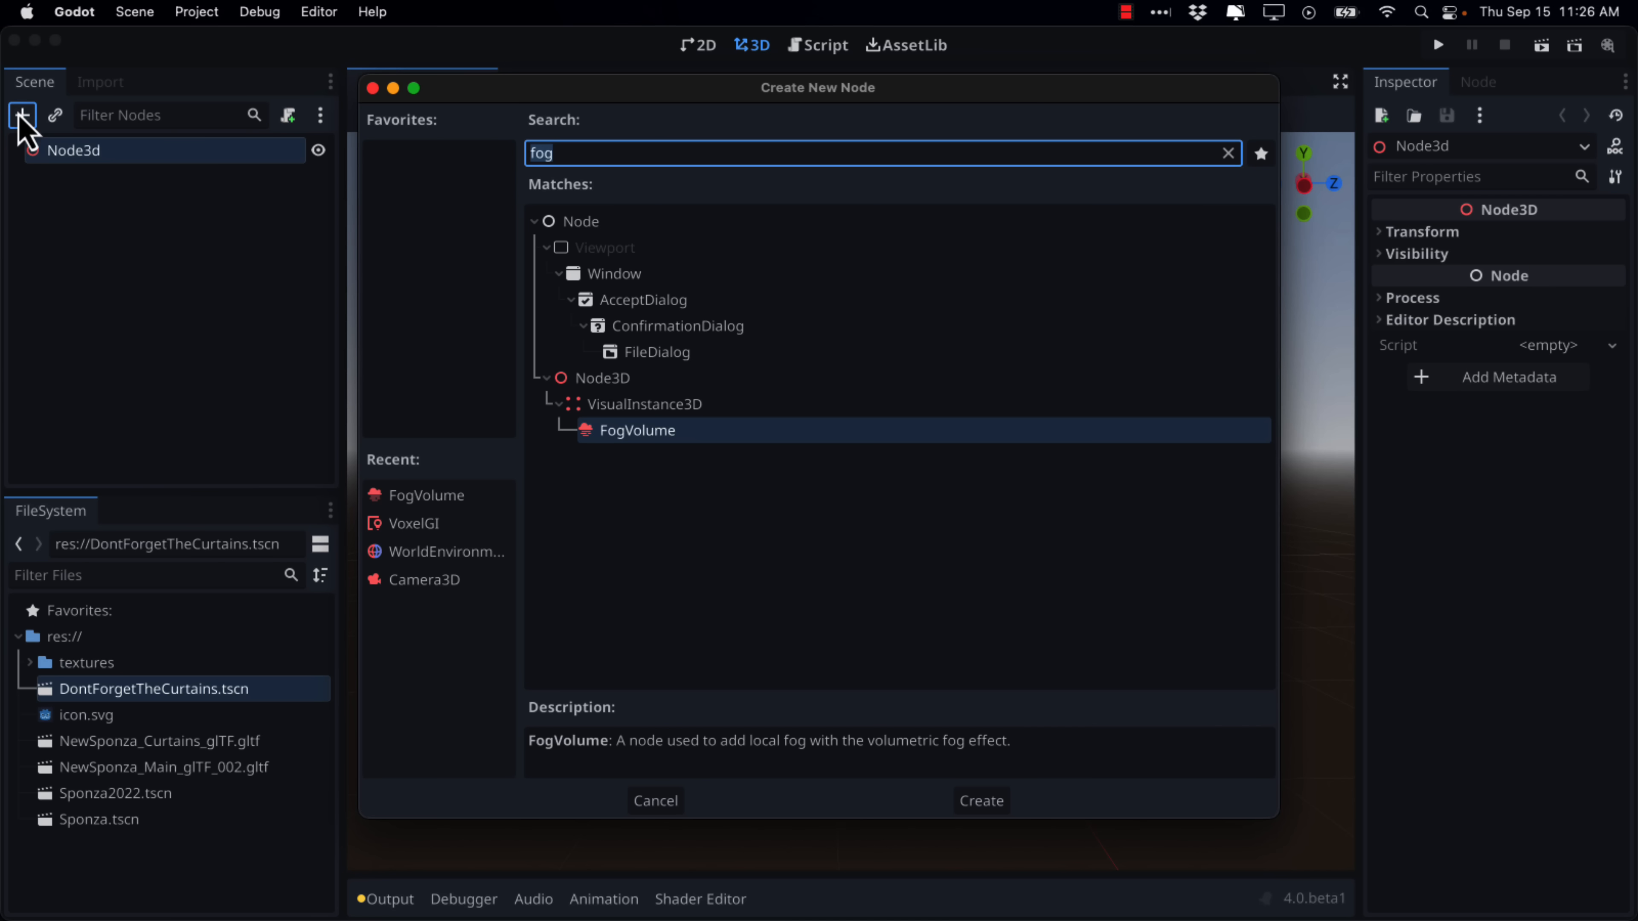
text(wor)
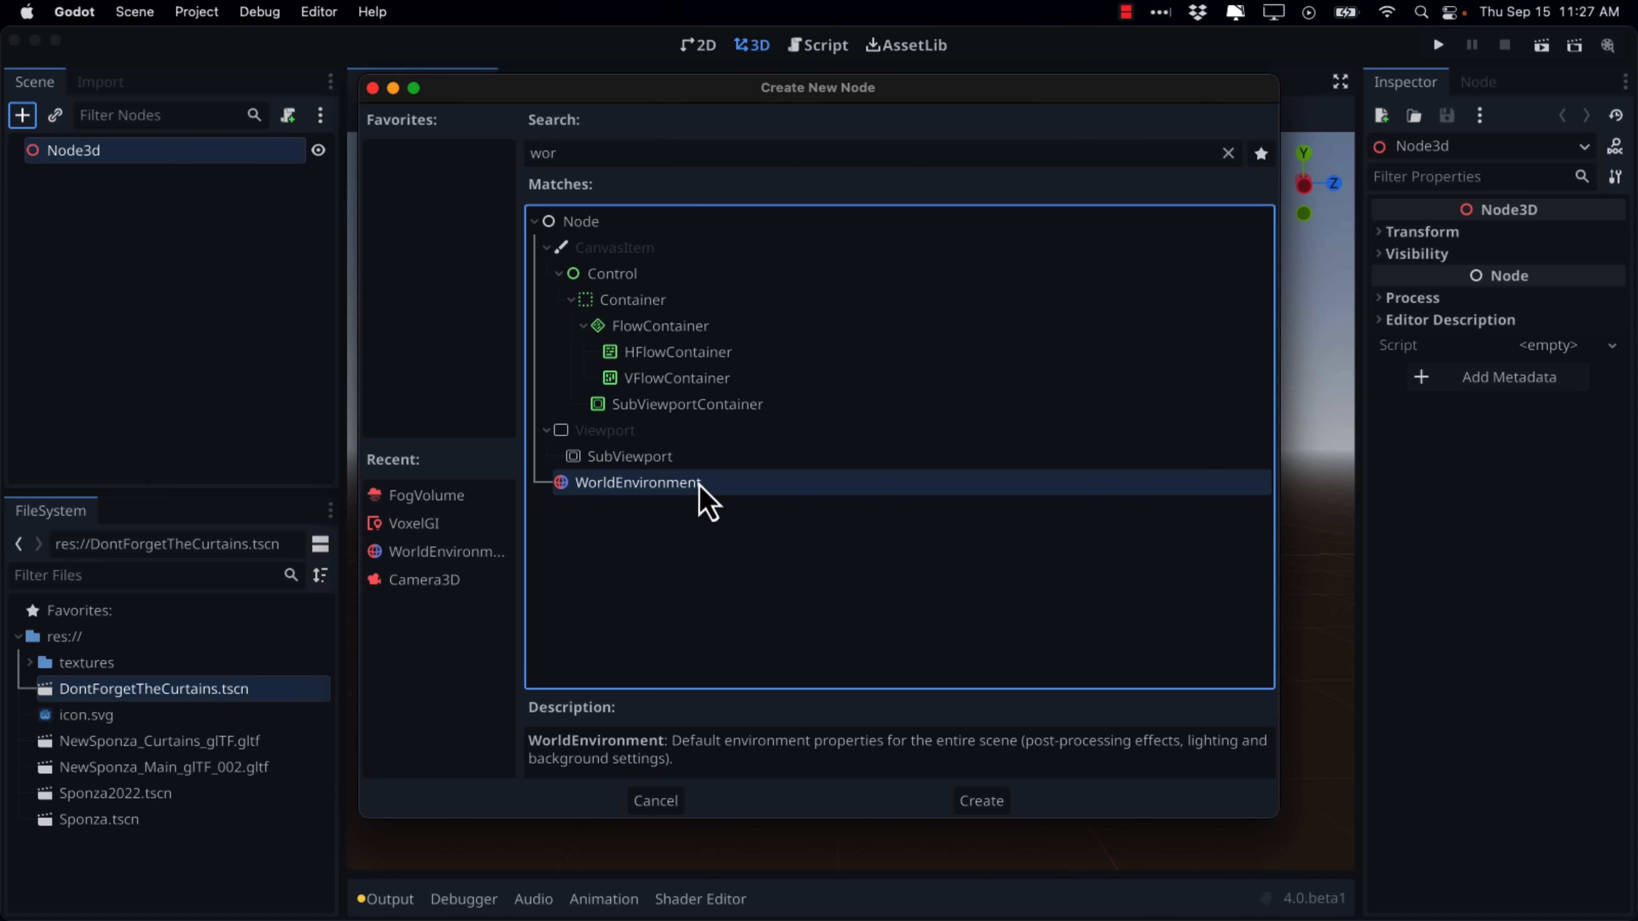
click(978, 800)
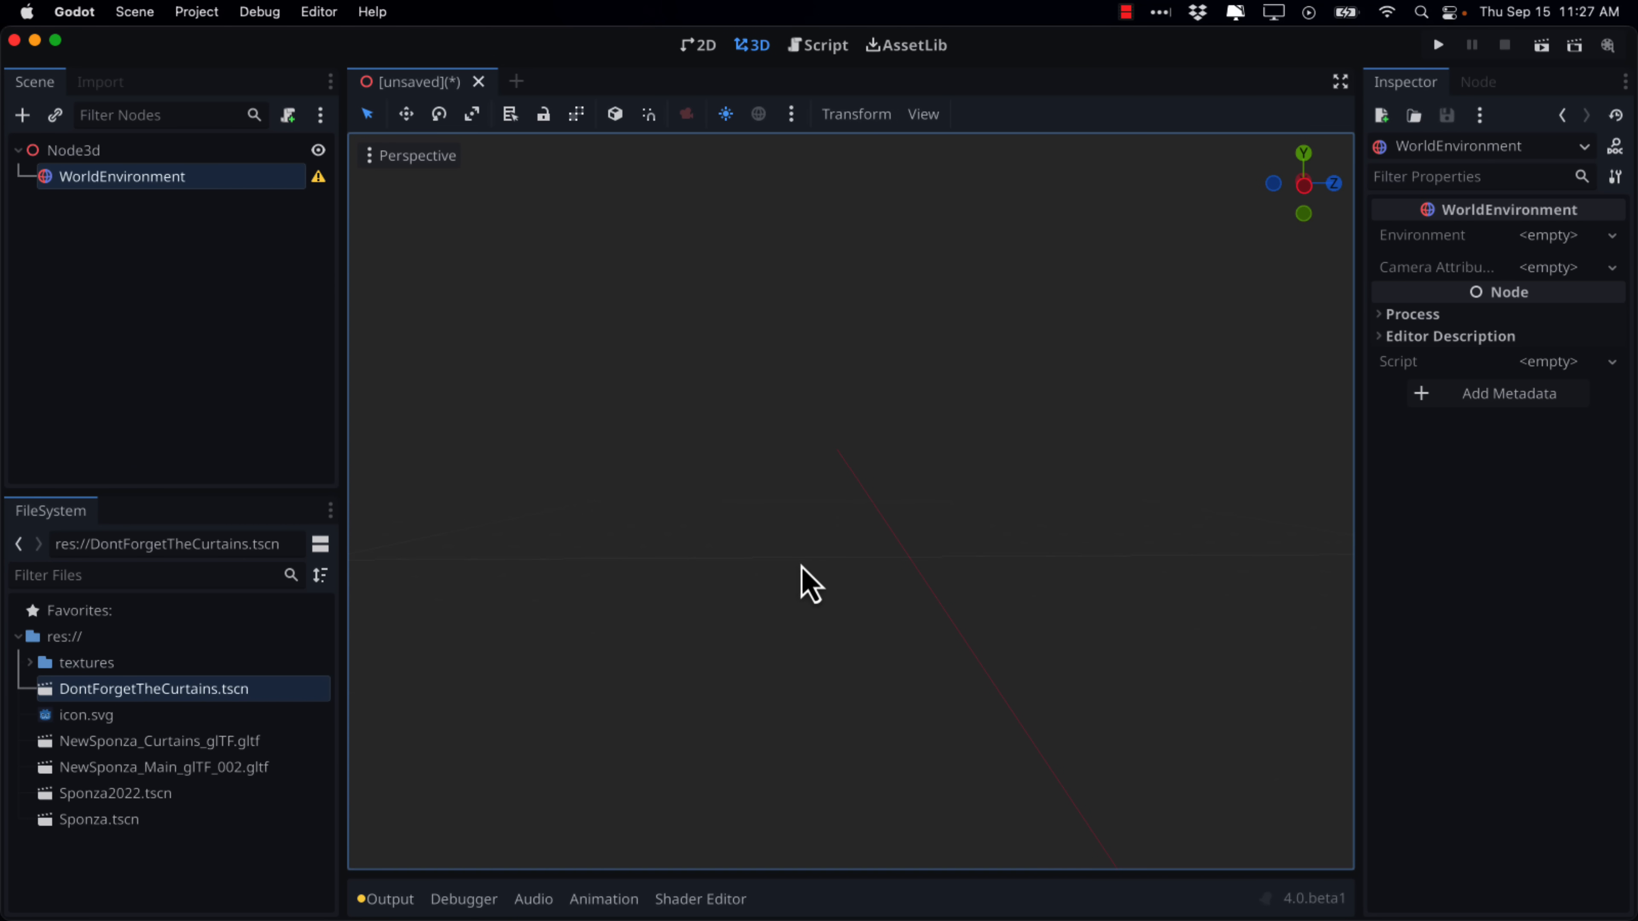
mouse_move(1617, 259)
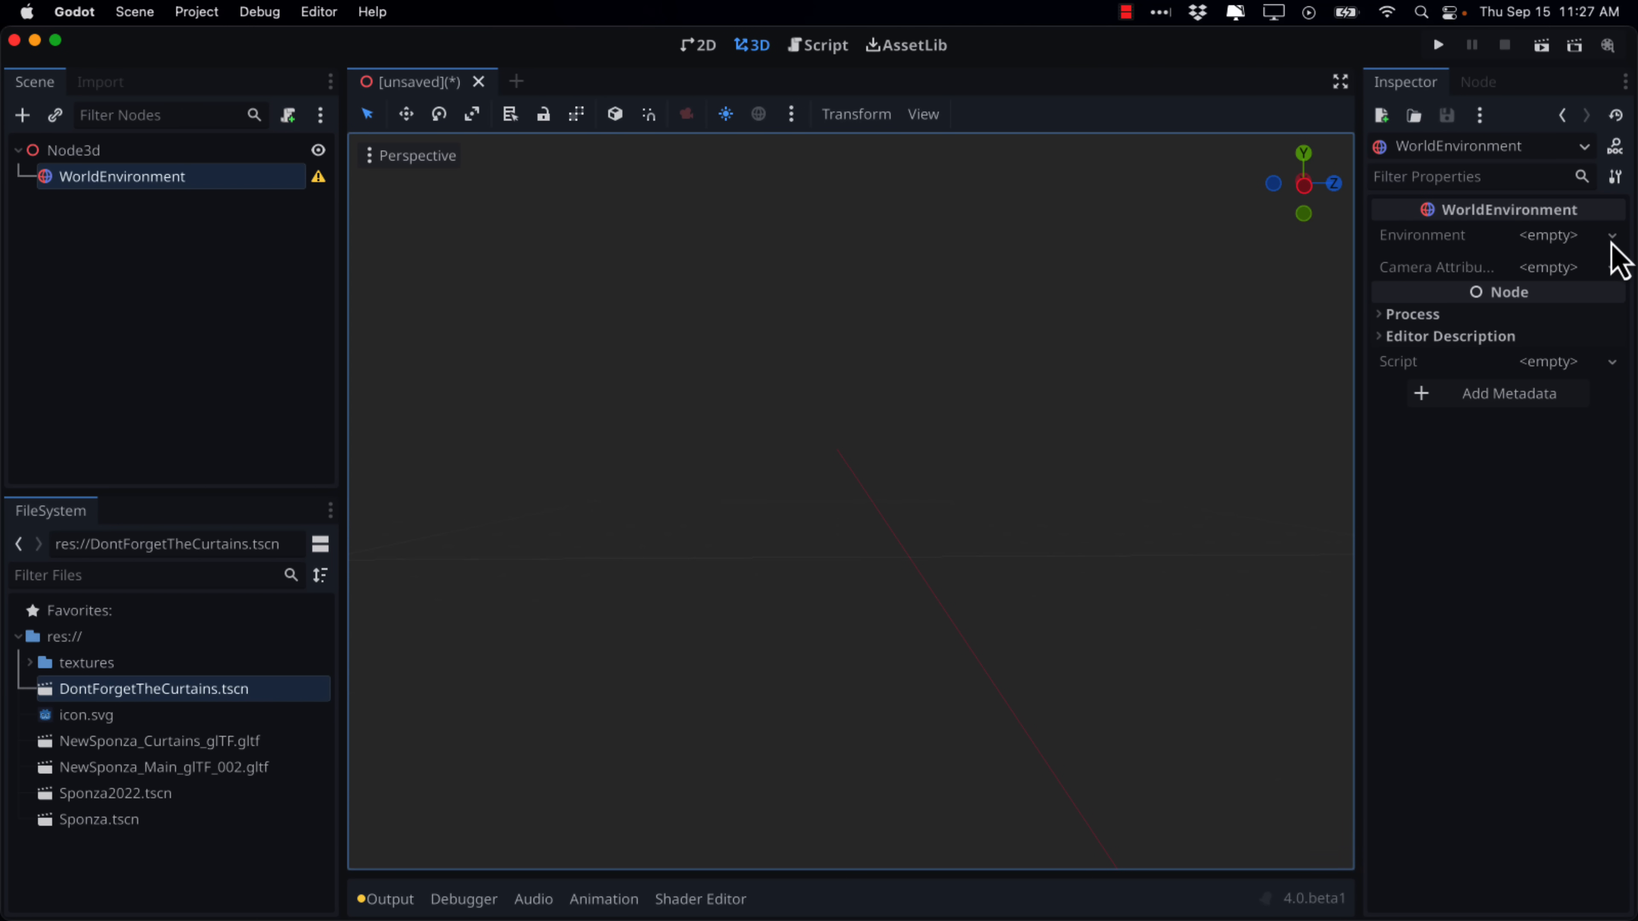
Step: Assign a new Environment and a new CameraAttributes resource to the WorldEnvironment
click(1611, 234)
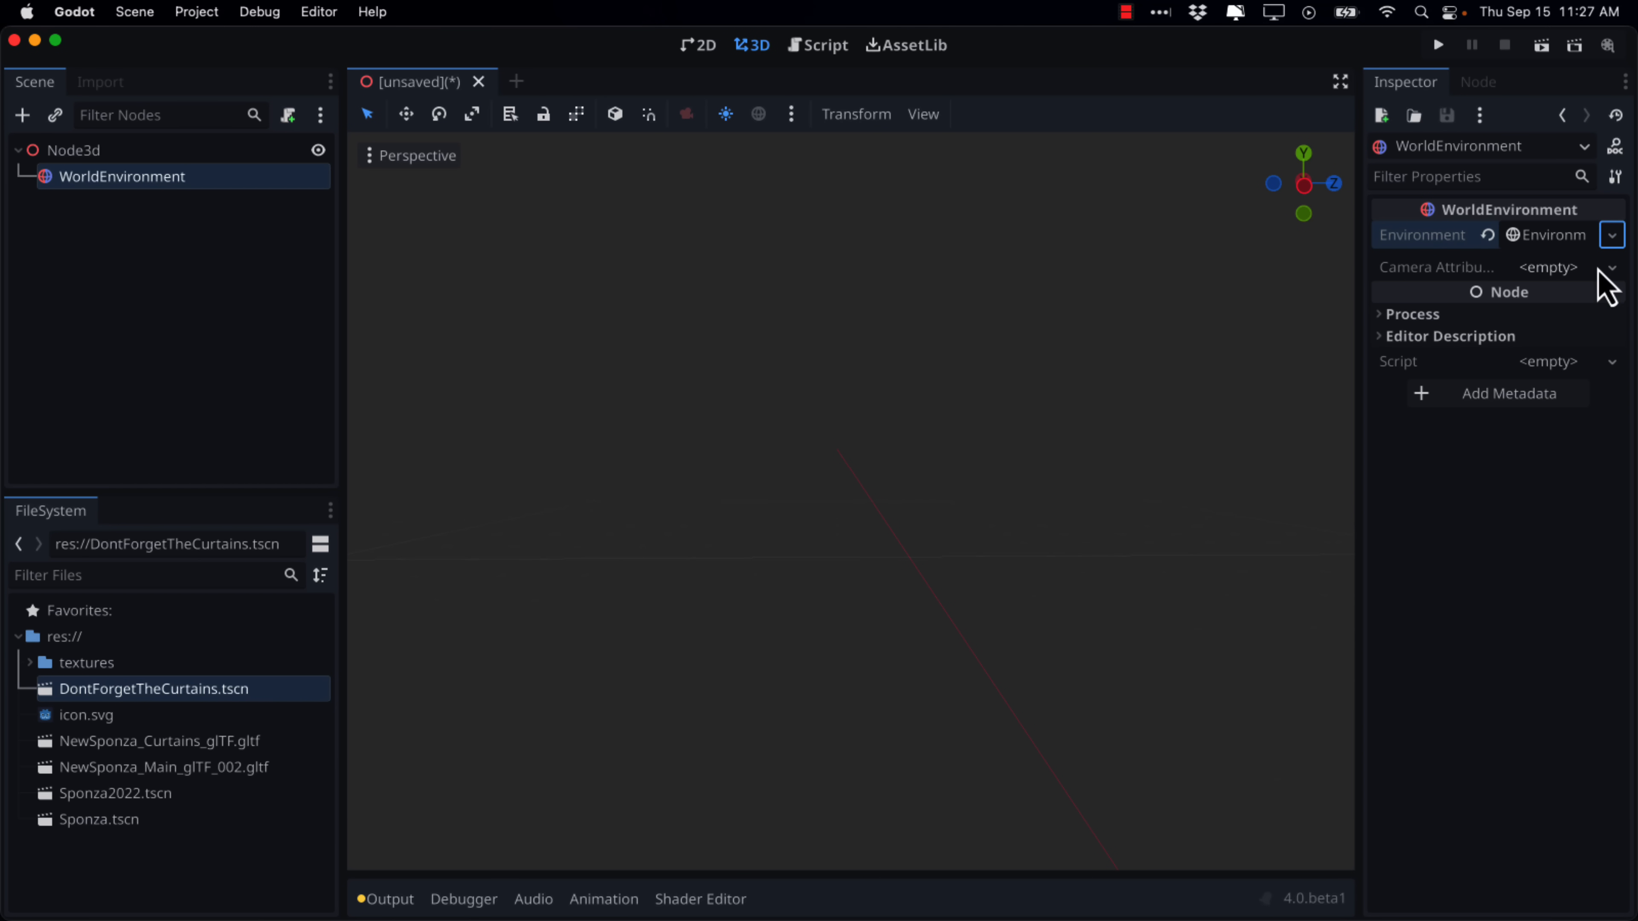
click(1612, 266)
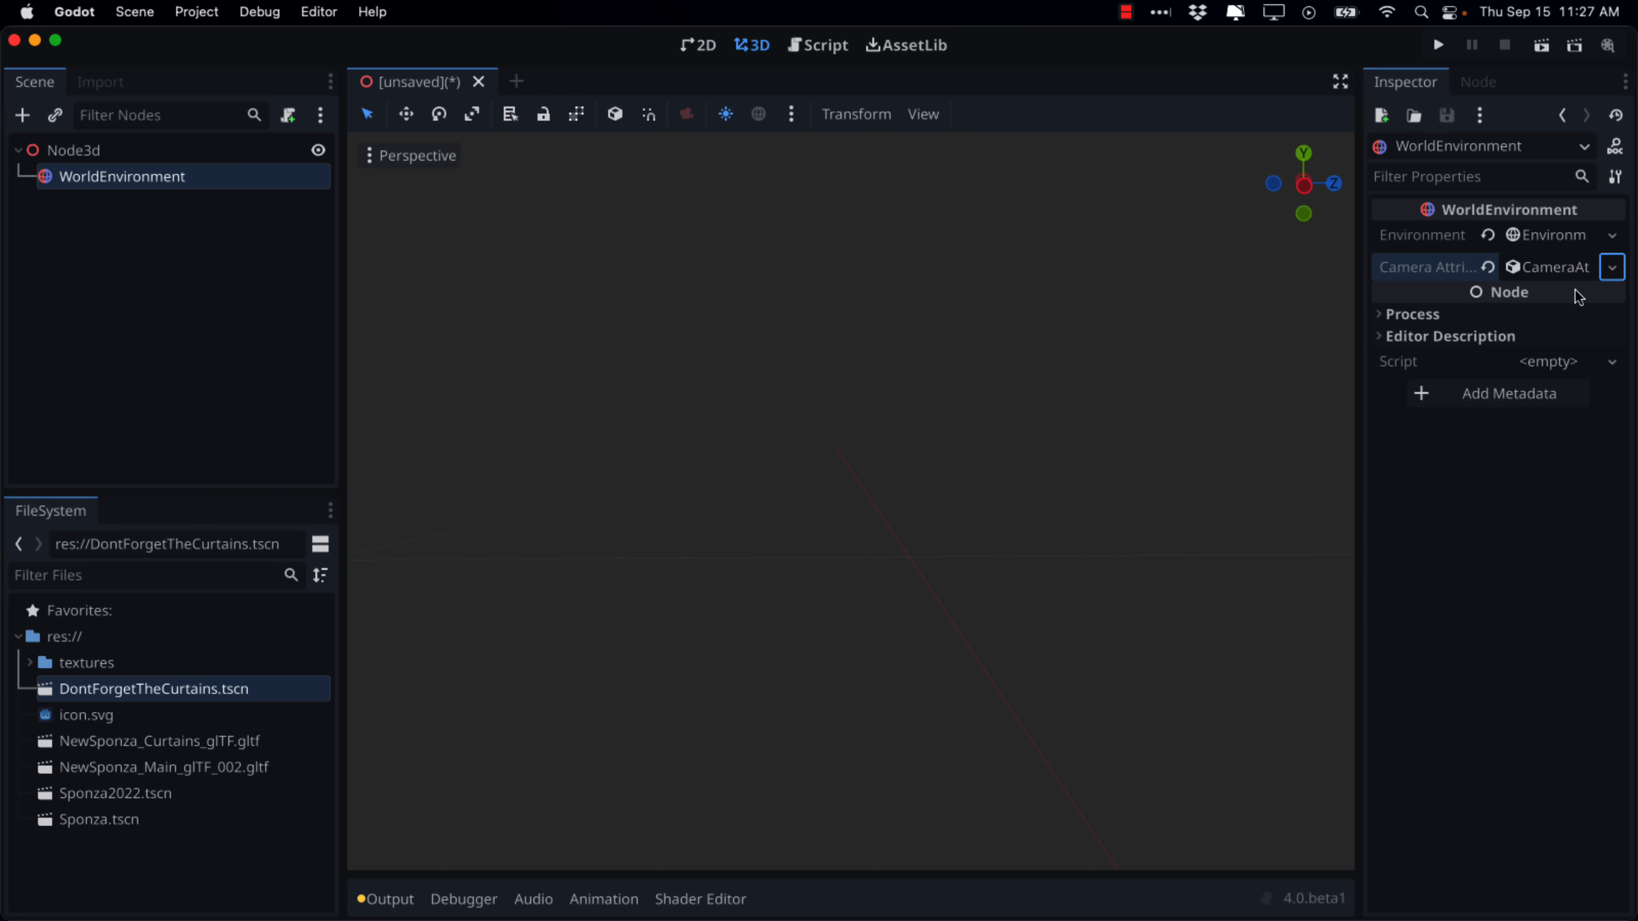
mouse_move(1379, 313)
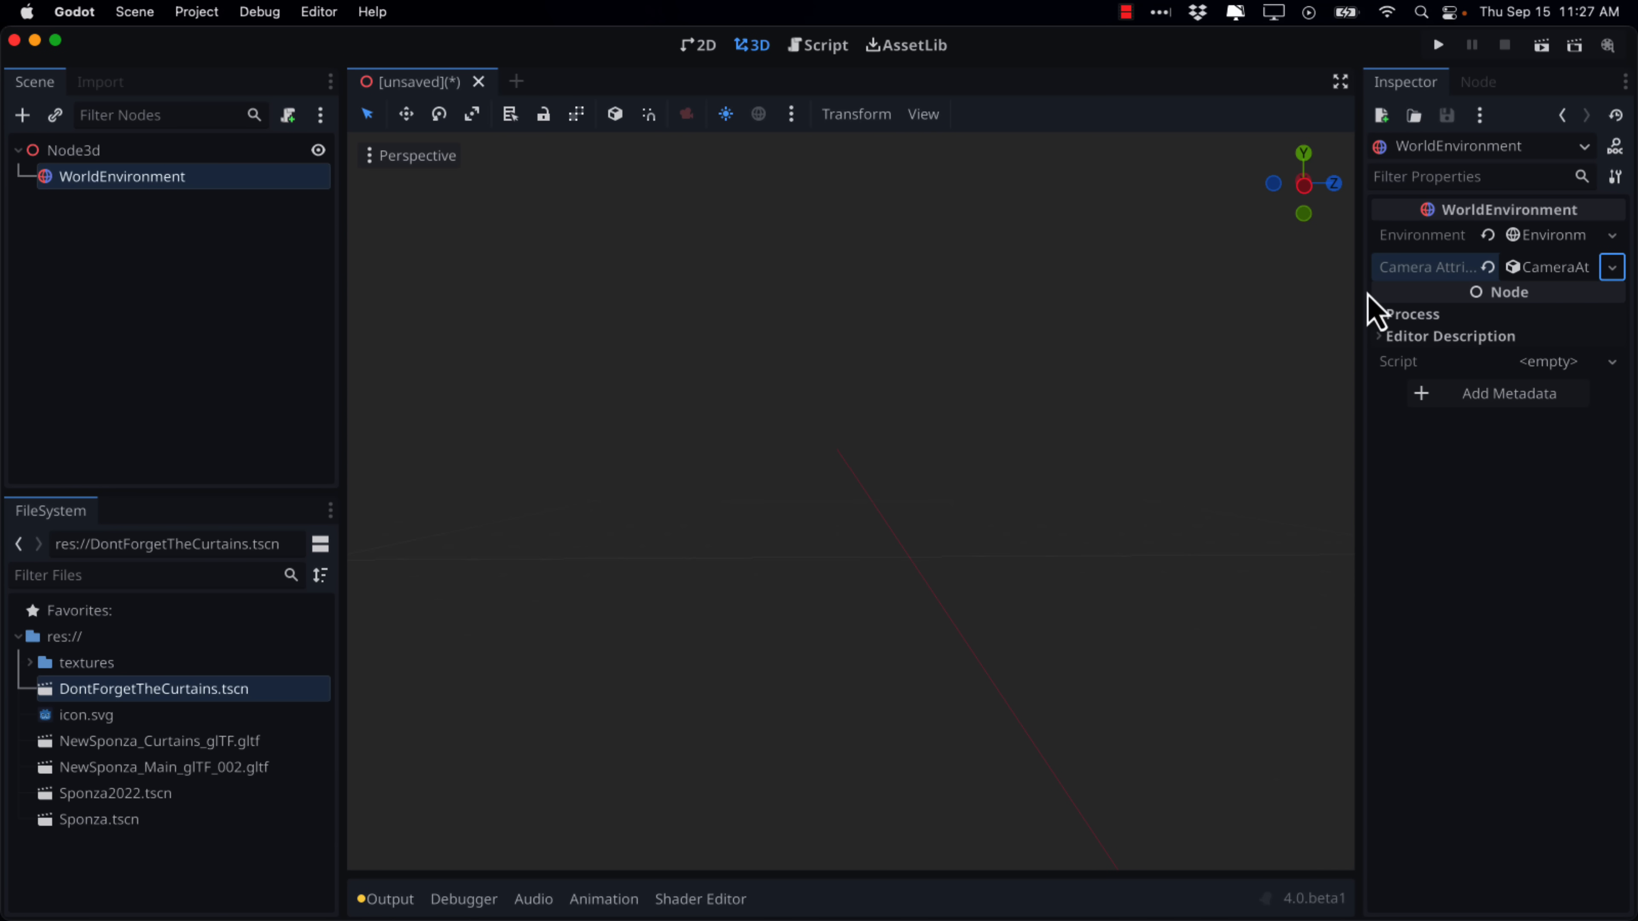
mouse_move(470, 554)
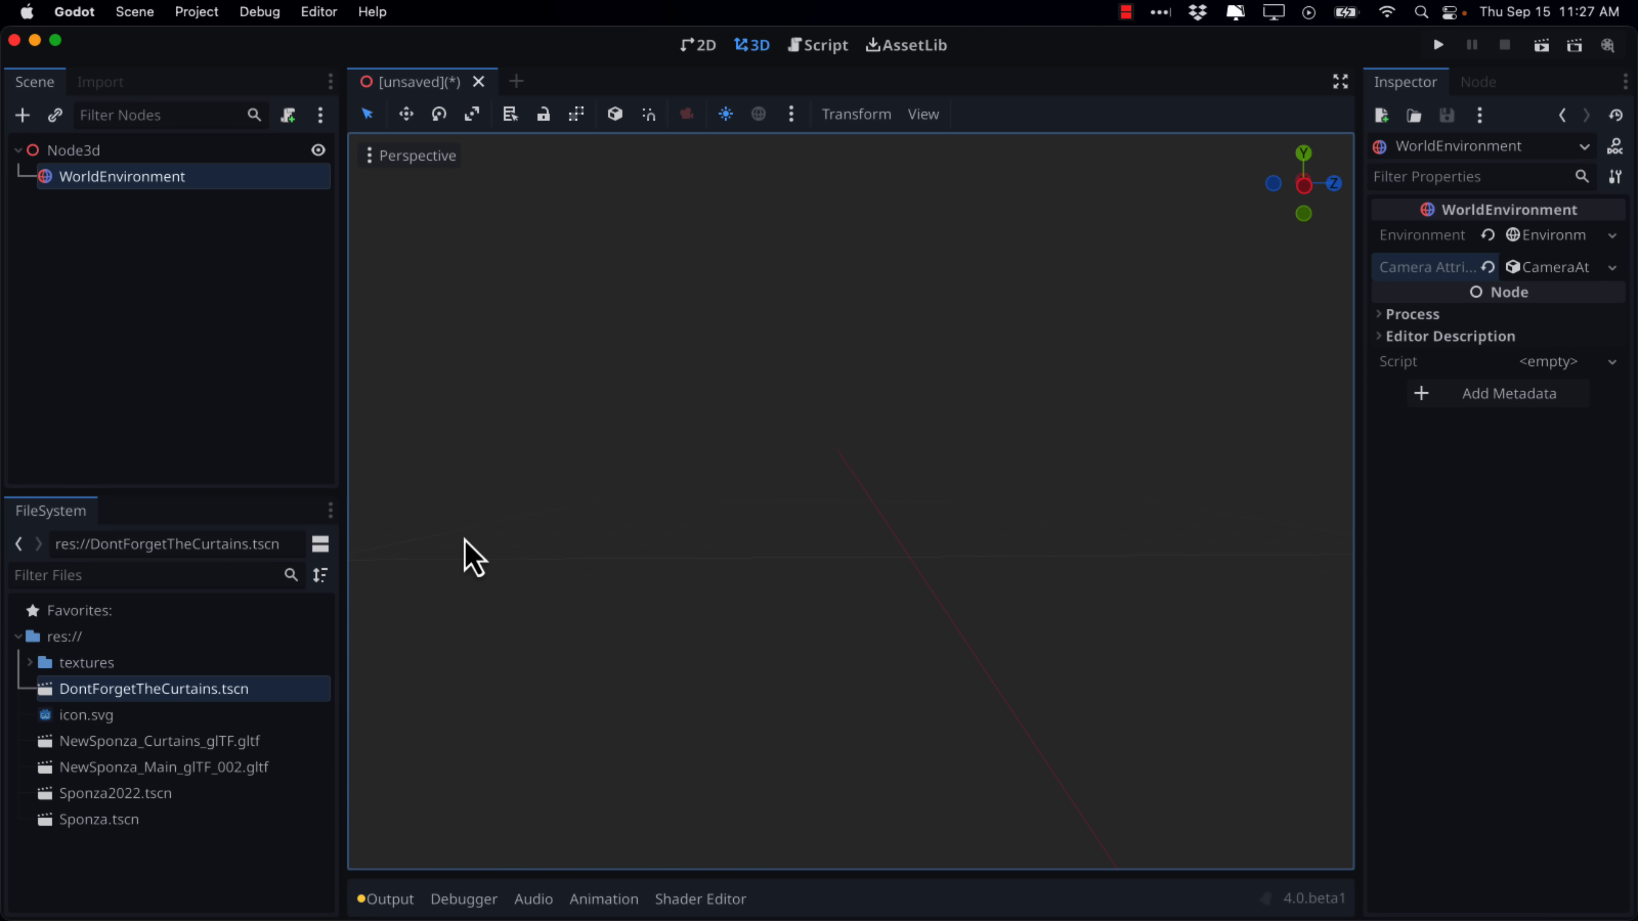
mouse_move(439, 841)
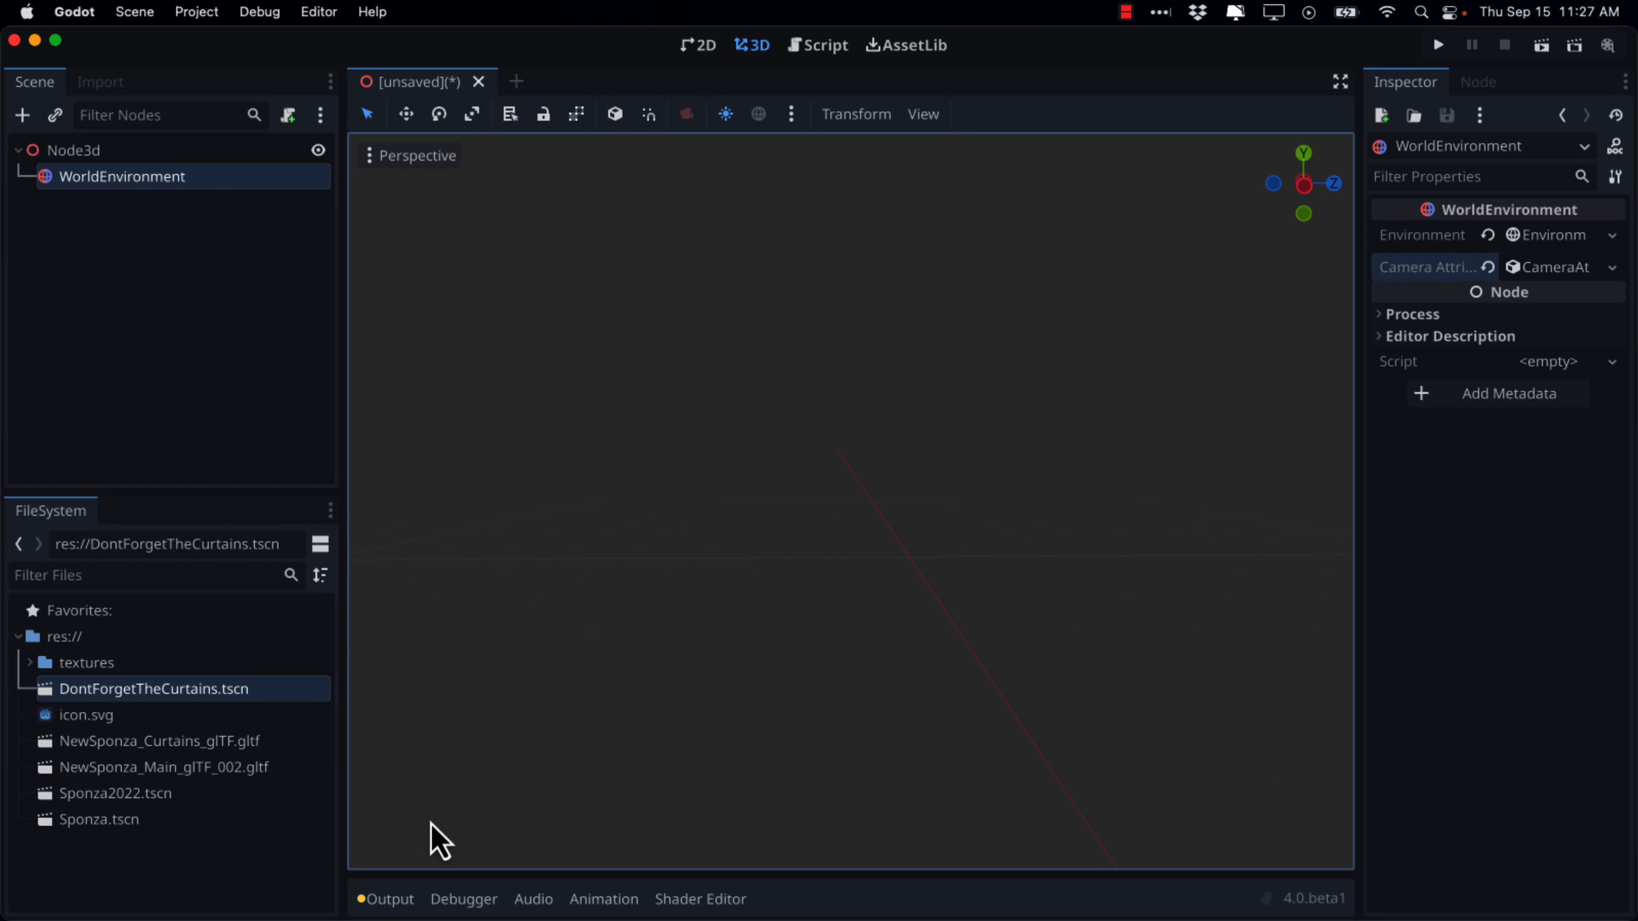
mouse_move(123, 843)
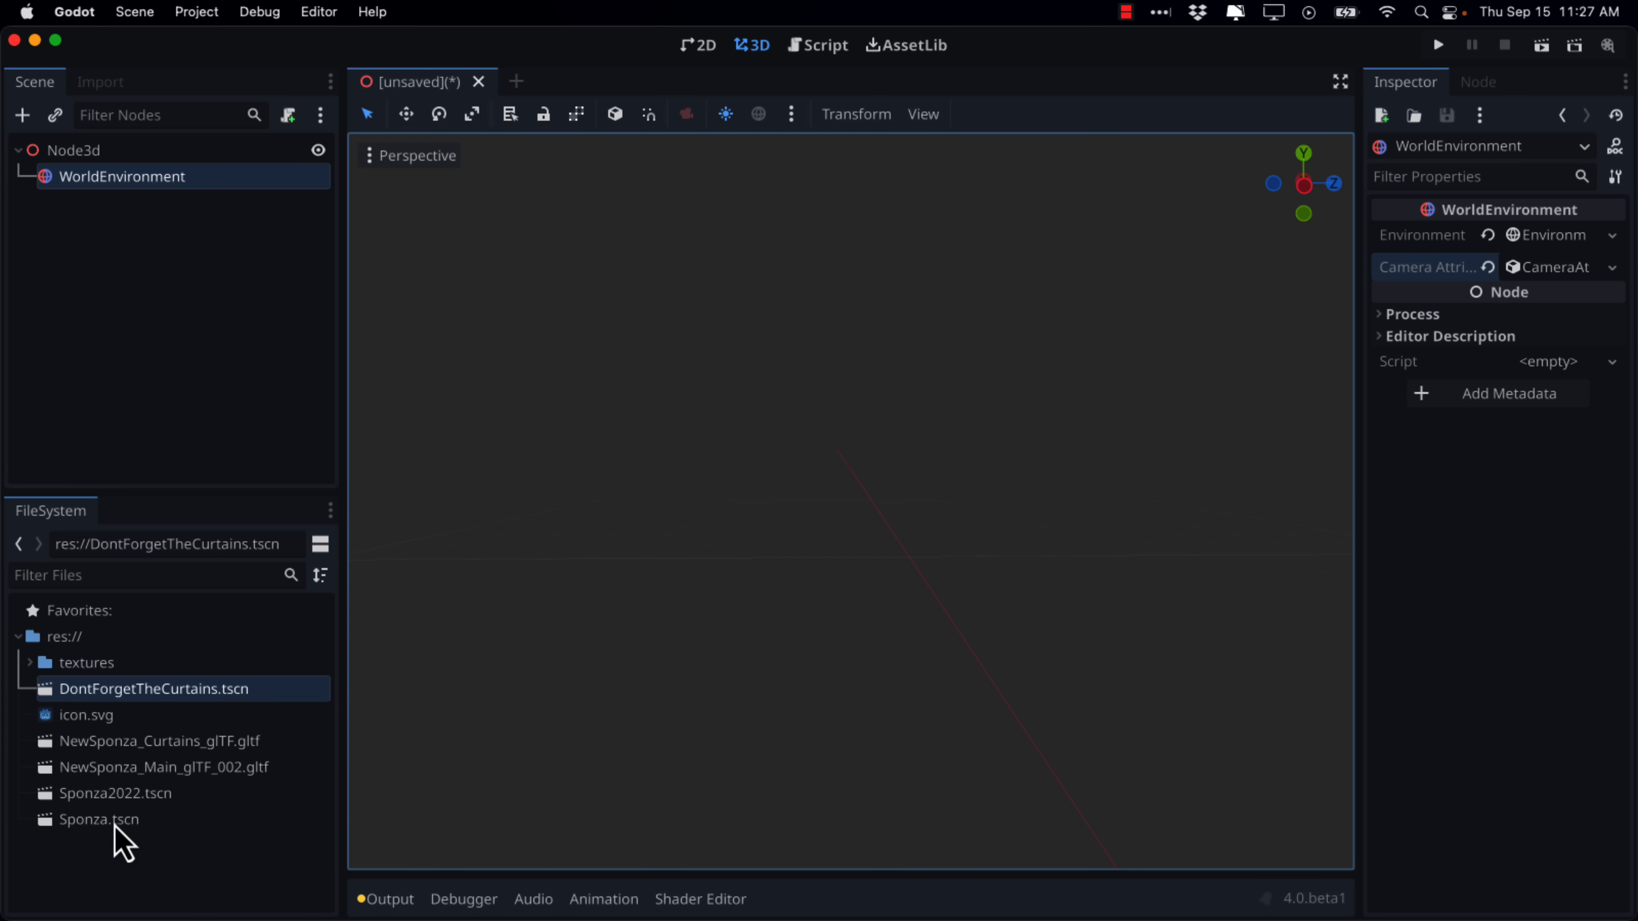
Step: Instance Sponza.tscn as NewSponza_Main_glTF_002 and expand its Transform properties
click(99, 819)
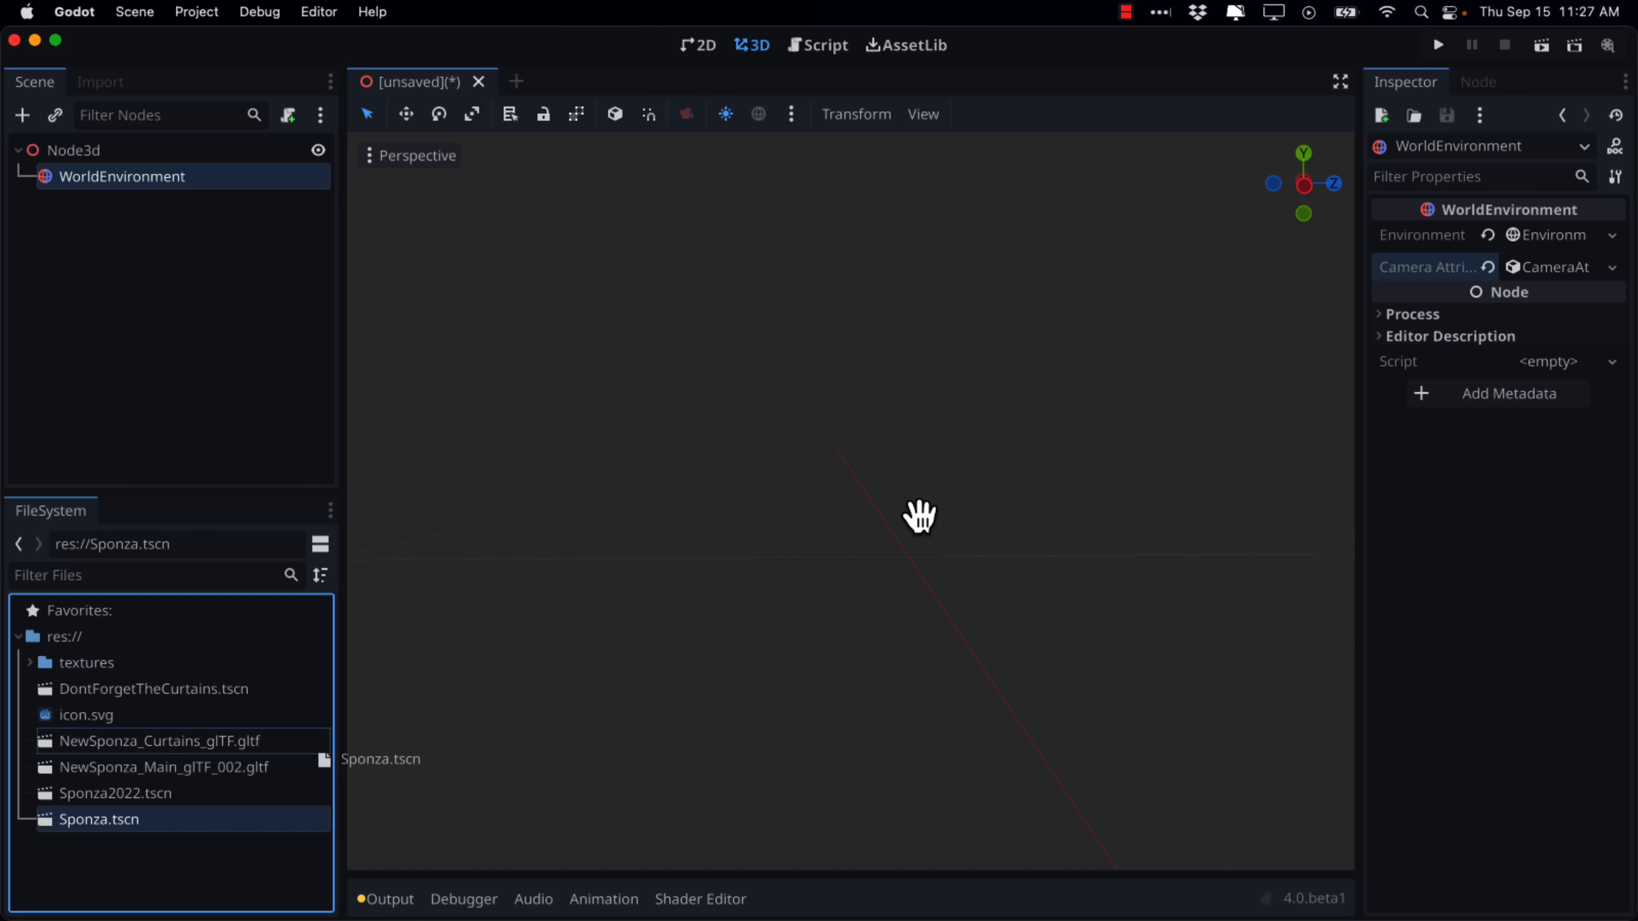
mouse_move(918, 513)
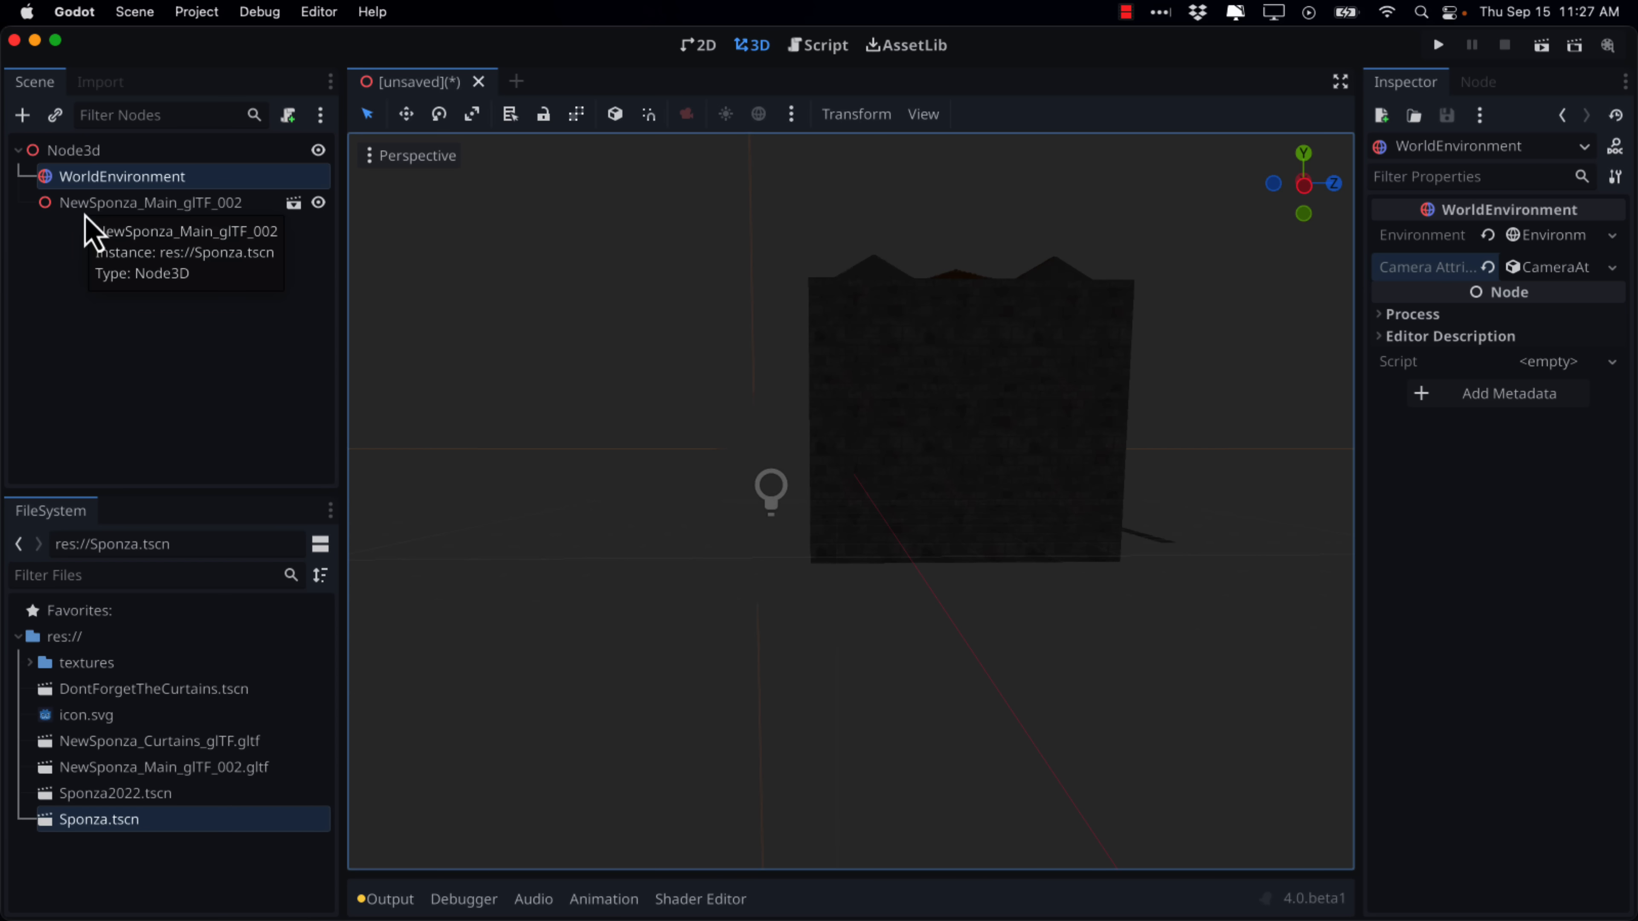
click(150, 203)
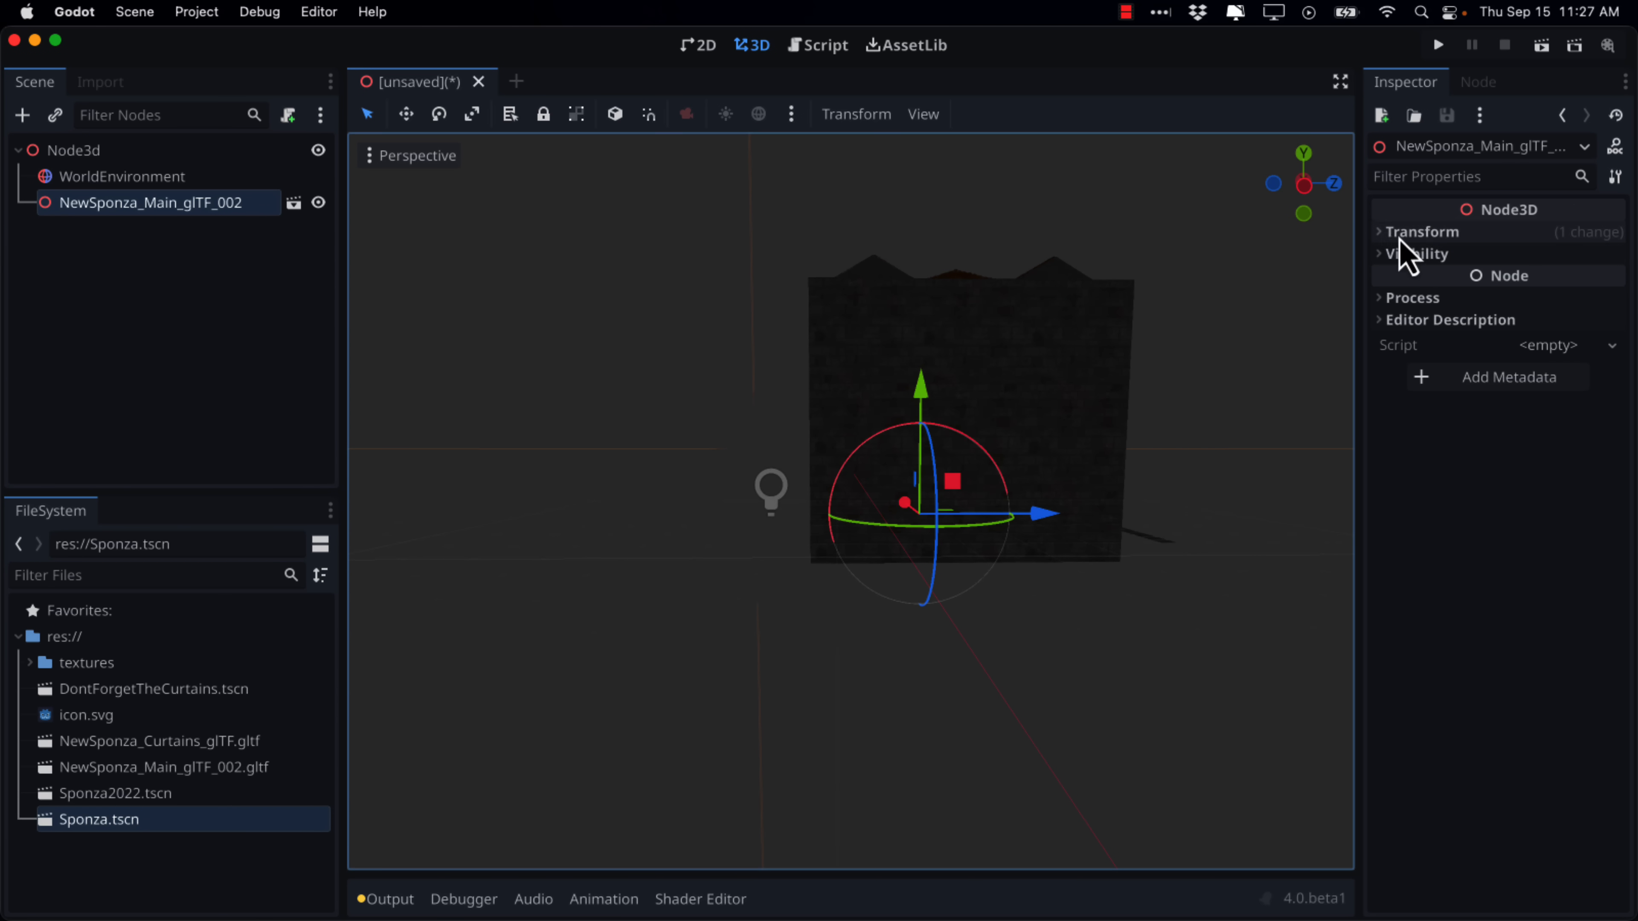
click(1384, 231)
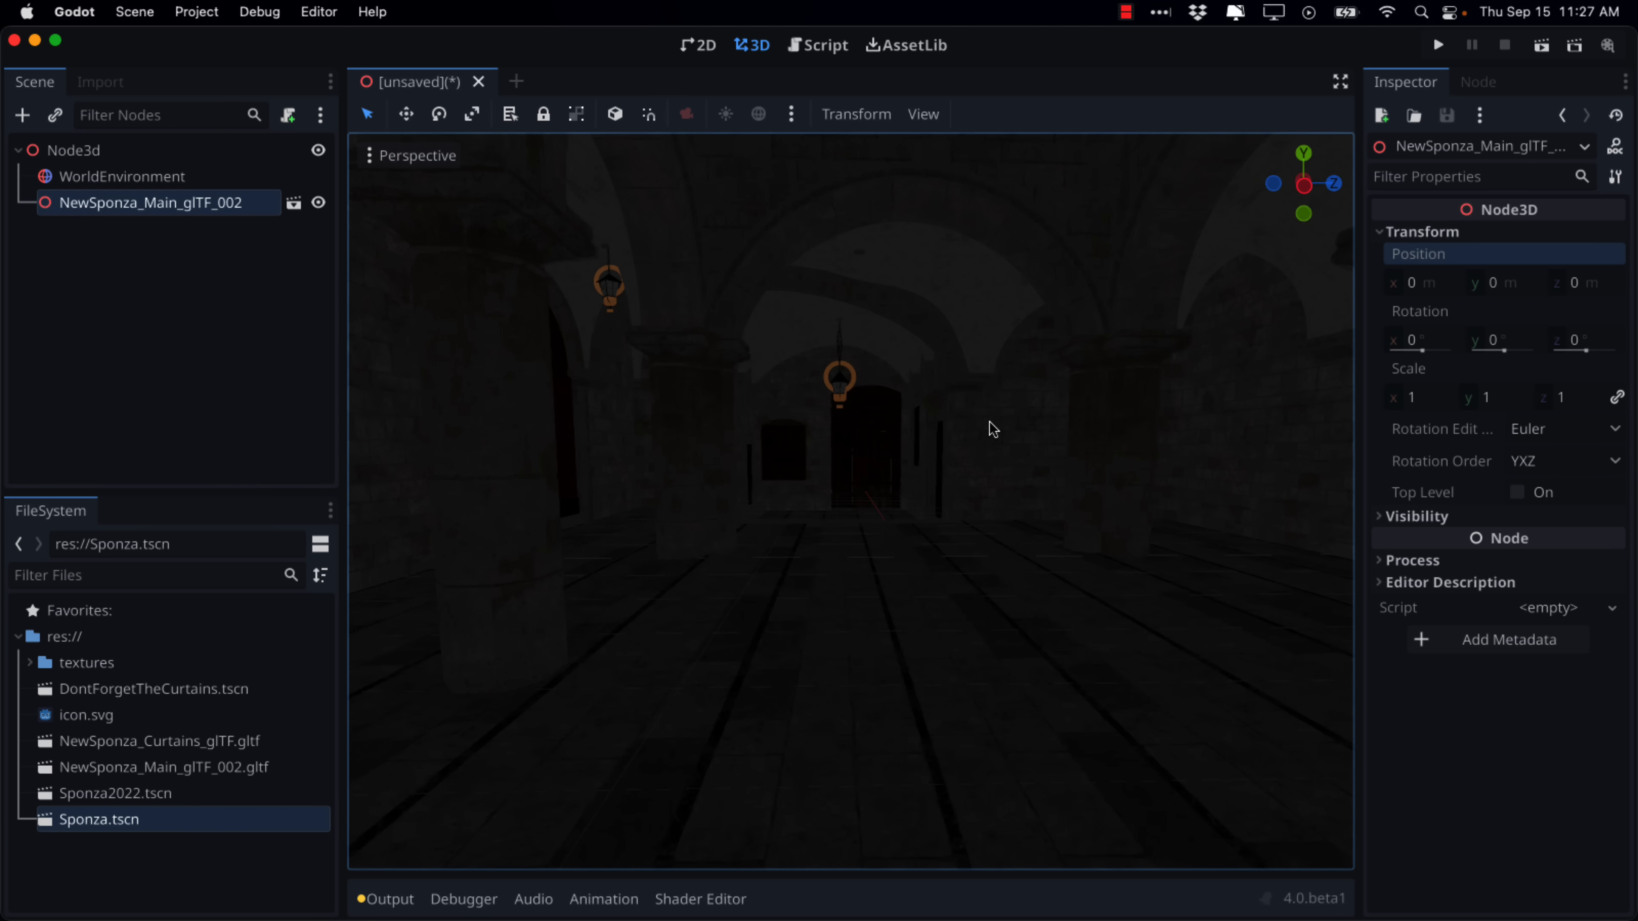
mouse_move(82, 180)
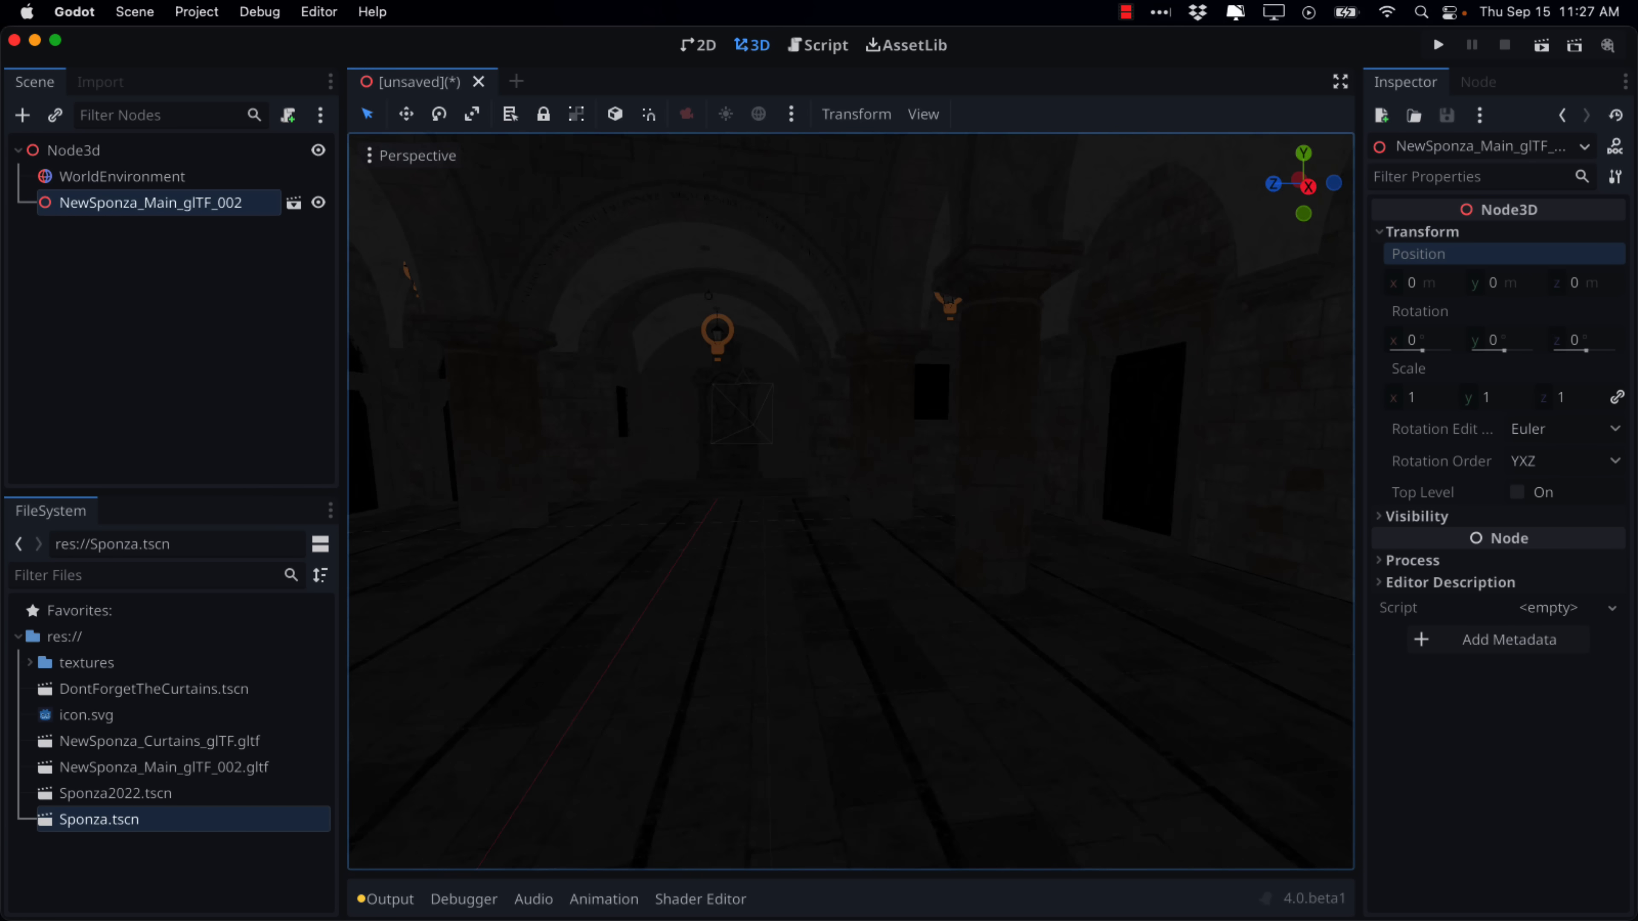
Step: Instance DontForgetTheCurtains.tscn as a child scene under the Node3D root
click(74, 149)
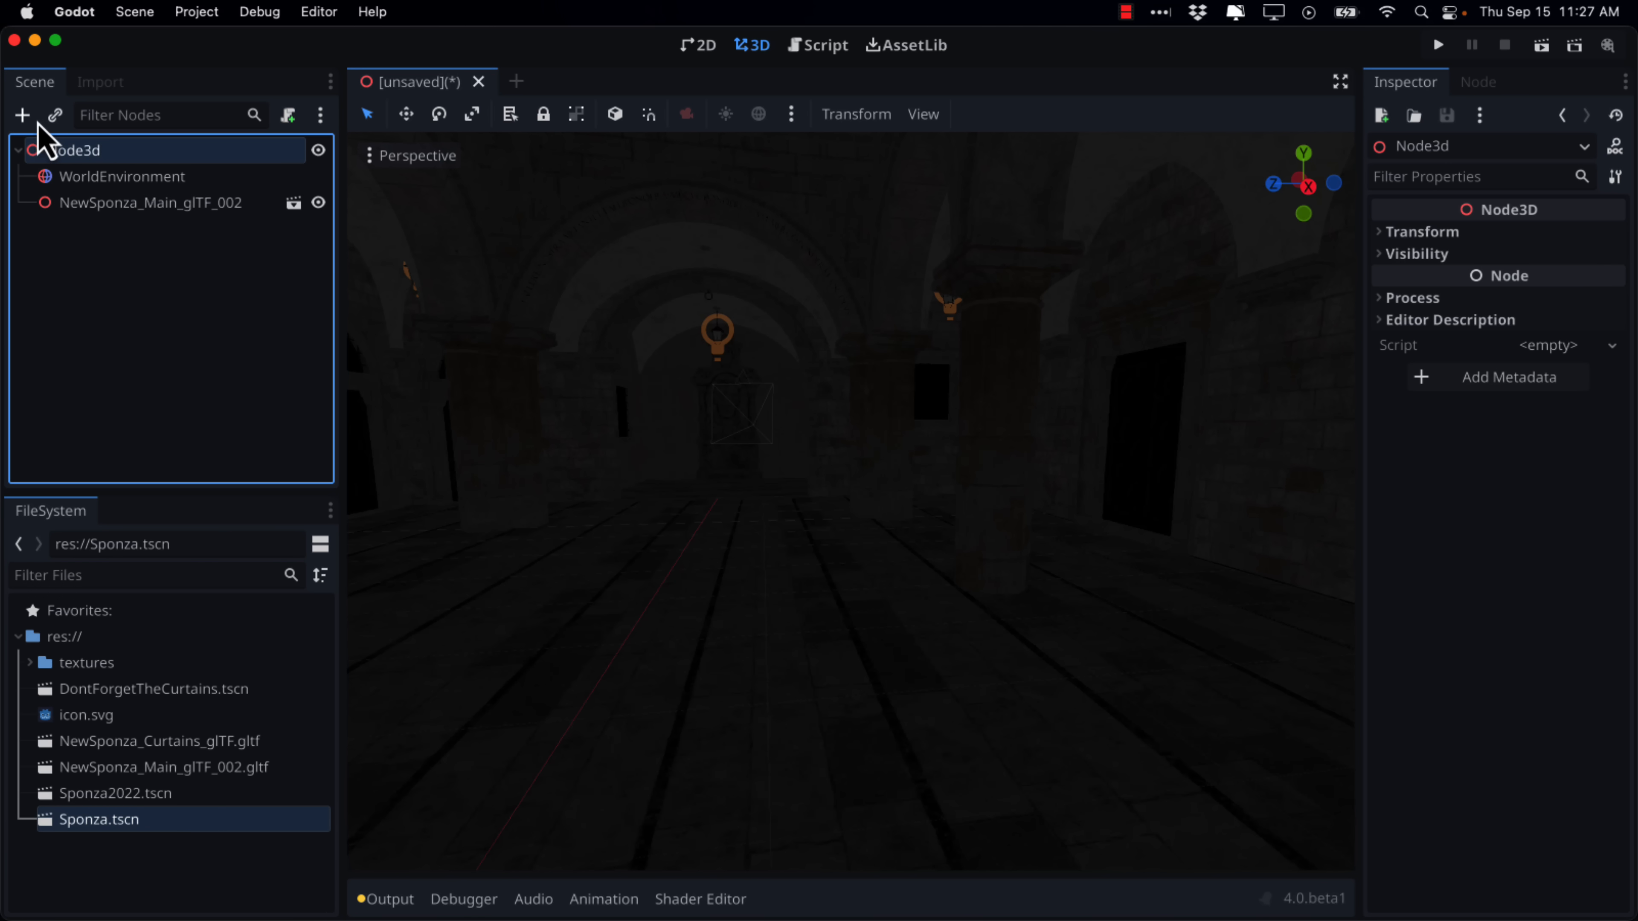
click(151, 689)
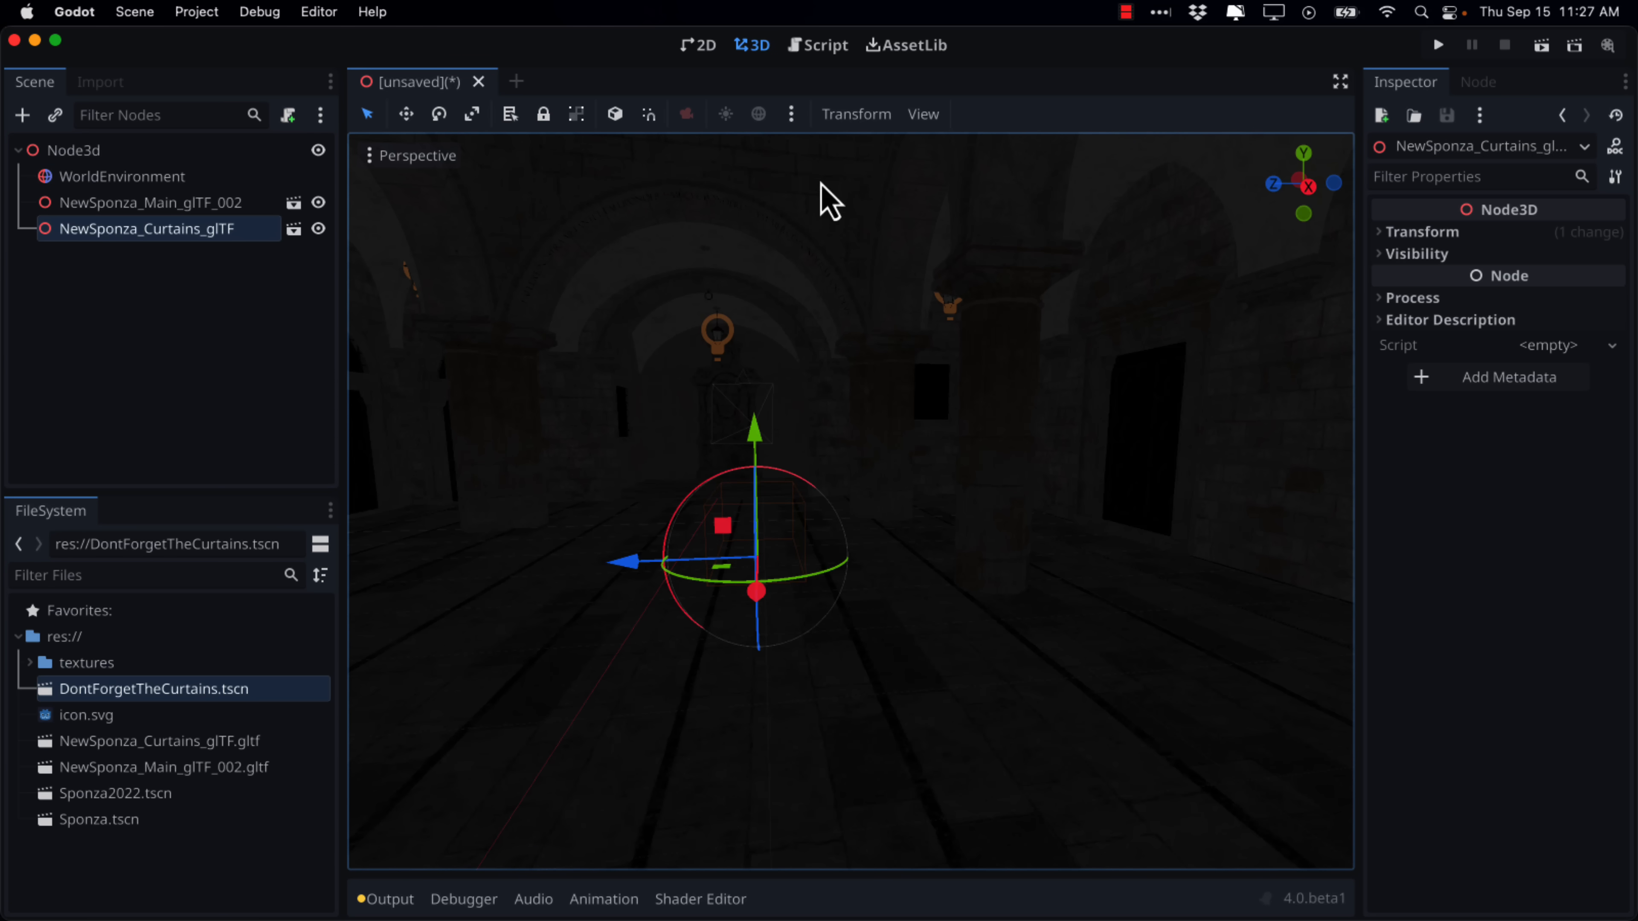
click(1420, 231)
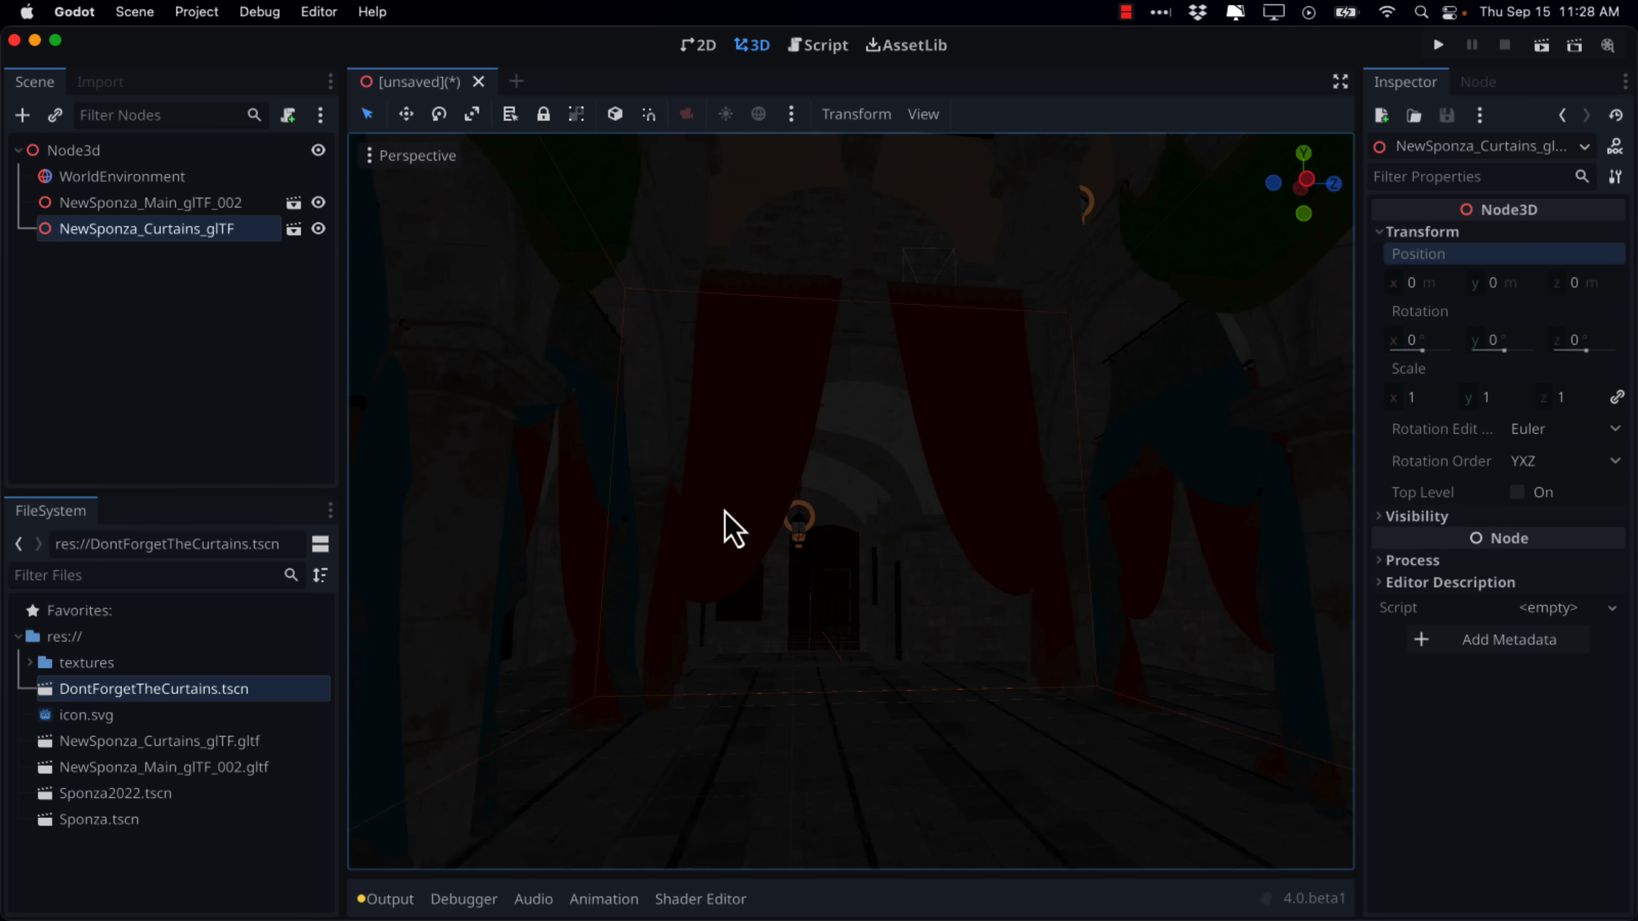
mouse_move(809, 535)
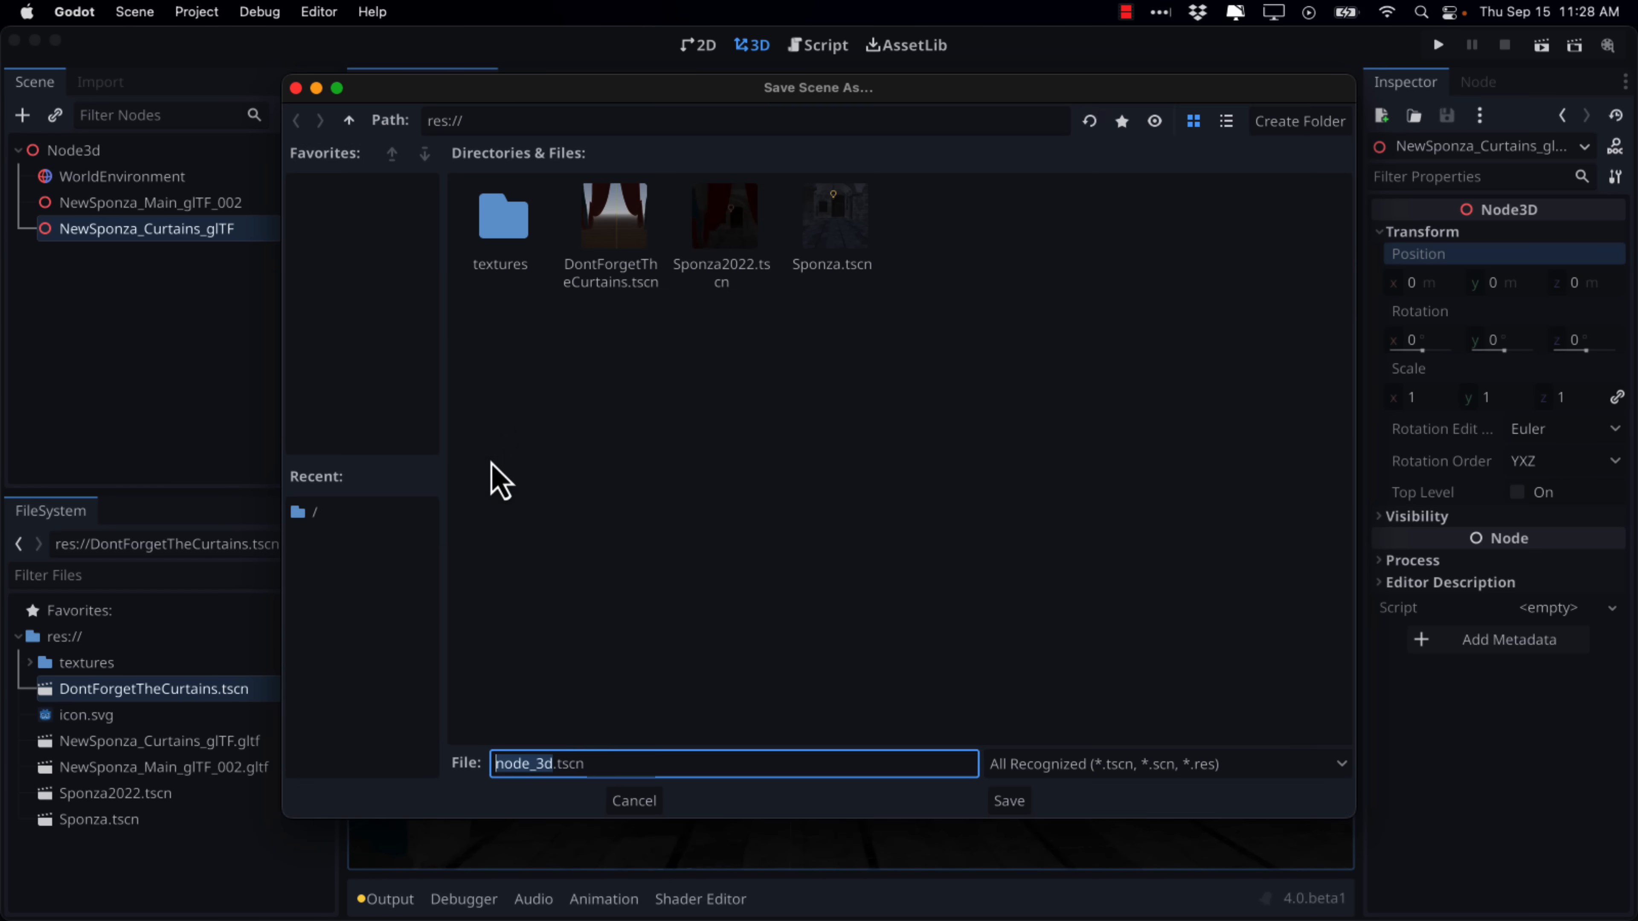
Step: Save the scene as Sponza2022.tscn, overwriting the existing file
click(720, 218)
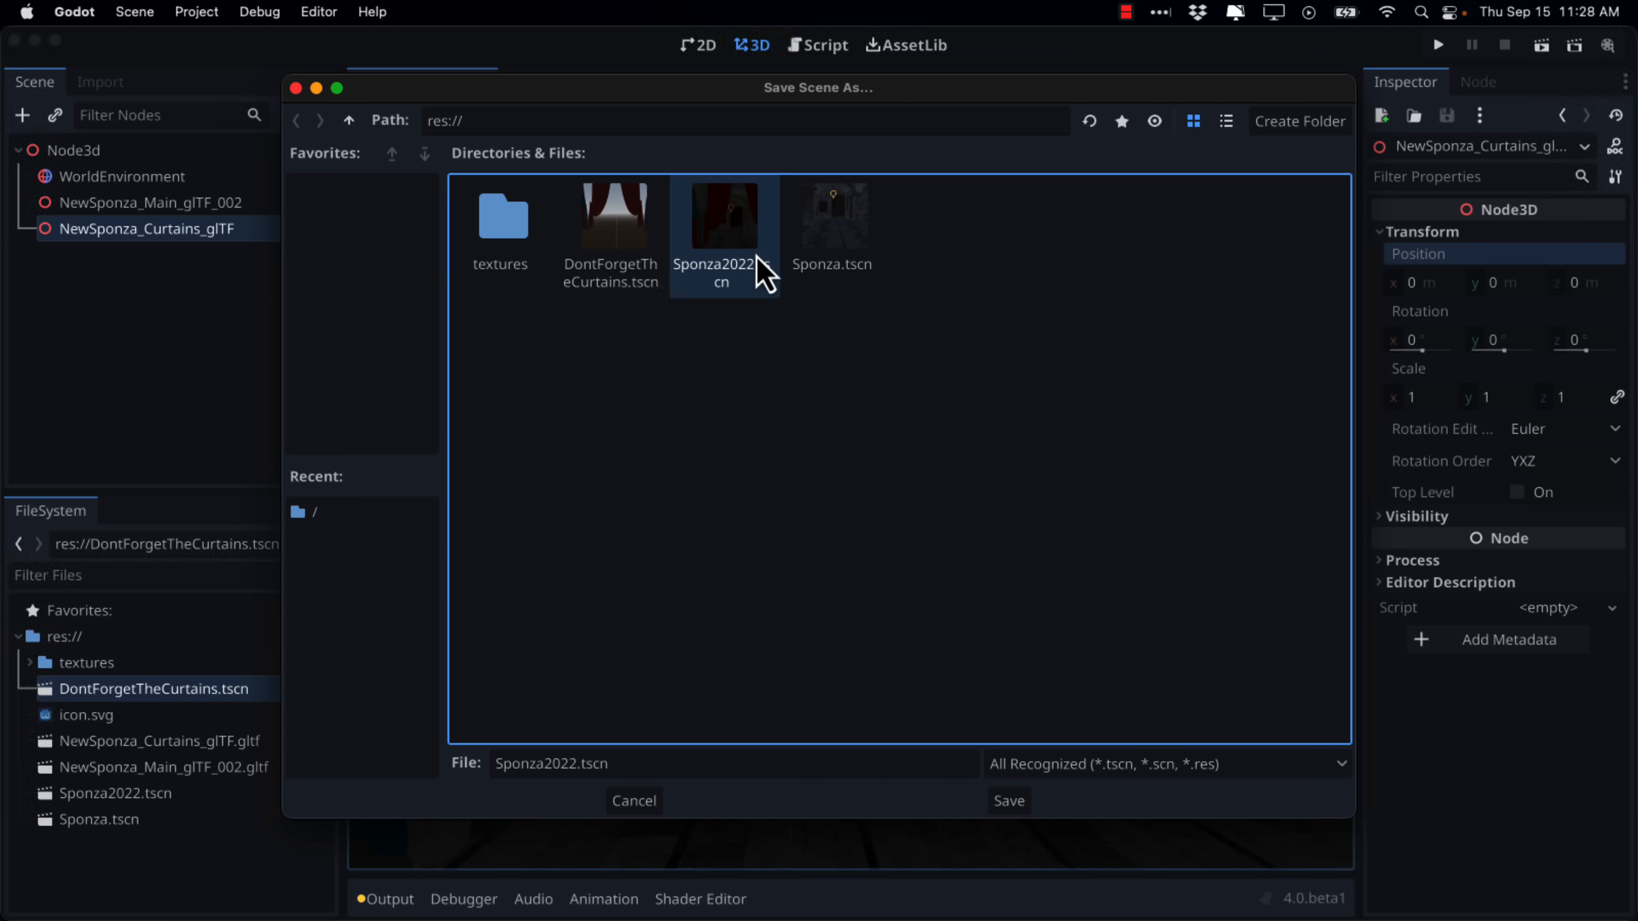
click(1006, 800)
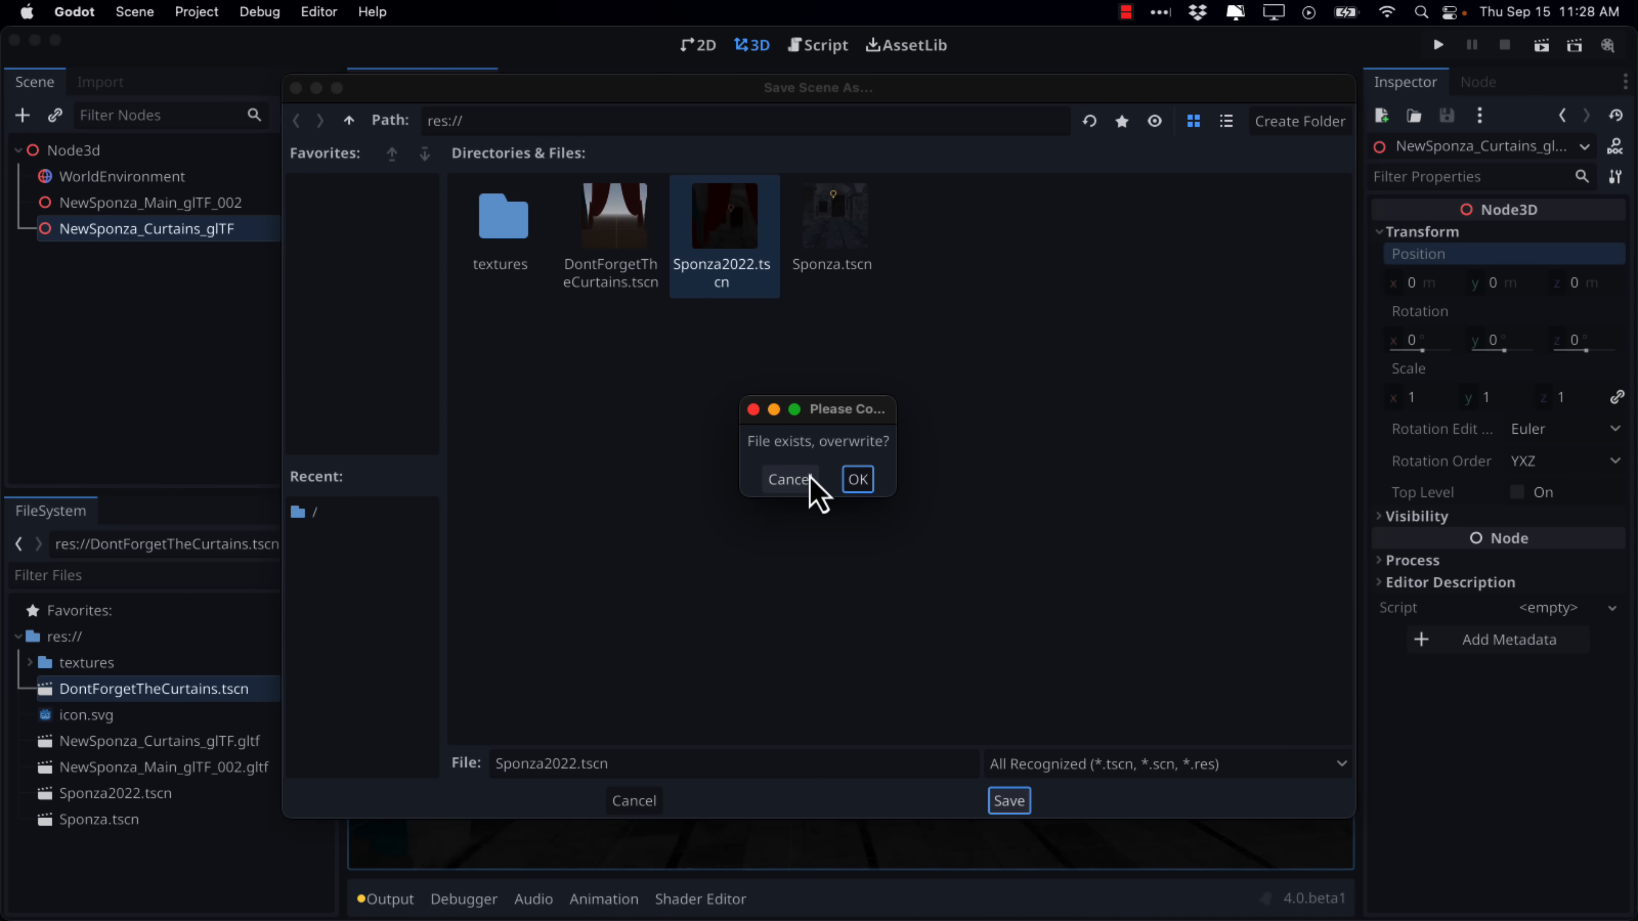
click(855, 480)
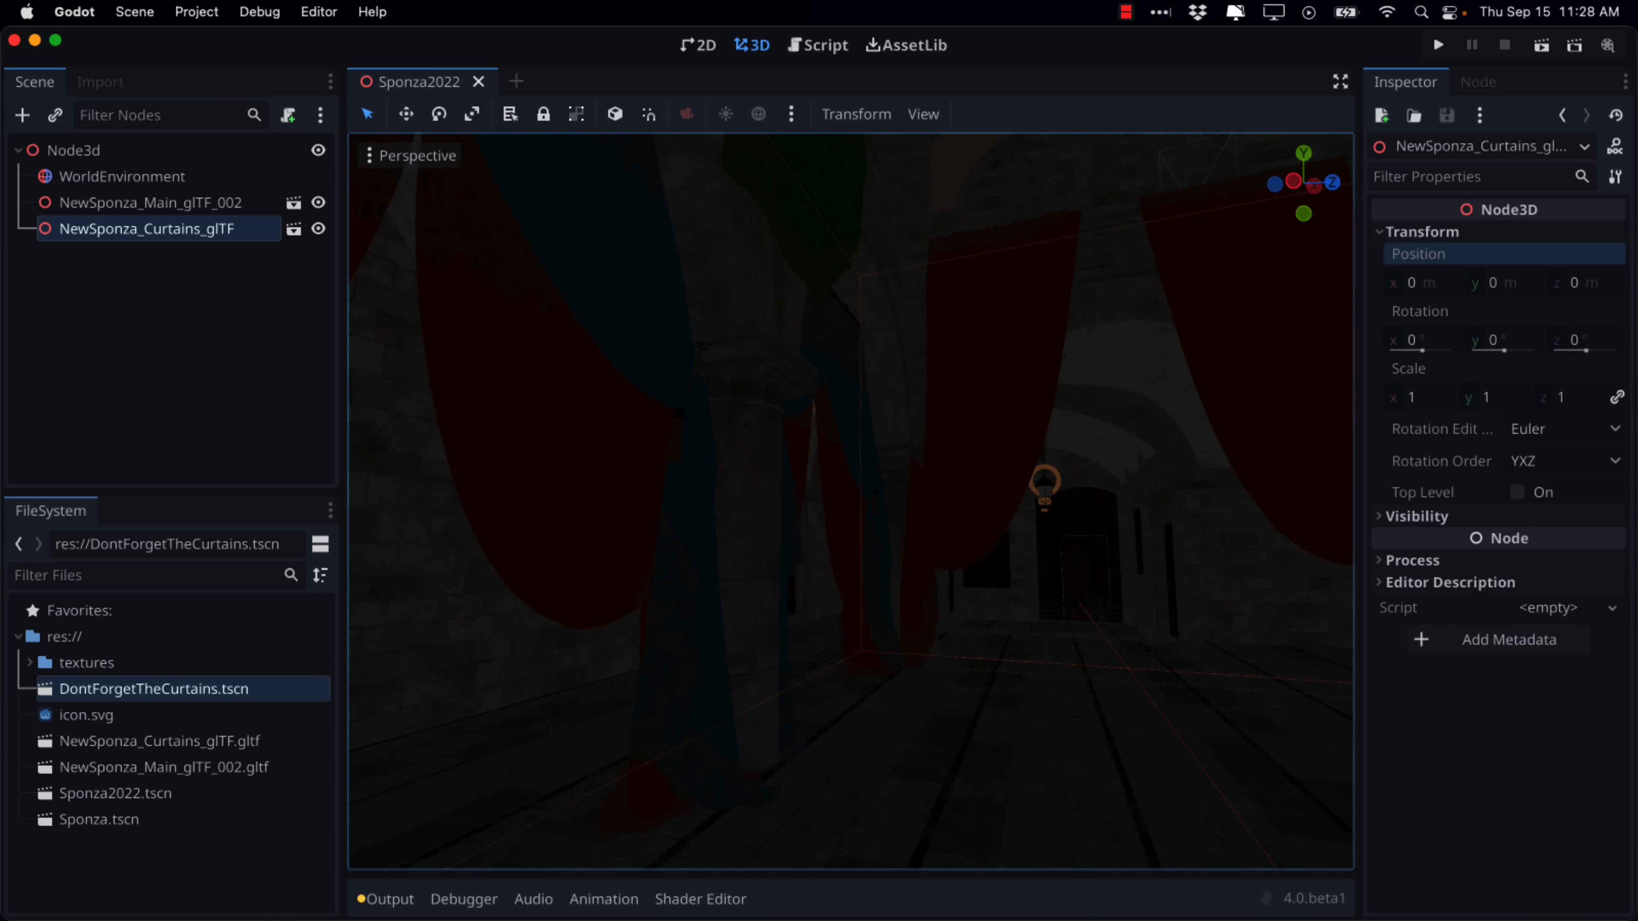
mouse_move(196, 231)
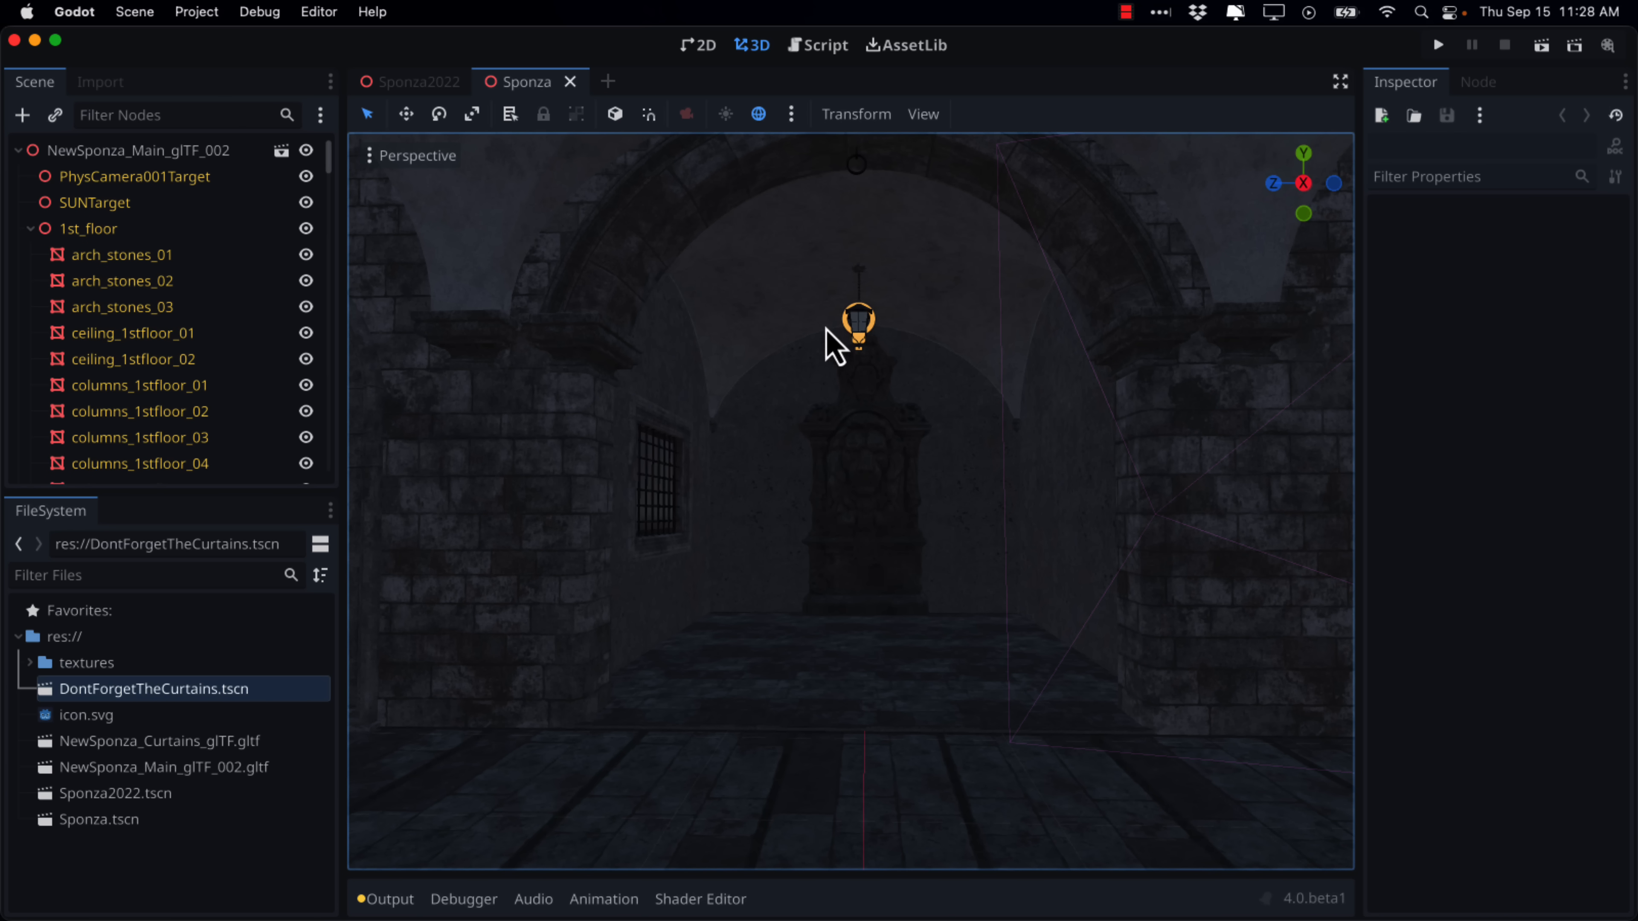
Step: Select the courtyard lamp lights and turn the view toward the lit archway
click(856, 332)
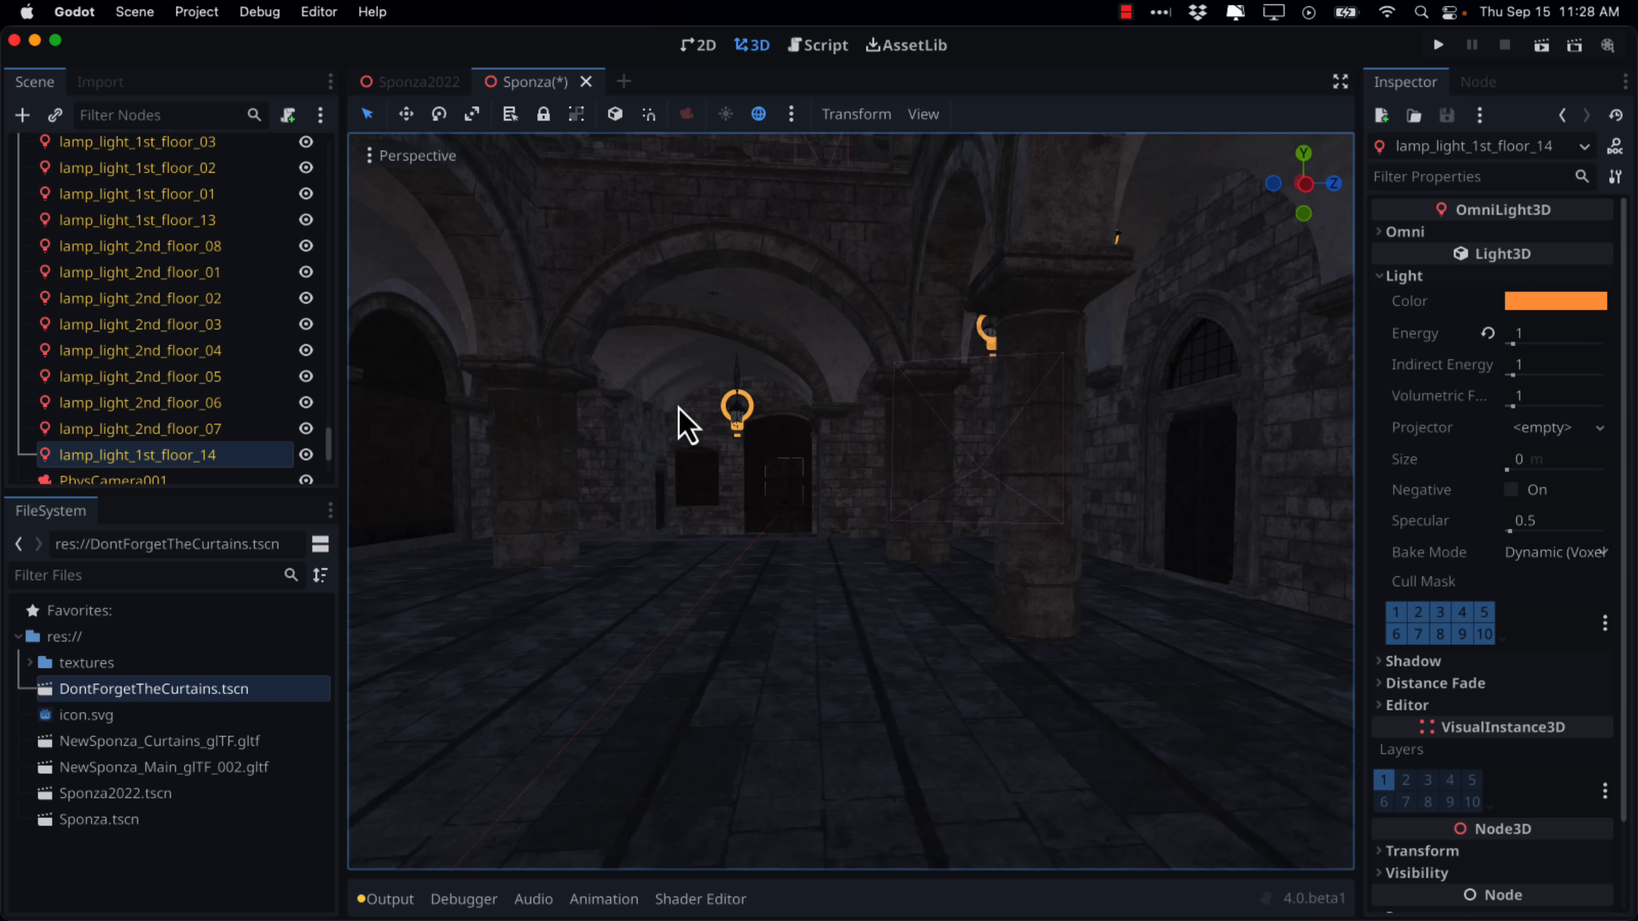
click(738, 406)
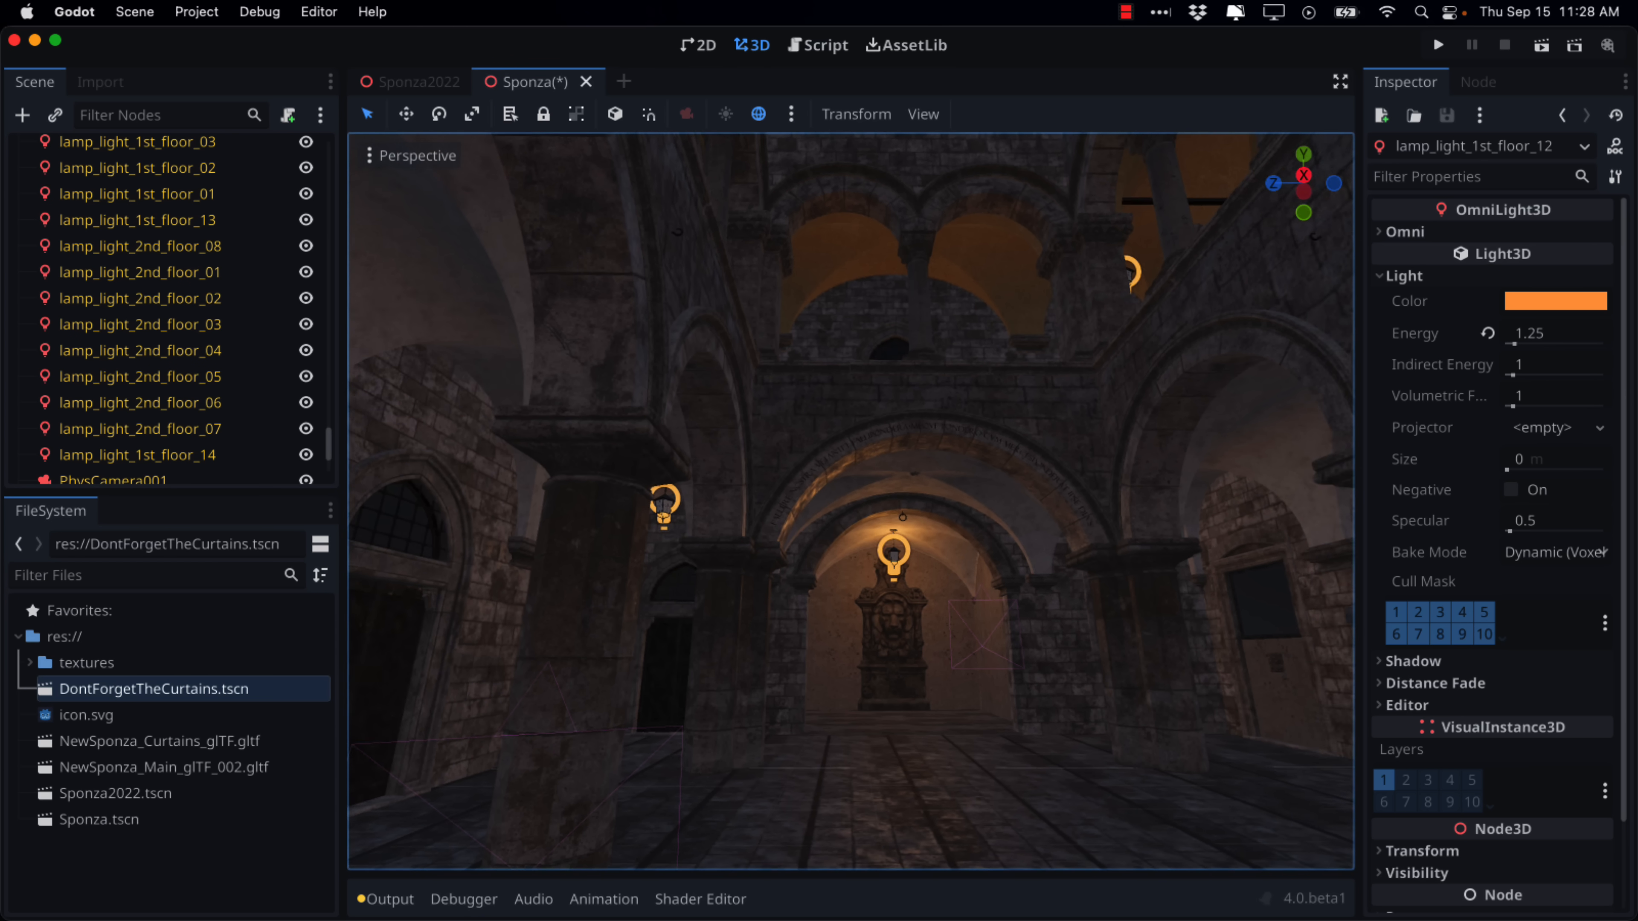
drag(836, 470, 815, 418)
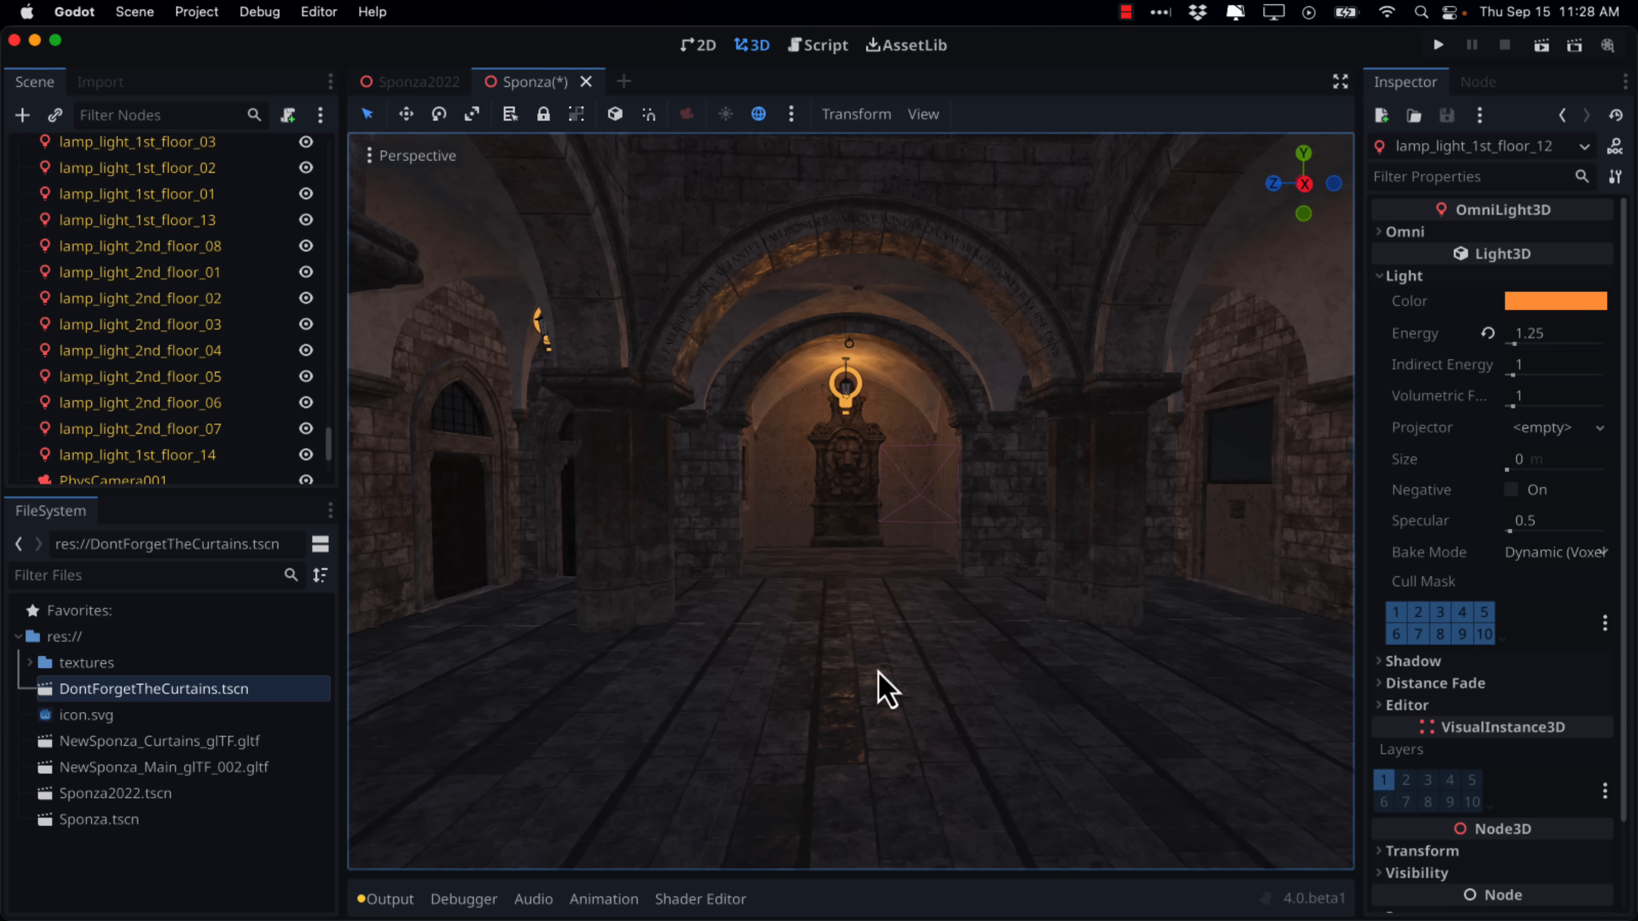
mouse_move(744, 363)
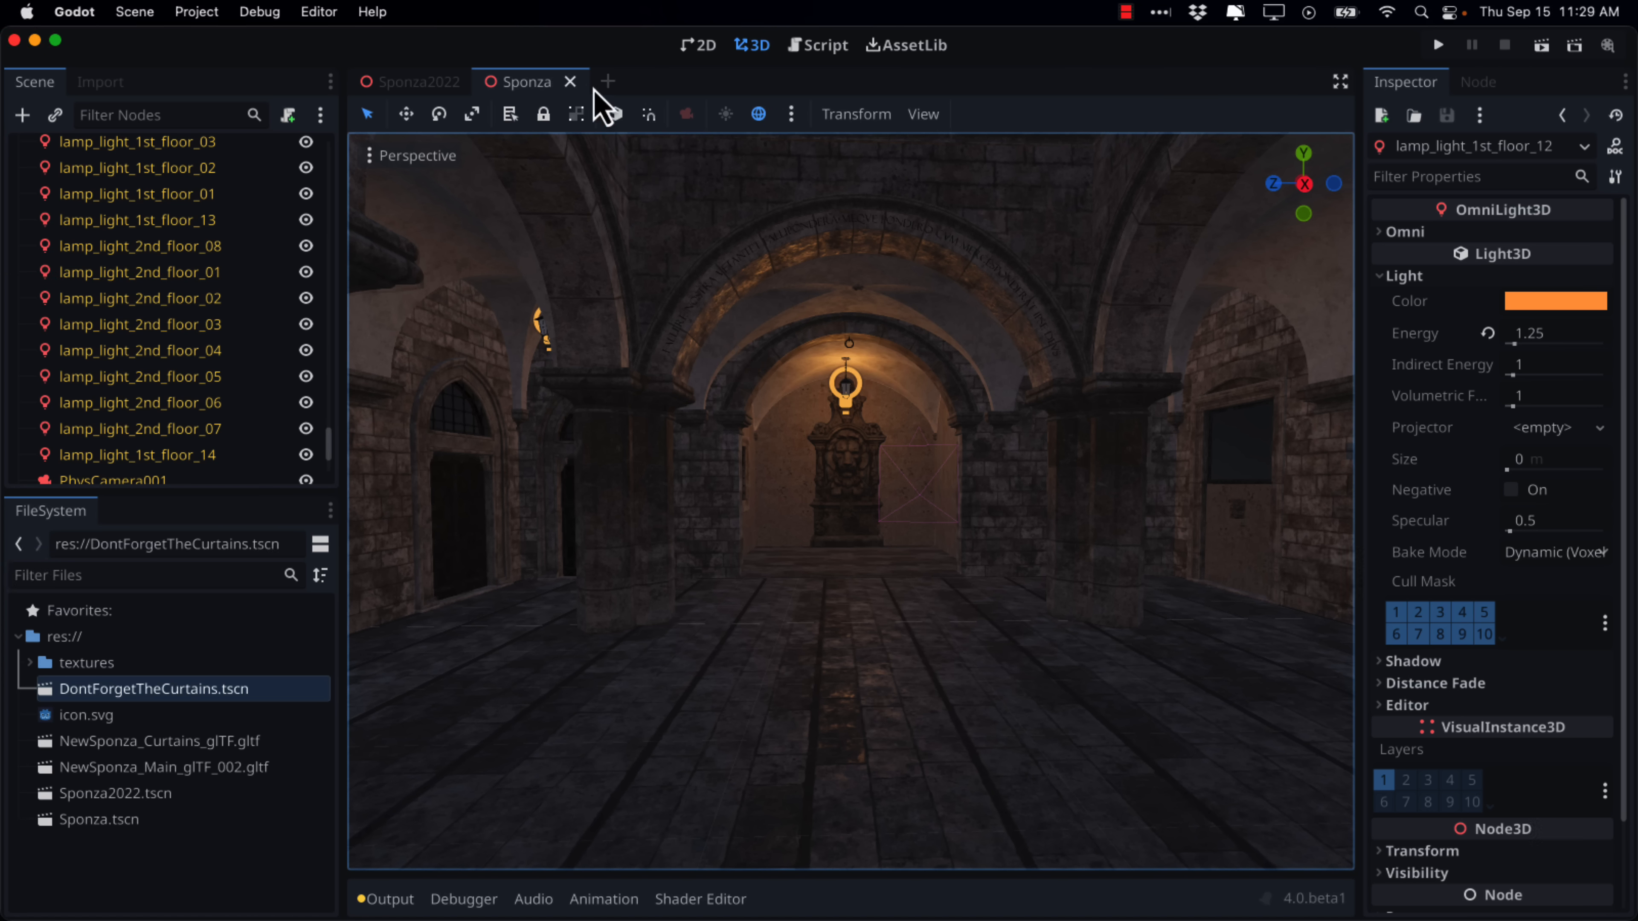
Step: Close the Sponza tab and bring up Create New Node in Sponza2022
click(572, 82)
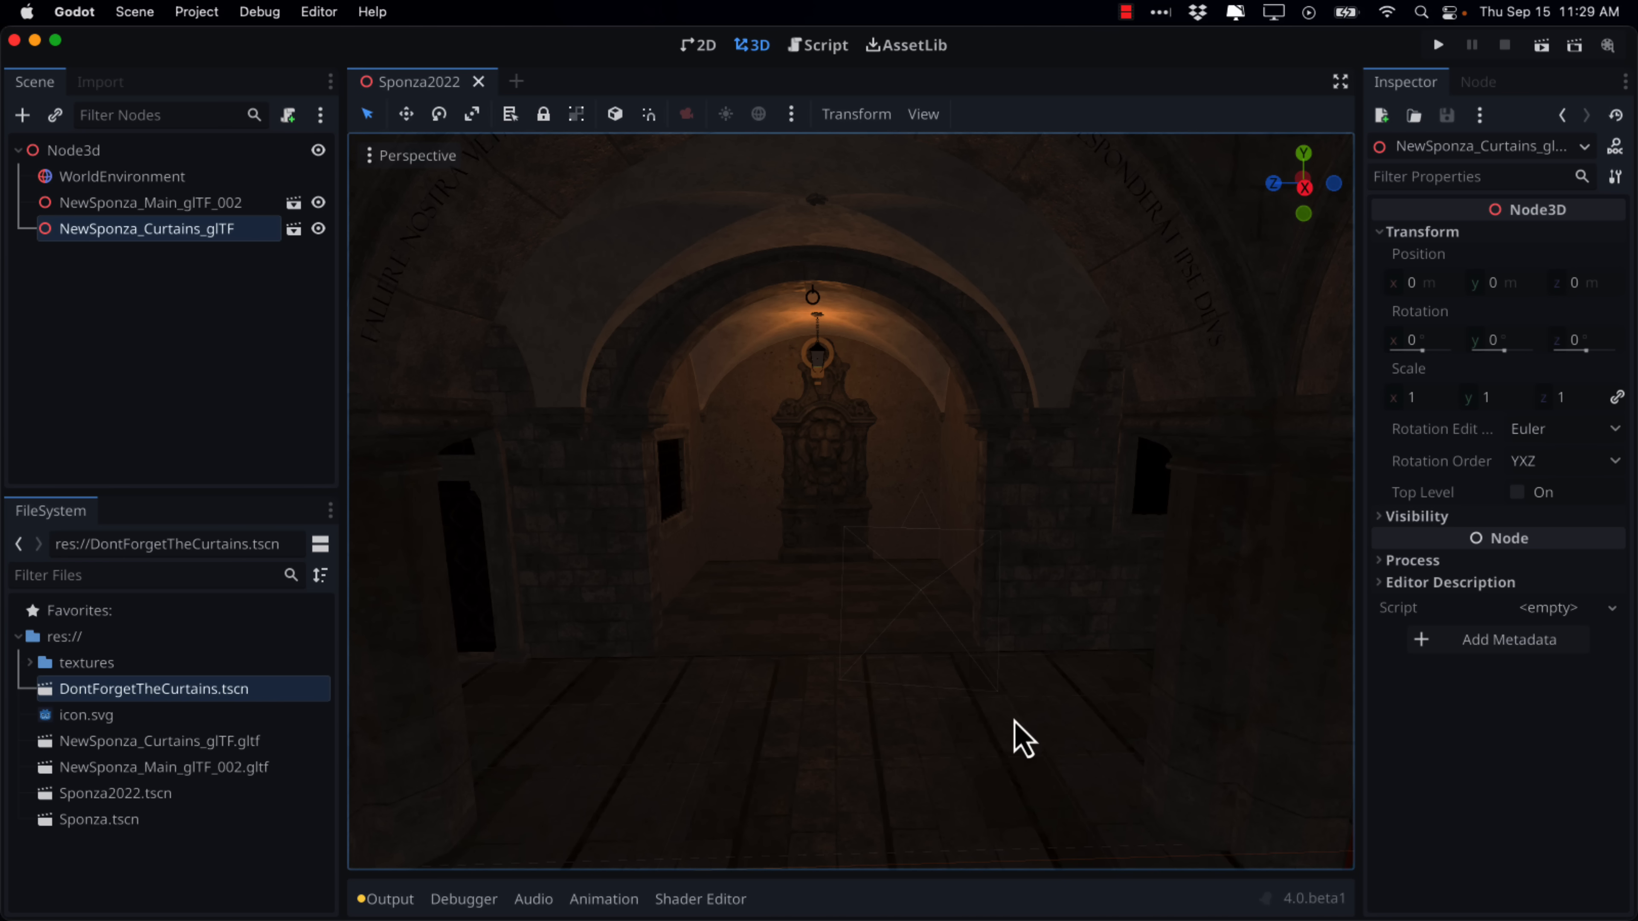
mouse_move(842, 447)
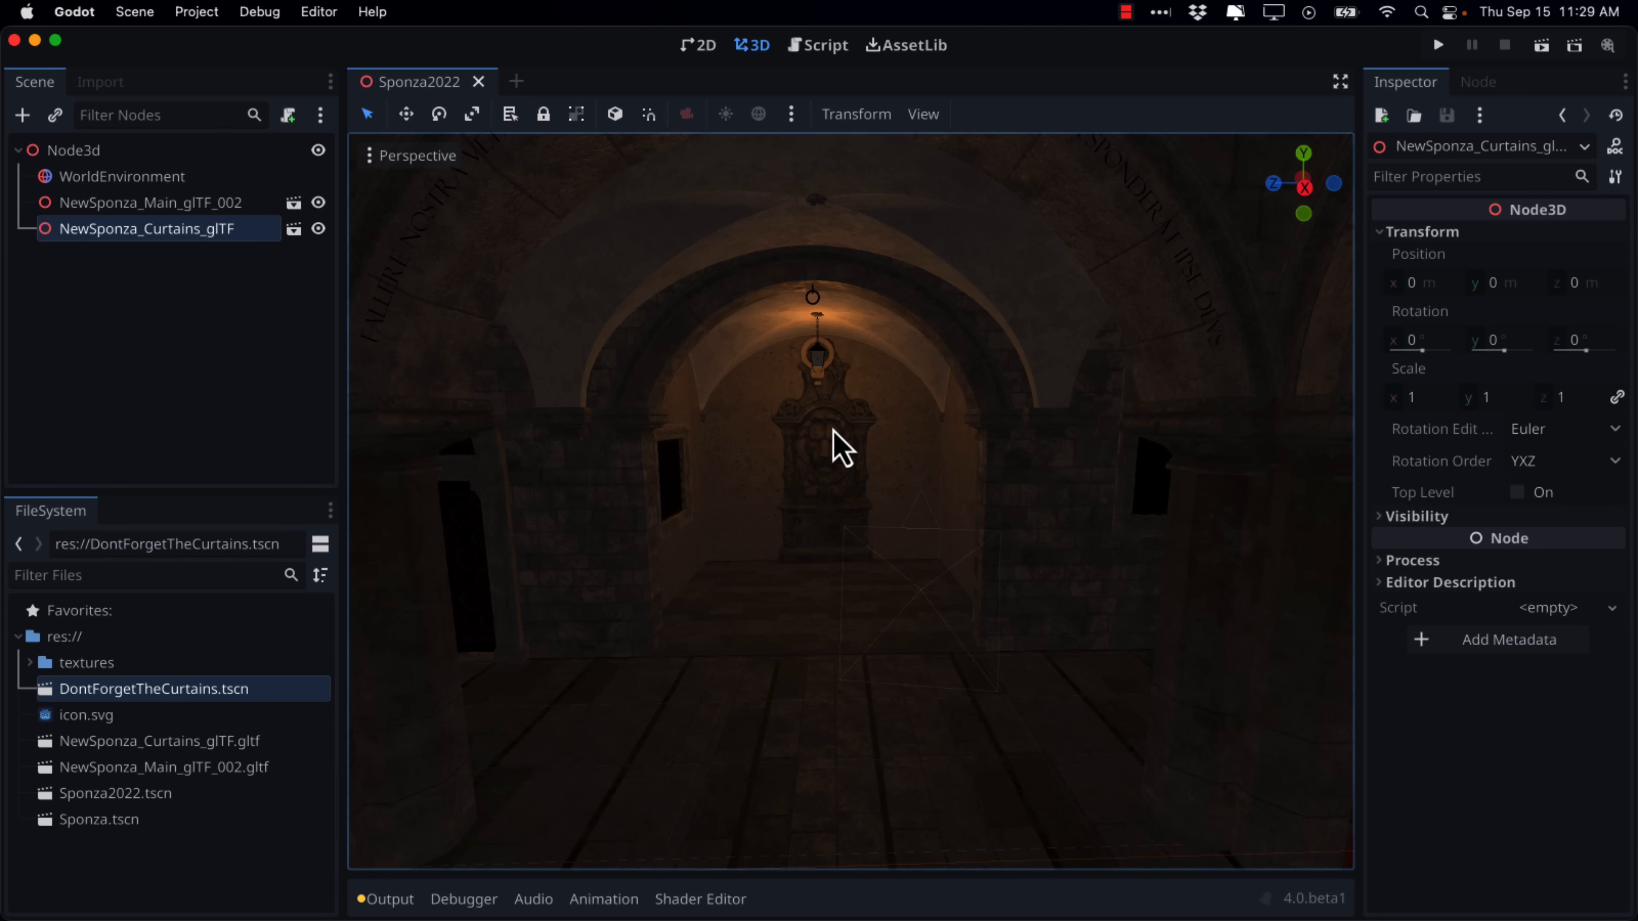
click(73, 149)
text(vo)
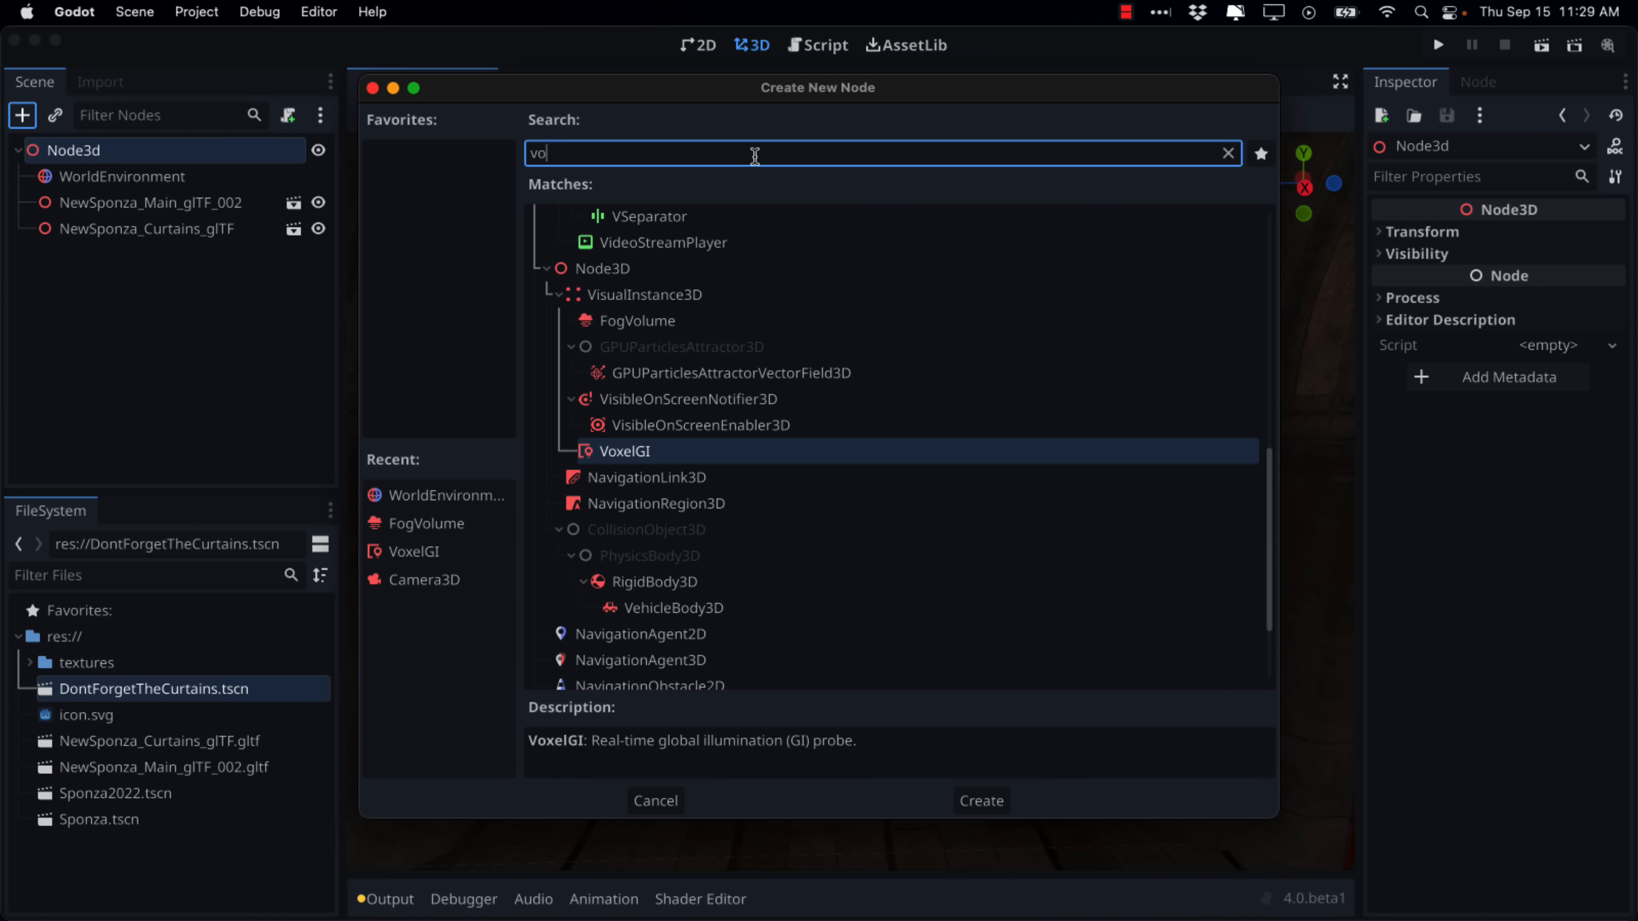
Step: Search for 'voxel' and add a VoxelGI node under the root
text(xel)
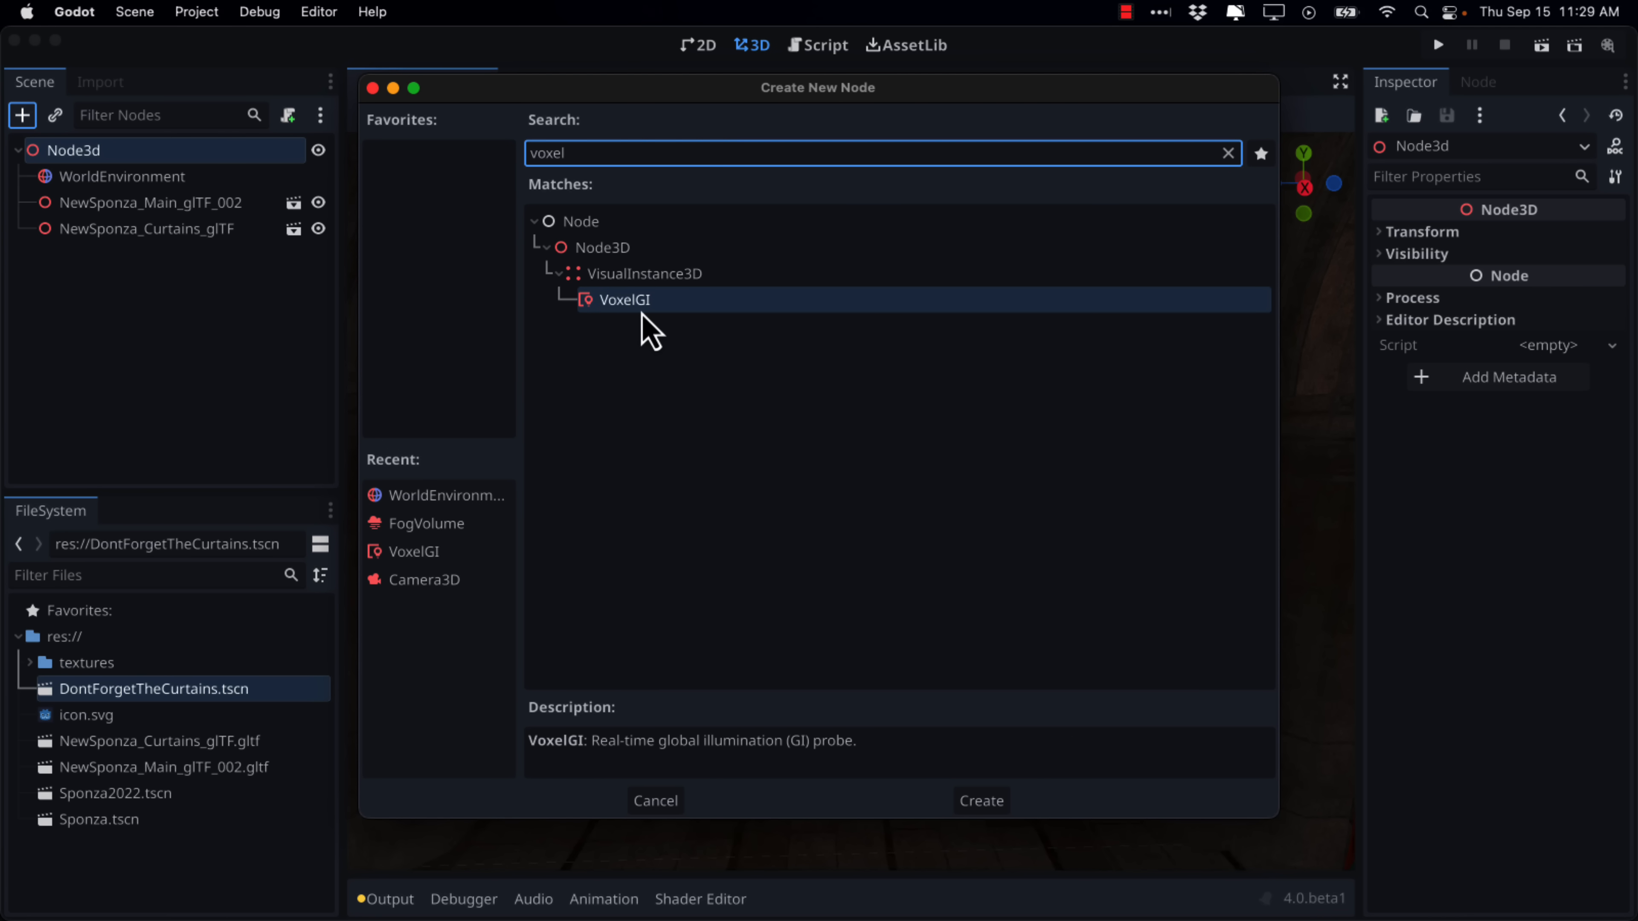
click(979, 800)
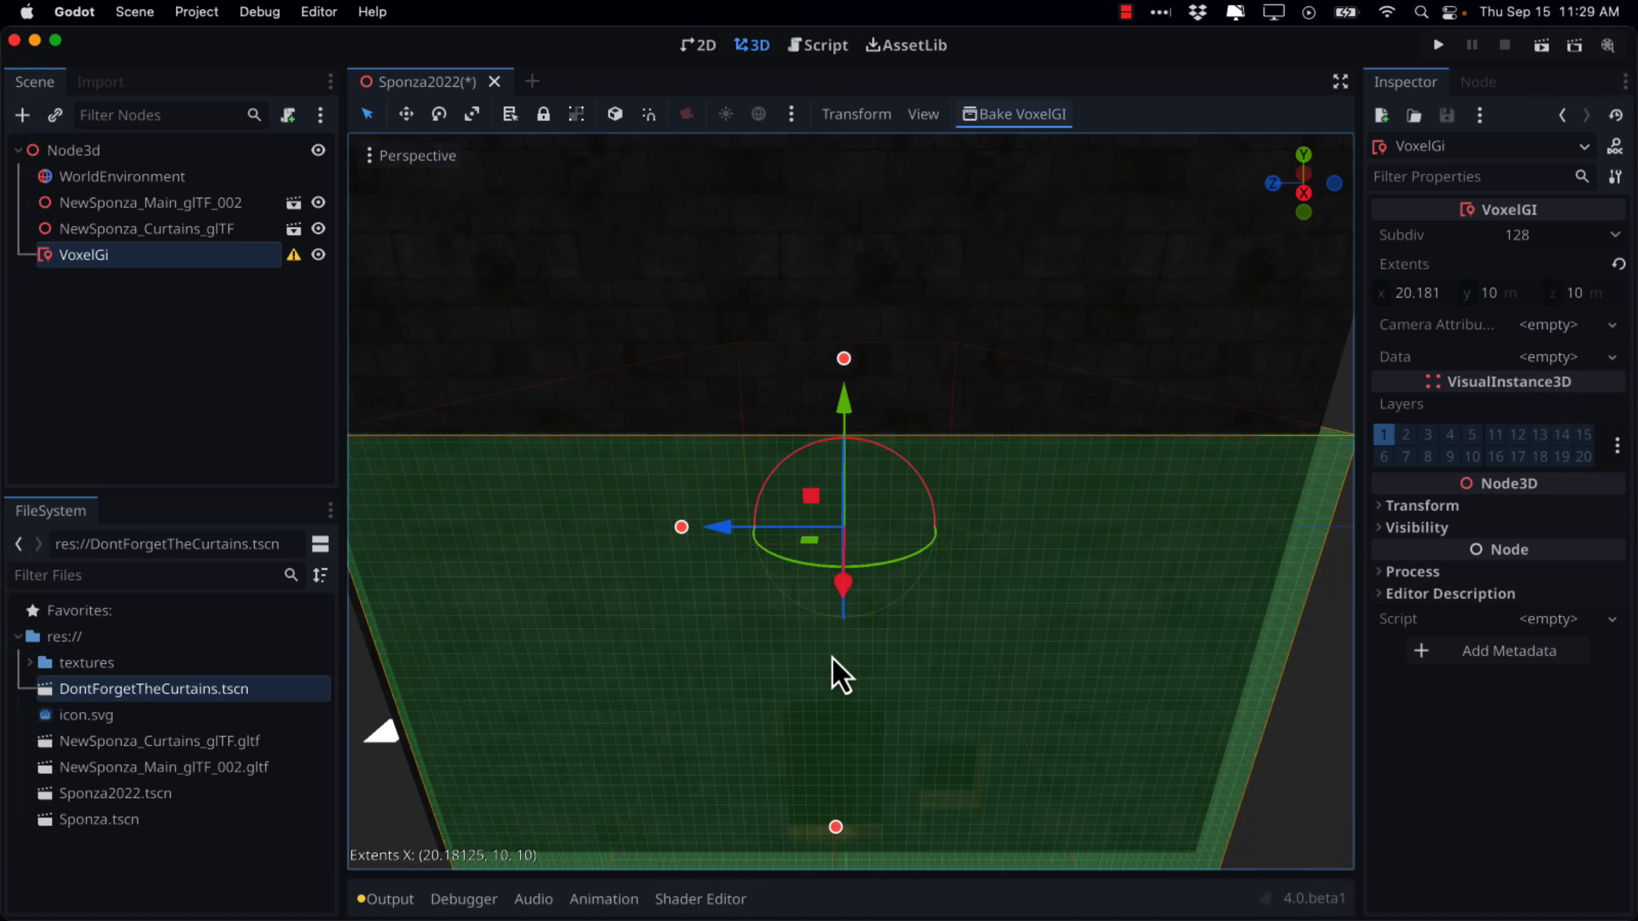
mouse_move(841, 847)
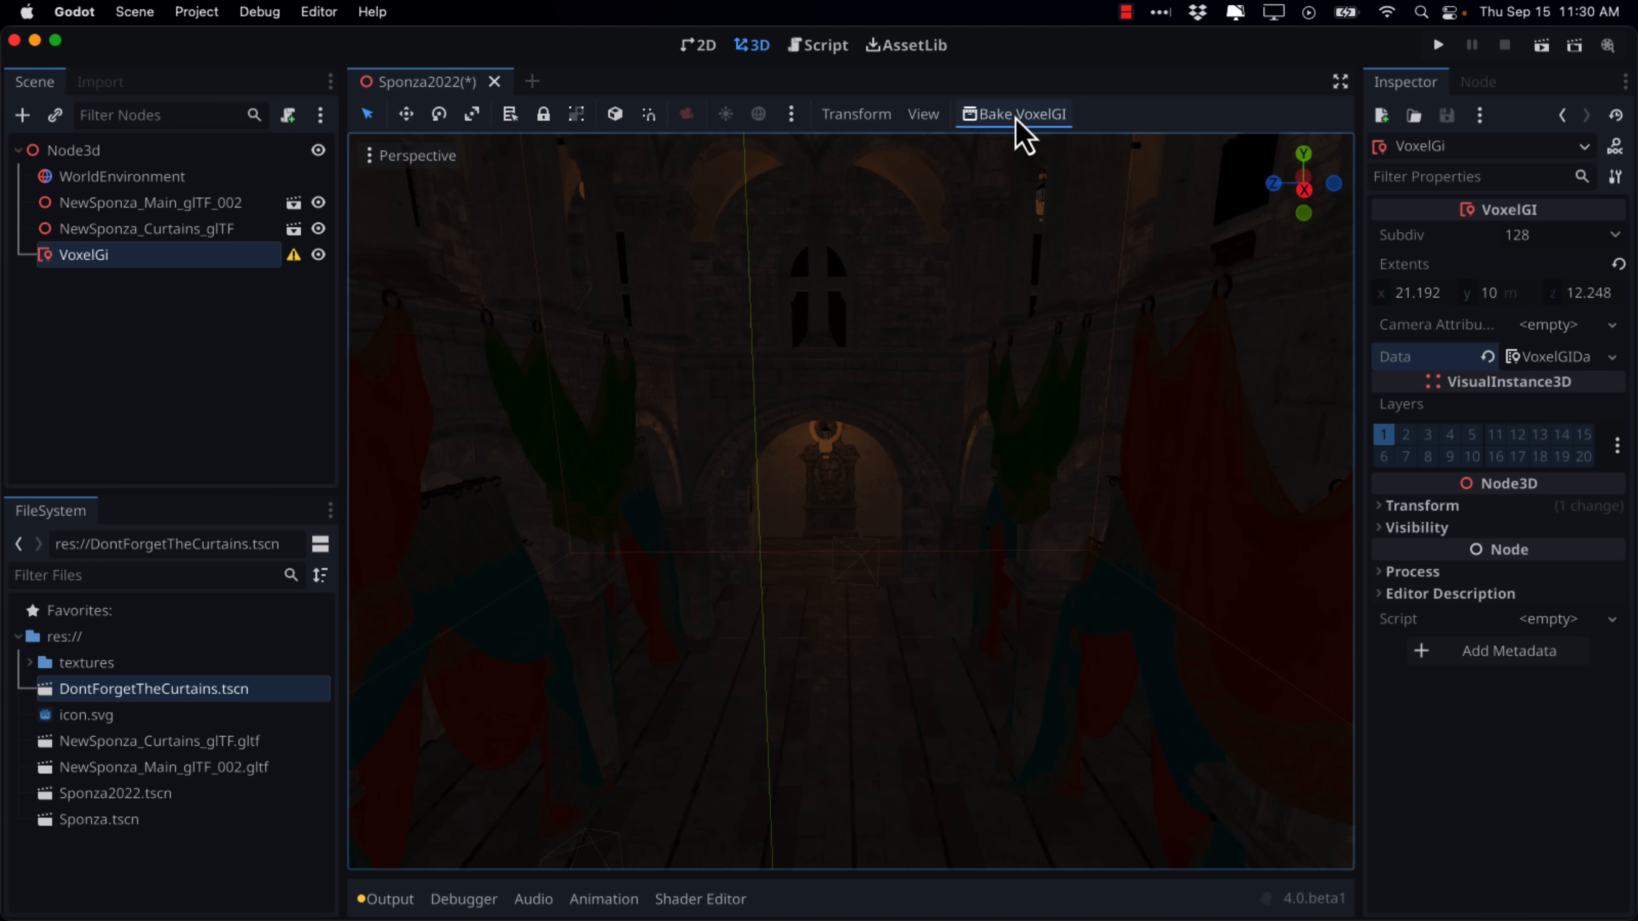
mouse_move(1549, 259)
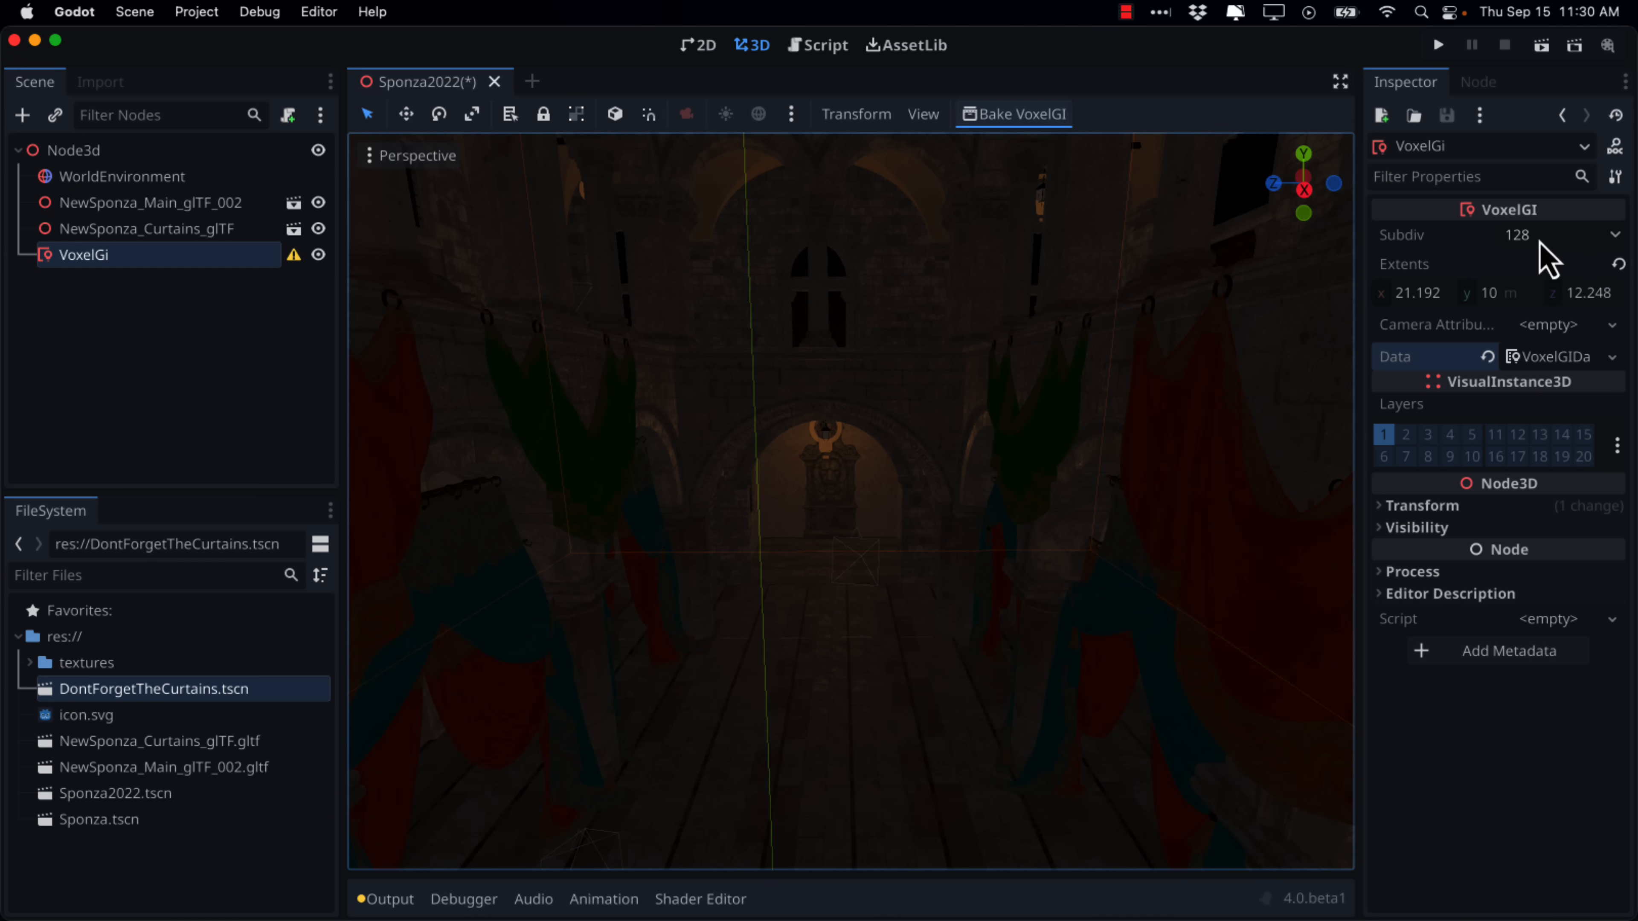
mouse_move(1071, 141)
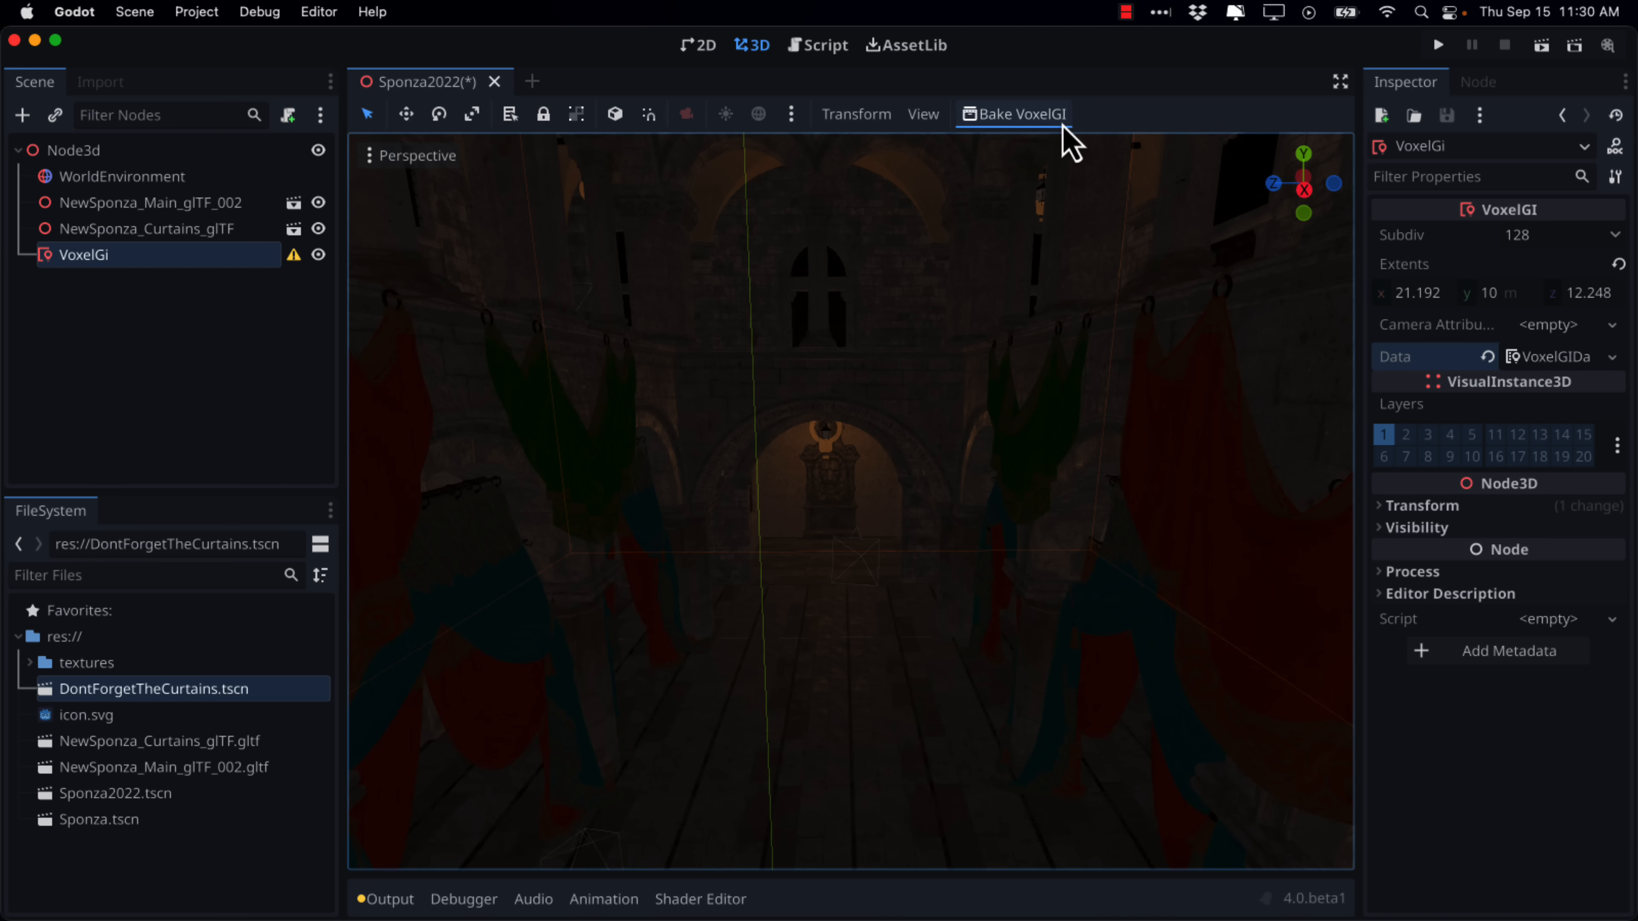
Step: Bake global illumination for the VoxelGI volume again
click(1012, 113)
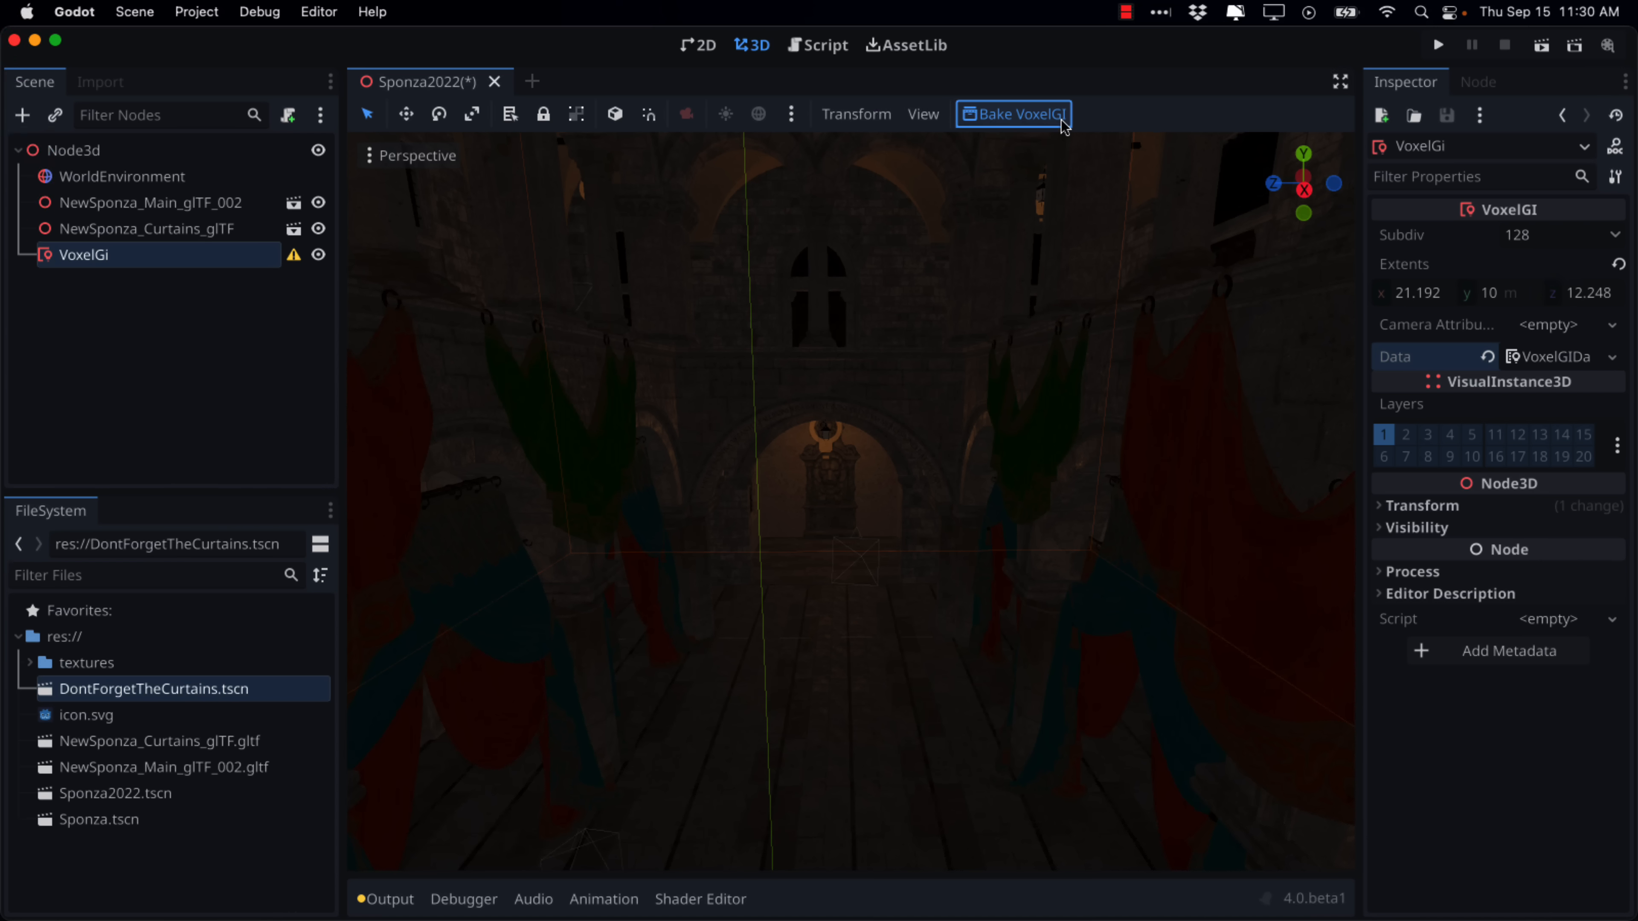
mouse_move(1010, 165)
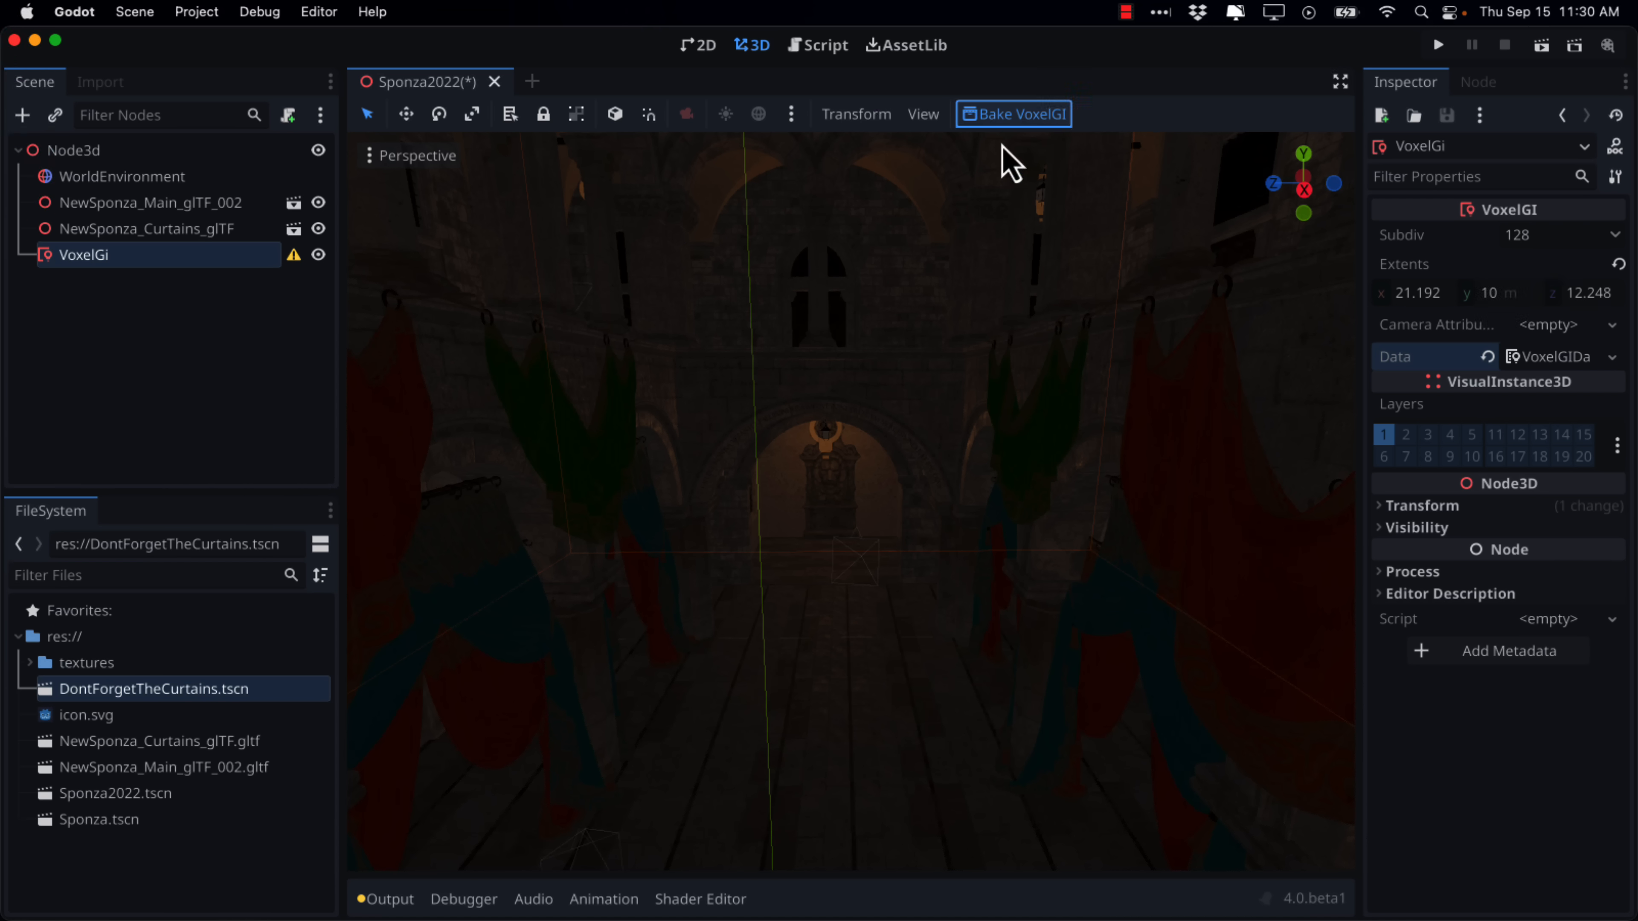
mouse_move(1001, 149)
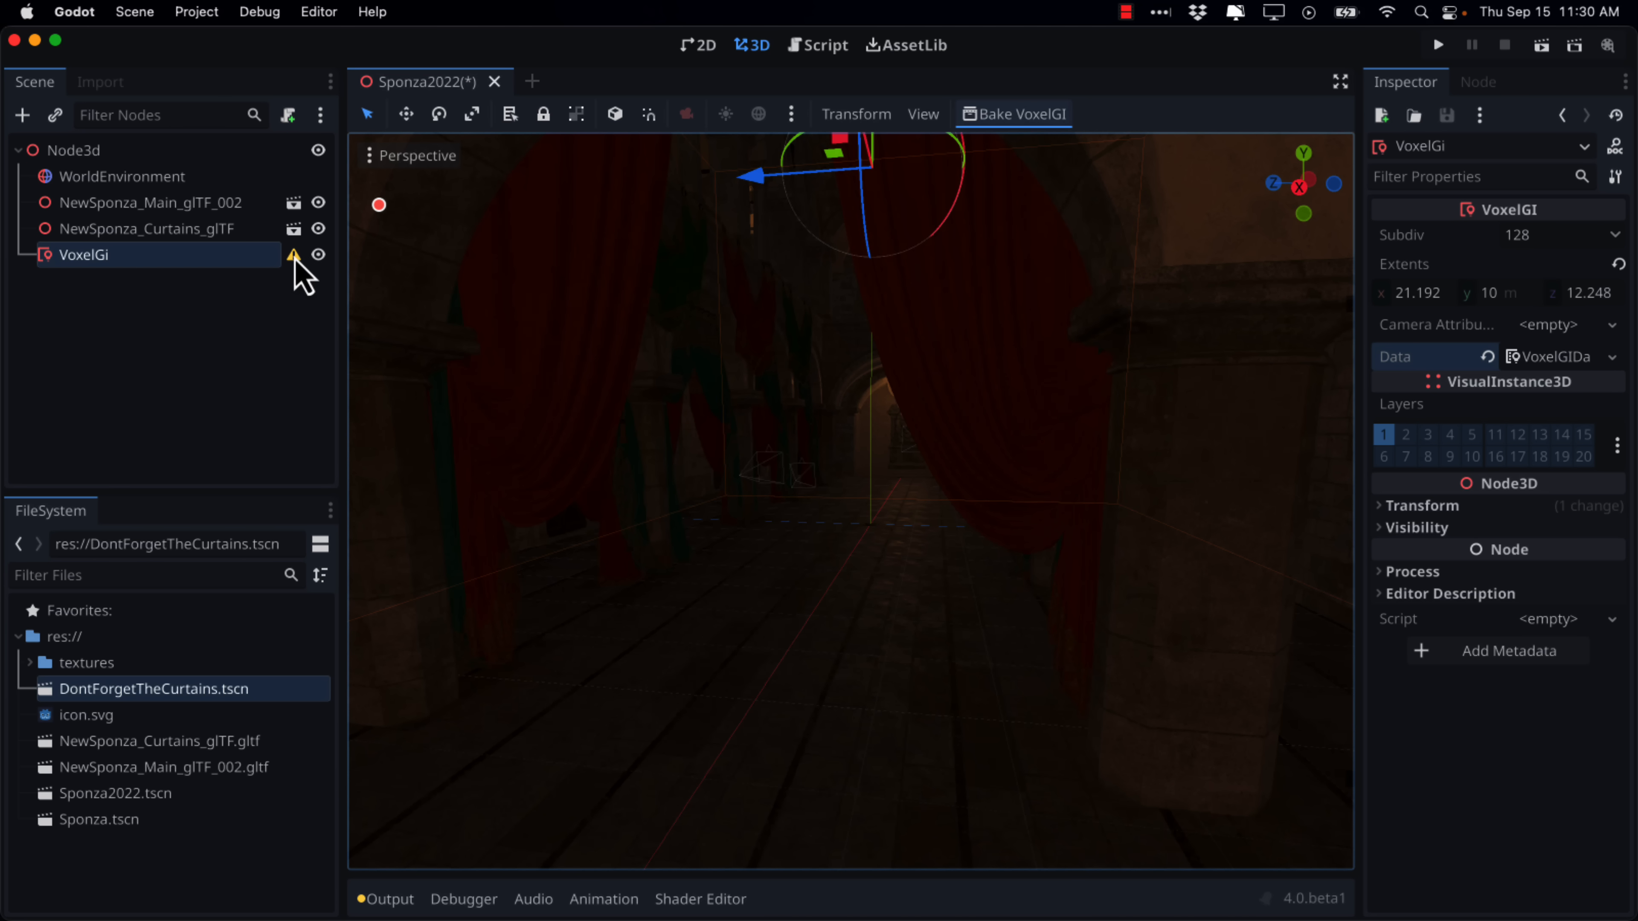
mouse_move(294, 257)
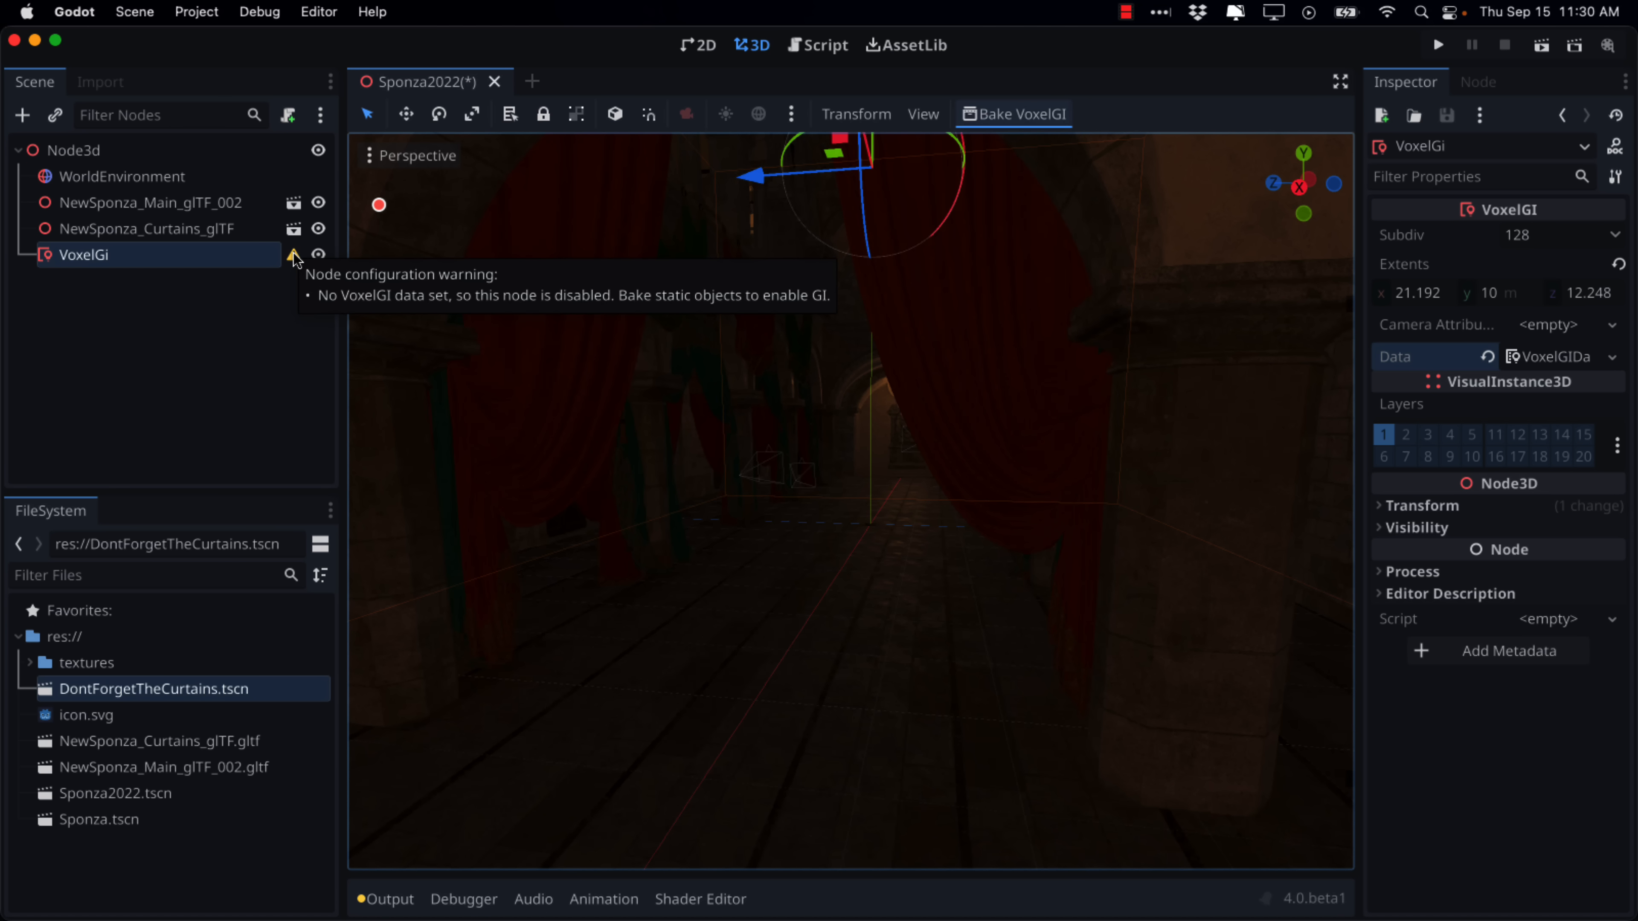
mouse_move(1252, 336)
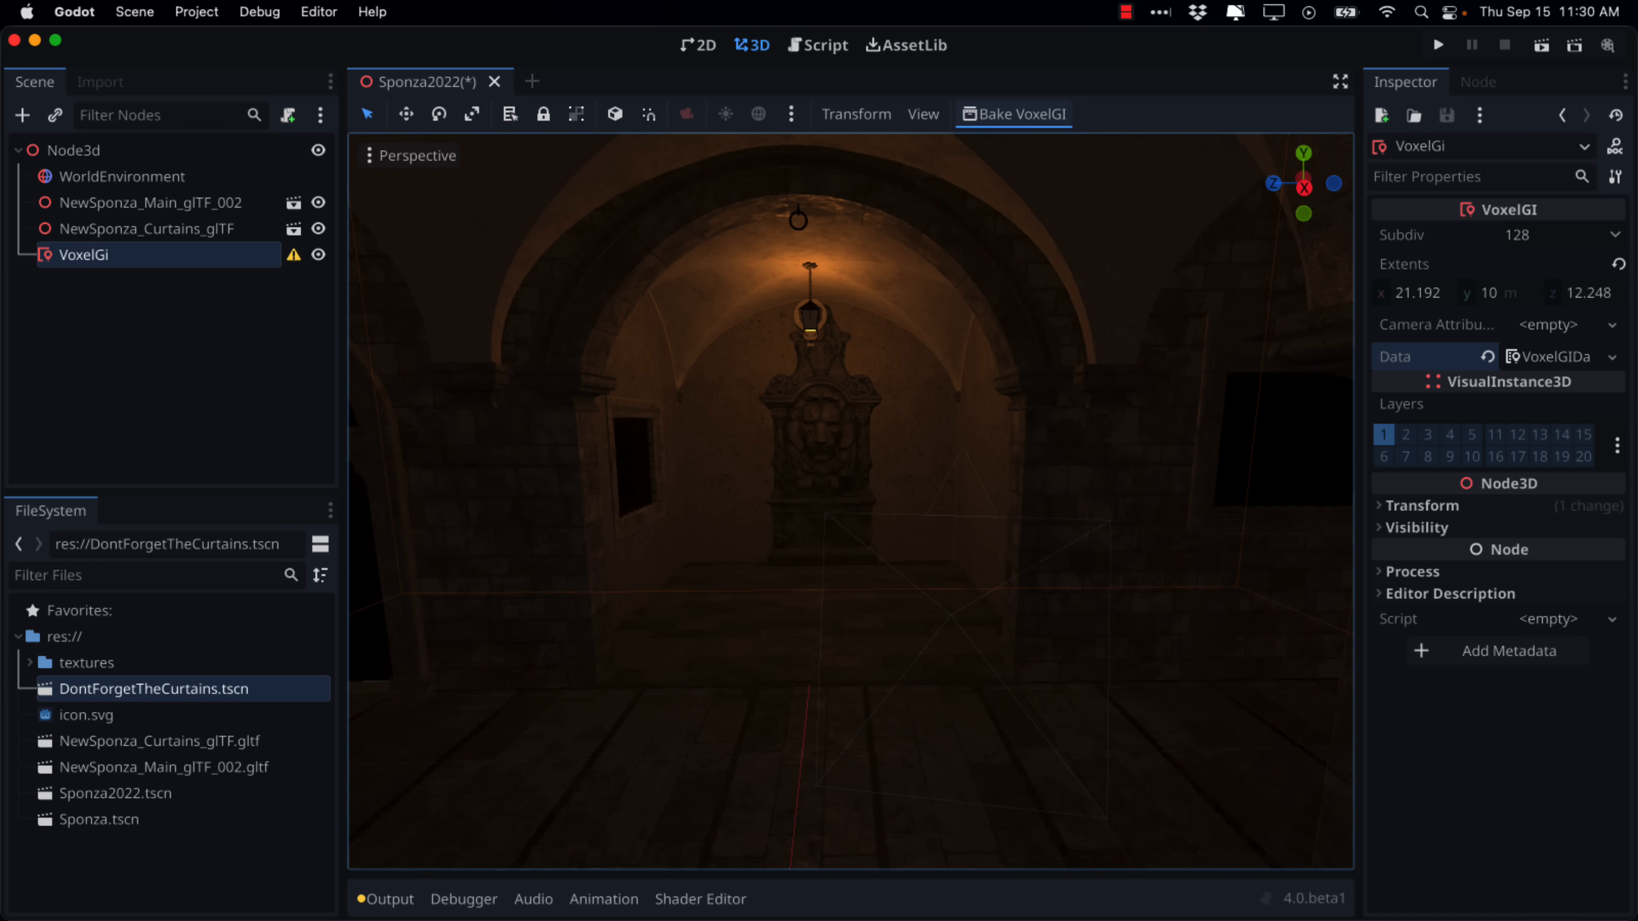
mouse_move(514, 366)
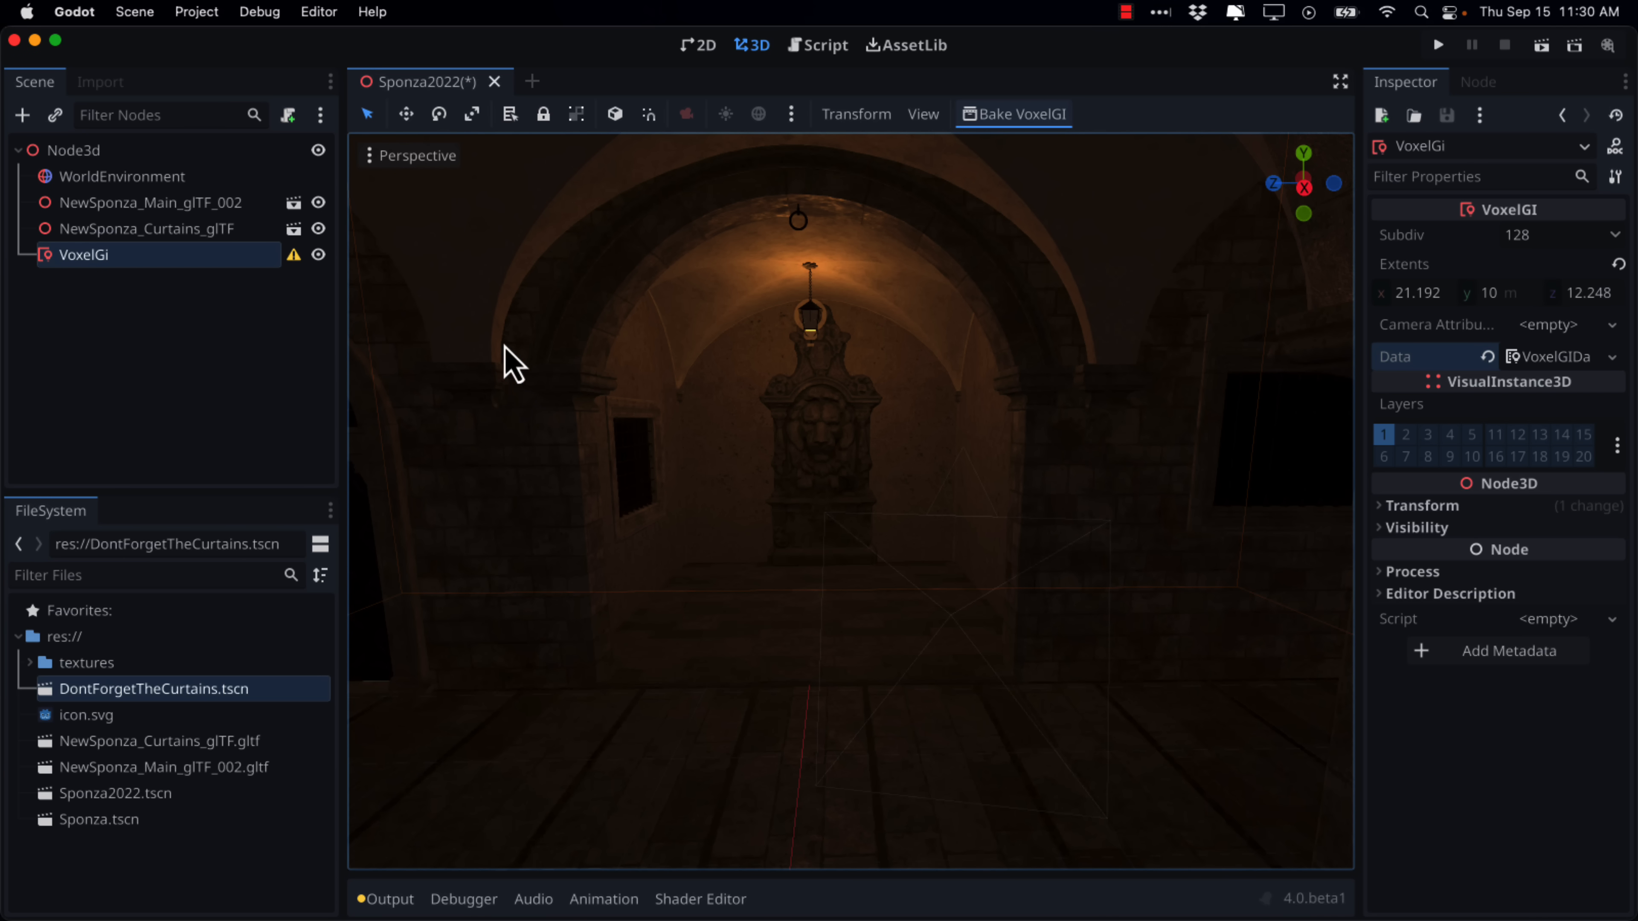
mouse_move(143, 201)
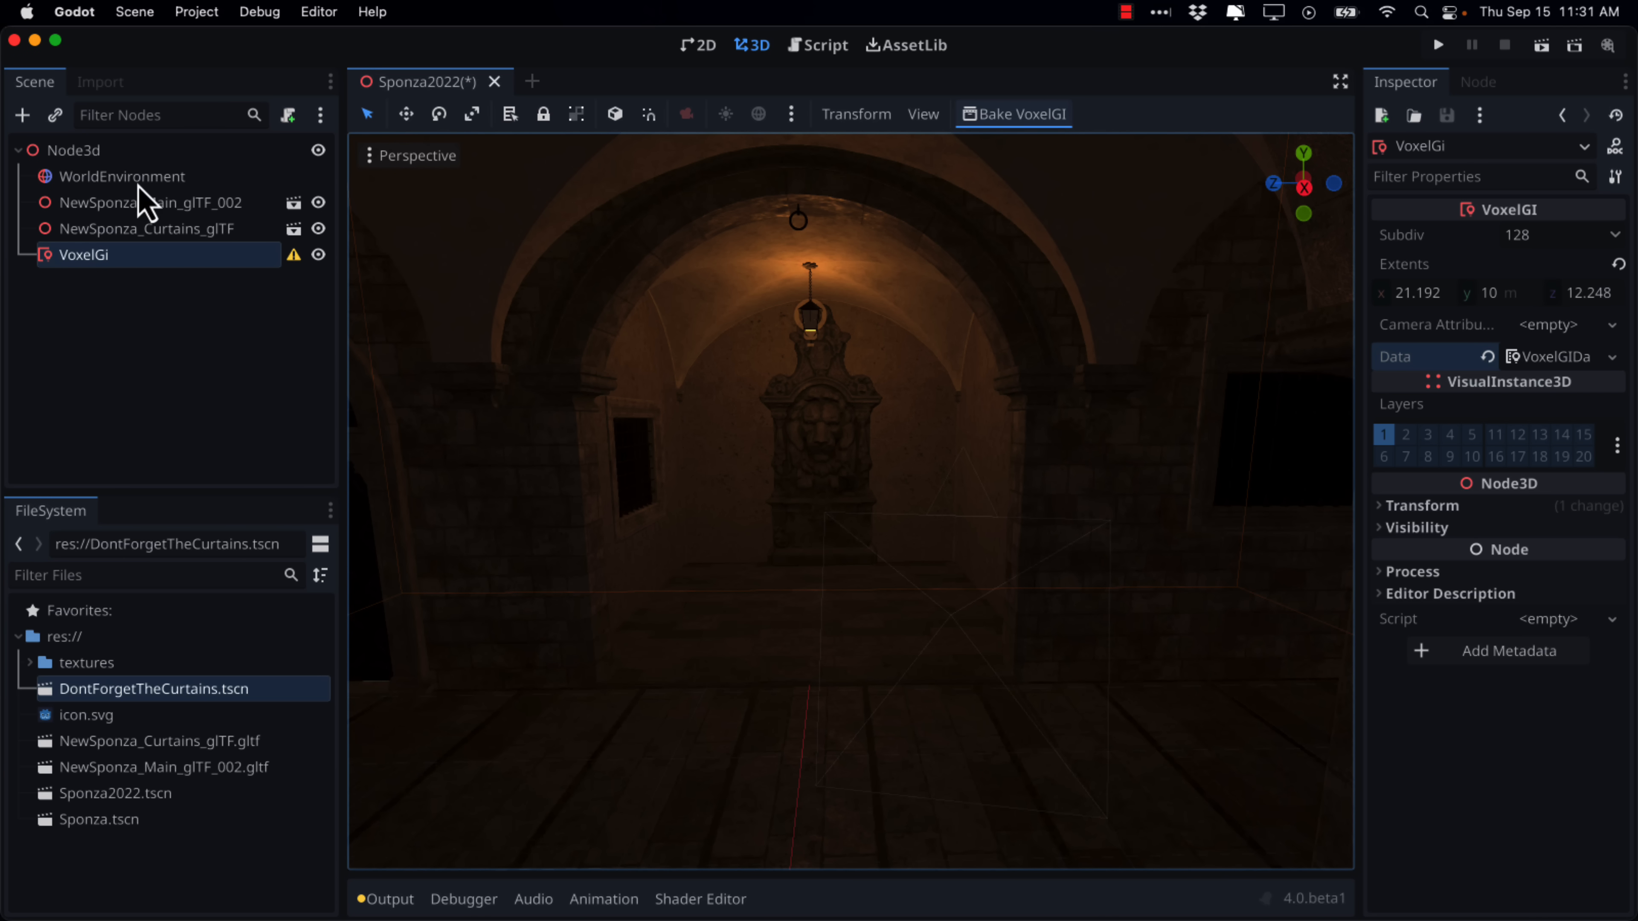
Step: Select WorldEnvironment and expand its Environment resource in the Inspector
click(122, 176)
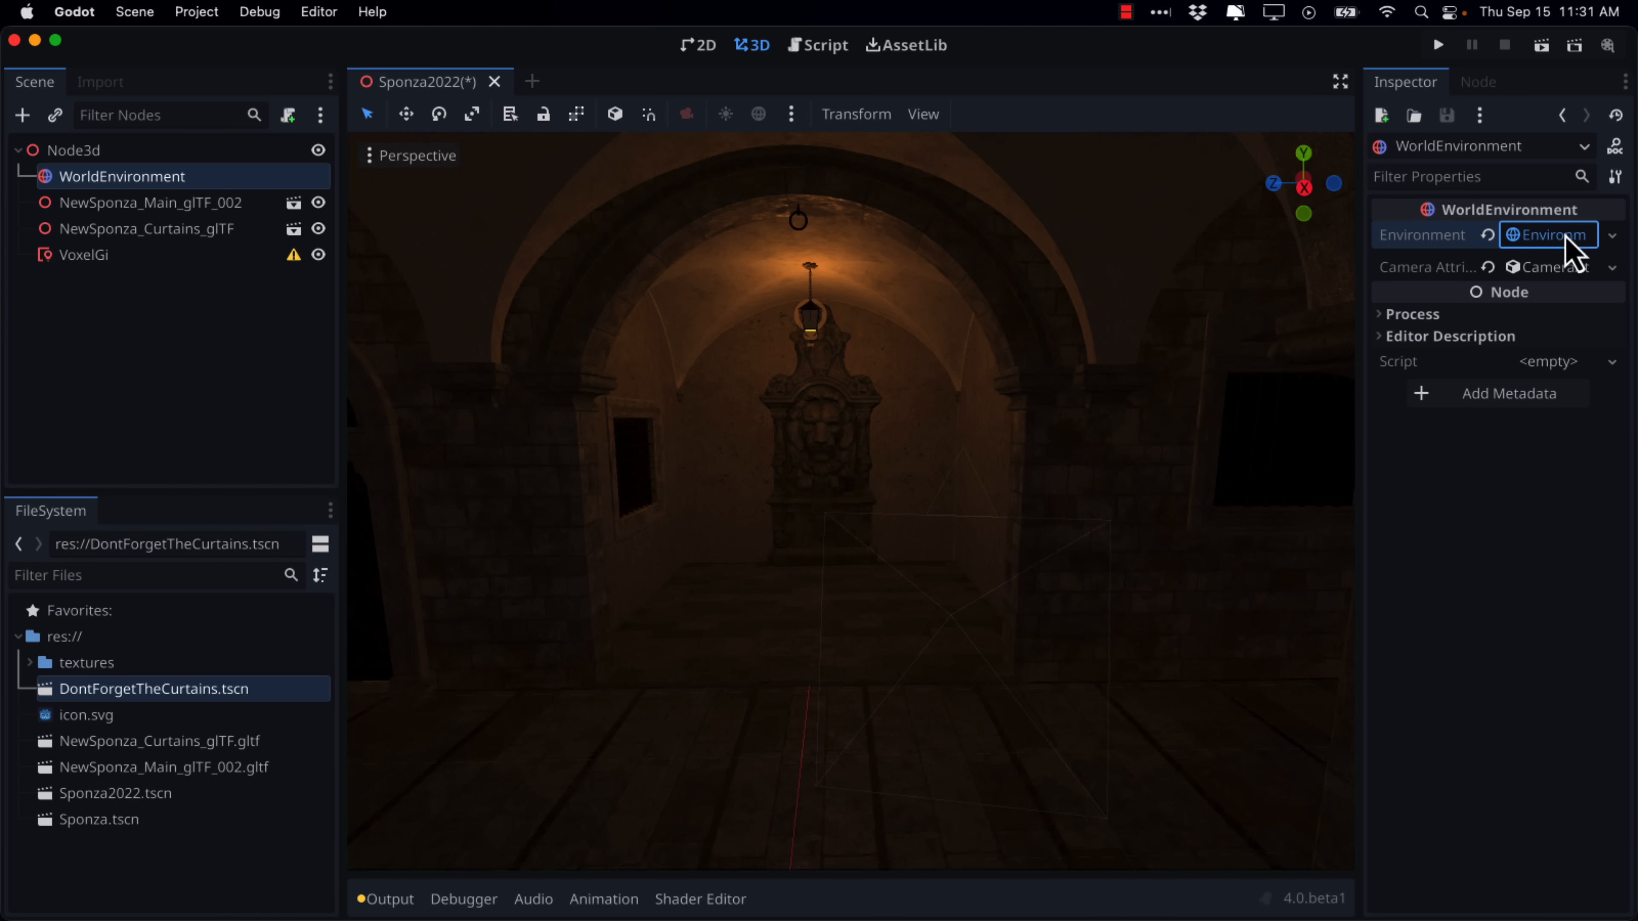
click(1546, 234)
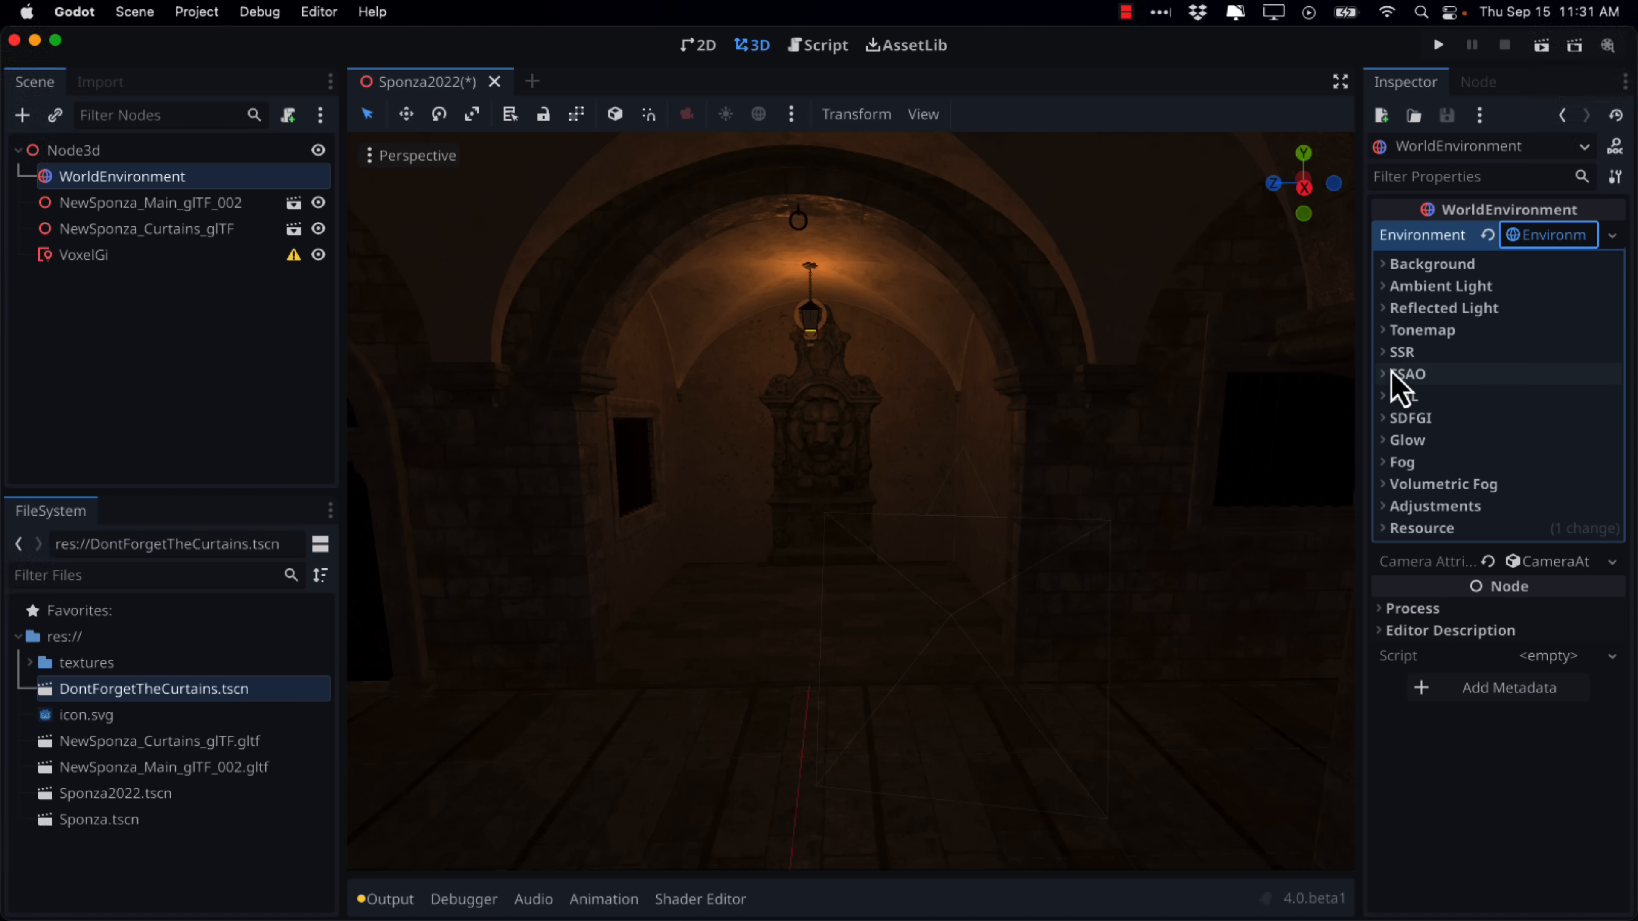
Step: Set the environment's tonemap mode to Filmic
click(1422, 330)
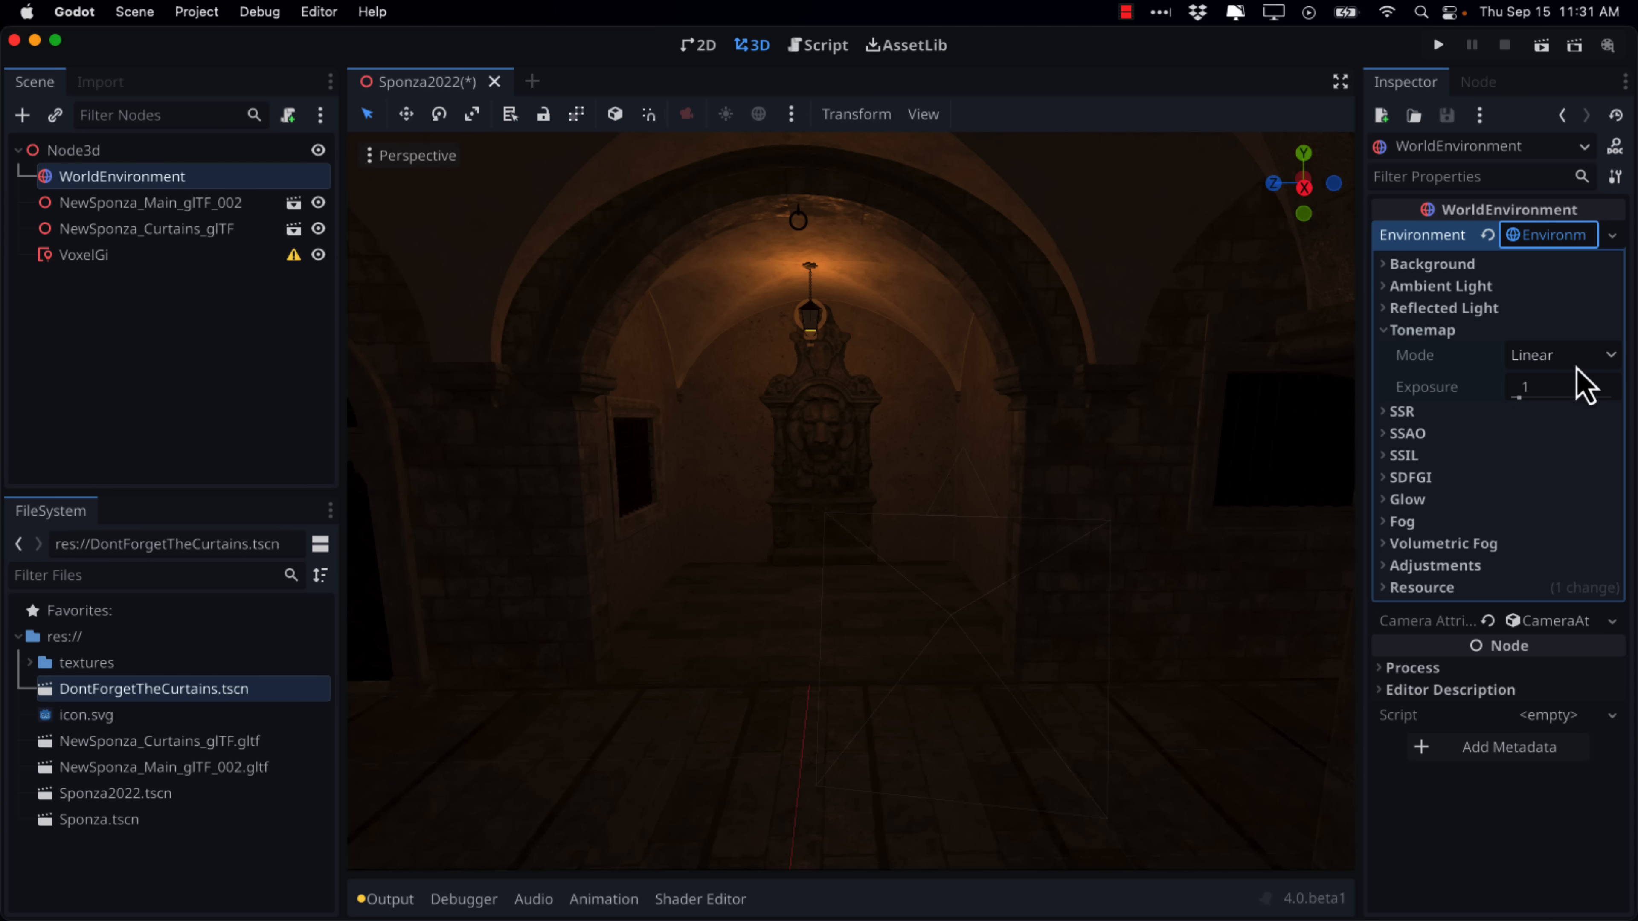
click(1562, 355)
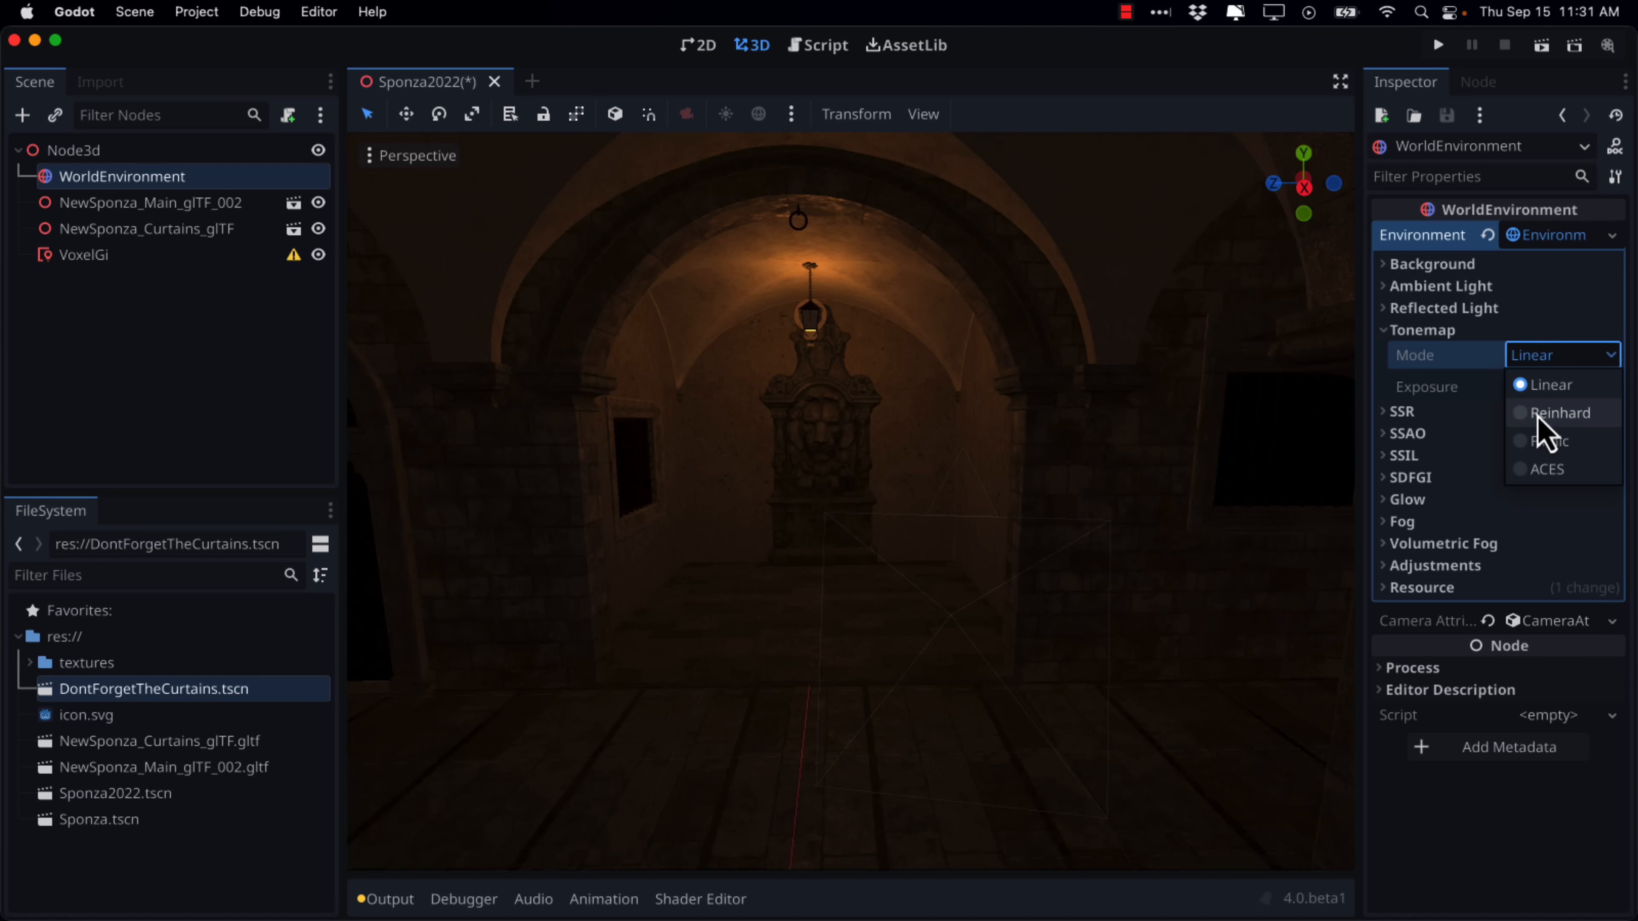
click(1556, 441)
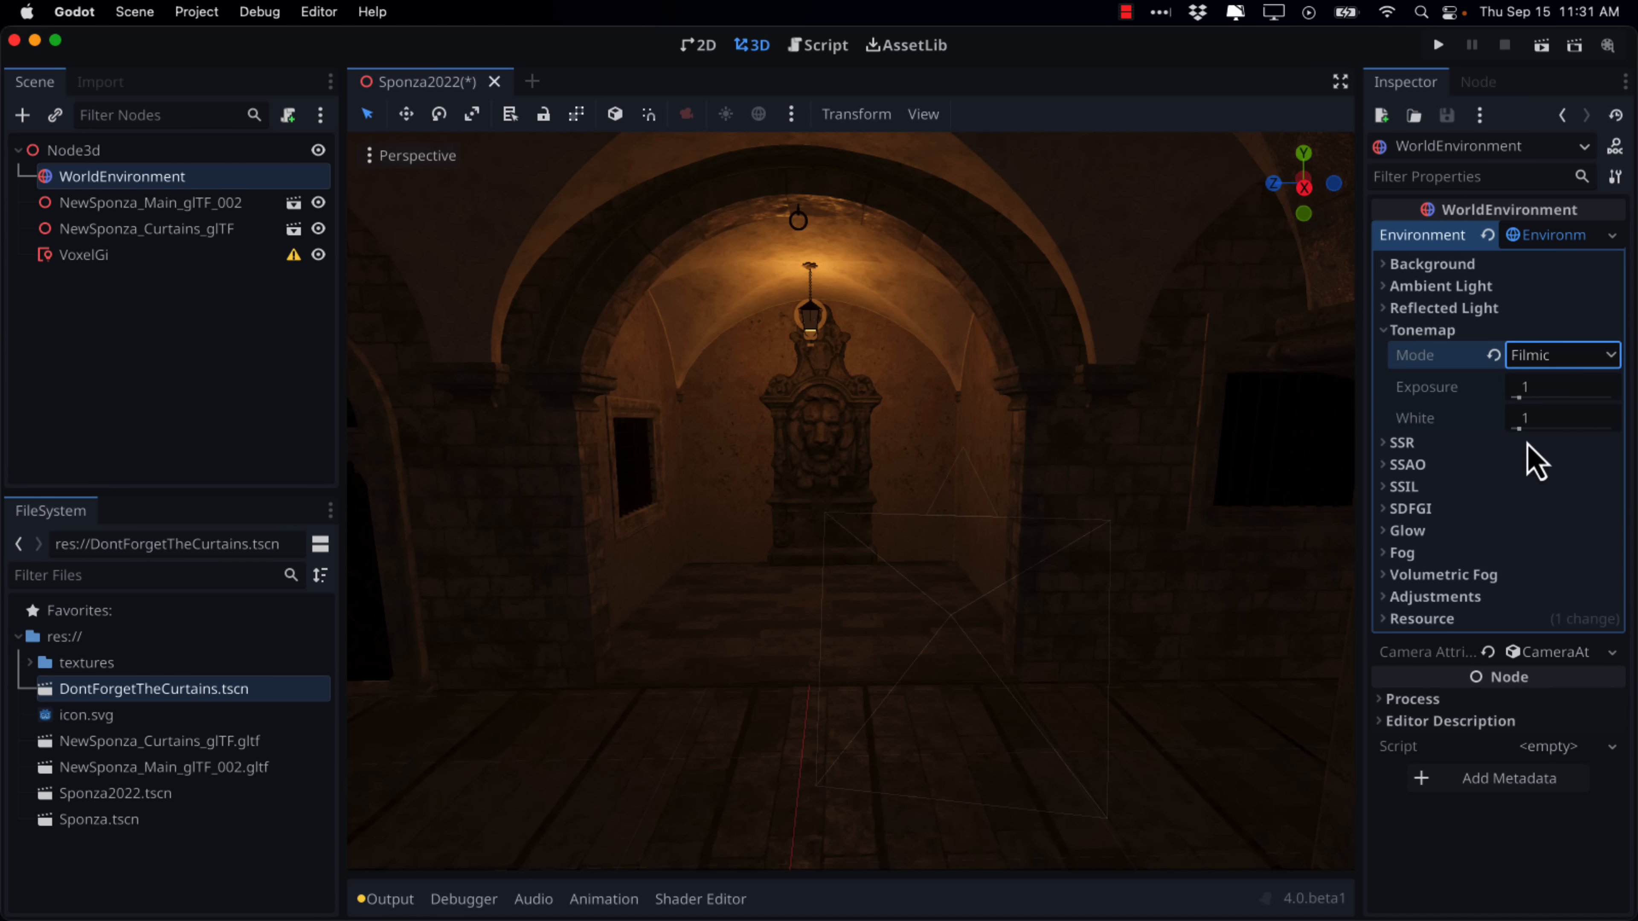
click(1562, 354)
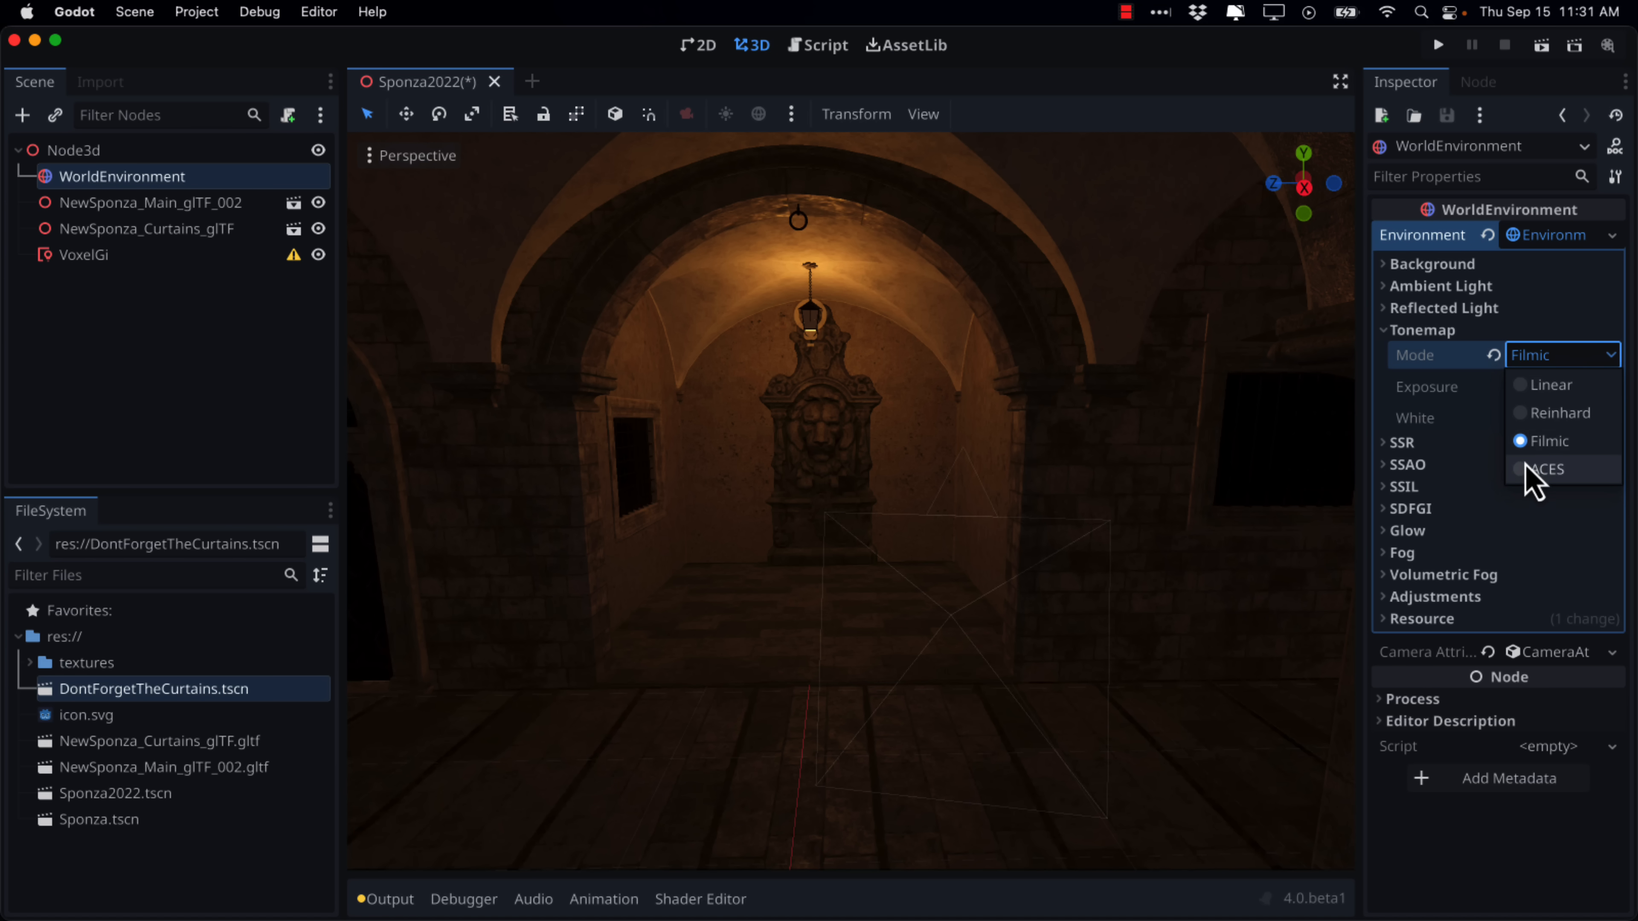
click(1545, 441)
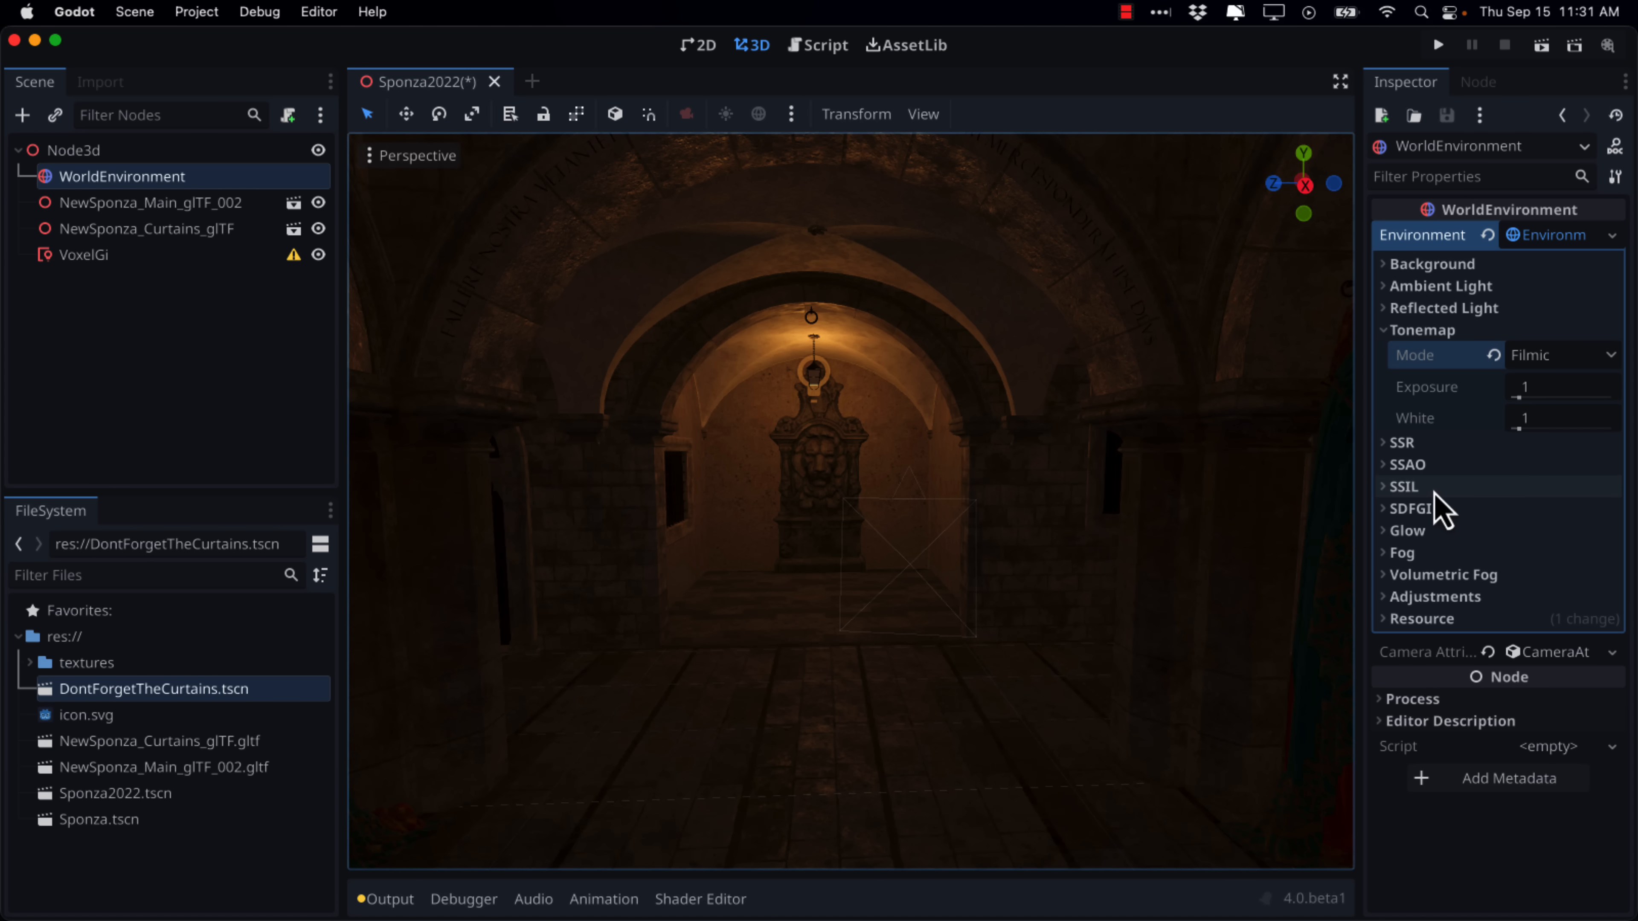
Step: Expand SDFGI, preview it enabled, then leave it disabled
click(1409, 509)
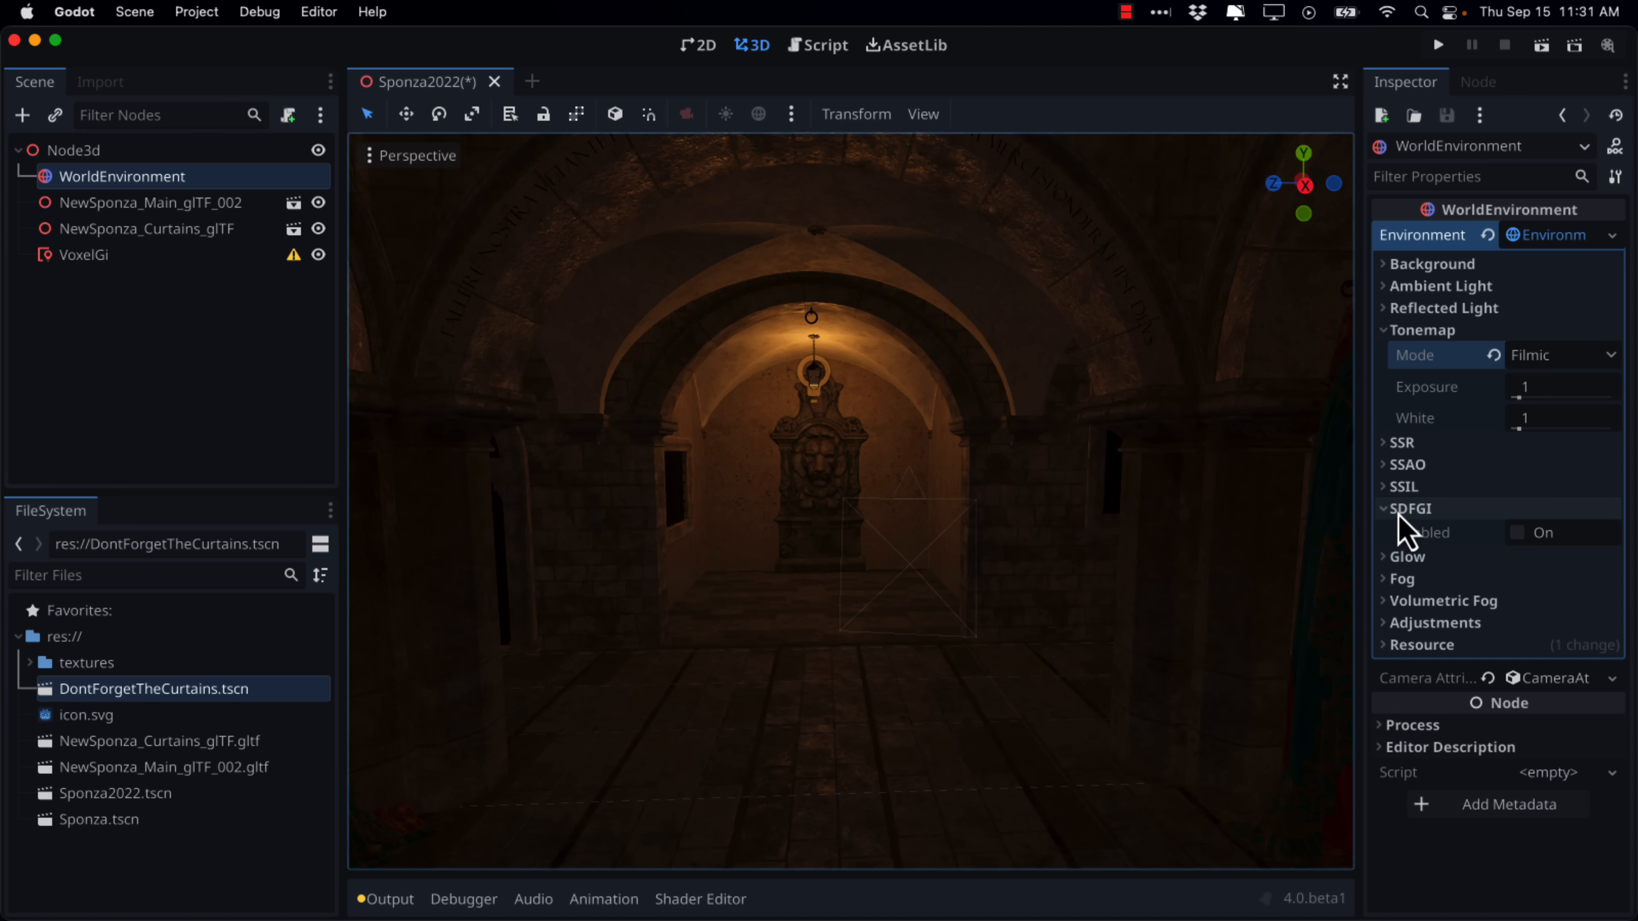
mouse_move(1532, 552)
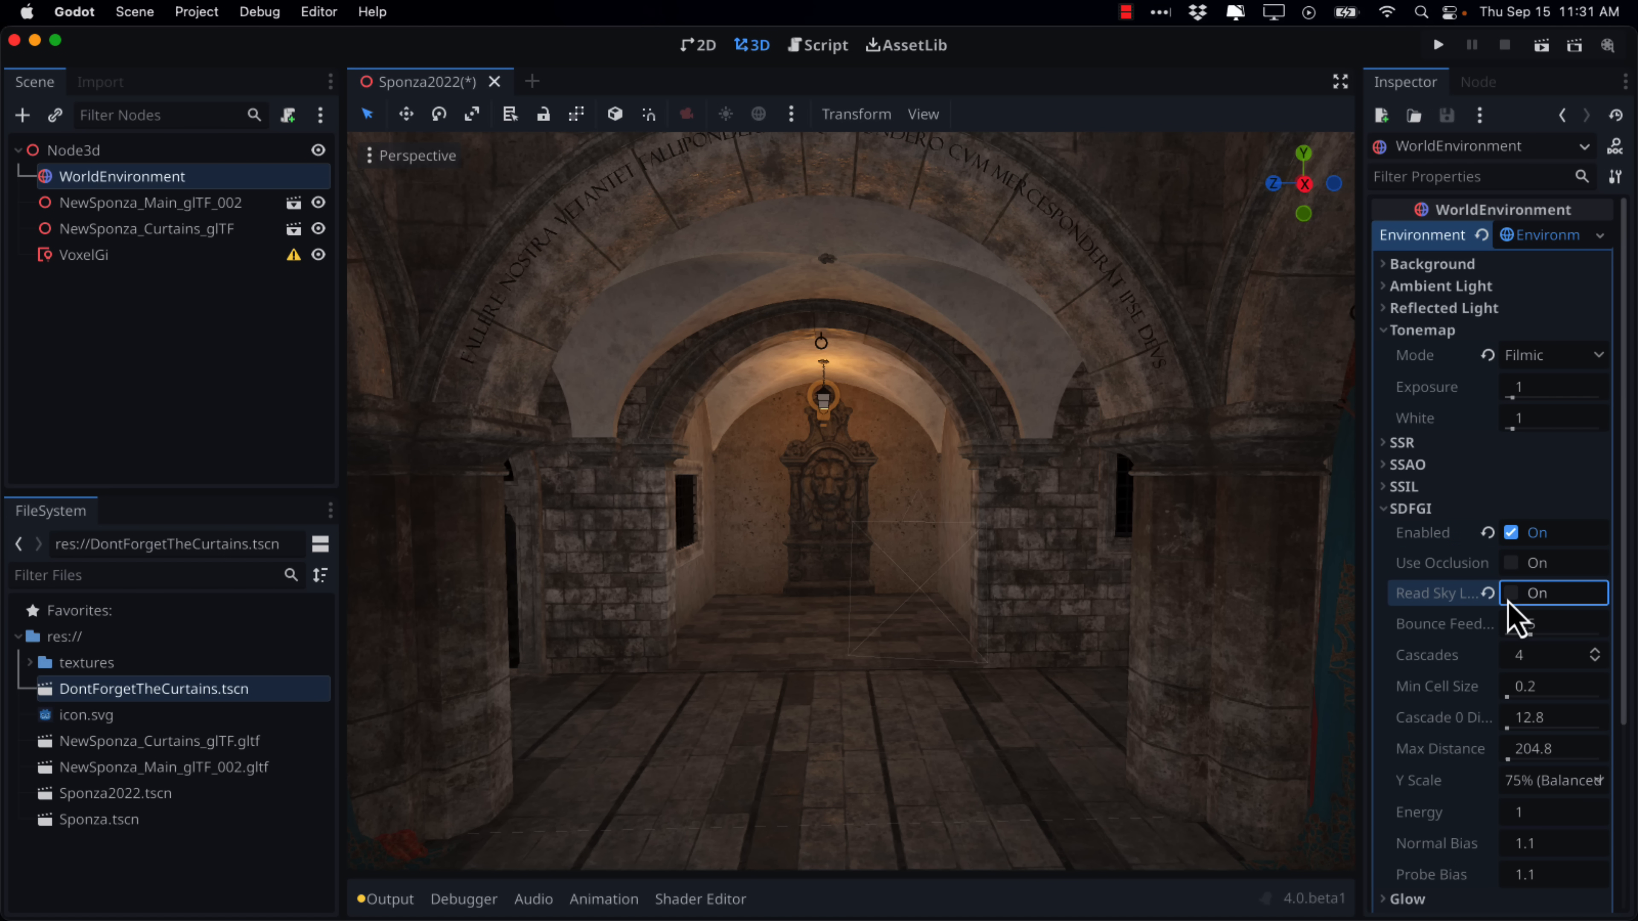
click(1512, 592)
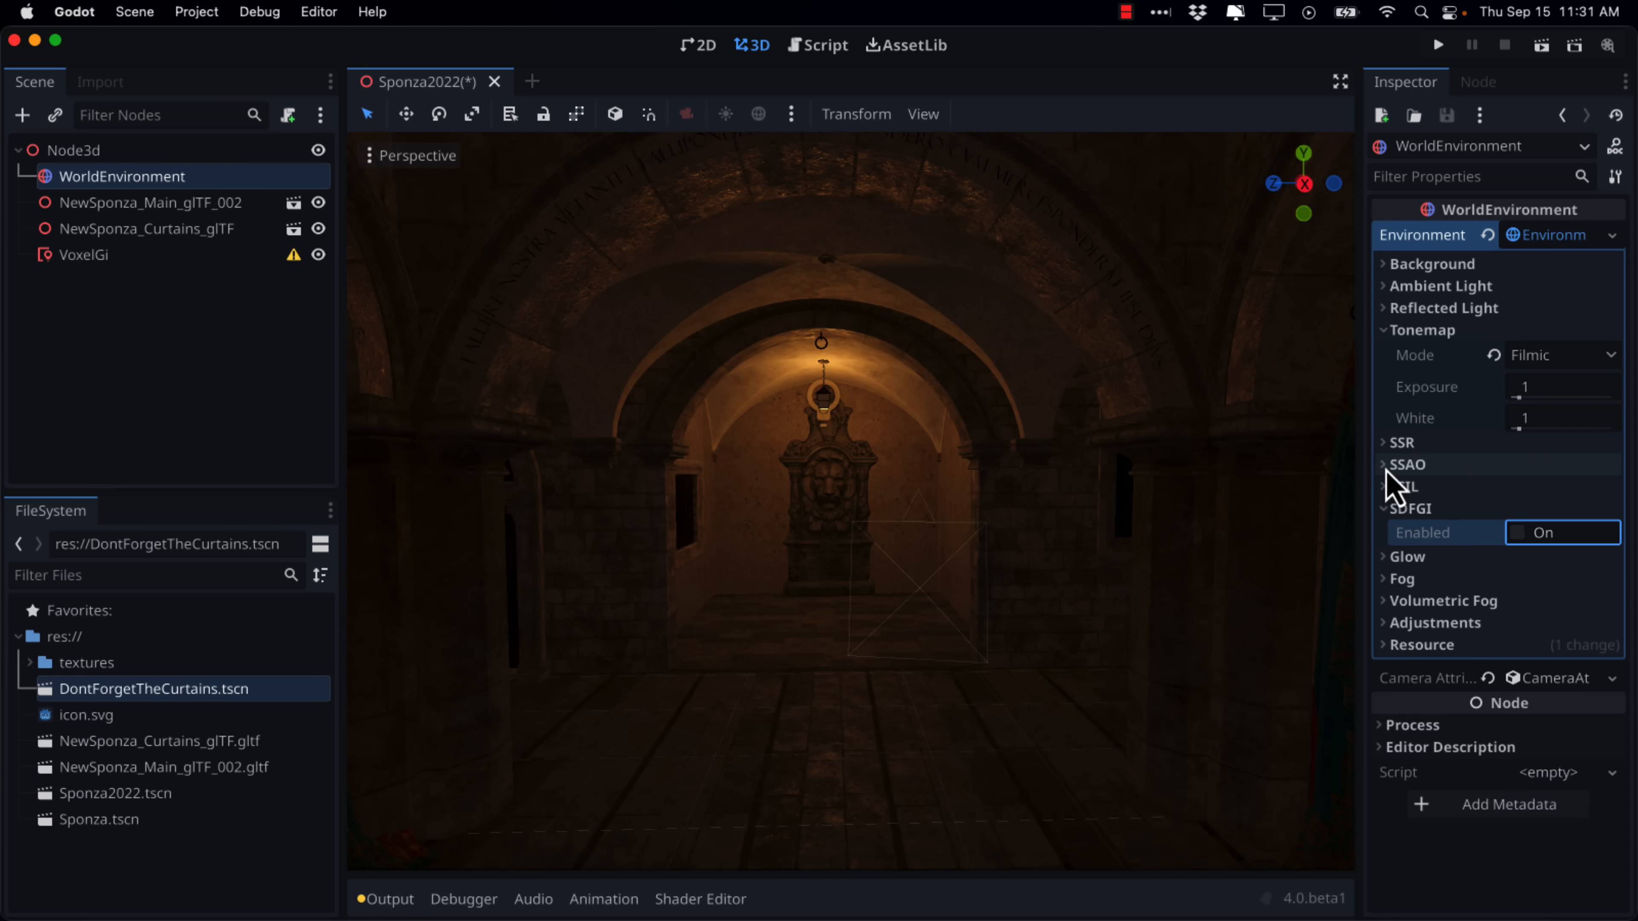
Step: Enable SSAO and screen-space reflections in the WorldEnvironment
click(1409, 465)
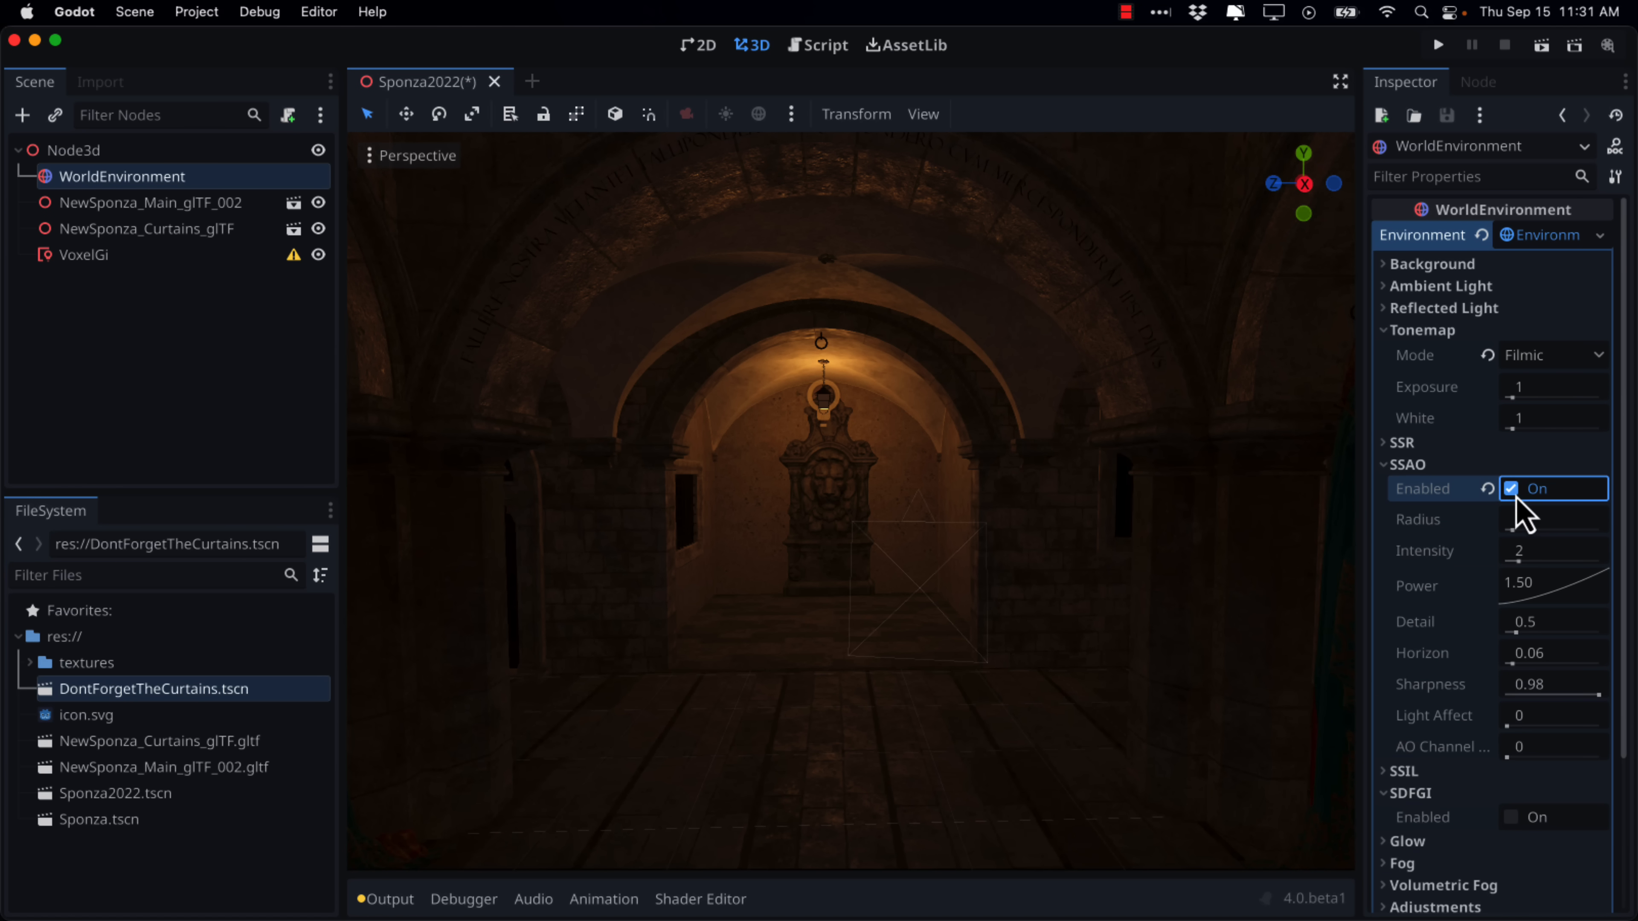
click(1402, 442)
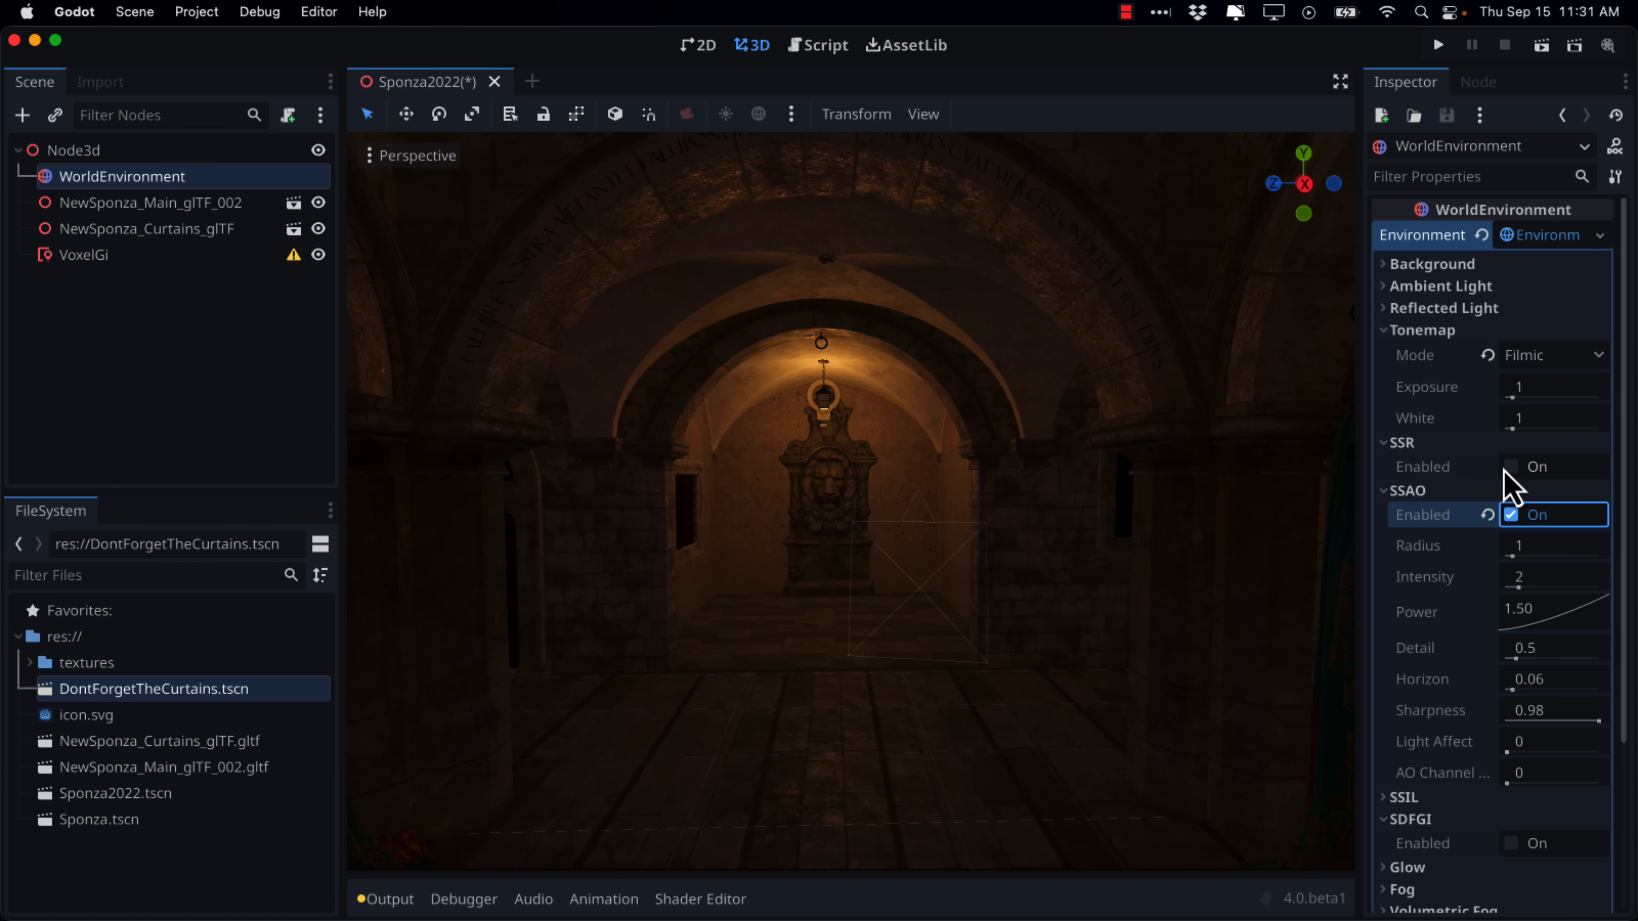
click(1511, 467)
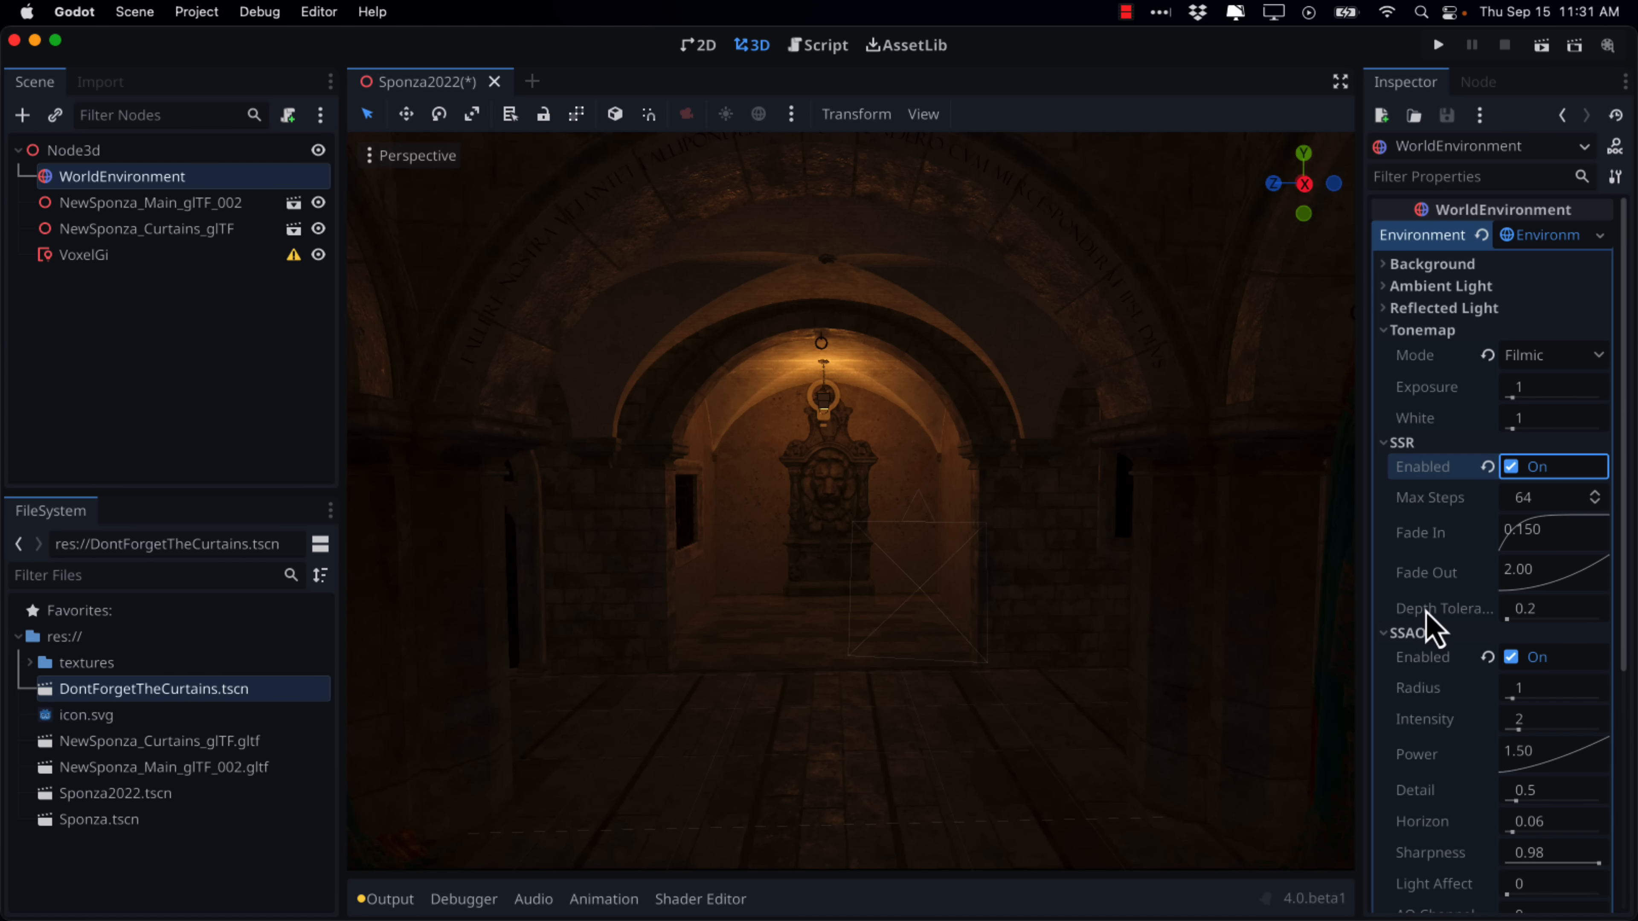
scroll(down, 3)
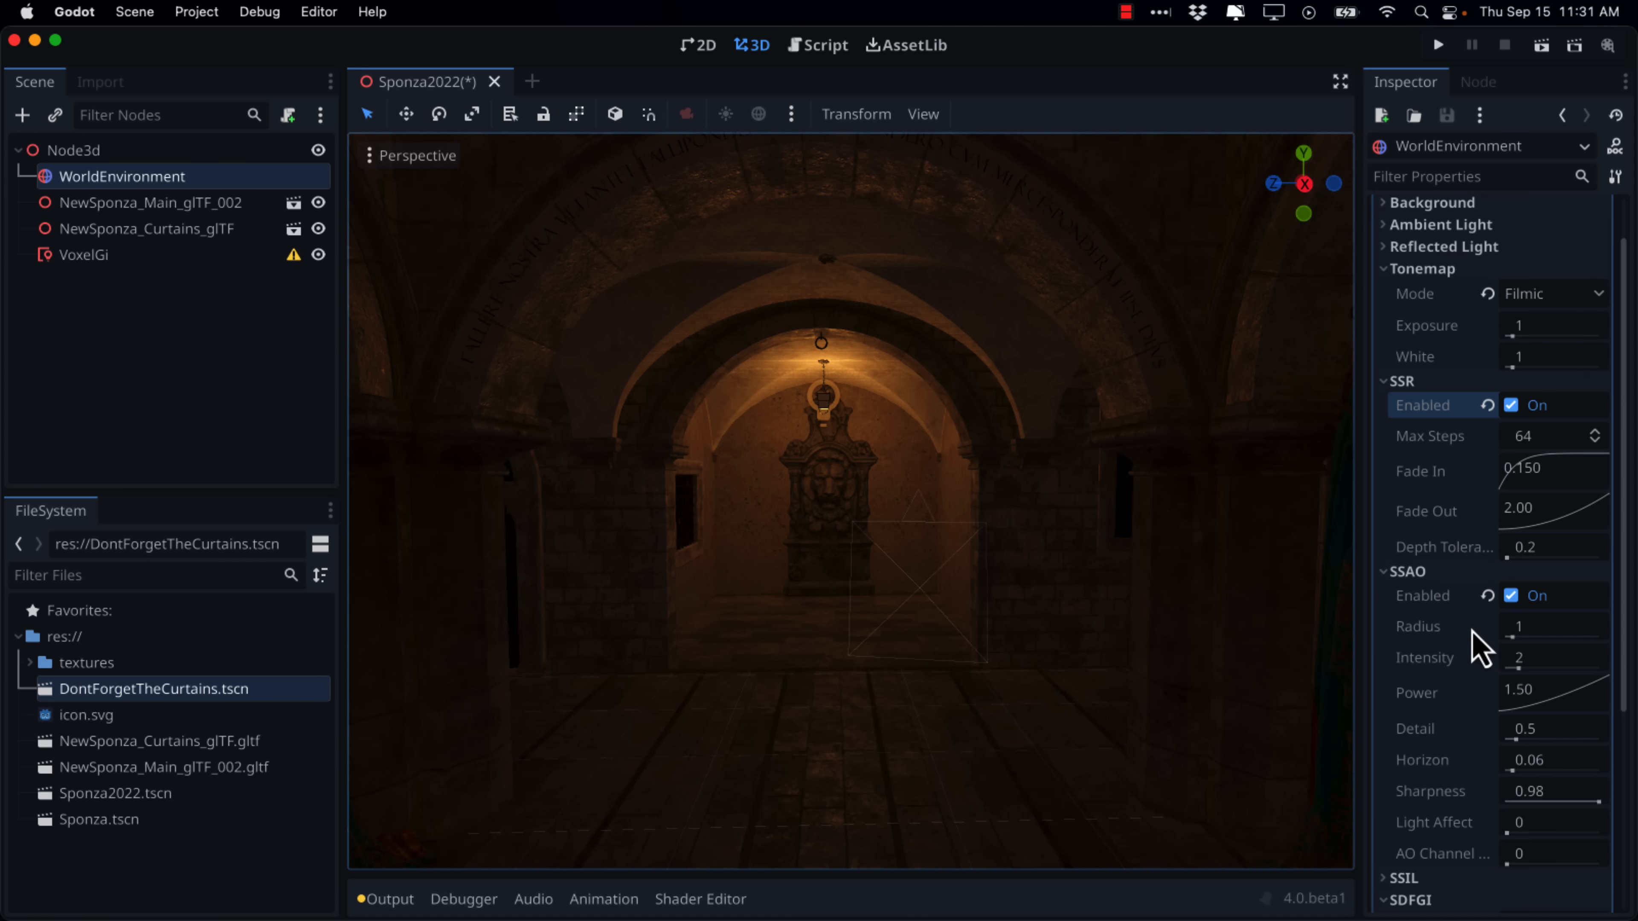
scroll(down, 3)
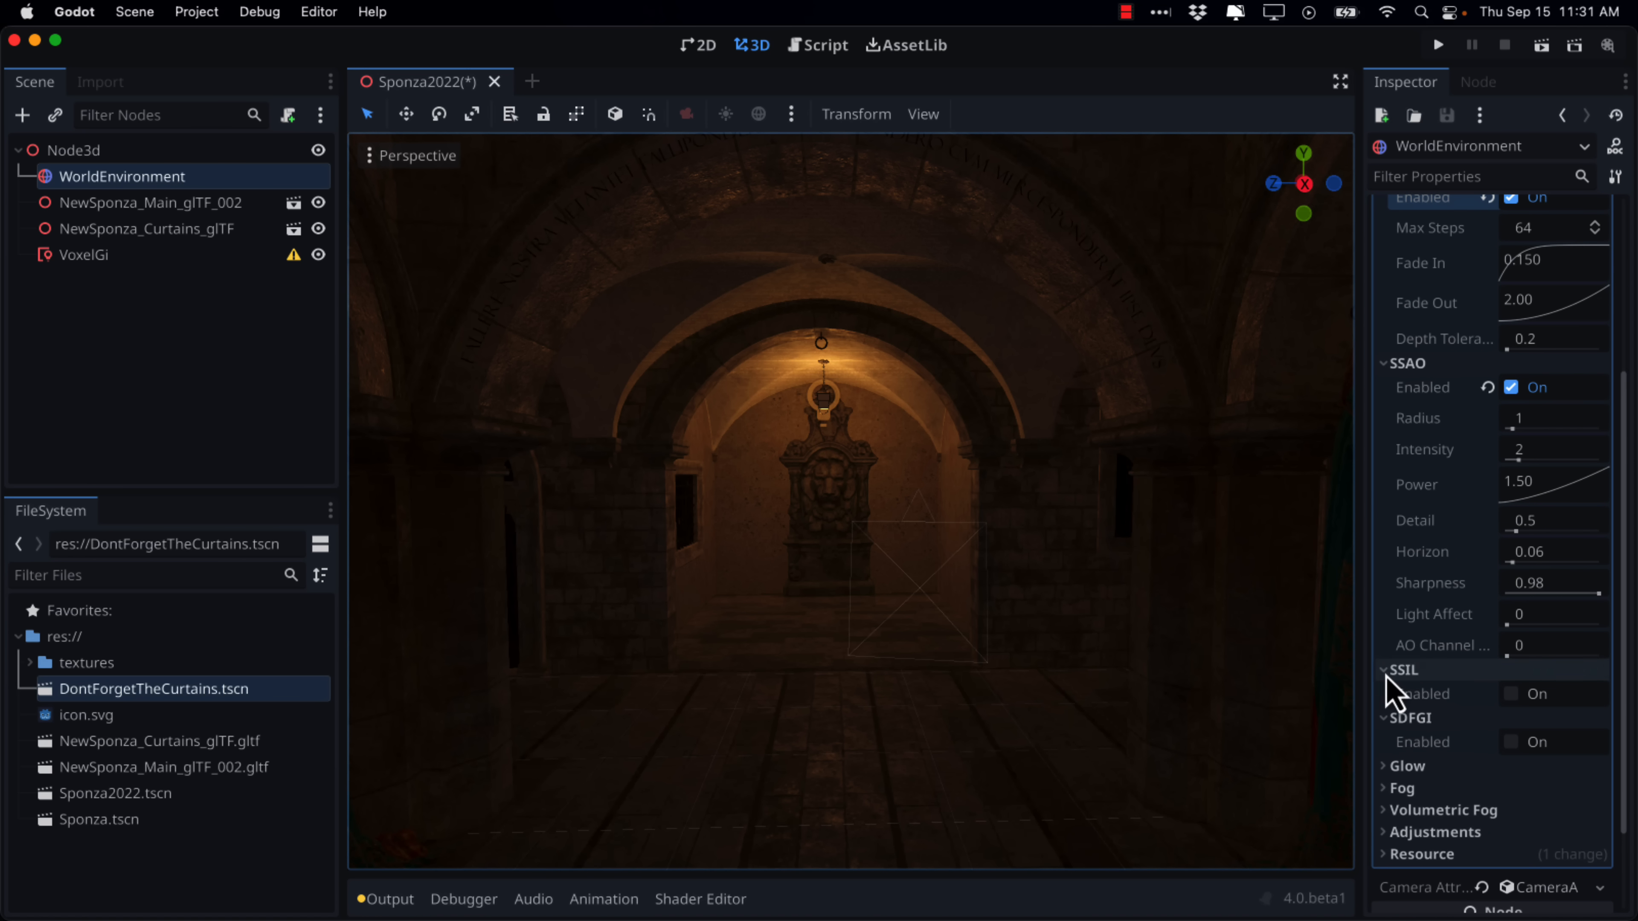
Step: Enable SSIL and SDFGI, toggling SSIL off and back on to compare the brighter hall
click(1511, 694)
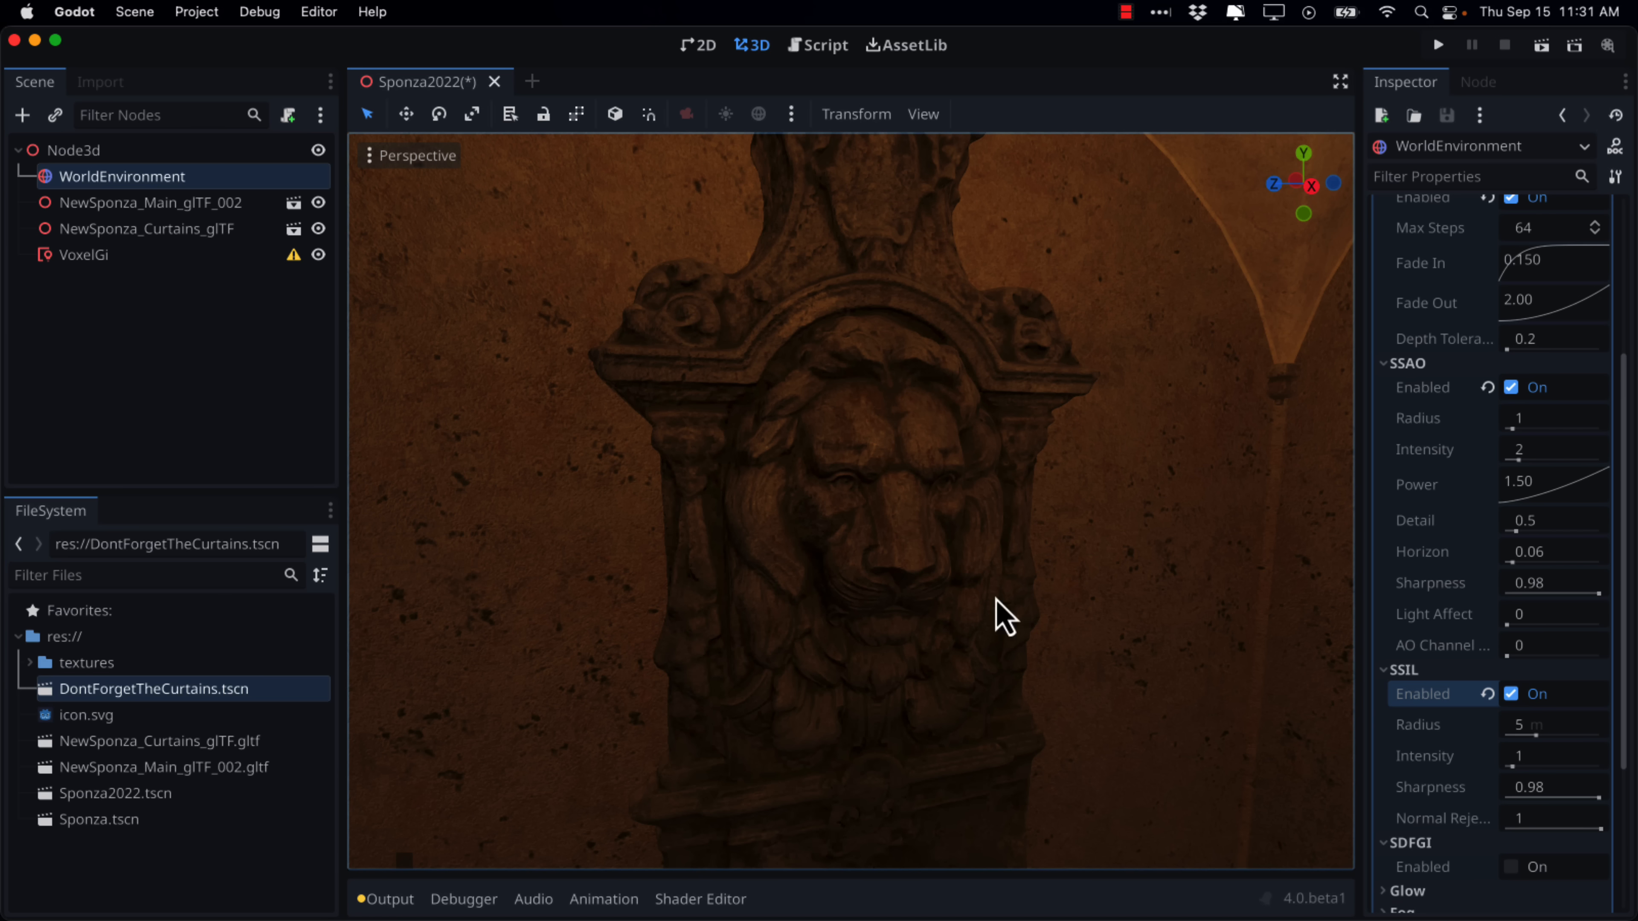
click(1511, 694)
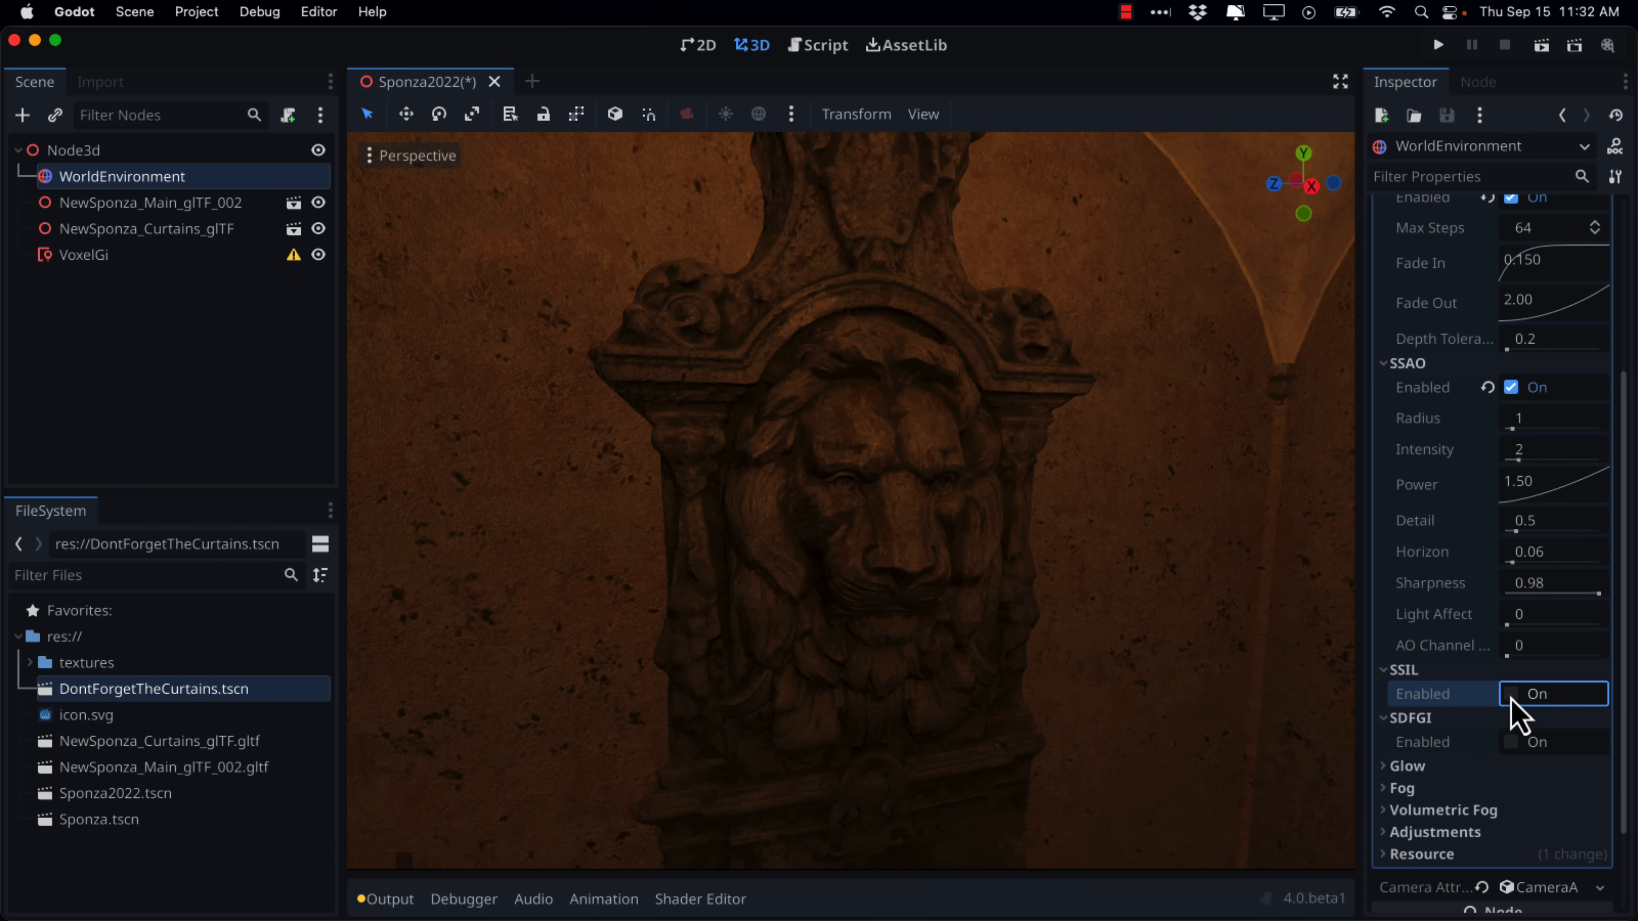
click(1511, 694)
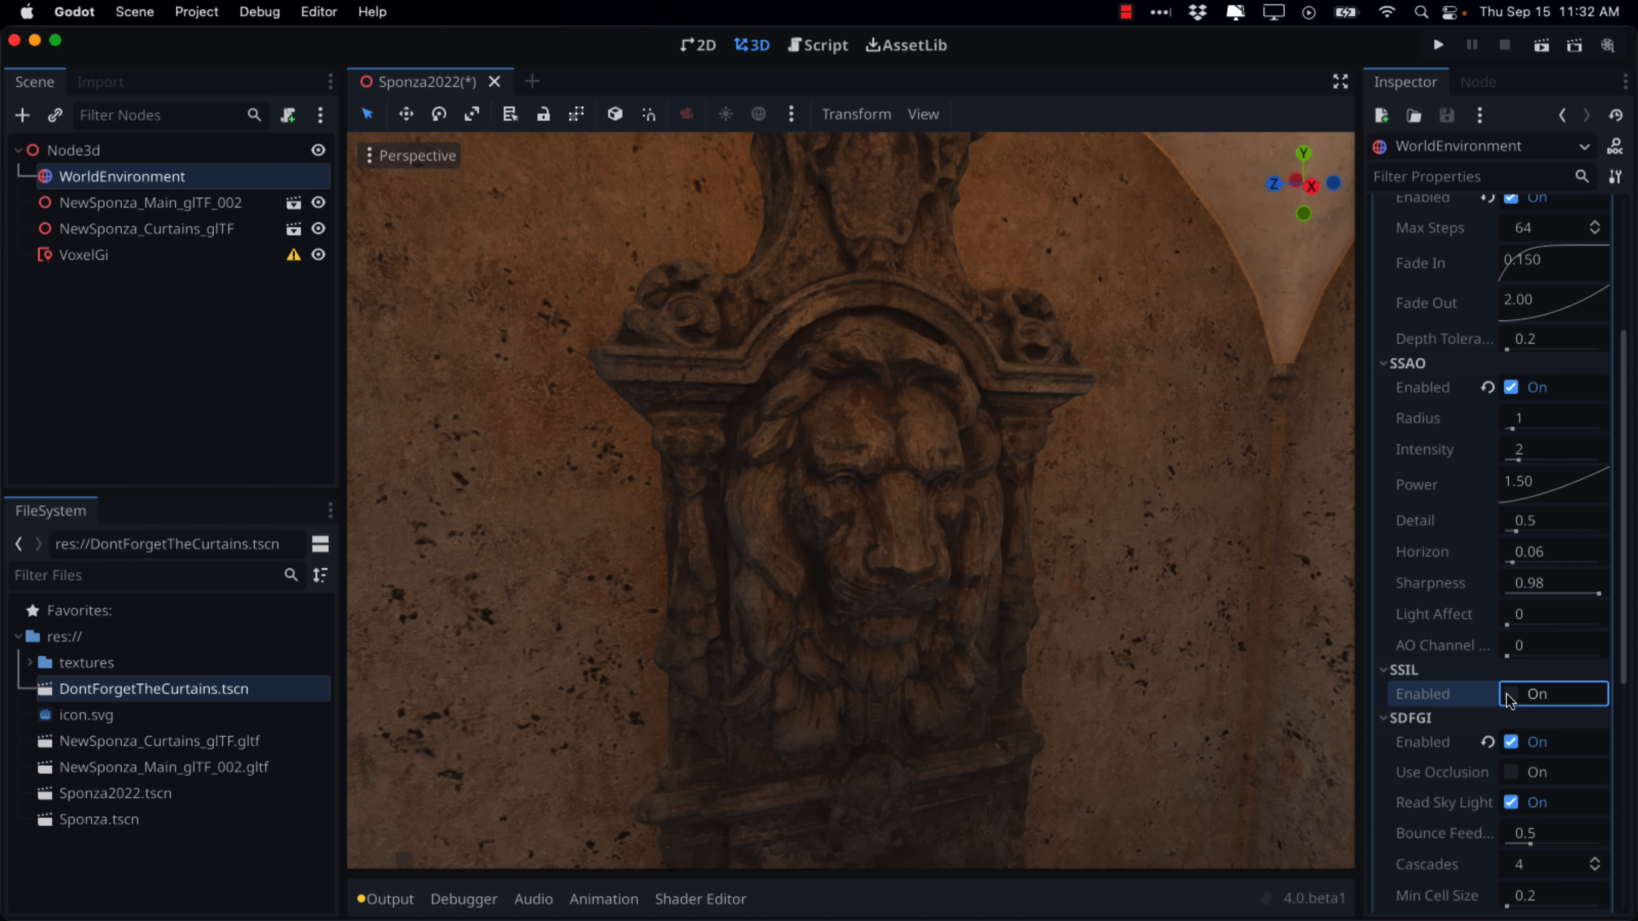
click(1511, 693)
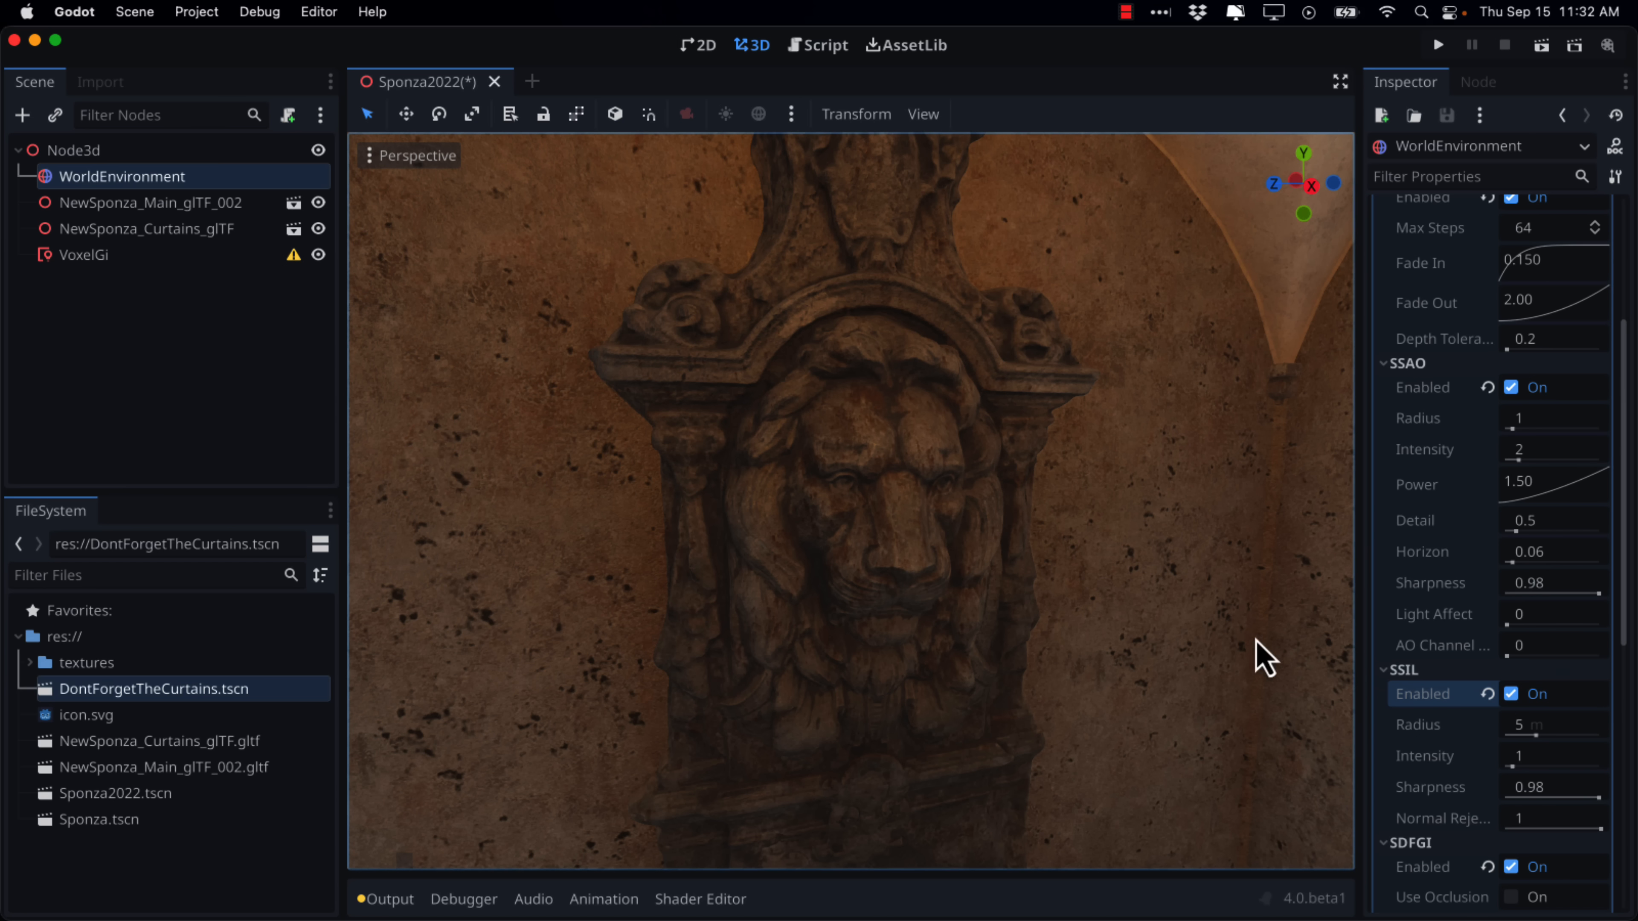
scroll(down, 3)
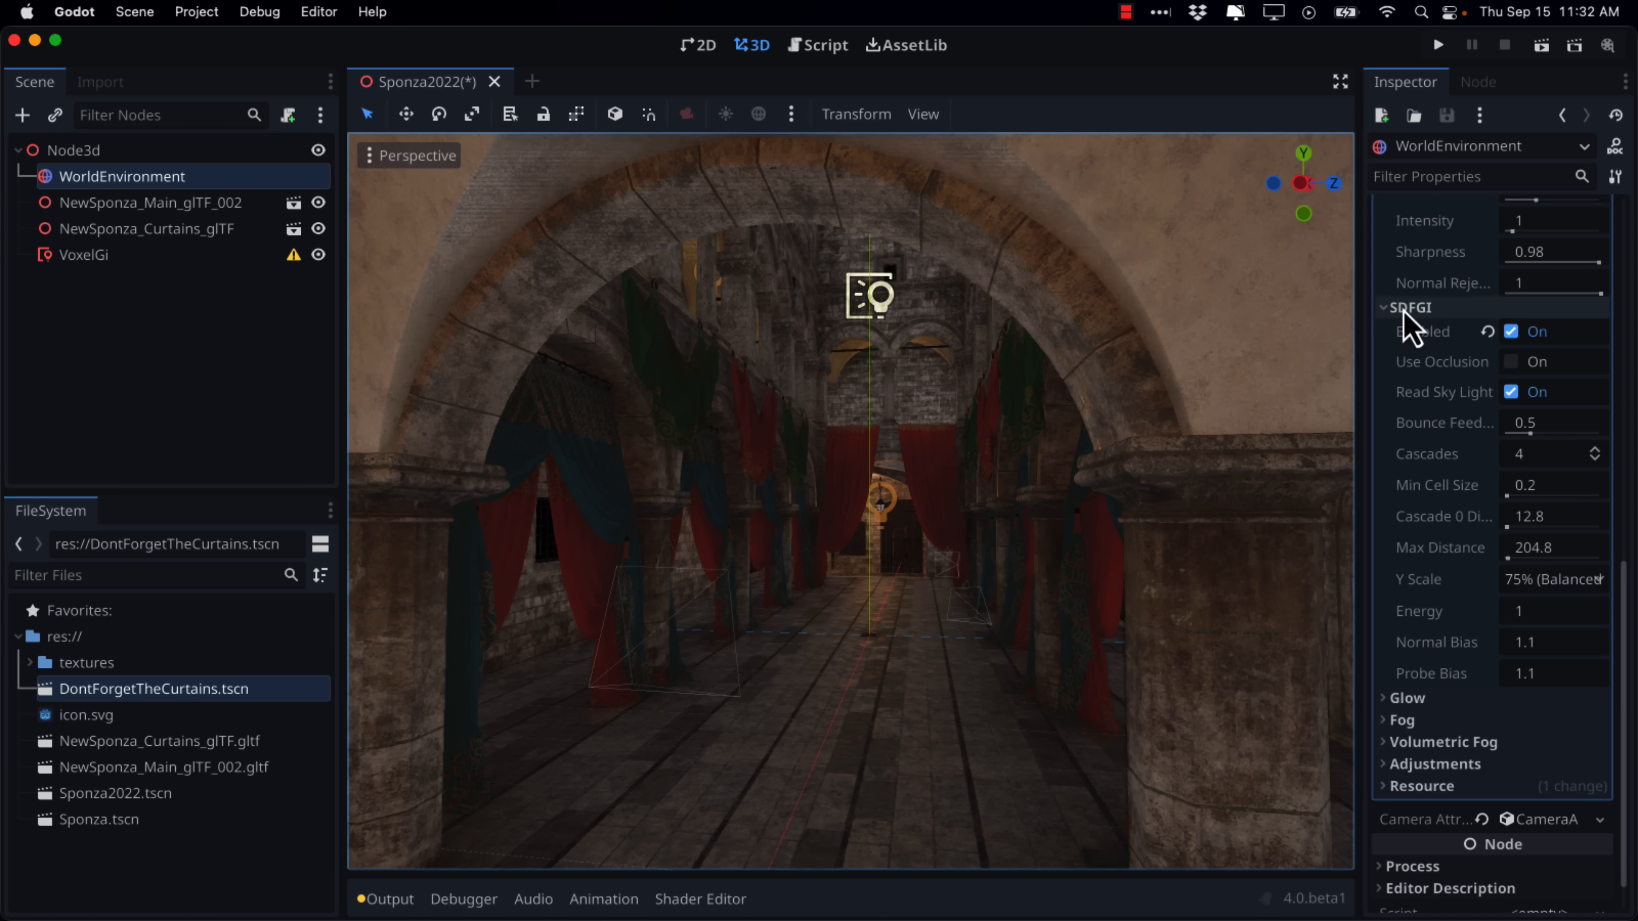
Step: Disable SDFGI and enable volumetric fog at density 0.05, leaving the hall dim and hazy
click(1511, 330)
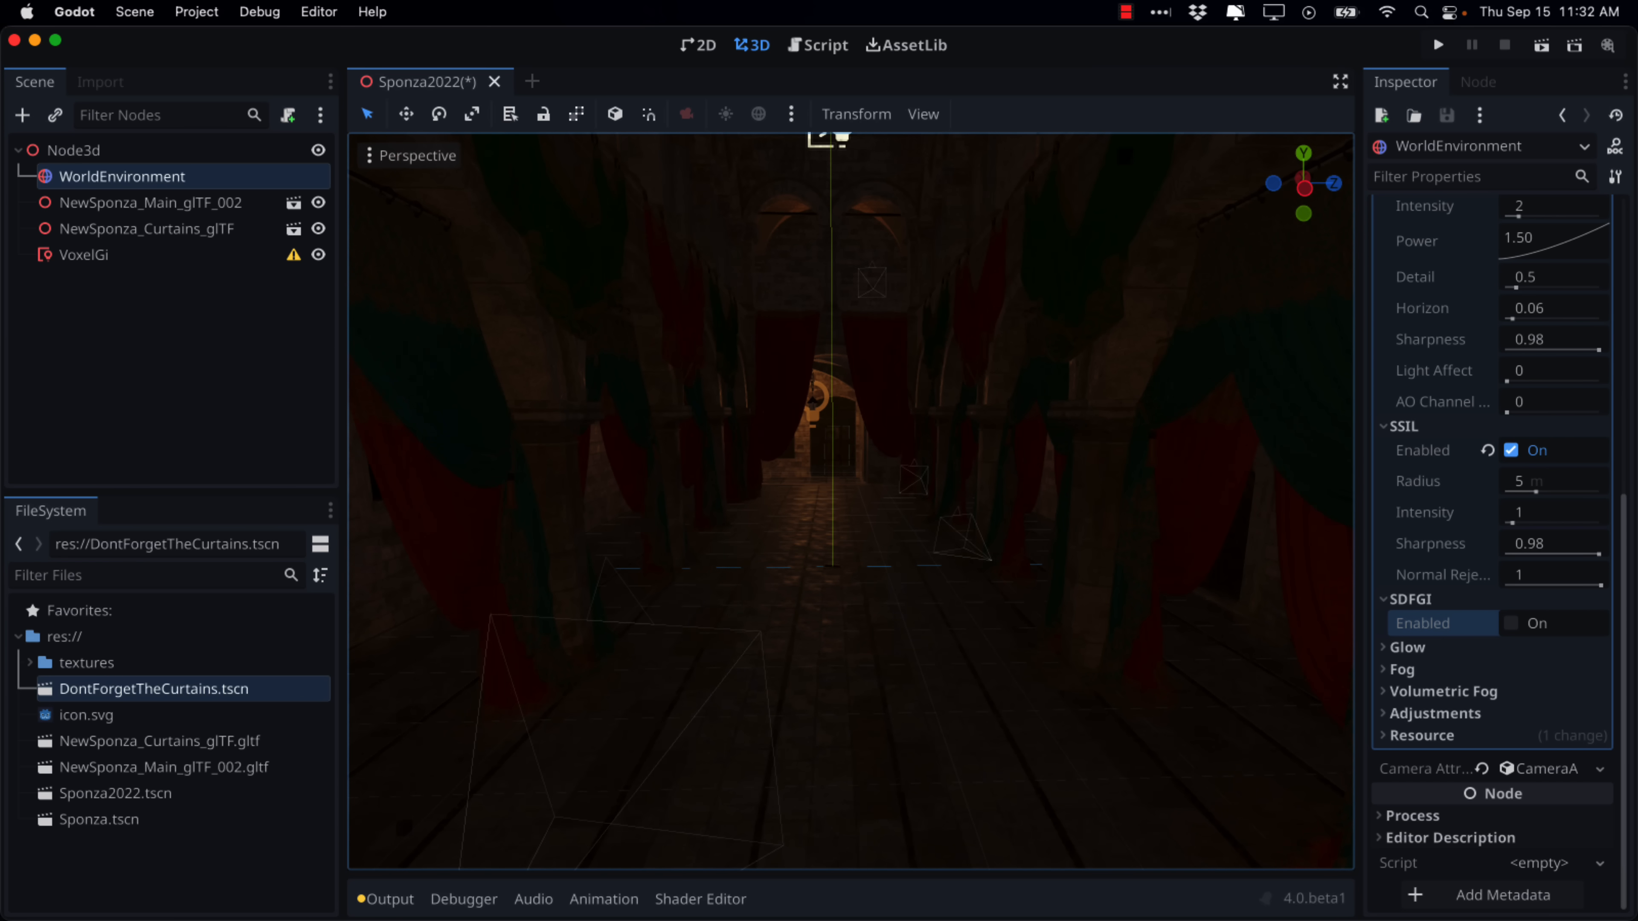
click(1444, 690)
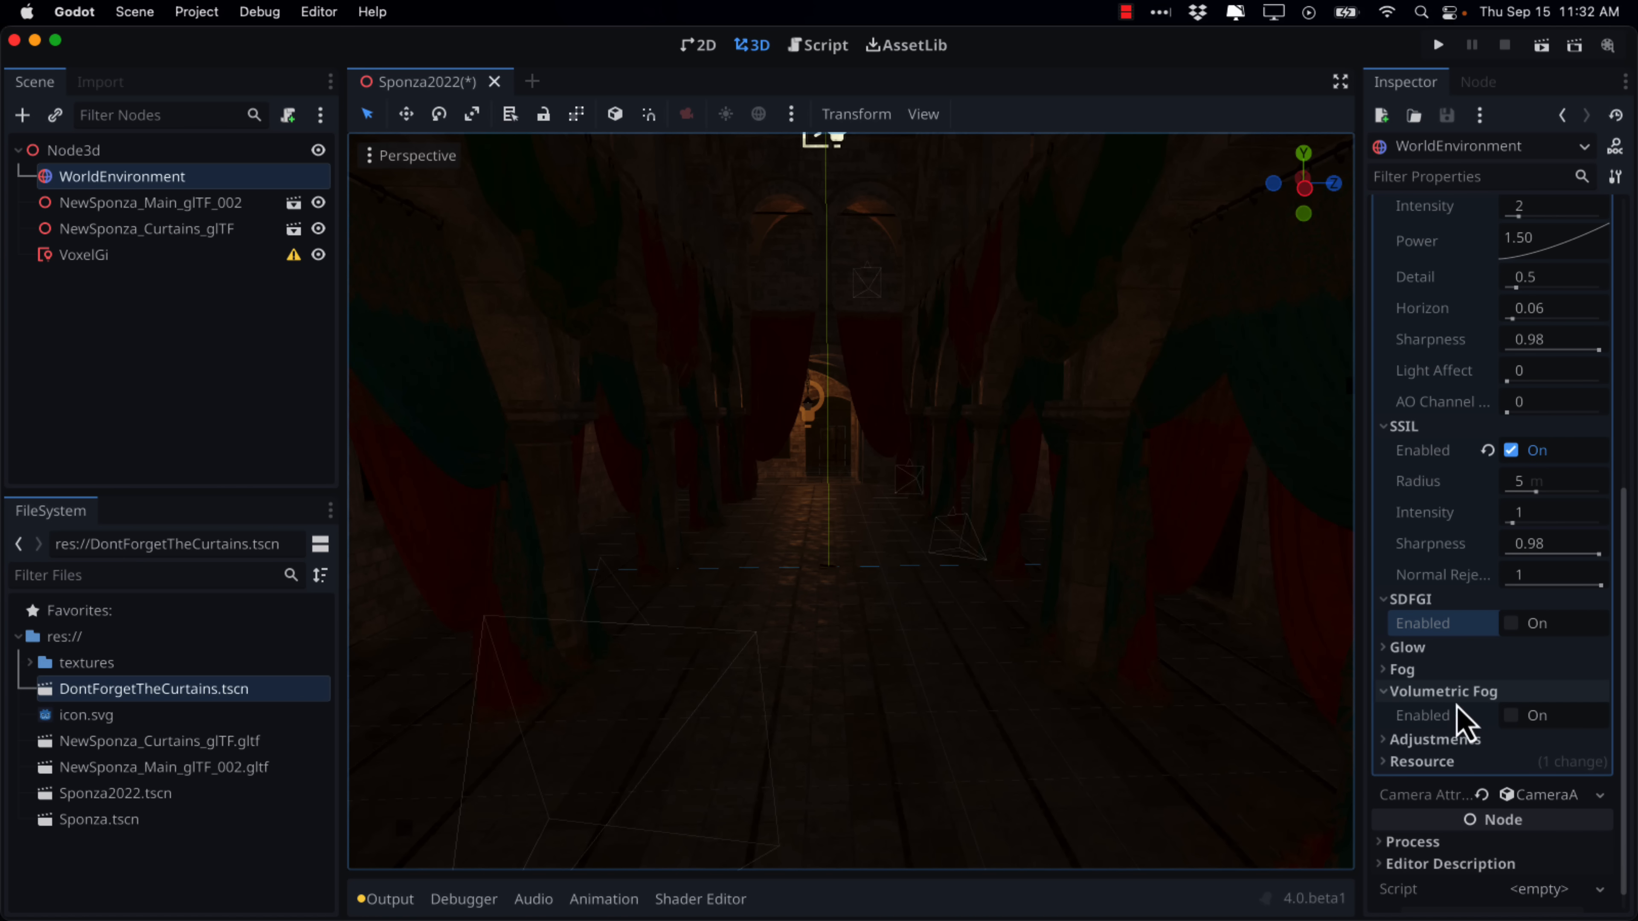
click(1511, 715)
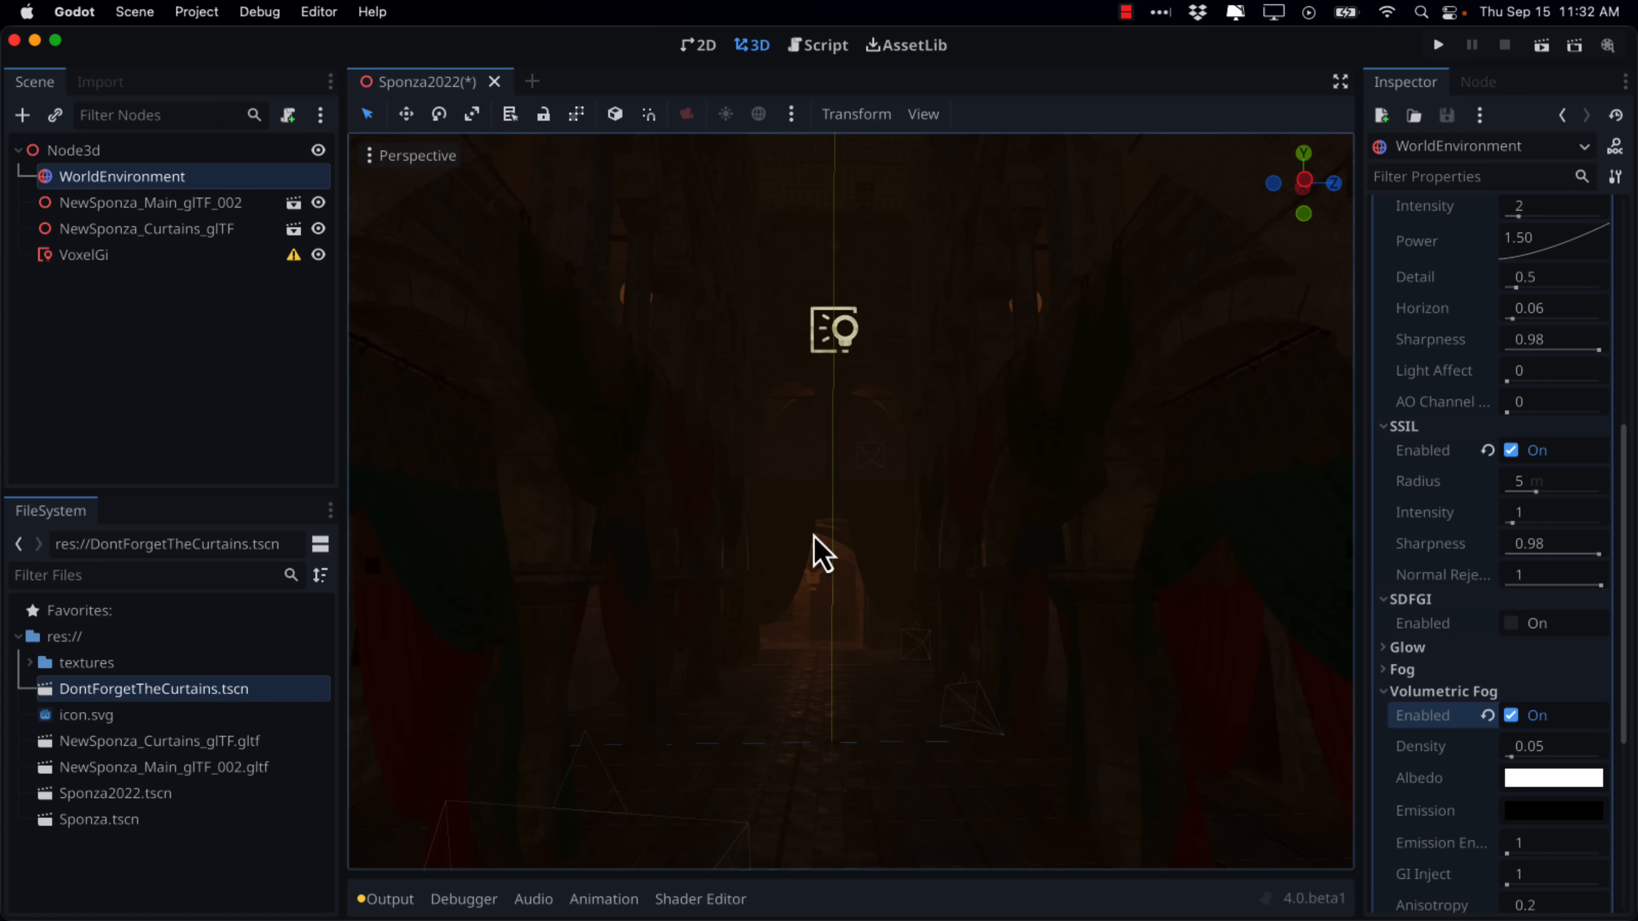
mouse_move(700, 669)
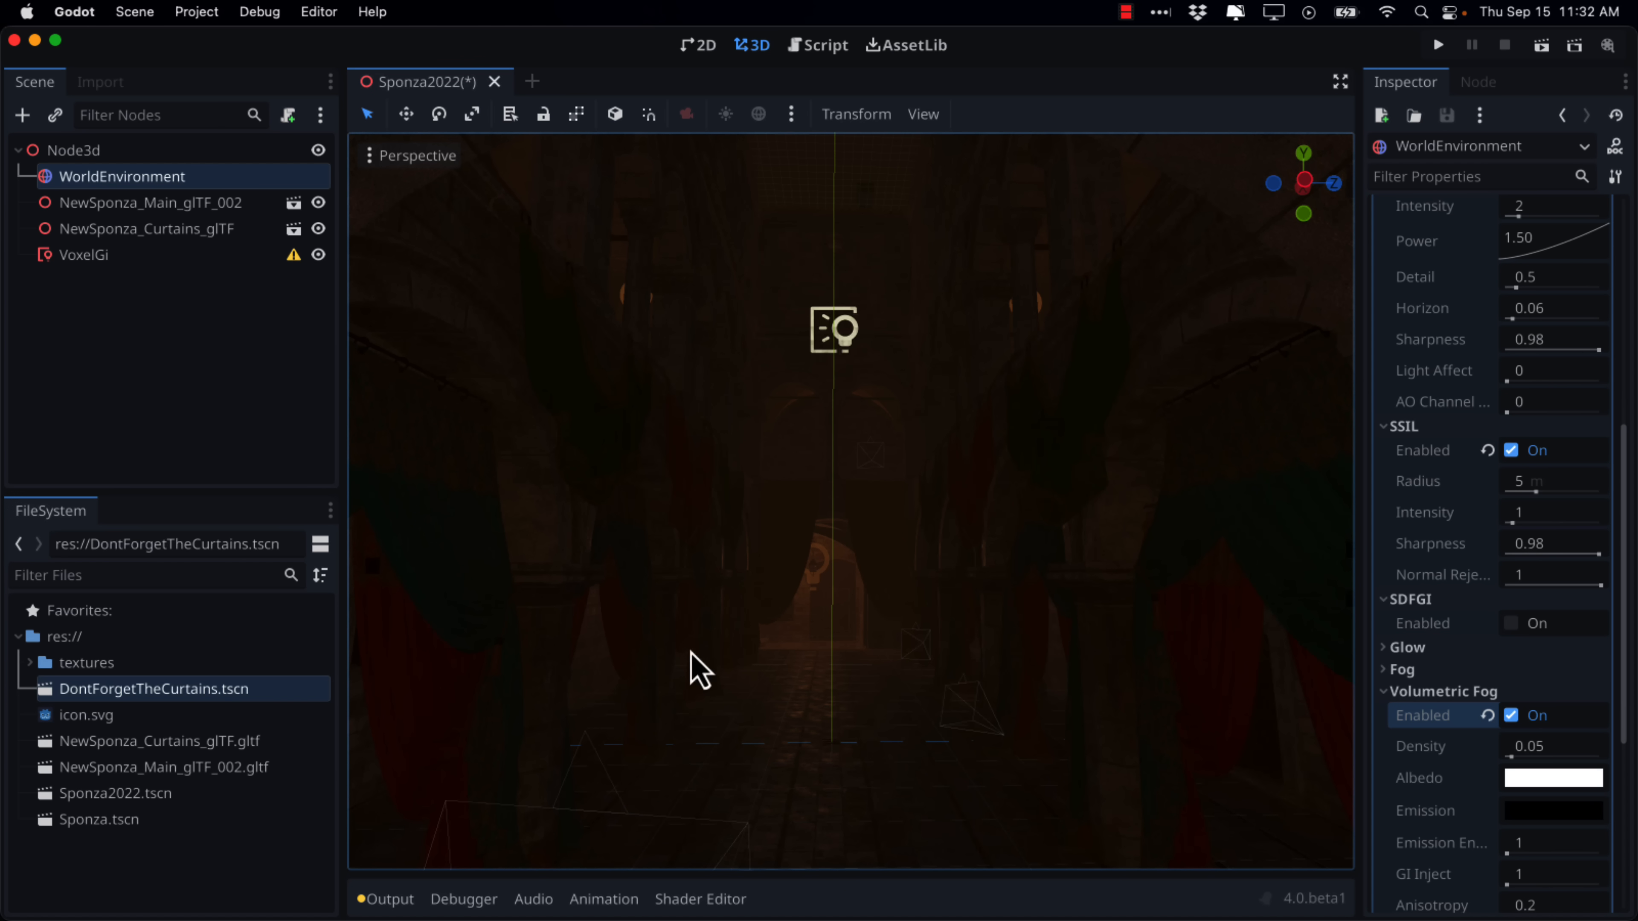
mouse_move(755, 491)
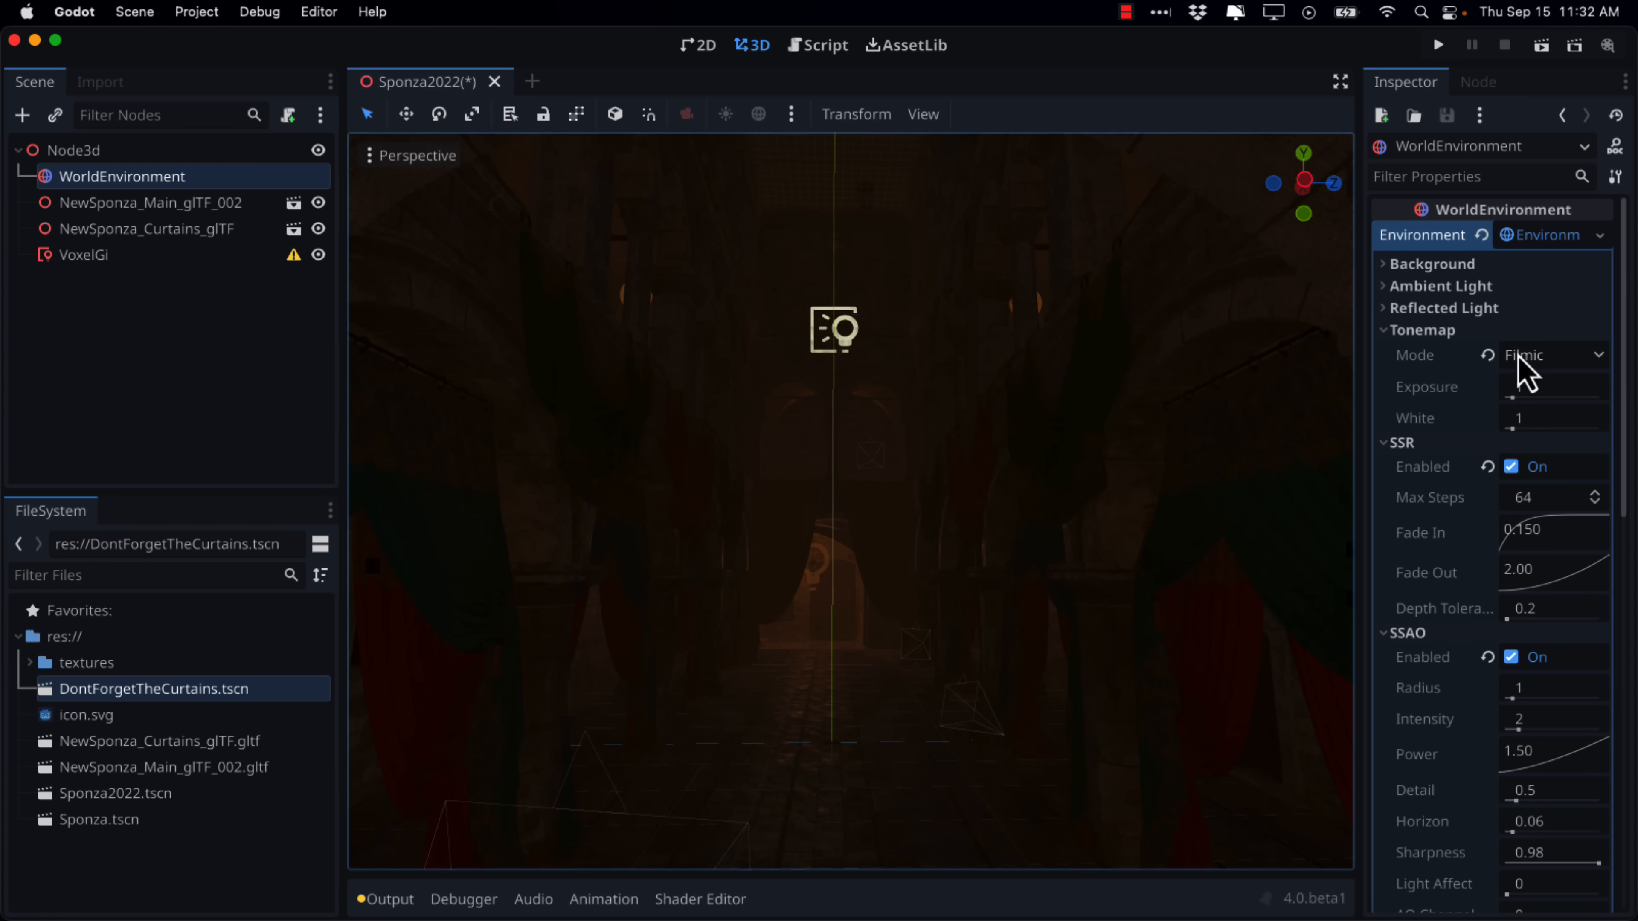
Step: Set the background mode to Sky and create a new Sky resource
click(1433, 263)
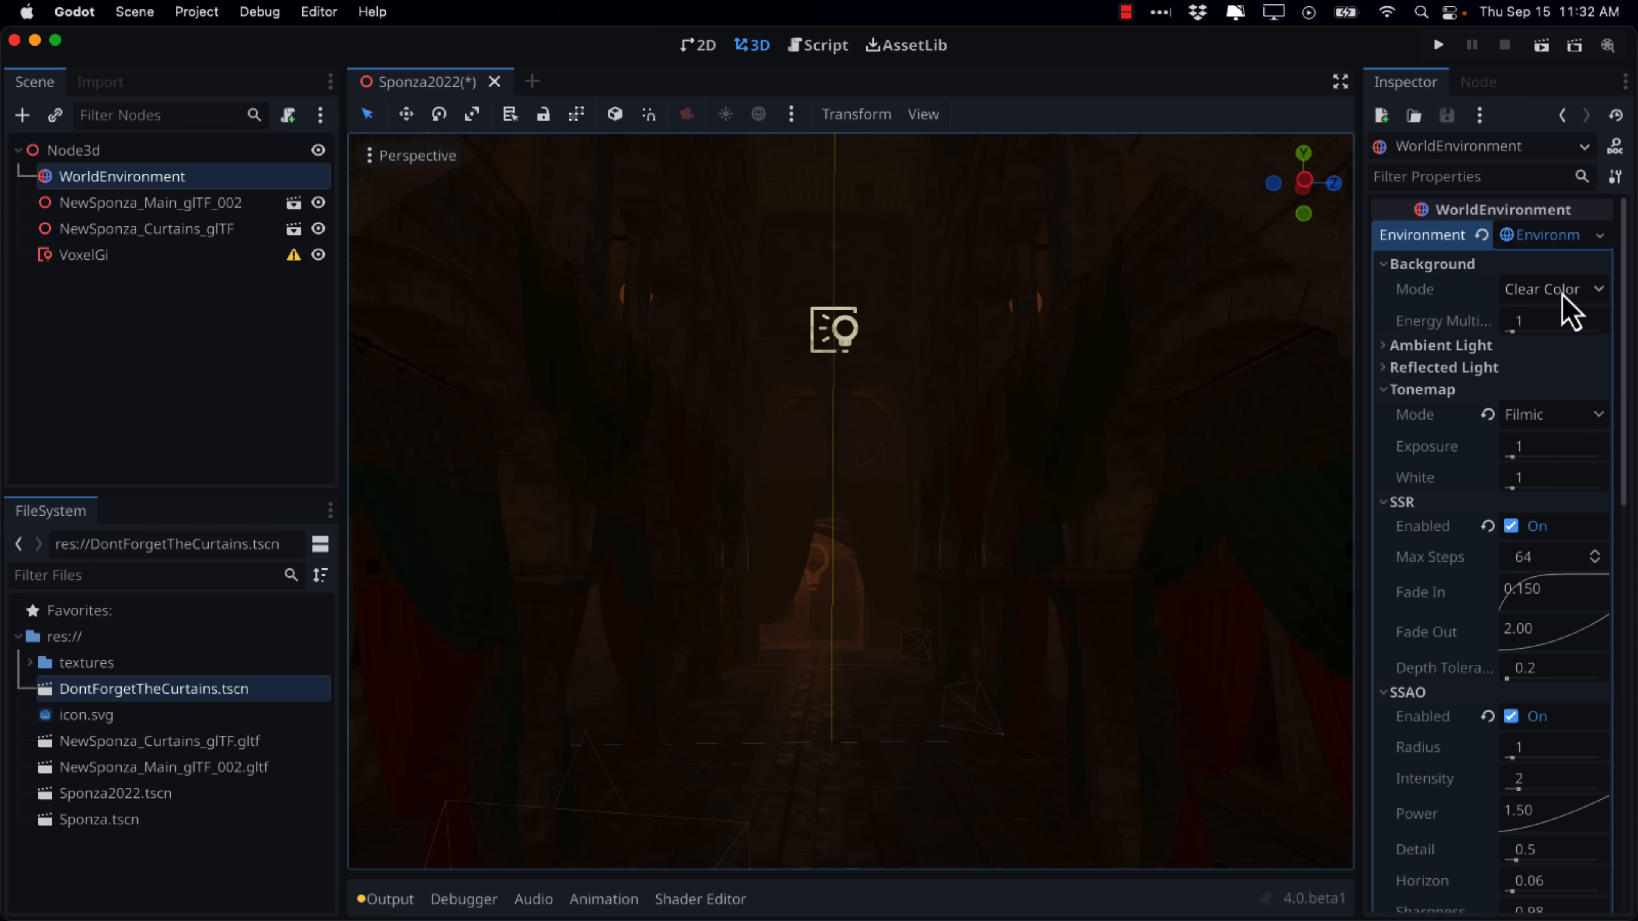
click(1551, 289)
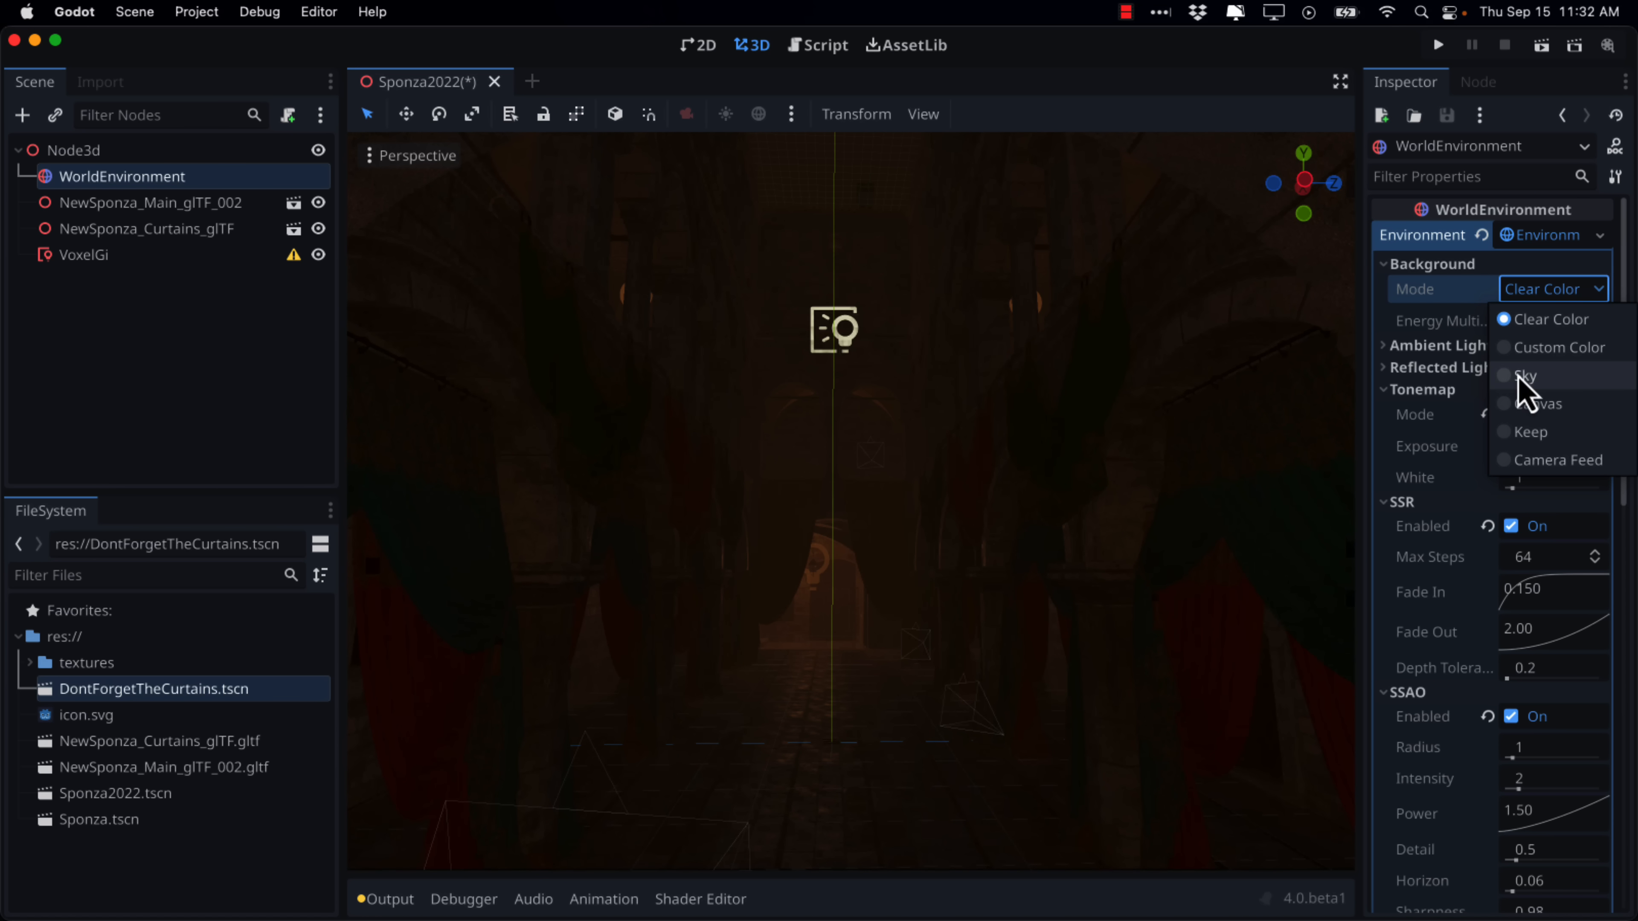
click(1521, 375)
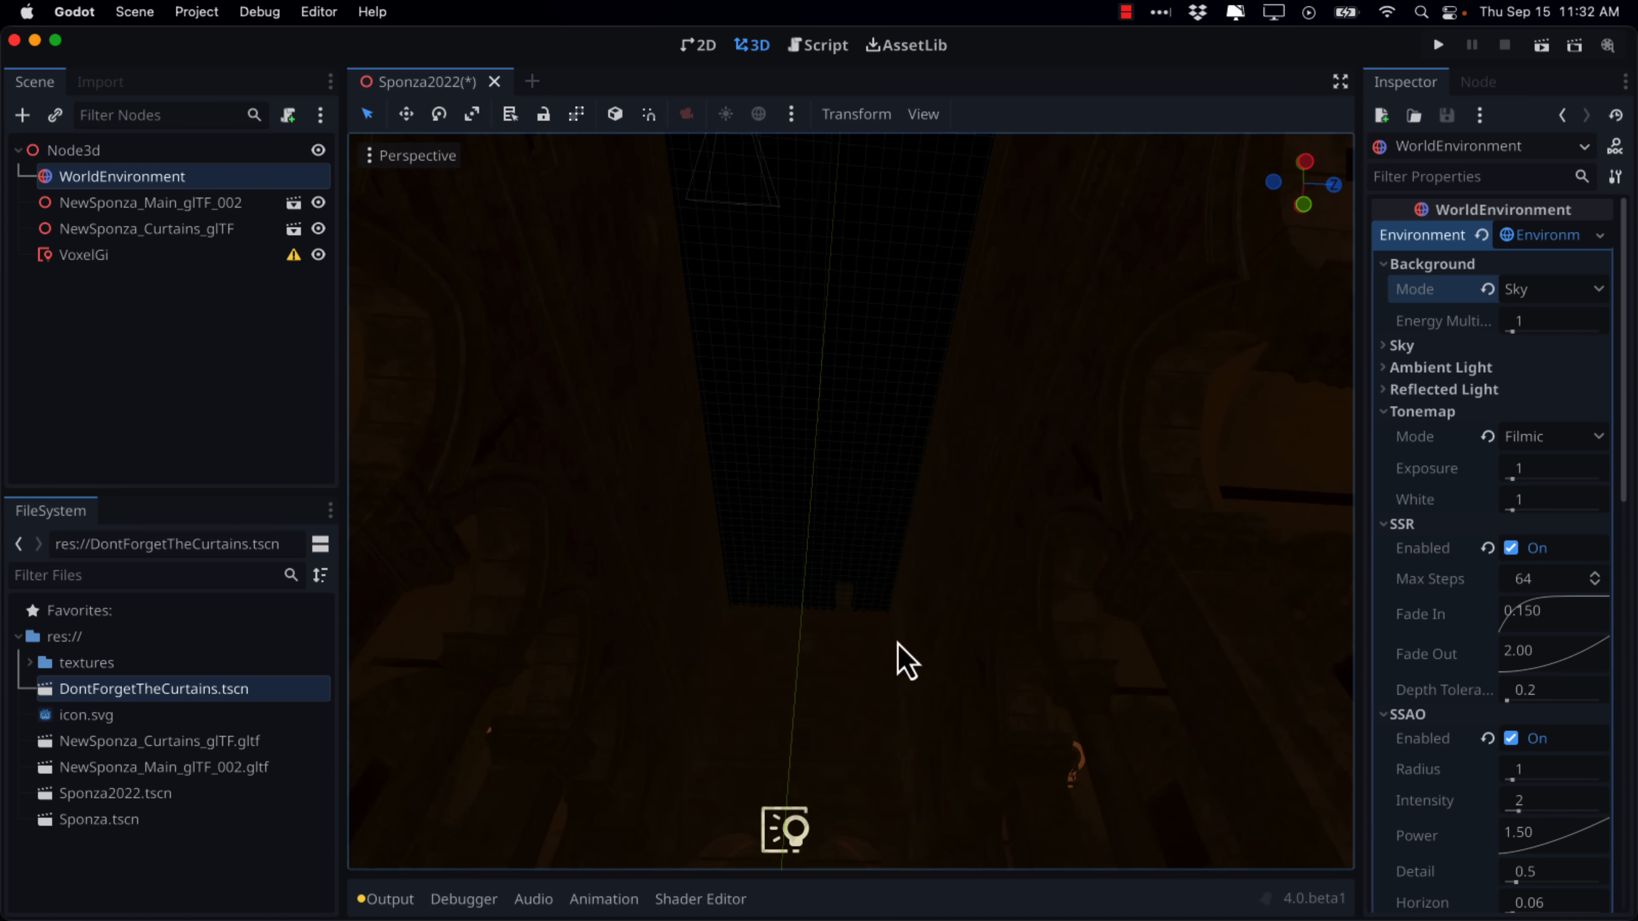
mouse_move(1397, 366)
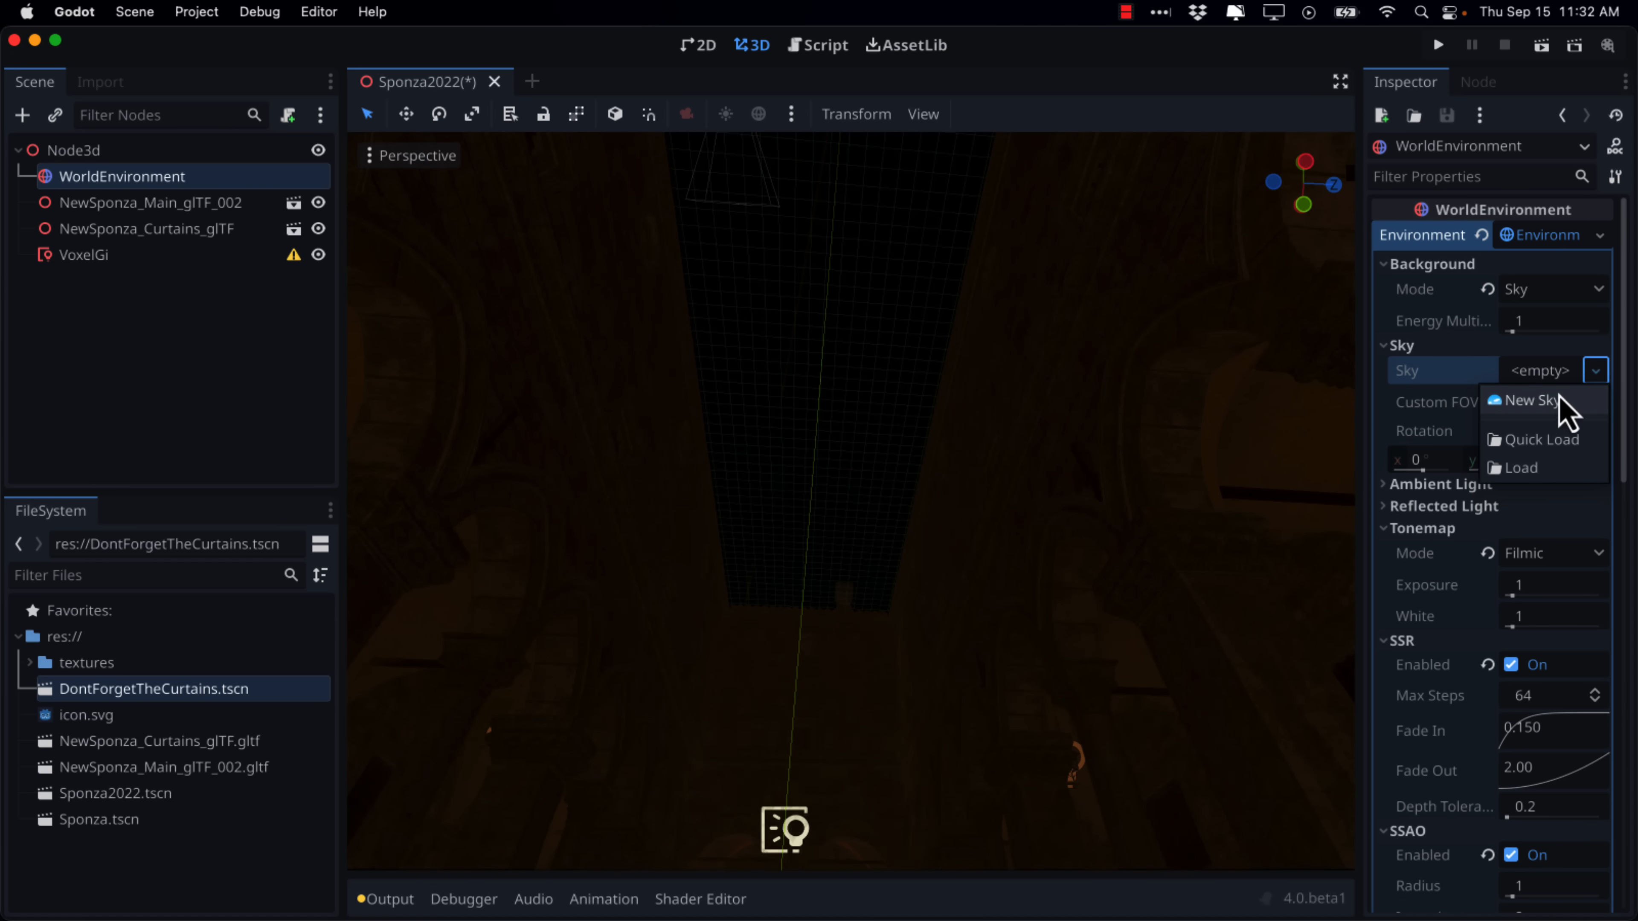
click(1534, 400)
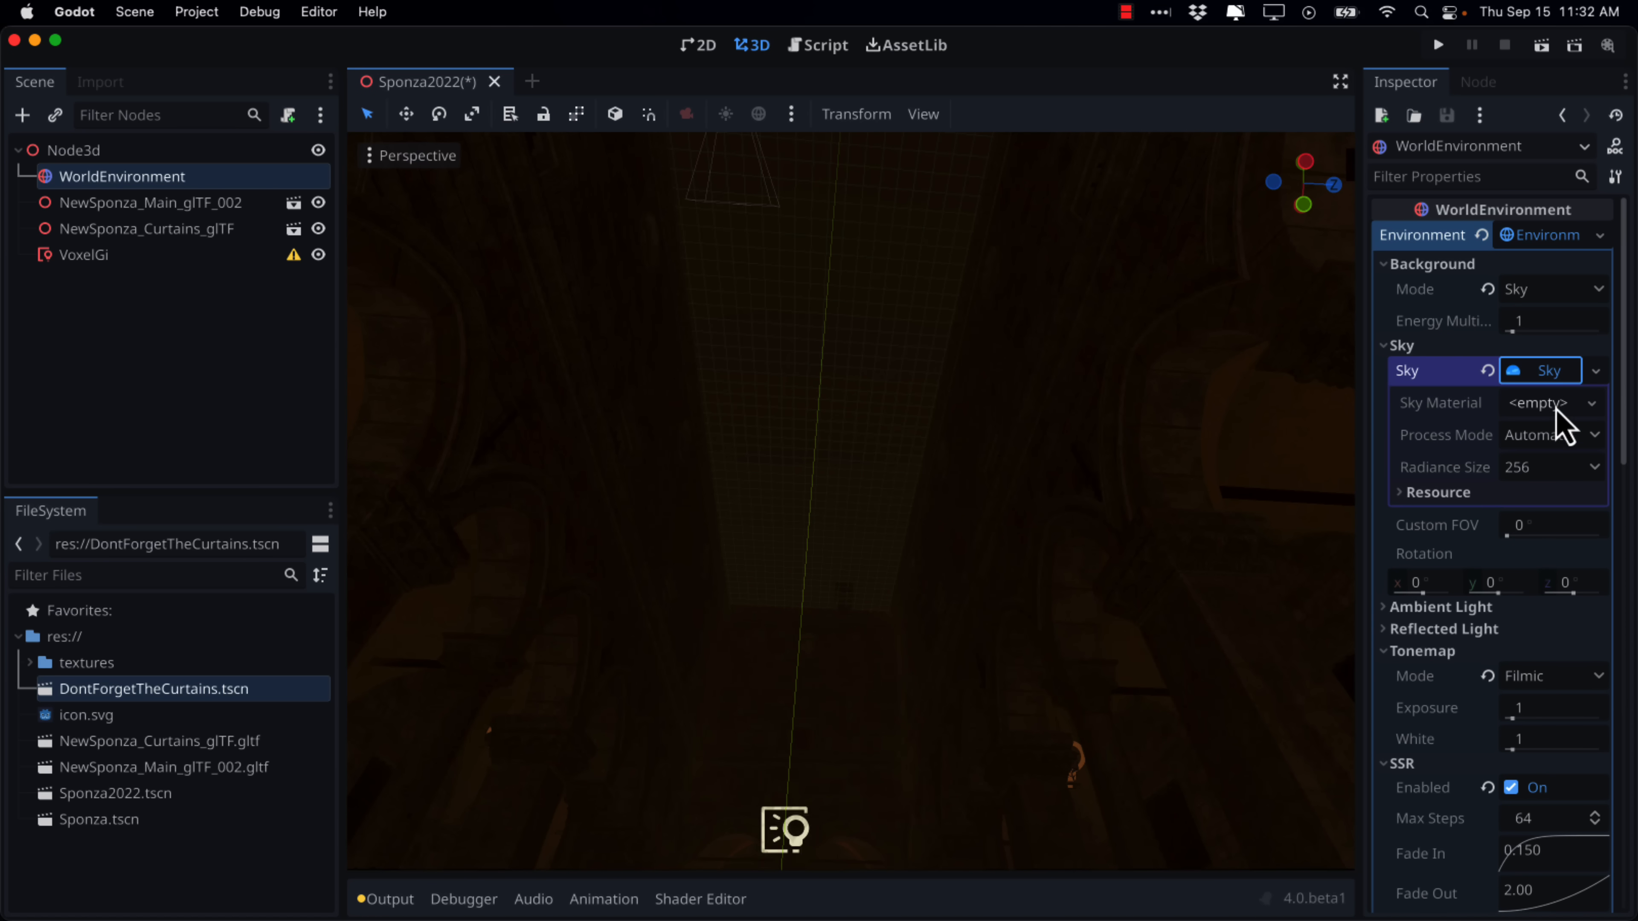
Step: Assign a new ProceduralSkyMaterial and reveal its sky colour and sun settings
click(1551, 401)
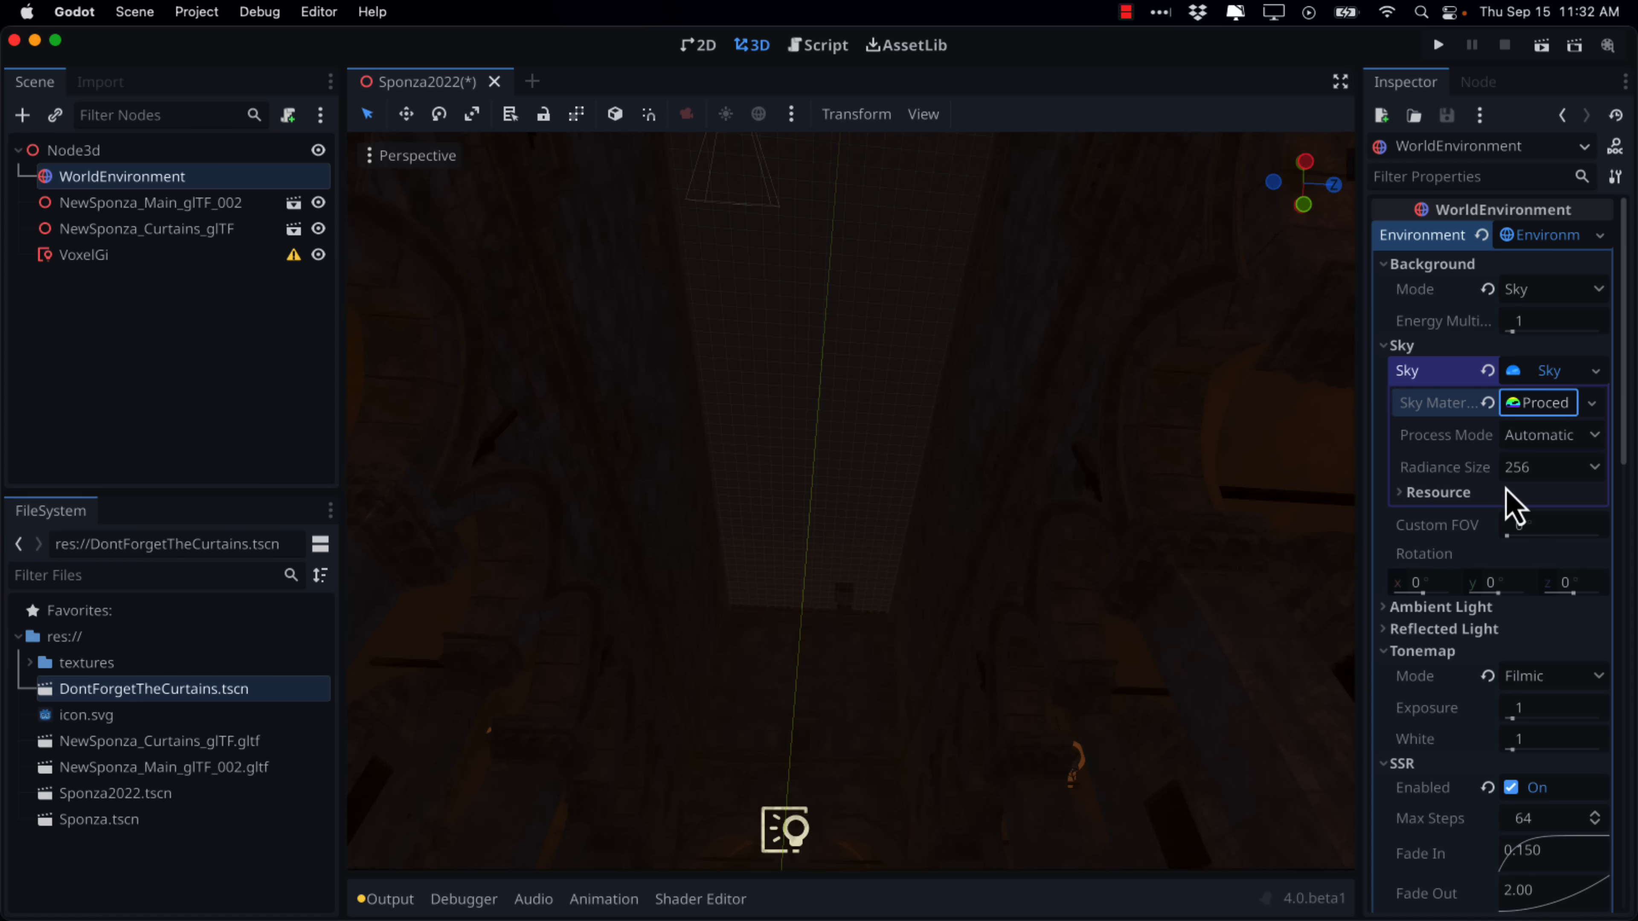
mouse_move(1505, 456)
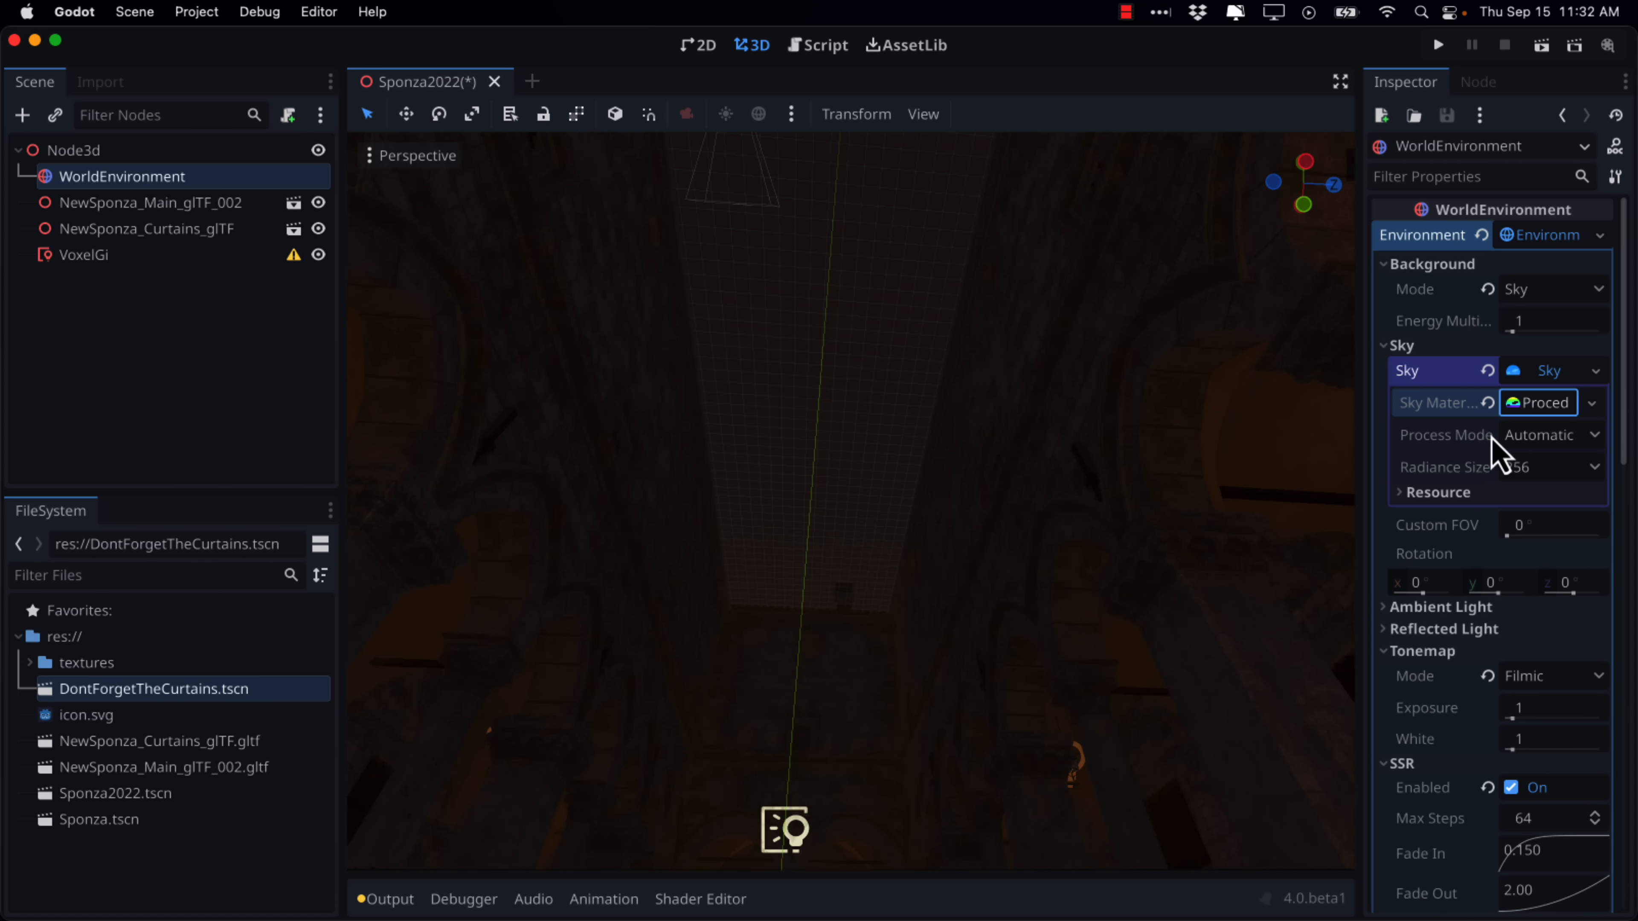
mouse_move(1556, 428)
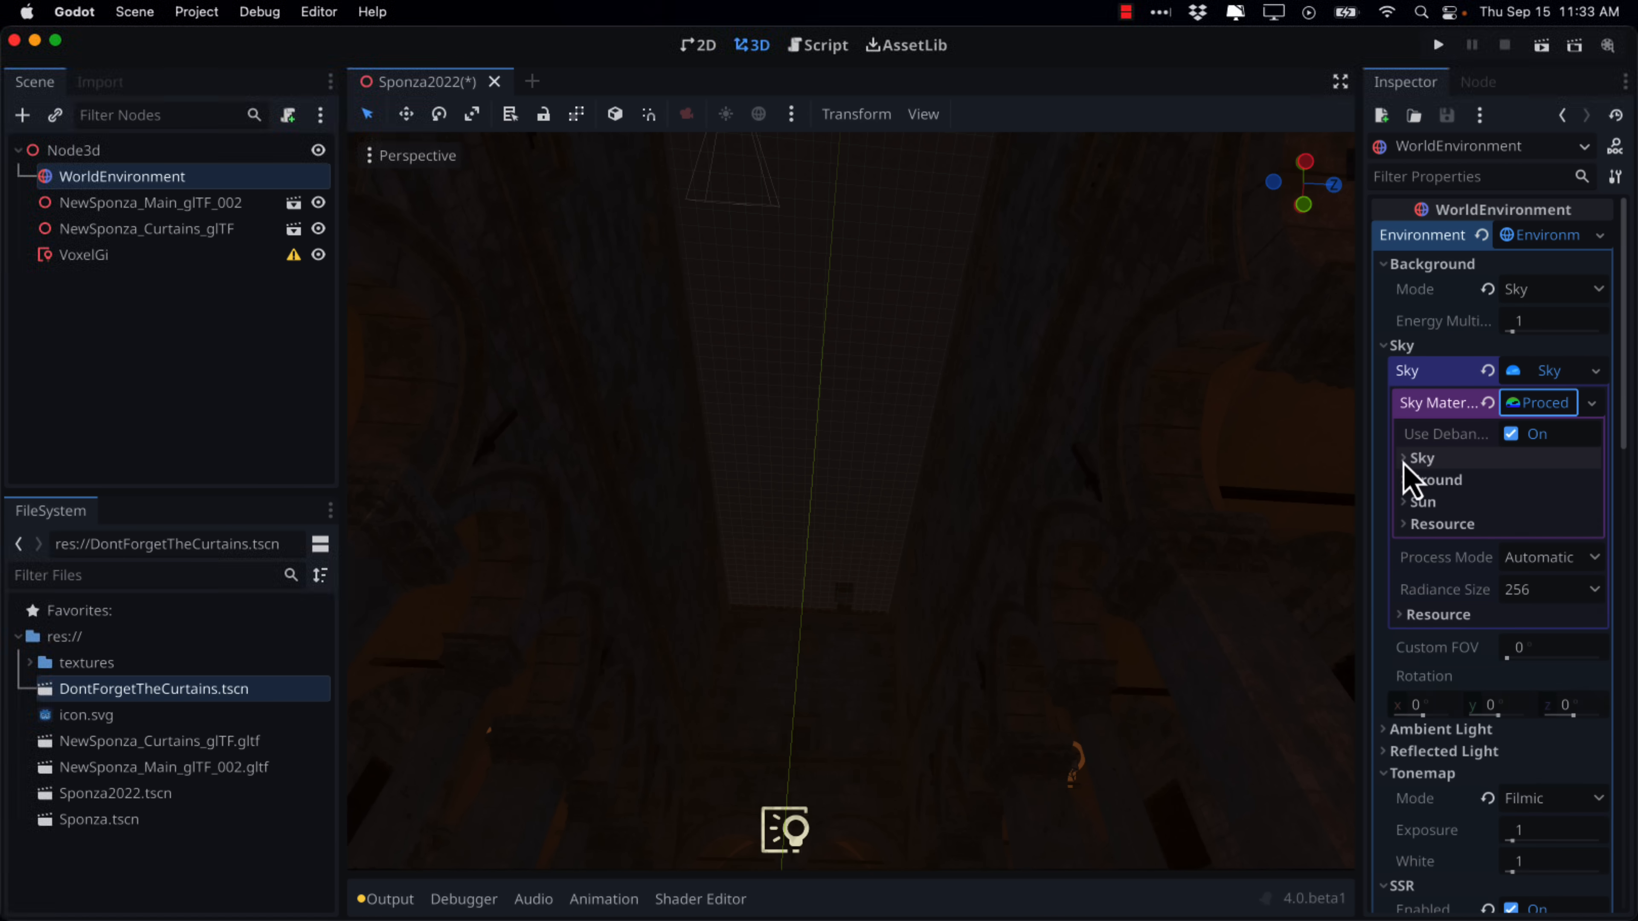
click(1421, 458)
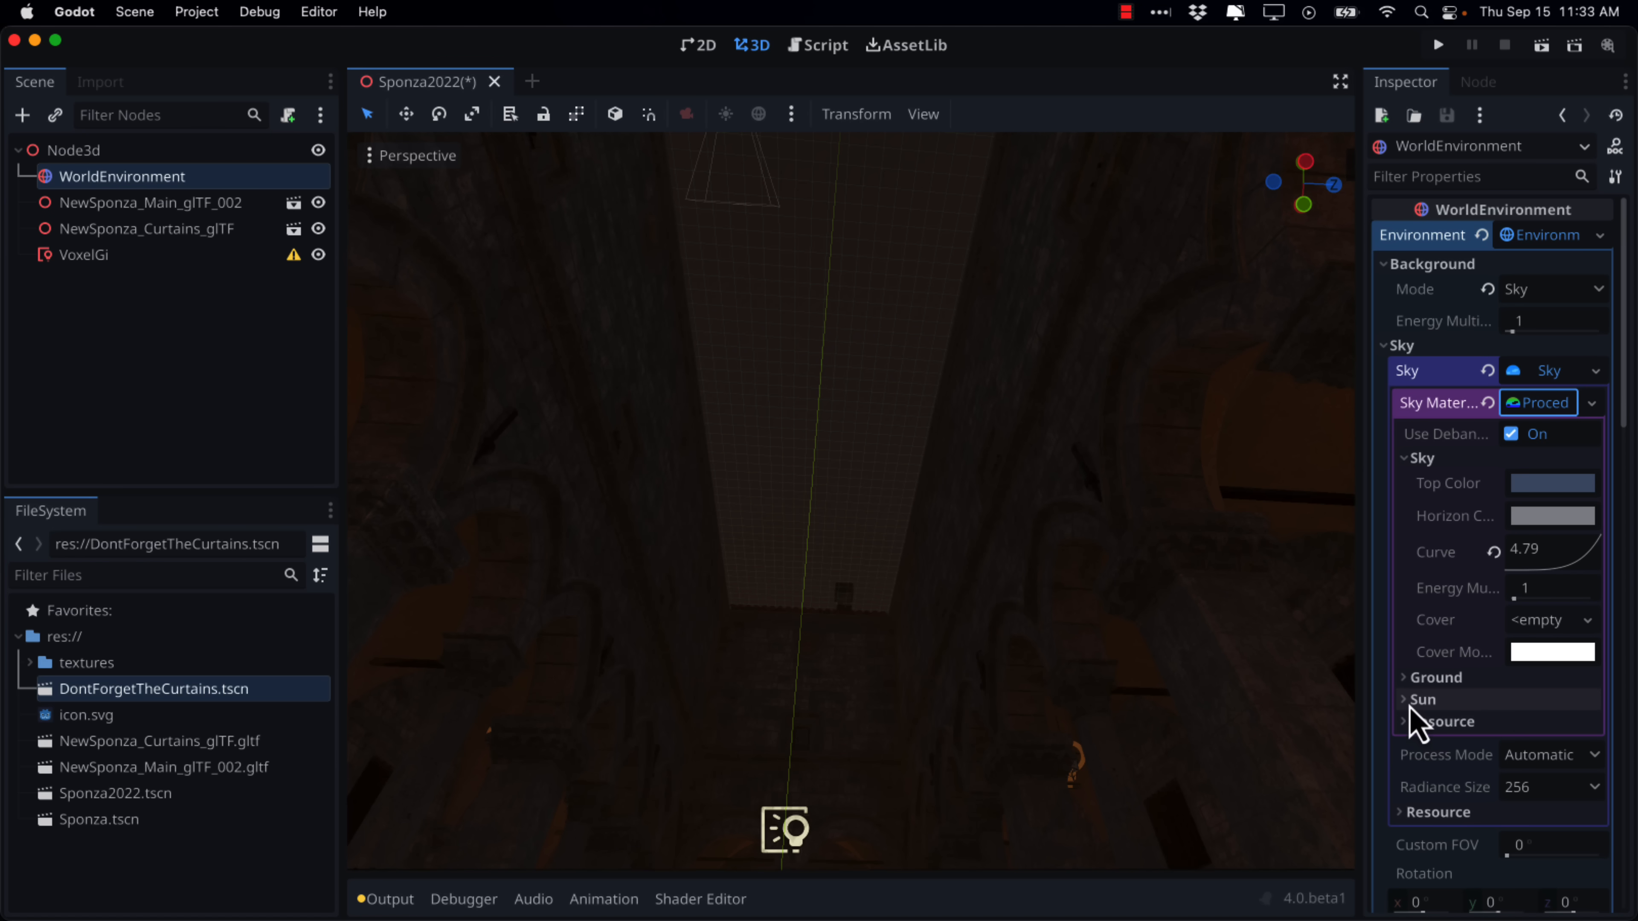
click(1423, 699)
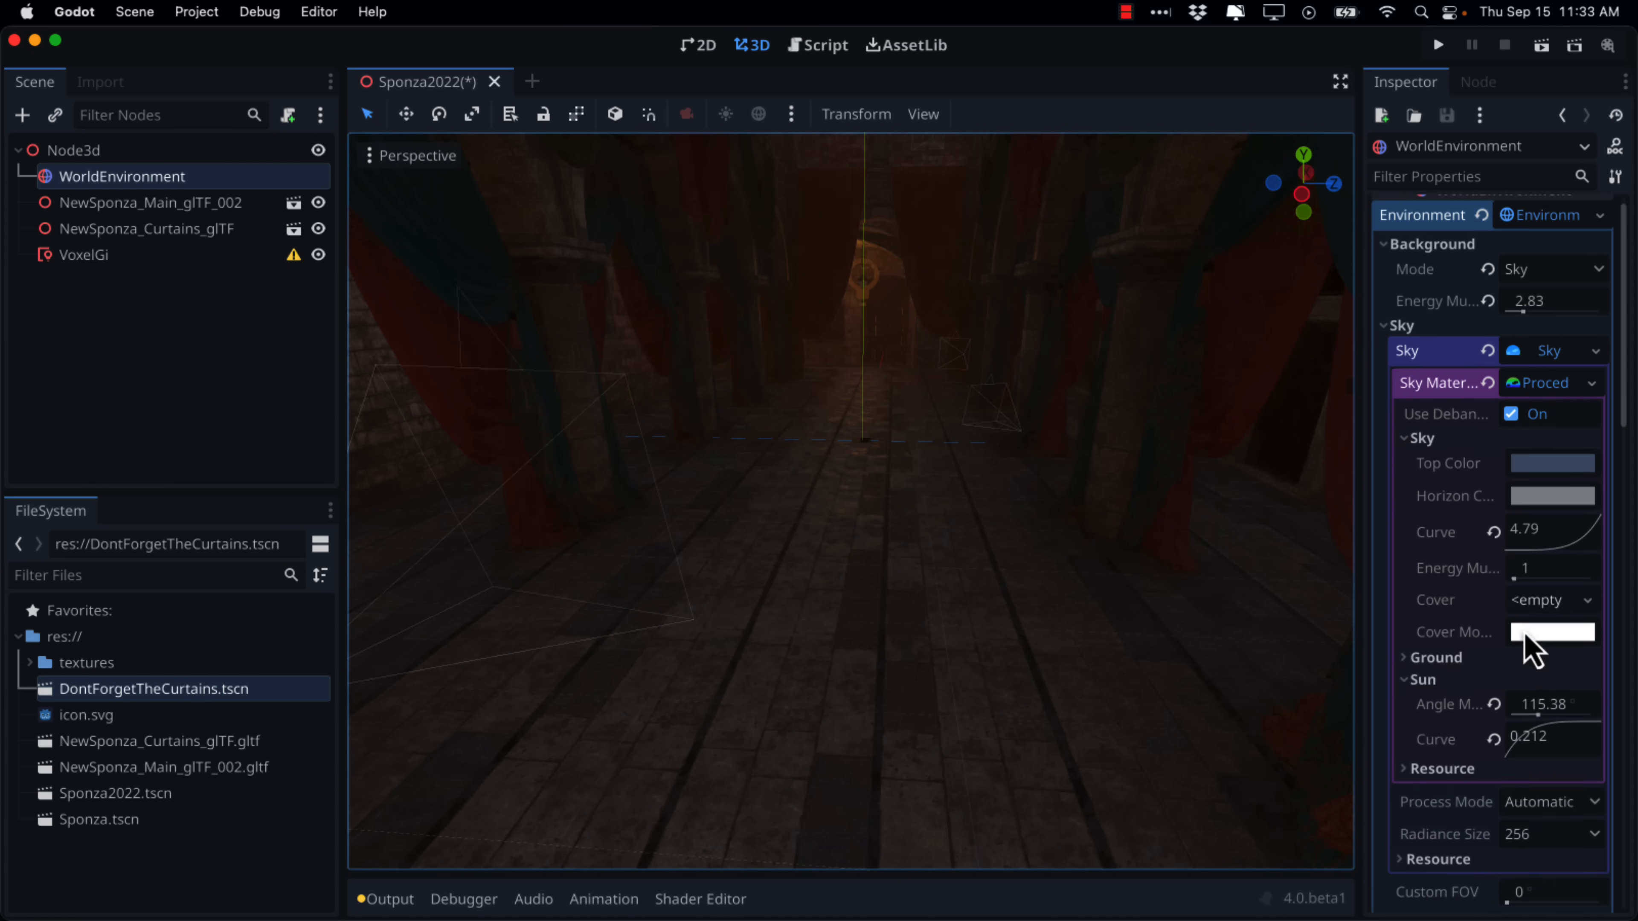
Step: Take ambient light from the sky, re-enable SSIL and turn volumetric fog on at density 0.0663
scroll(down, 3)
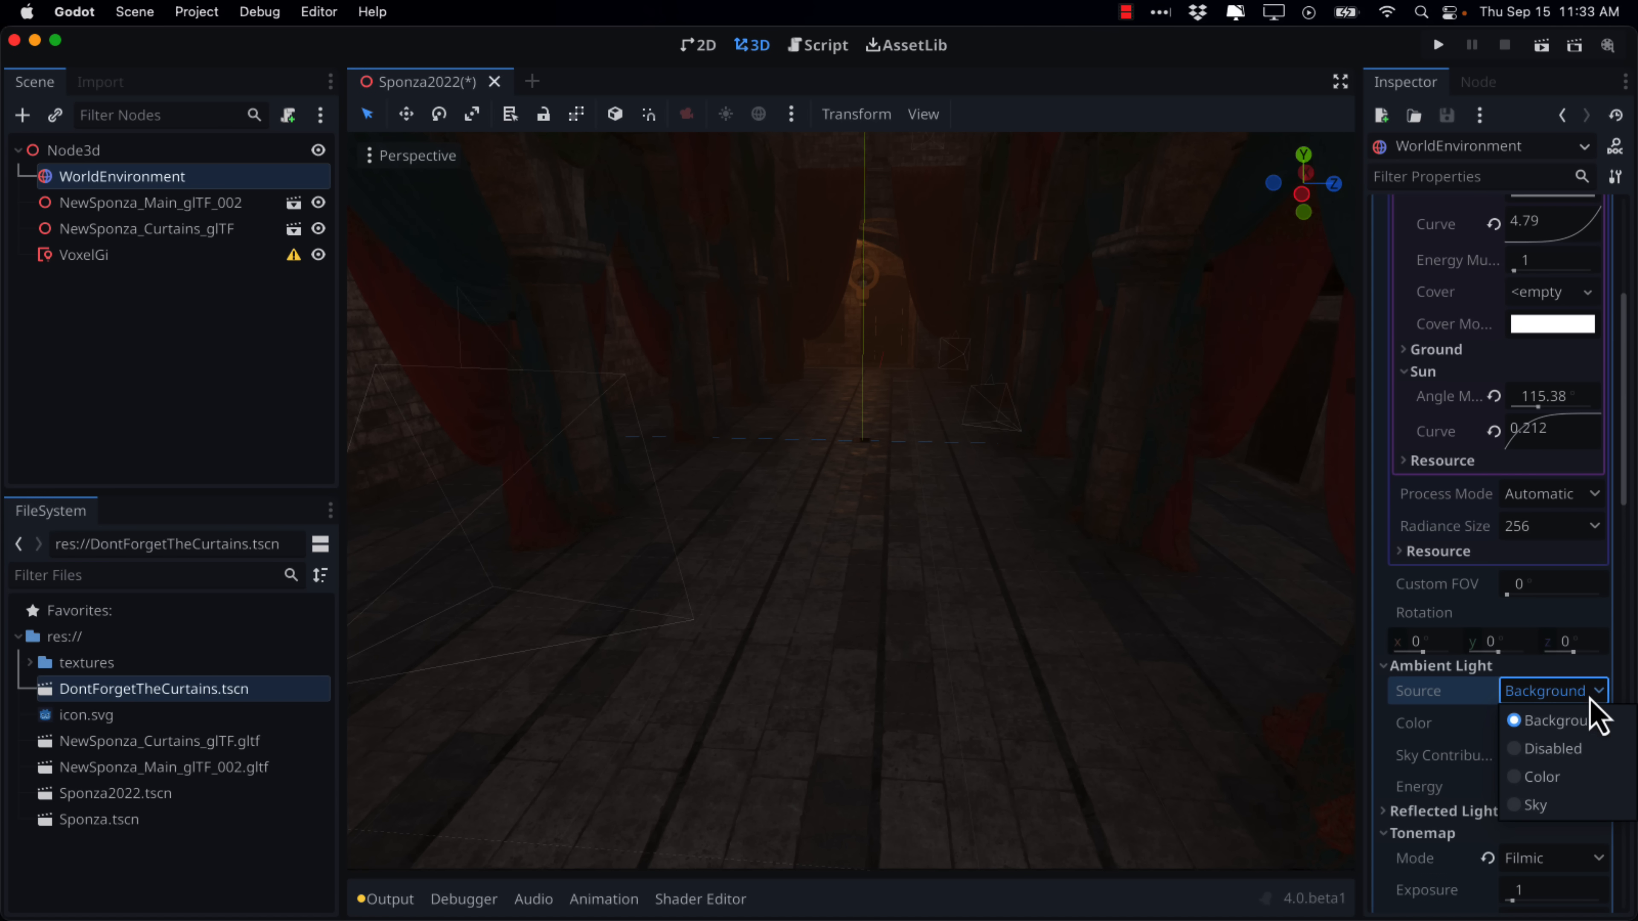
click(1532, 805)
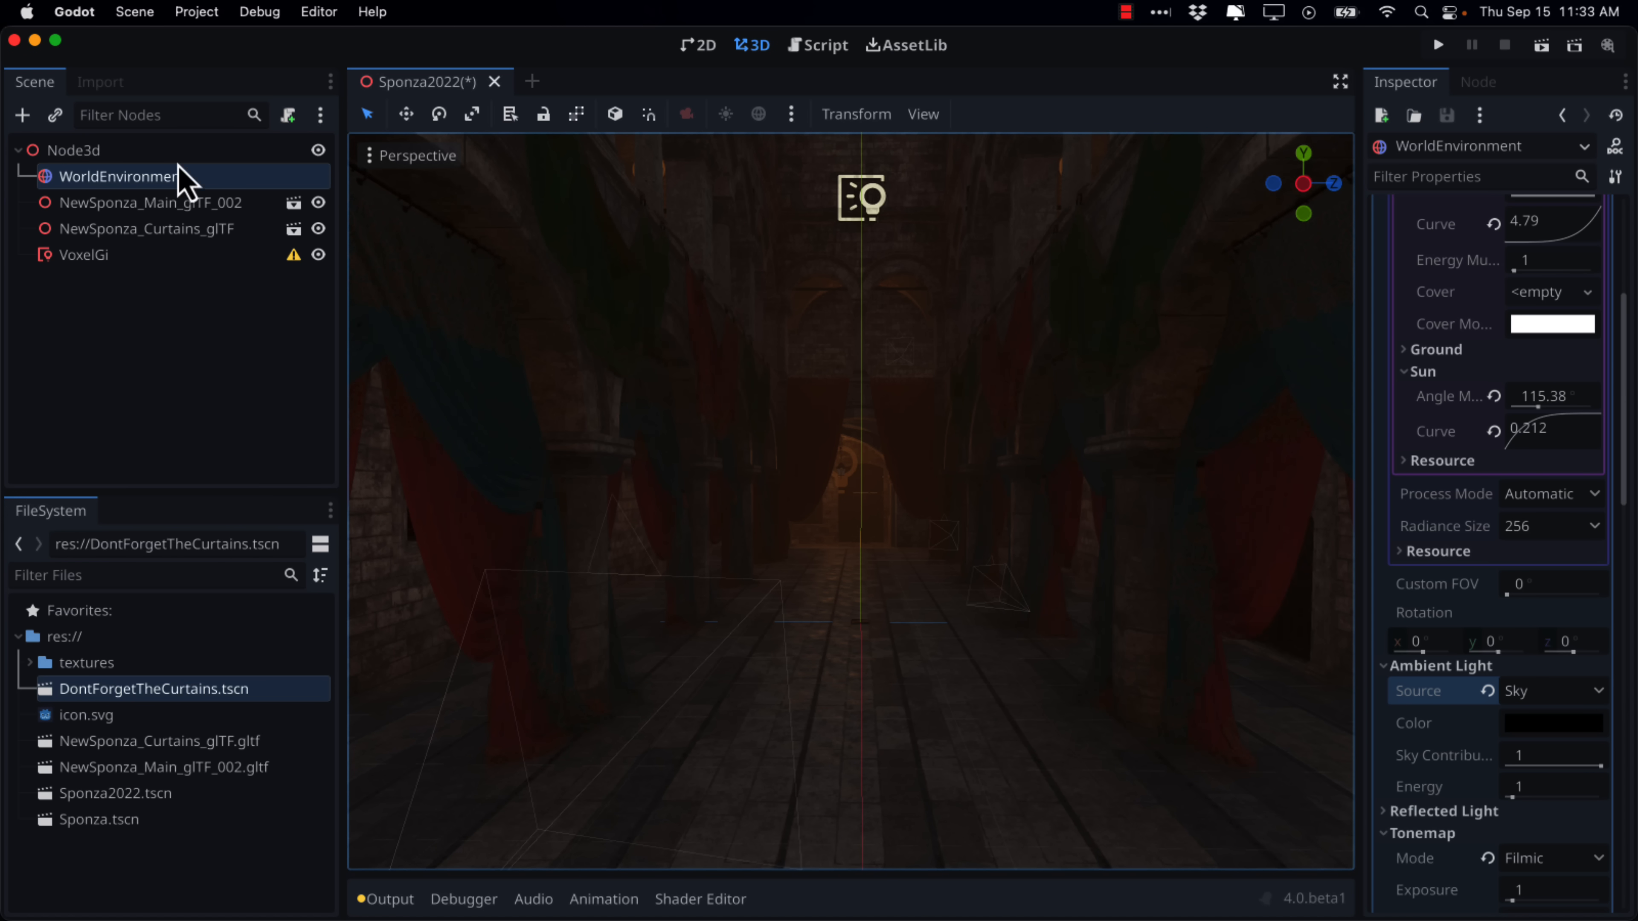
mouse_move(1530, 677)
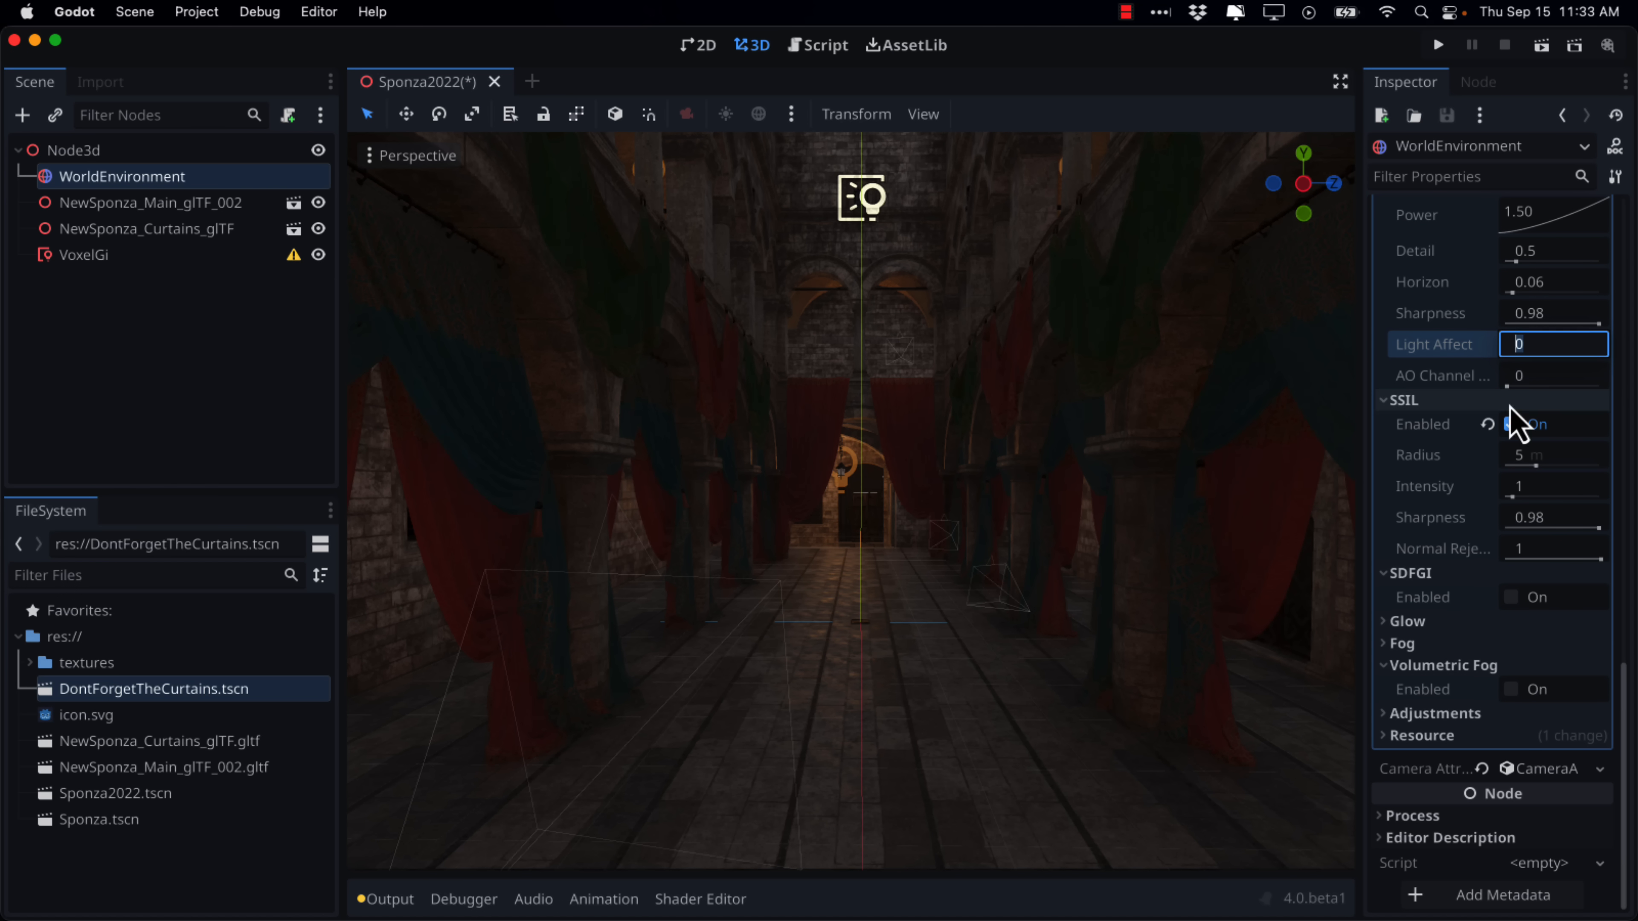
click(1511, 424)
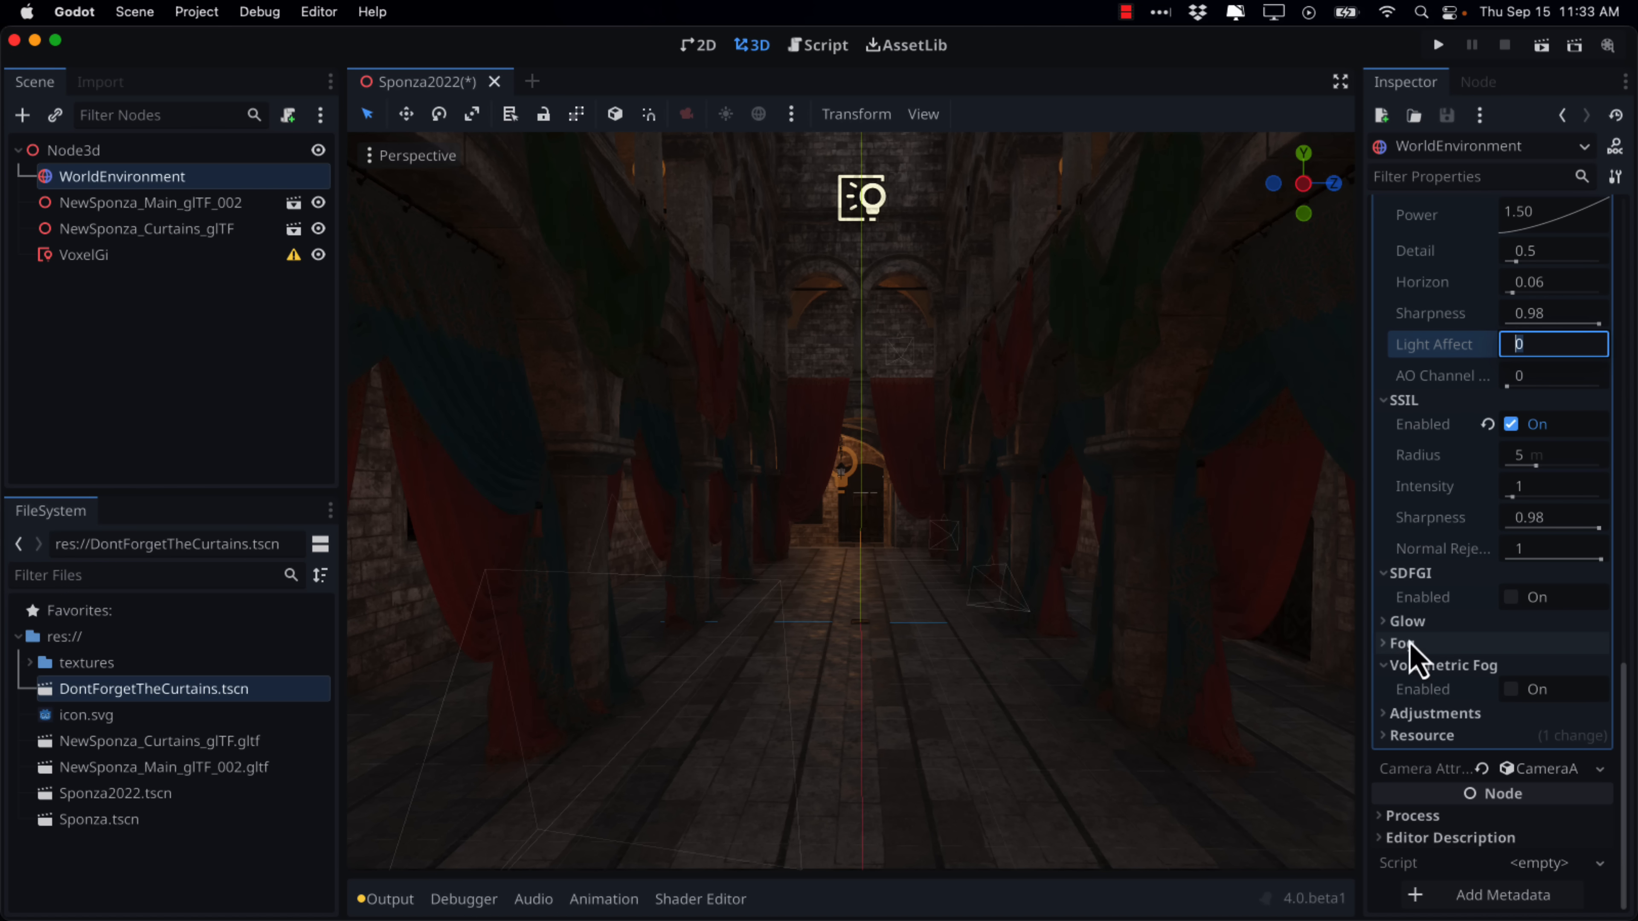
mouse_move(1521, 711)
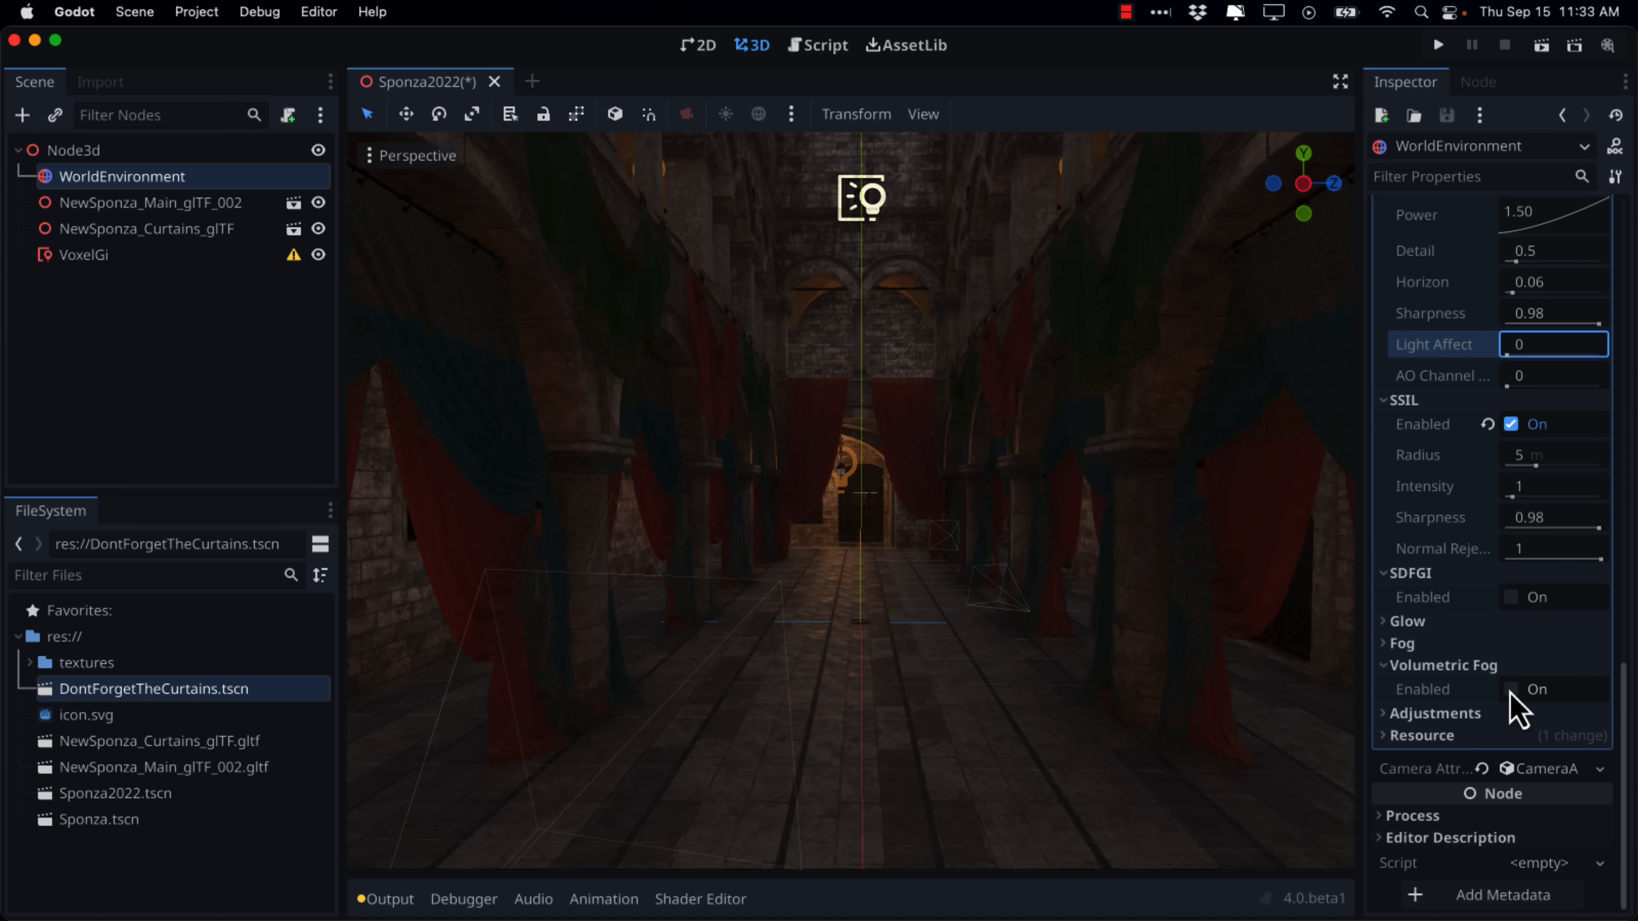
click(1511, 688)
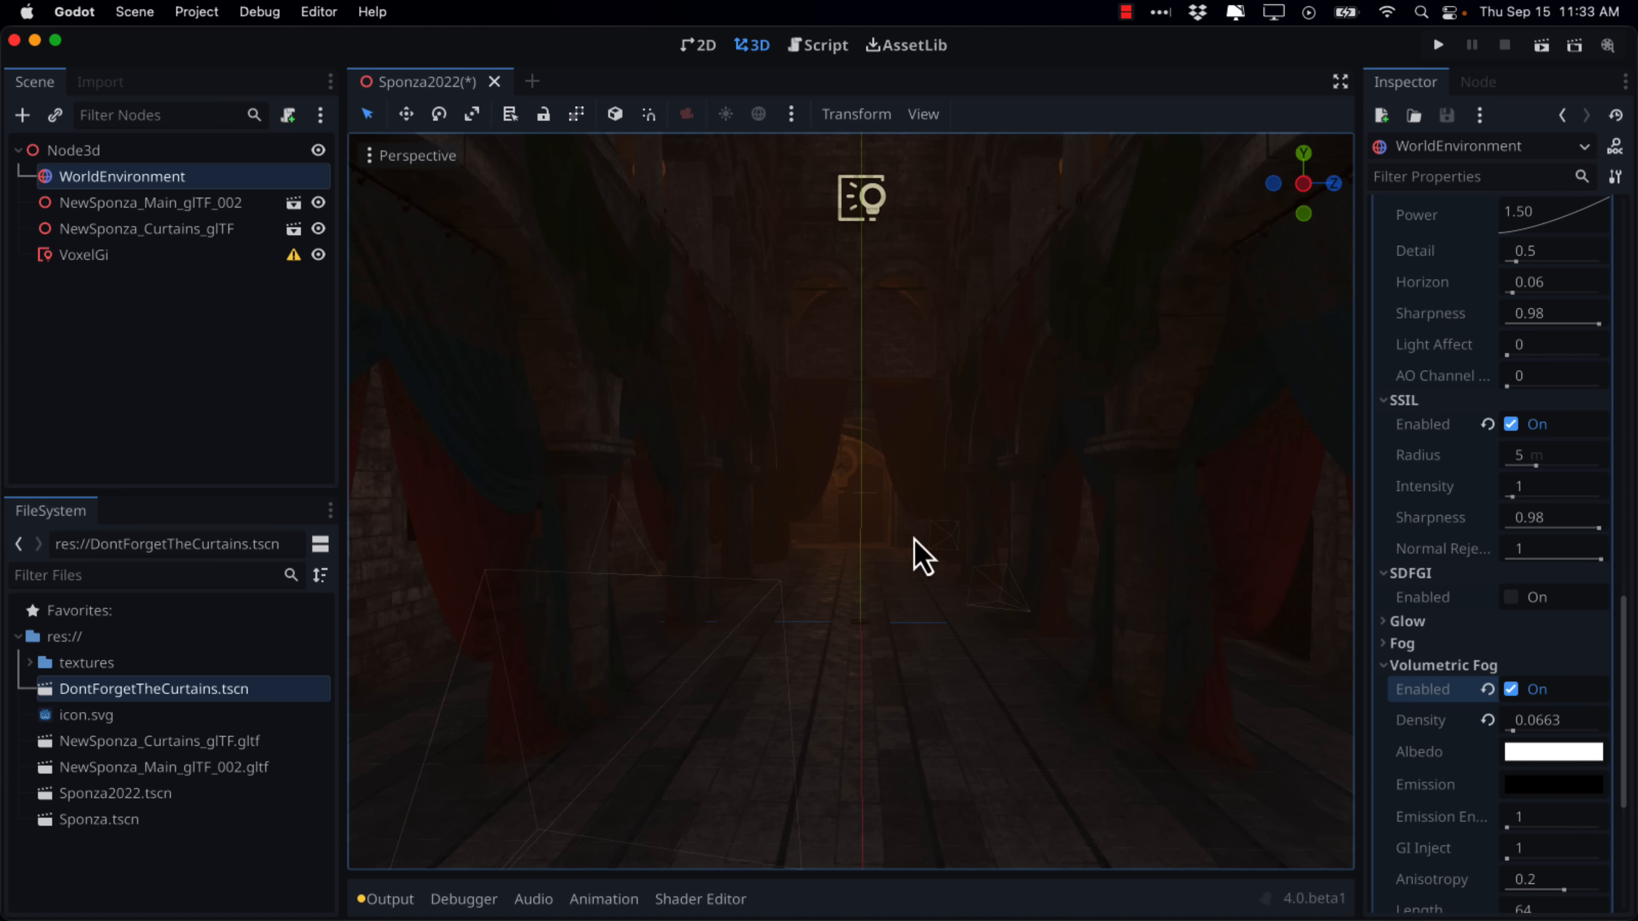
mouse_move(1524, 802)
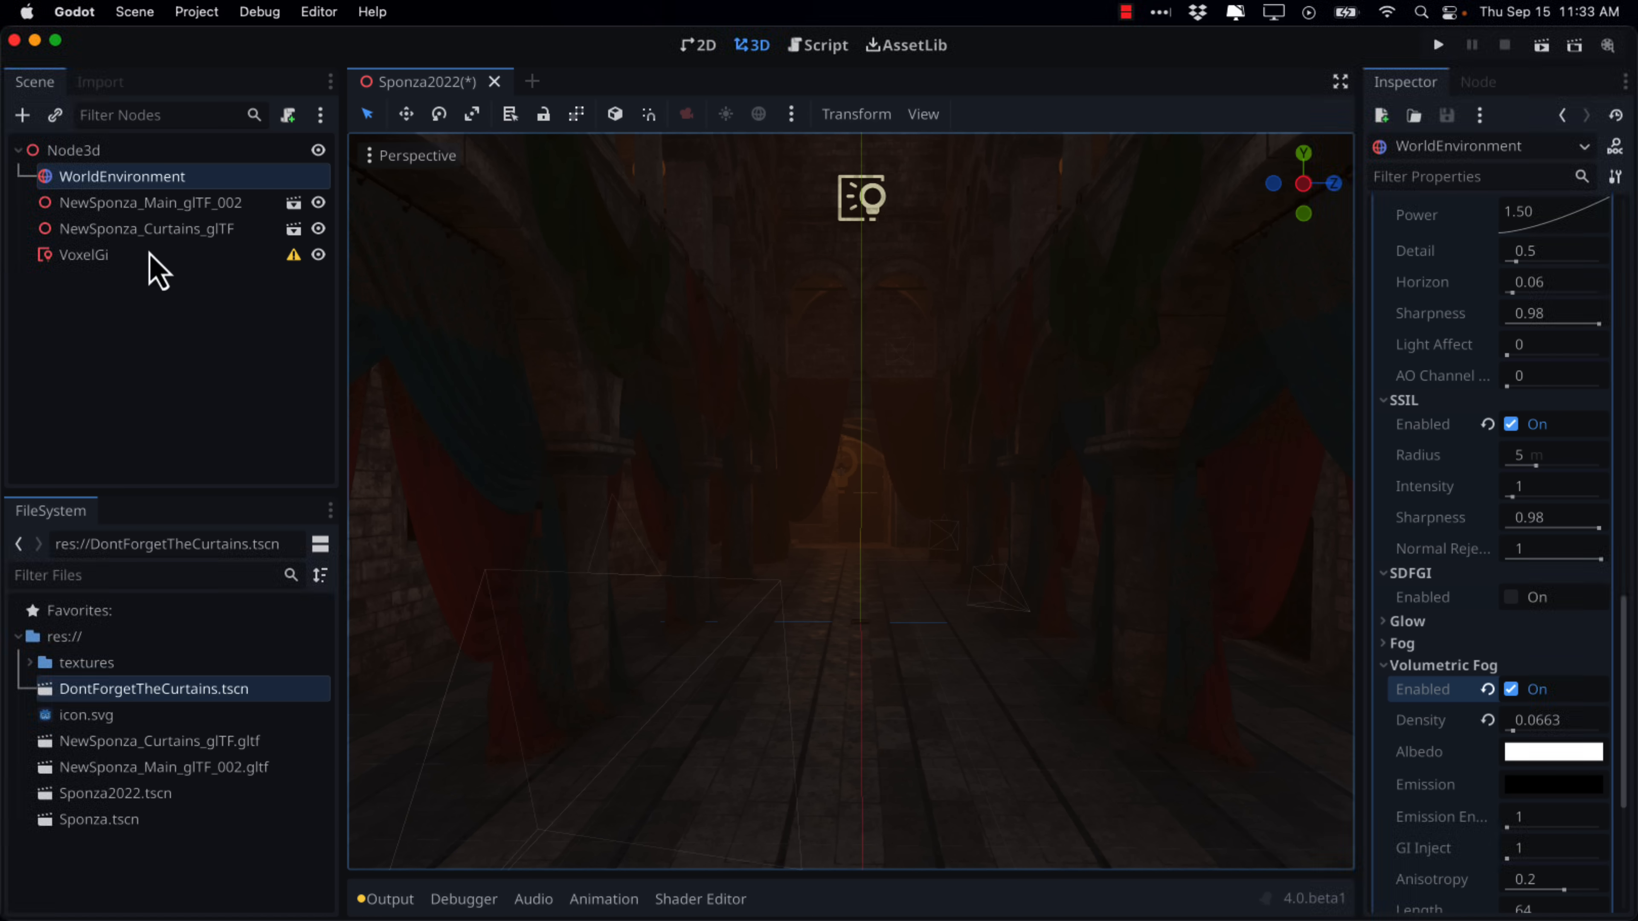
Step: Add a FogVolume node under WorldEnvironment with default 1×1×1 extents
click(22, 116)
text(fog)
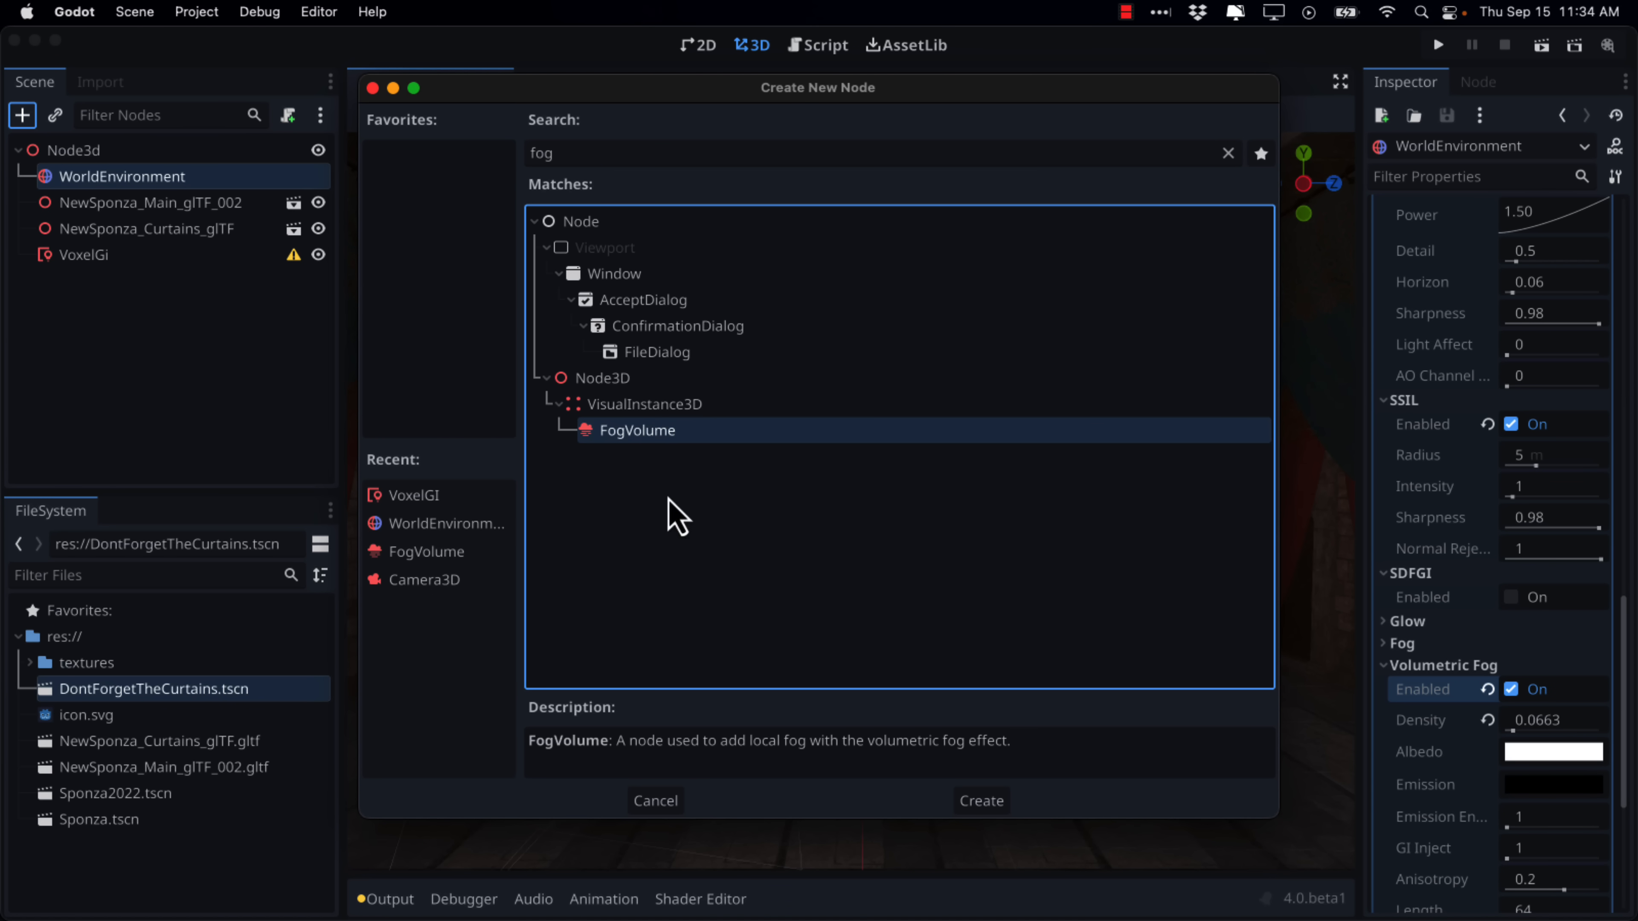
click(979, 800)
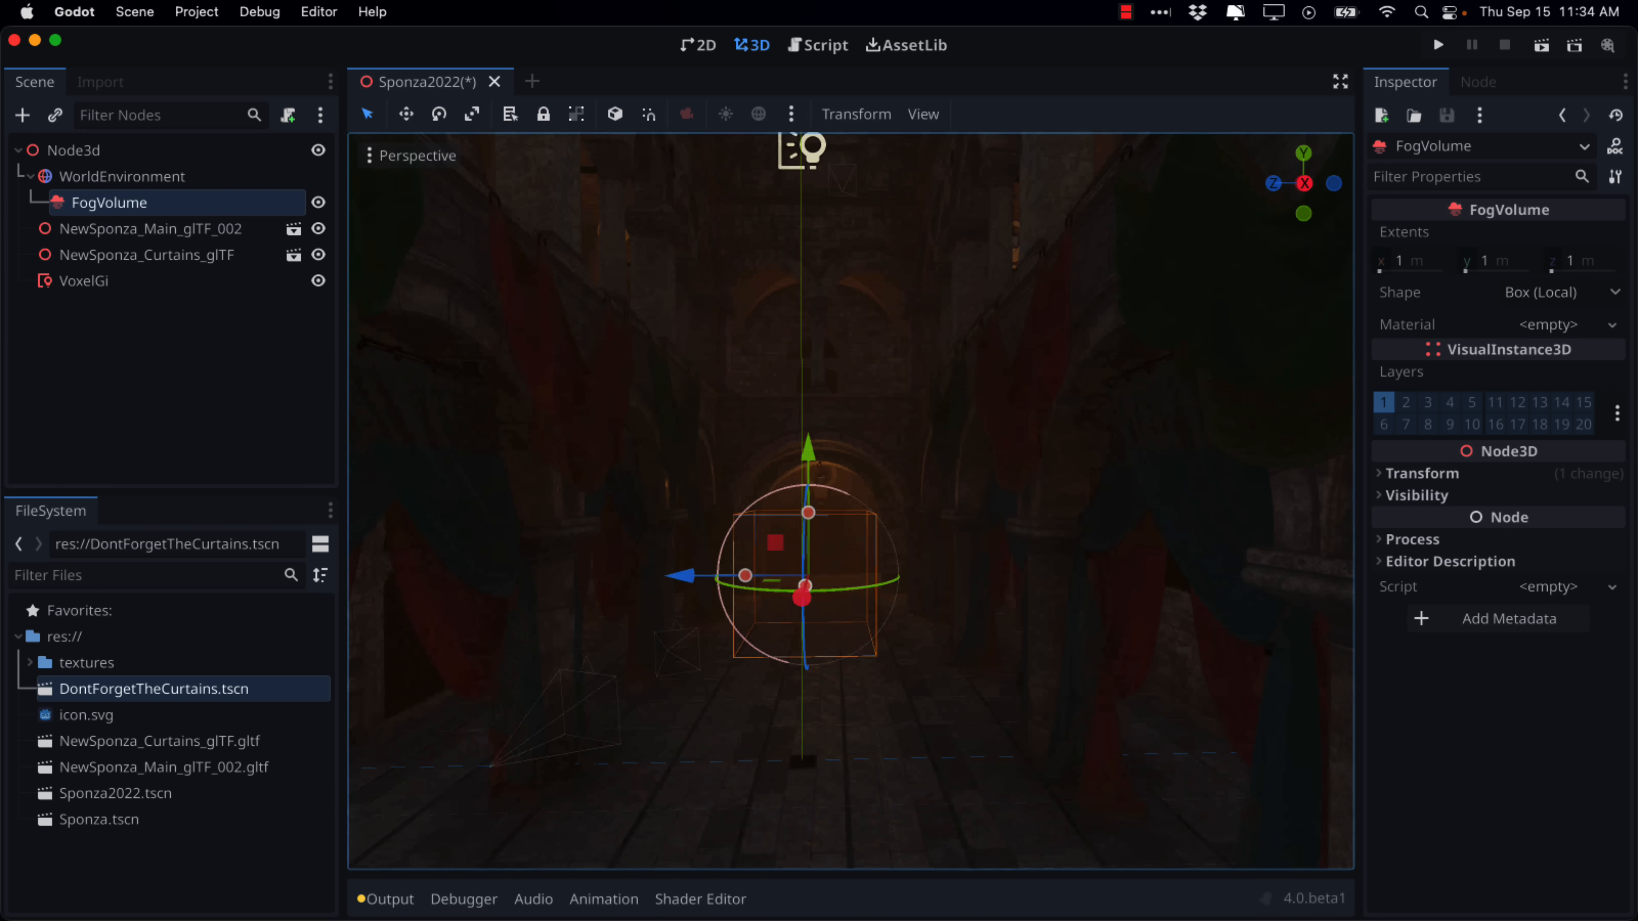
mouse_move(1022, 399)
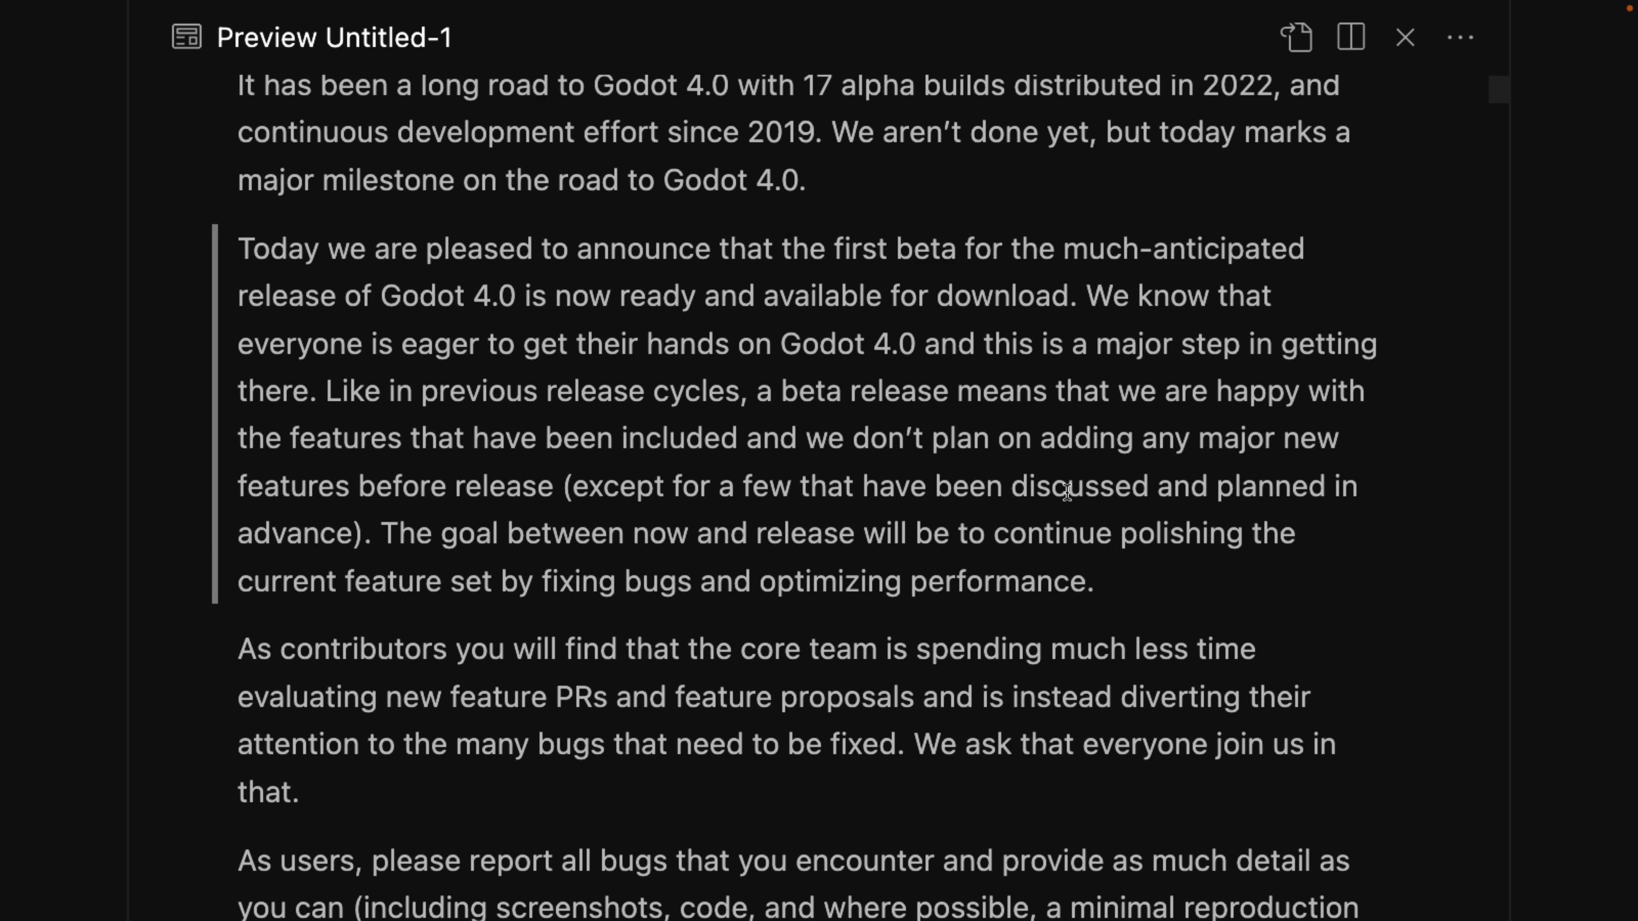
mouse_move(866, 527)
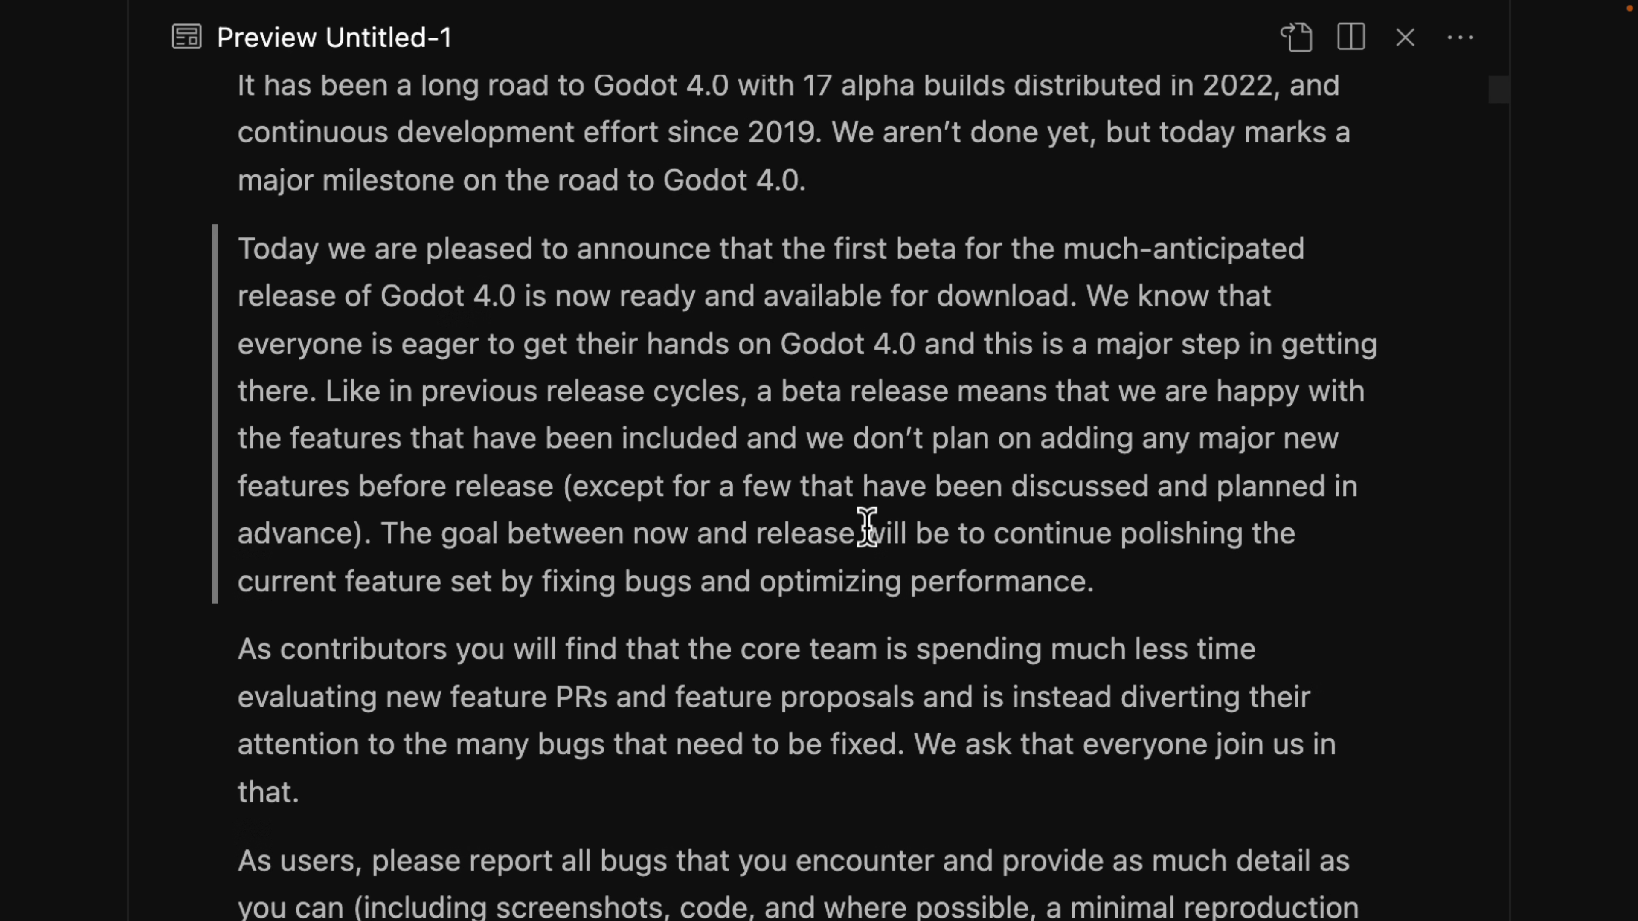
scroll(down, 3)
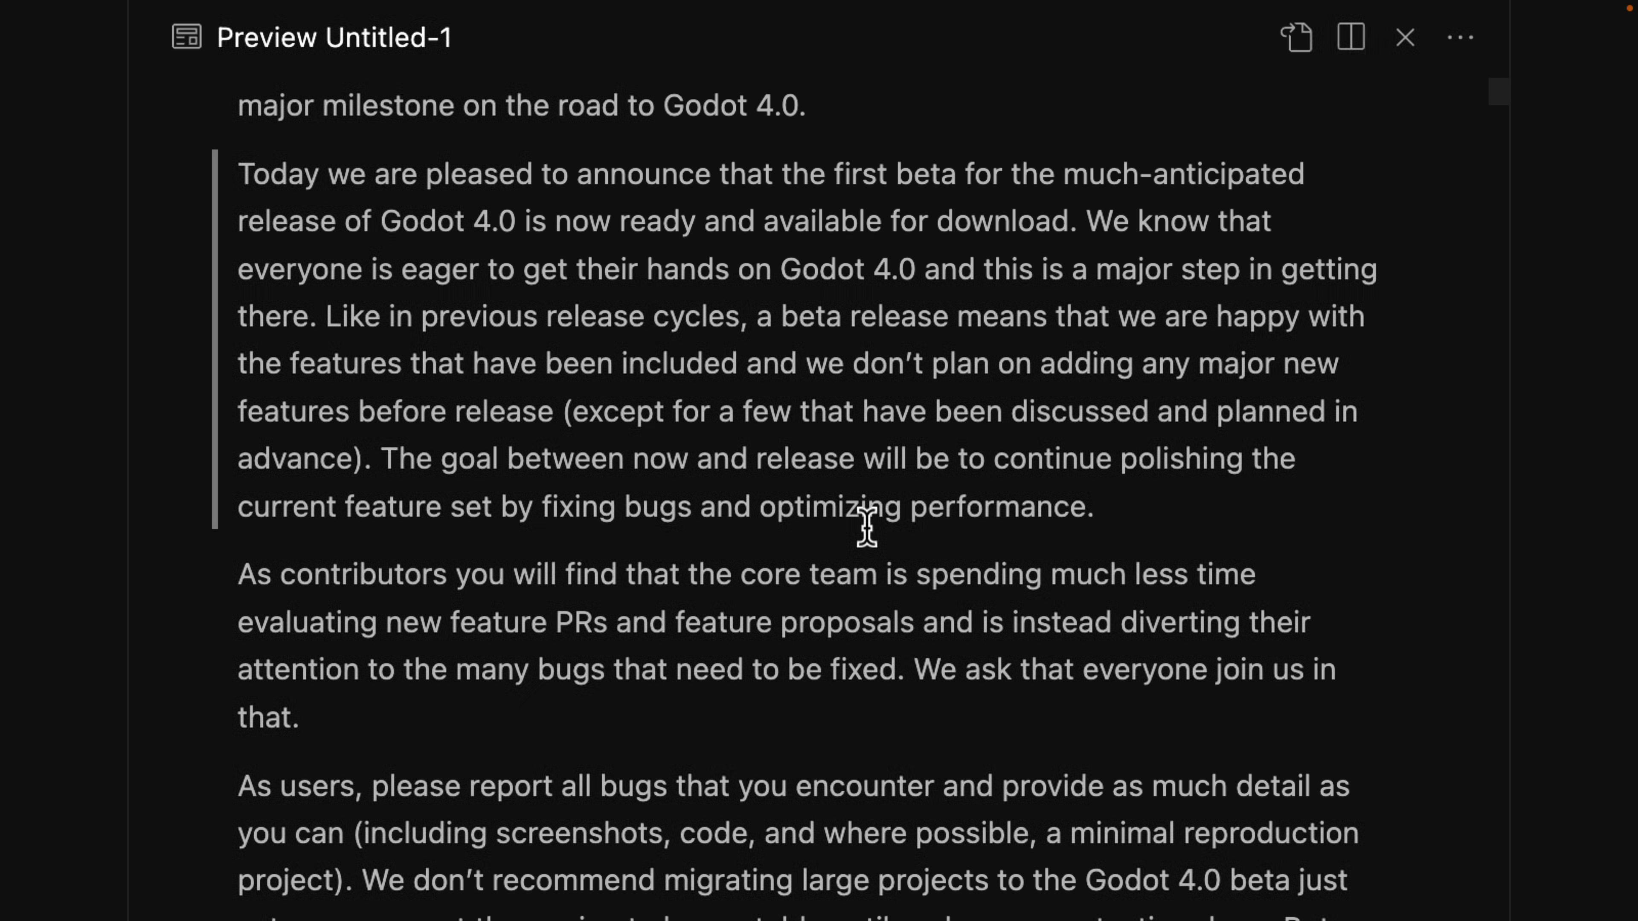
scroll(down, 3)
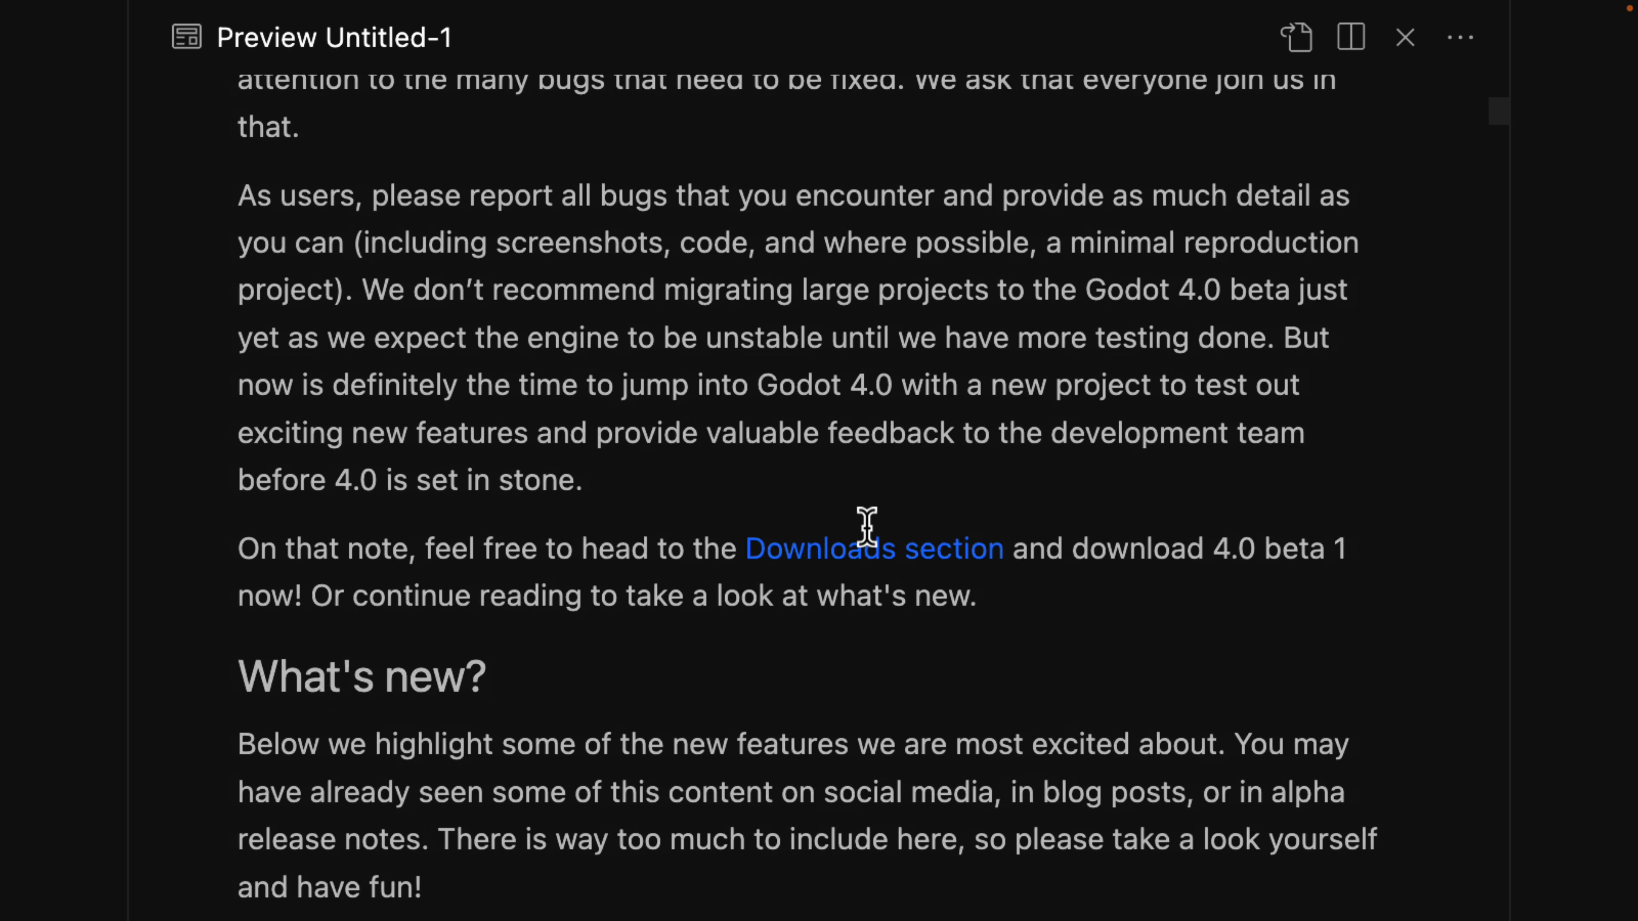
scroll(down, 3)
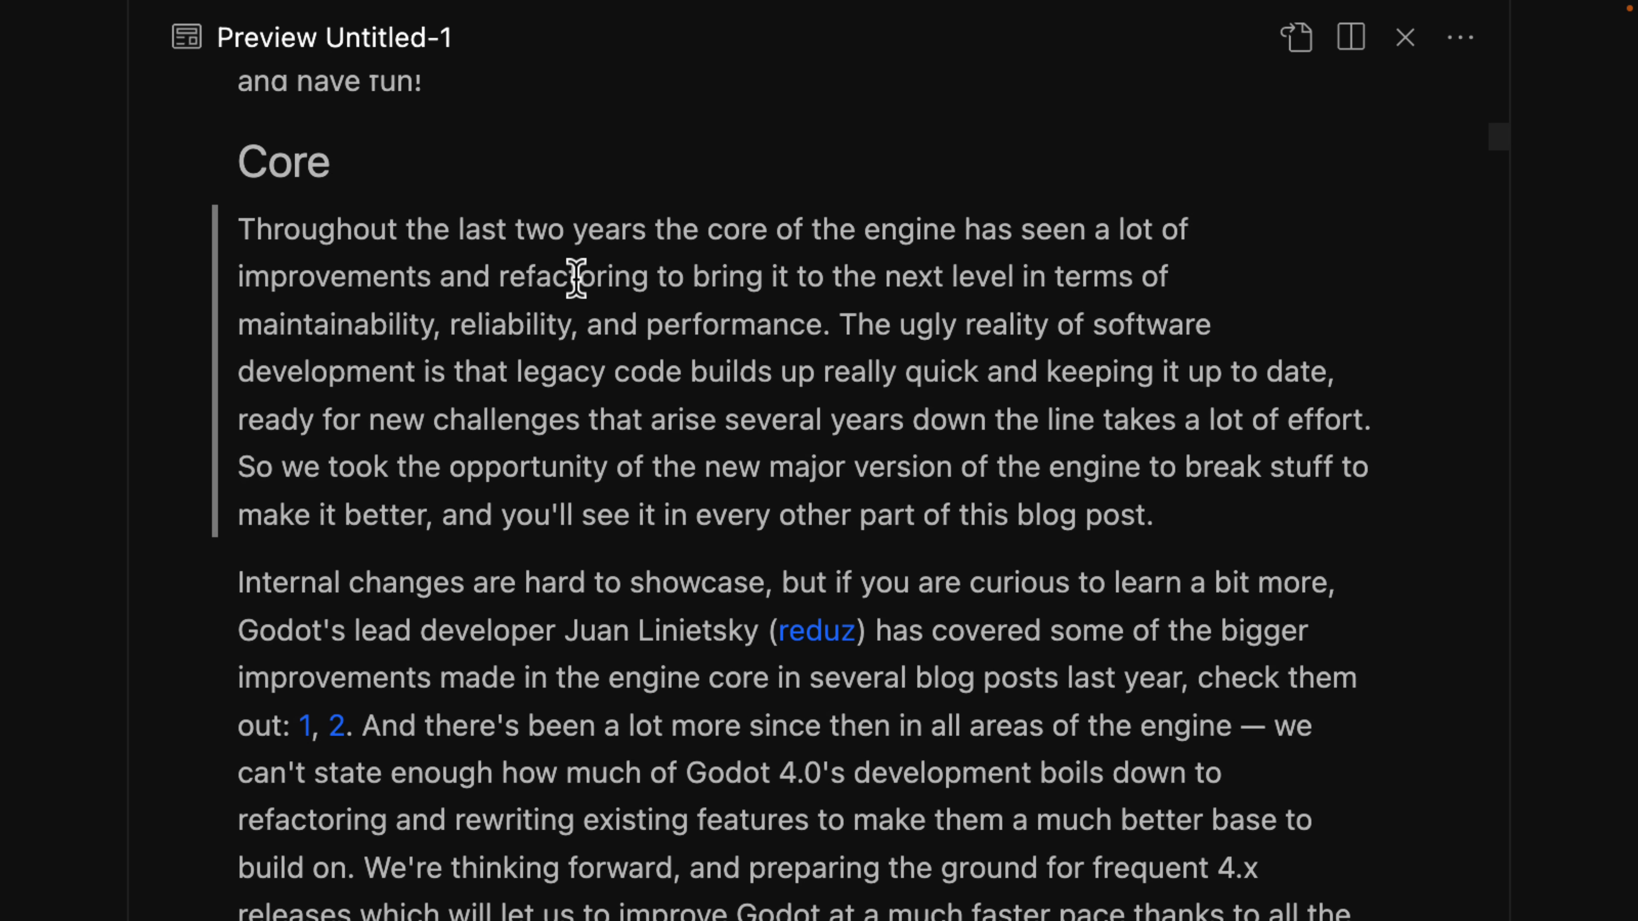
scroll(down, 3)
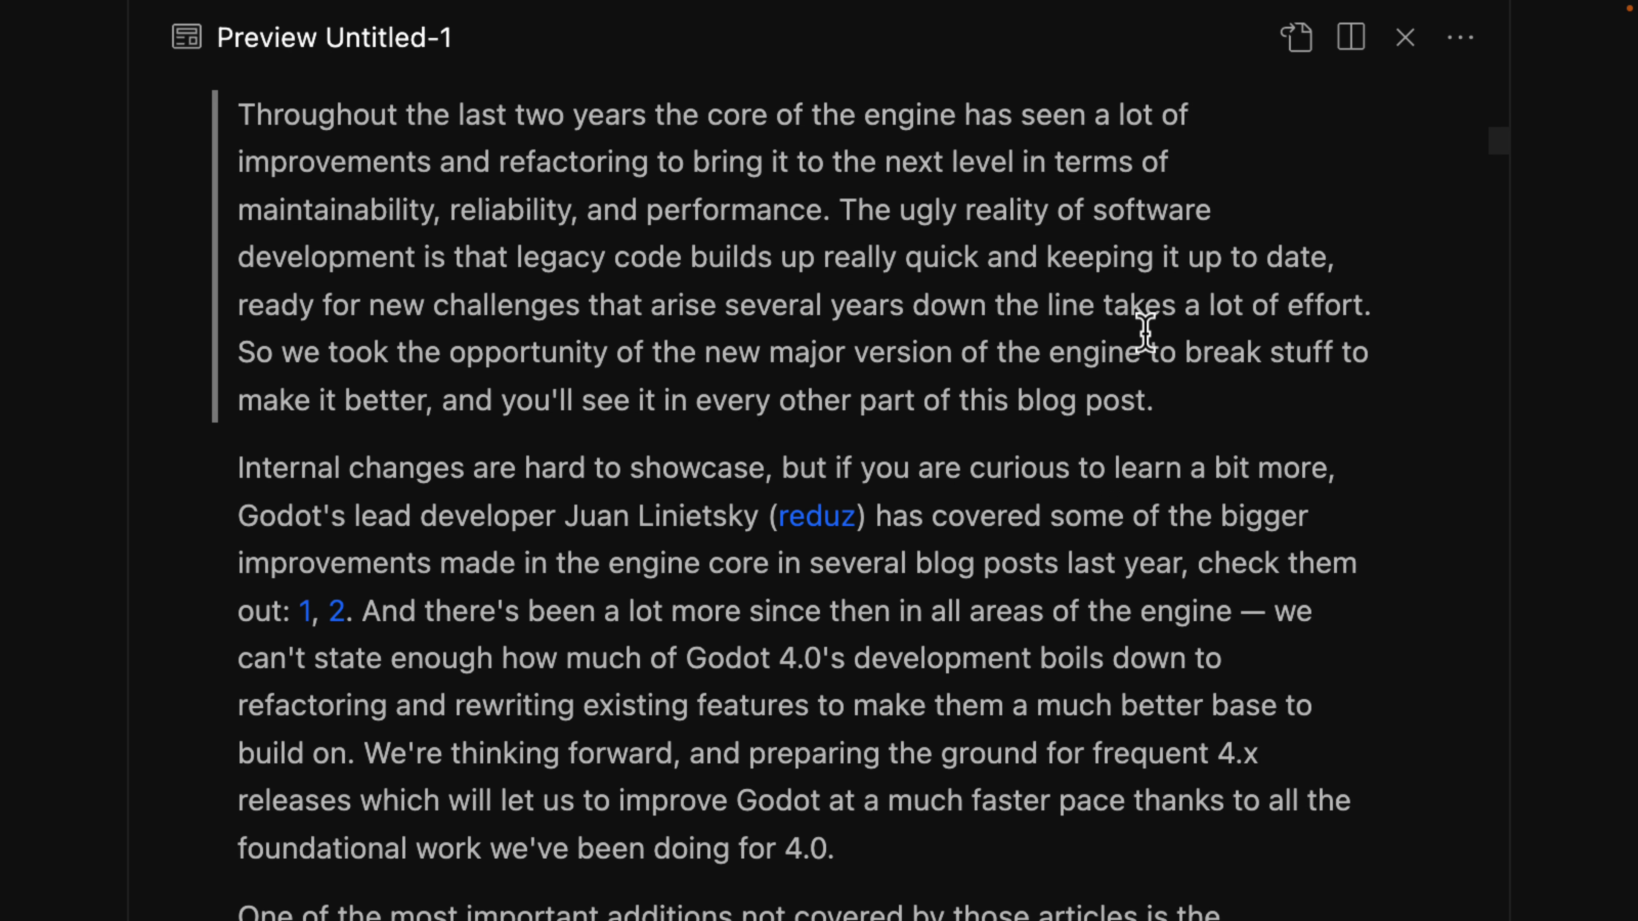
mouse_move(1133, 350)
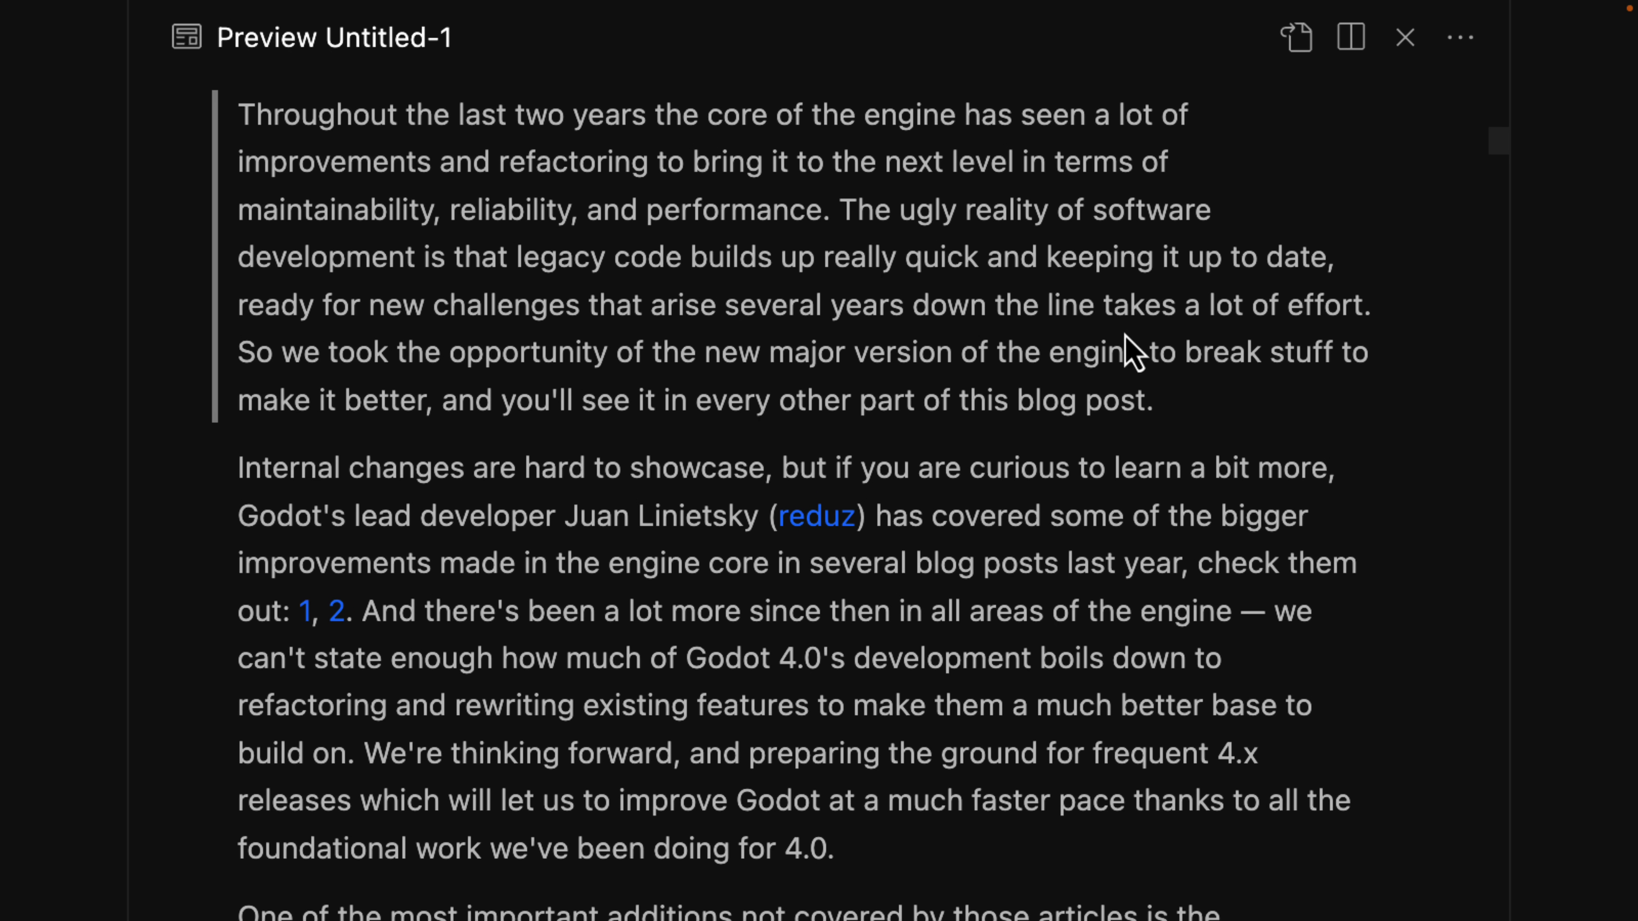
mouse_move(611, 527)
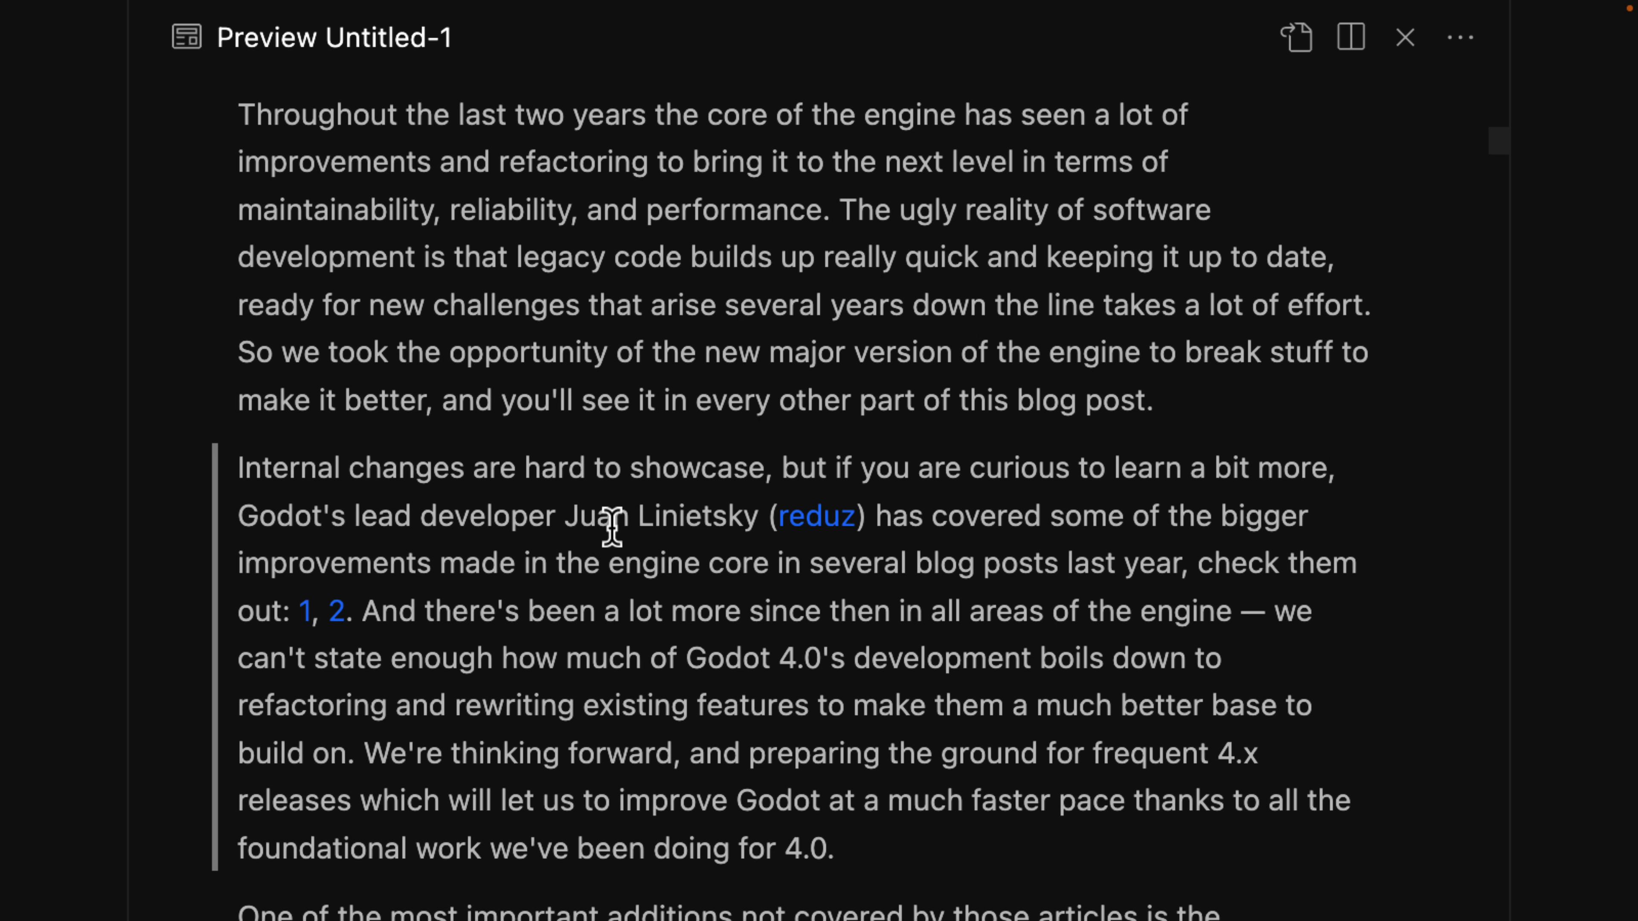
scroll(down, 3)
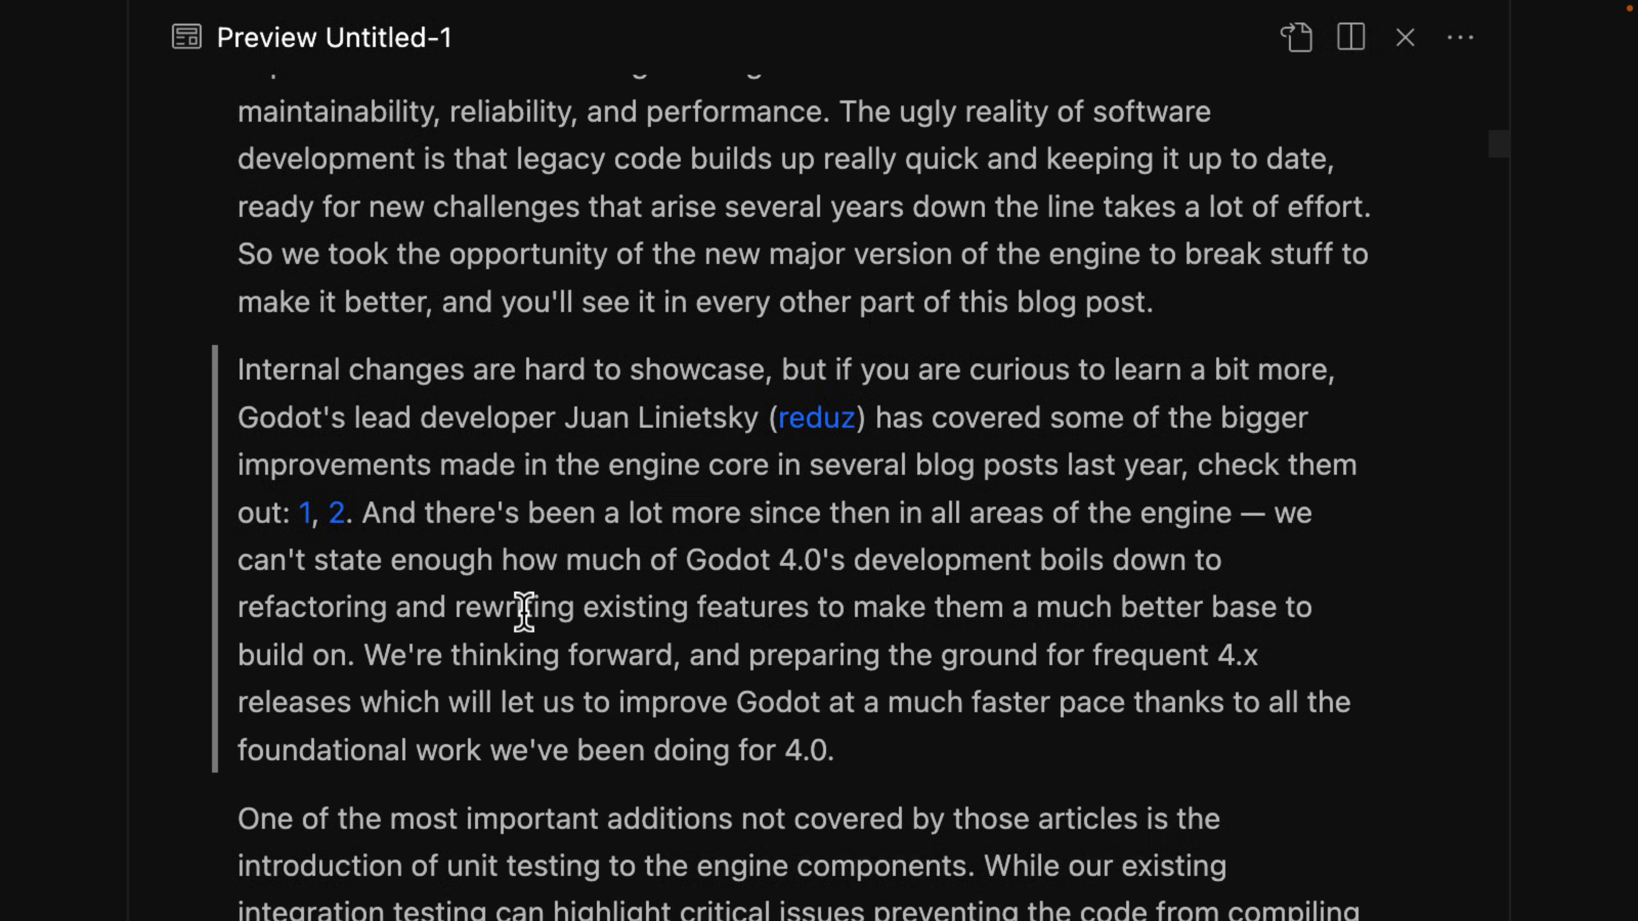
scroll(down, 3)
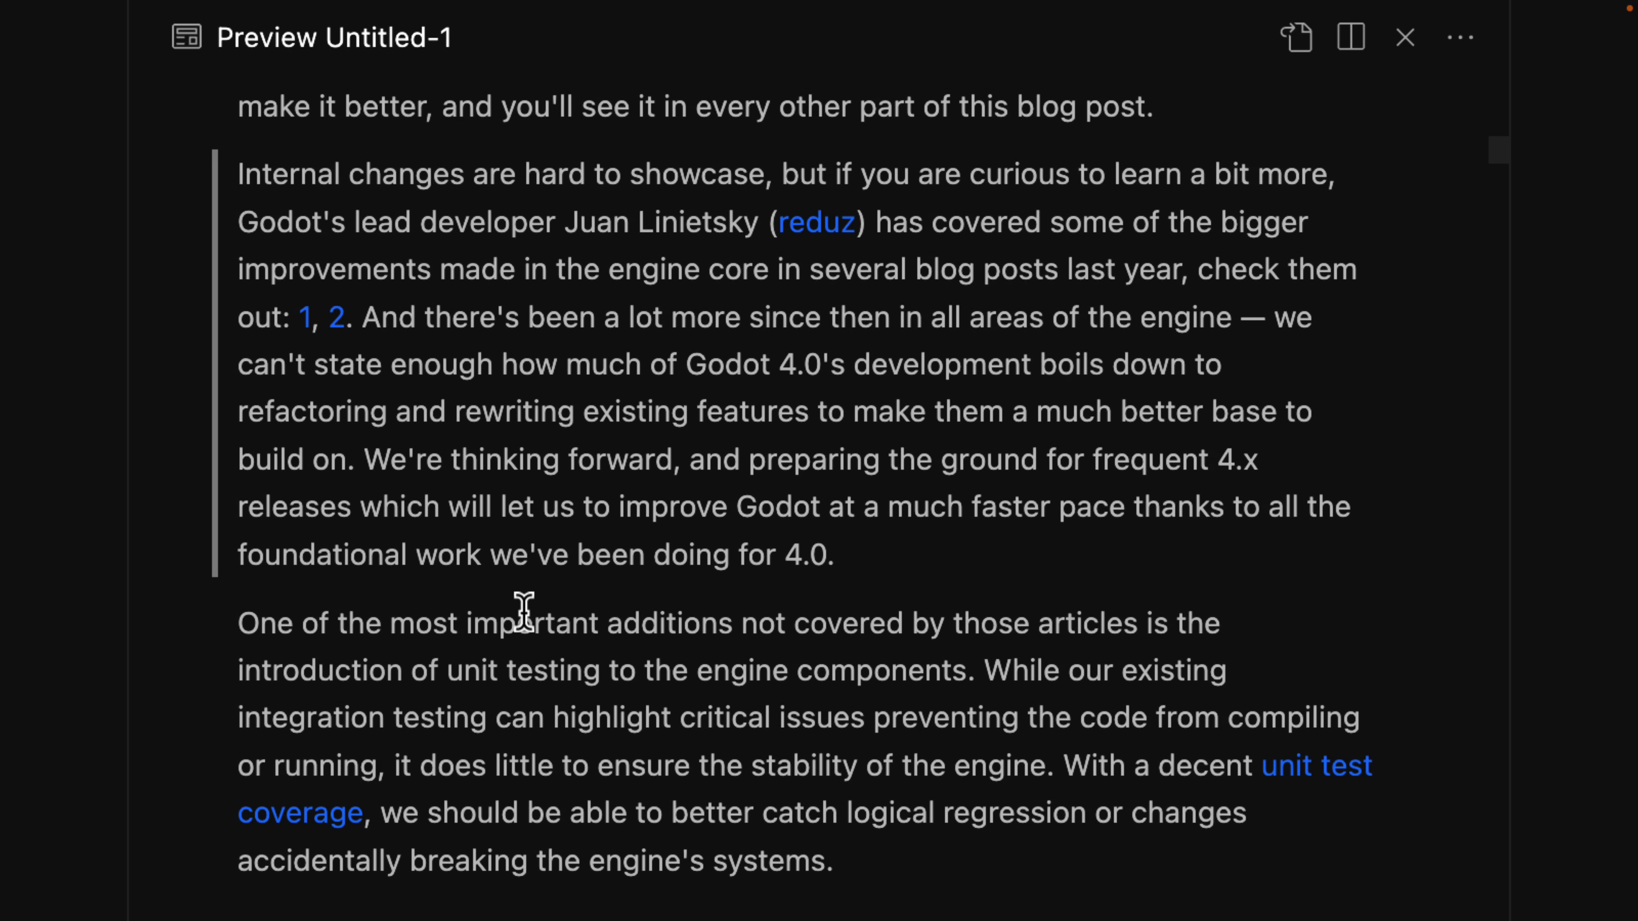
scroll(down, 3)
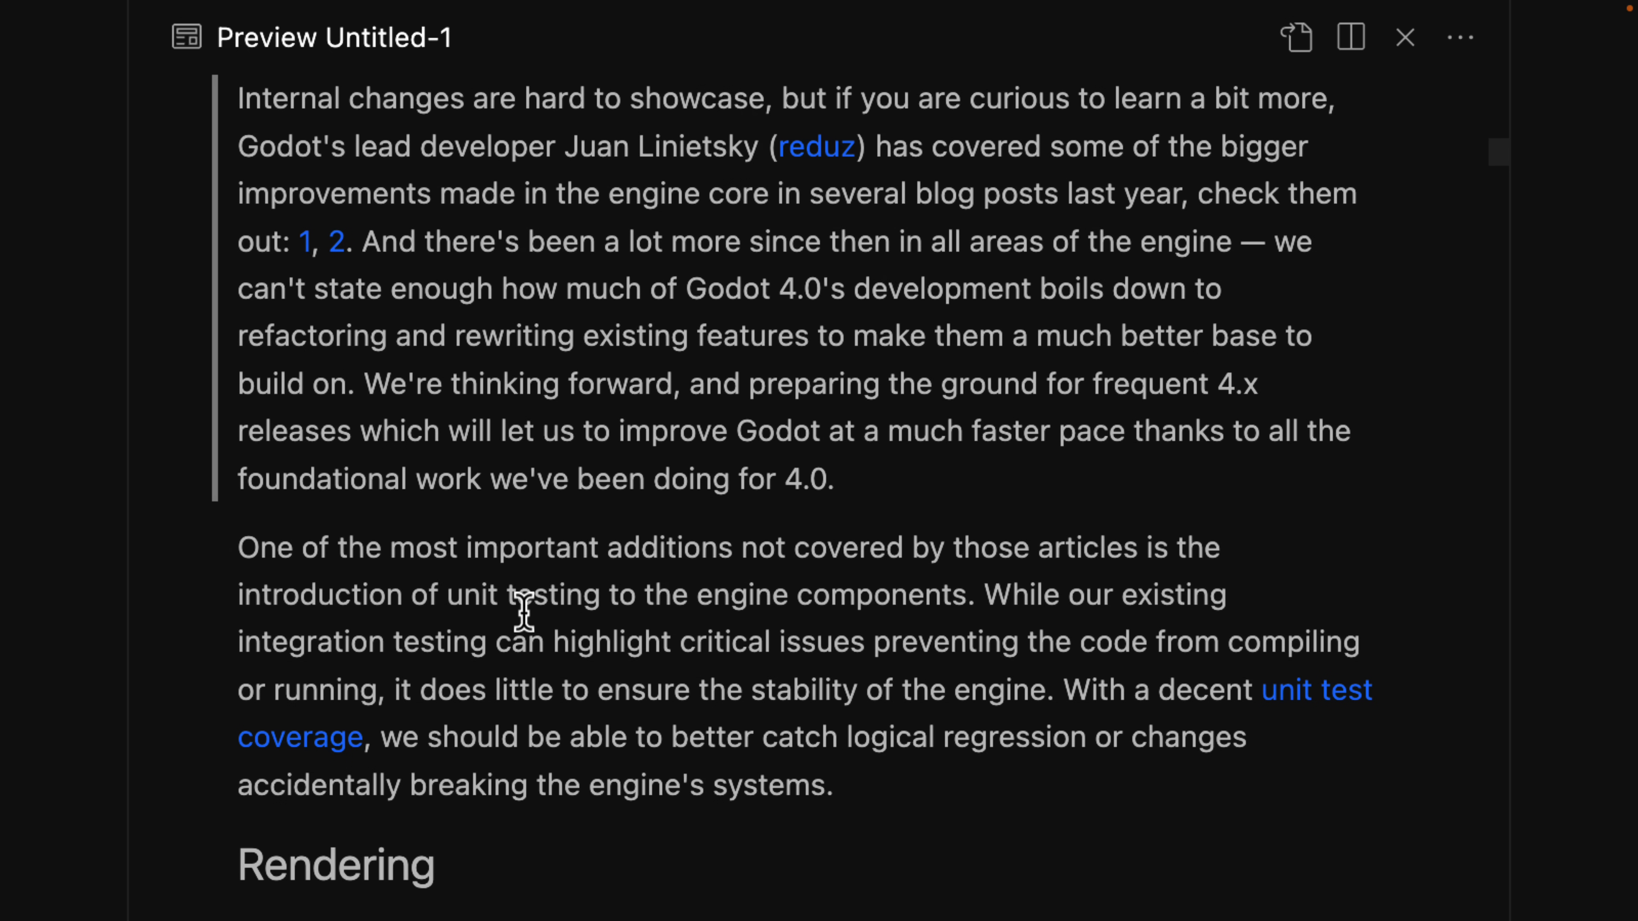
scroll(down, 3)
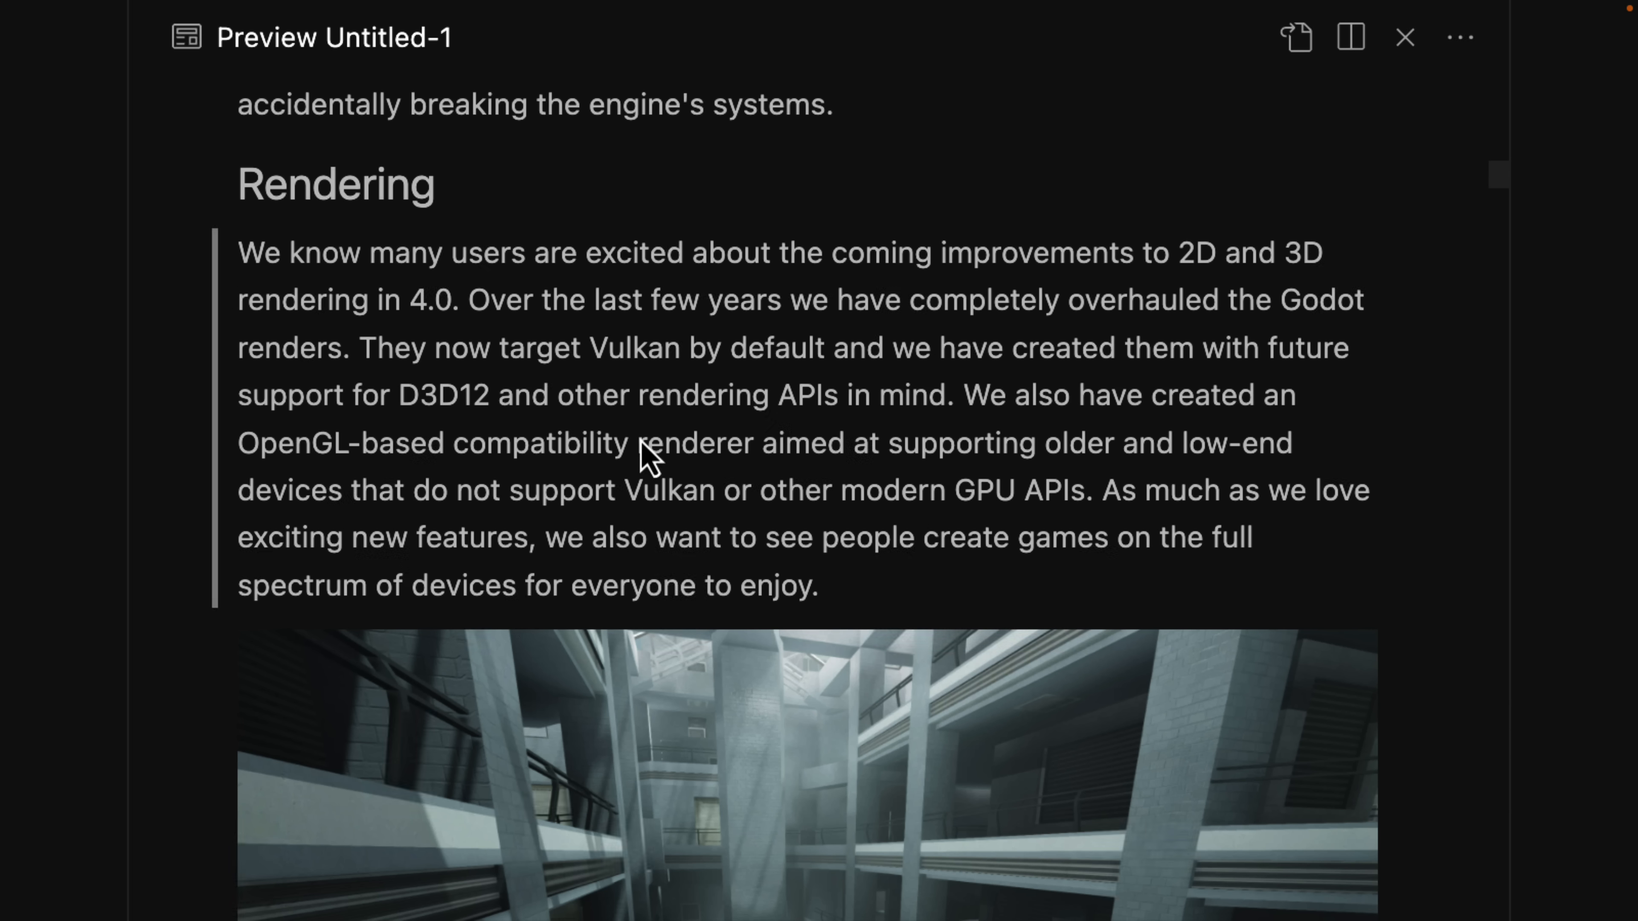
mouse_move(433, 380)
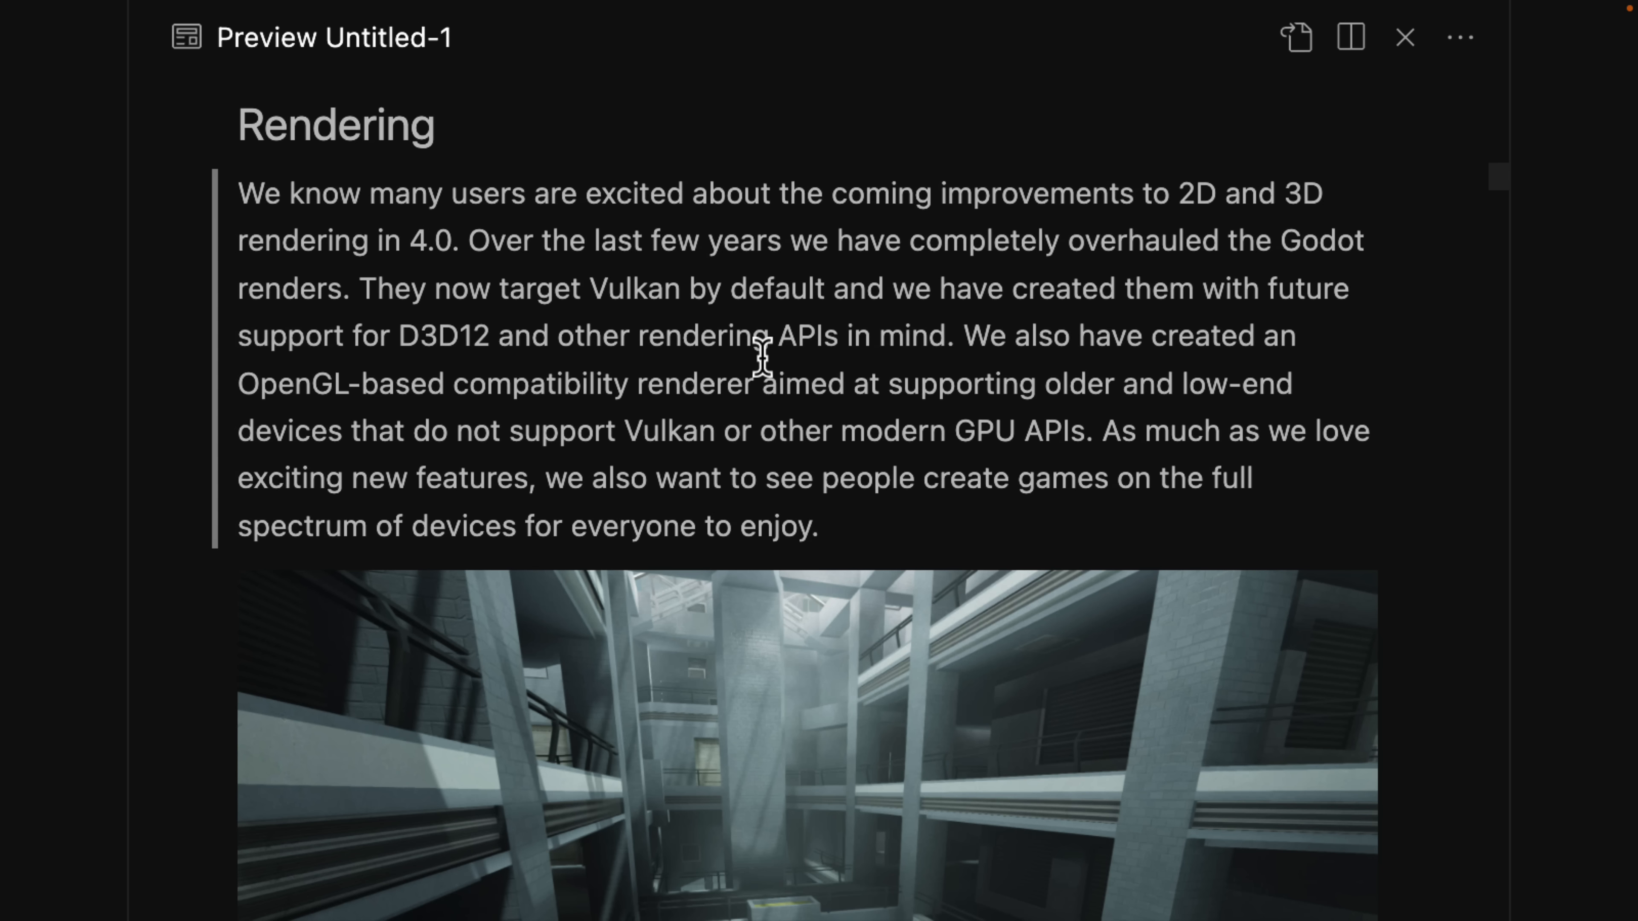
mouse_move(466, 395)
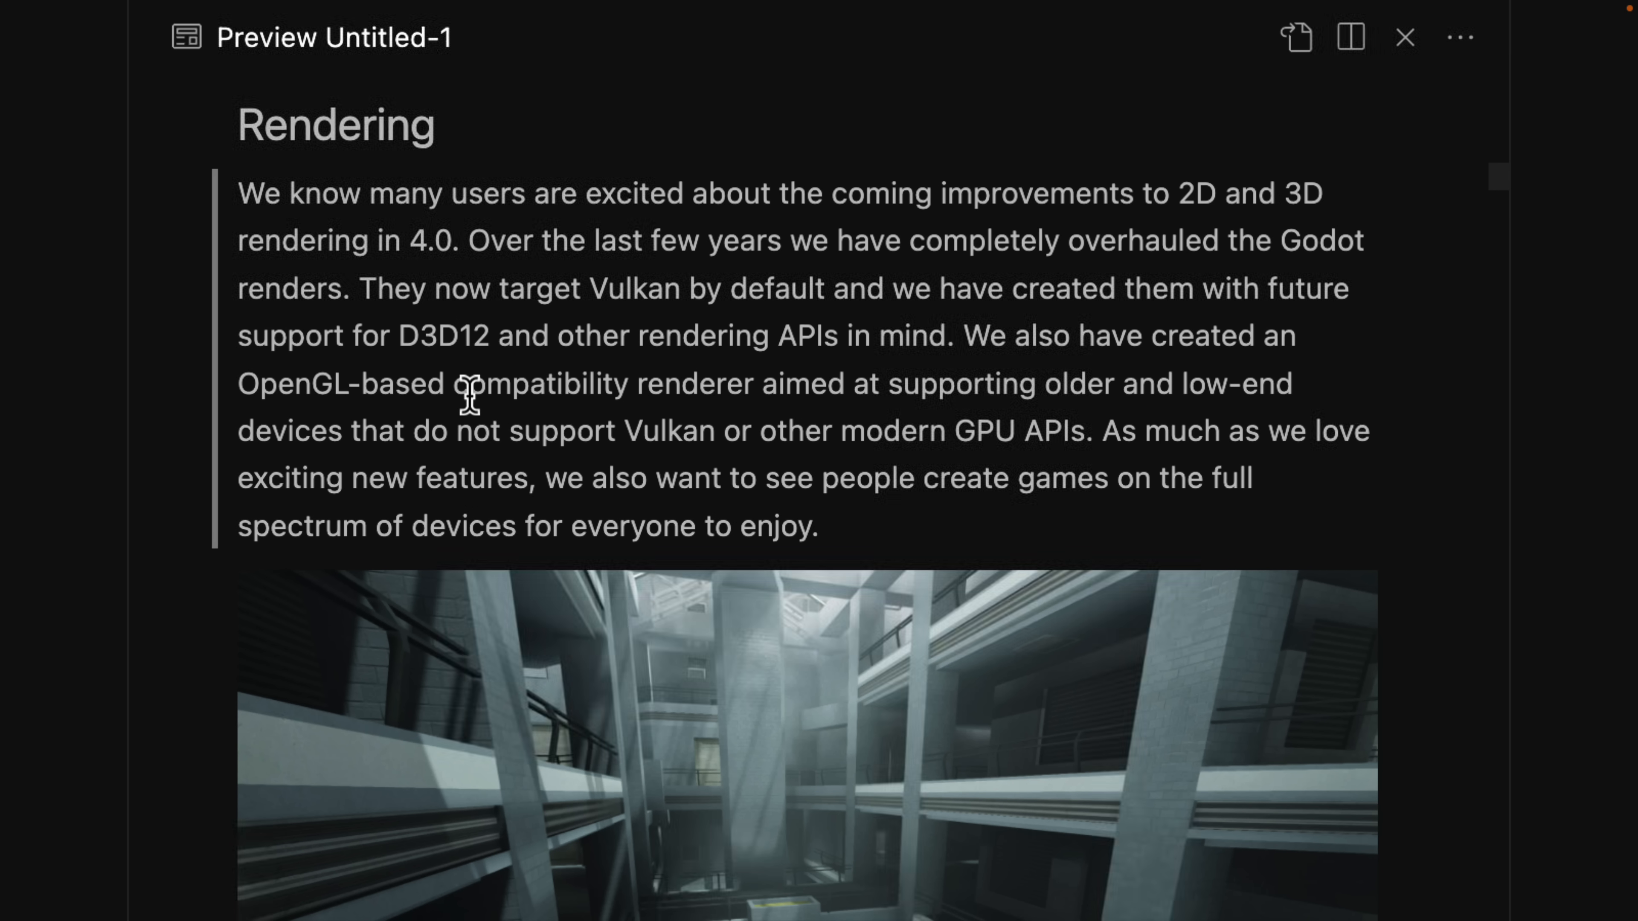
scroll(down, 3)
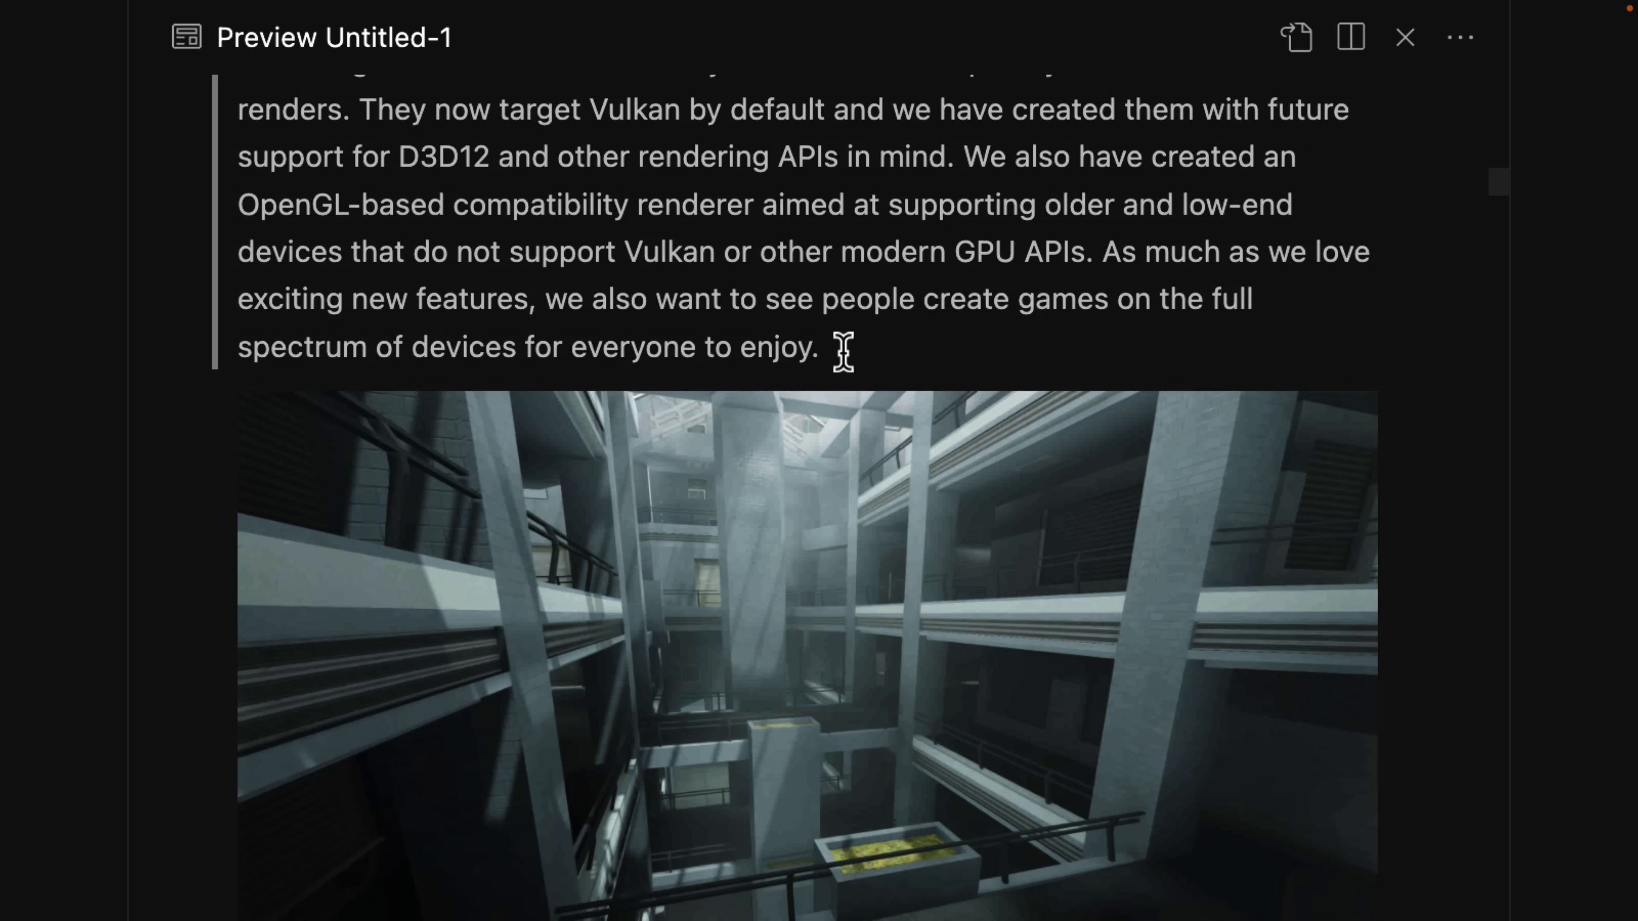
Step: Read down the release notes past SDFGI and lightmaps to volumetric fog, sky shaders and decals
scroll(down, 3)
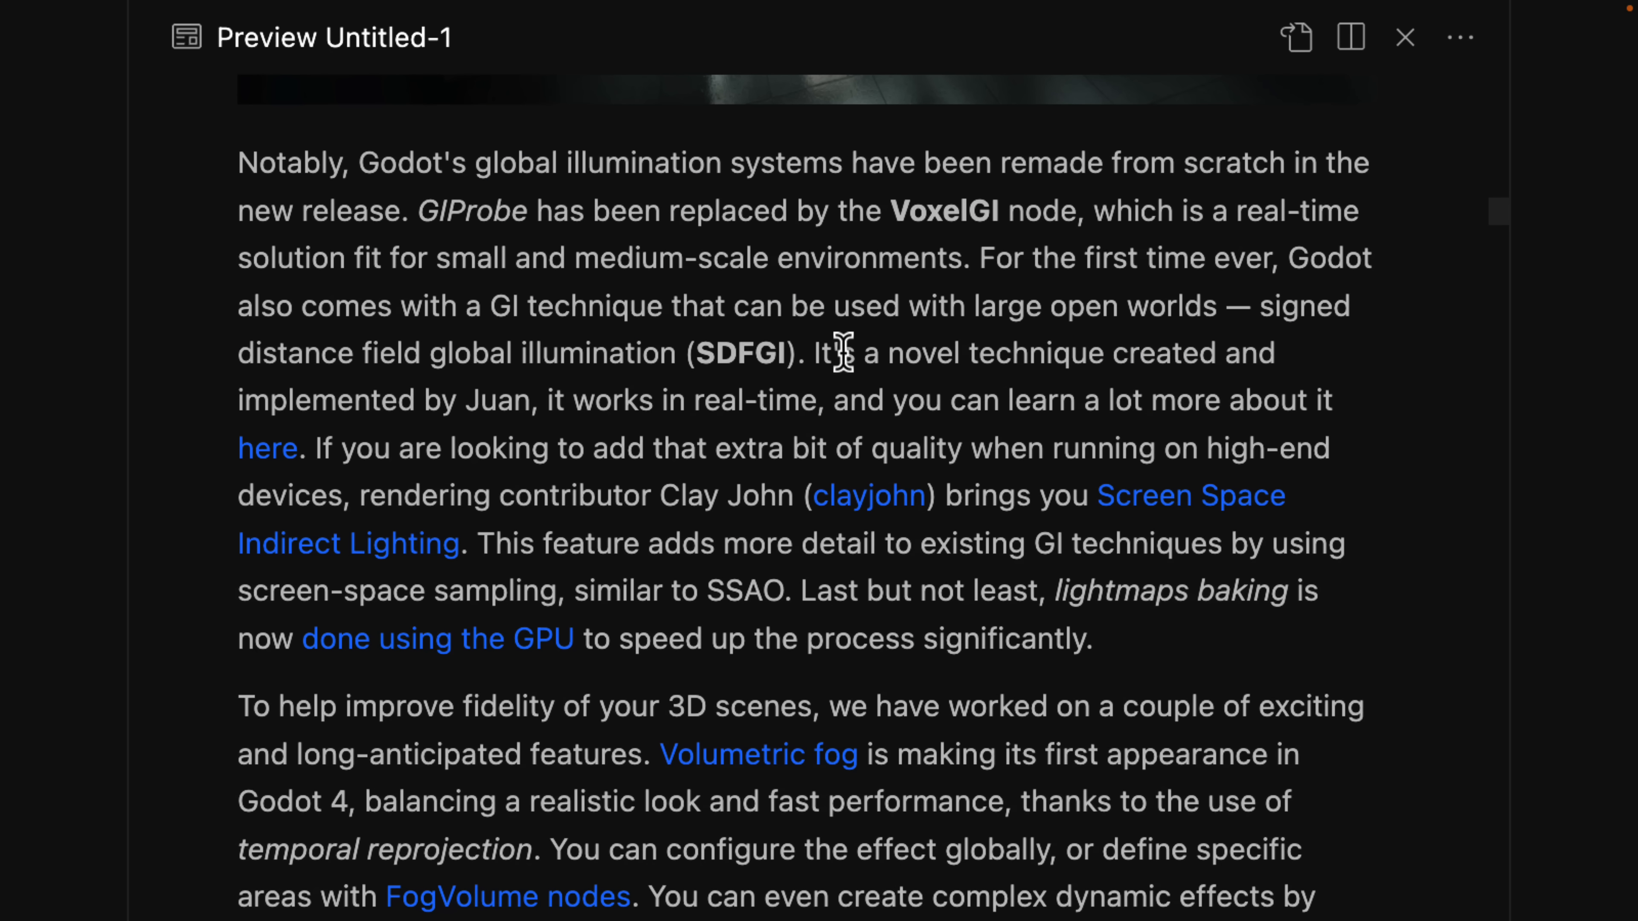
mouse_move(700, 65)
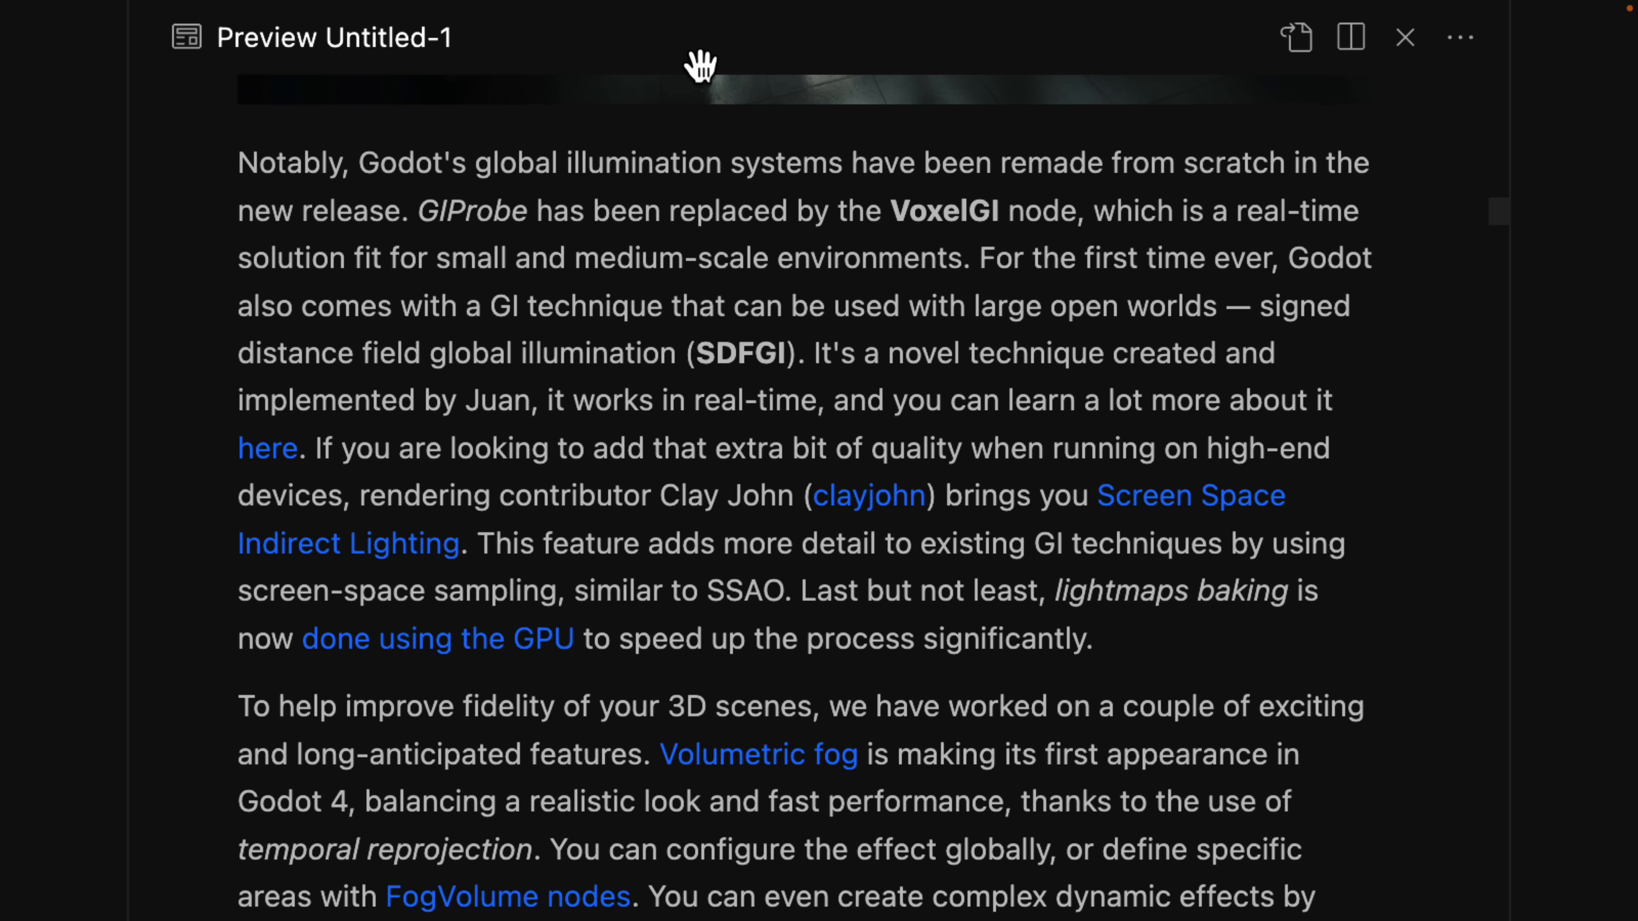
mouse_move(681, 162)
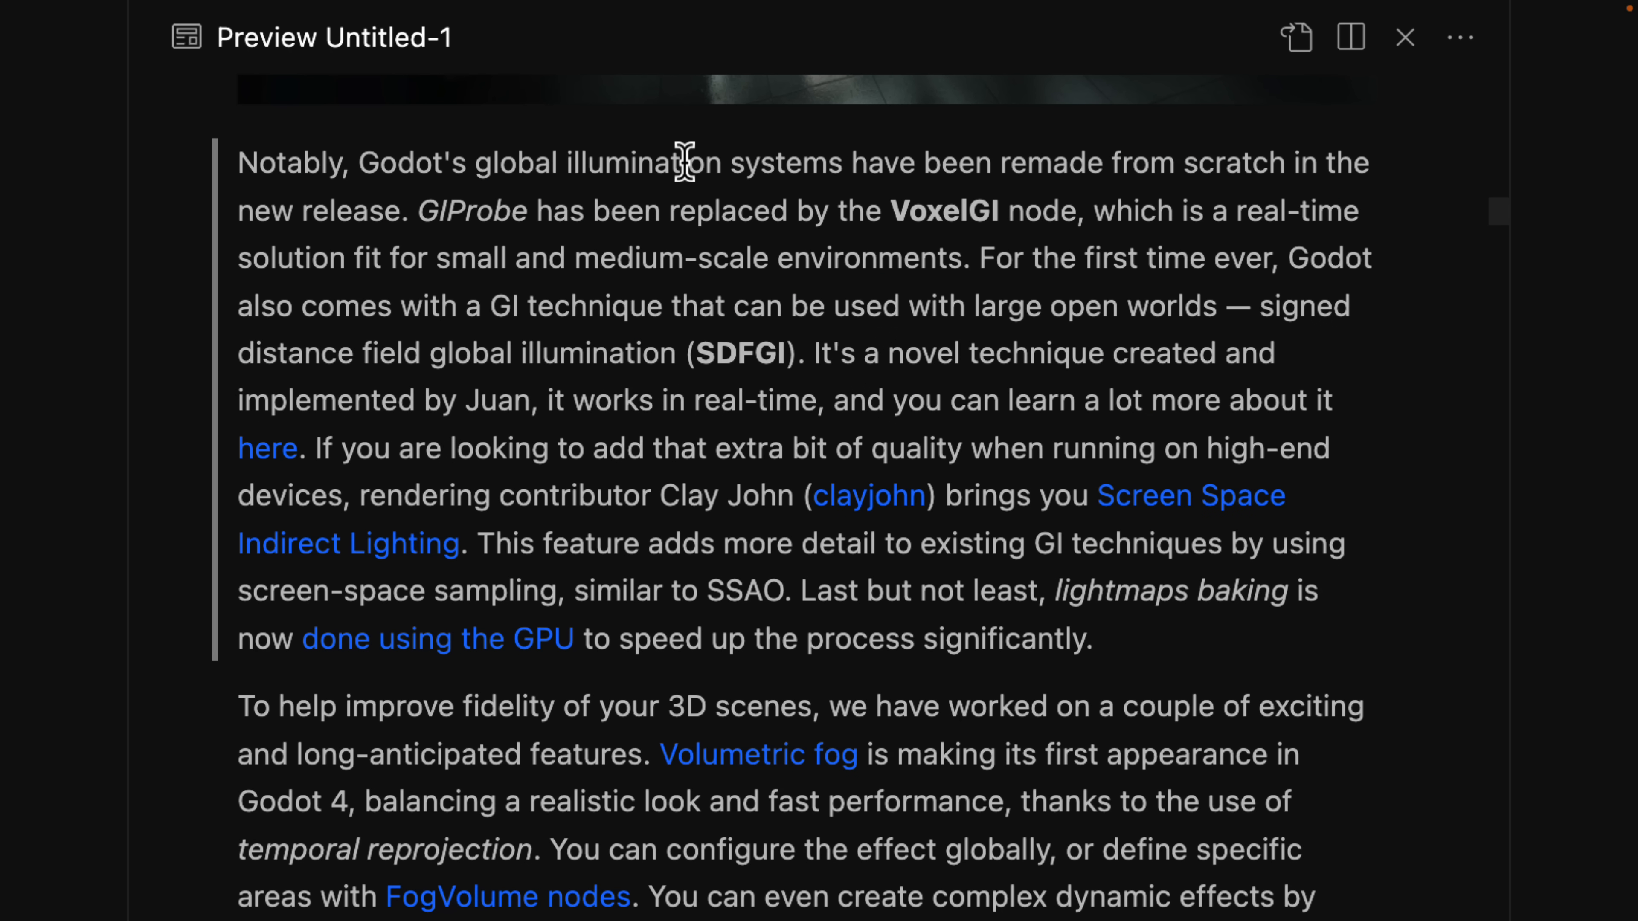
mouse_move(972, 218)
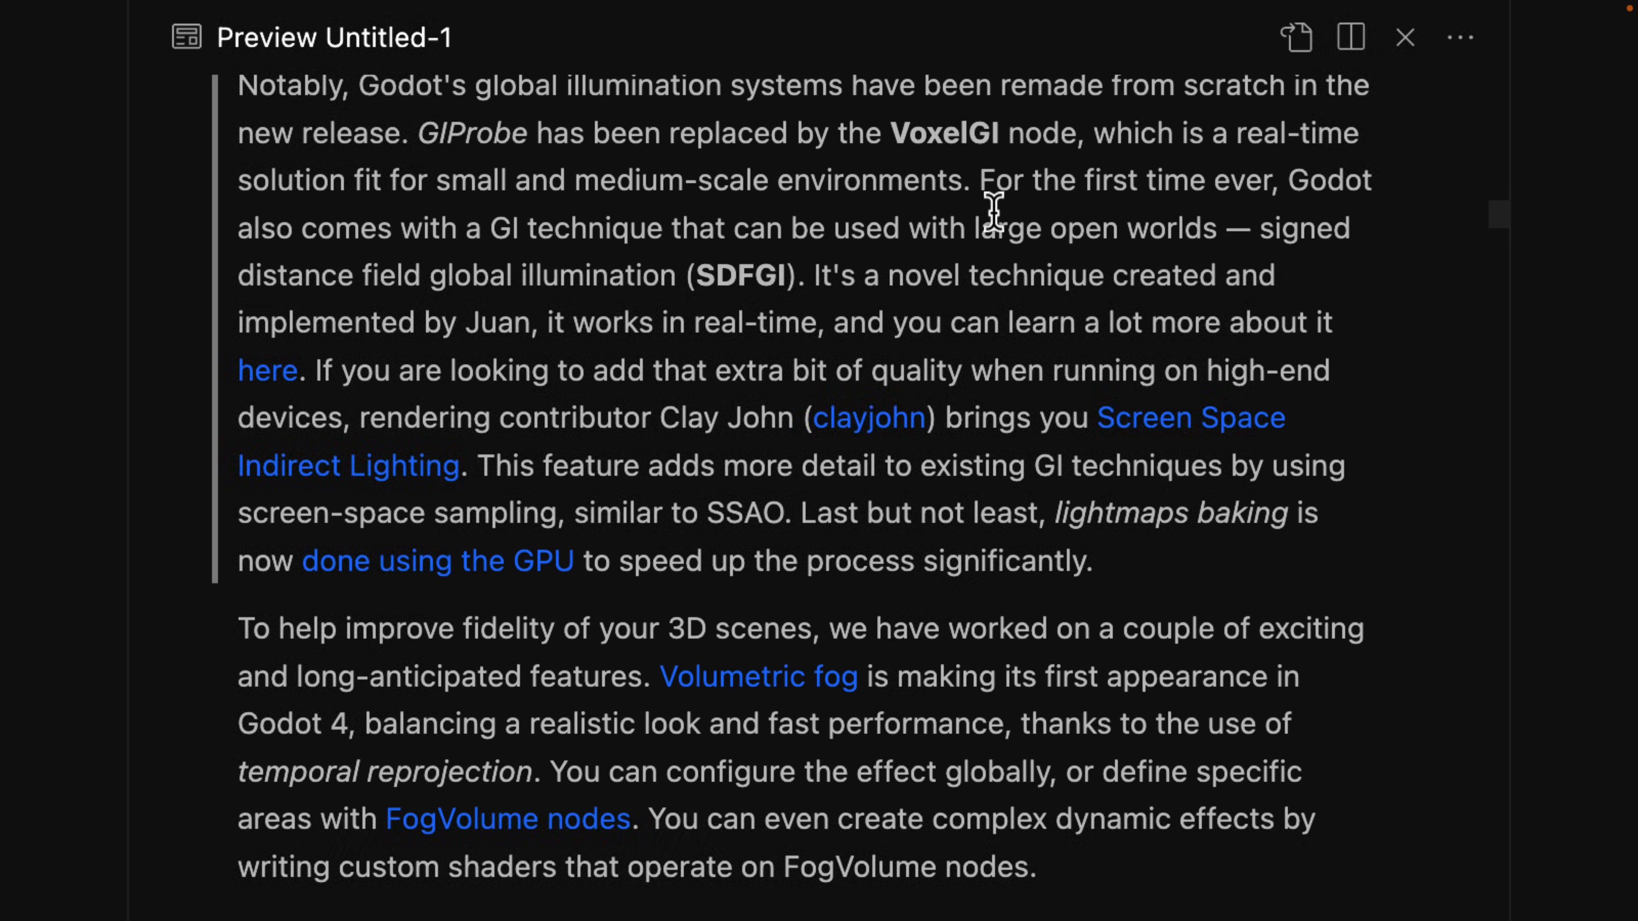
mouse_move(771, 220)
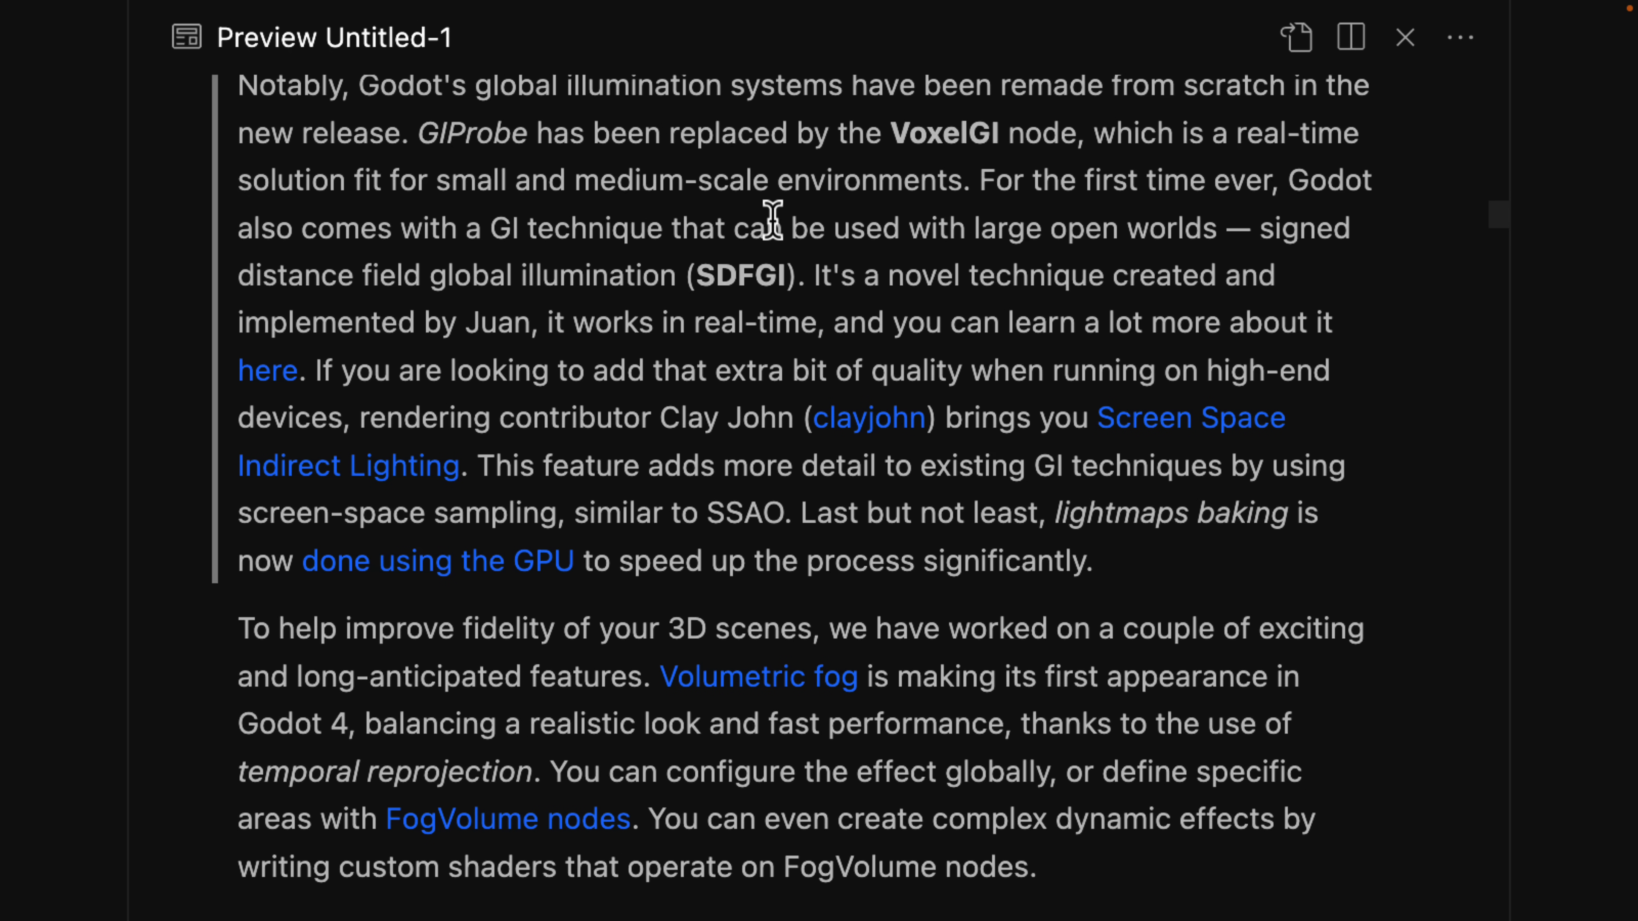
mouse_move(343, 262)
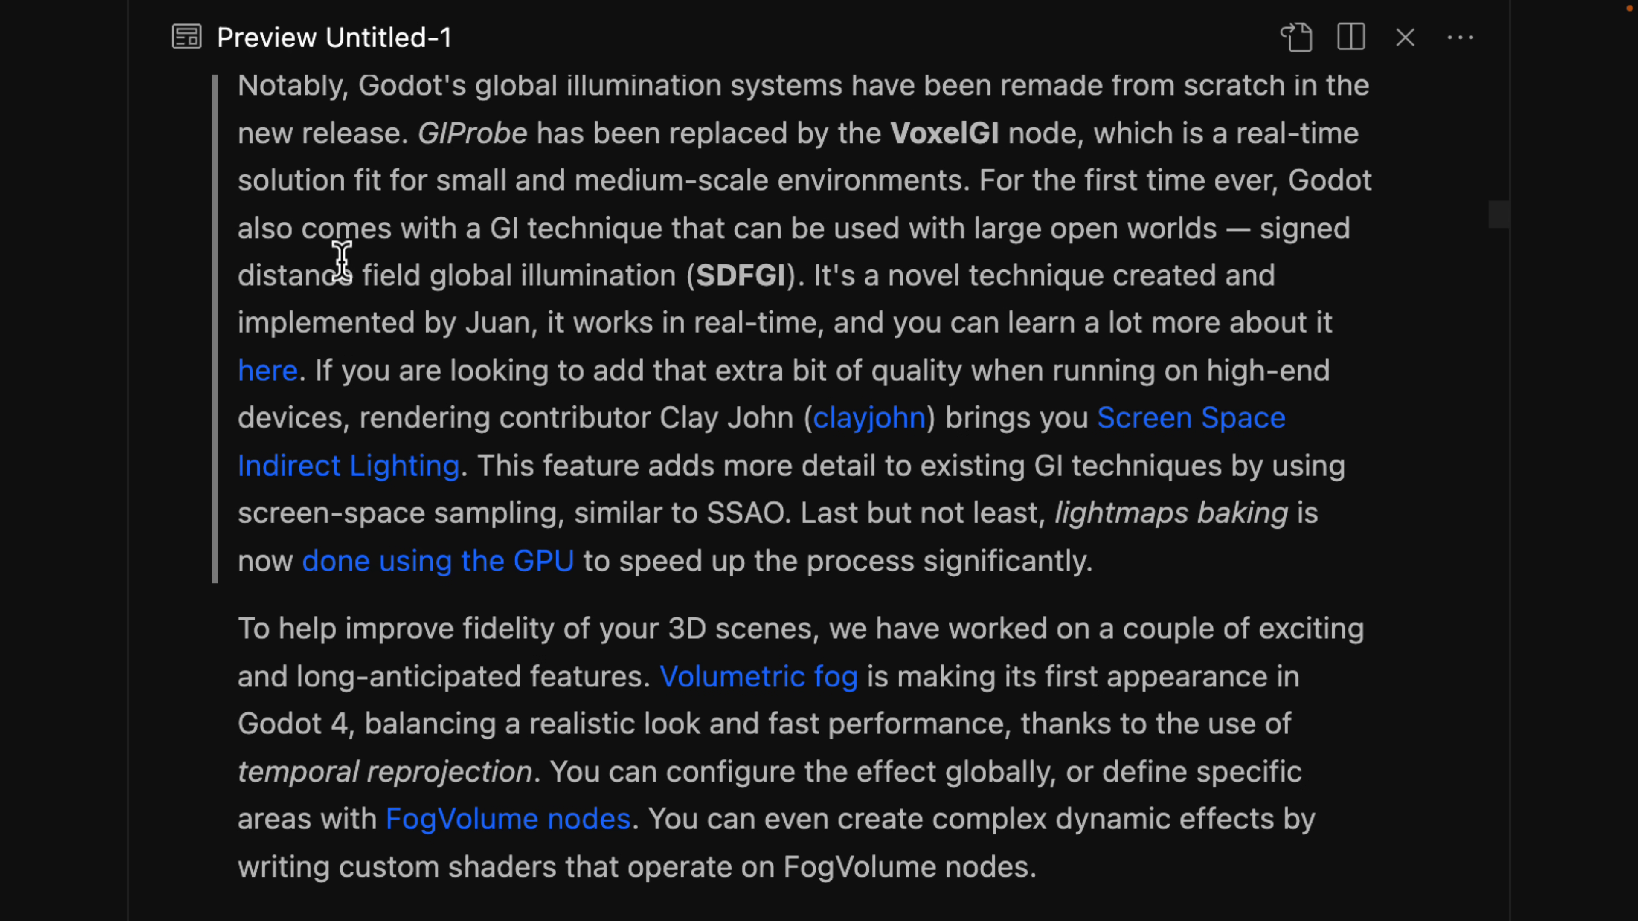
mouse_move(630, 280)
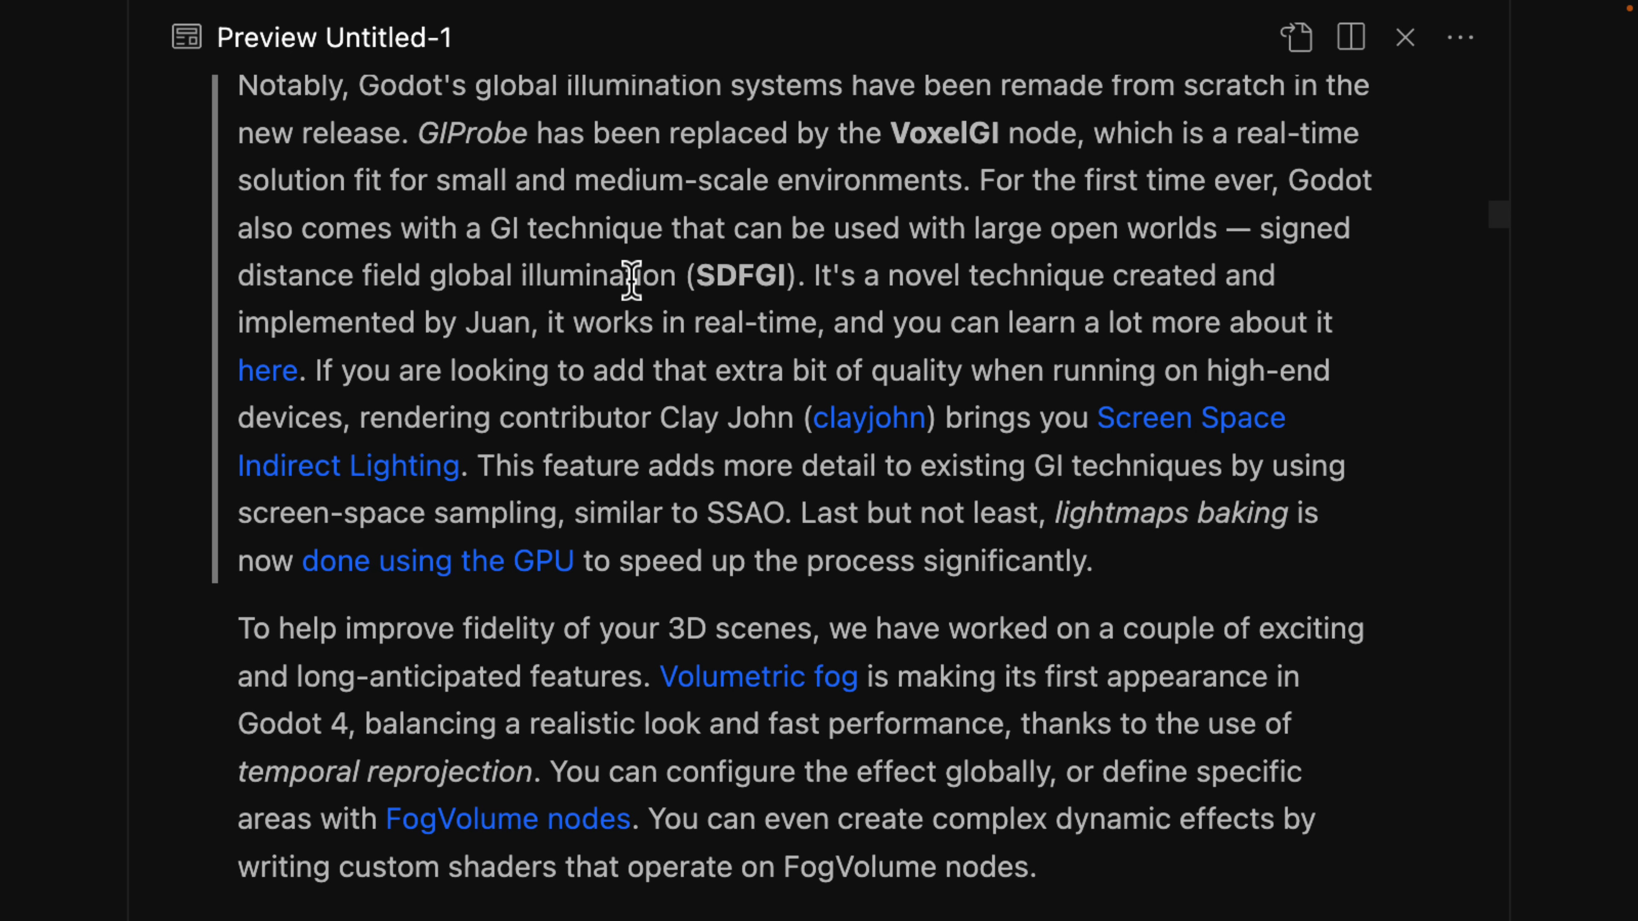
scroll(down, 3)
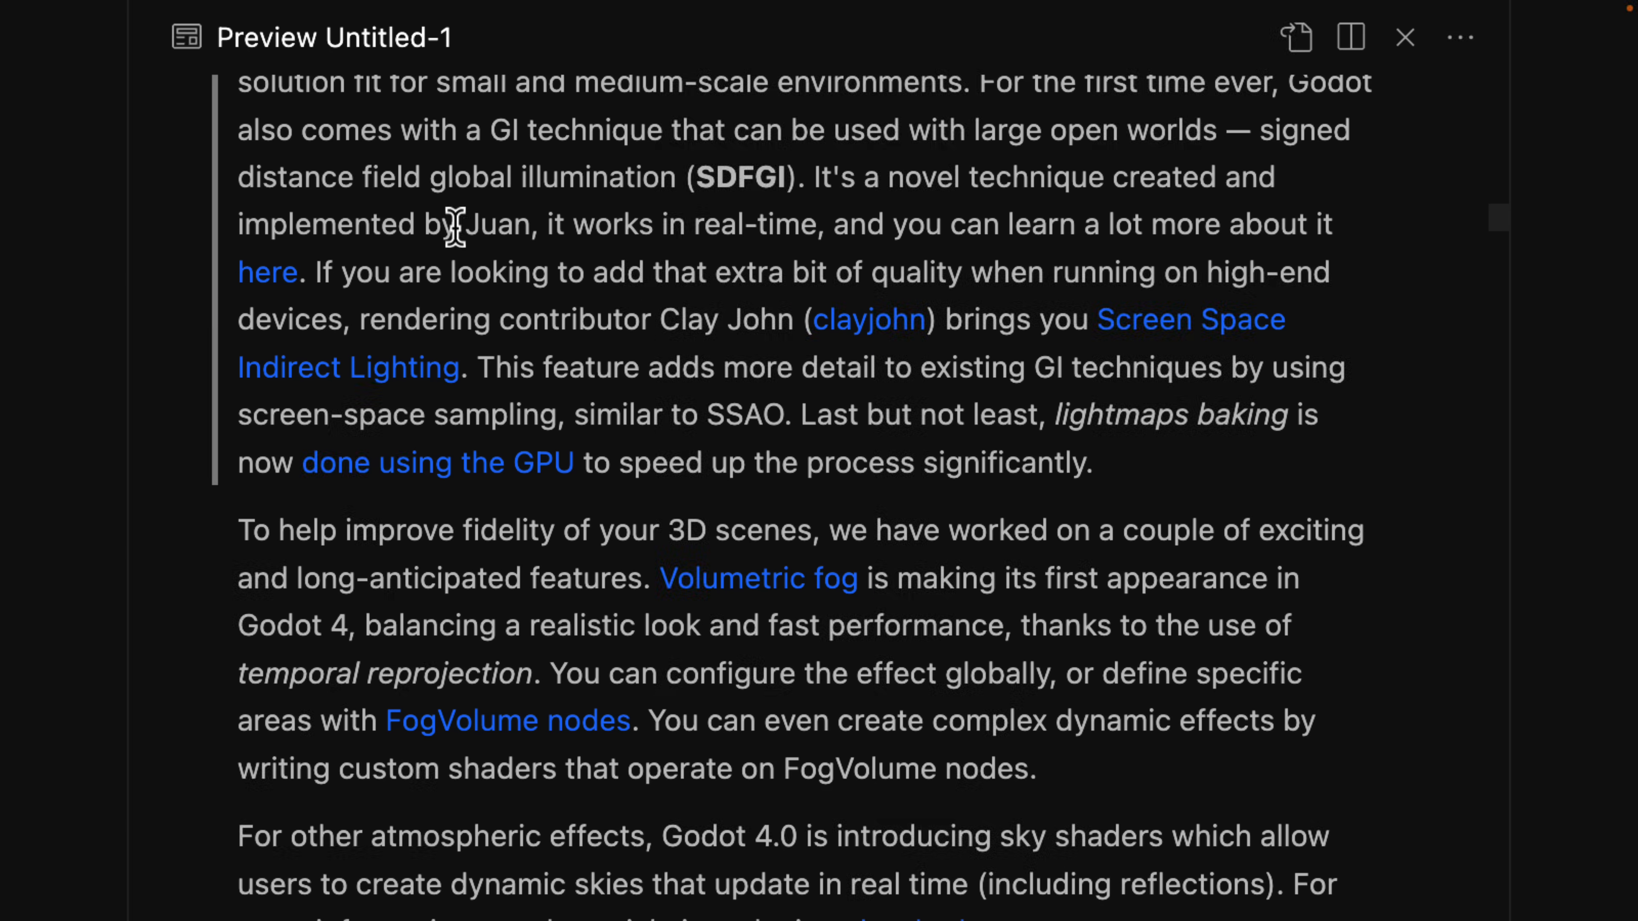
mouse_move(982, 241)
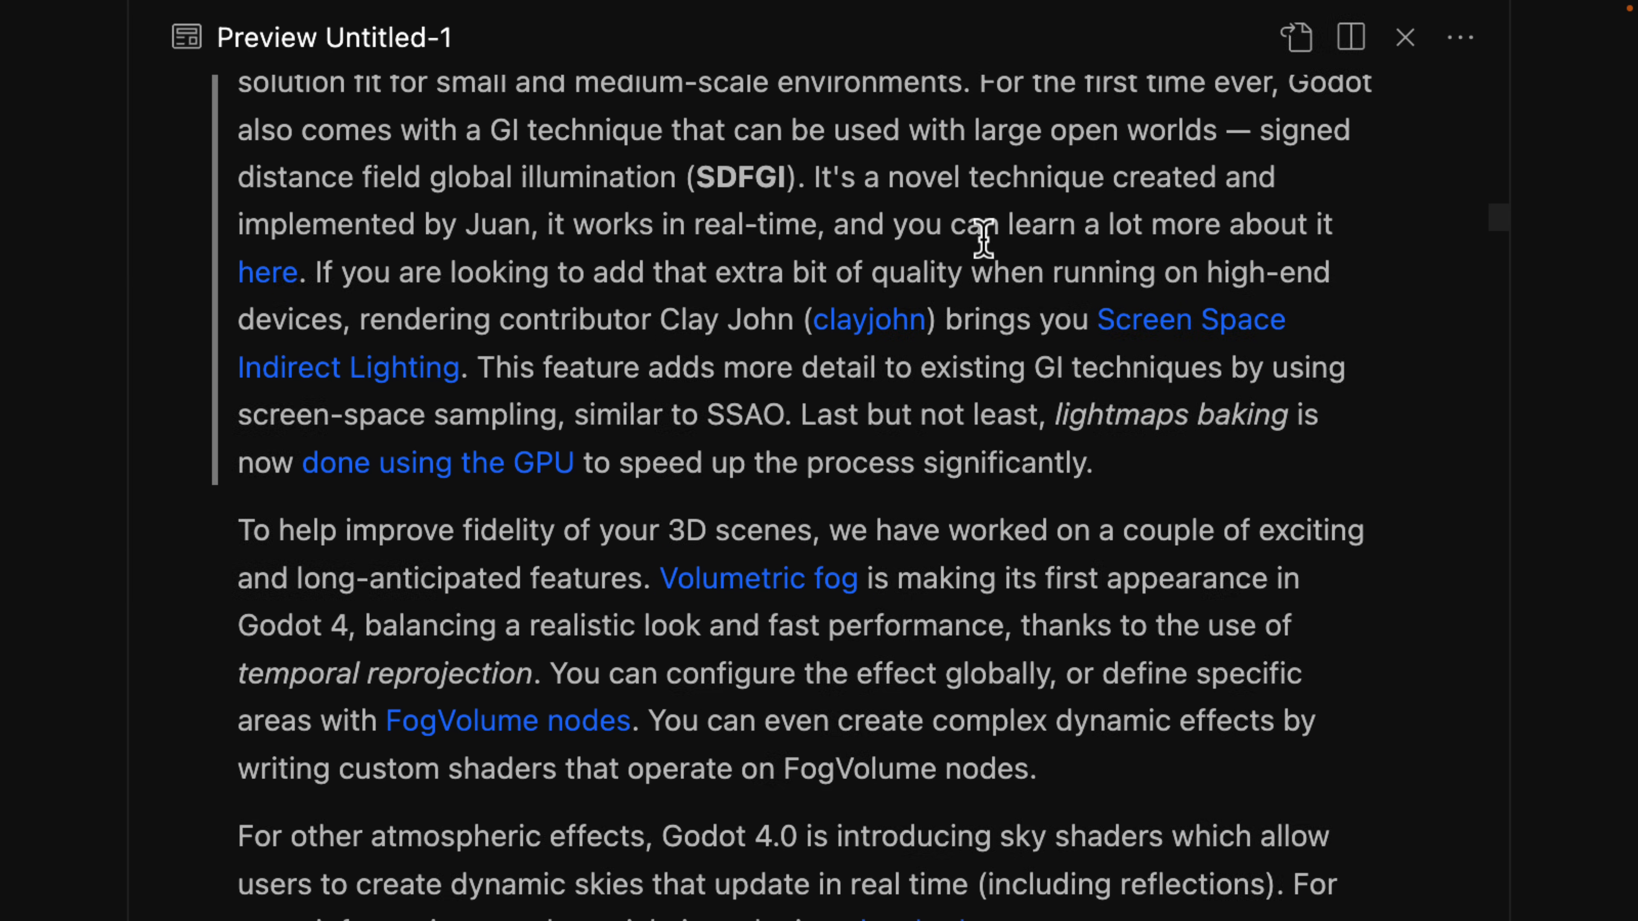
mouse_move(405, 258)
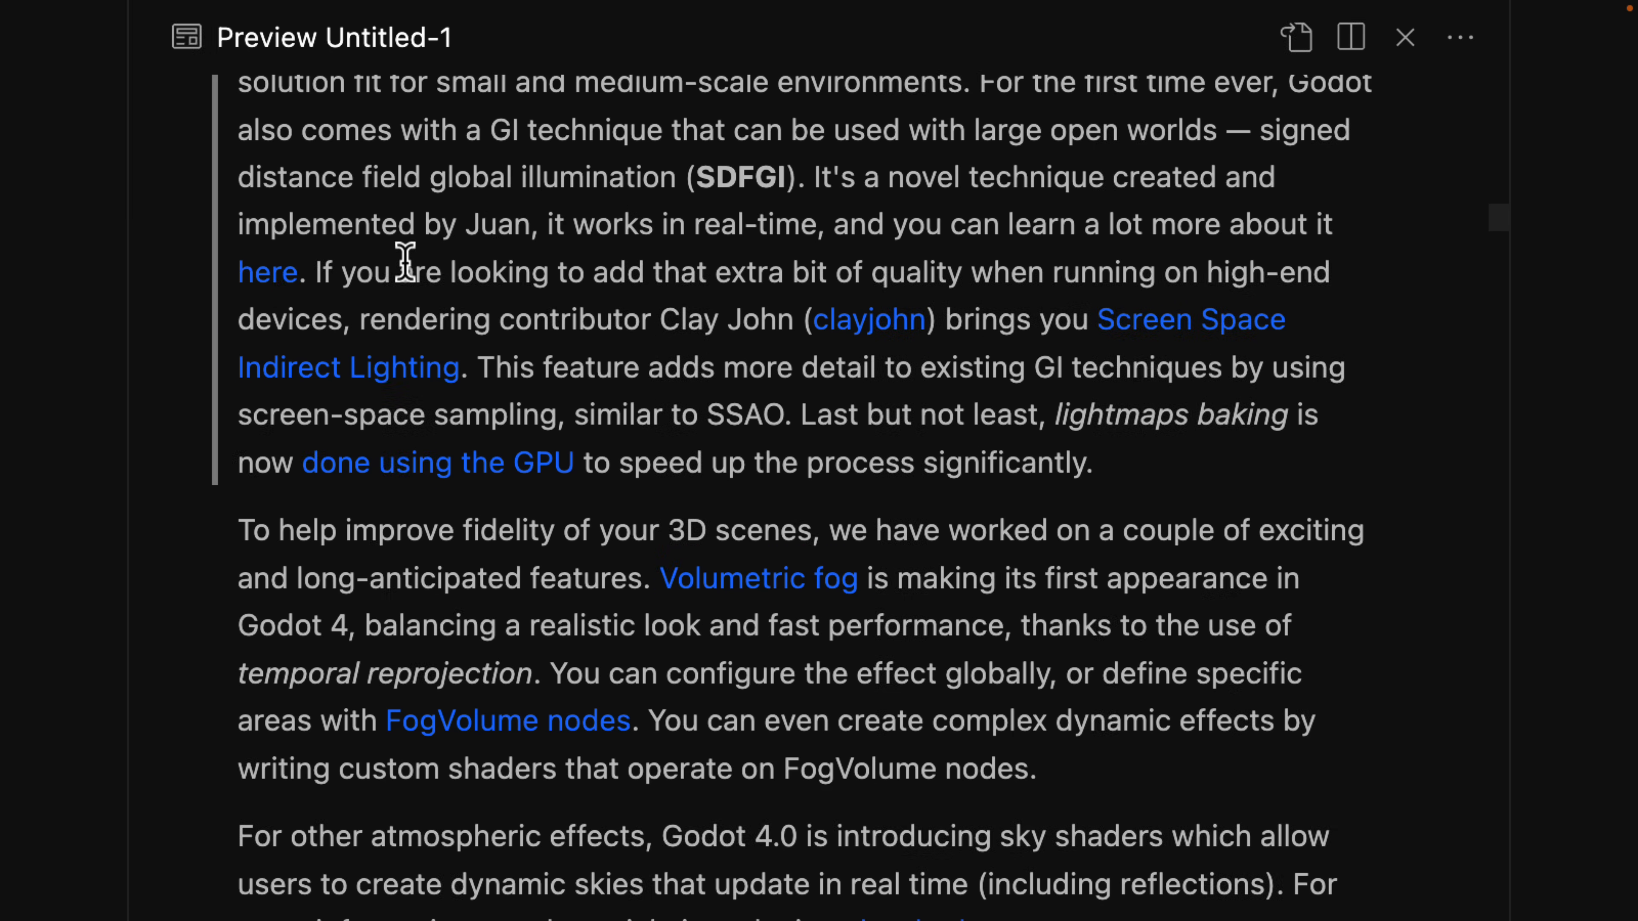
scroll(down, 3)
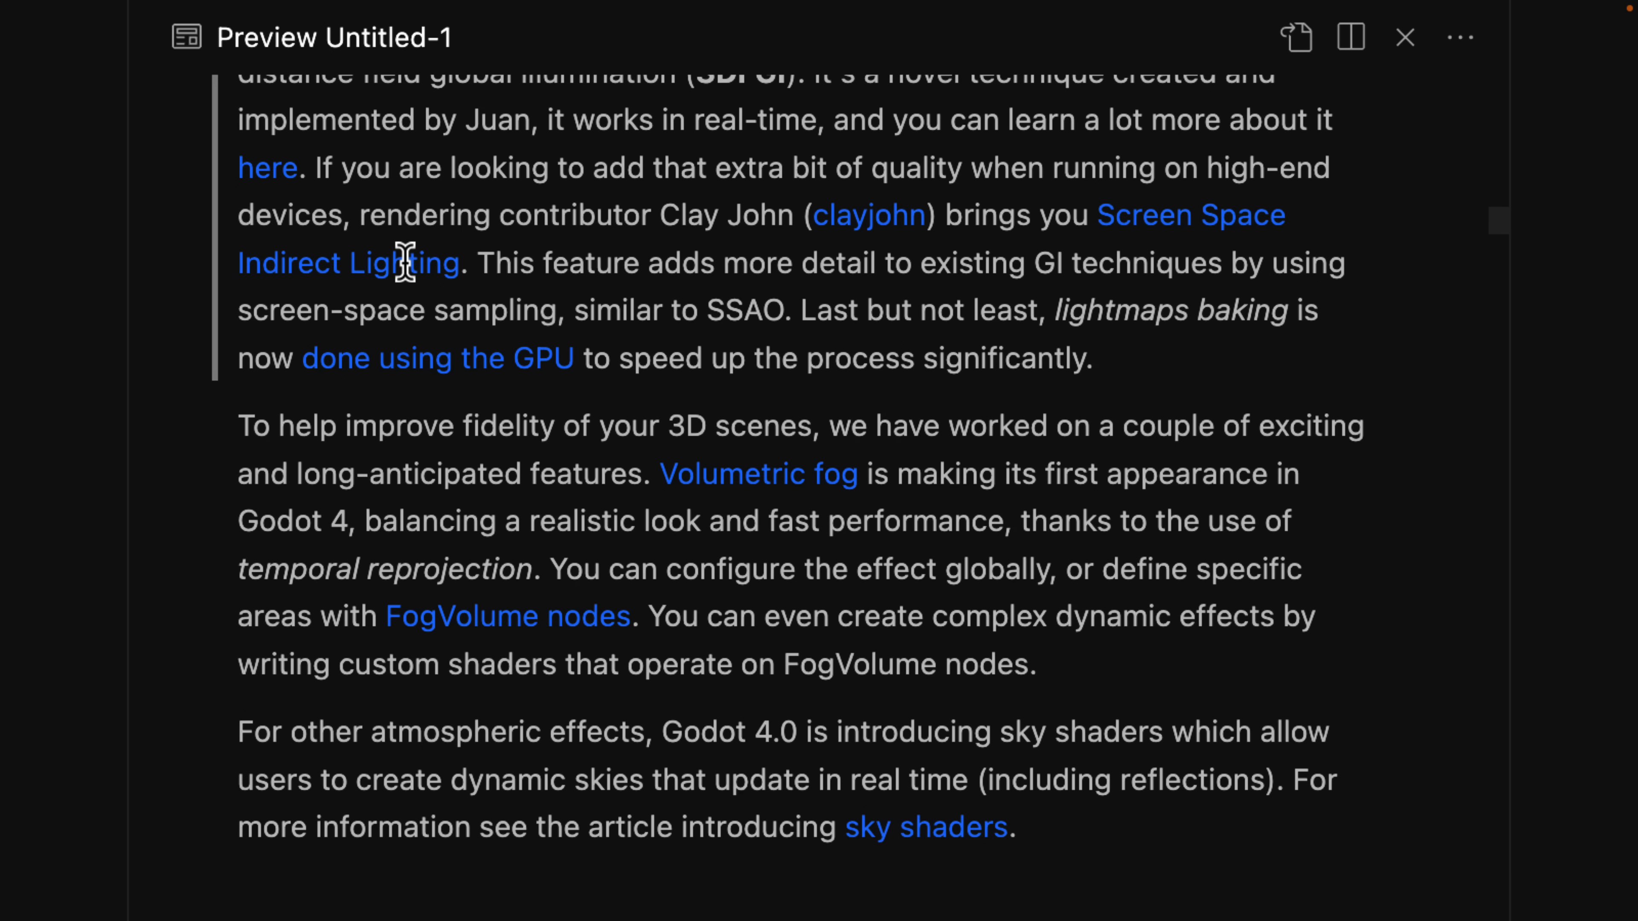
mouse_move(586, 172)
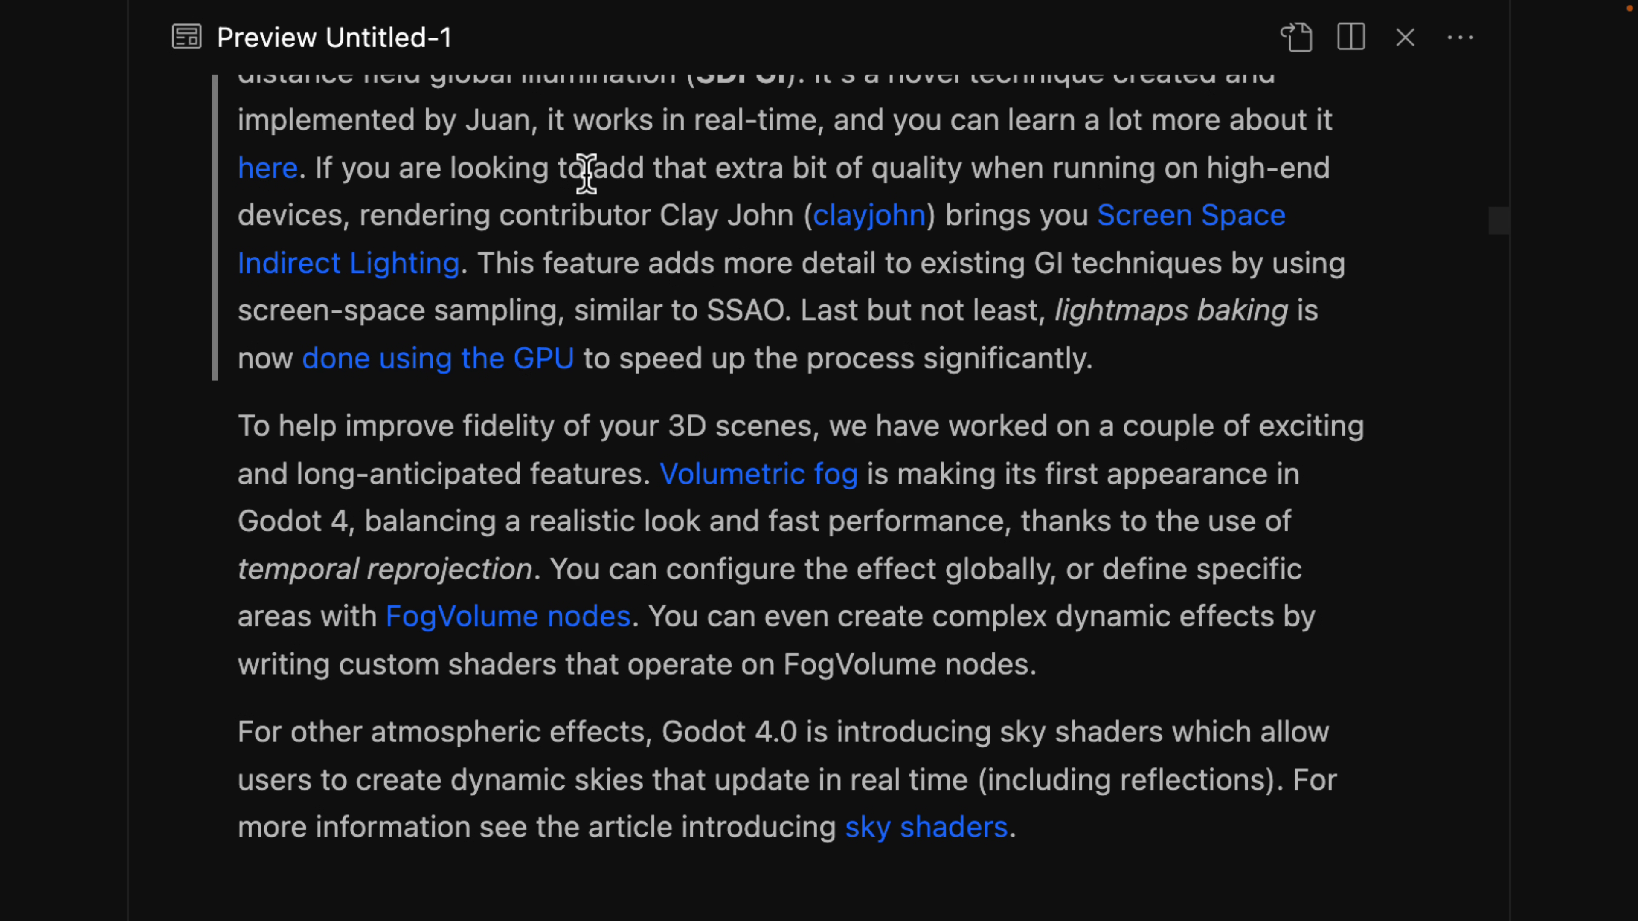
mouse_move(1106, 251)
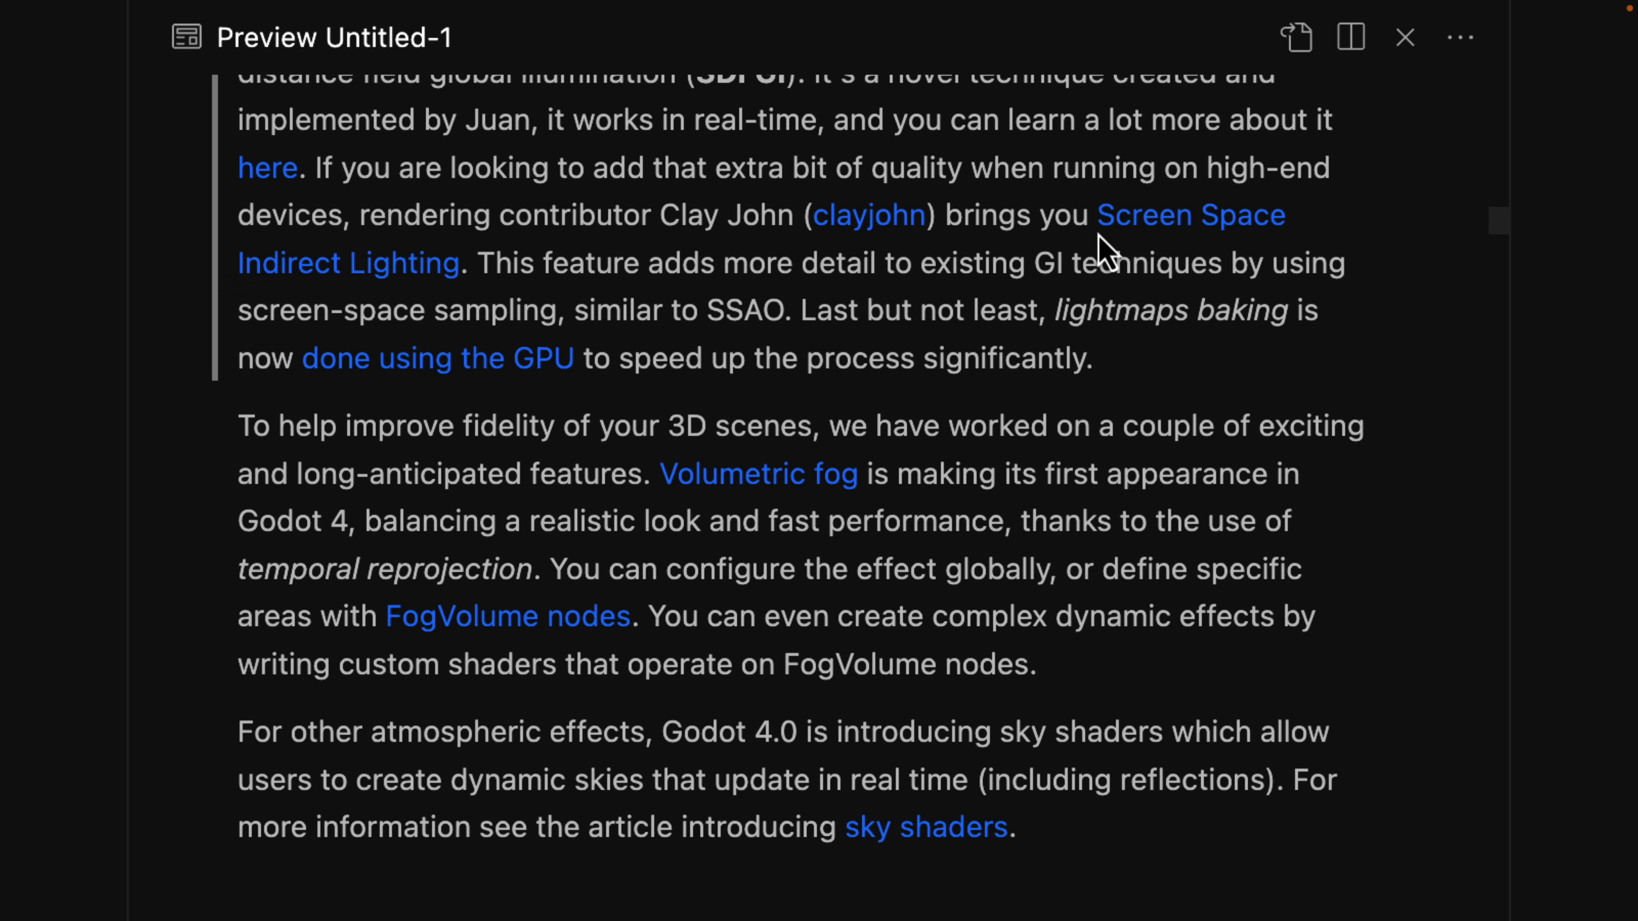
mouse_move(684, 298)
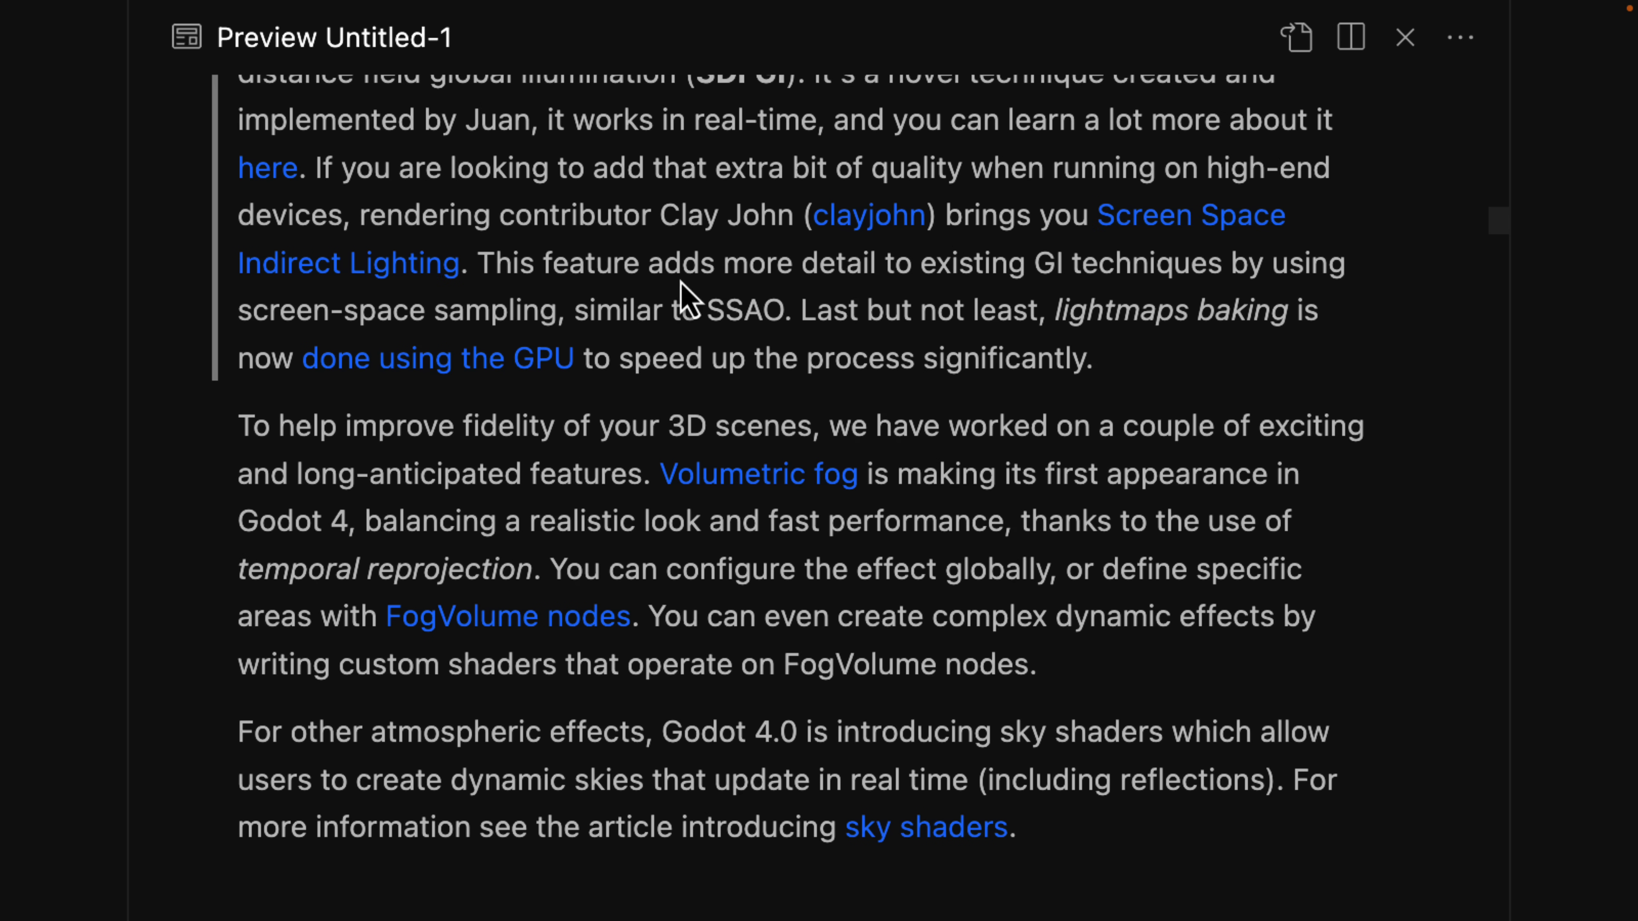
mouse_move(653, 256)
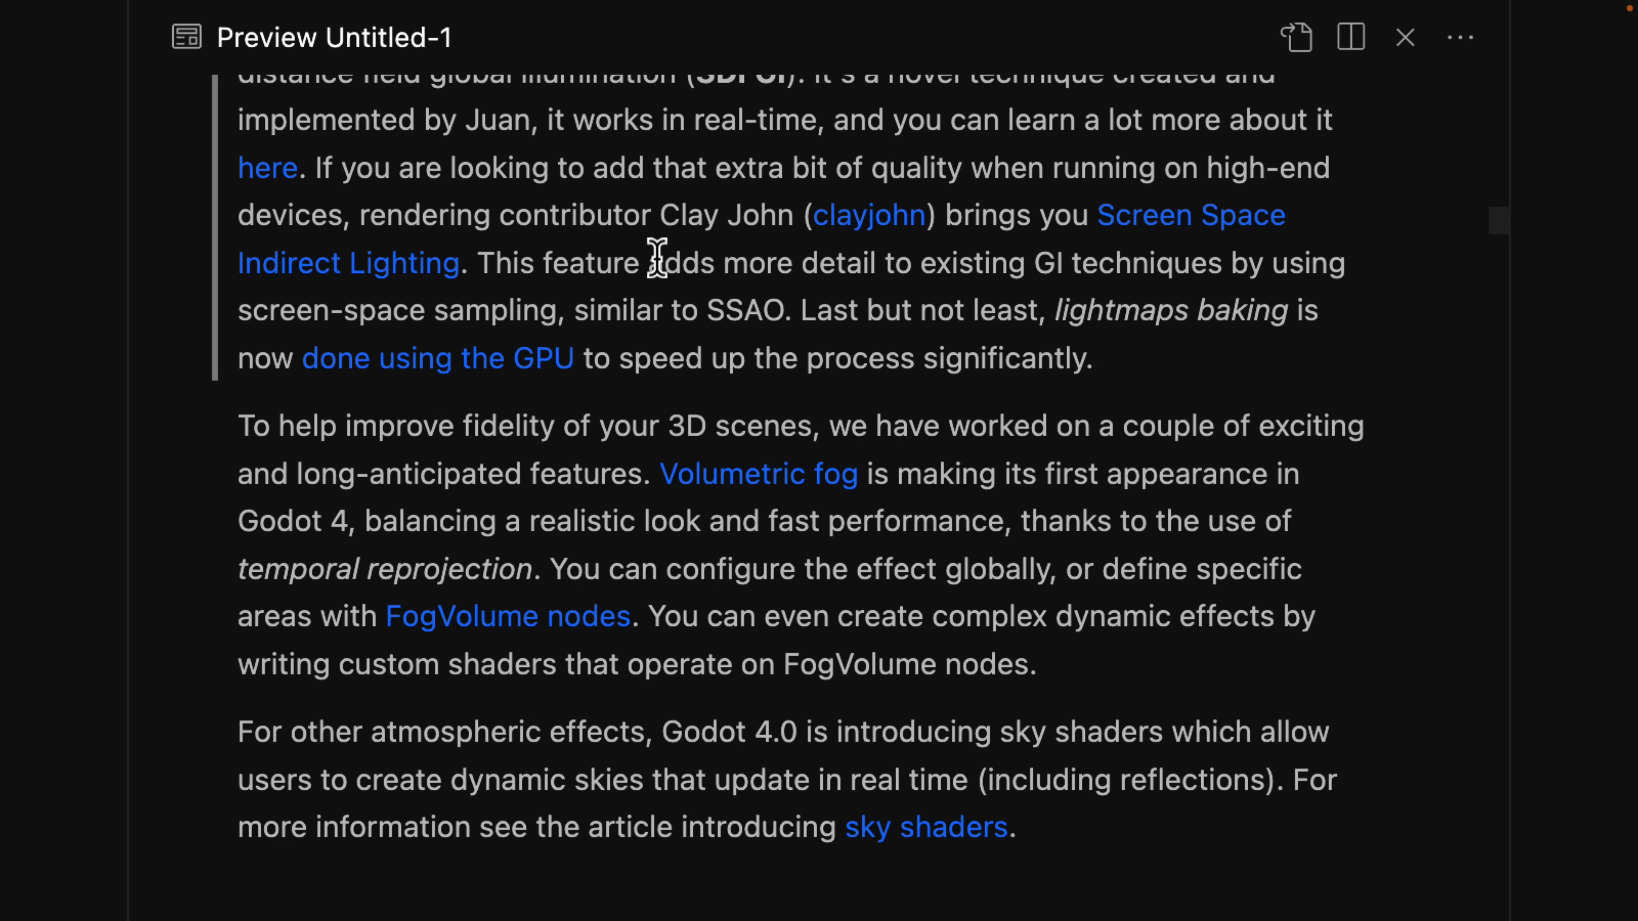
scroll(down, 3)
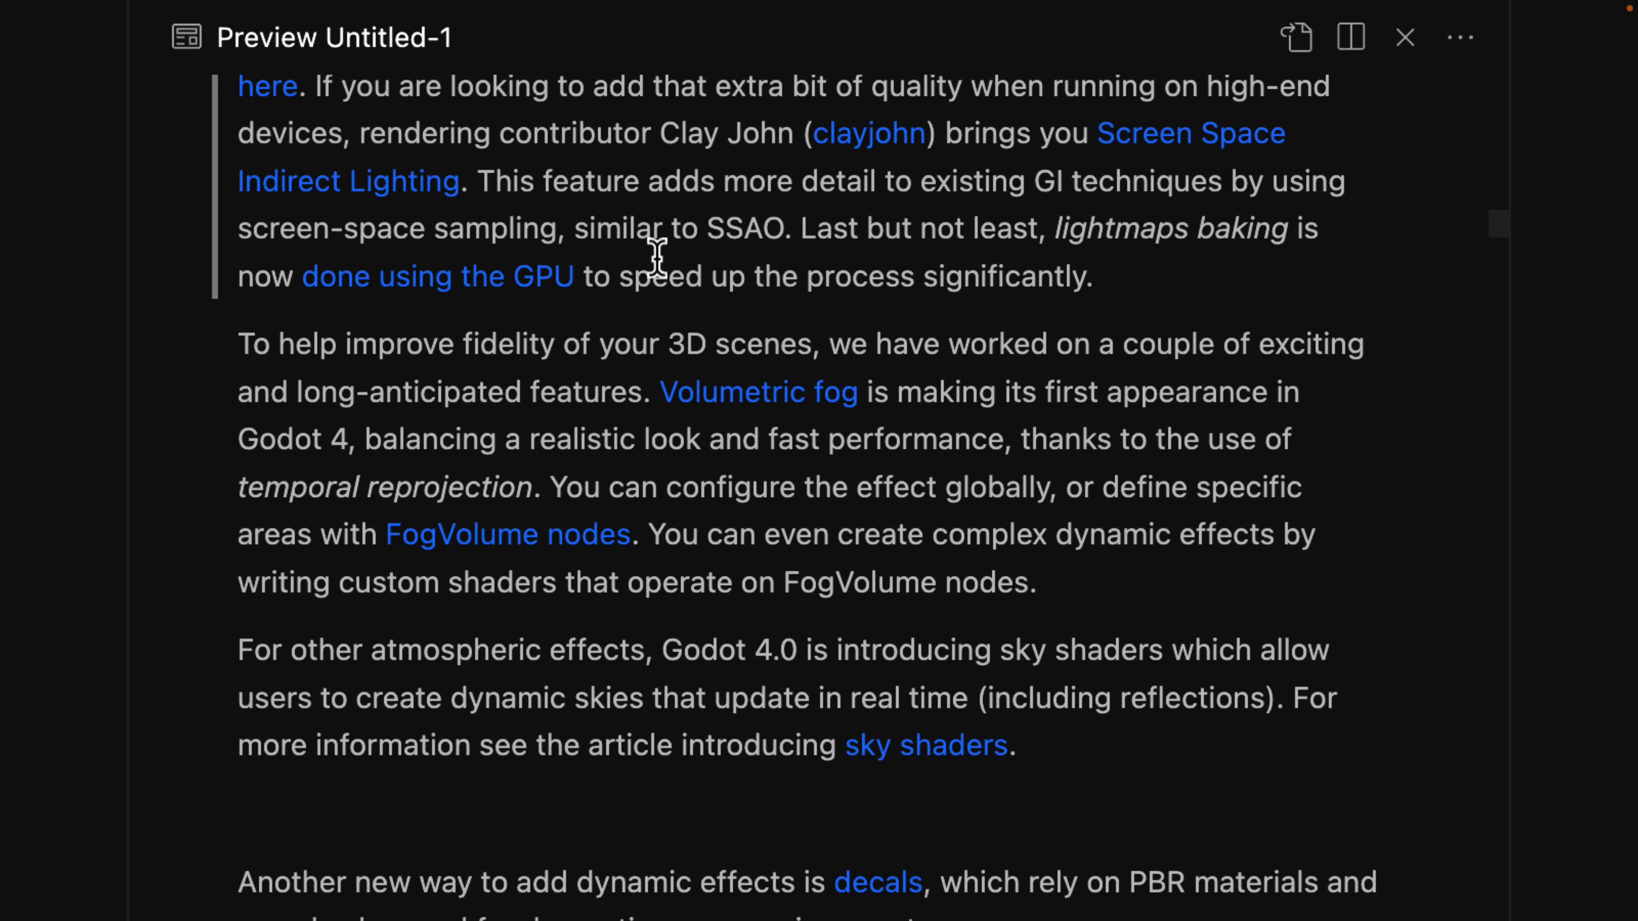
mouse_move(893, 191)
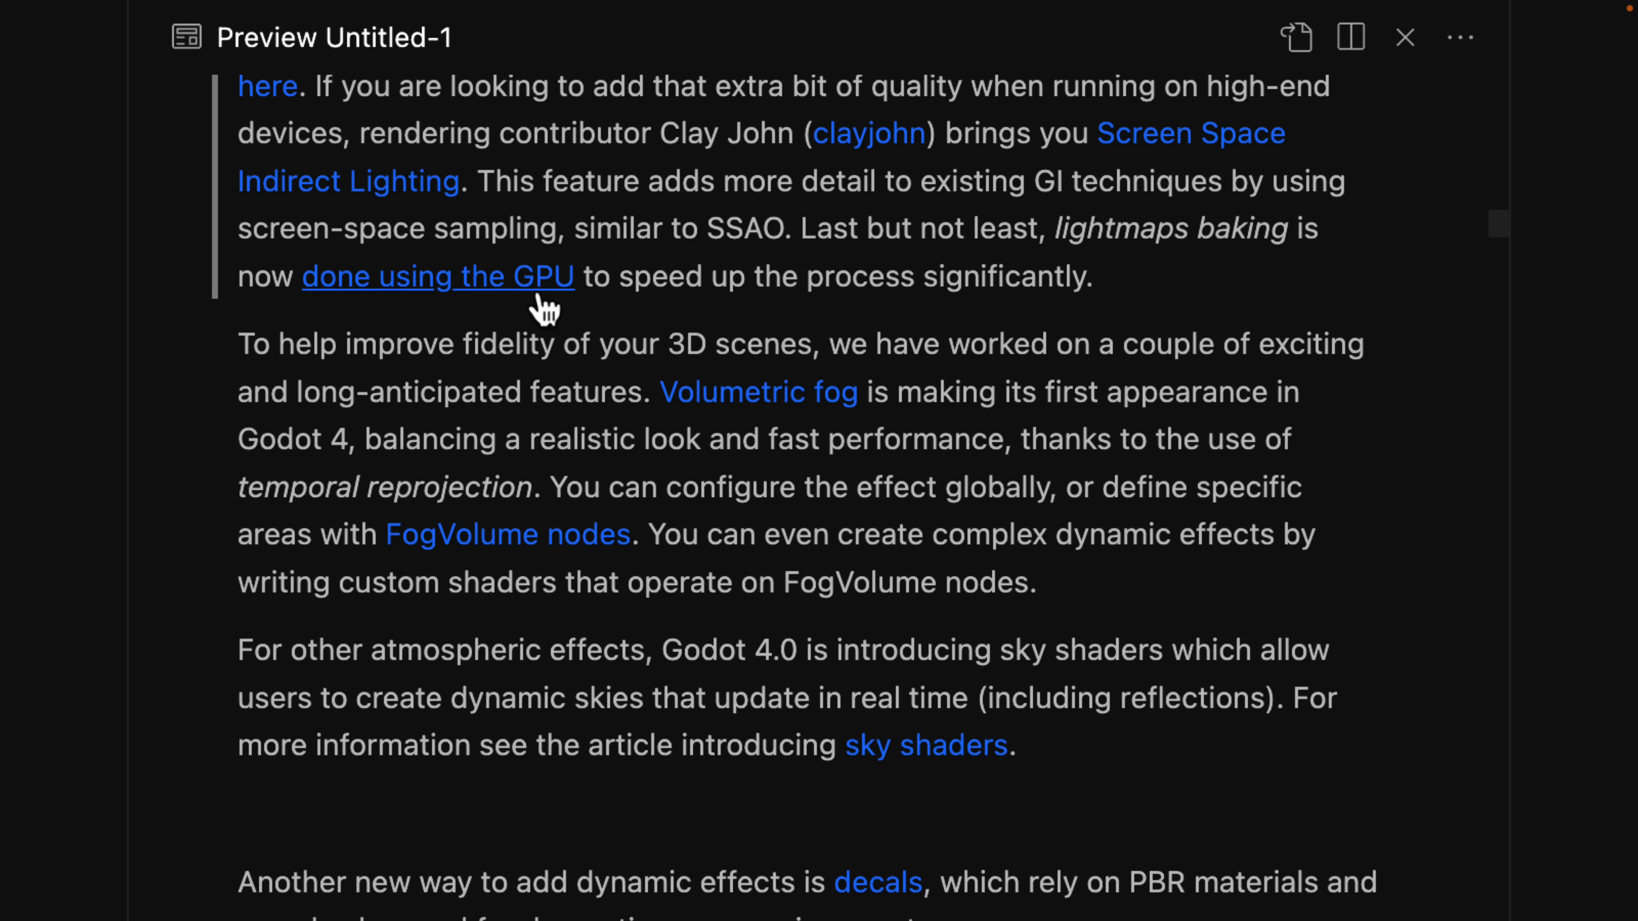
scroll(down, 3)
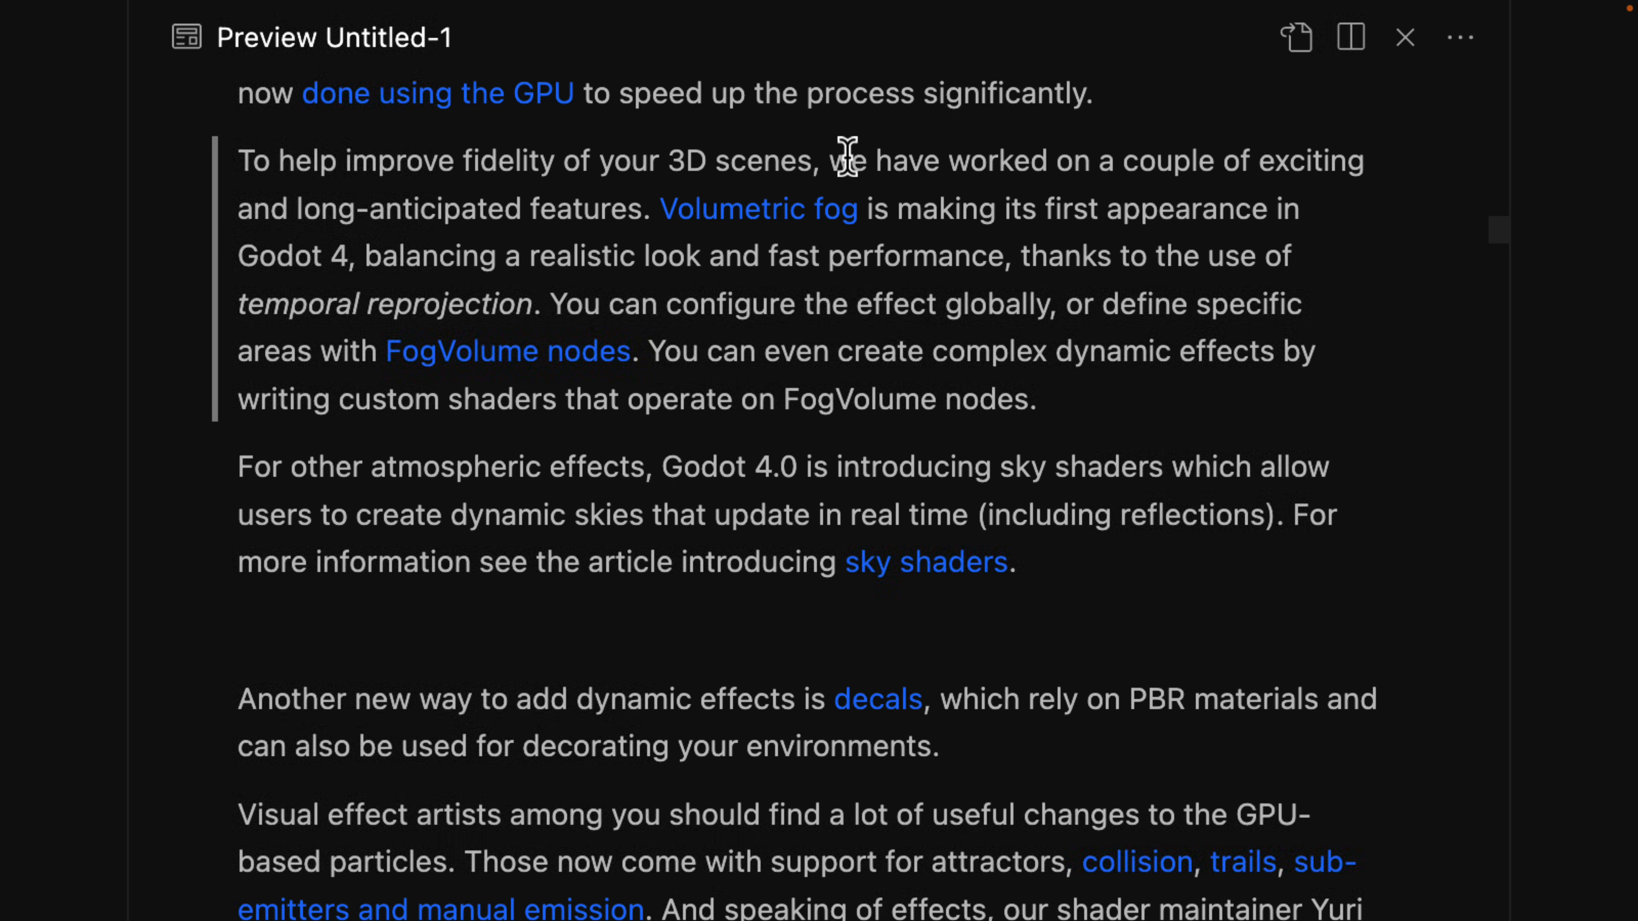
Step: Read on past decals to the GPU particles paragraph and shader language additions list
scroll(up, 3)
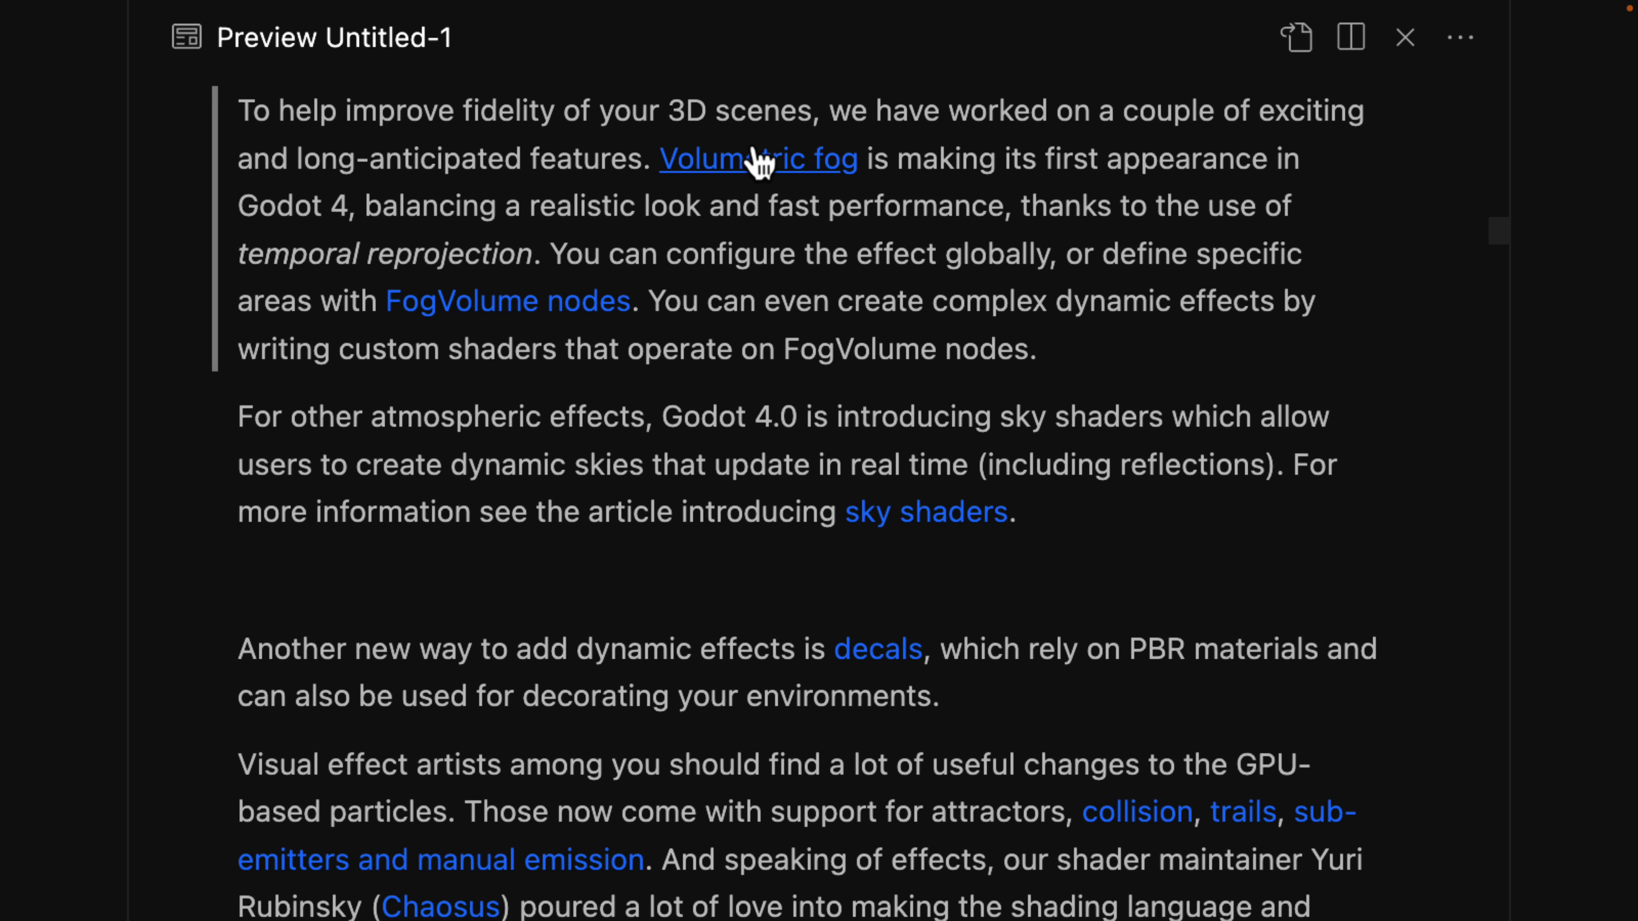
mouse_move(820, 256)
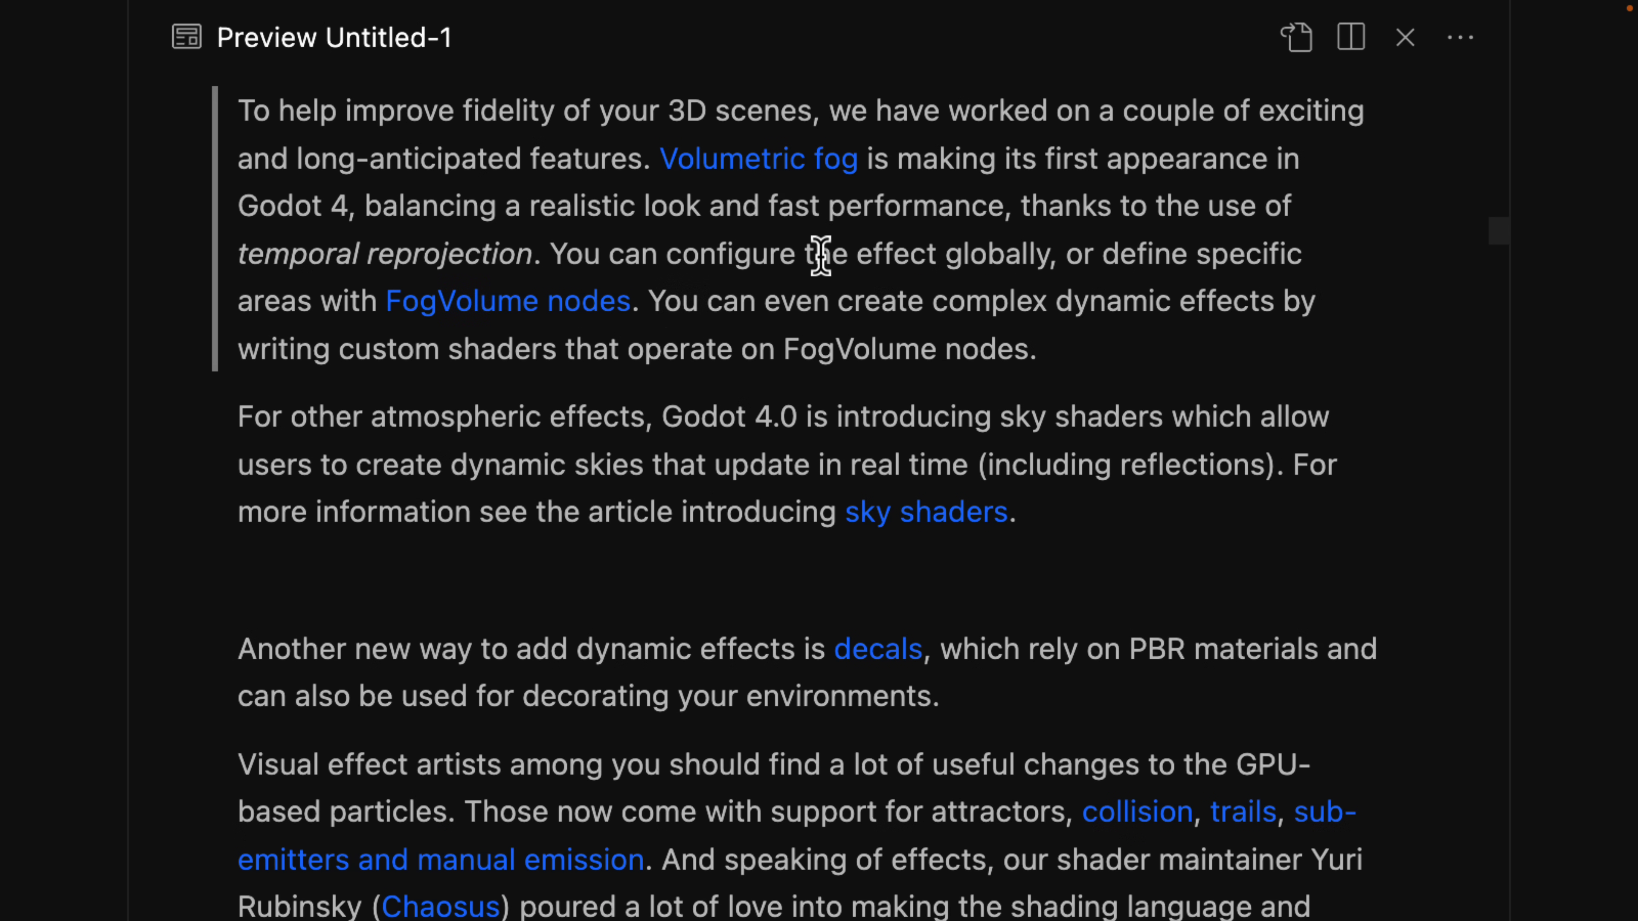
scroll(down, 3)
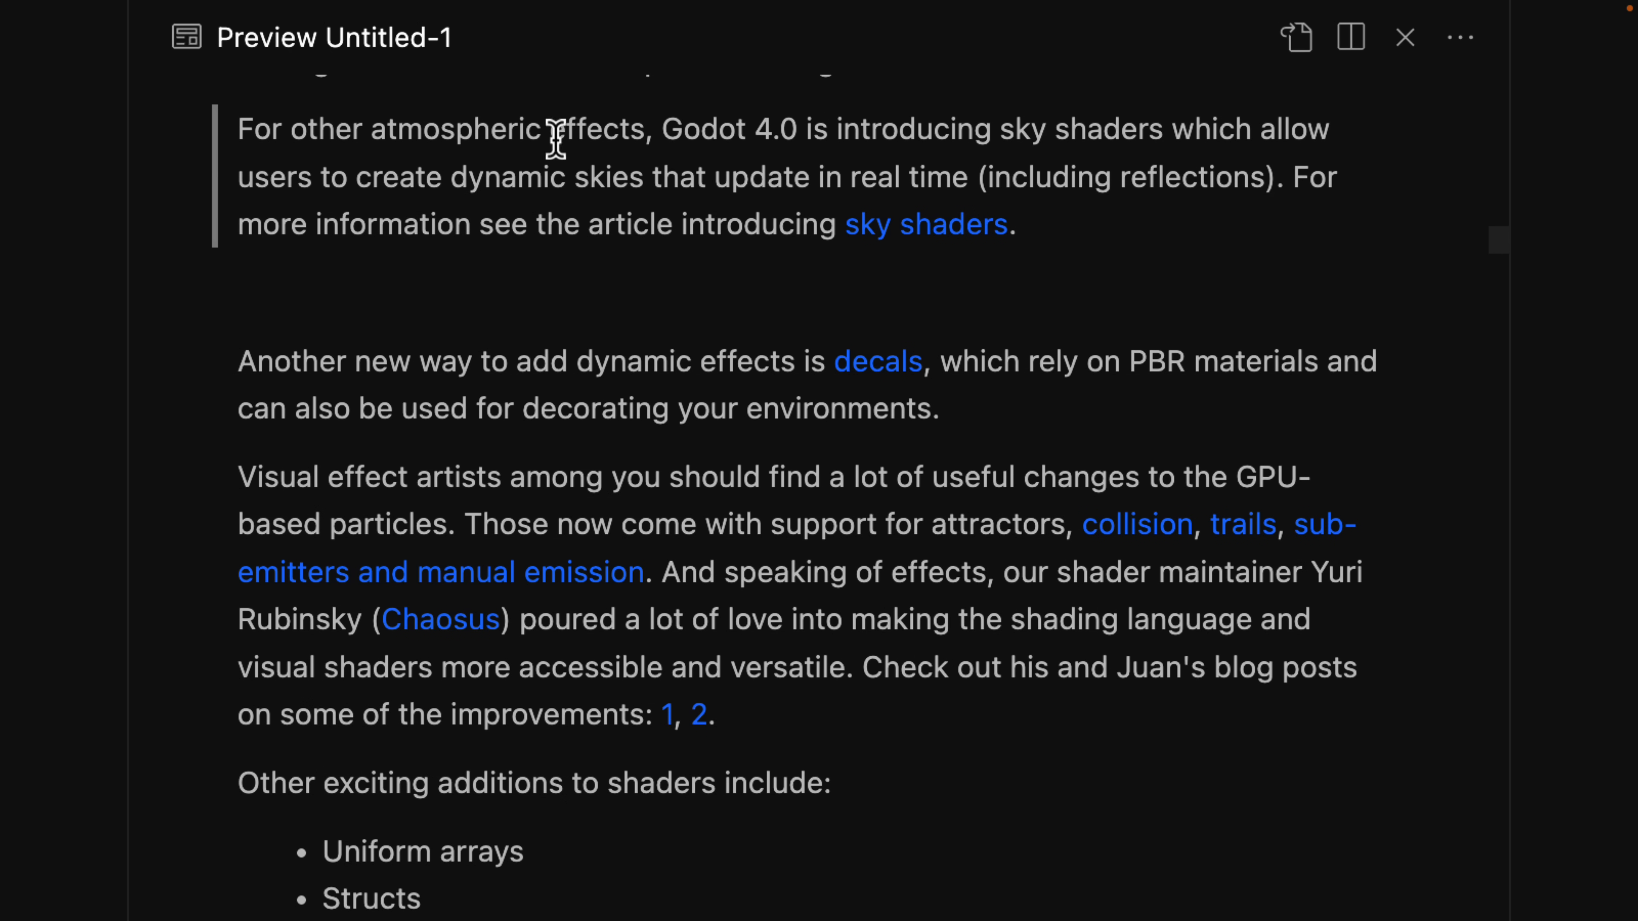
mouse_move(674, 140)
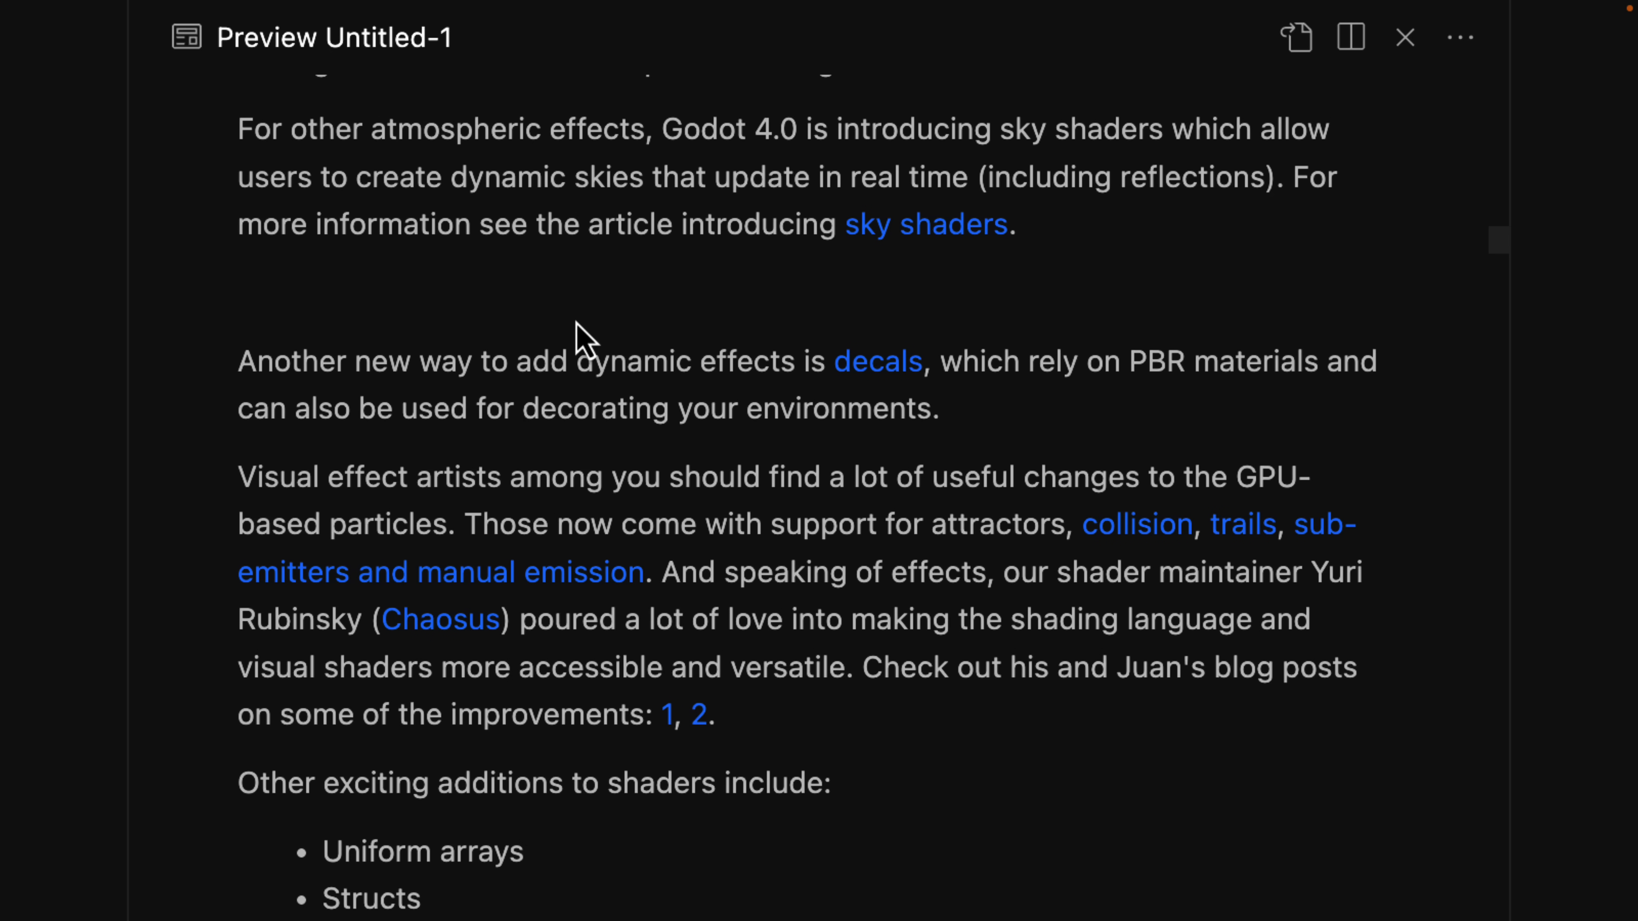
scroll(down, 3)
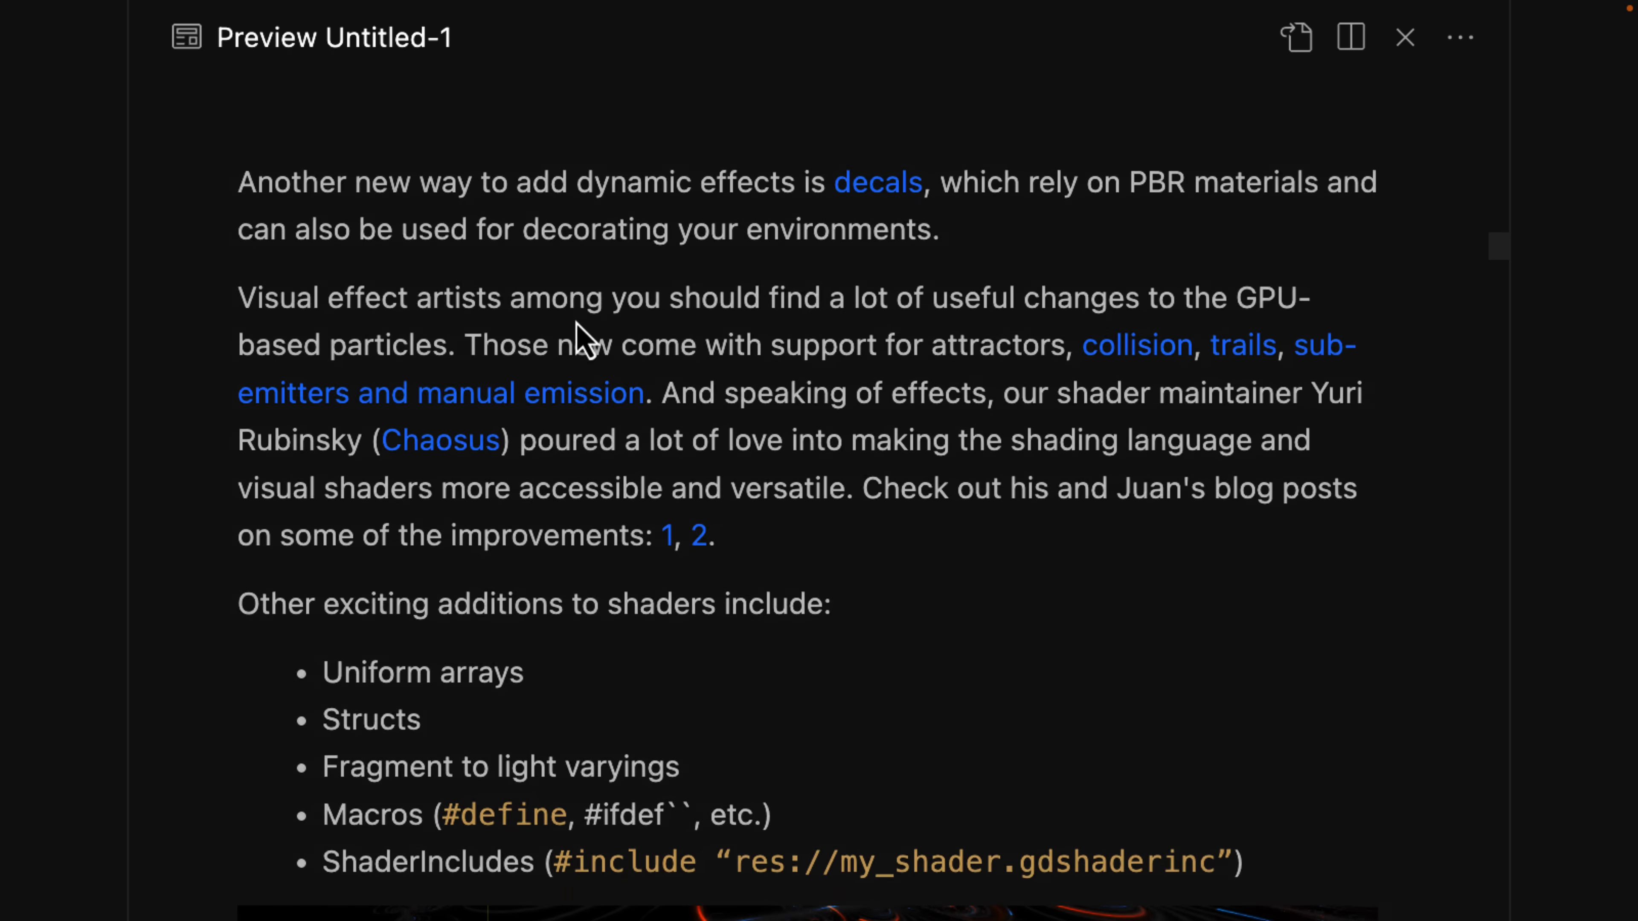
scroll(up, 3)
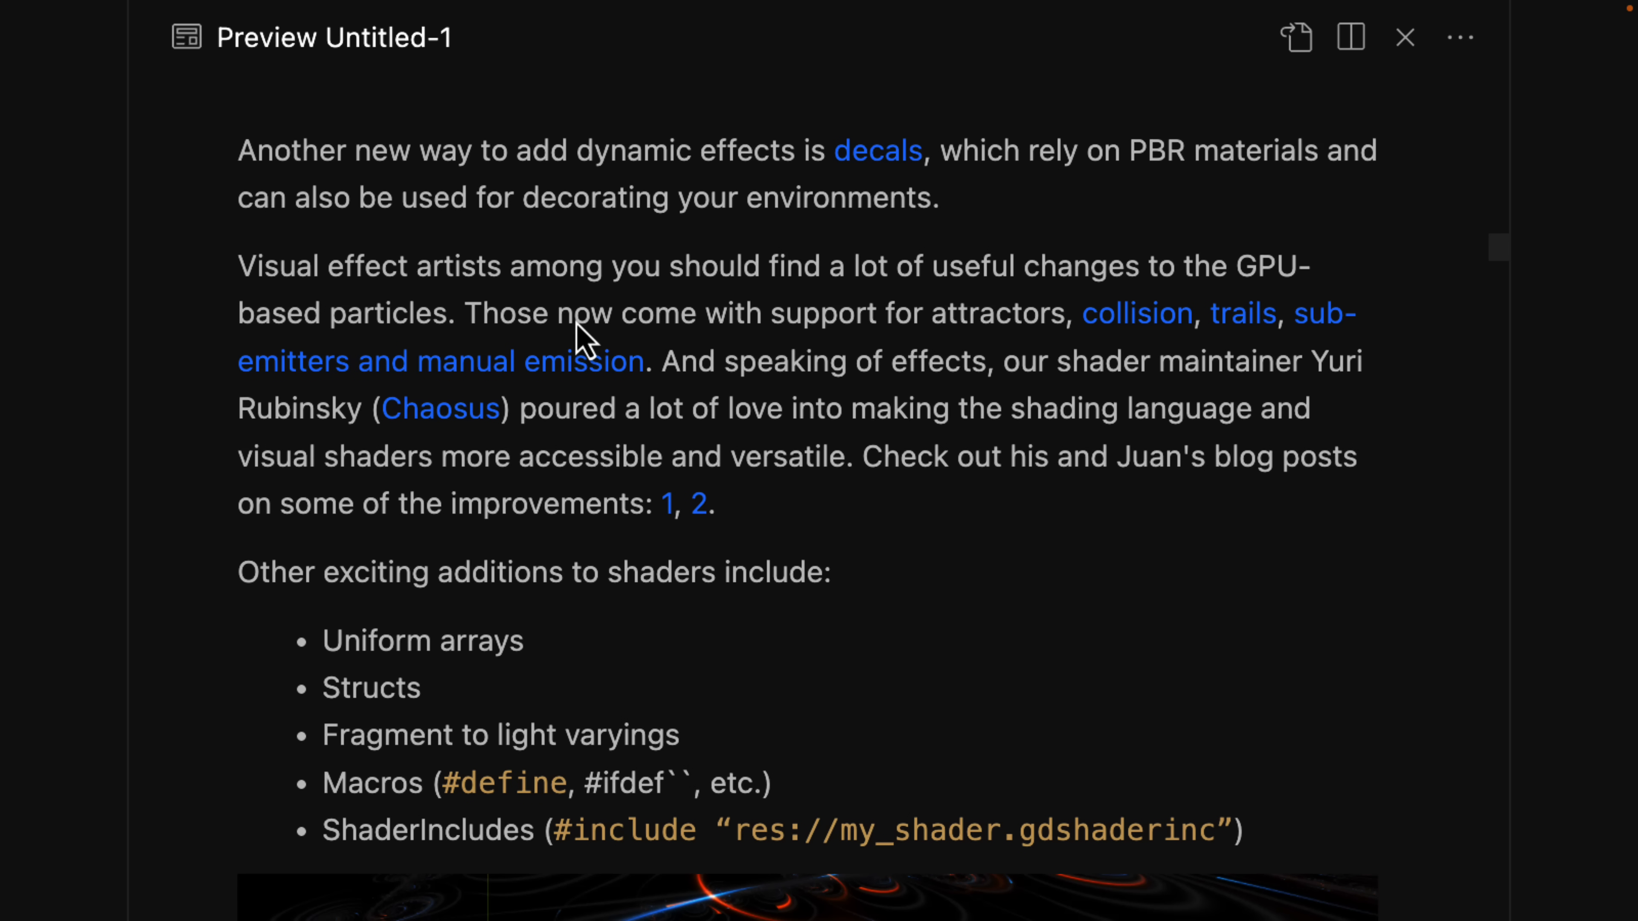
scroll(down, 3)
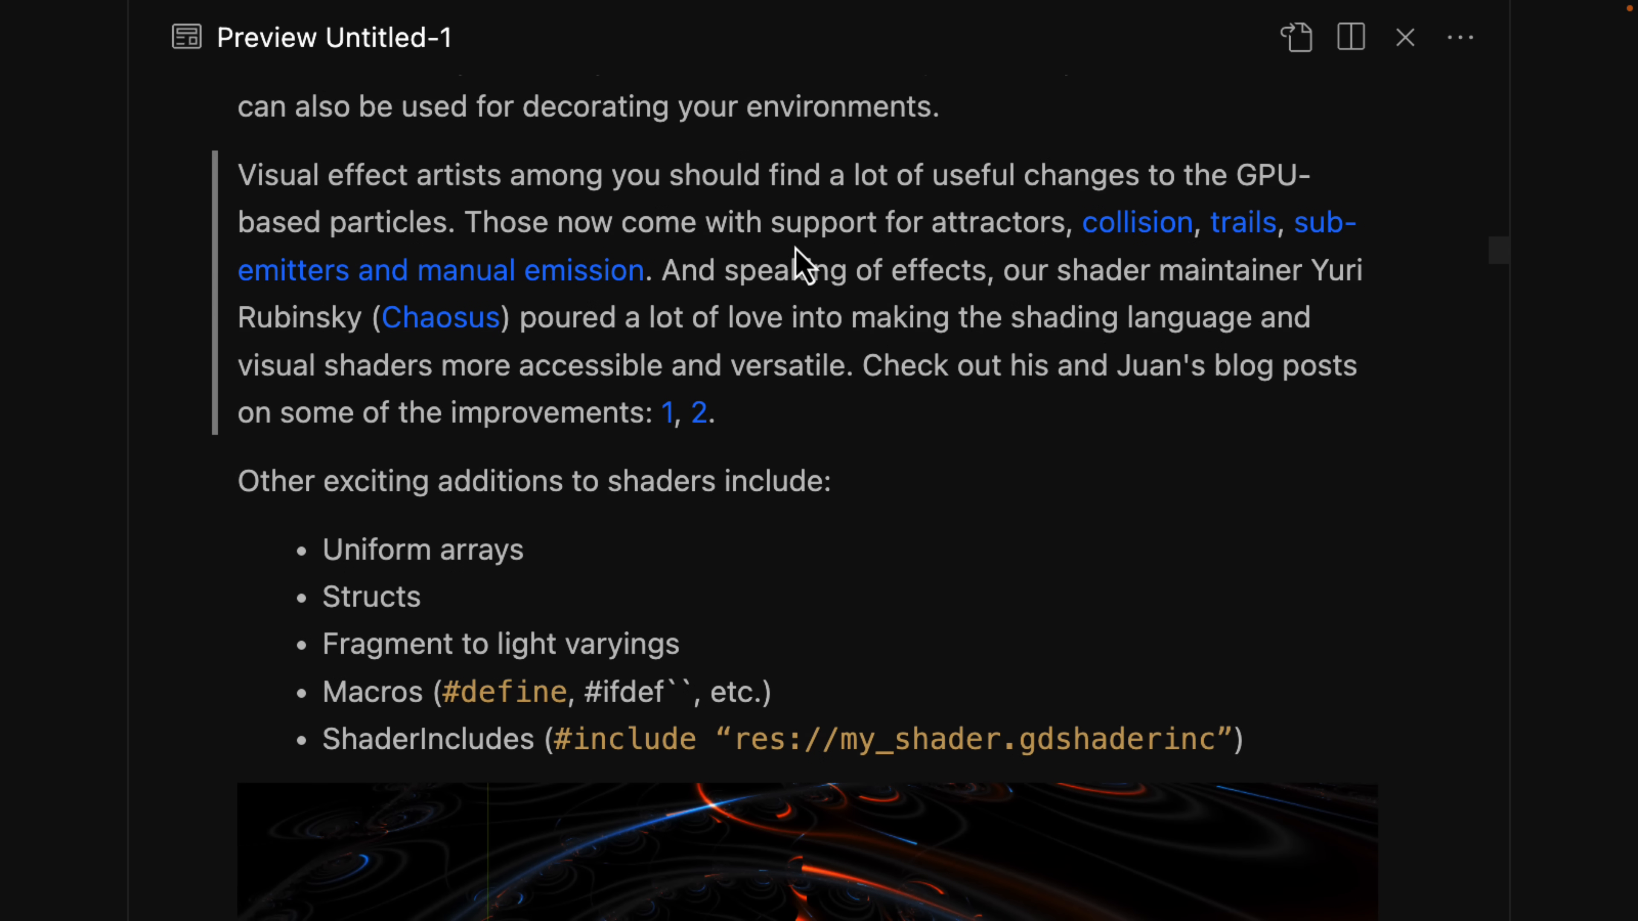
scroll(up, 3)
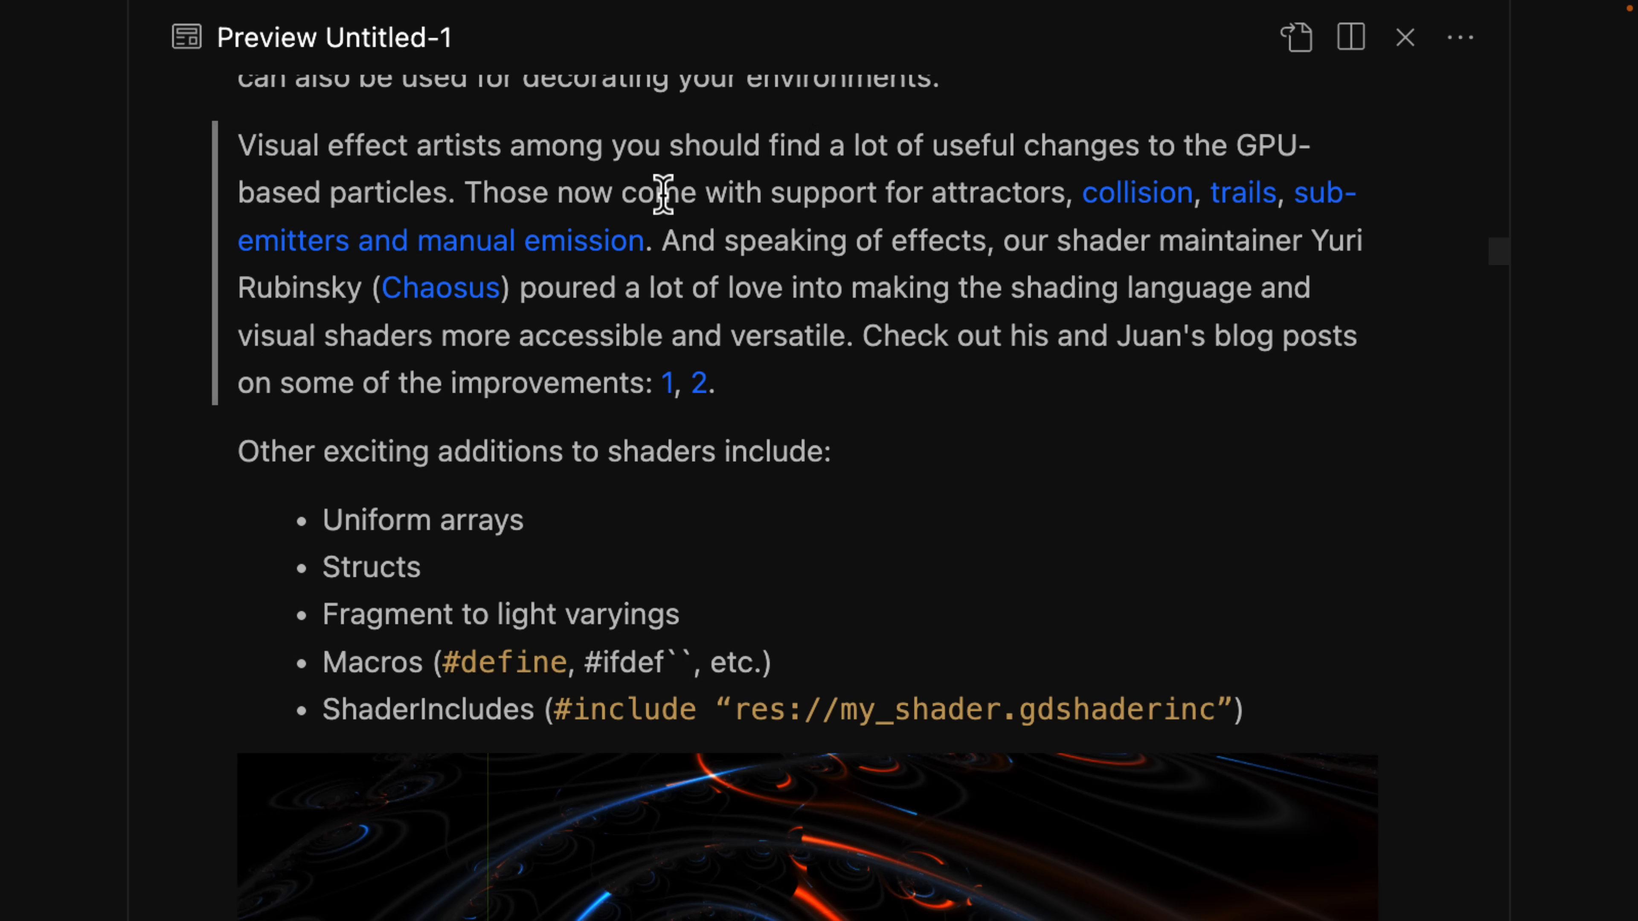
mouse_move(703, 181)
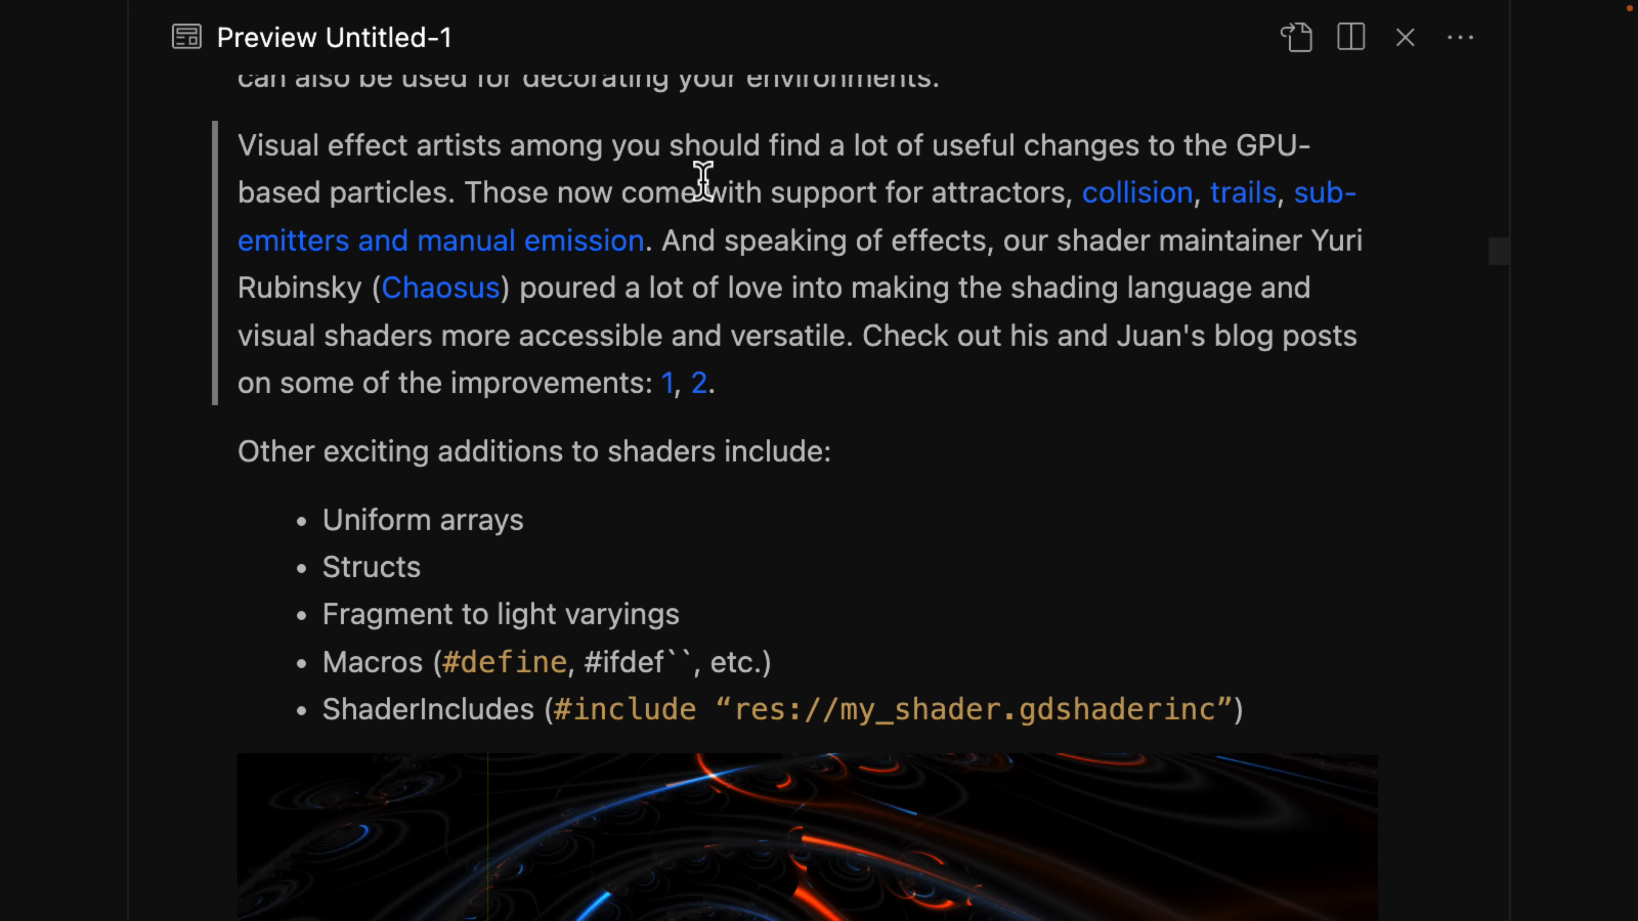
mouse_move(973, 199)
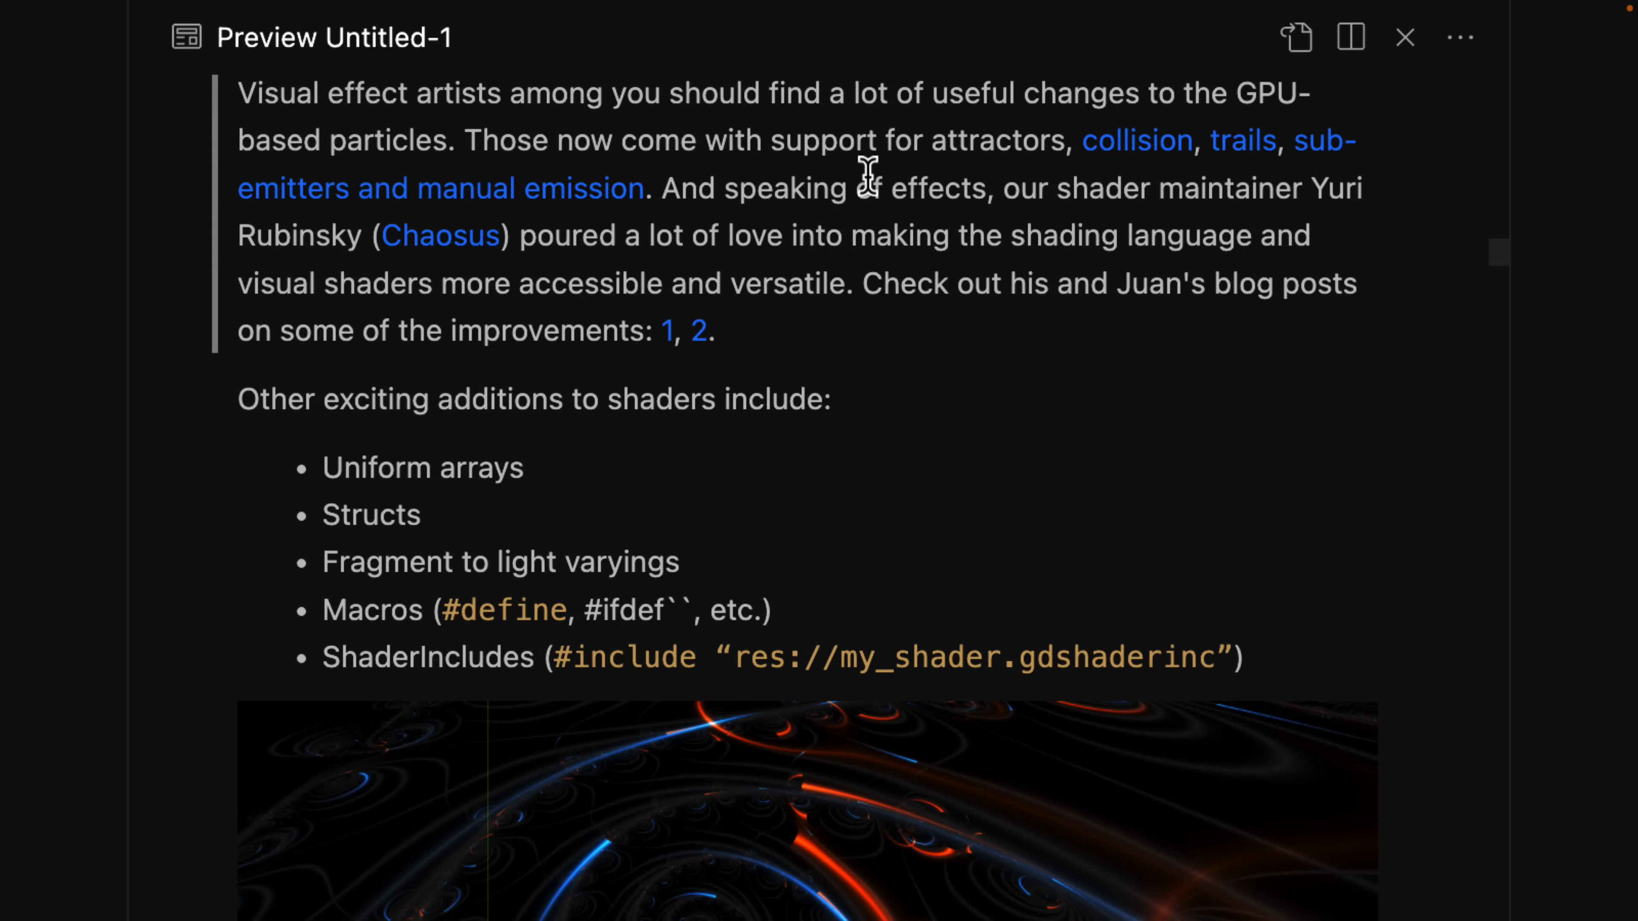
Step: Read through the FSR and multiple-windows paragraphs of the release notes
scroll(down, 3)
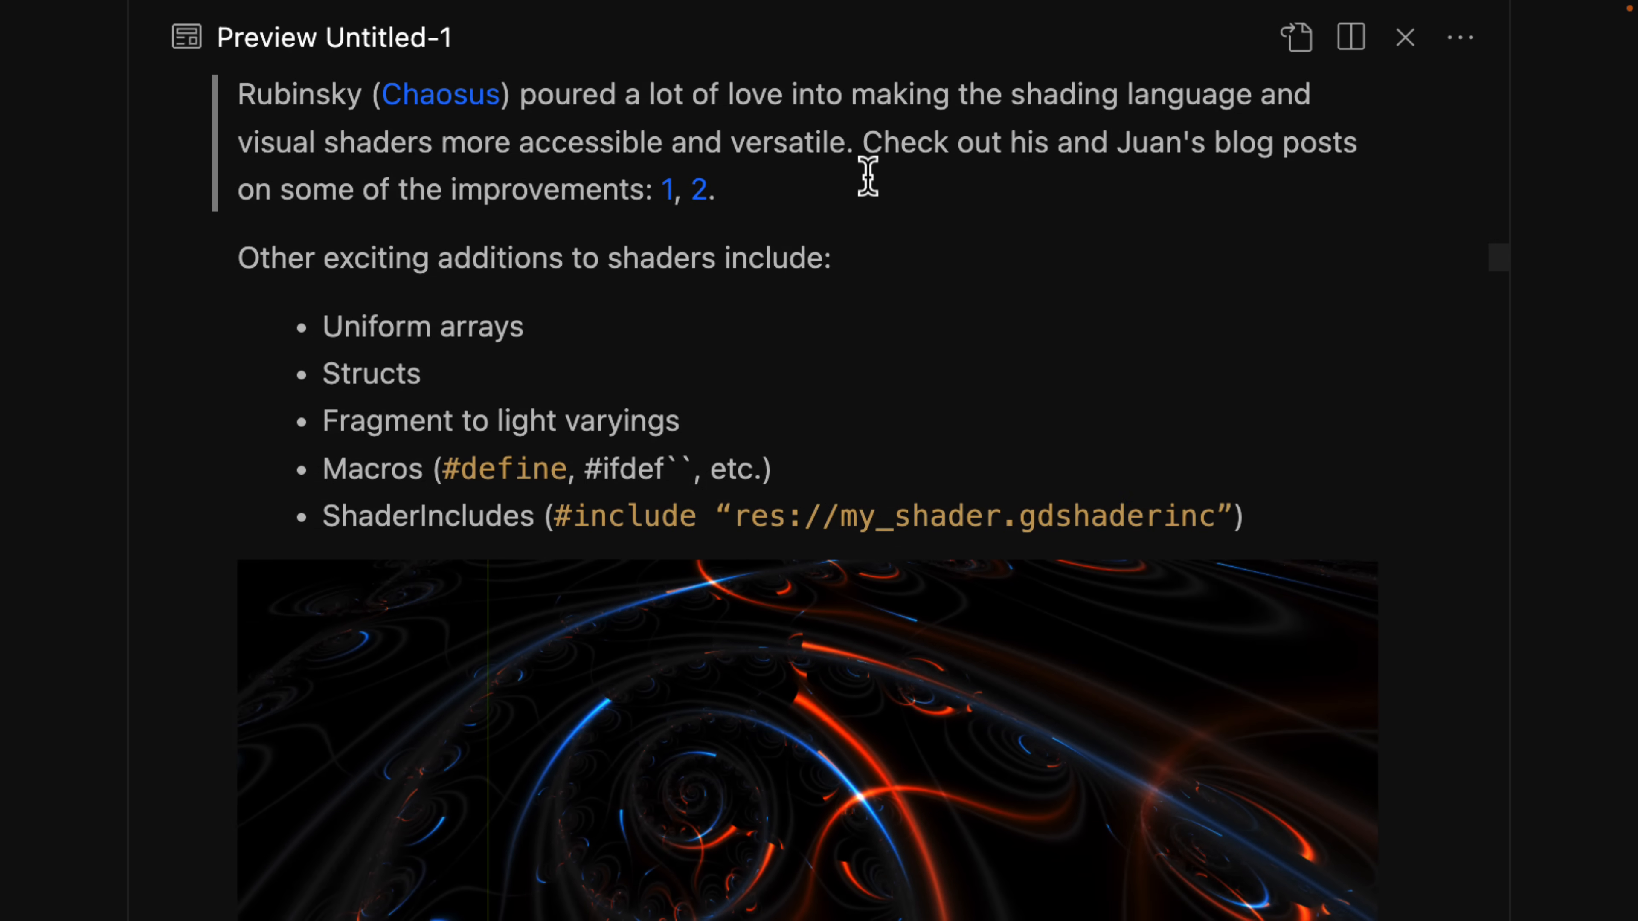
scroll(down, 3)
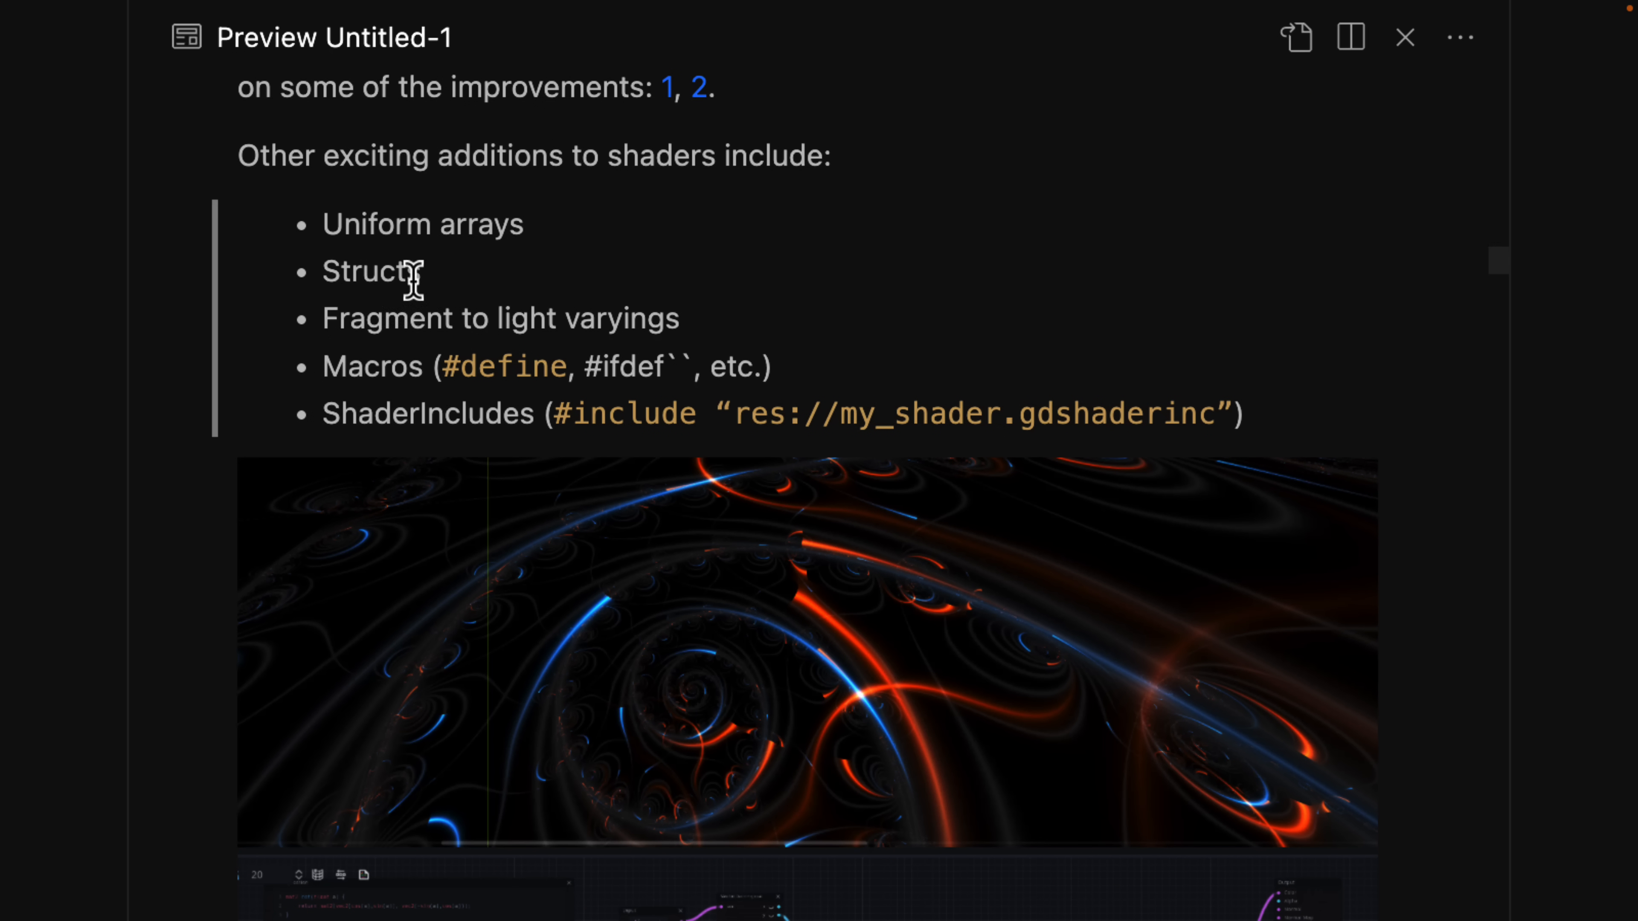
scroll(up, 3)
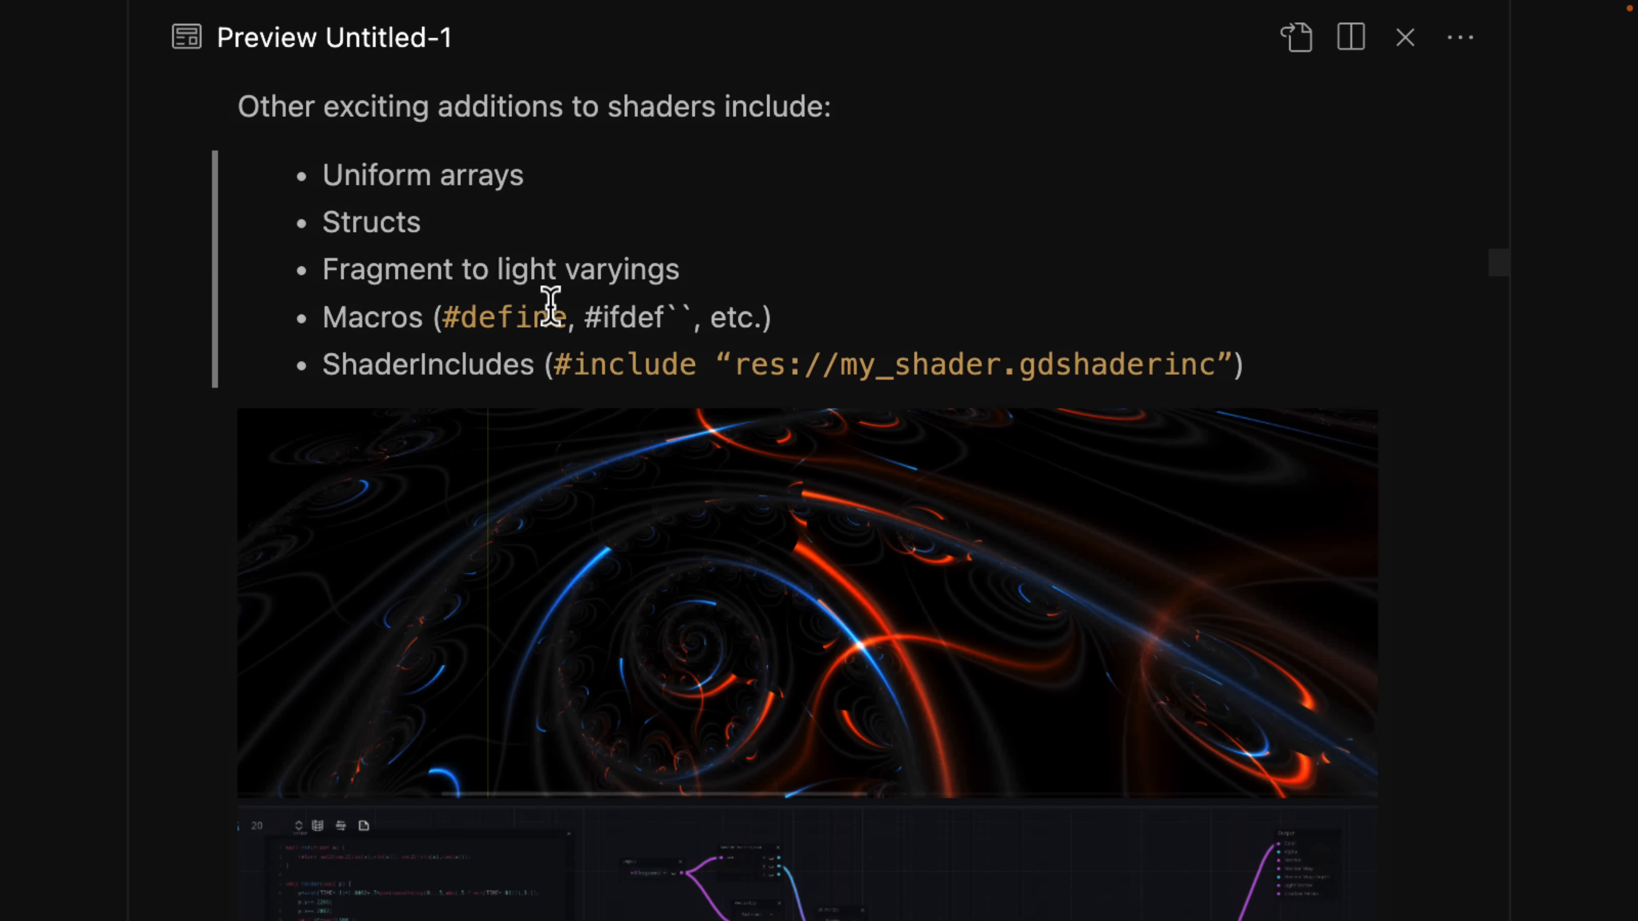
scroll(down, 3)
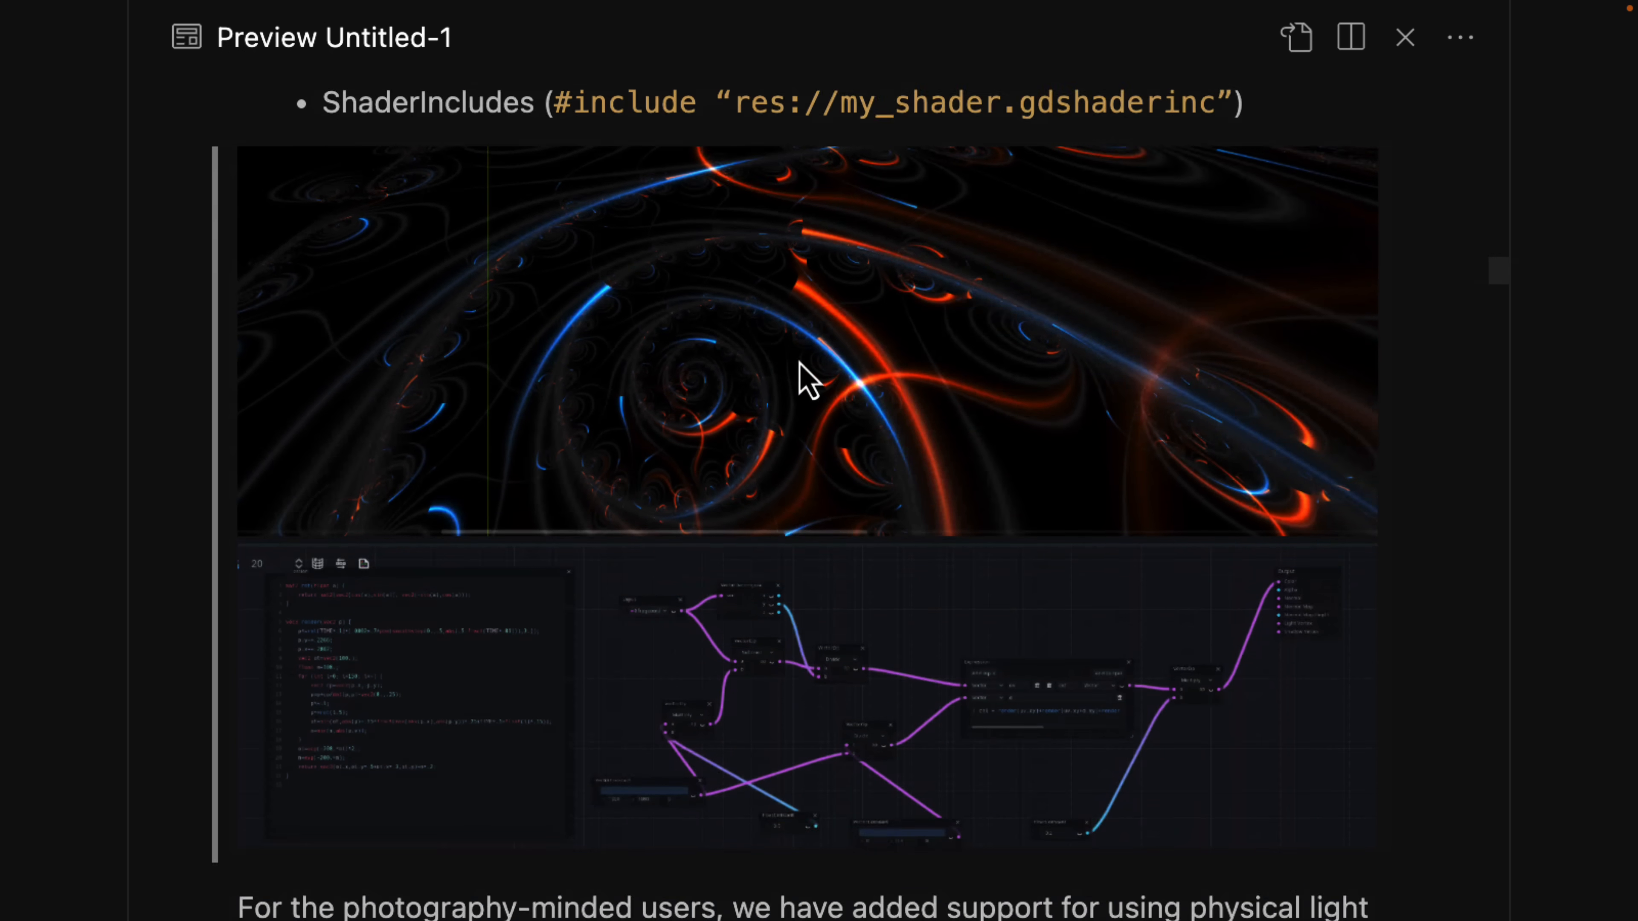
scroll(down, 3)
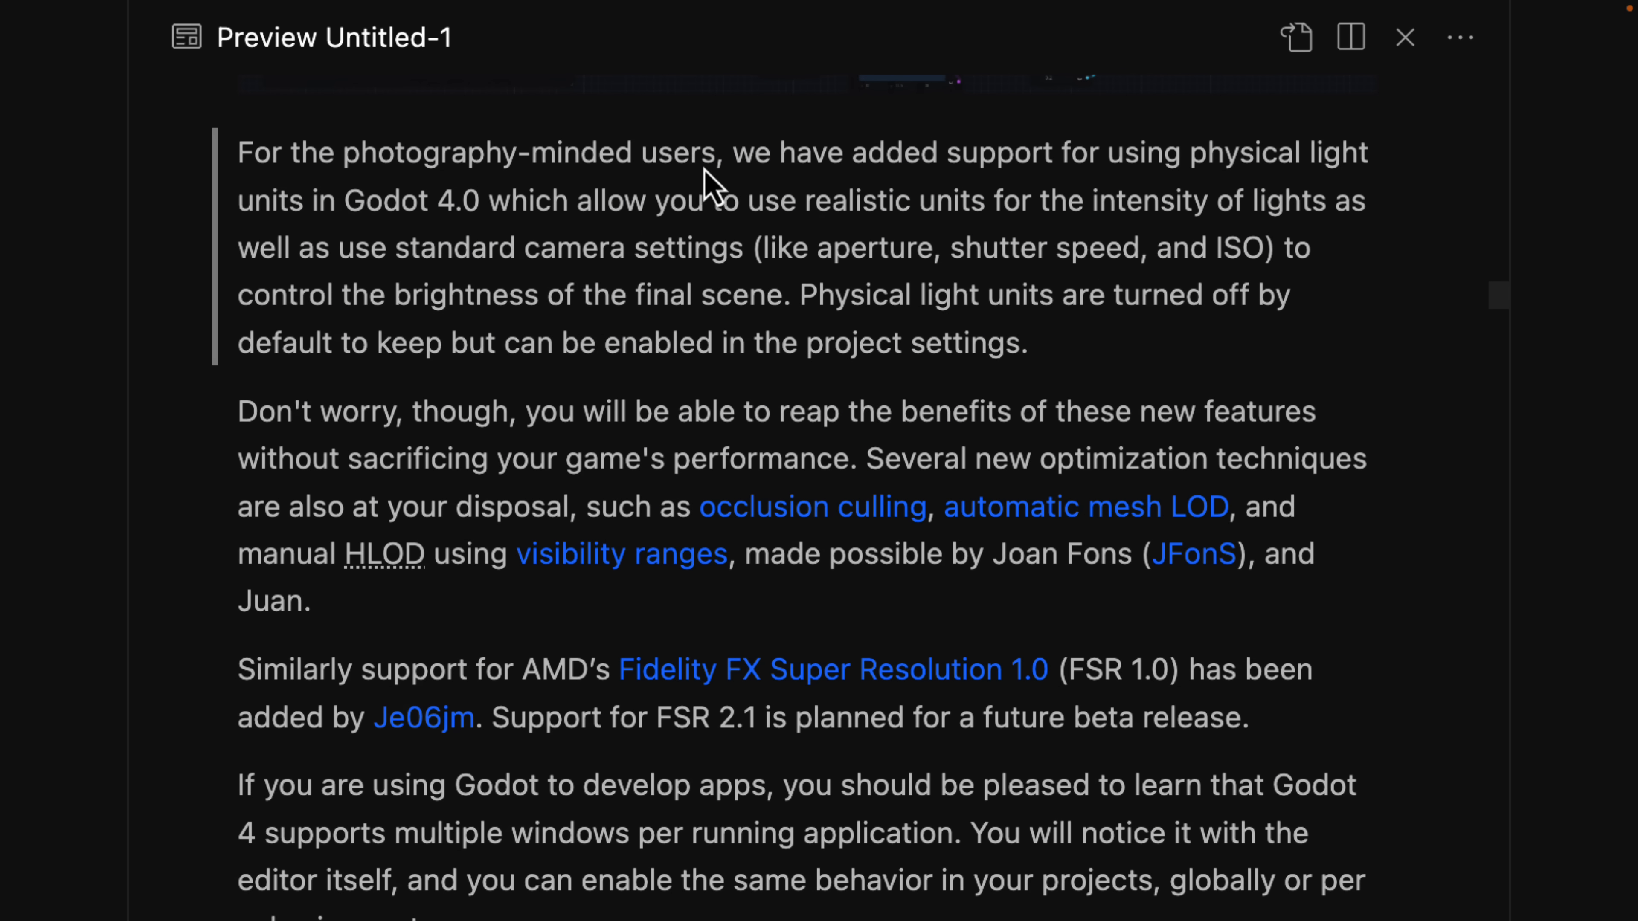
mouse_move(620, 145)
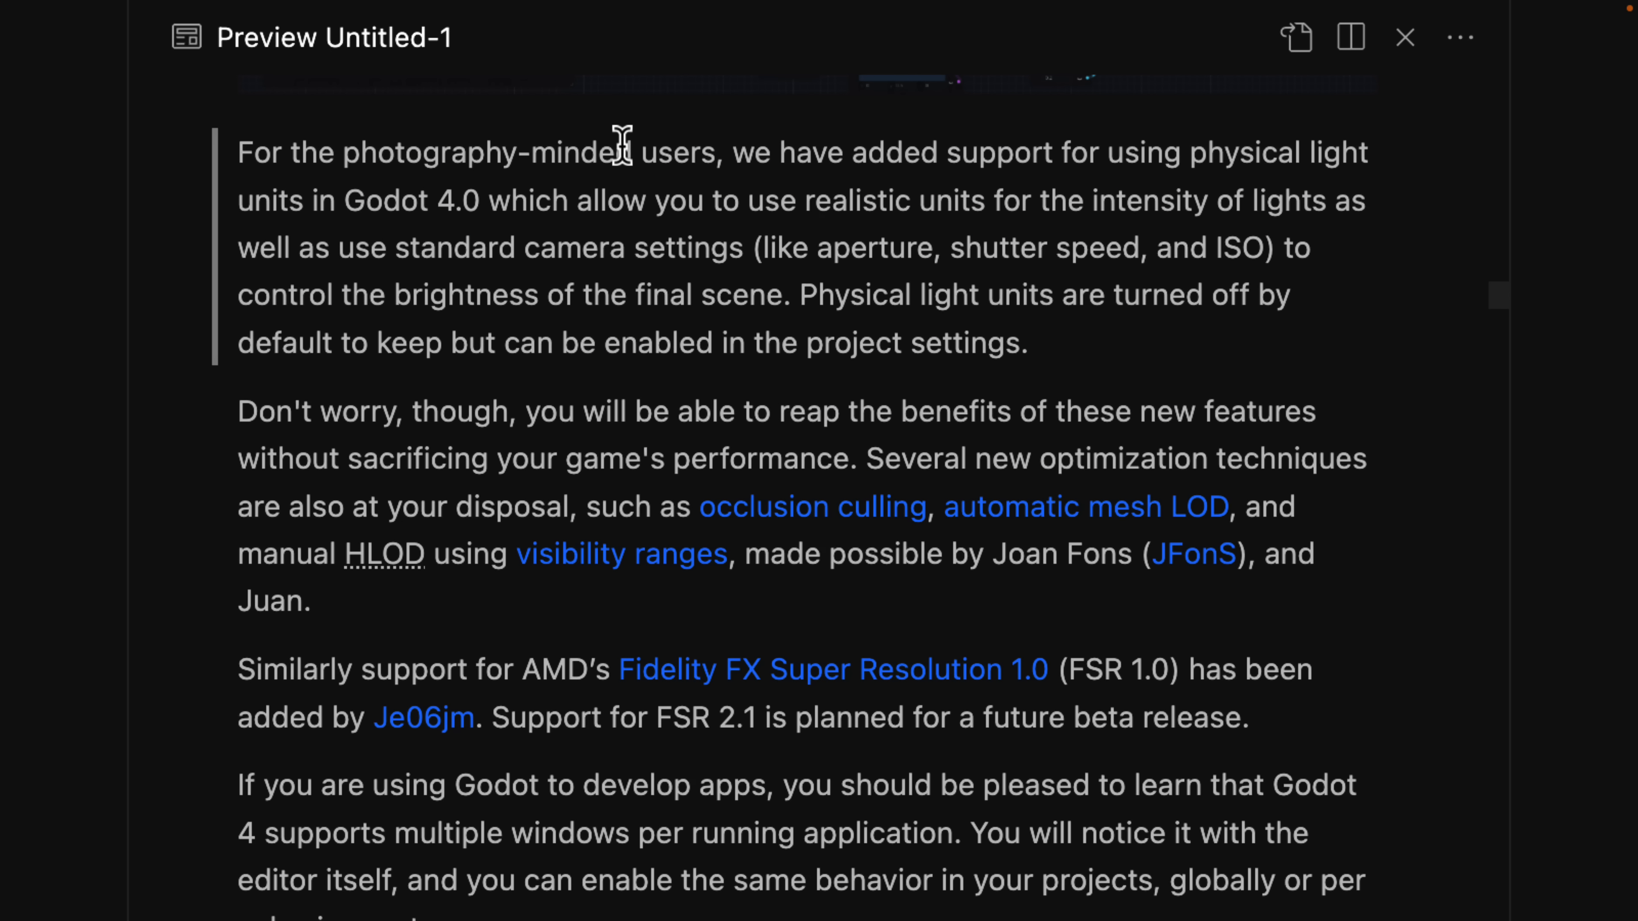
mouse_move(1074, 255)
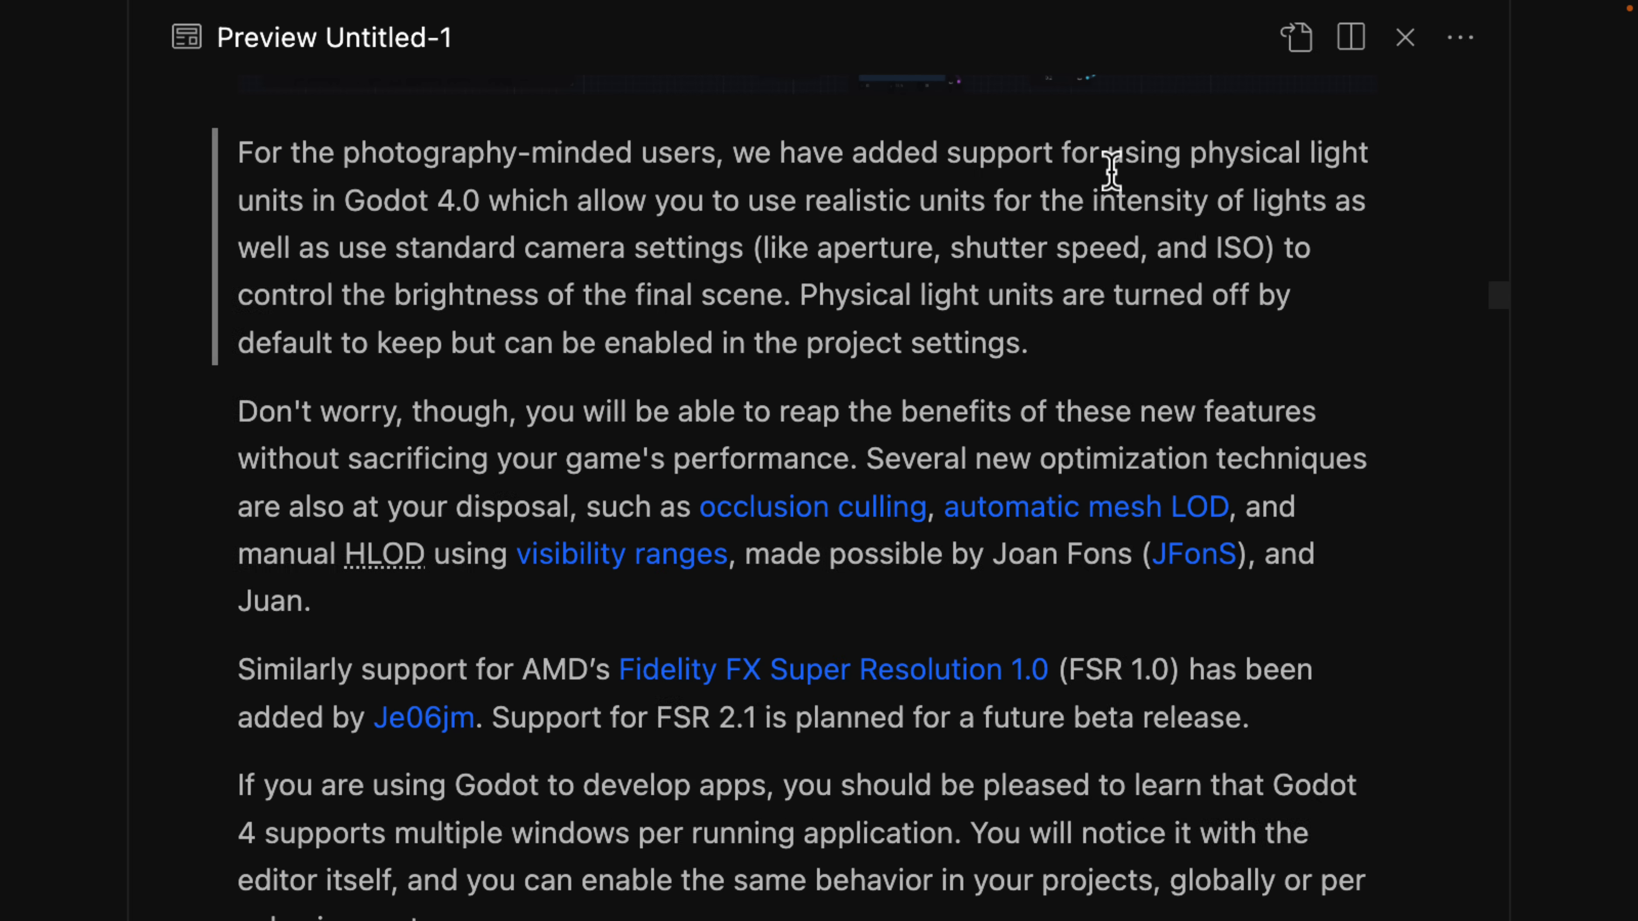
mouse_move(813, 242)
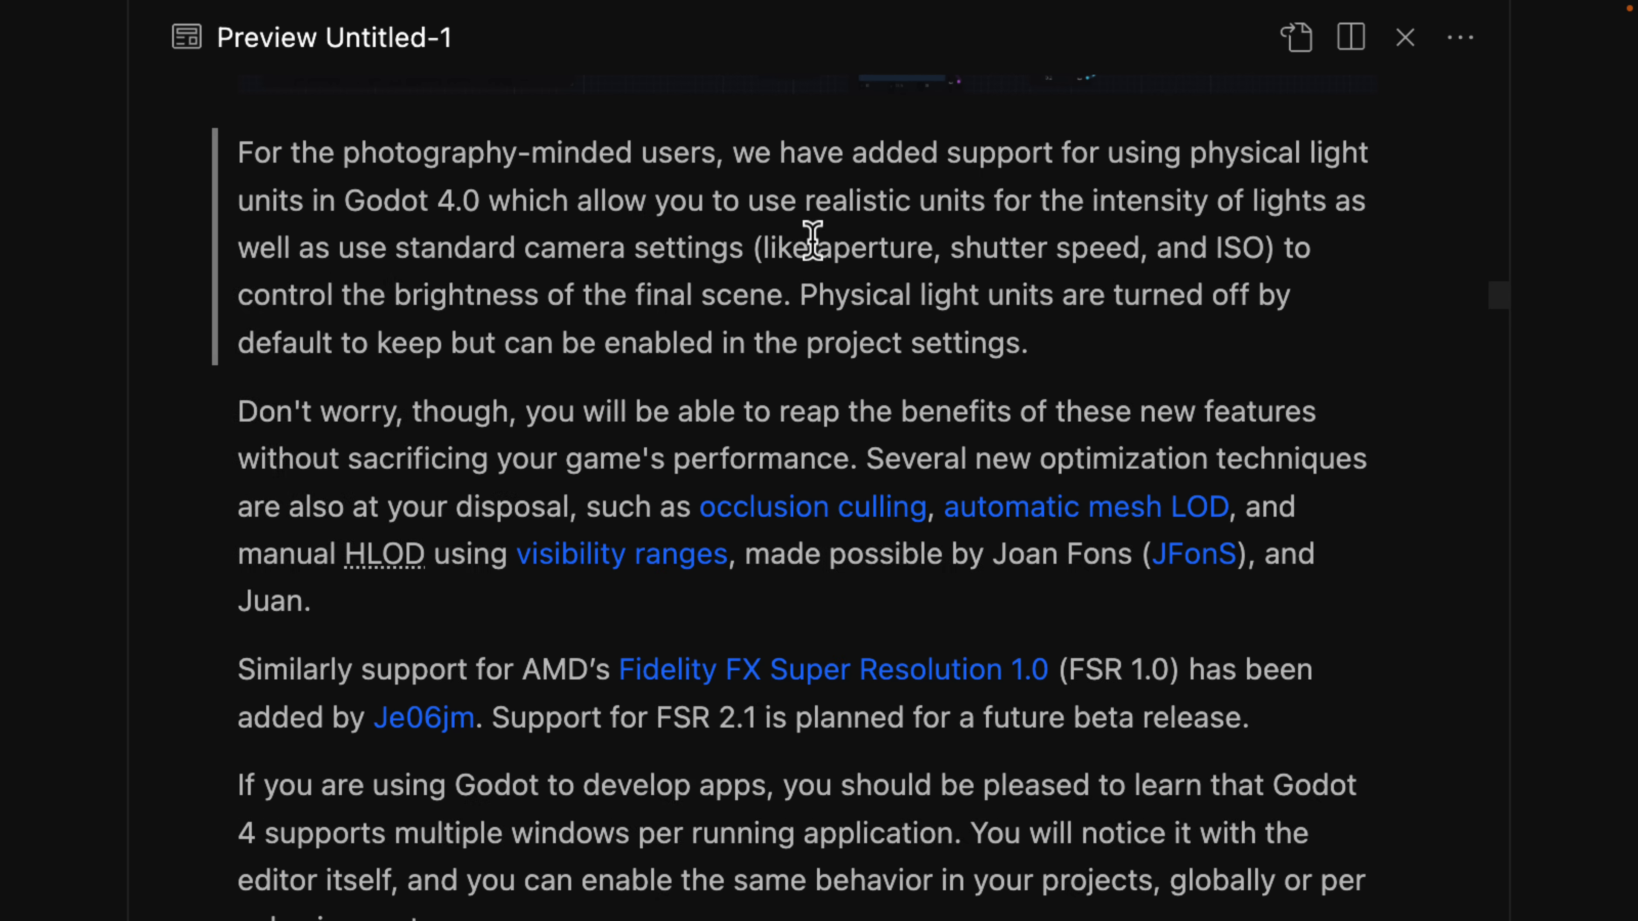
mouse_move(1194, 155)
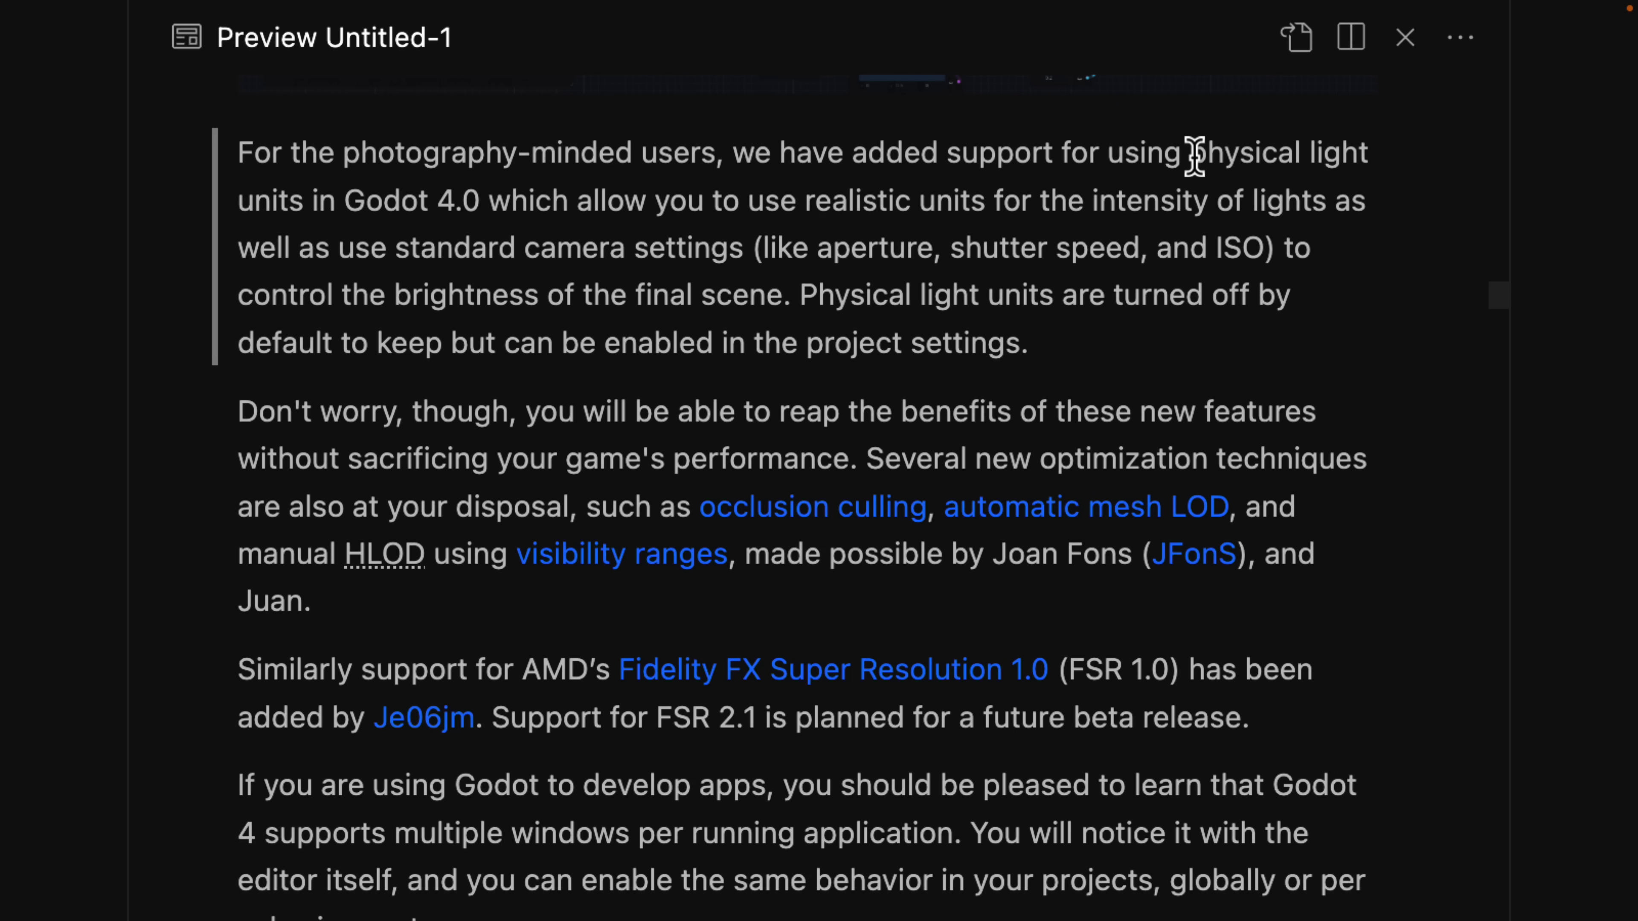
mouse_move(928, 209)
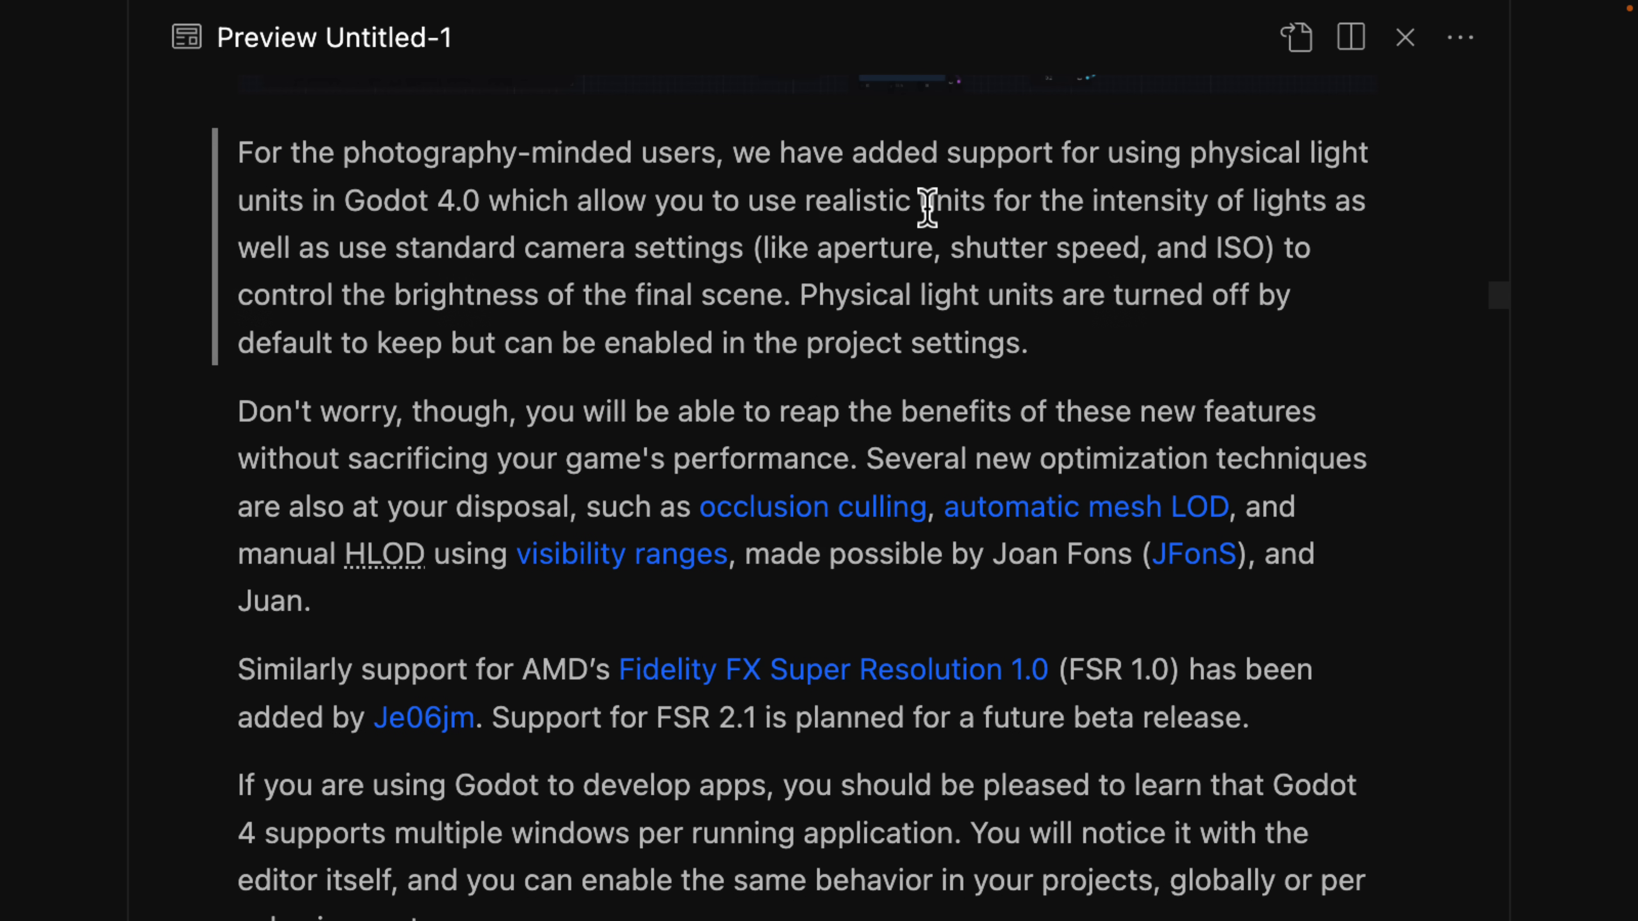
scroll(down, 3)
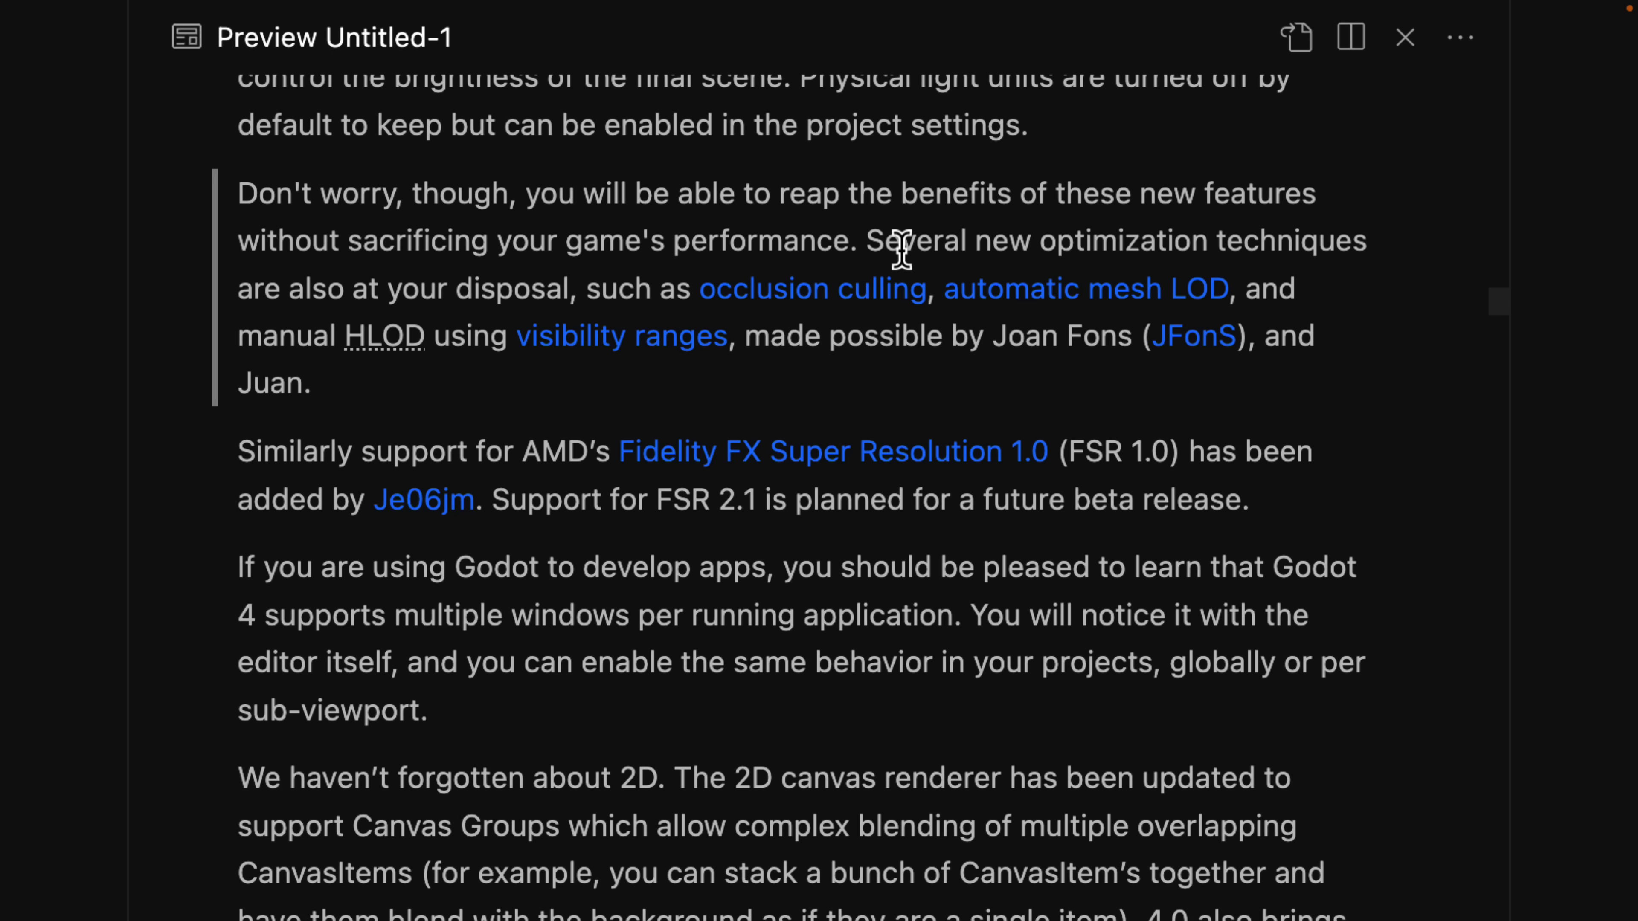
mouse_move(552, 296)
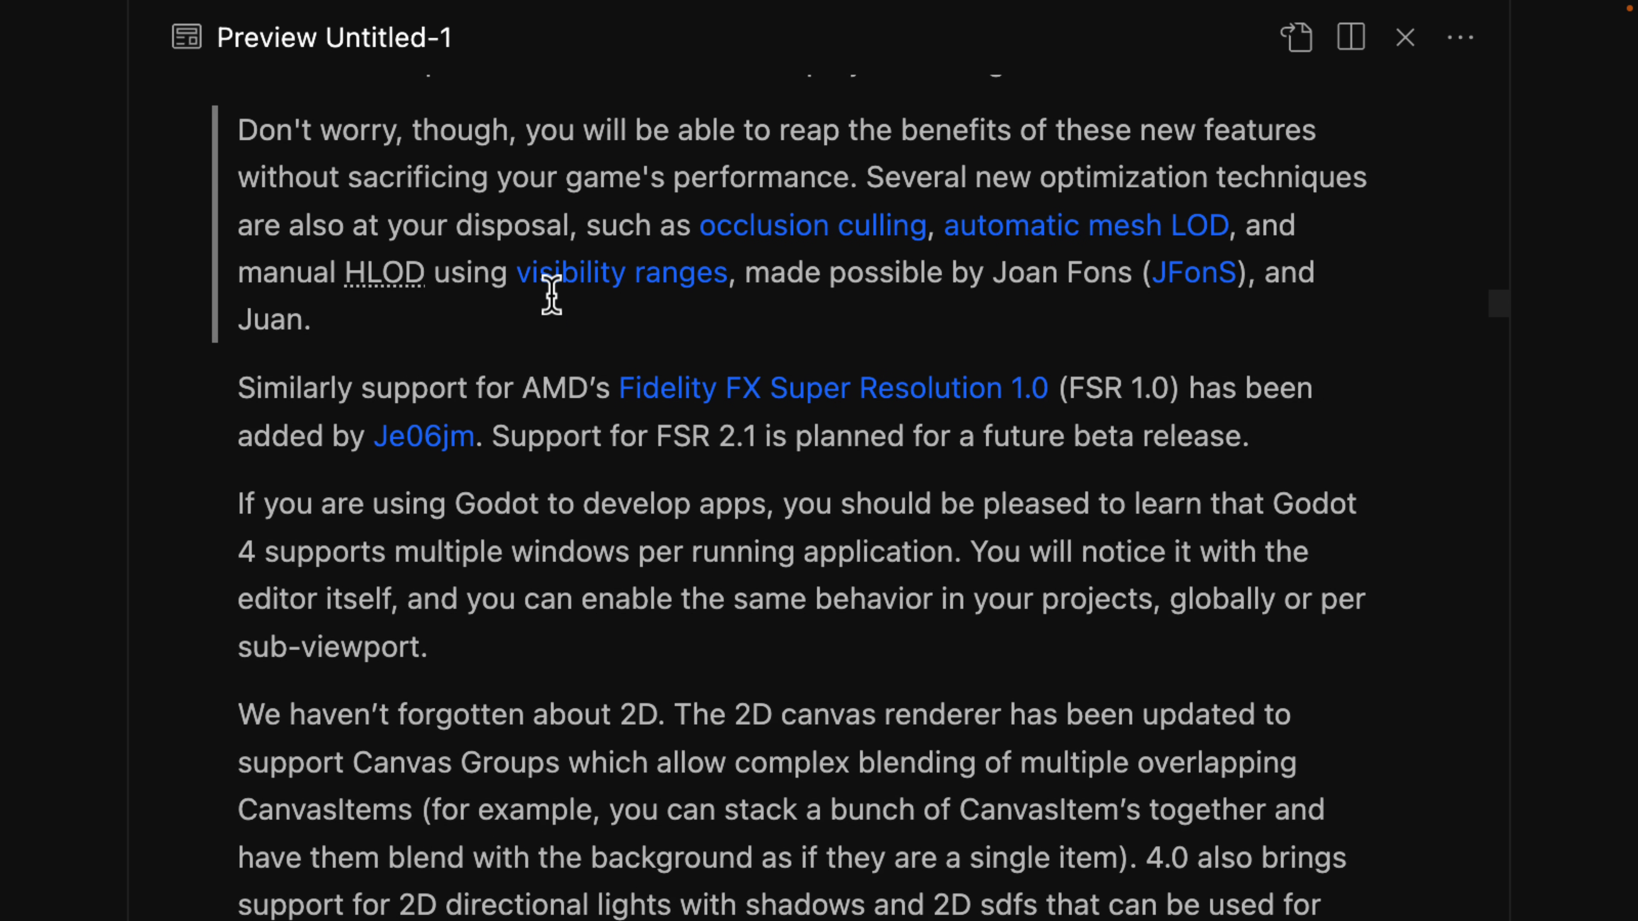
mouse_move(369, 308)
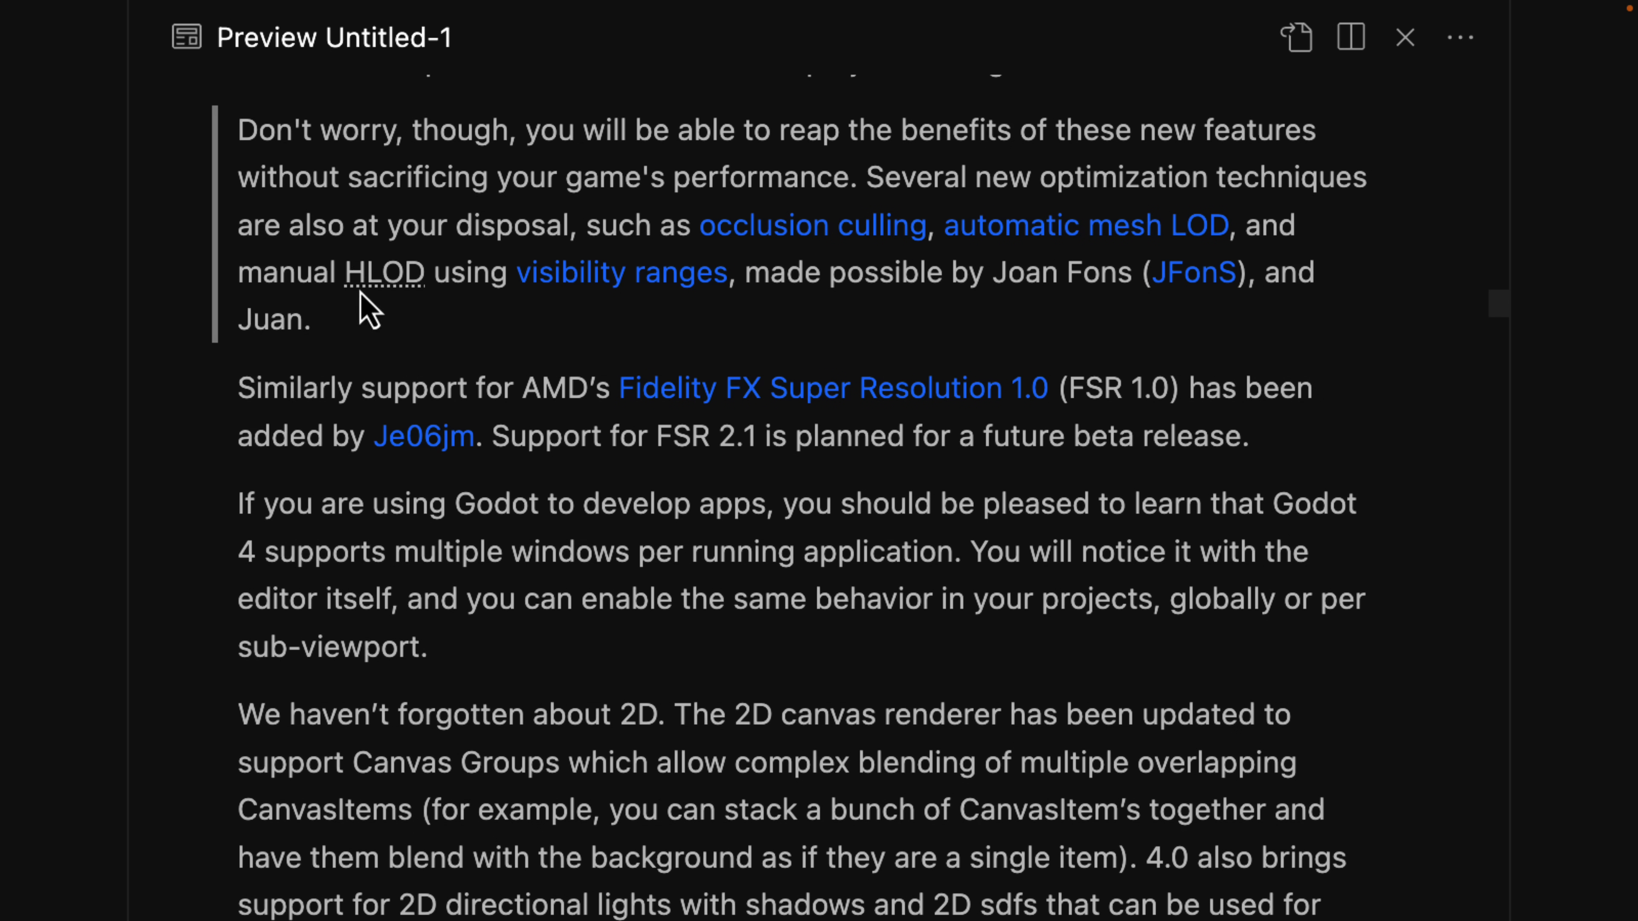
mouse_move(750, 284)
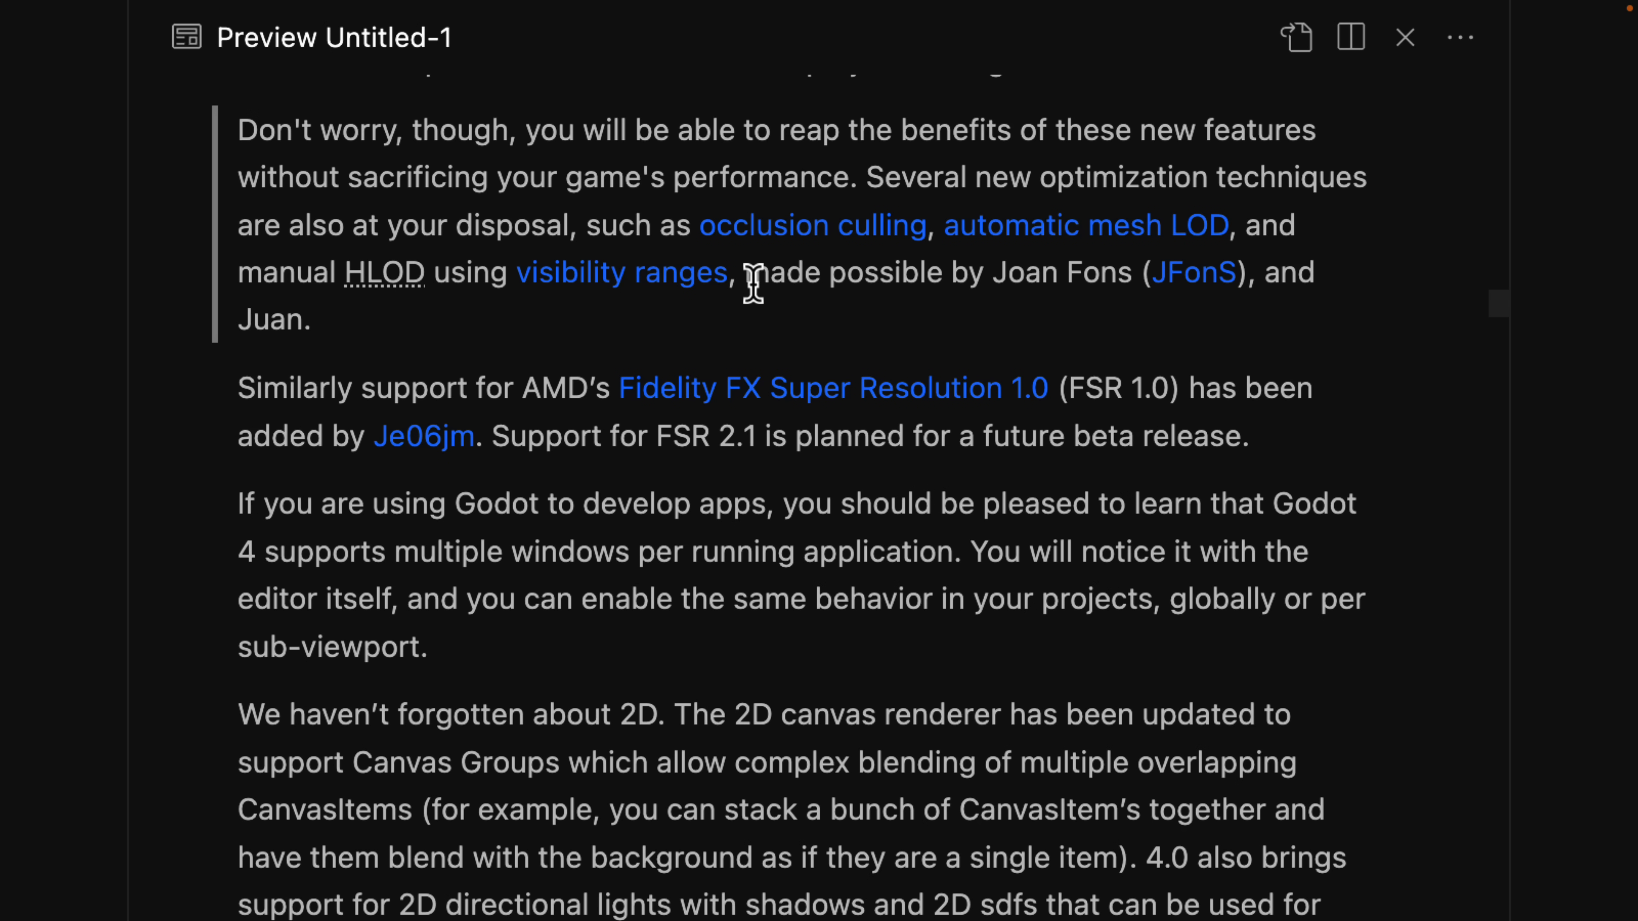
Step: Continue past the 2D canvas rendering notes to the Physics and Navigation heading
scroll(down, 3)
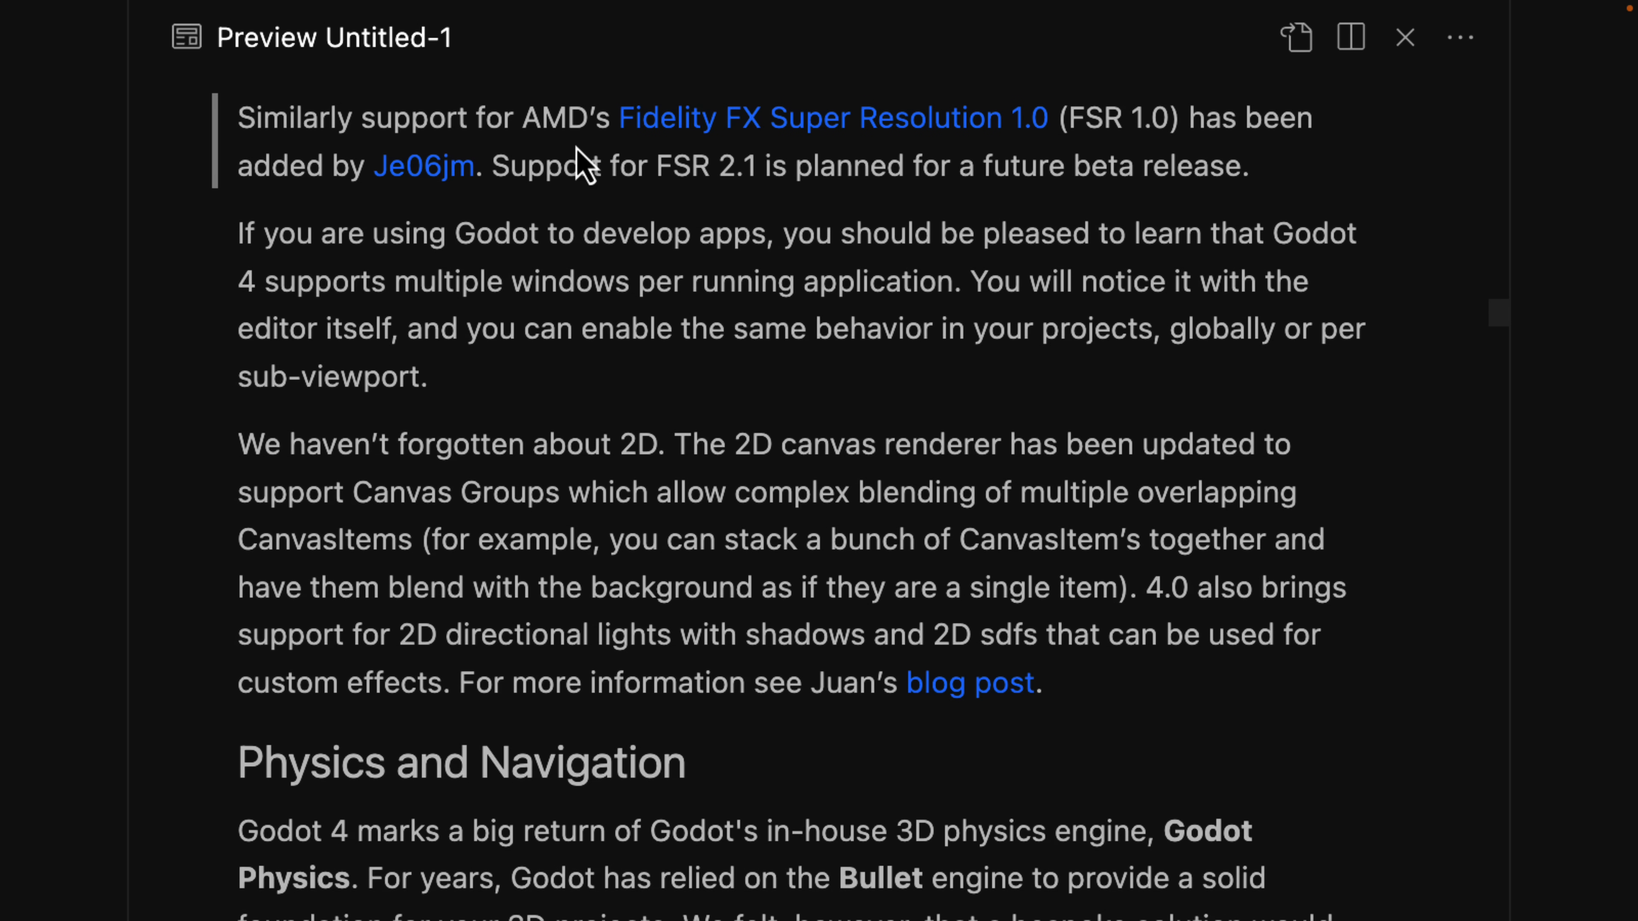
mouse_move(742, 117)
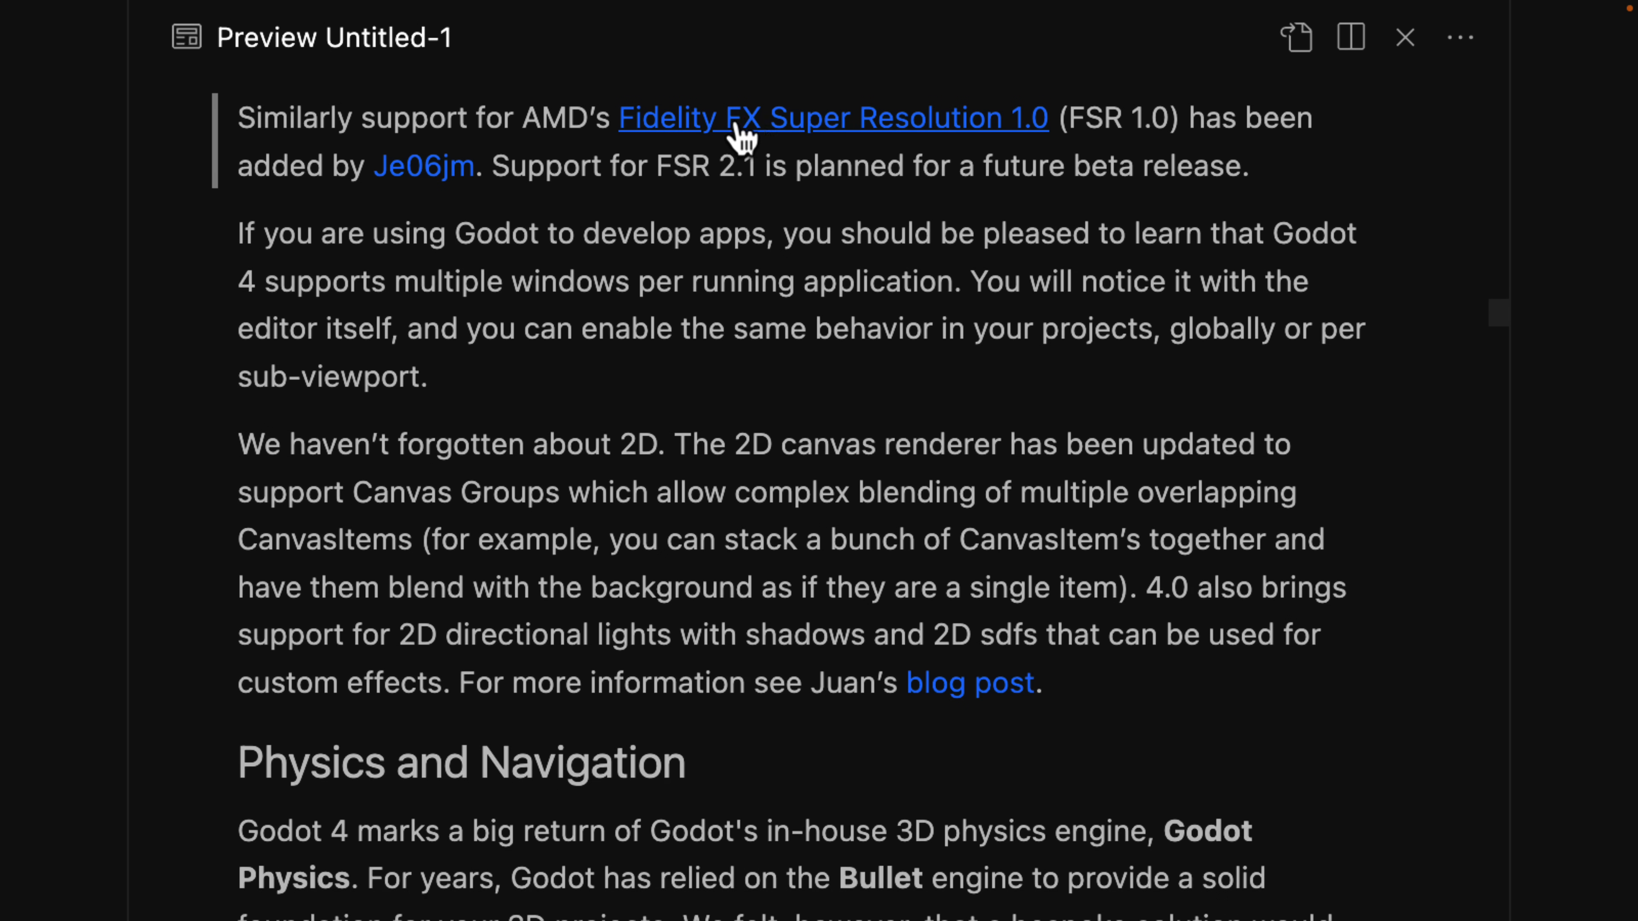
scroll(down, 3)
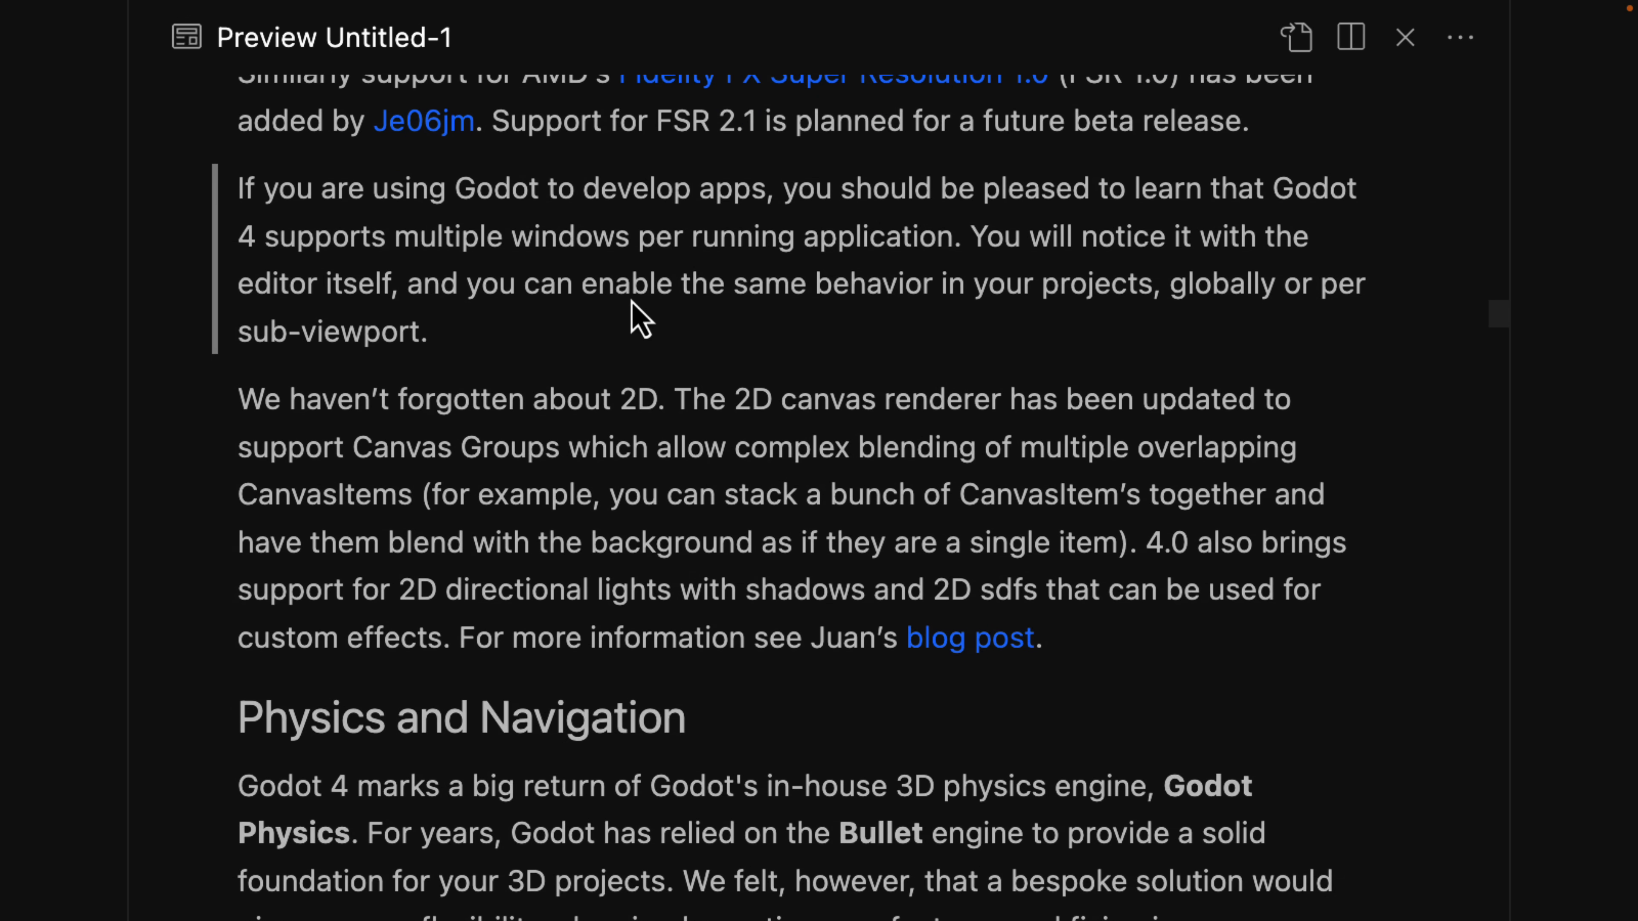
scroll(down, 3)
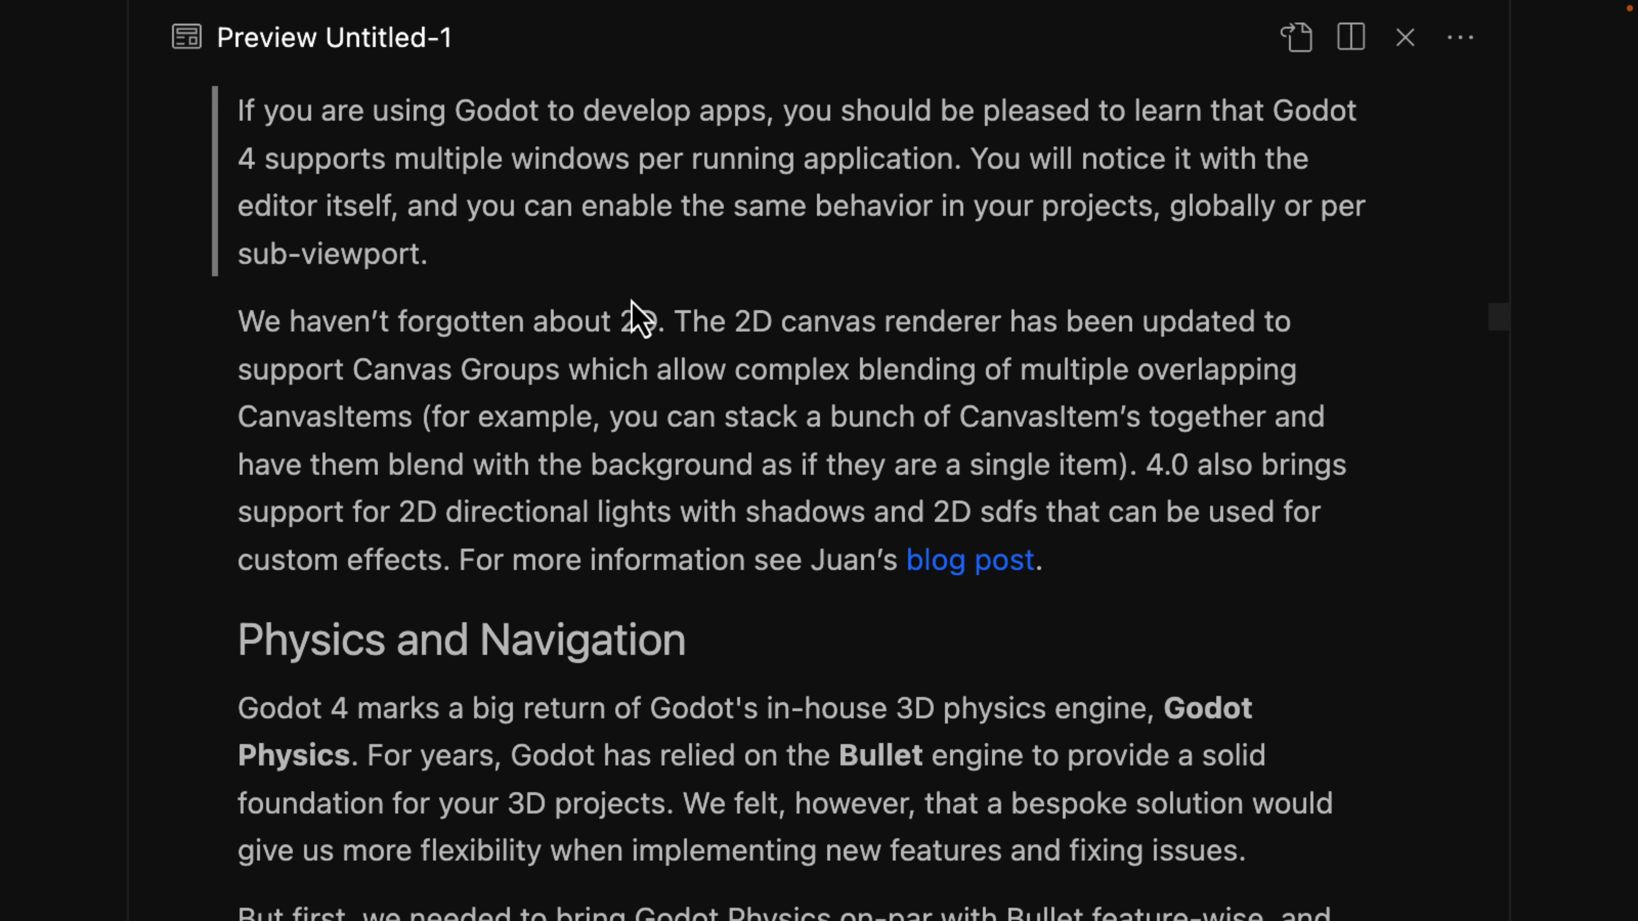
mouse_move(601, 149)
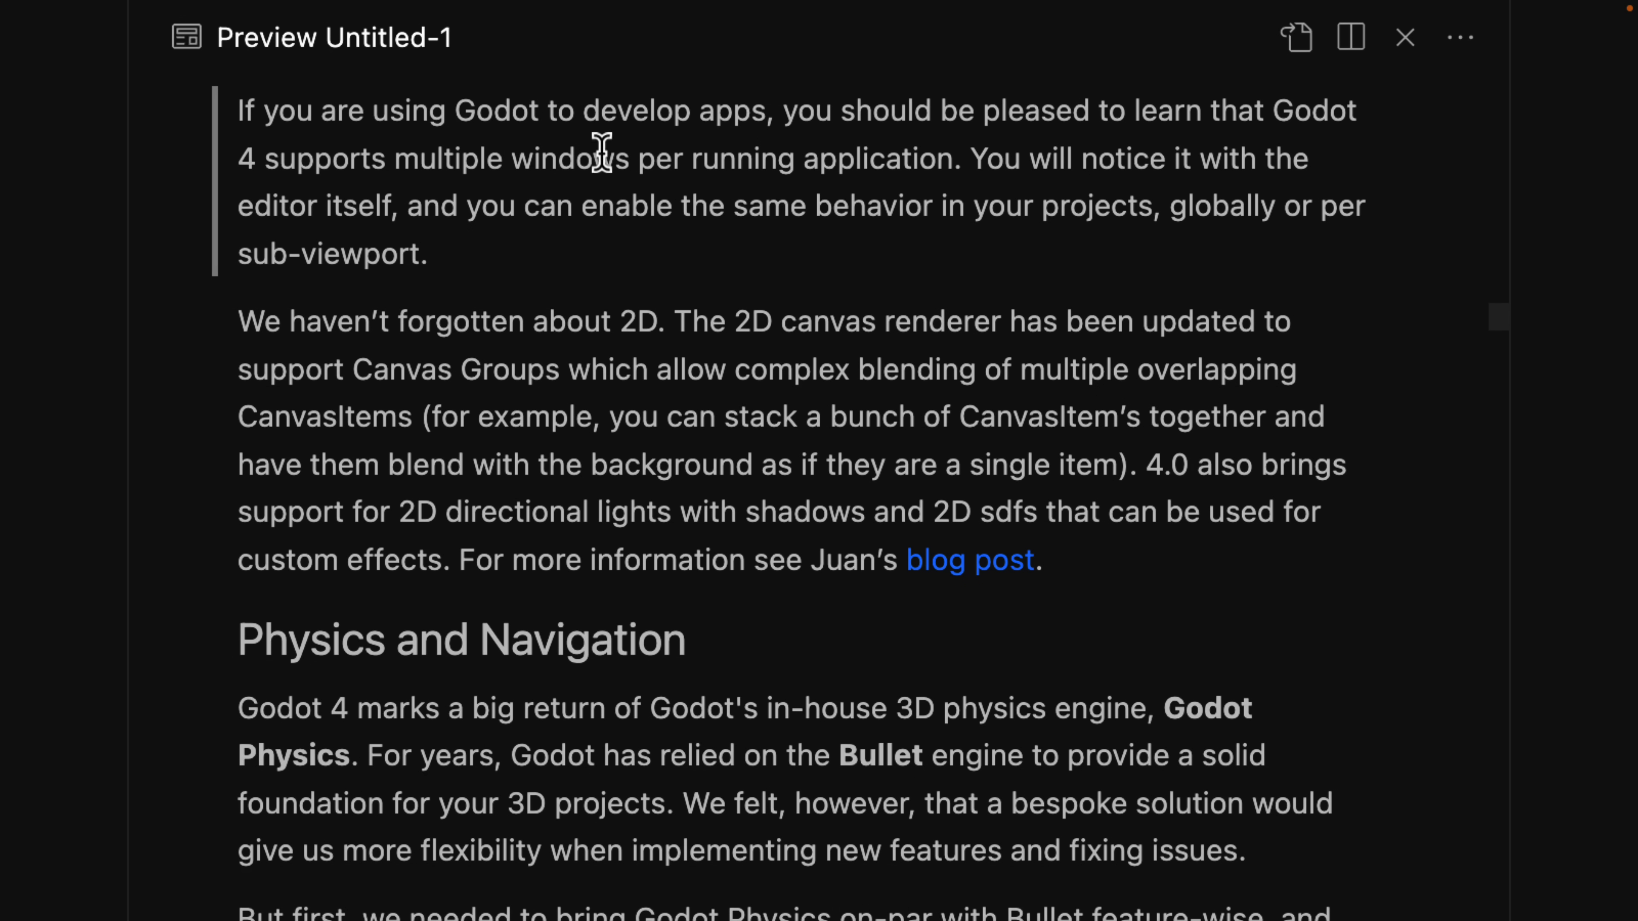
scroll(down, 3)
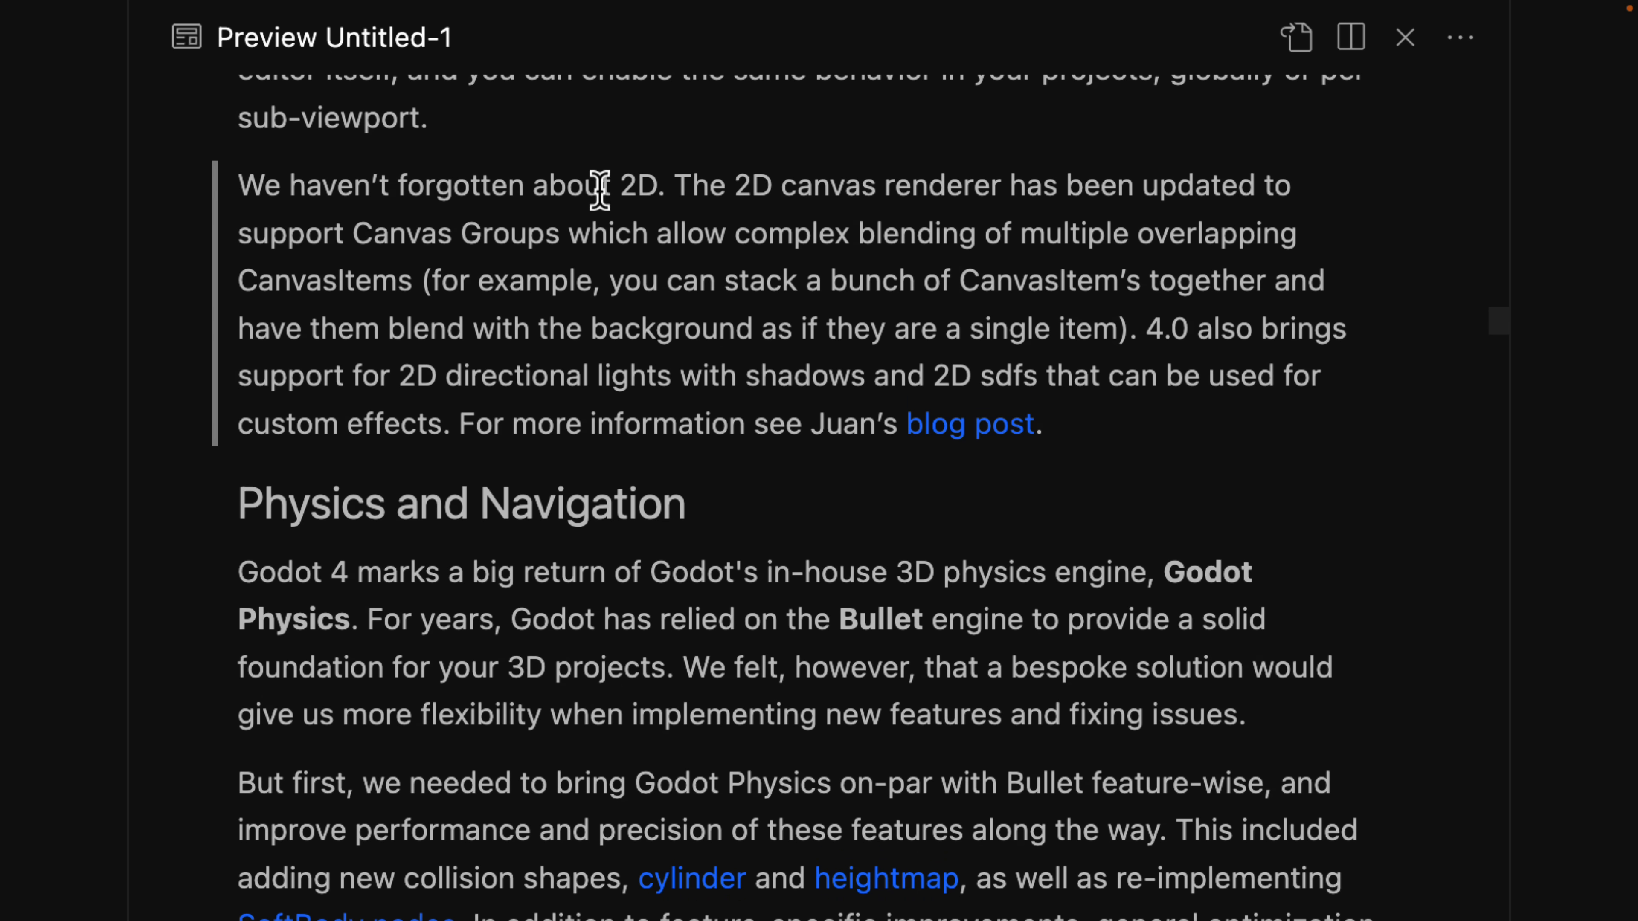
mouse_move(775, 196)
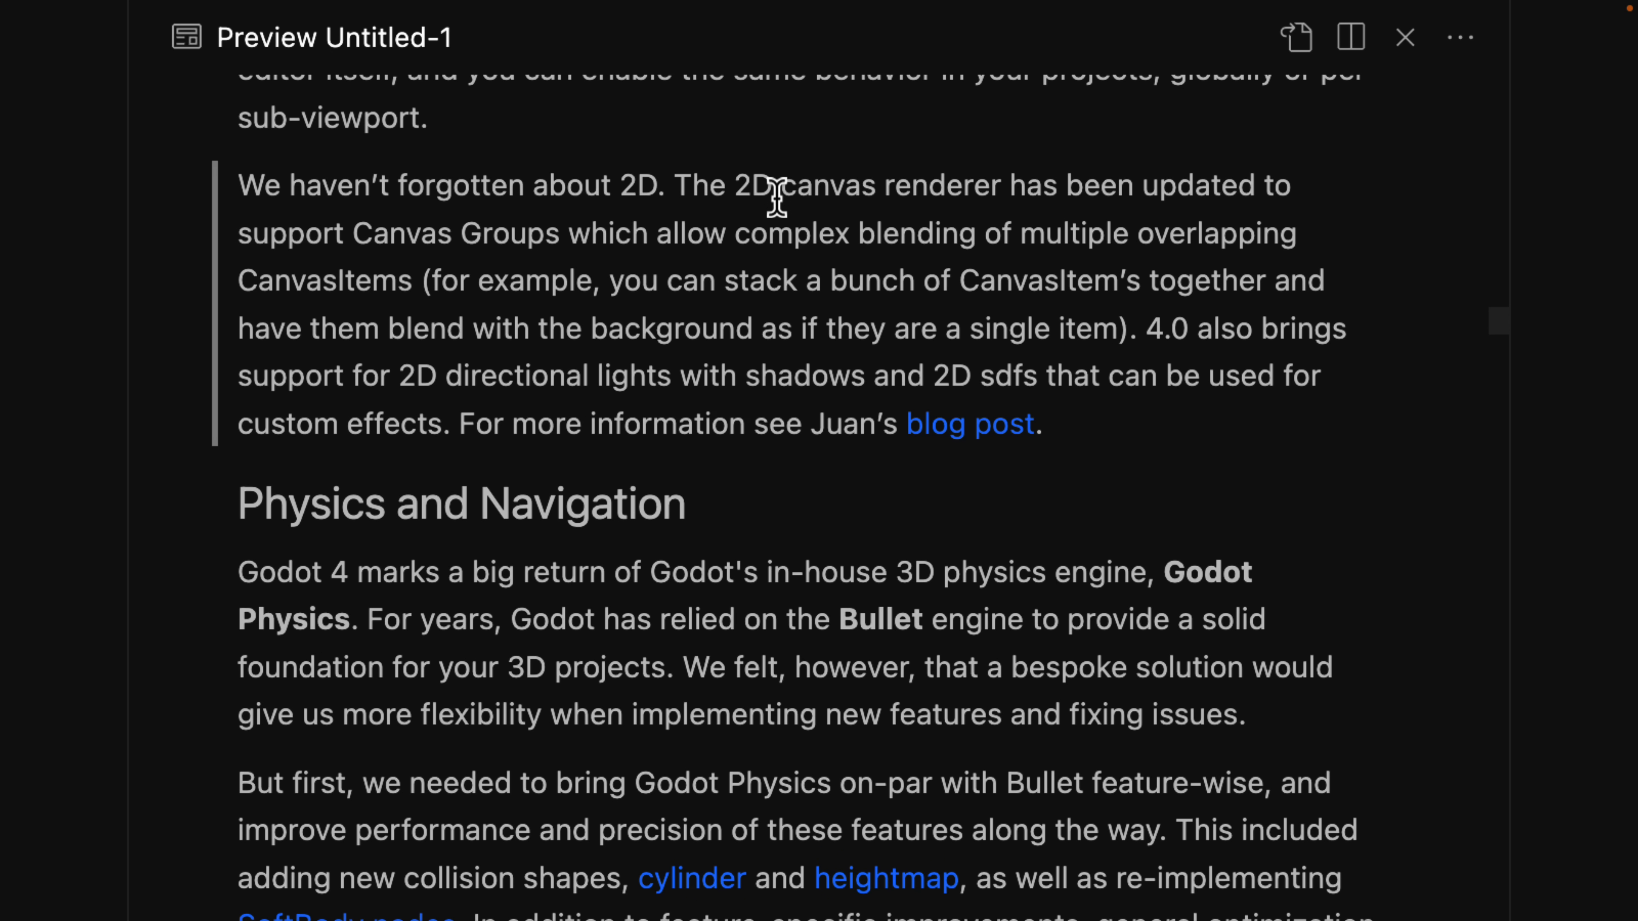
scroll(down, 3)
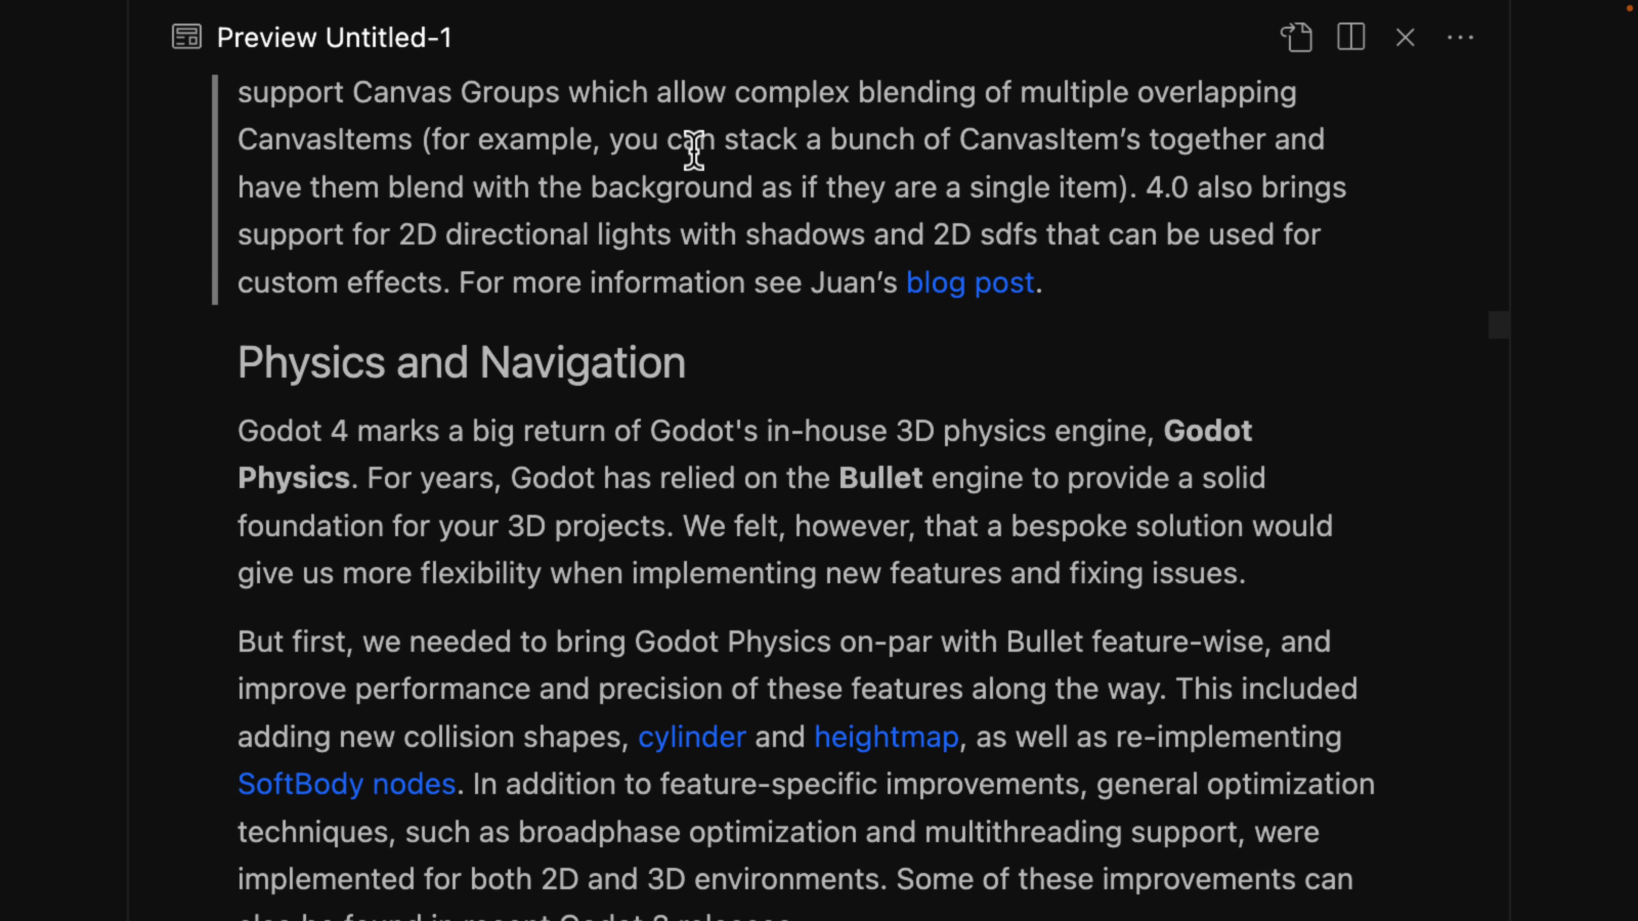
scroll(down, 3)
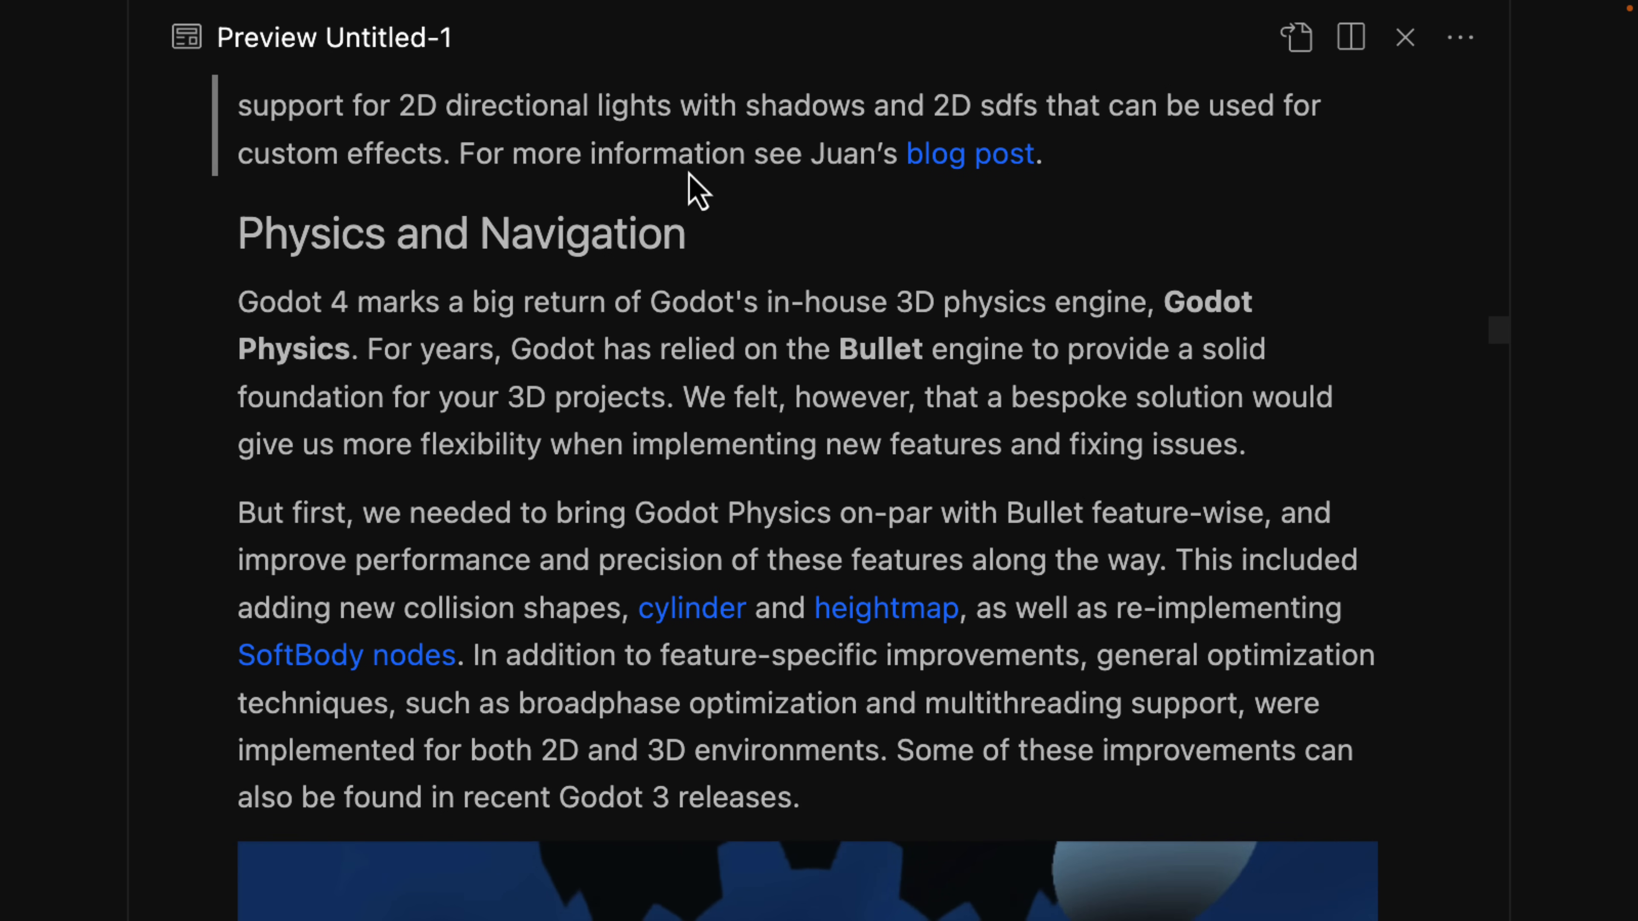
Step: Read past the Godot Physics image to the physics node reorganization and CharacterBody paragraph
scroll(down, 3)
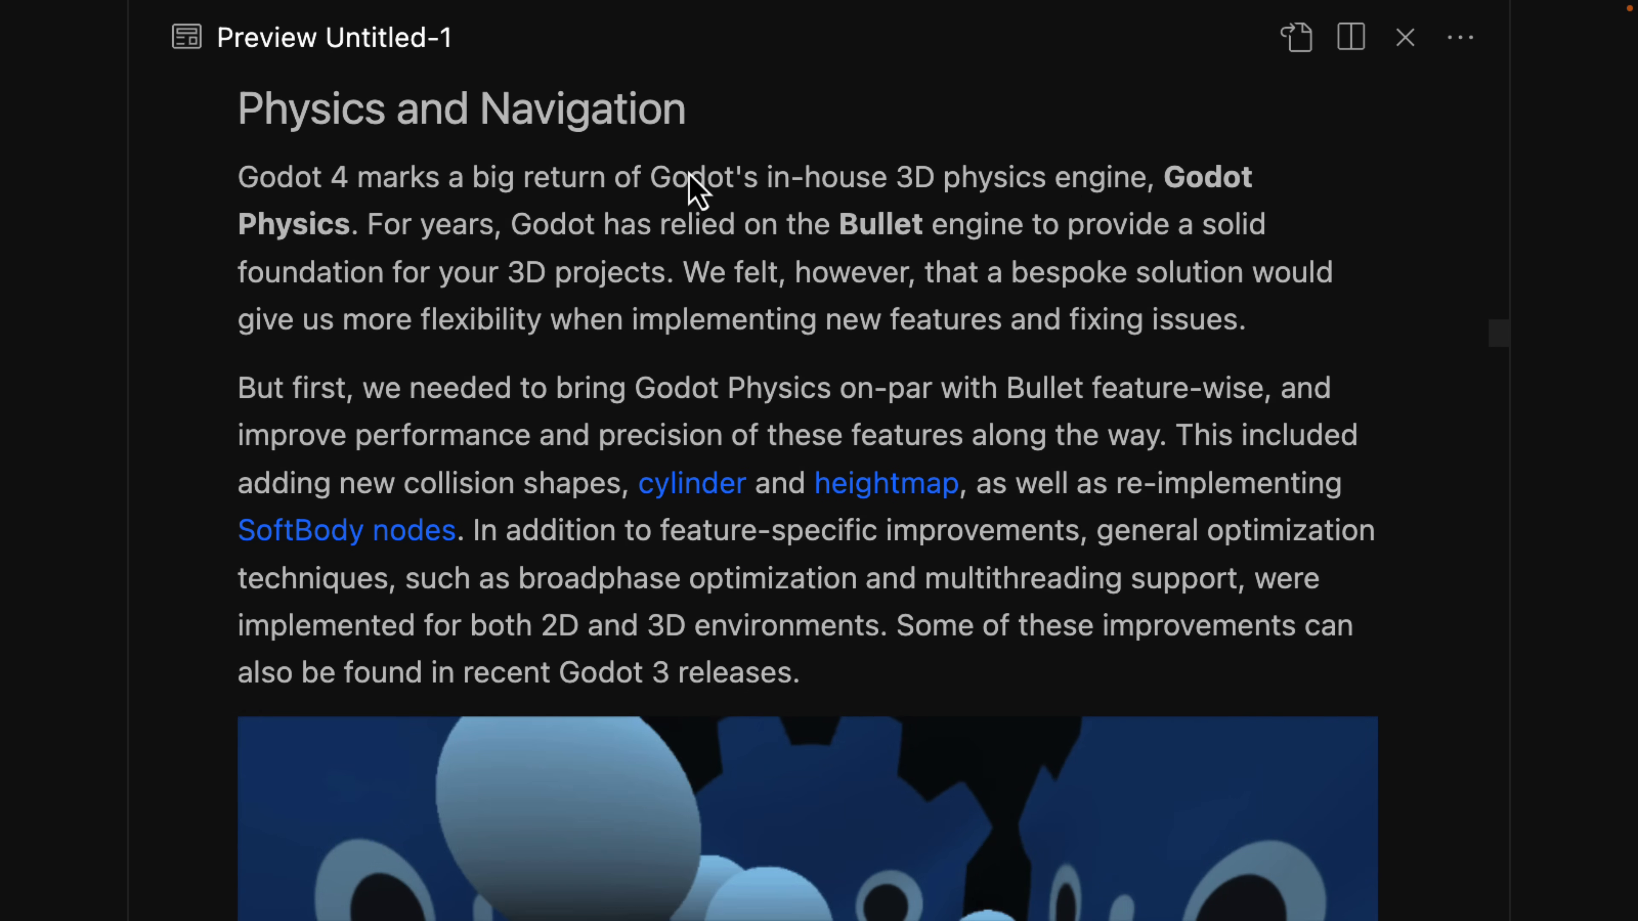
scroll(up, 3)
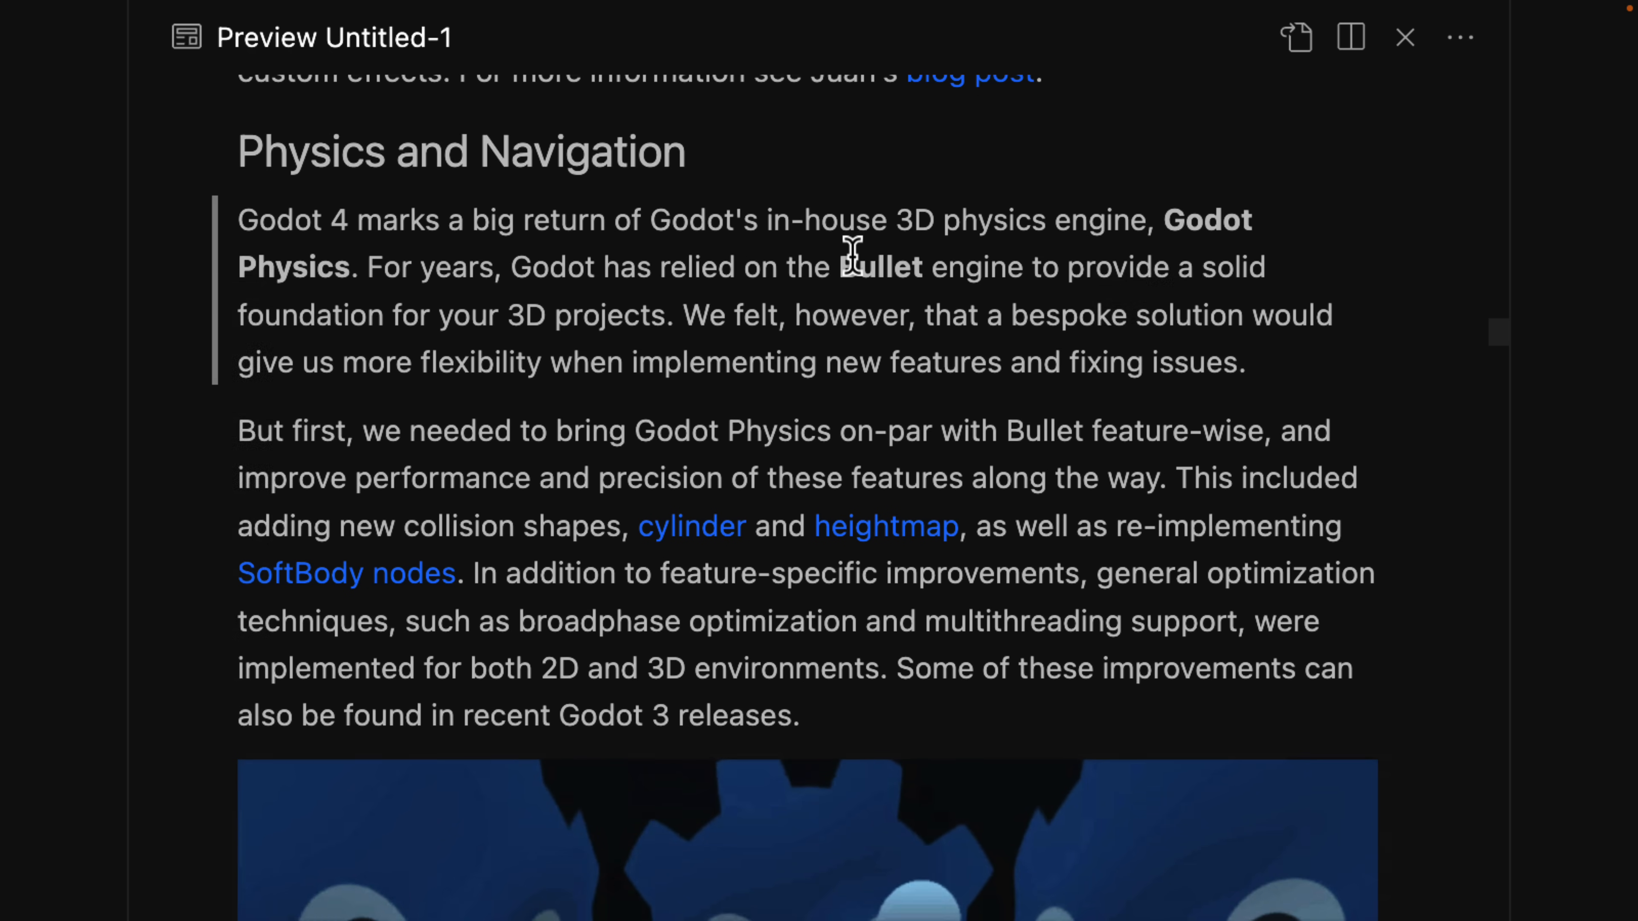
scroll(down, 3)
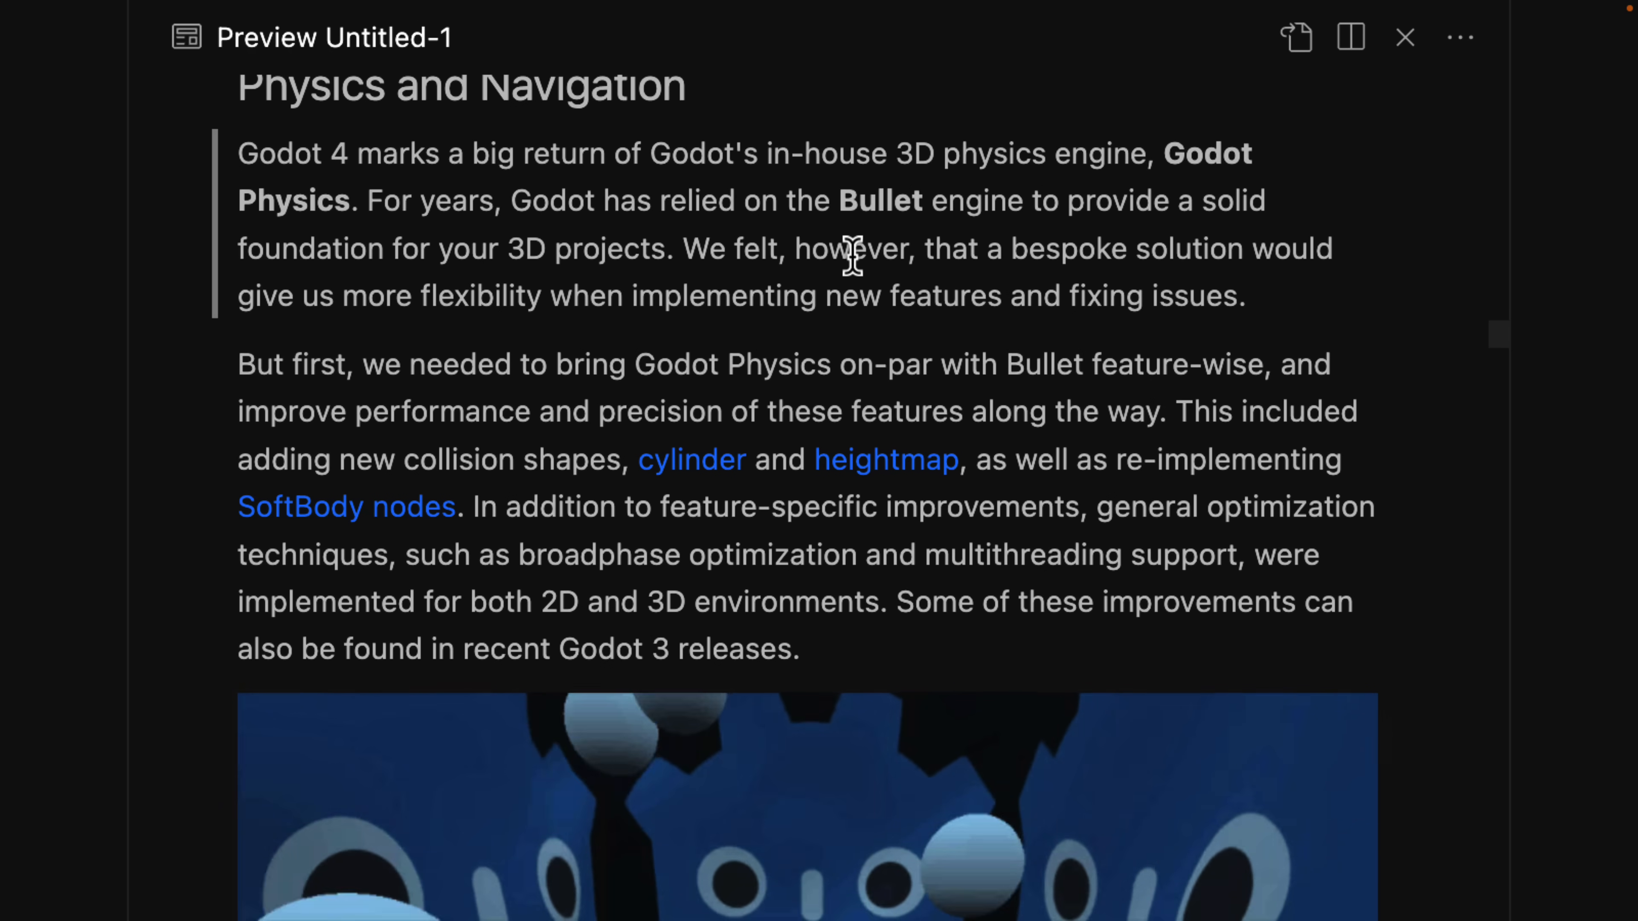
mouse_move(716, 287)
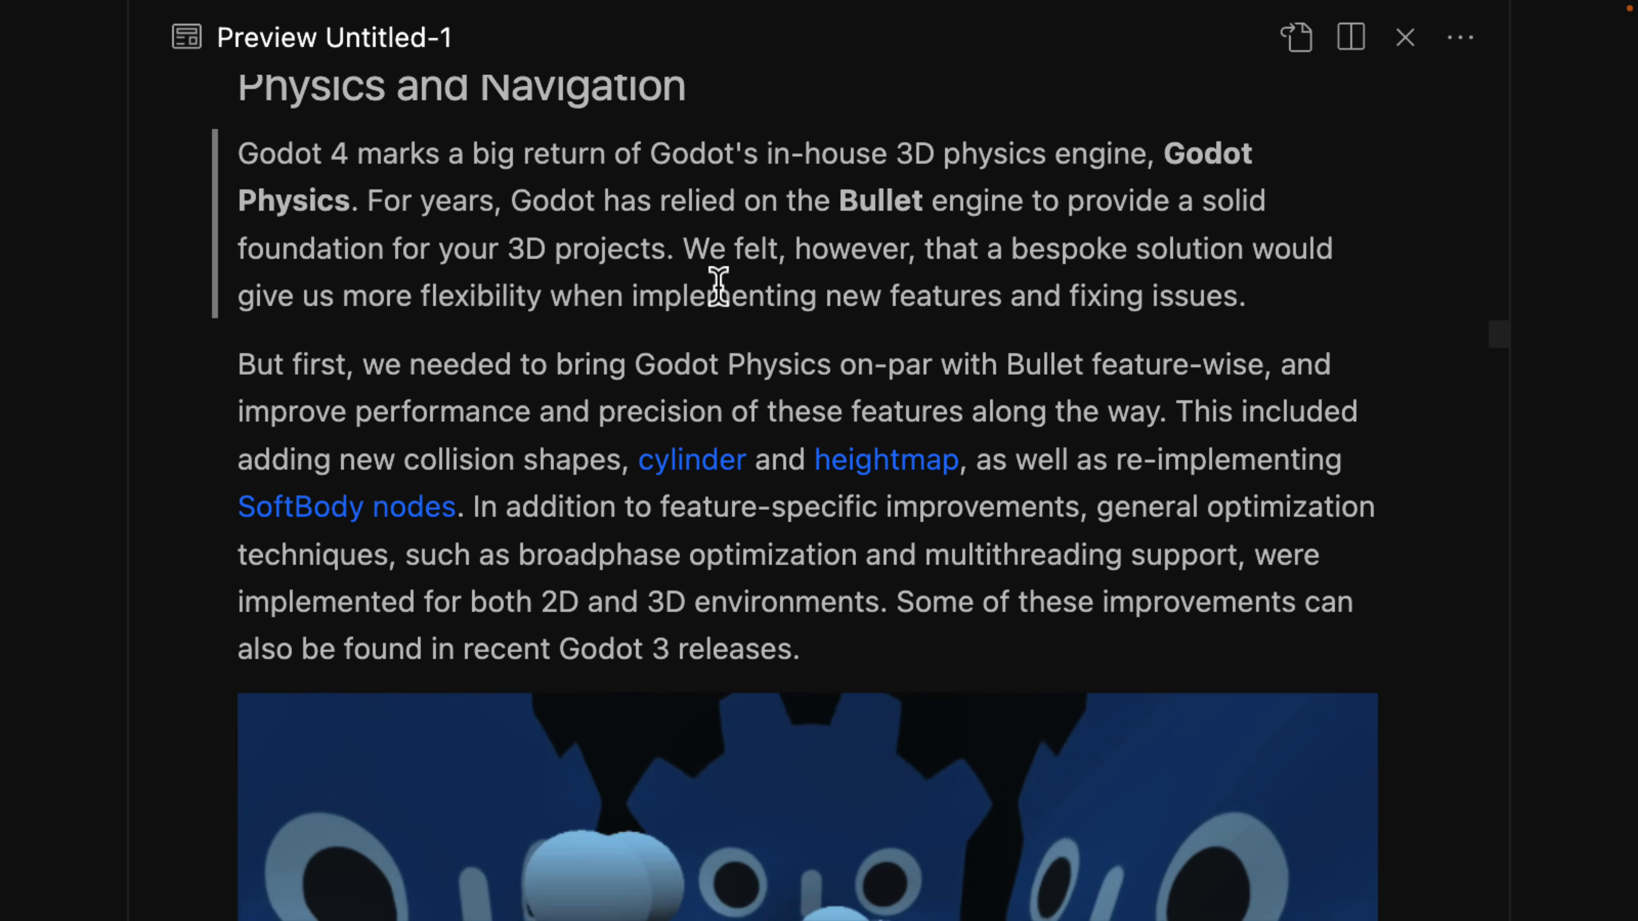
scroll(down, 3)
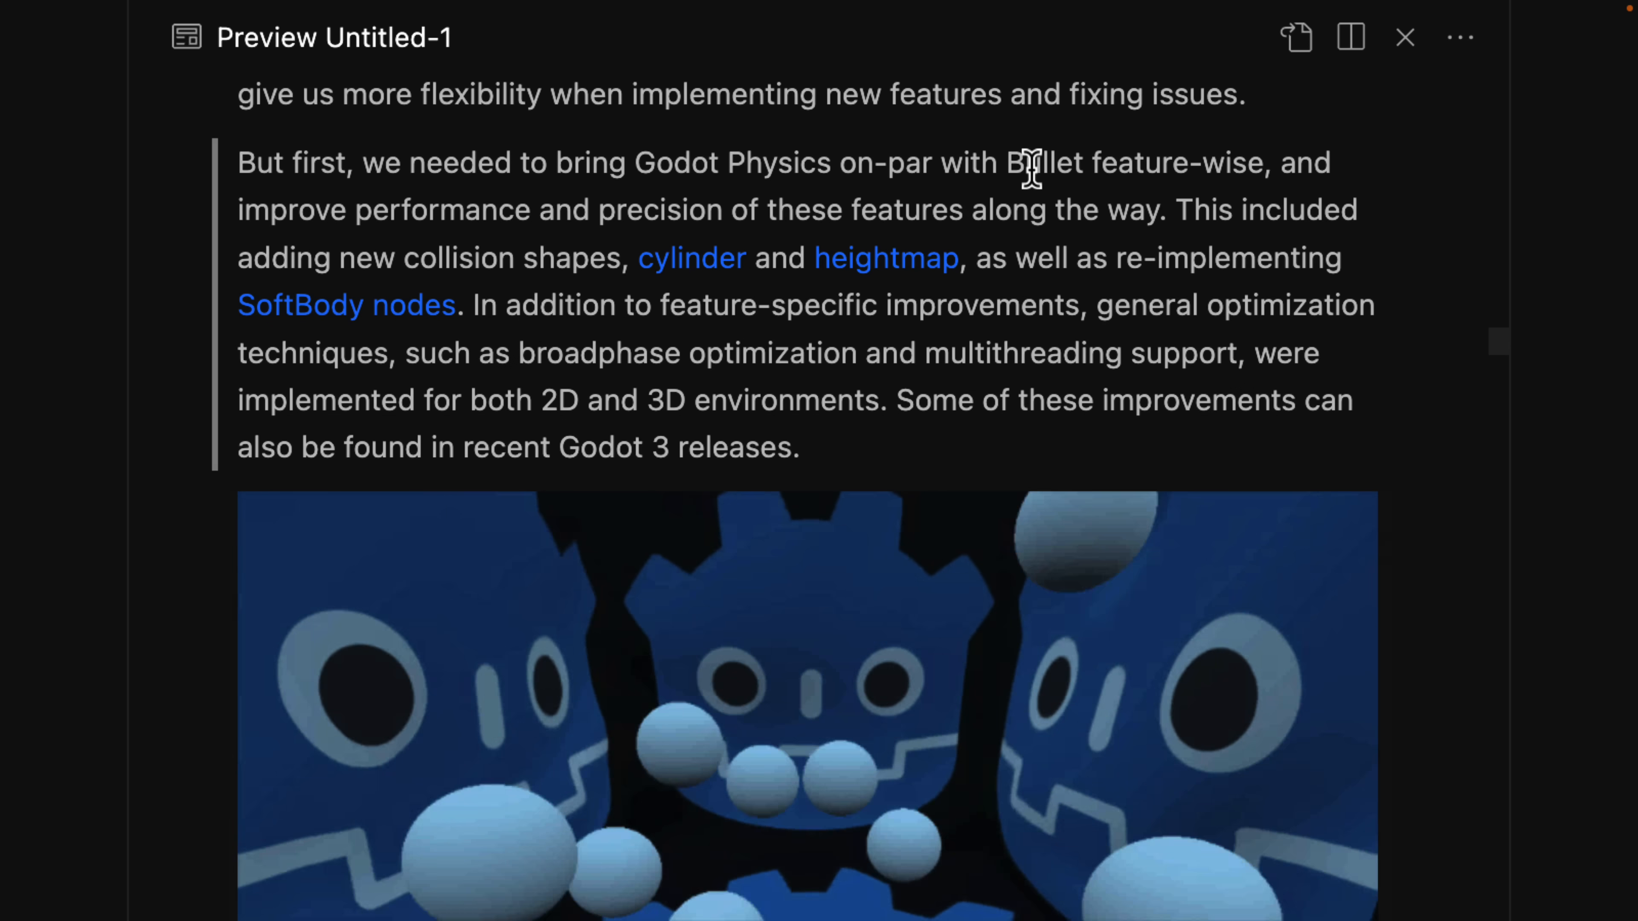
scroll(down, 3)
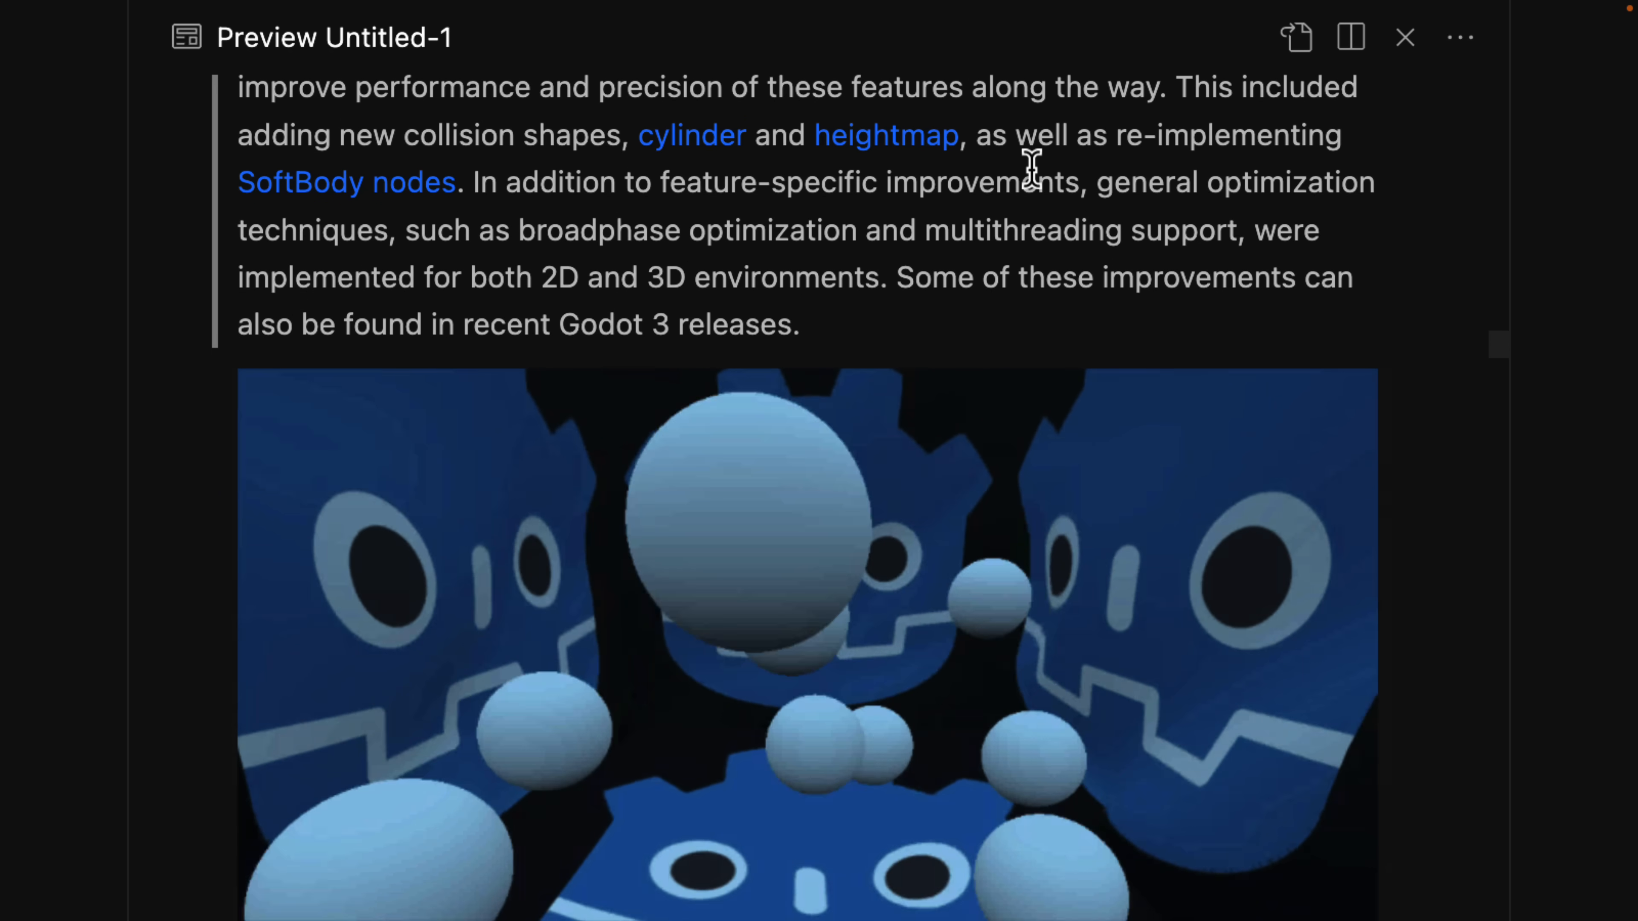
scroll(down, 3)
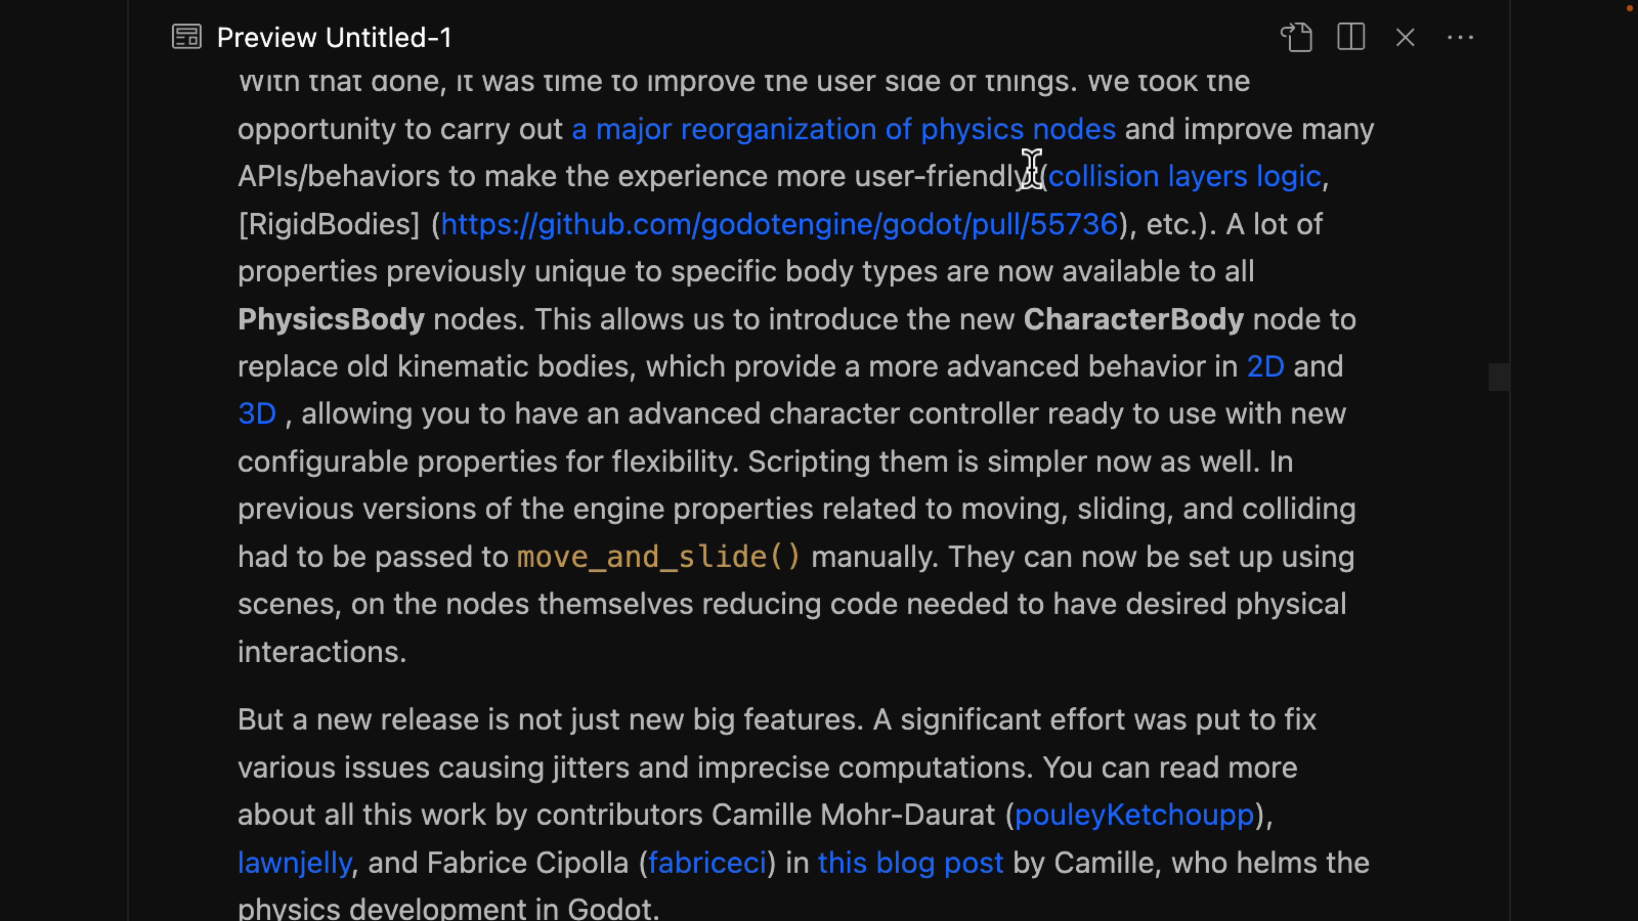
Step: Read through the navigation paragraphs into the start of the Animation section
scroll(up, 3)
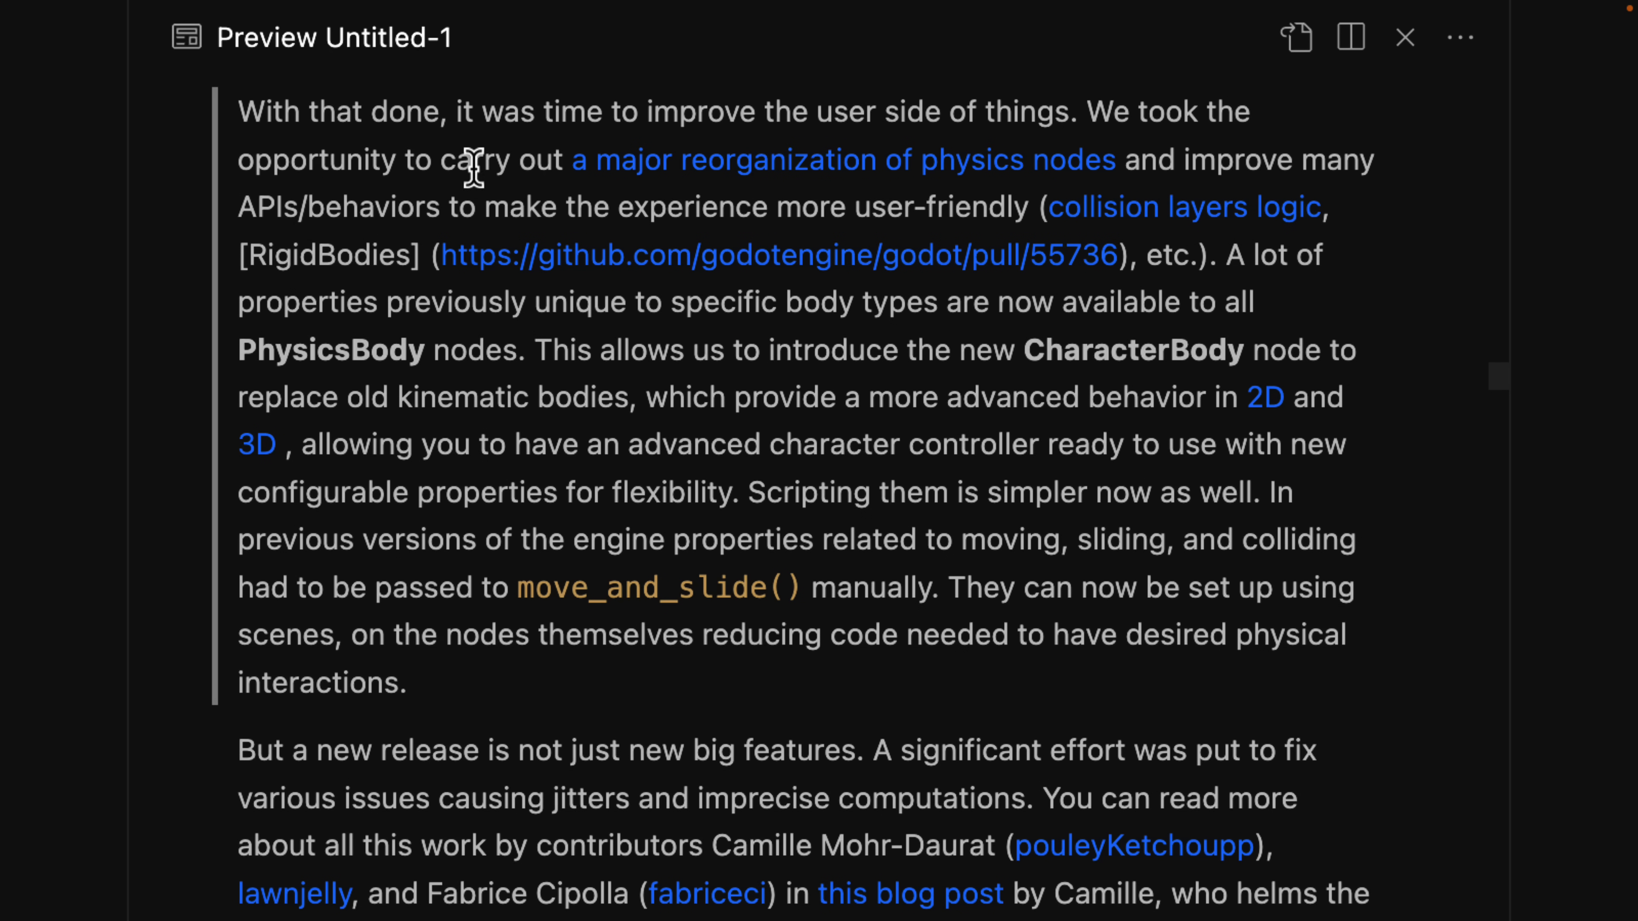
mouse_move(1052, 177)
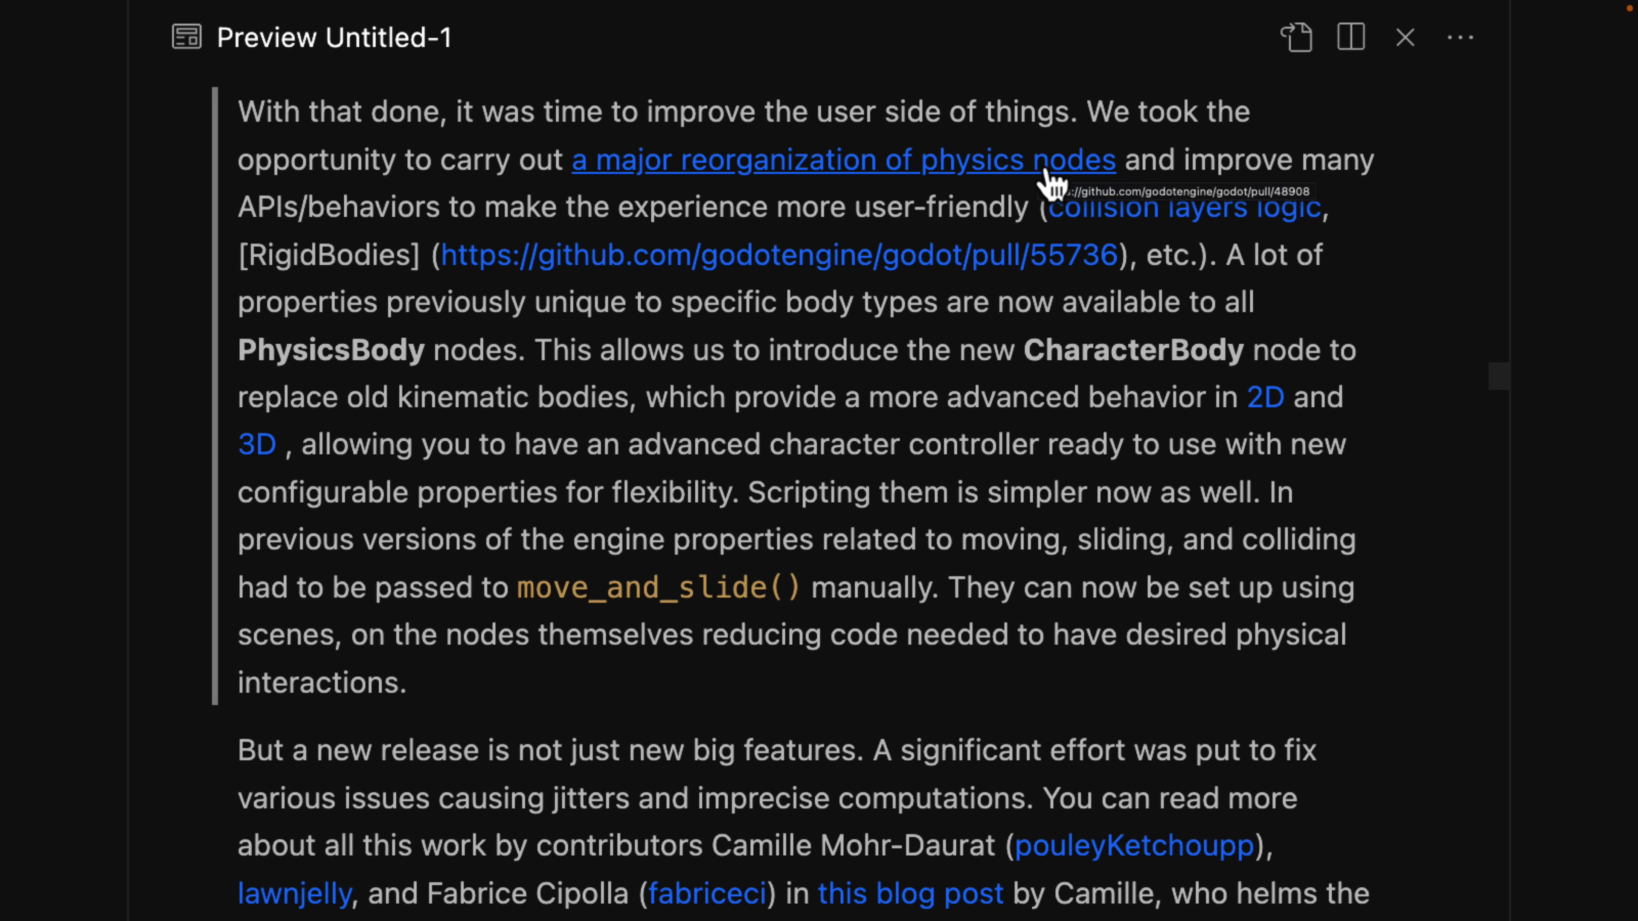
mouse_move(907, 214)
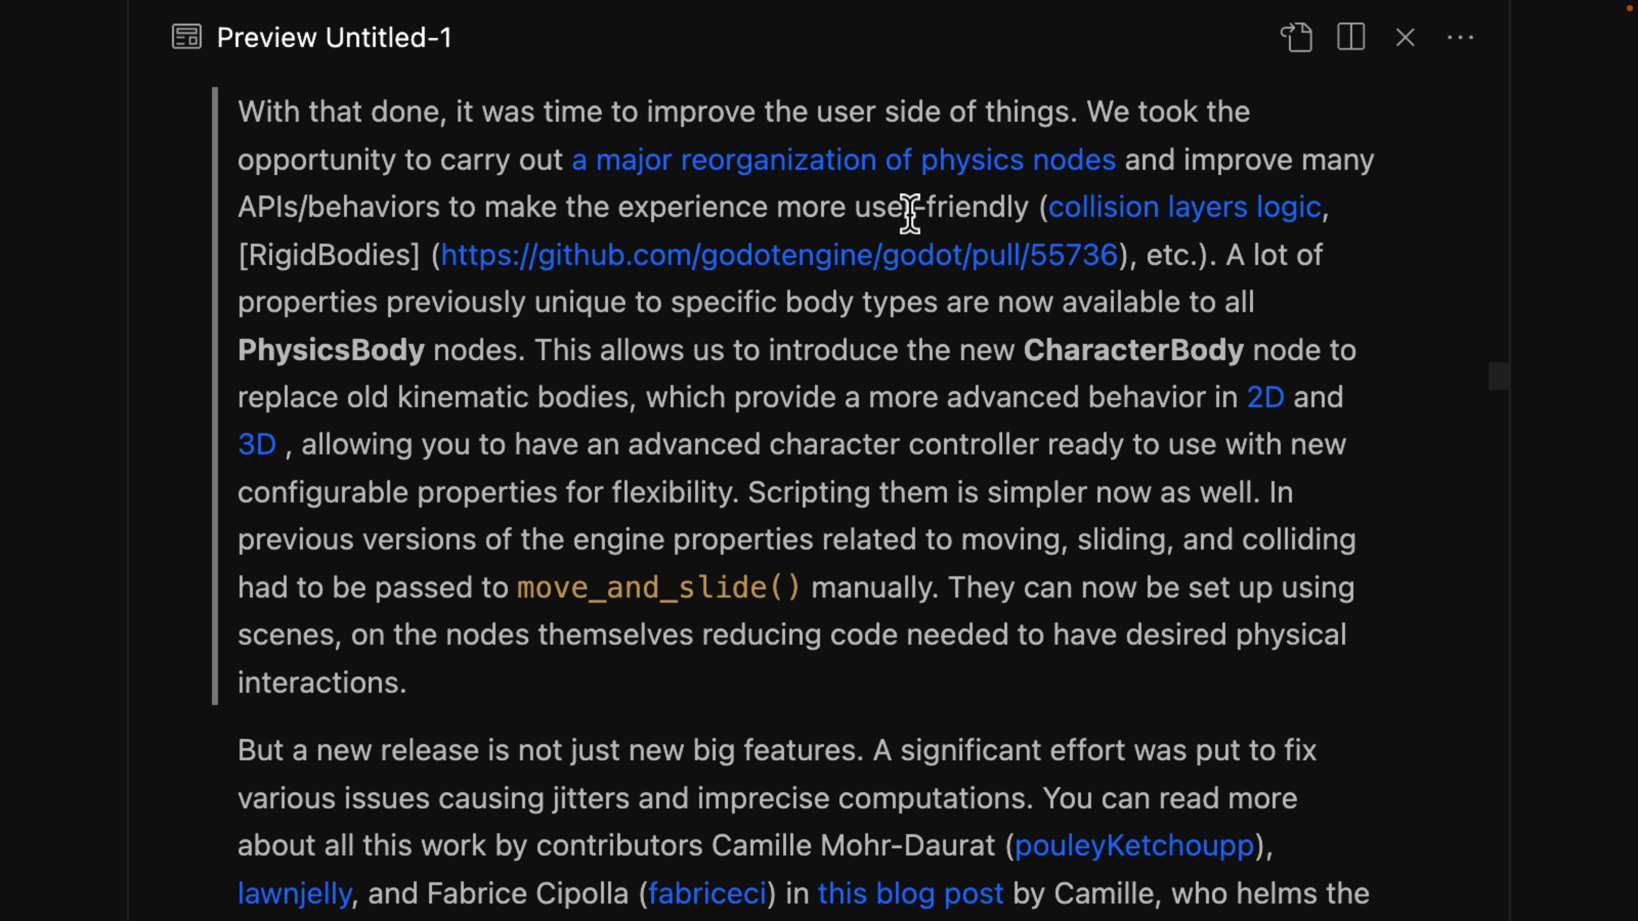
scroll(down, 3)
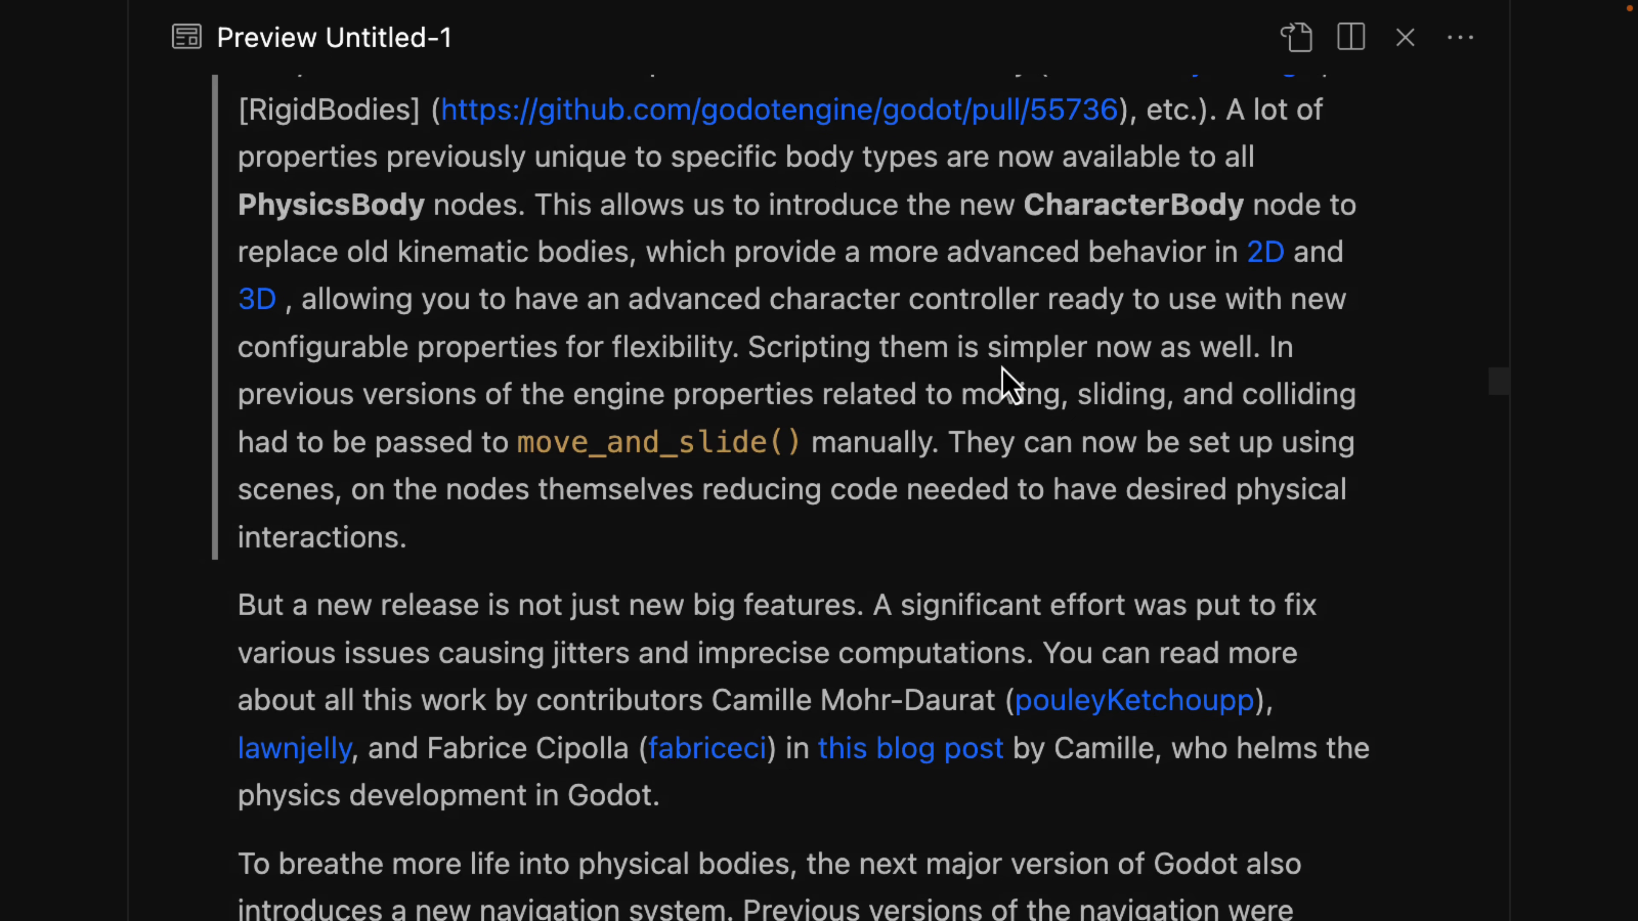
scroll(down, 3)
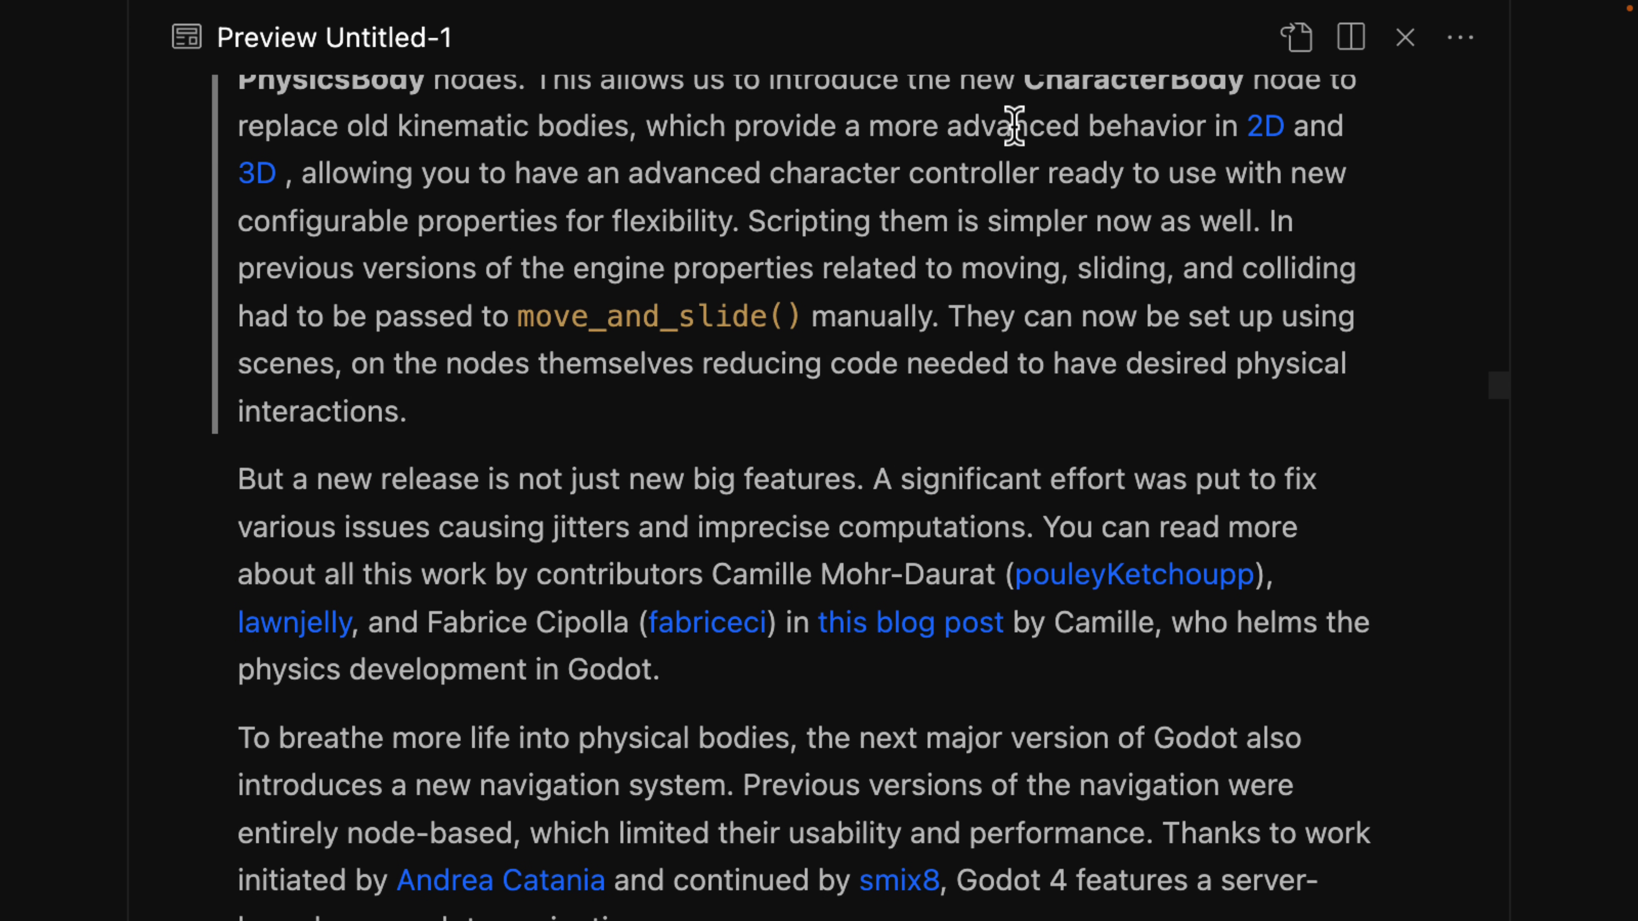
scroll(up, 3)
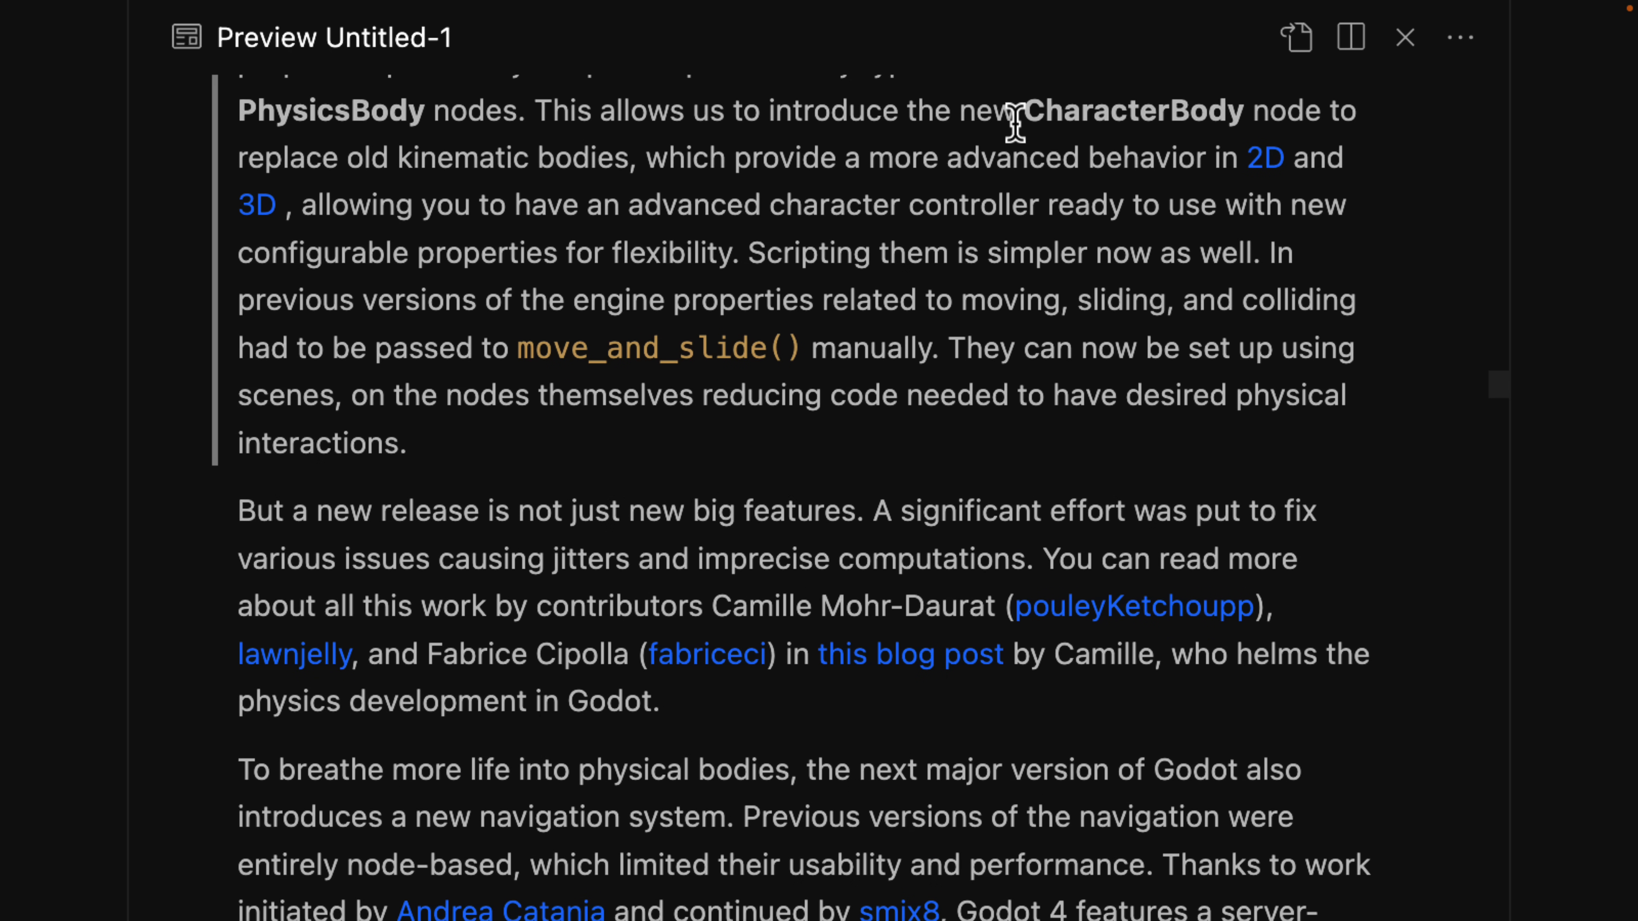
mouse_move(595, 157)
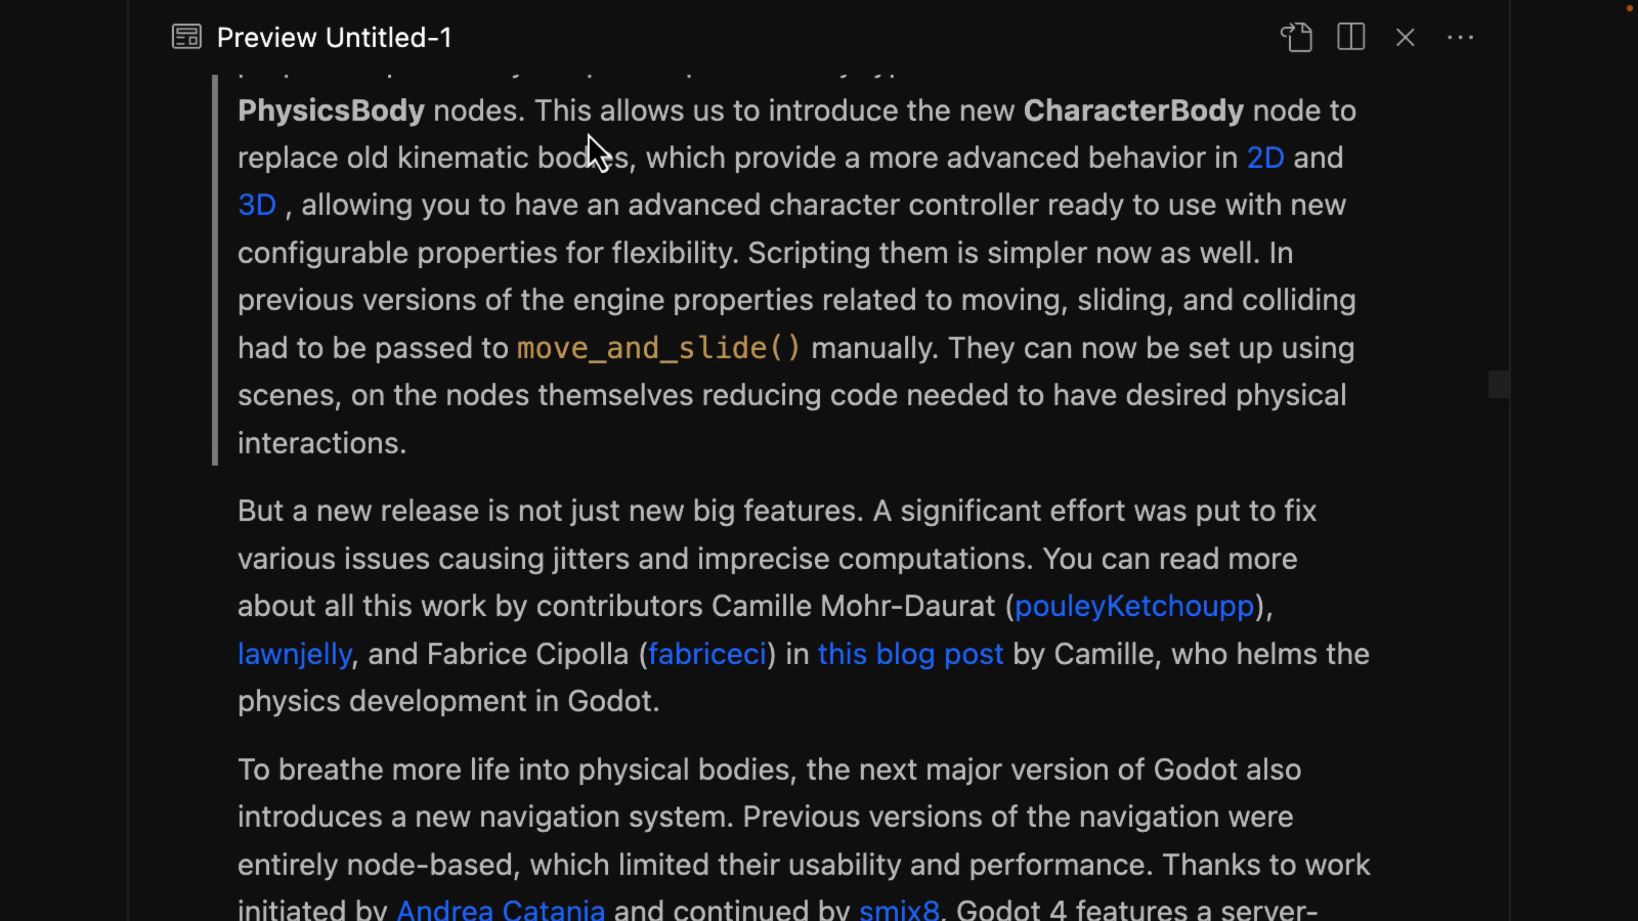
scroll(down, 3)
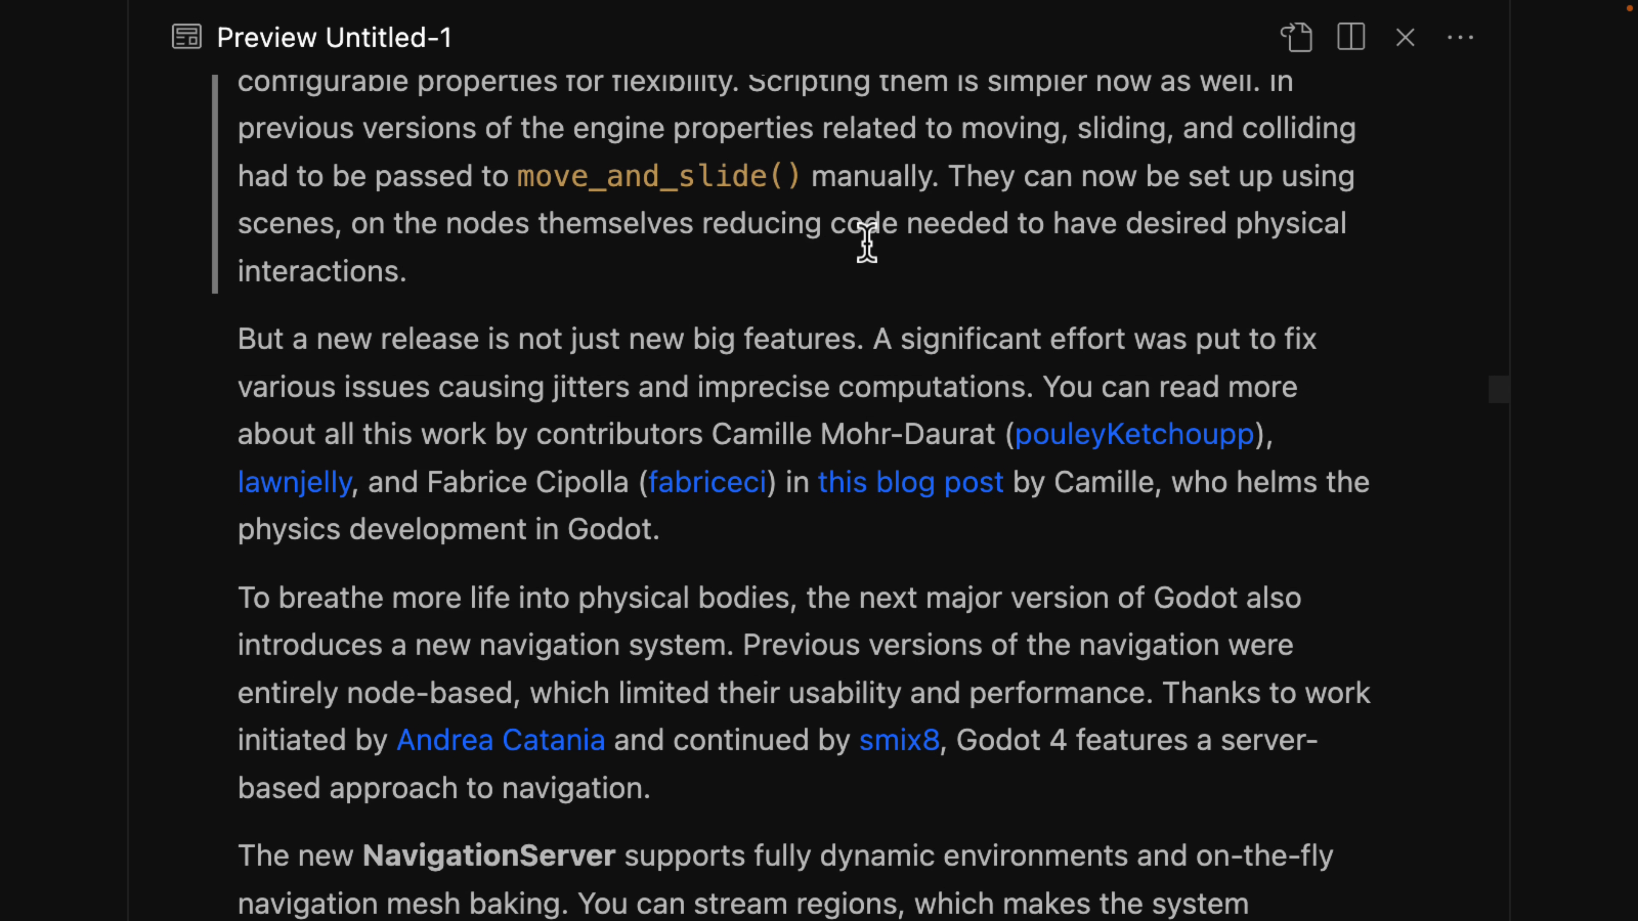
scroll(down, 3)
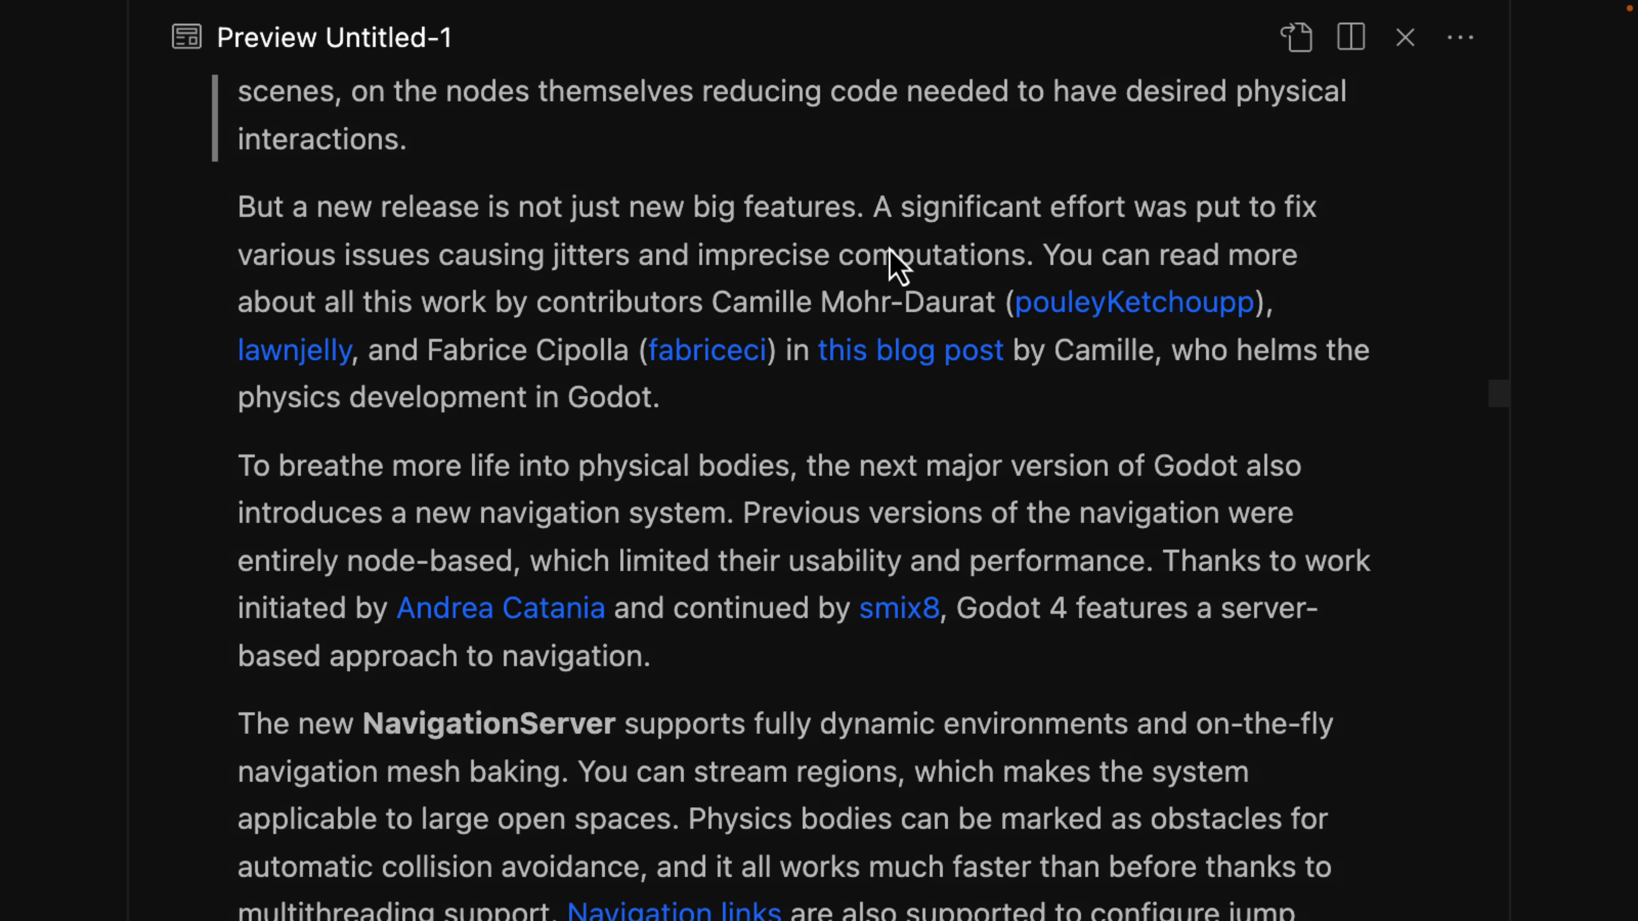
Step: Continue through the Animation section to the AnimationNodeStateMachineTransition expression screenshot
scroll(down, 3)
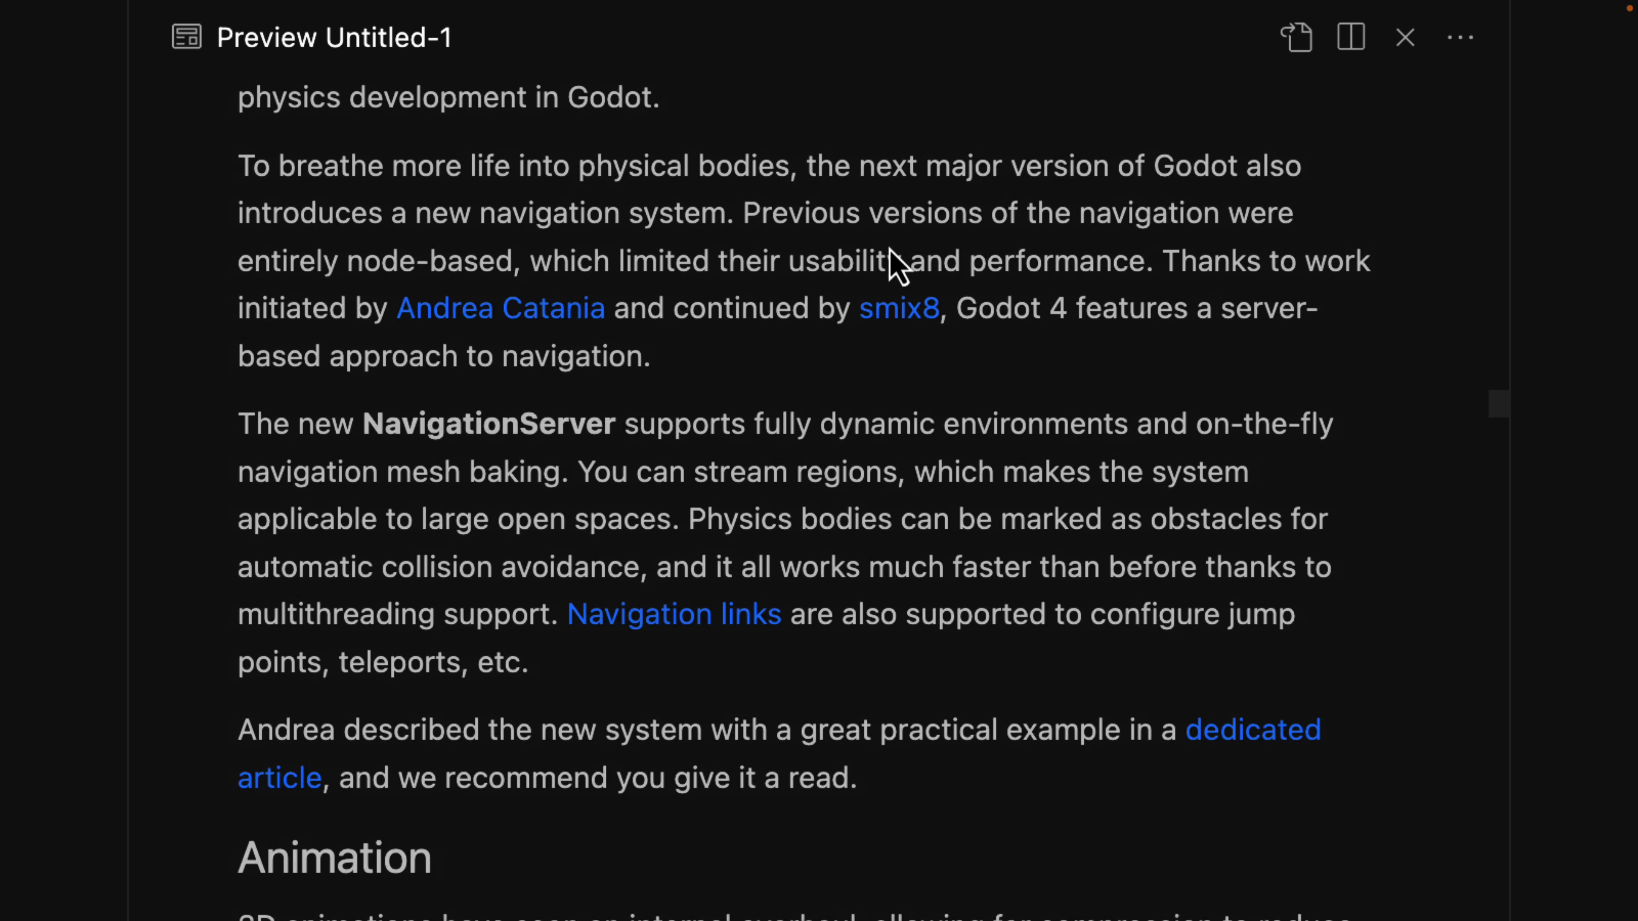
scroll(down, 3)
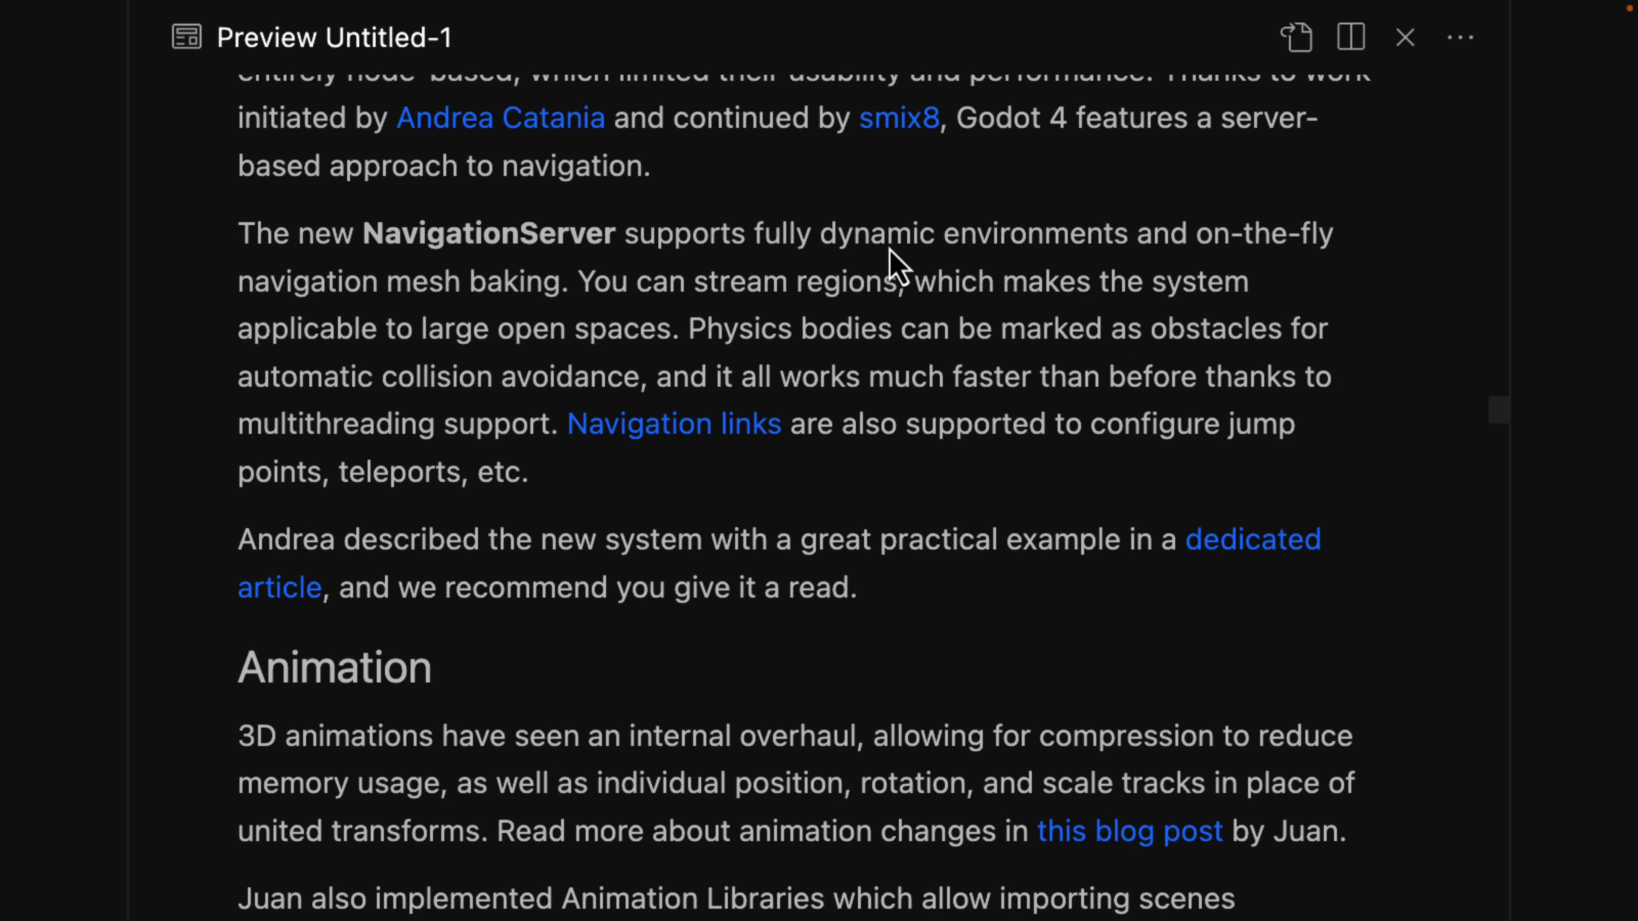
scroll(up, 3)
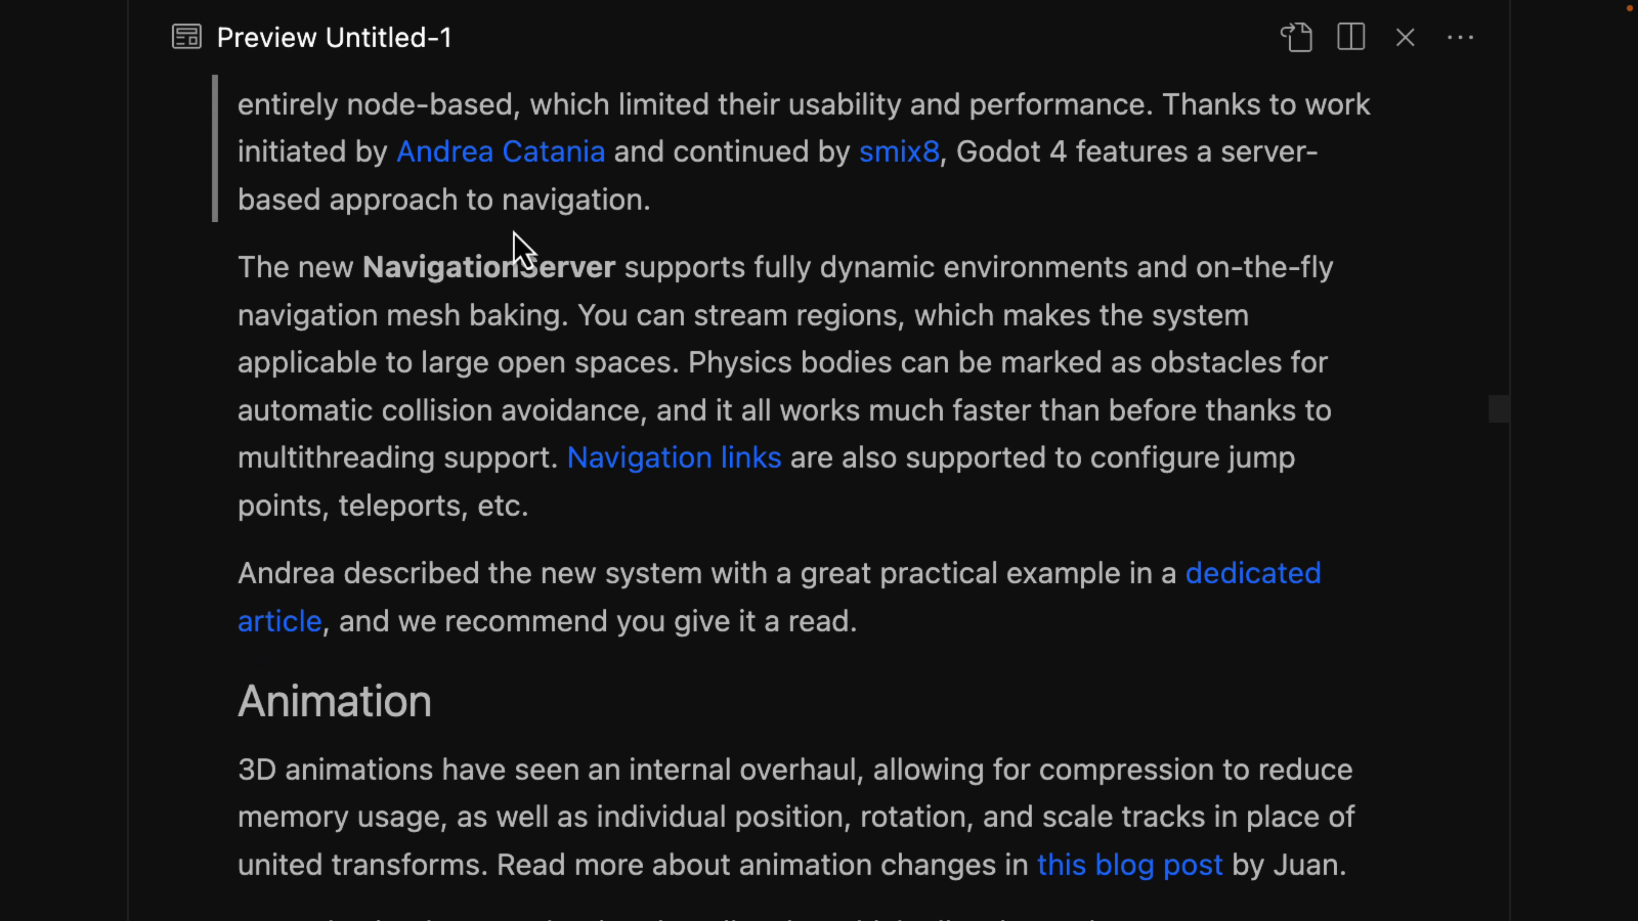
scroll(down, 3)
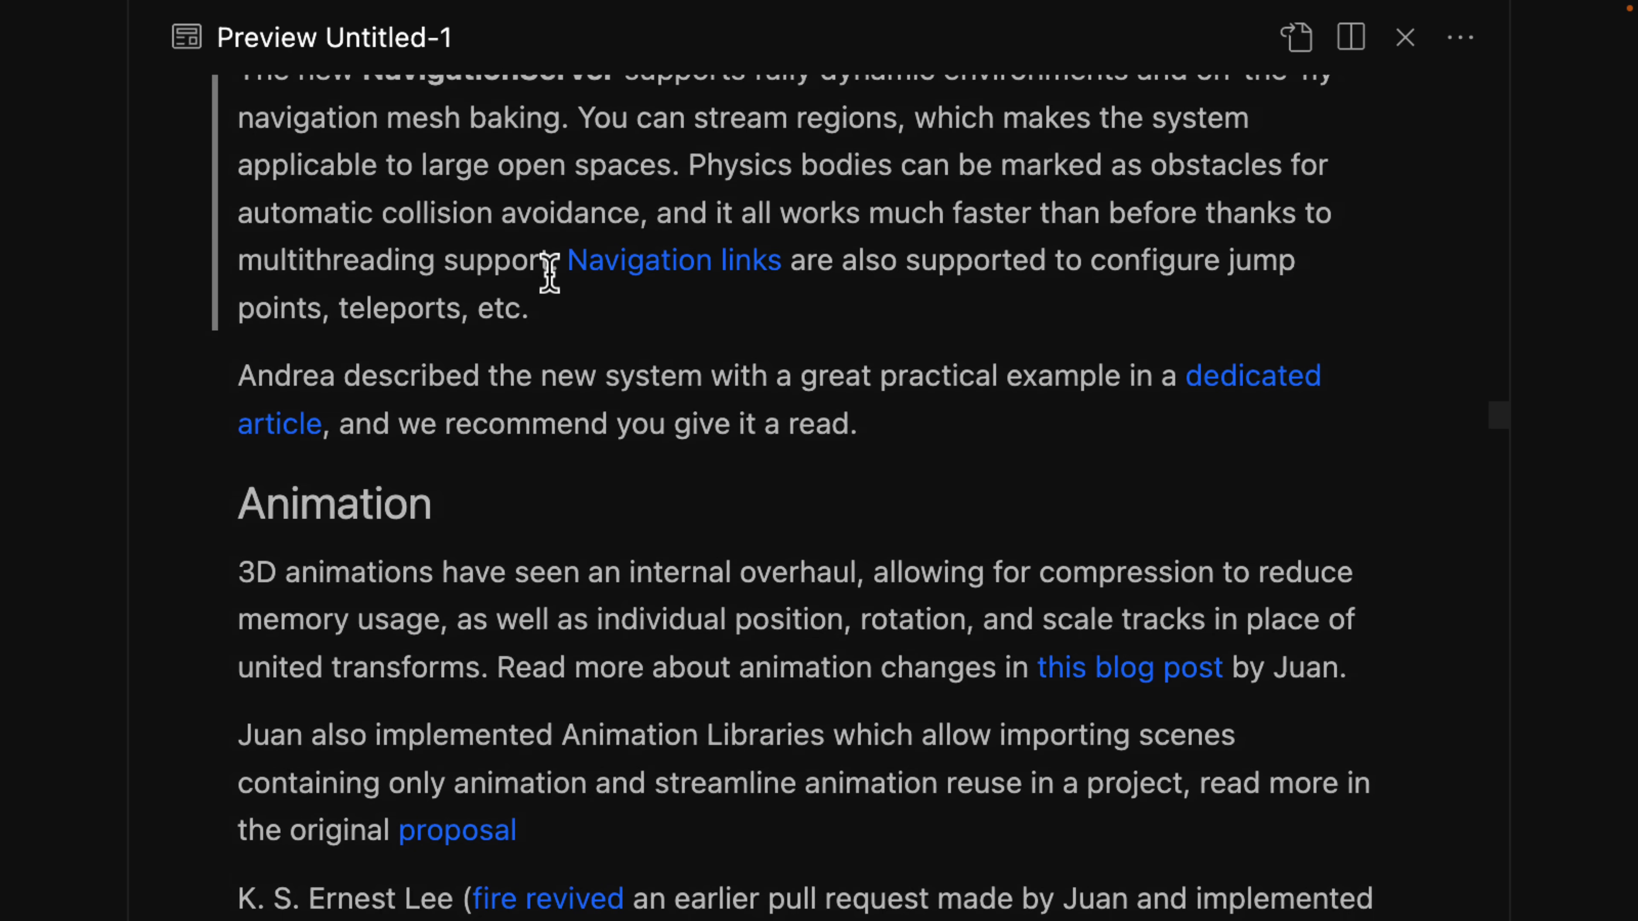
scroll(down, 3)
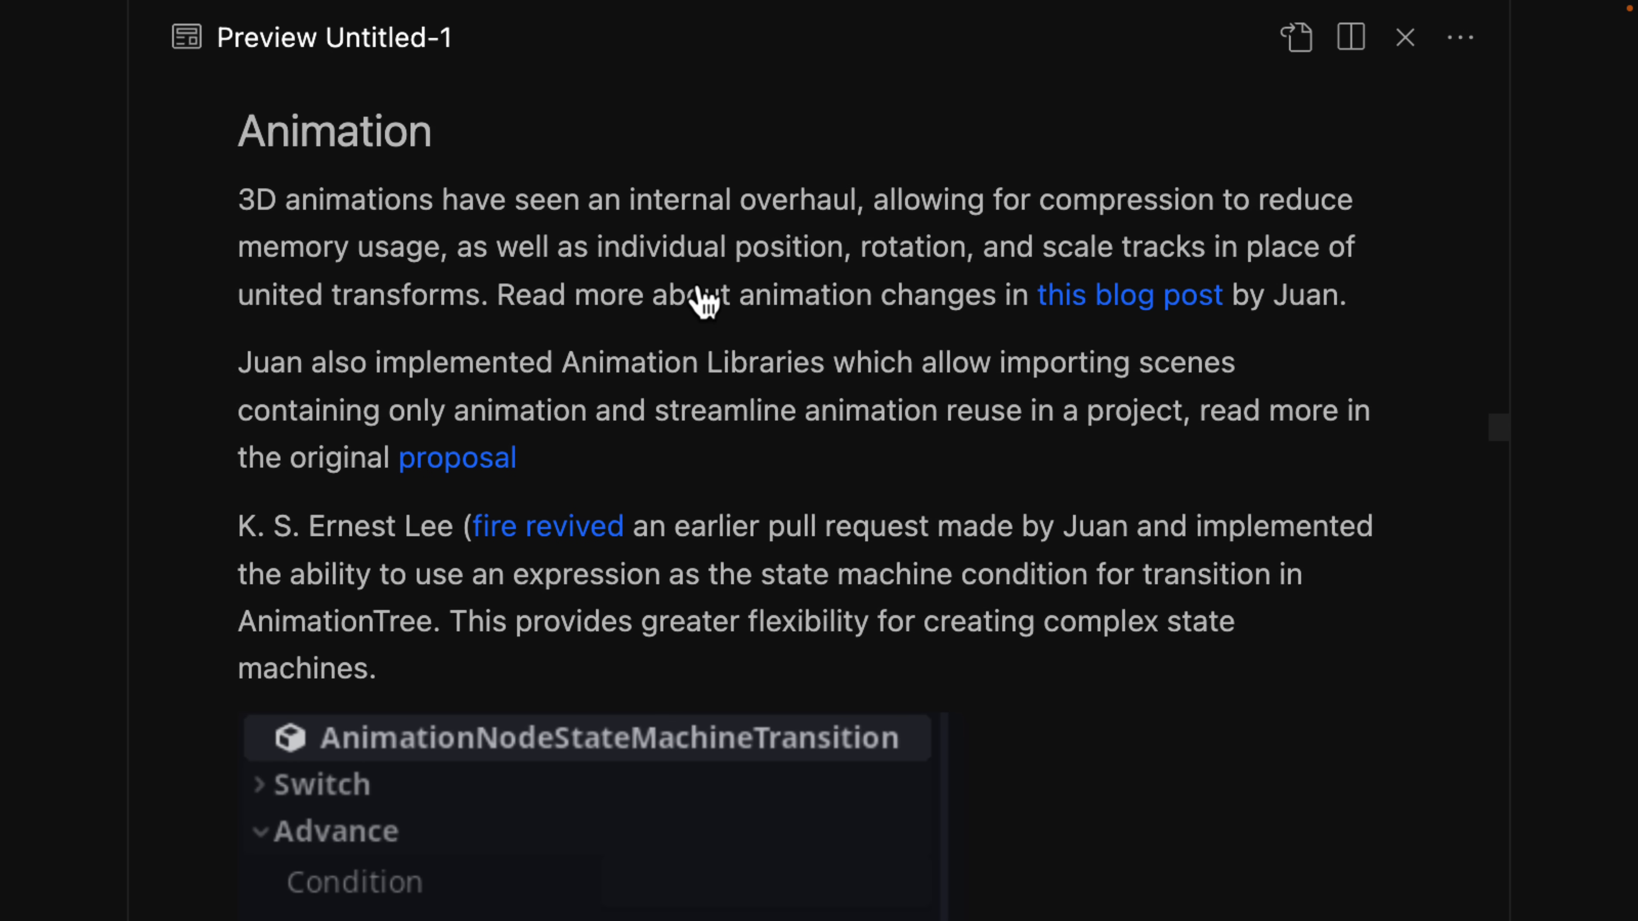
scroll(down, 3)
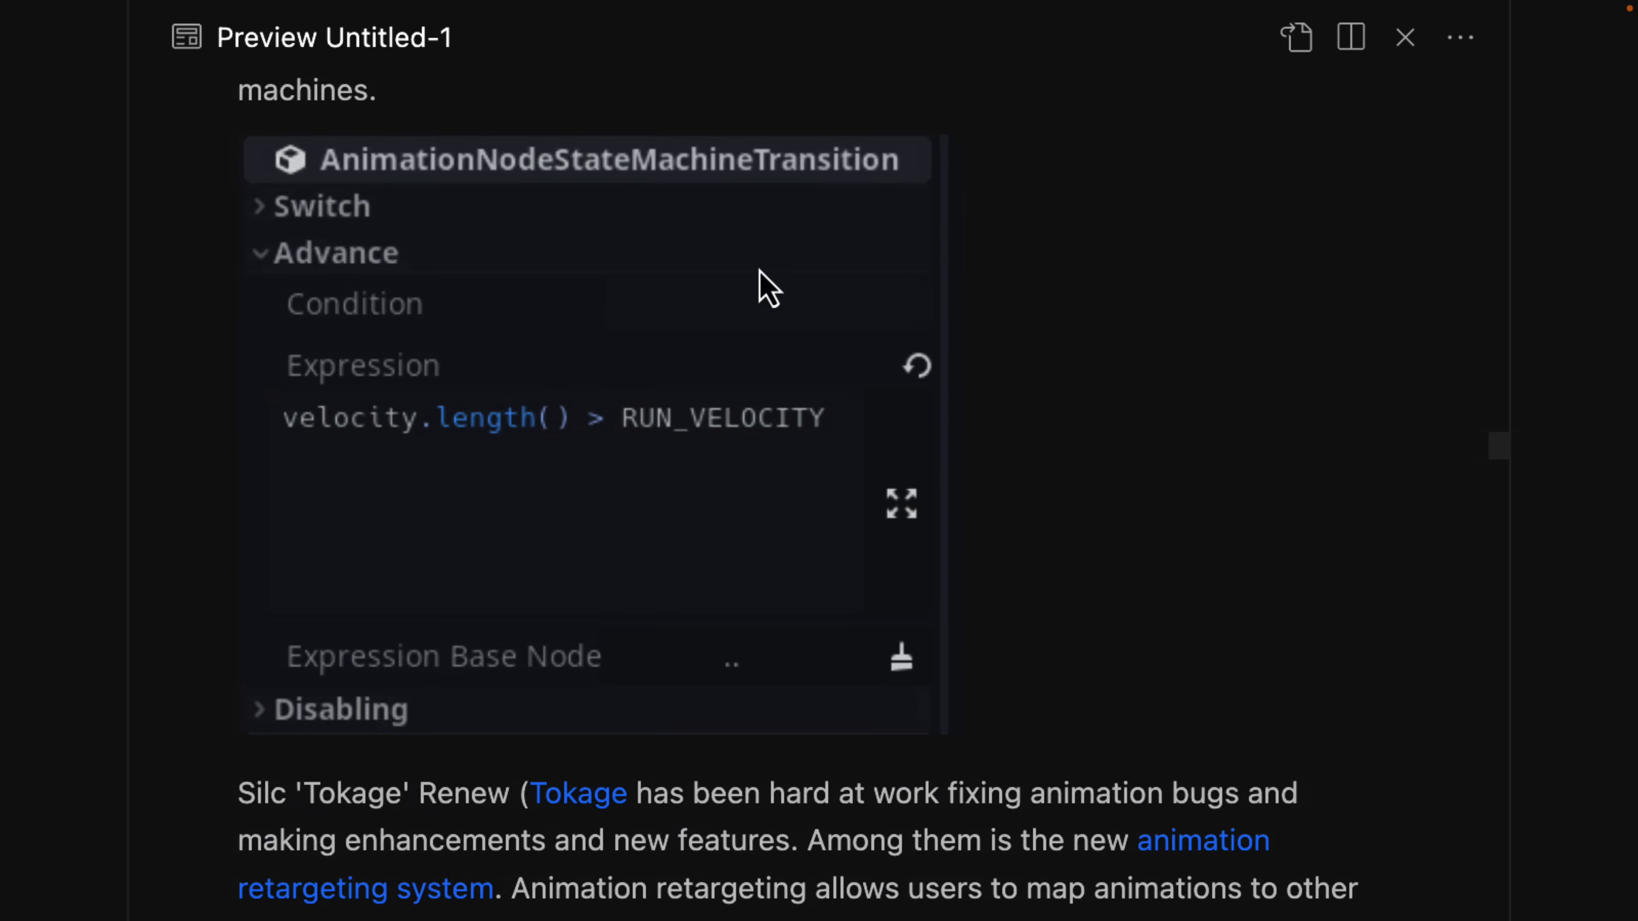
Step: Scroll the preview through the Scripting section and GDScript code image to GDExtension
scroll(down, 3)
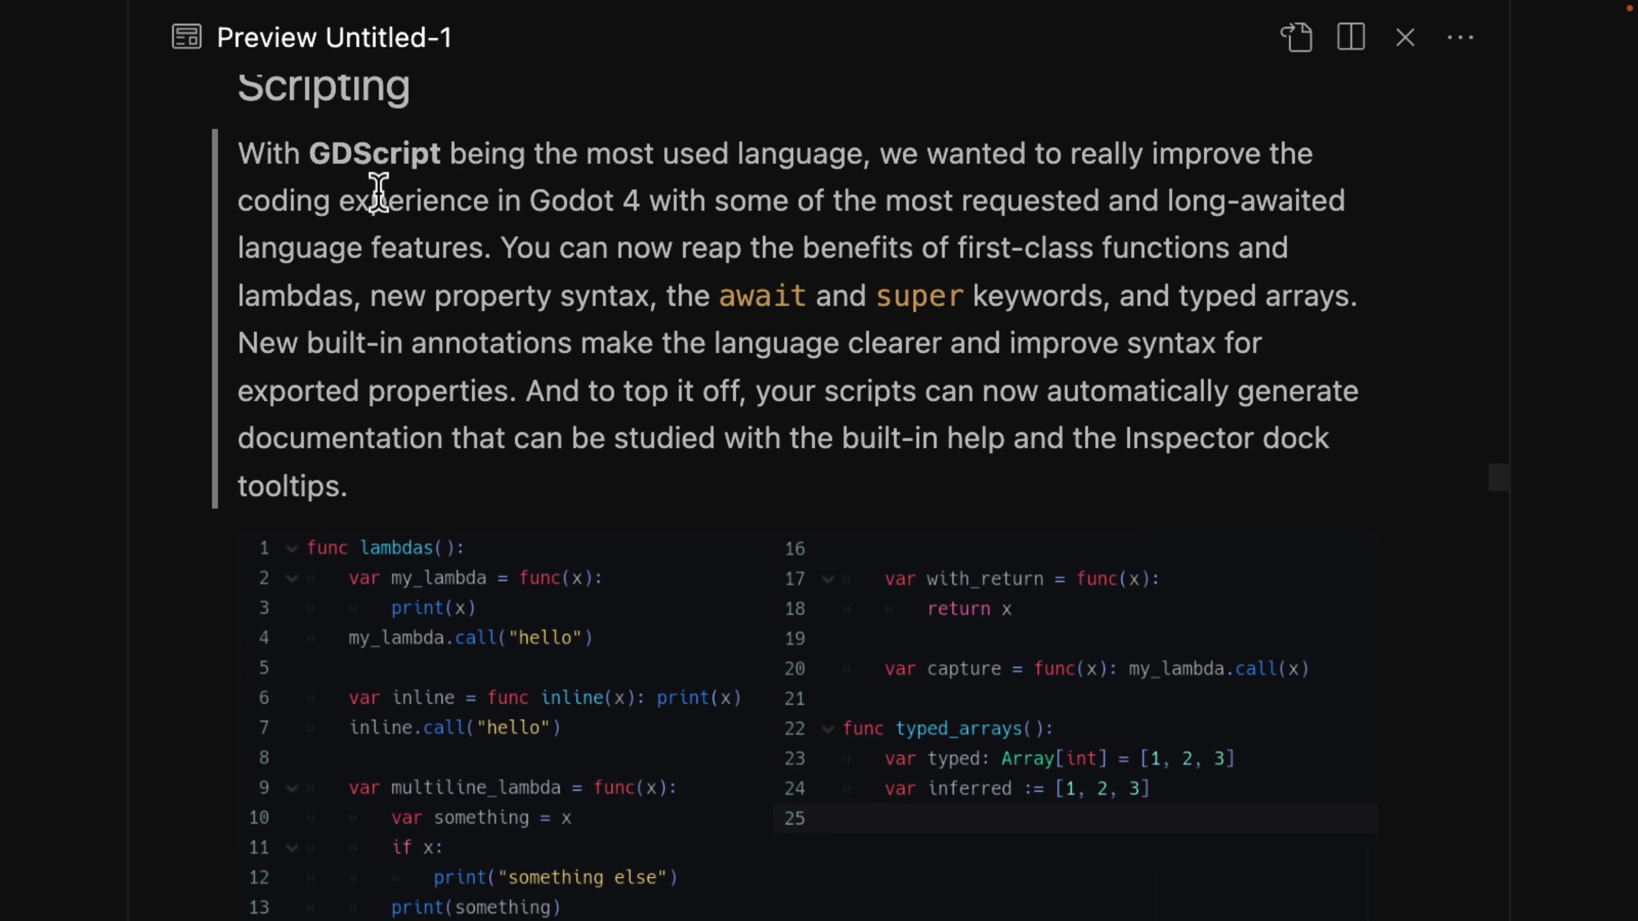
mouse_move(867, 169)
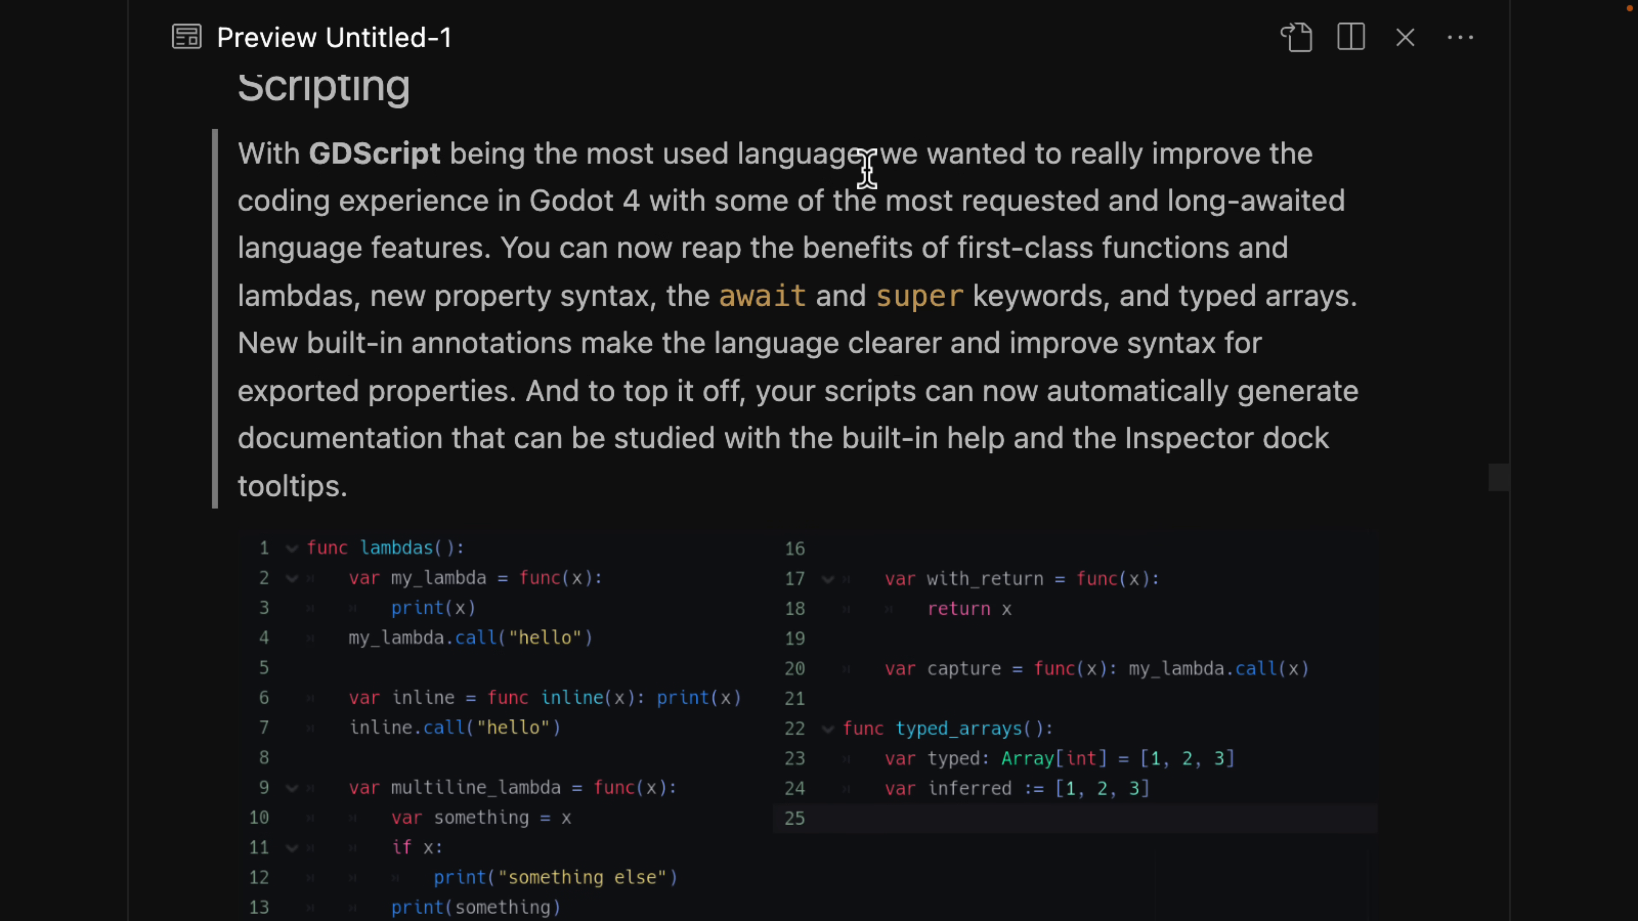
scroll(down, 3)
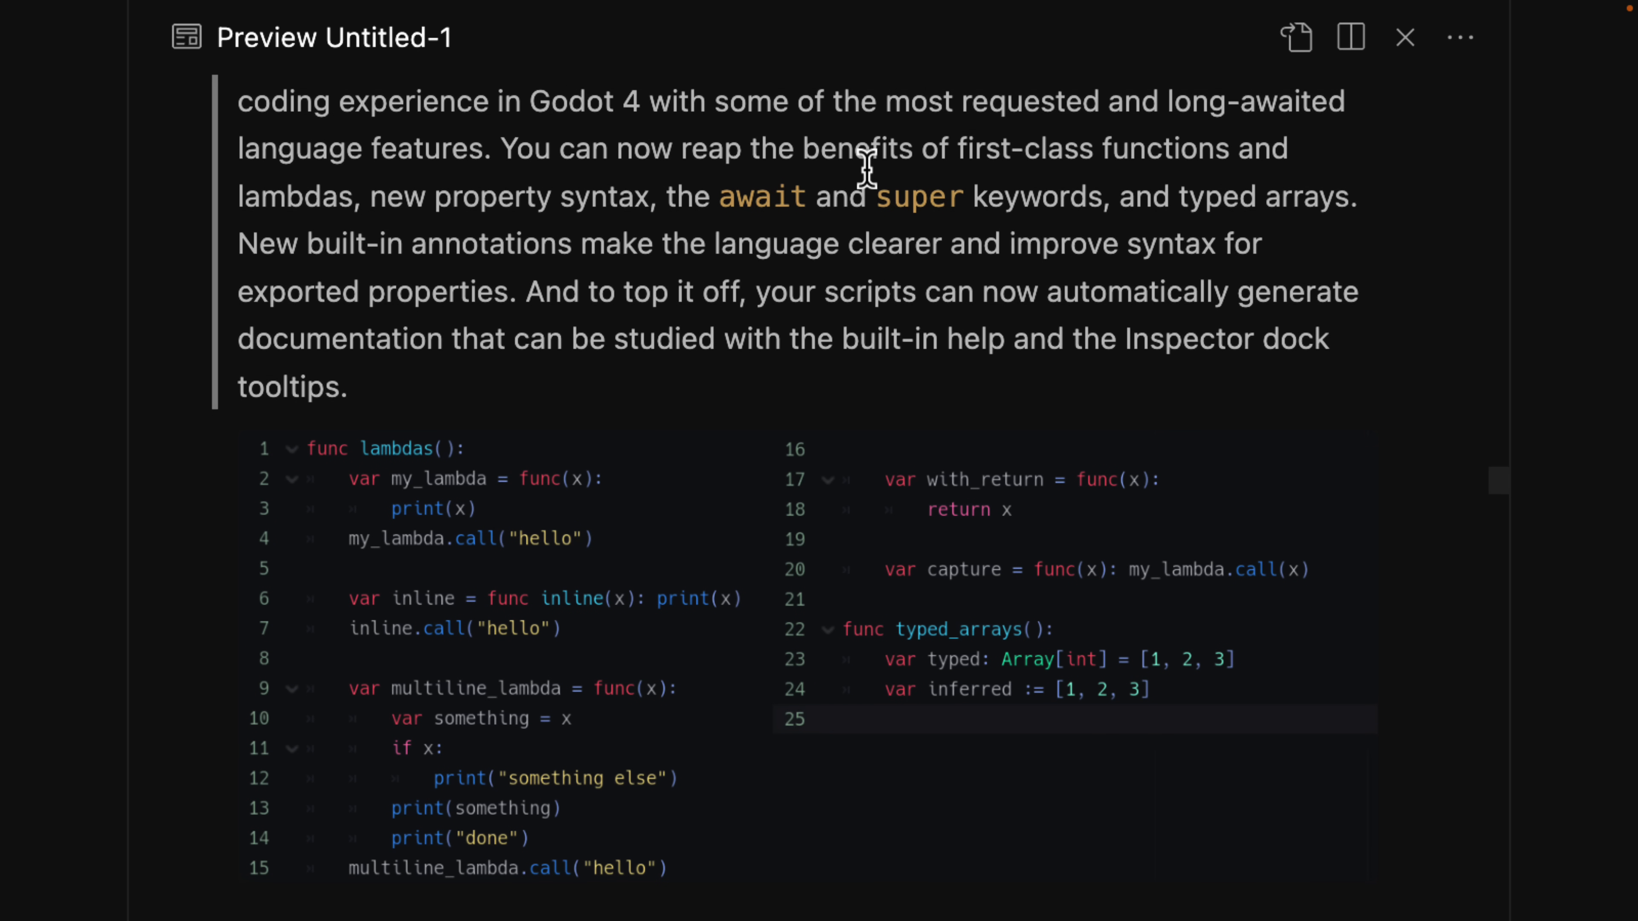
mouse_move(562, 243)
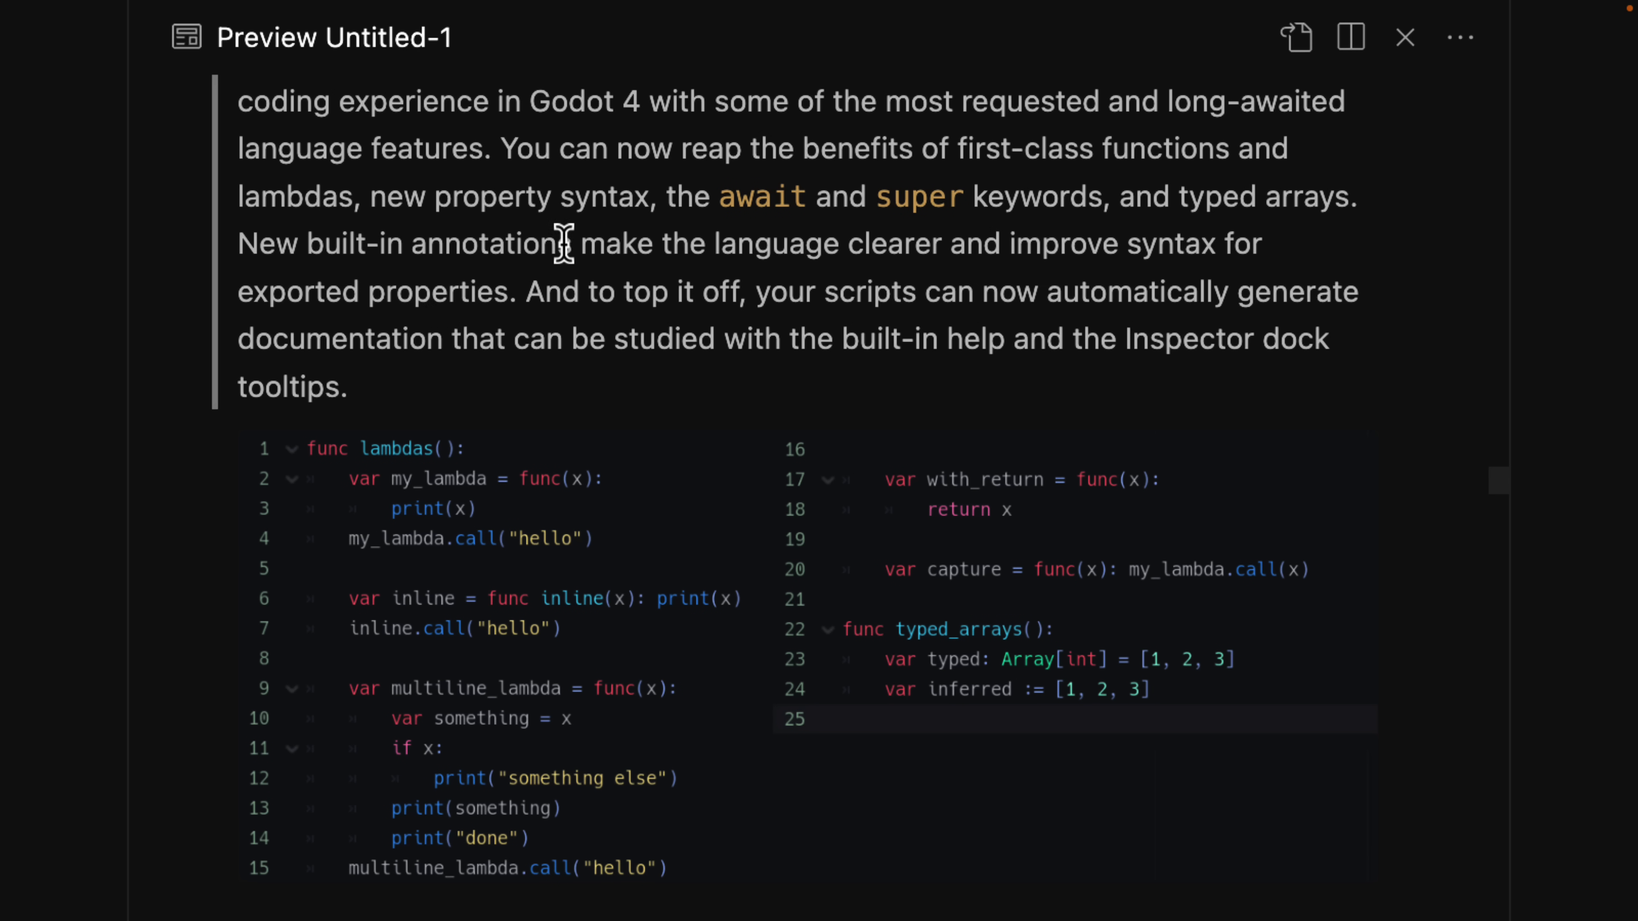
scroll(down, 3)
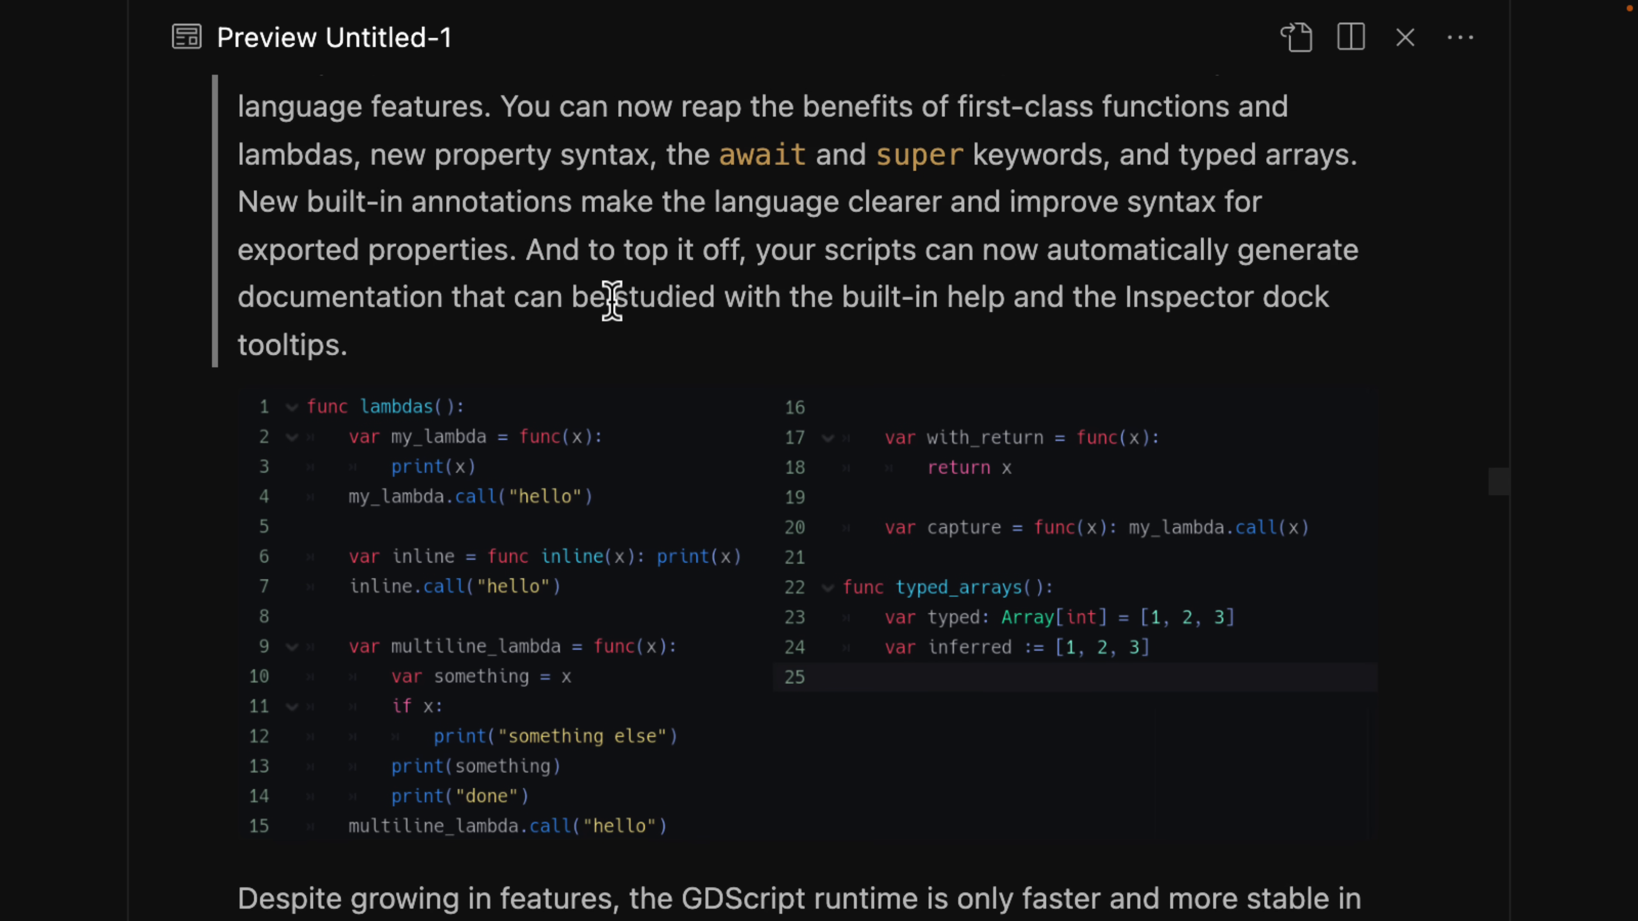
scroll(down, 3)
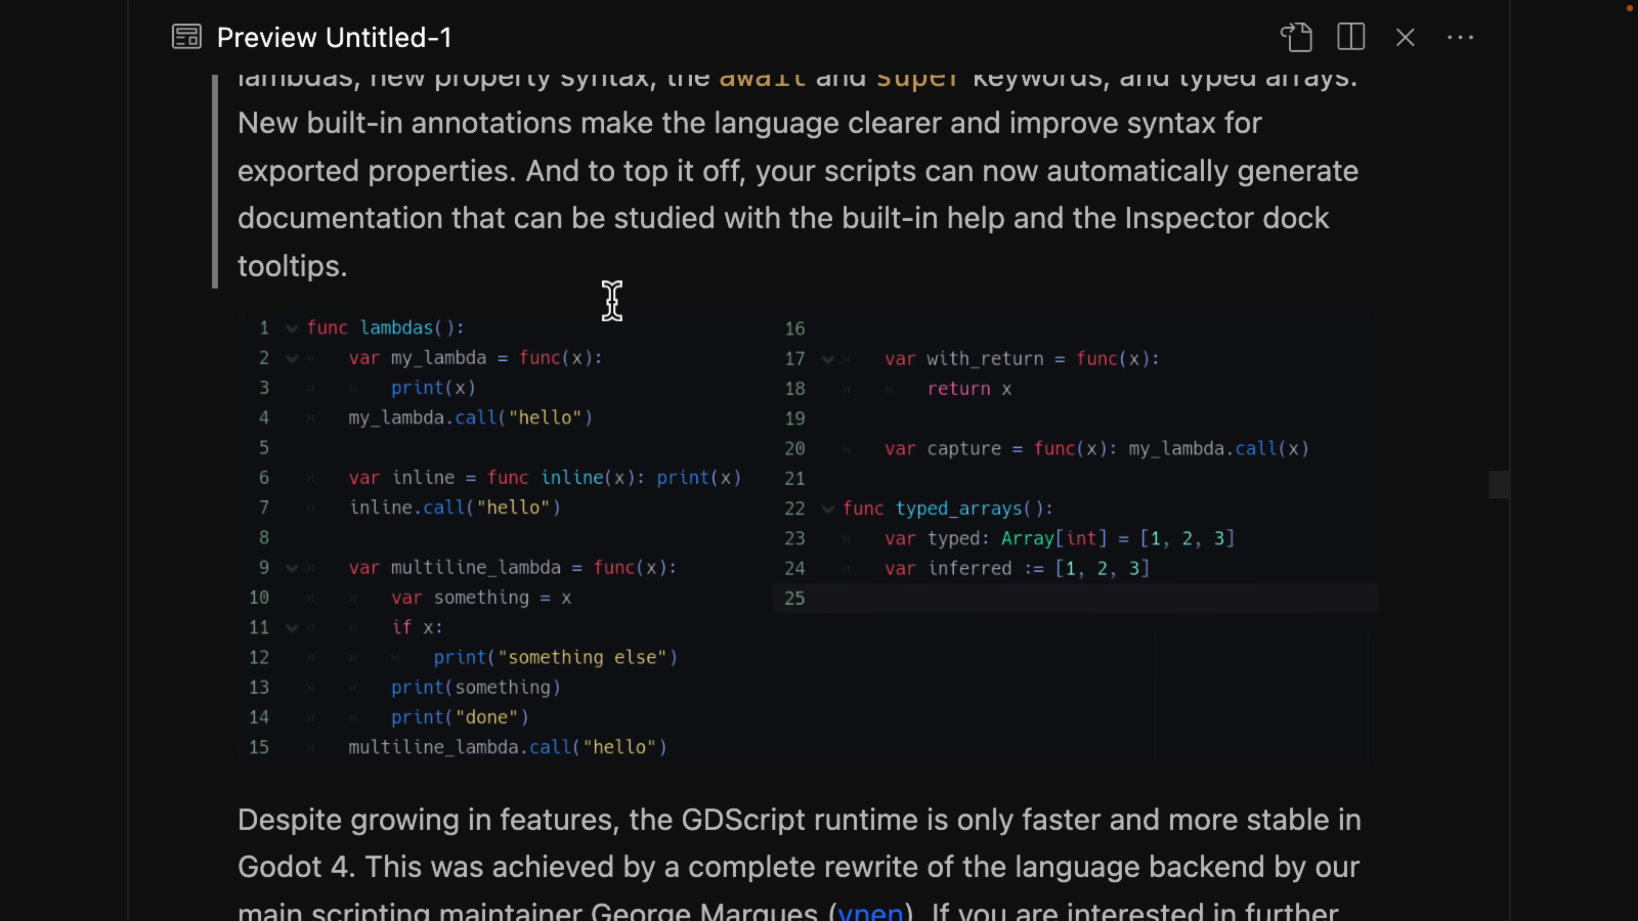
mouse_move(1009, 223)
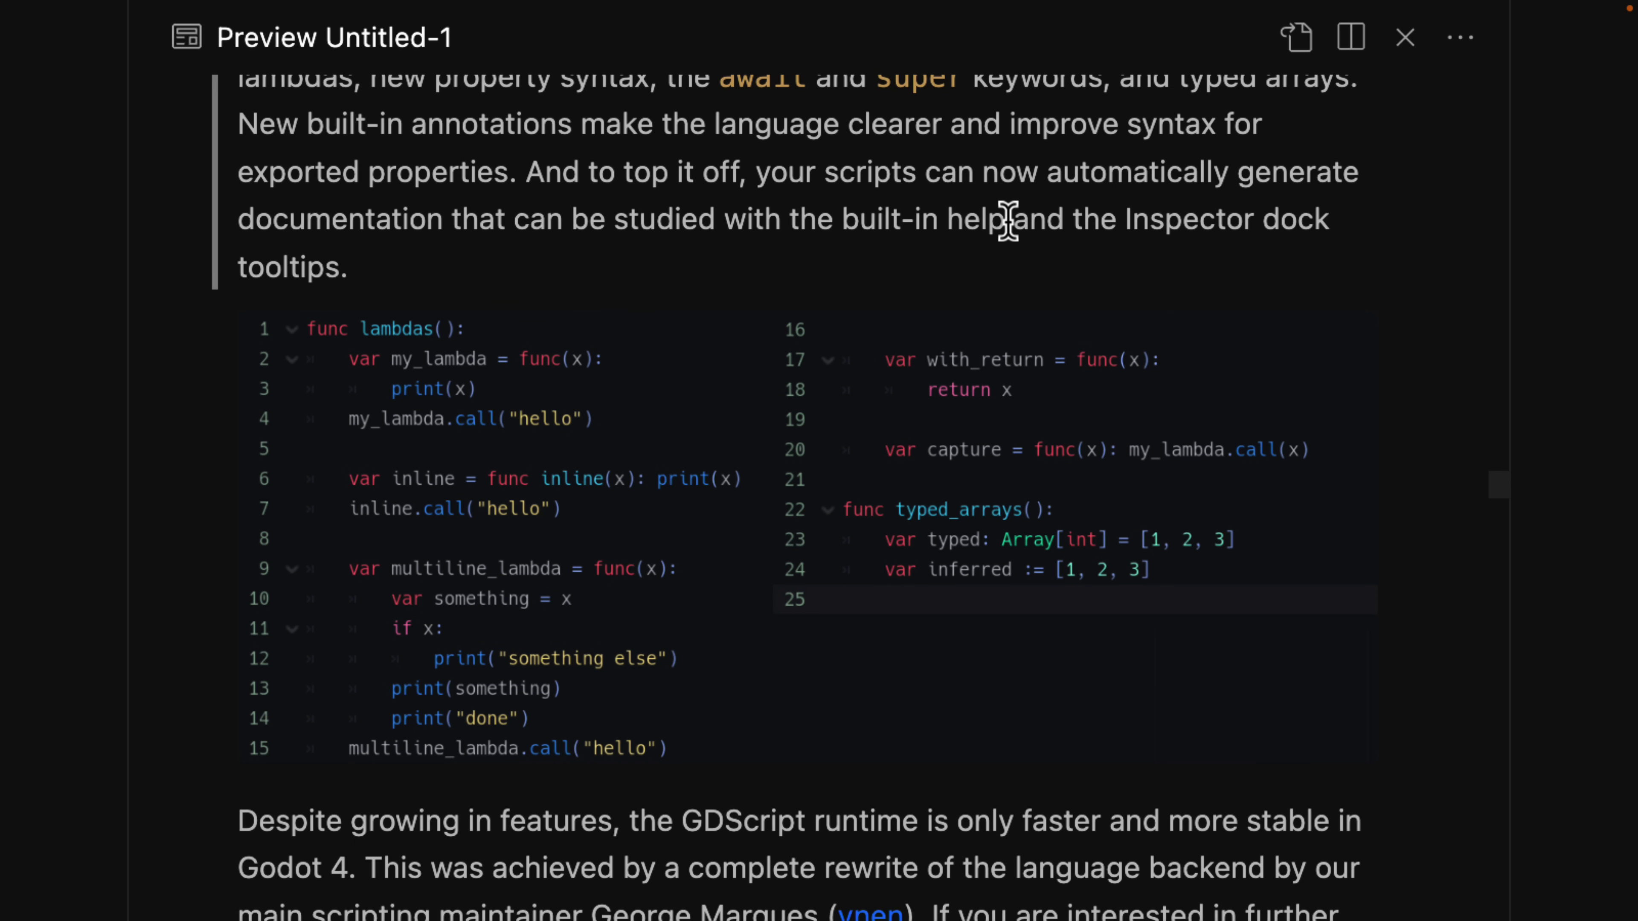
scroll(down, 3)
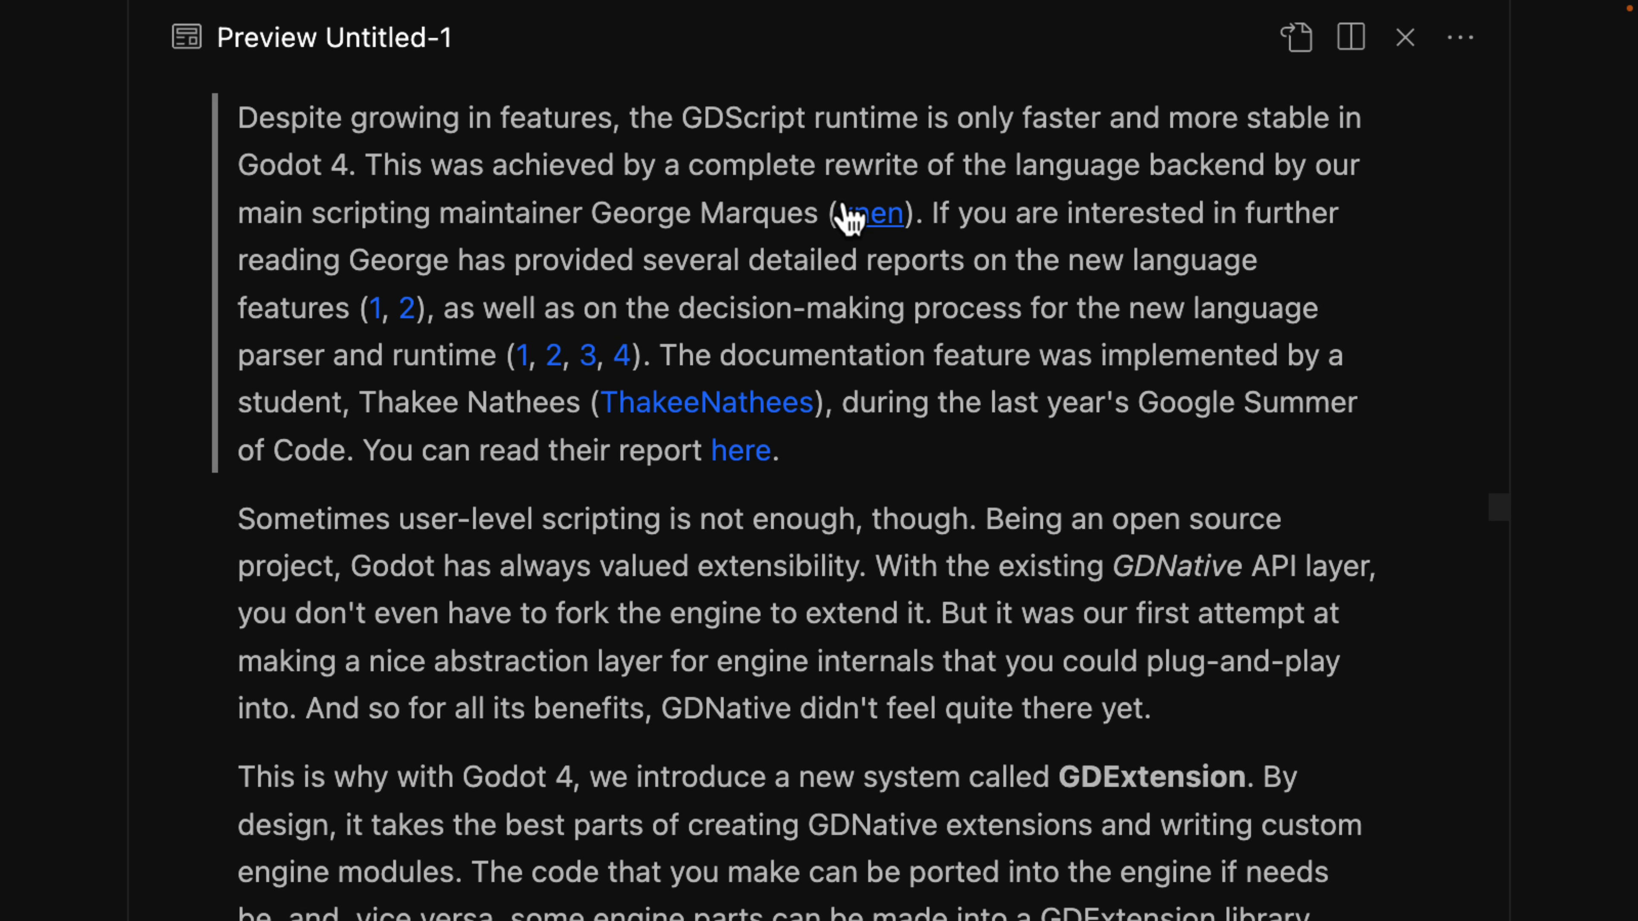
mouse_move(755, 220)
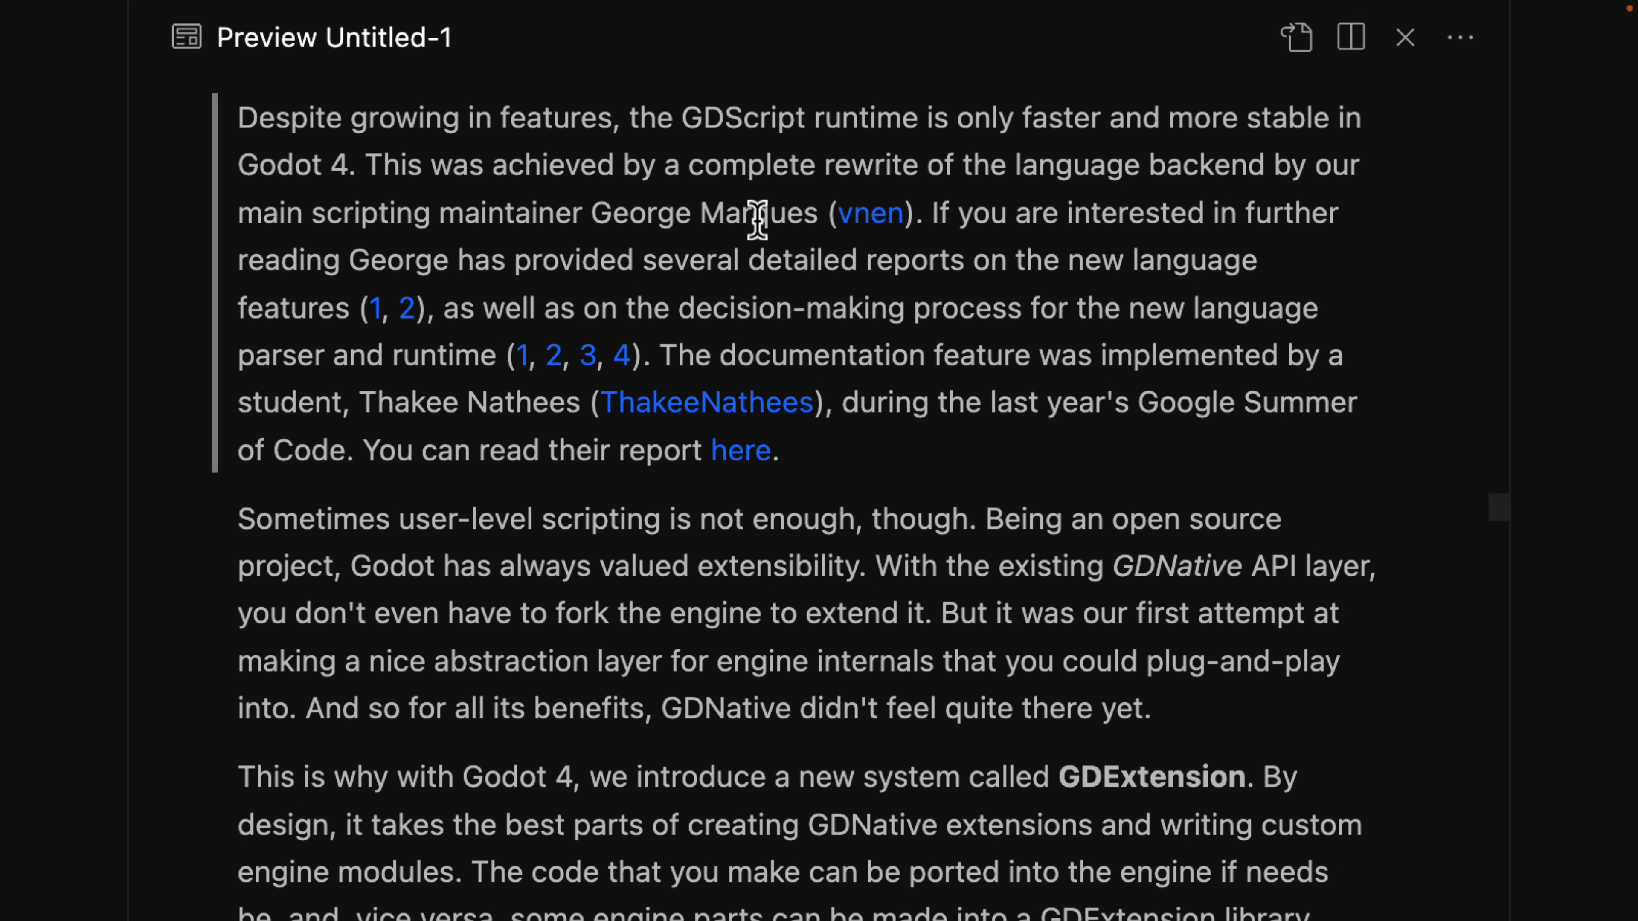
Step: Scroll on past the GDExtension and C# paragraphs to the Urdu localization screenshot
scroll(down, 3)
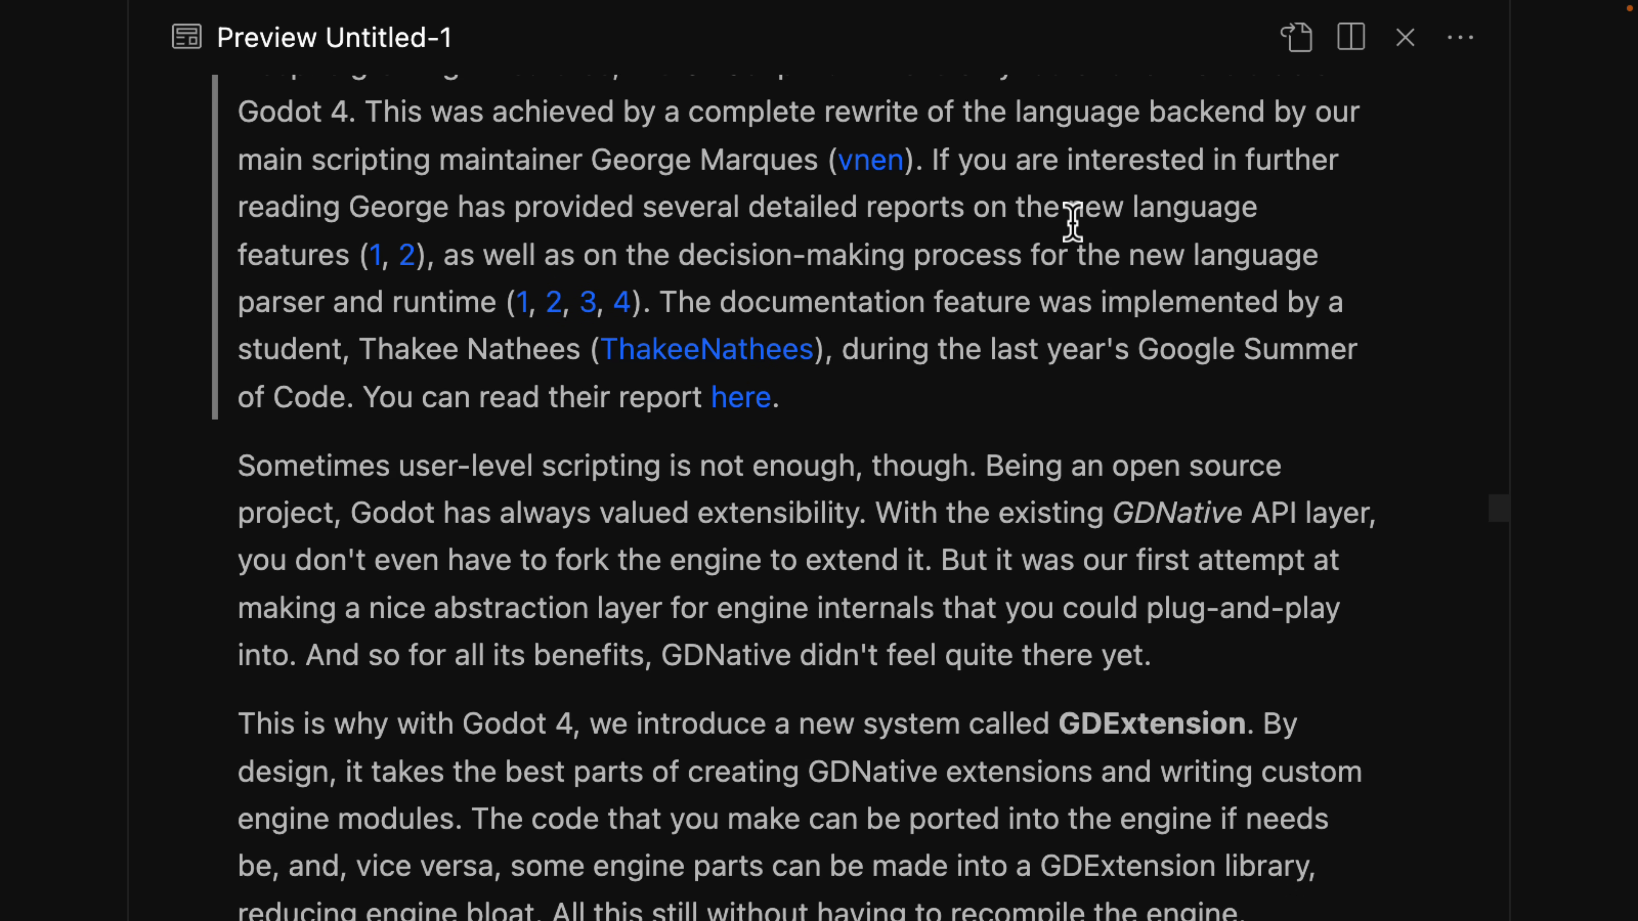
scroll(down, 3)
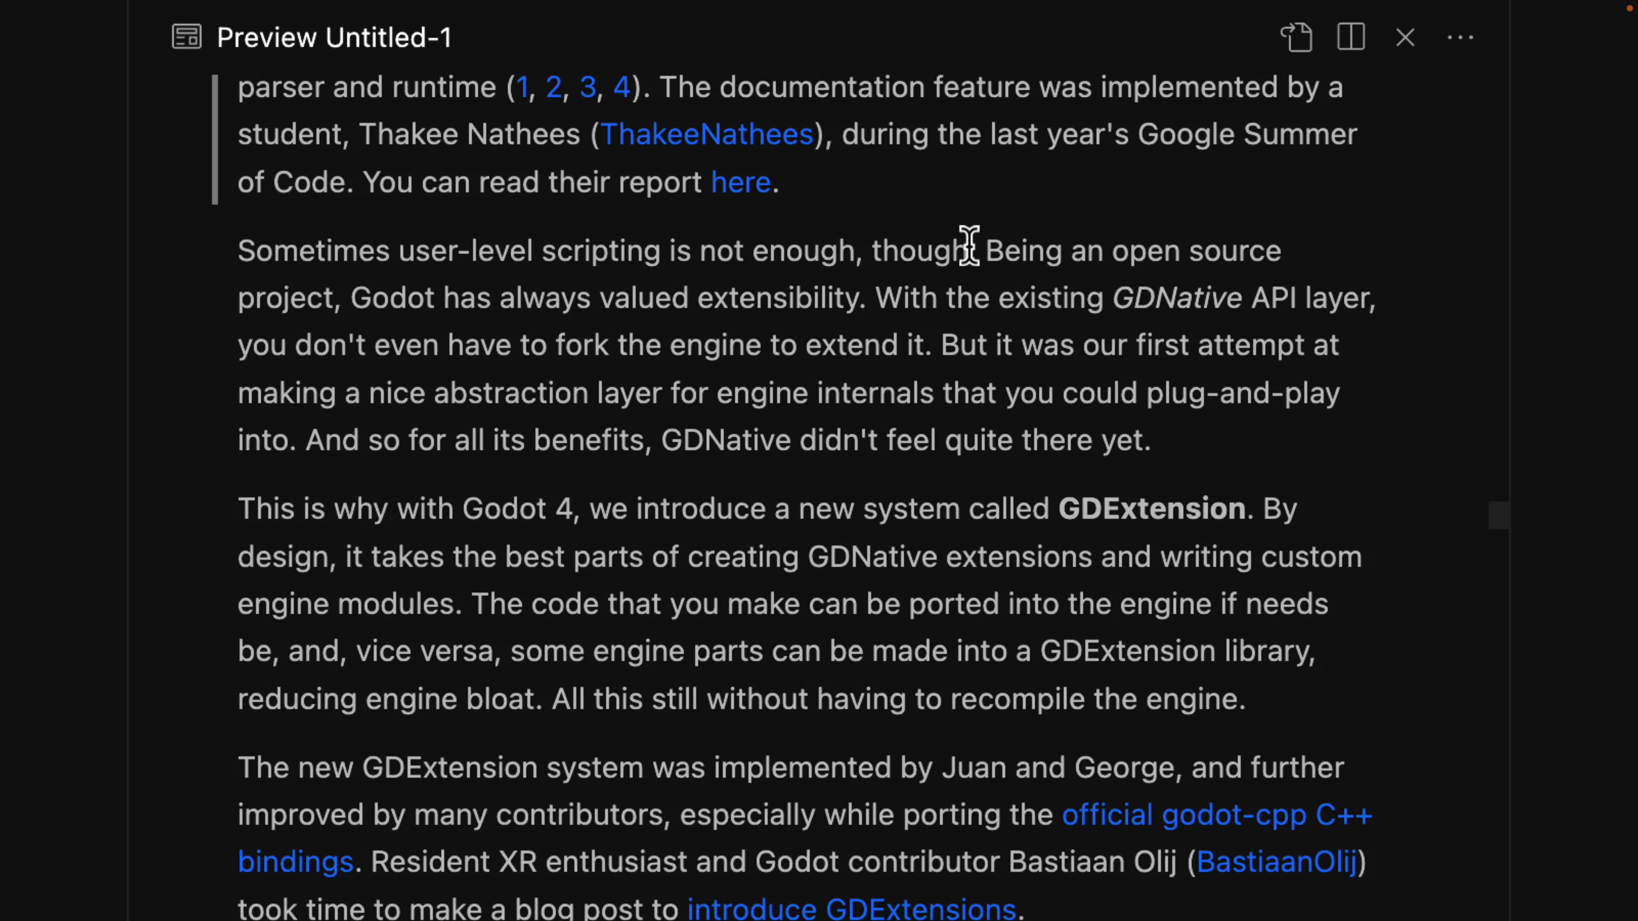
scroll(down, 3)
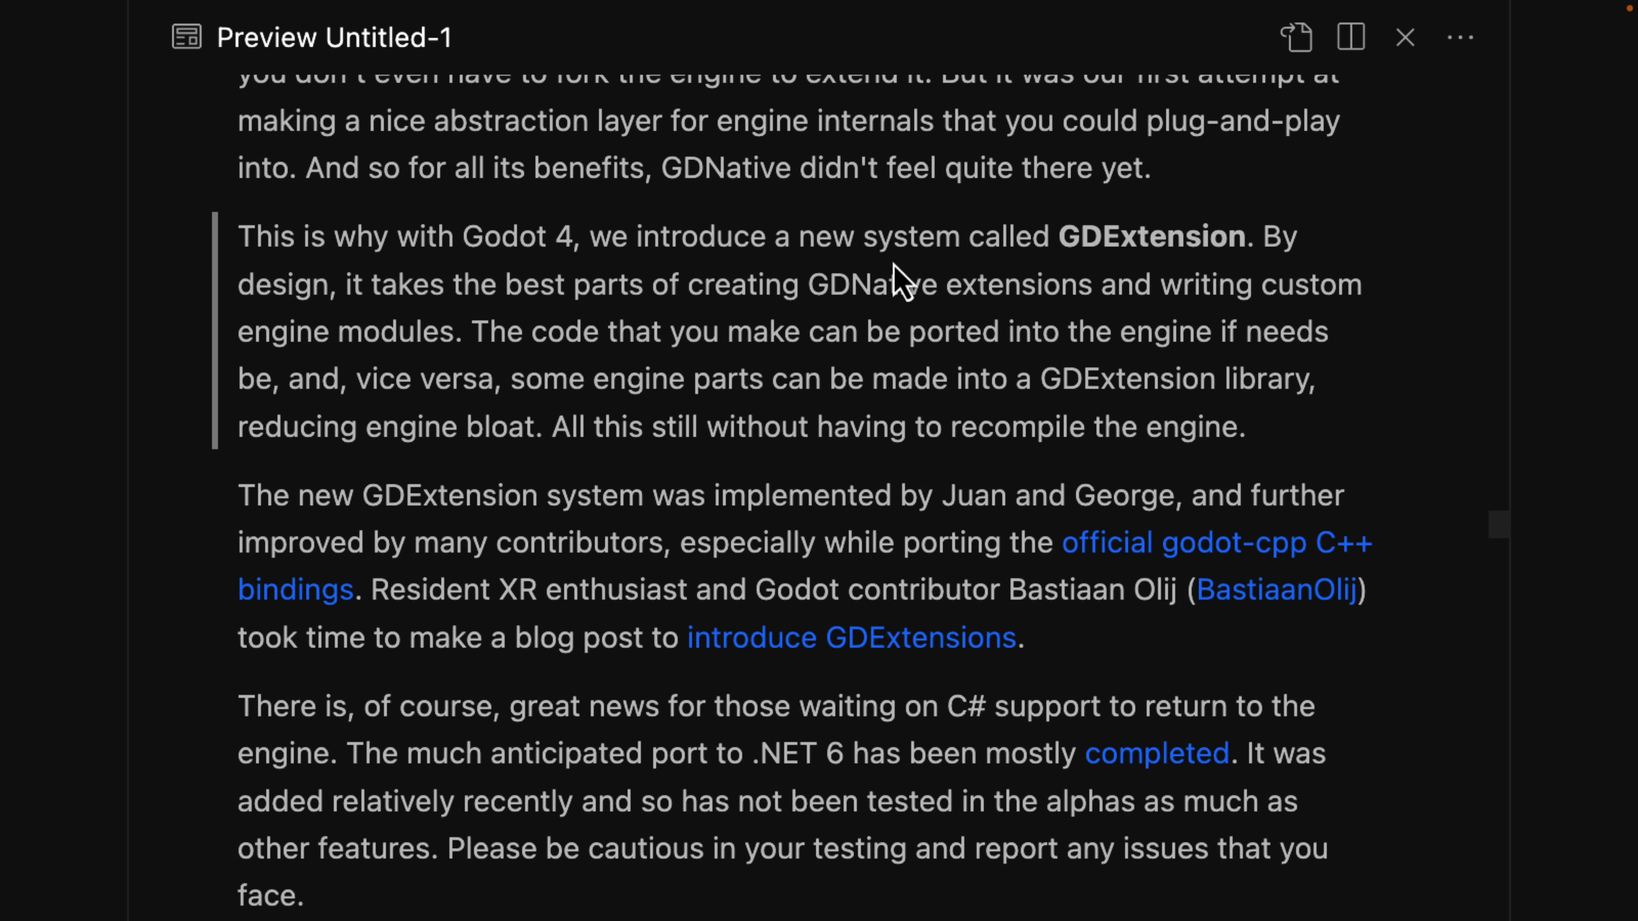
mouse_move(1169, 224)
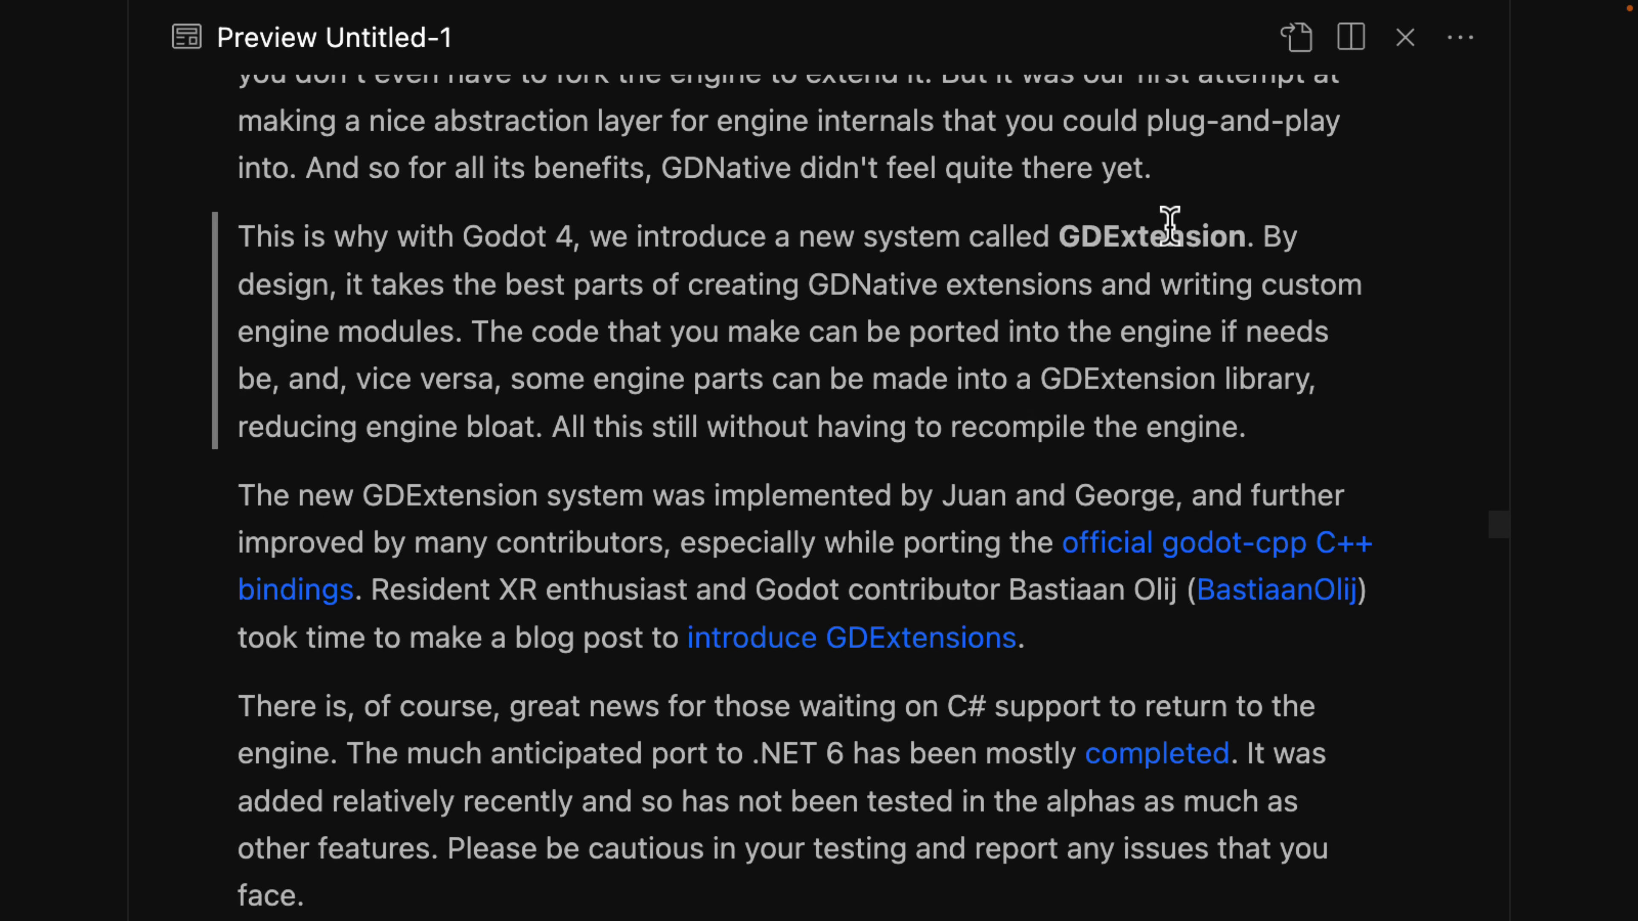
scroll(up, 3)
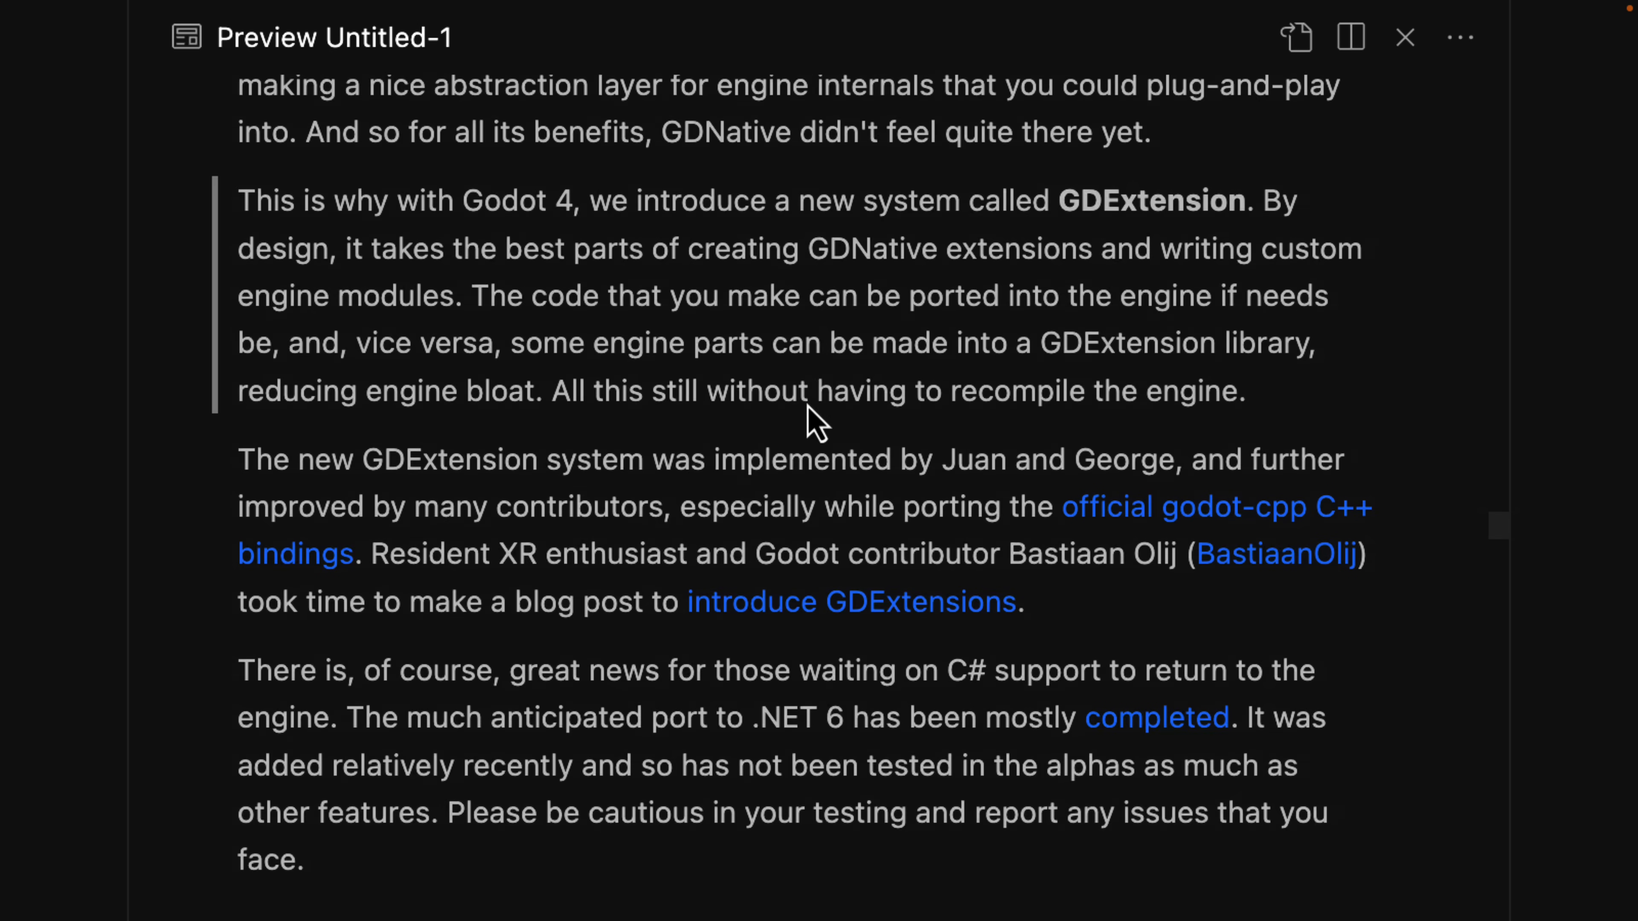
scroll(down, 3)
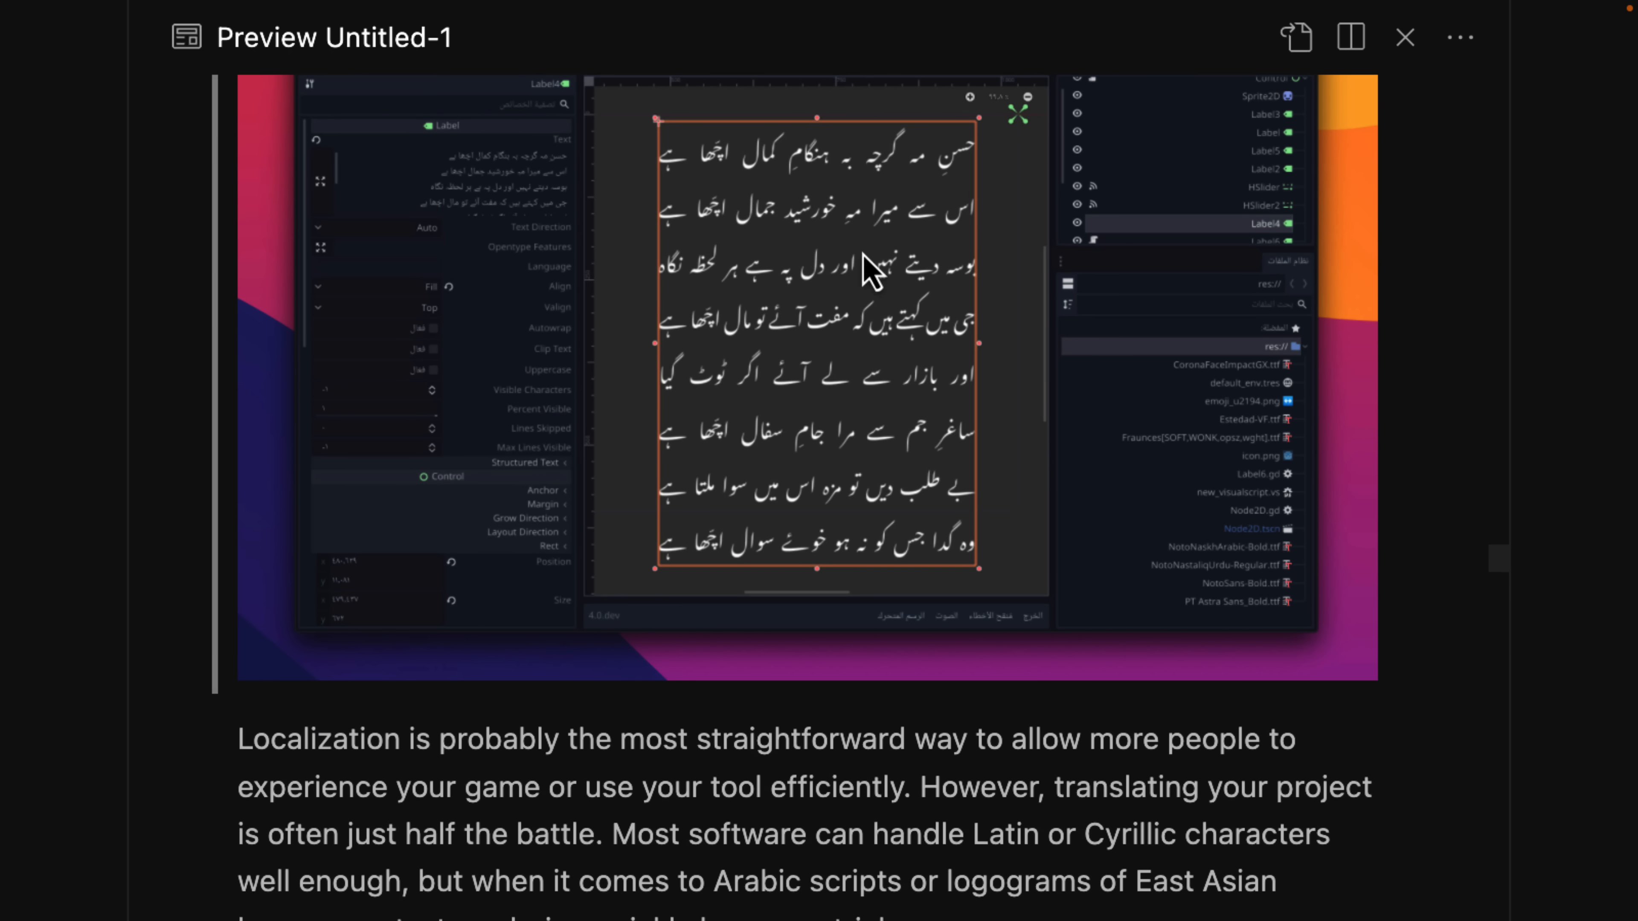
Step: Scroll the preview past the TextServer, pseudolocalization and font paragraphs
scroll(down, 3)
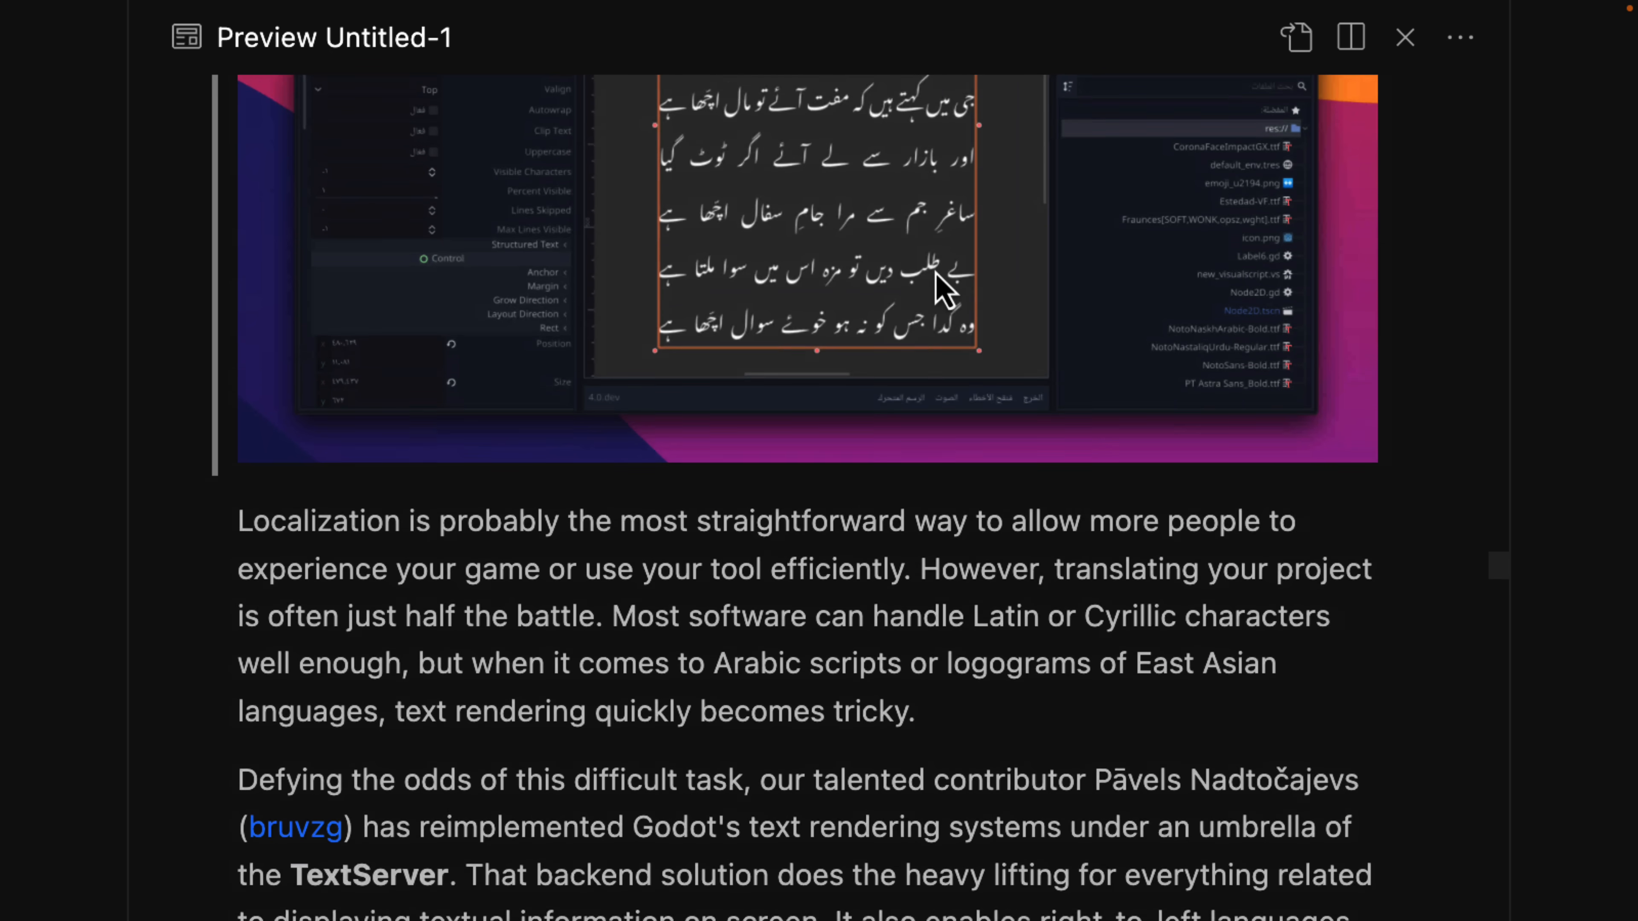
scroll(down, 3)
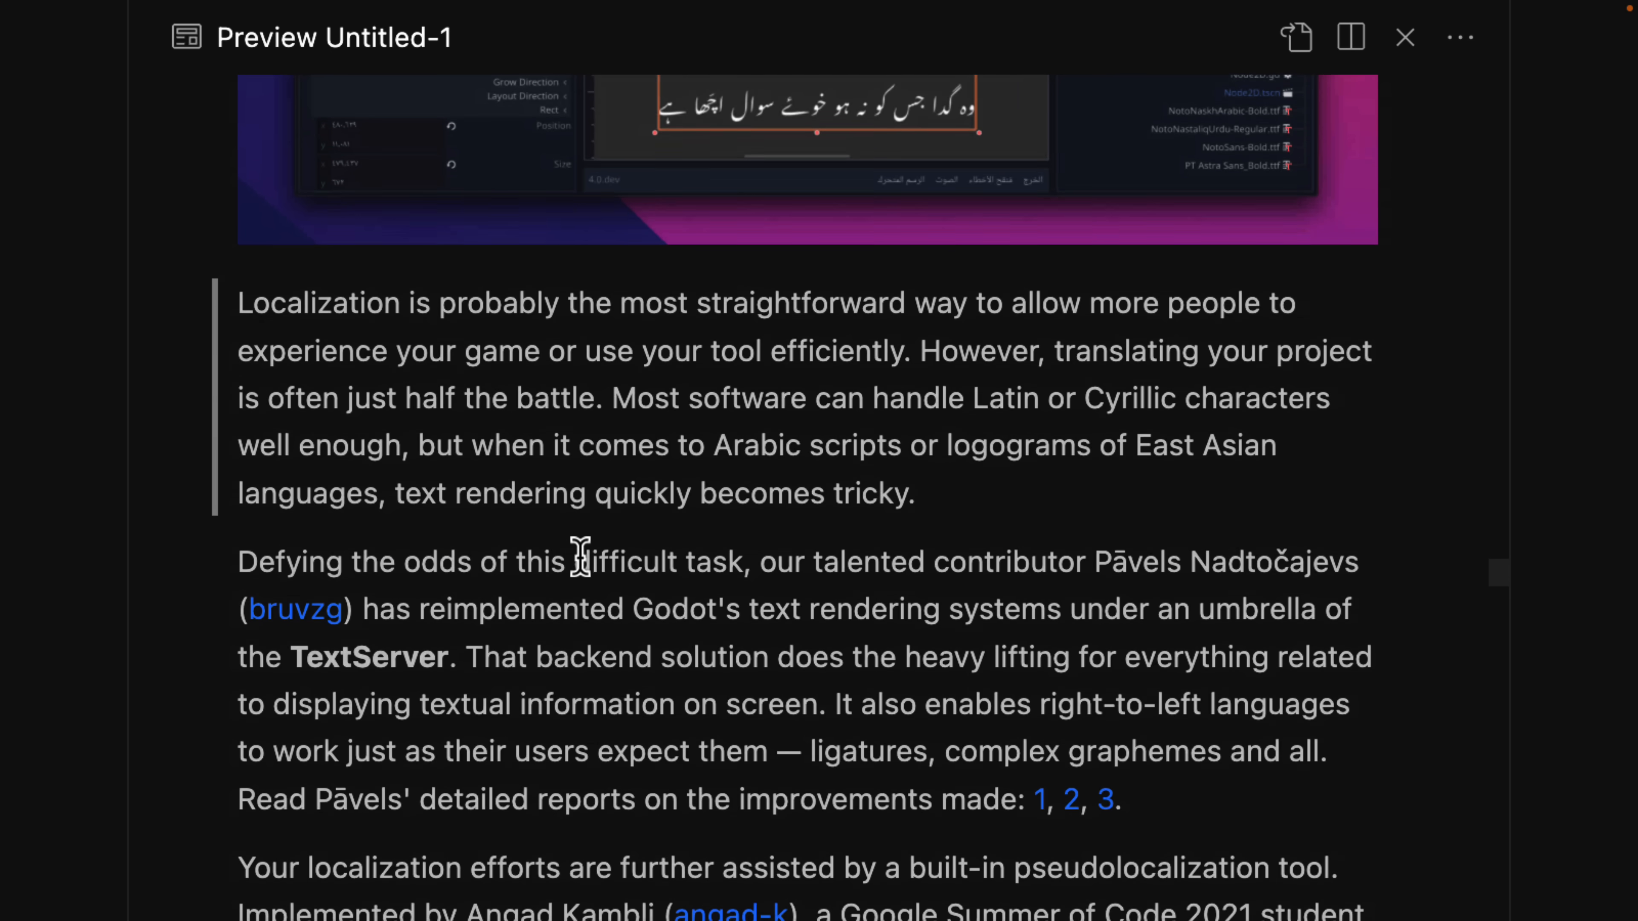
scroll(down, 3)
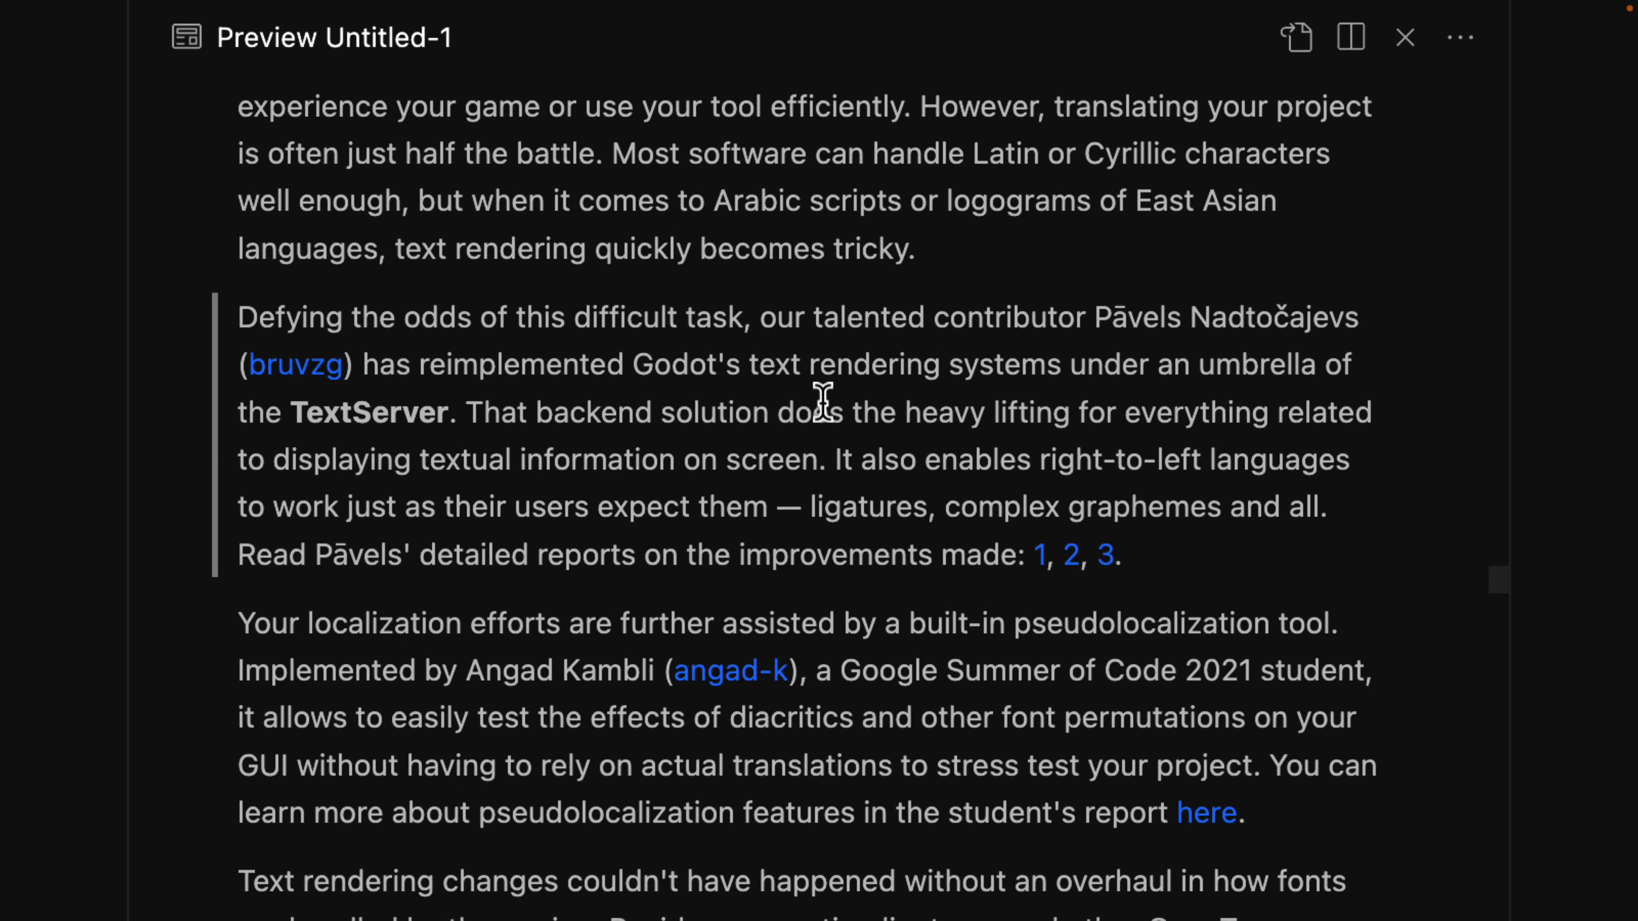
scroll(down, 3)
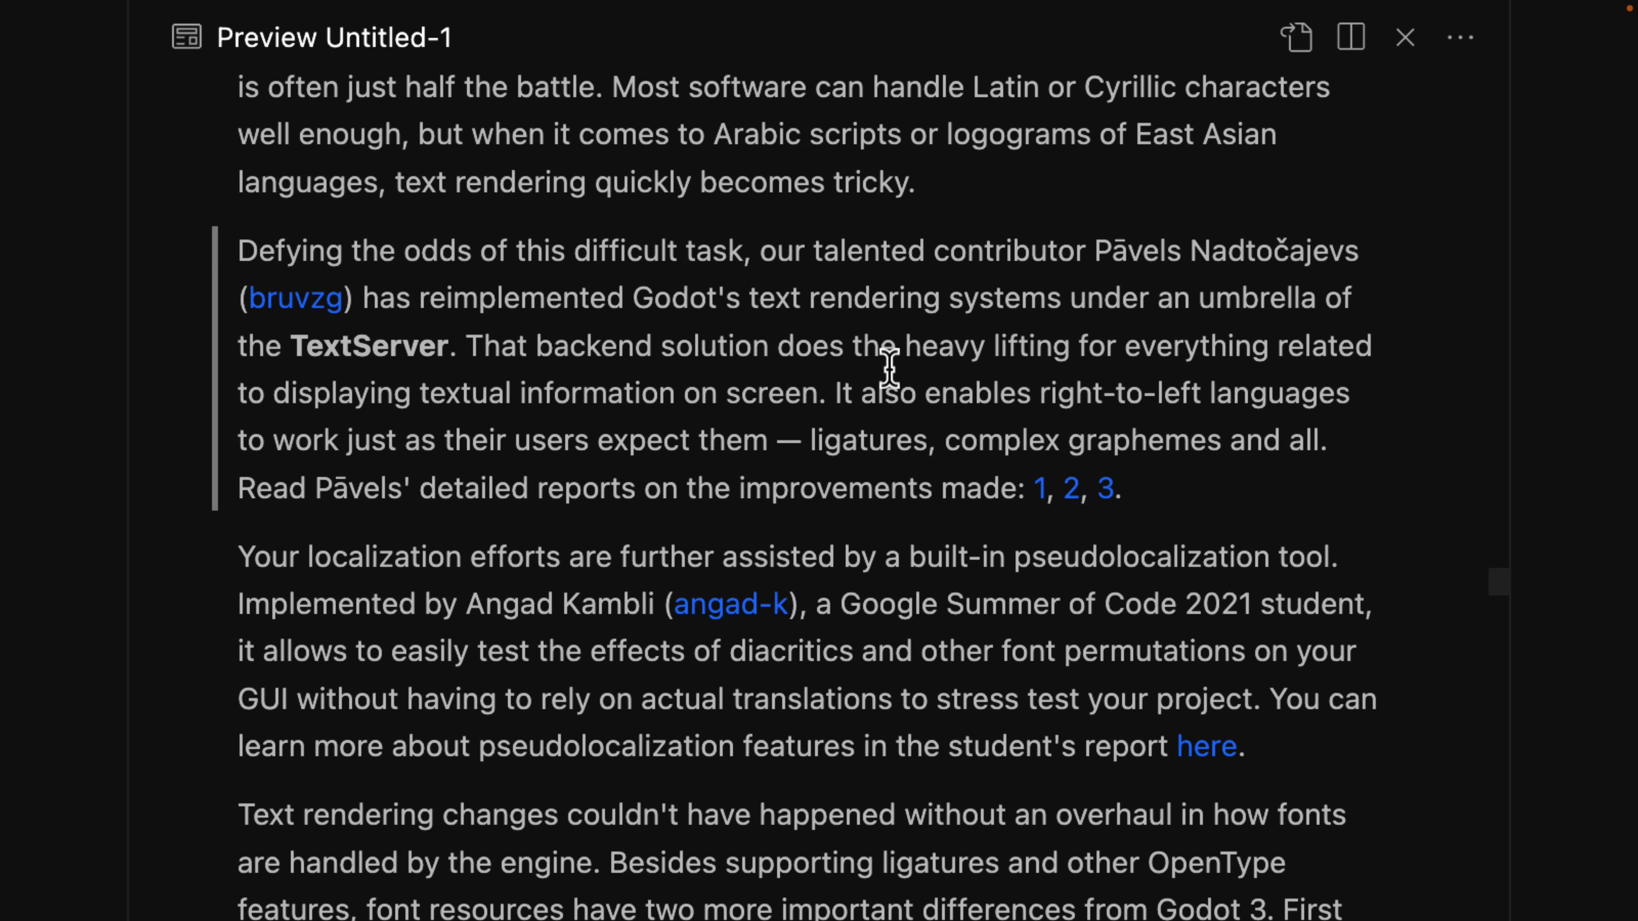
scroll(down, 3)
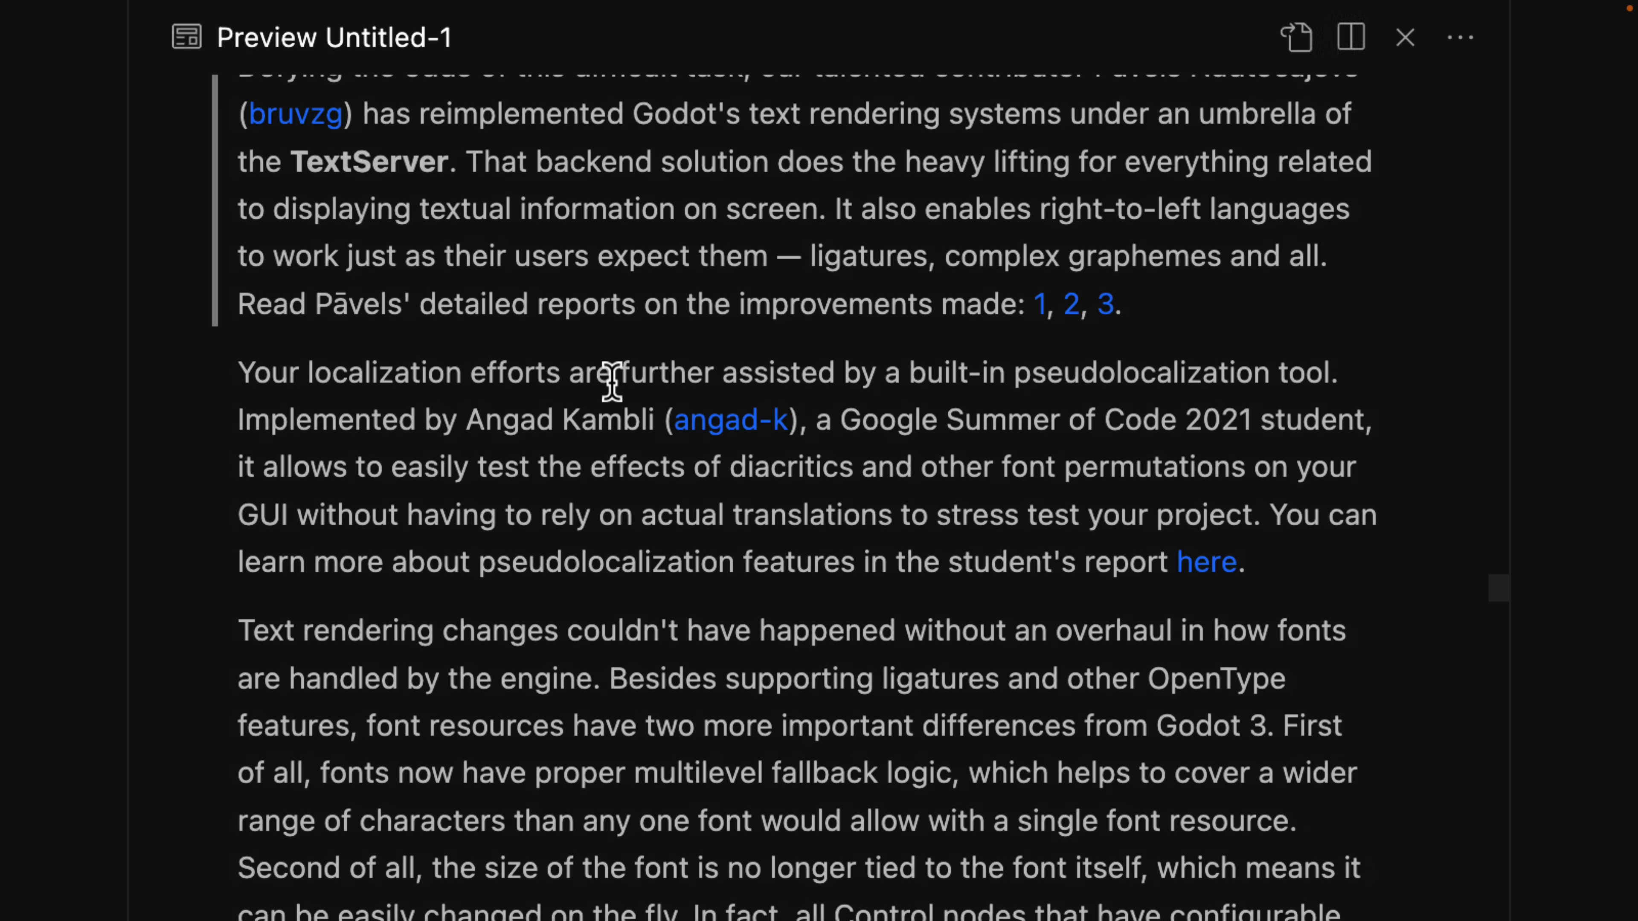
Step: Scroll on through themes to the Audio section's AudioServer paragraph
scroll(down, 3)
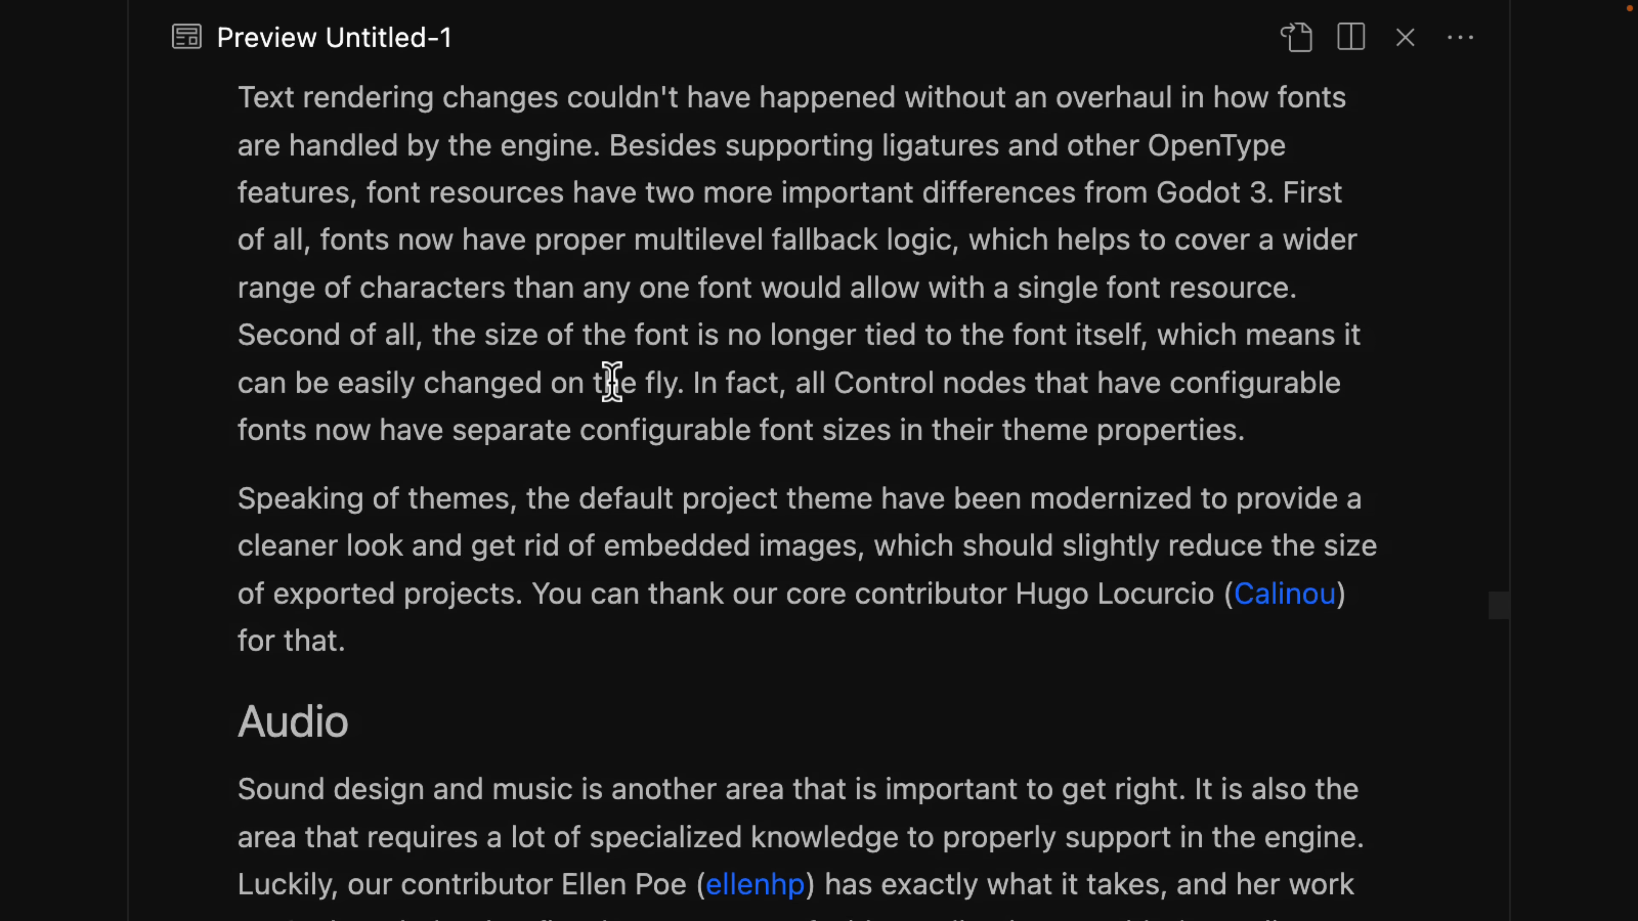
scroll(down, 3)
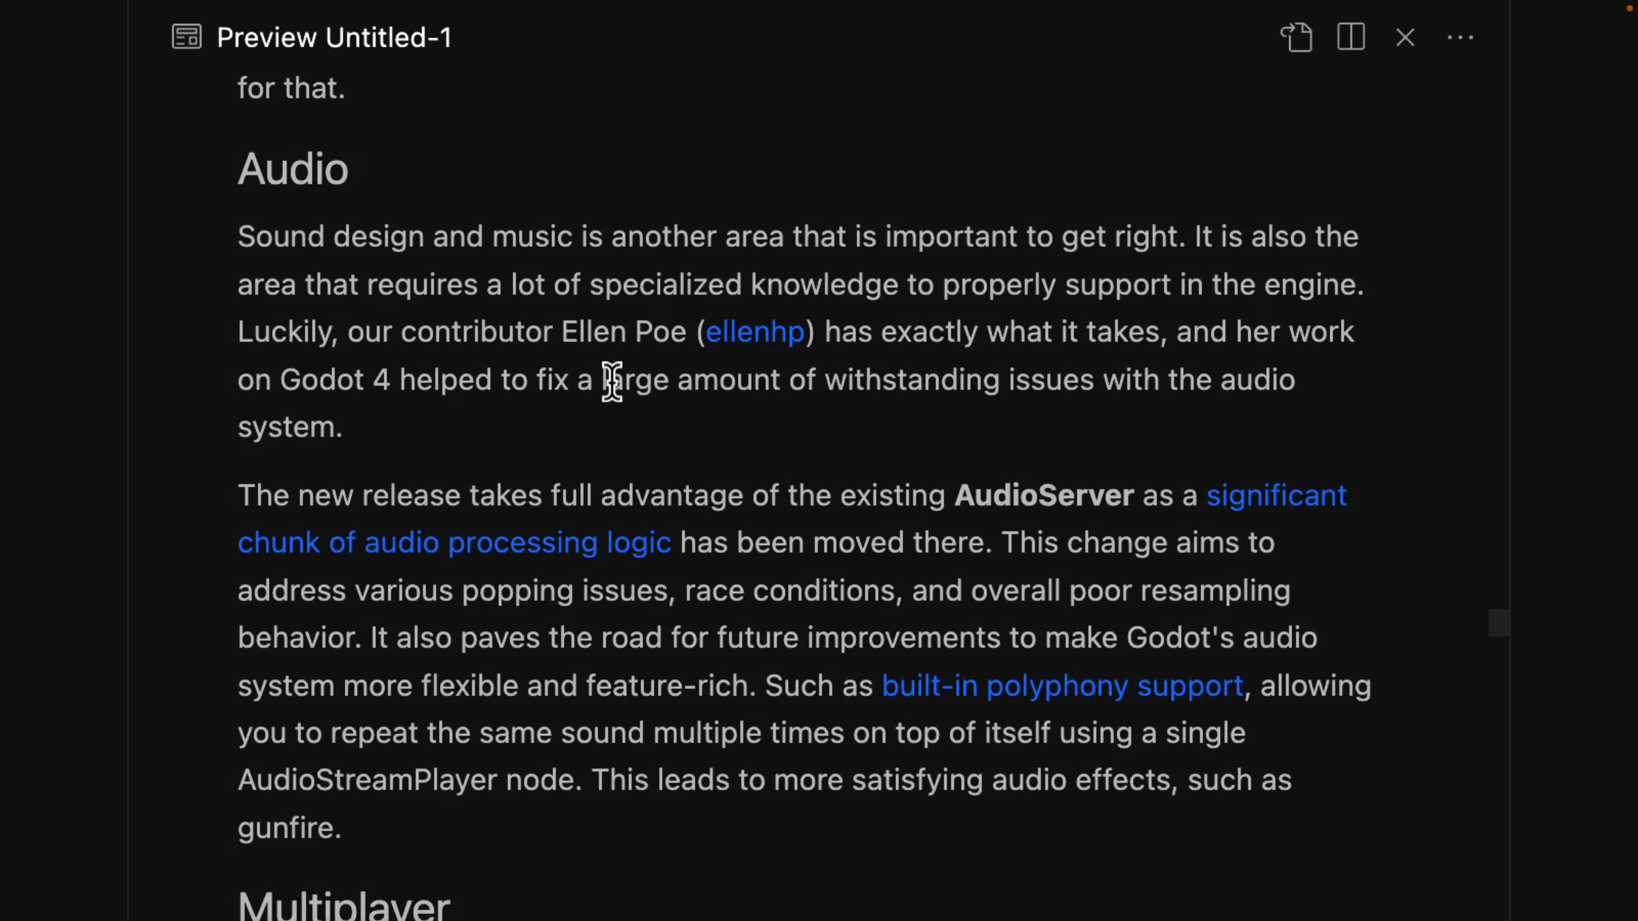
scroll(up, 3)
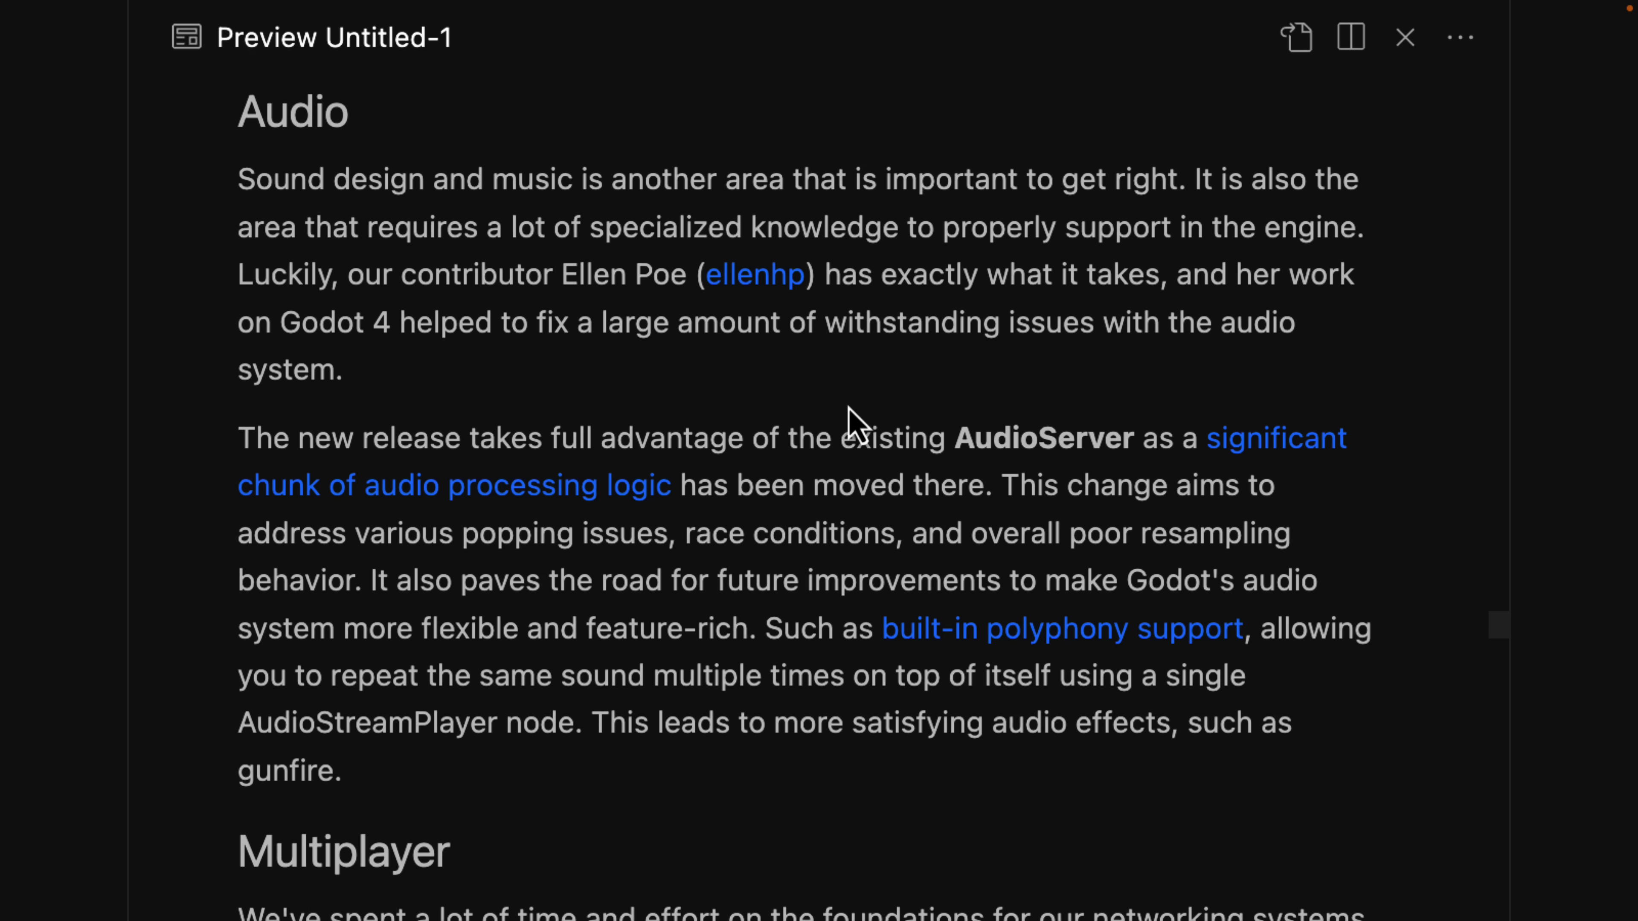
mouse_move(904, 424)
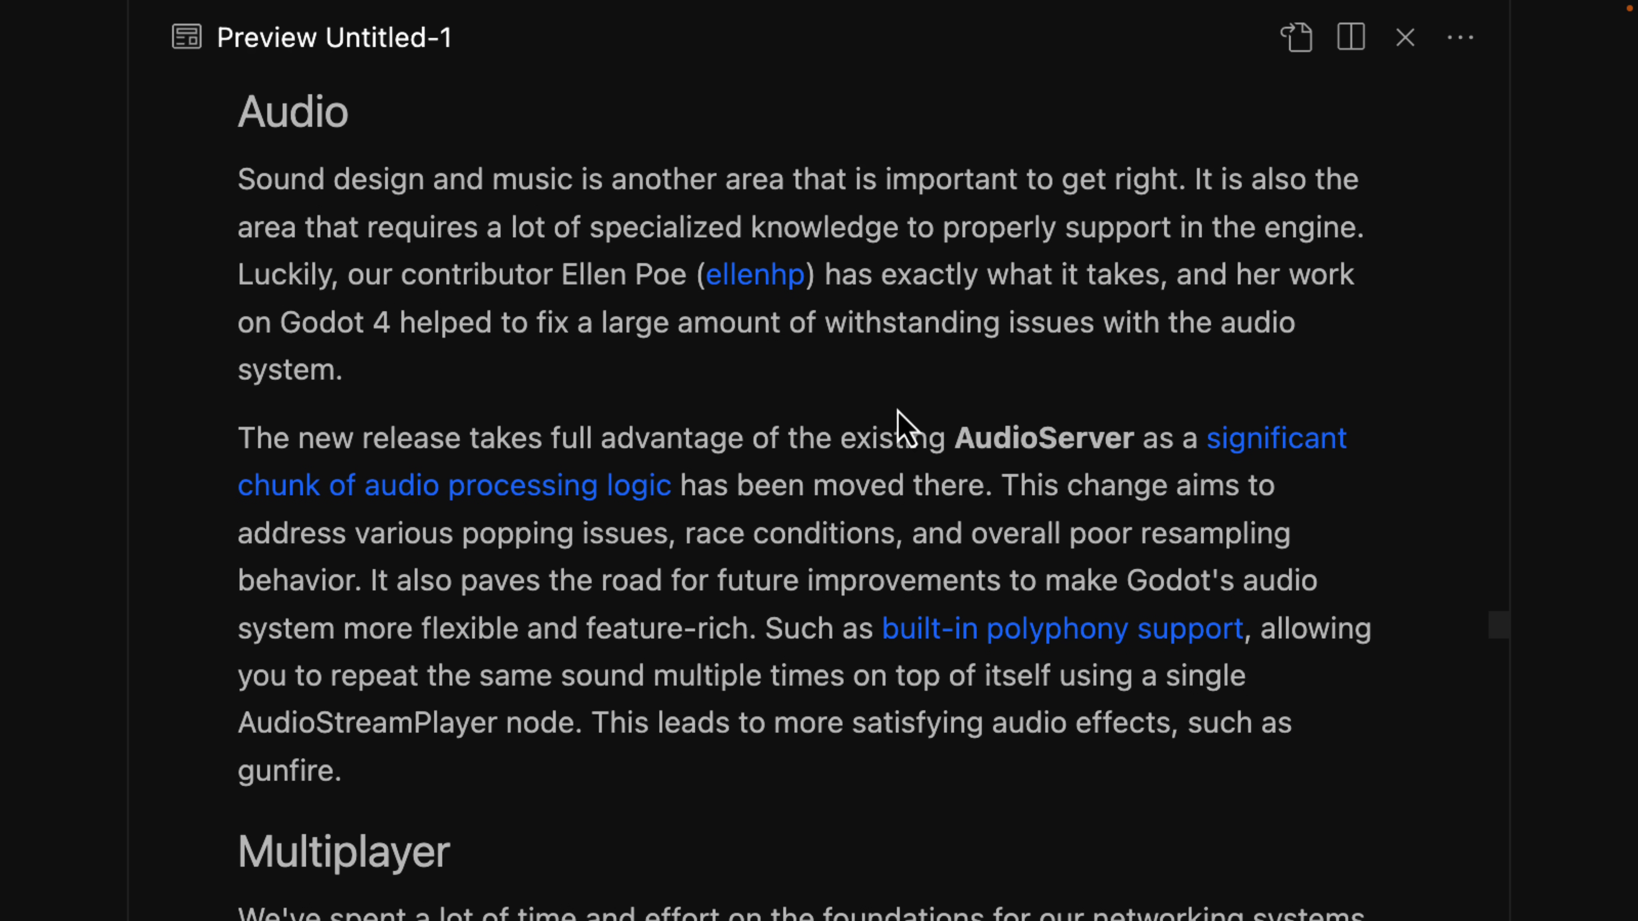
scroll(down, 3)
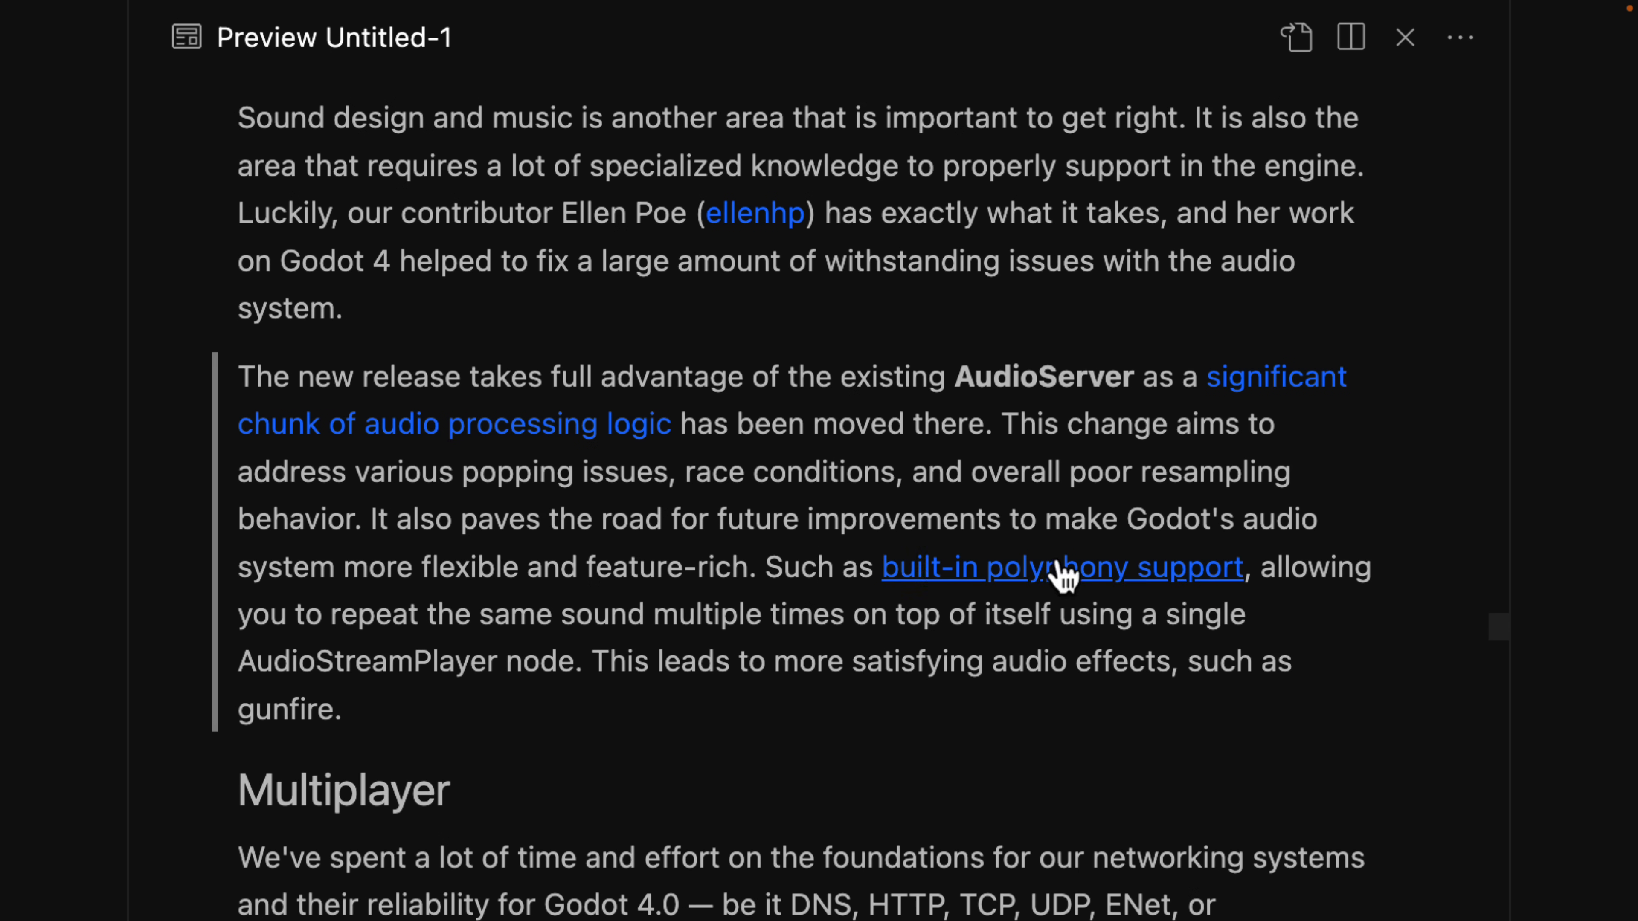
Step: Scroll past Multiplayer, the 3D import dialog and CPU architecture passages to Editor and usability
scroll(down, 3)
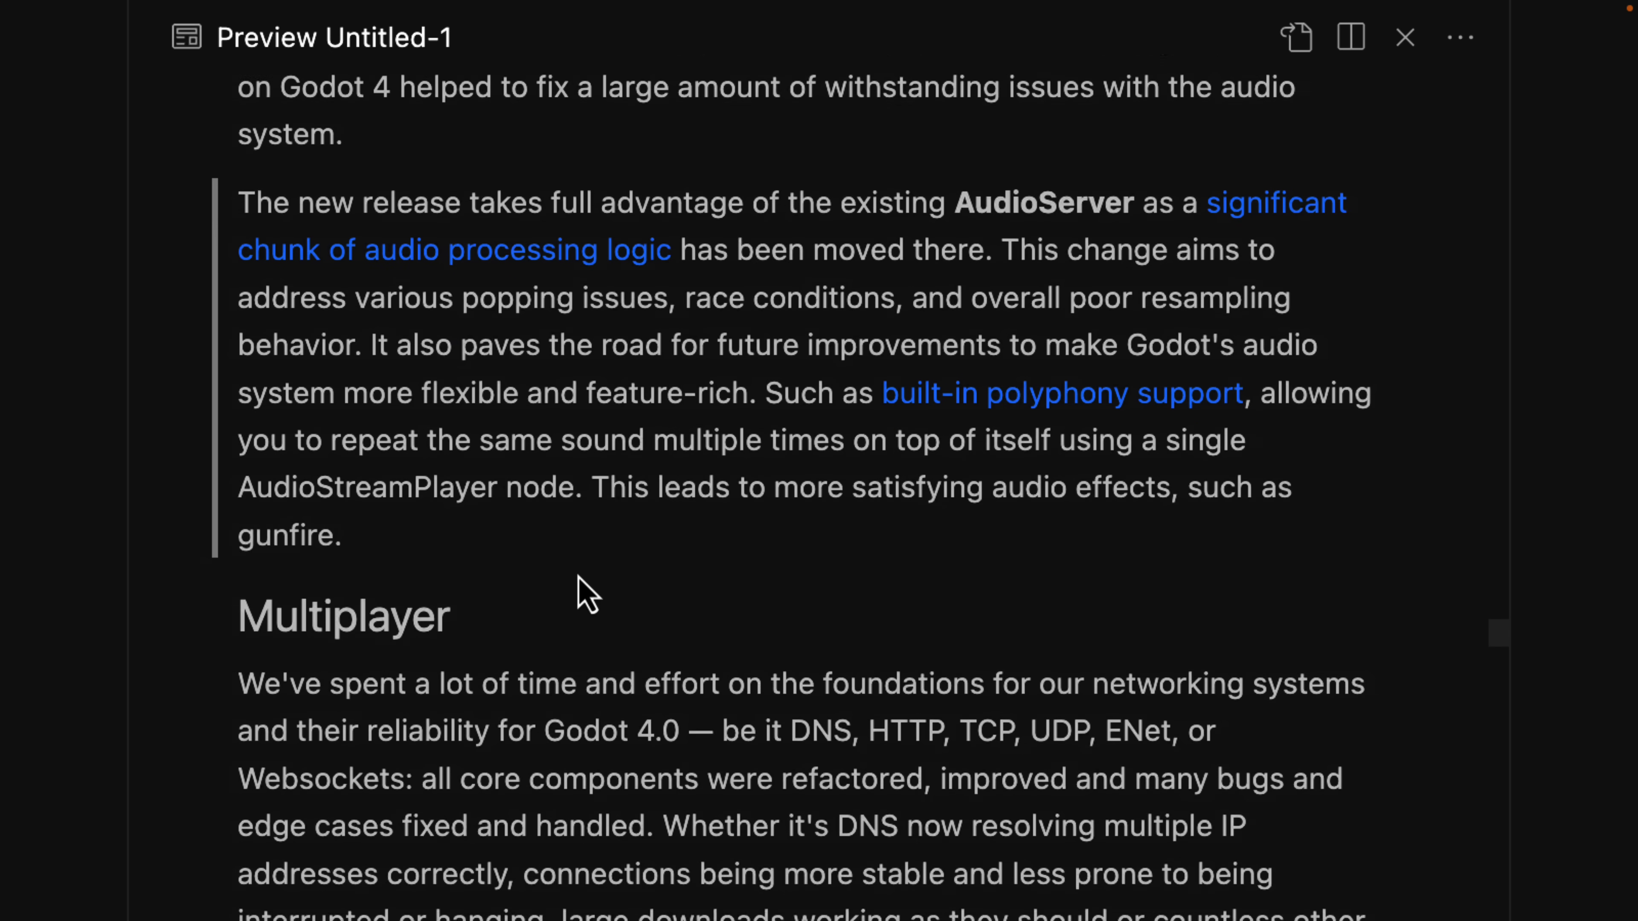
scroll(down, 3)
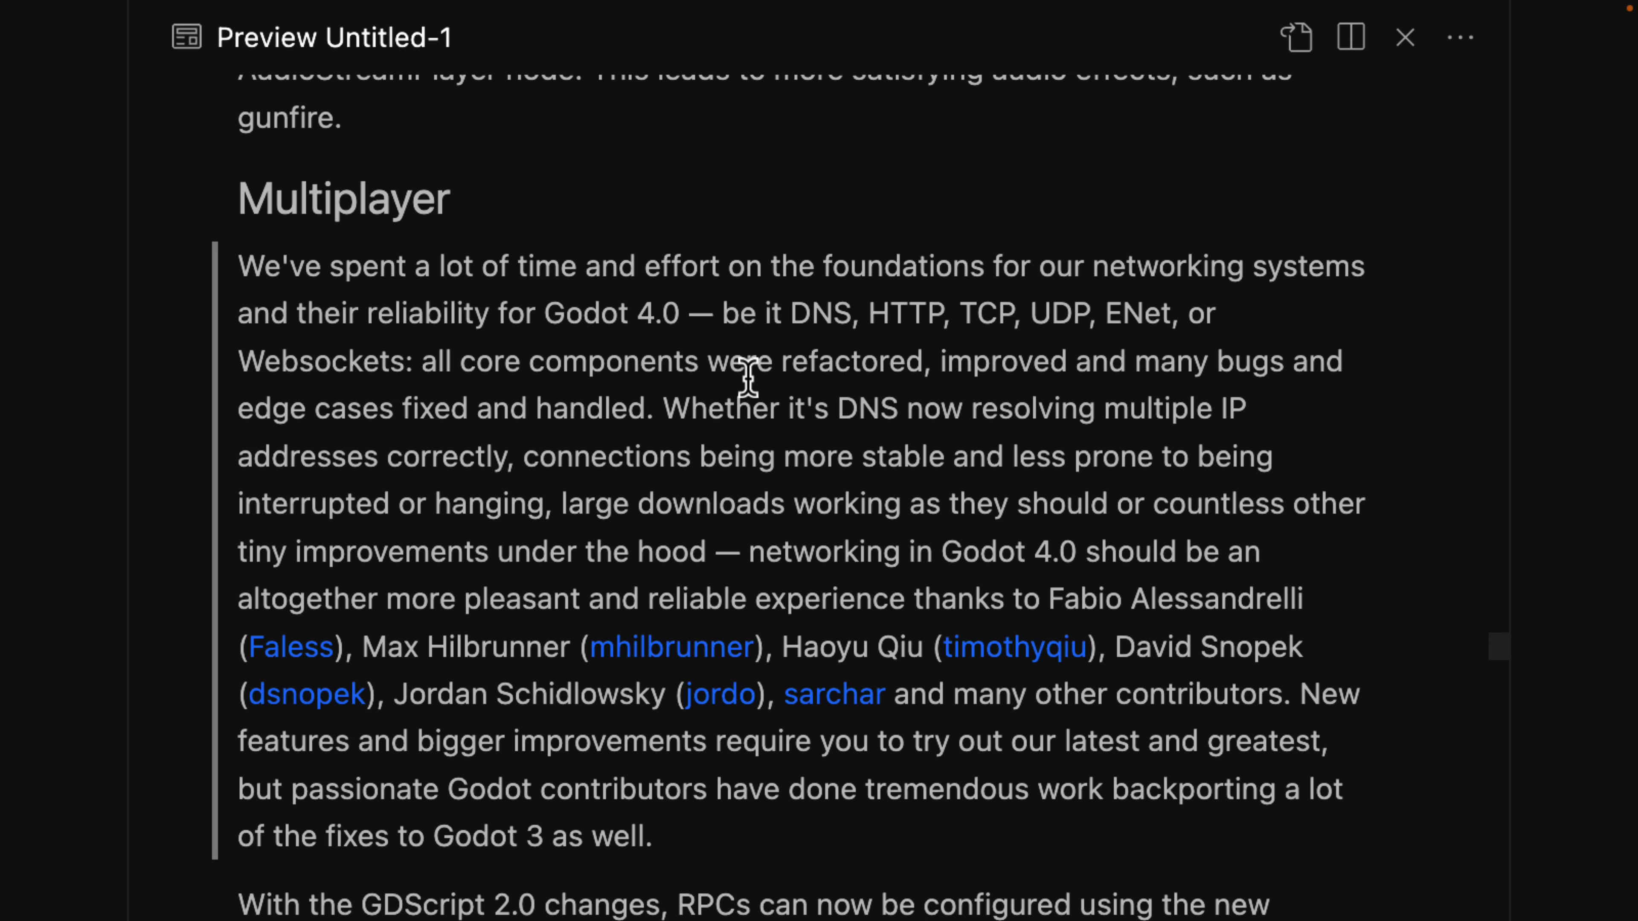
scroll(down, 3)
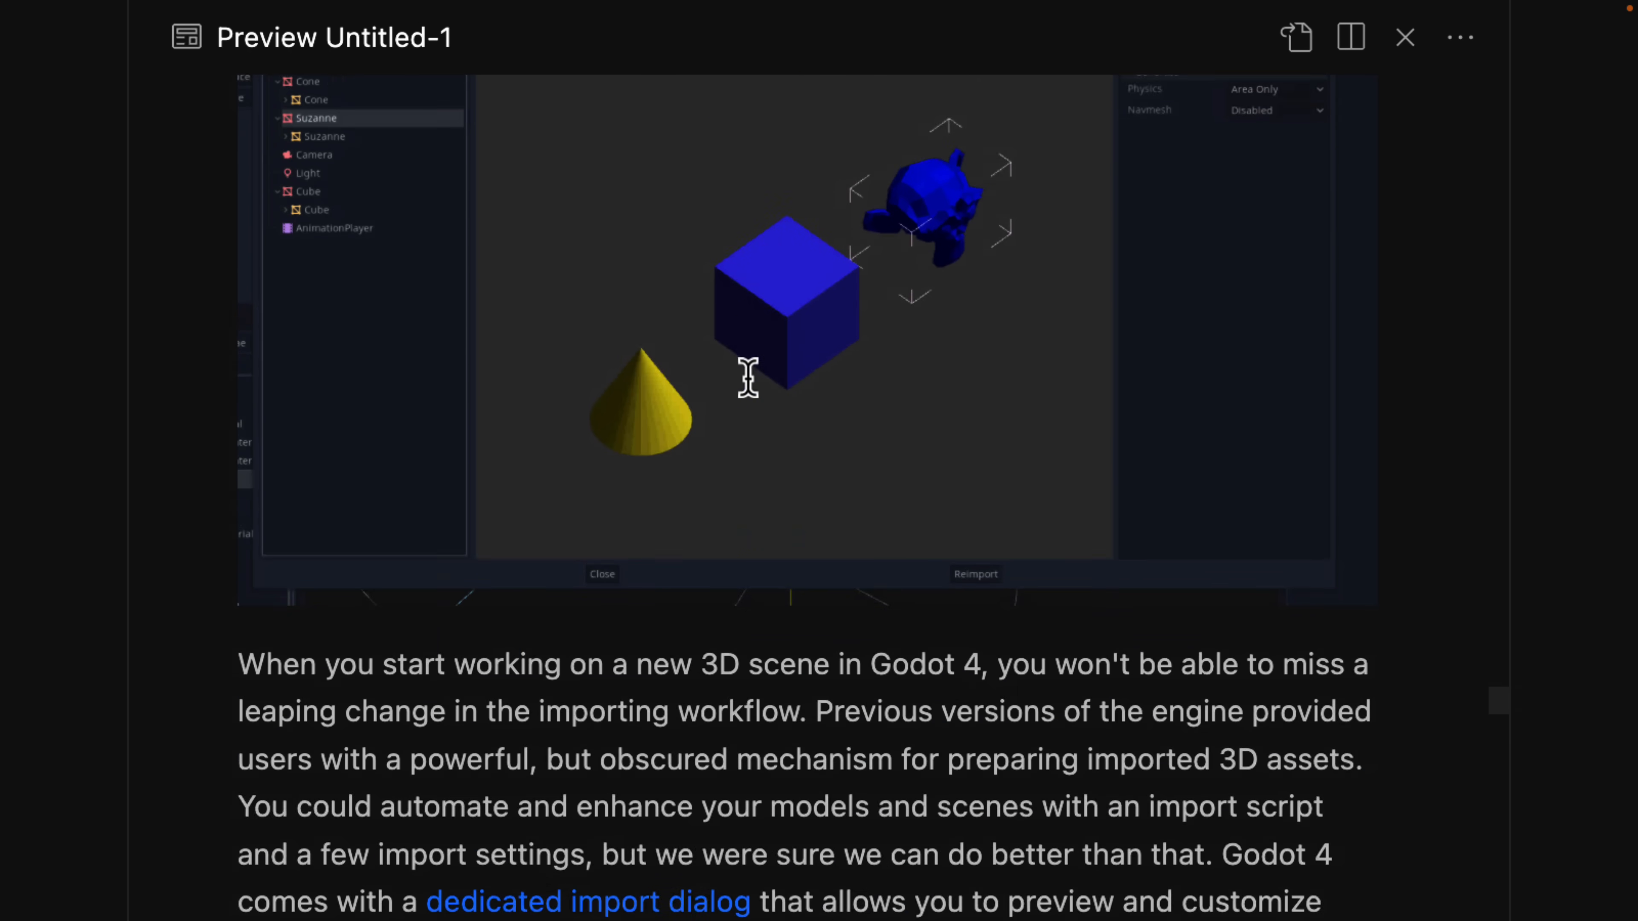
scroll(down, 3)
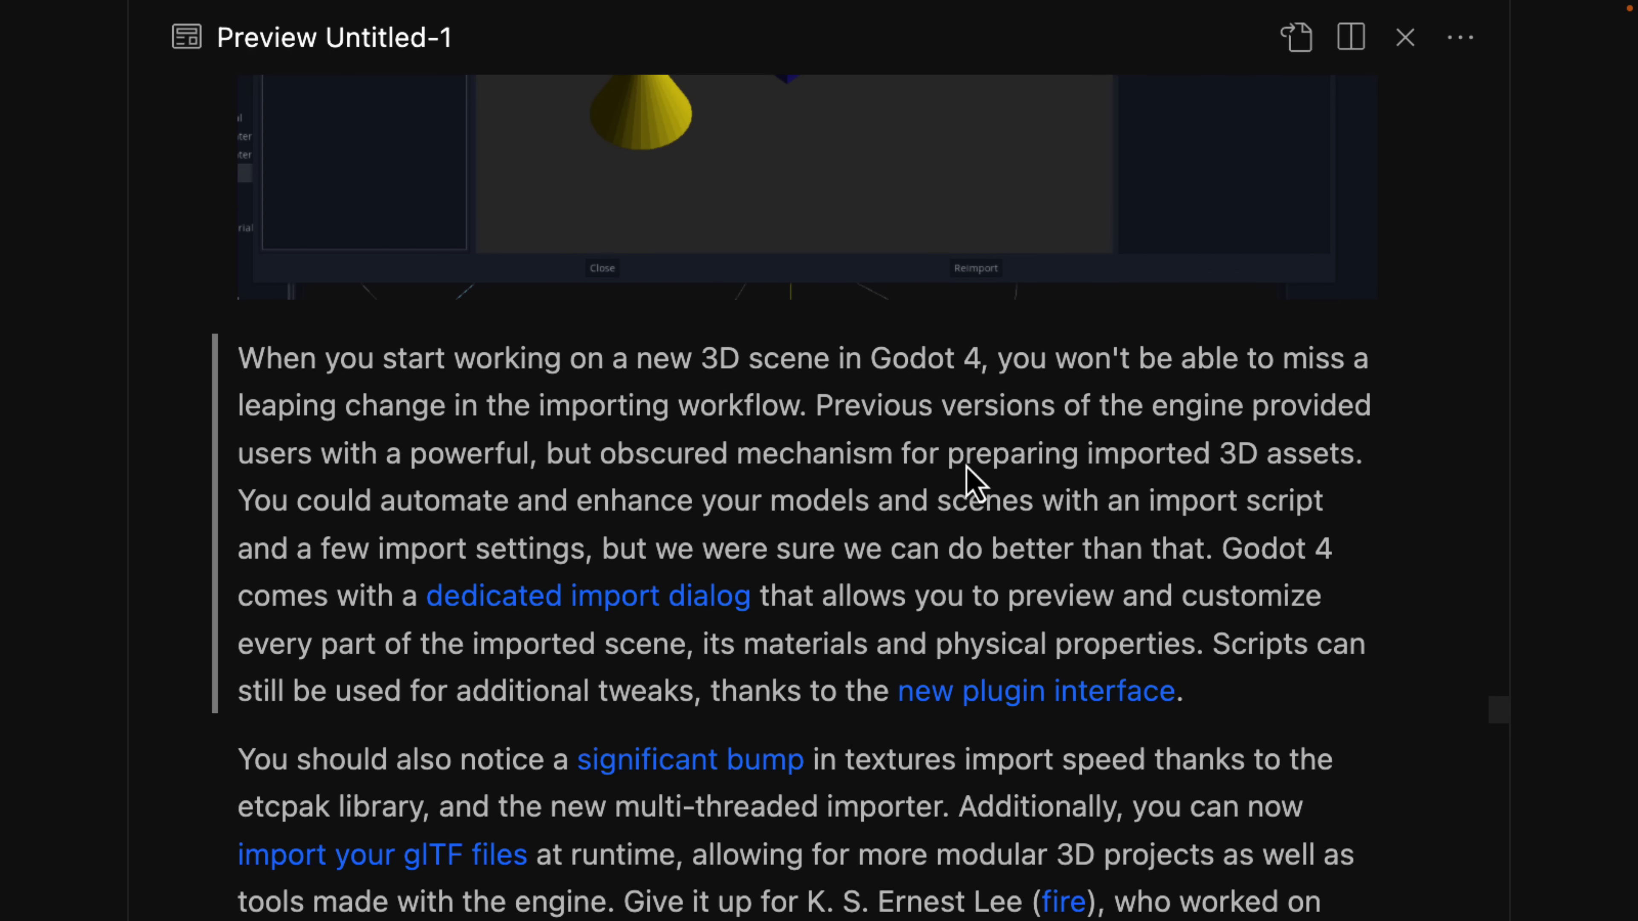
mouse_move(962, 436)
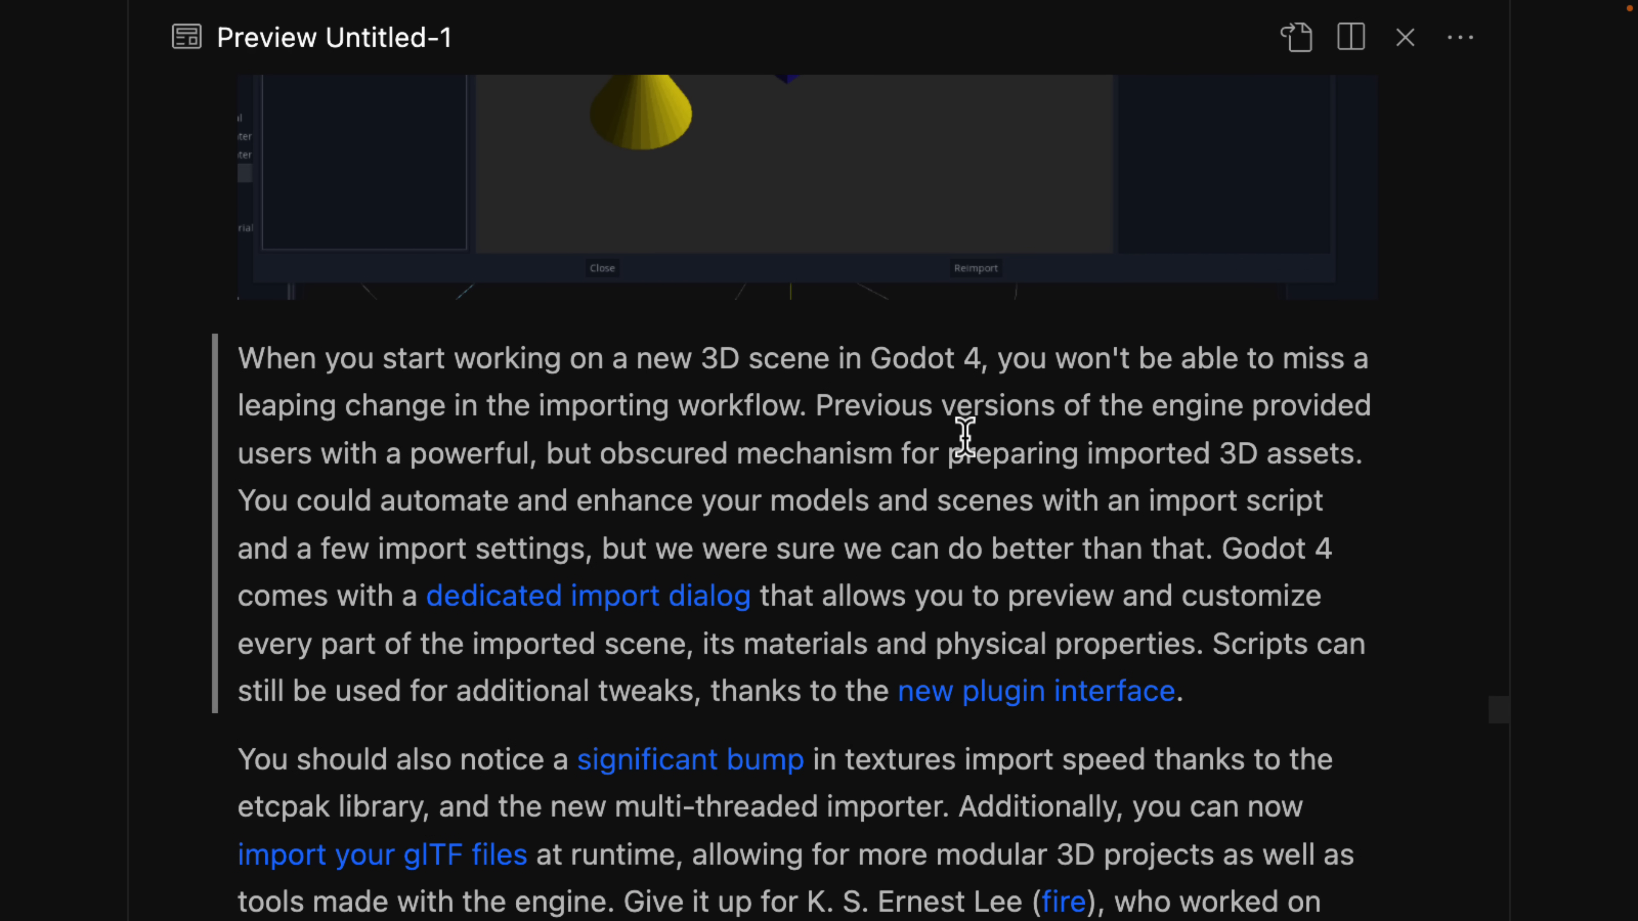
scroll(down, 3)
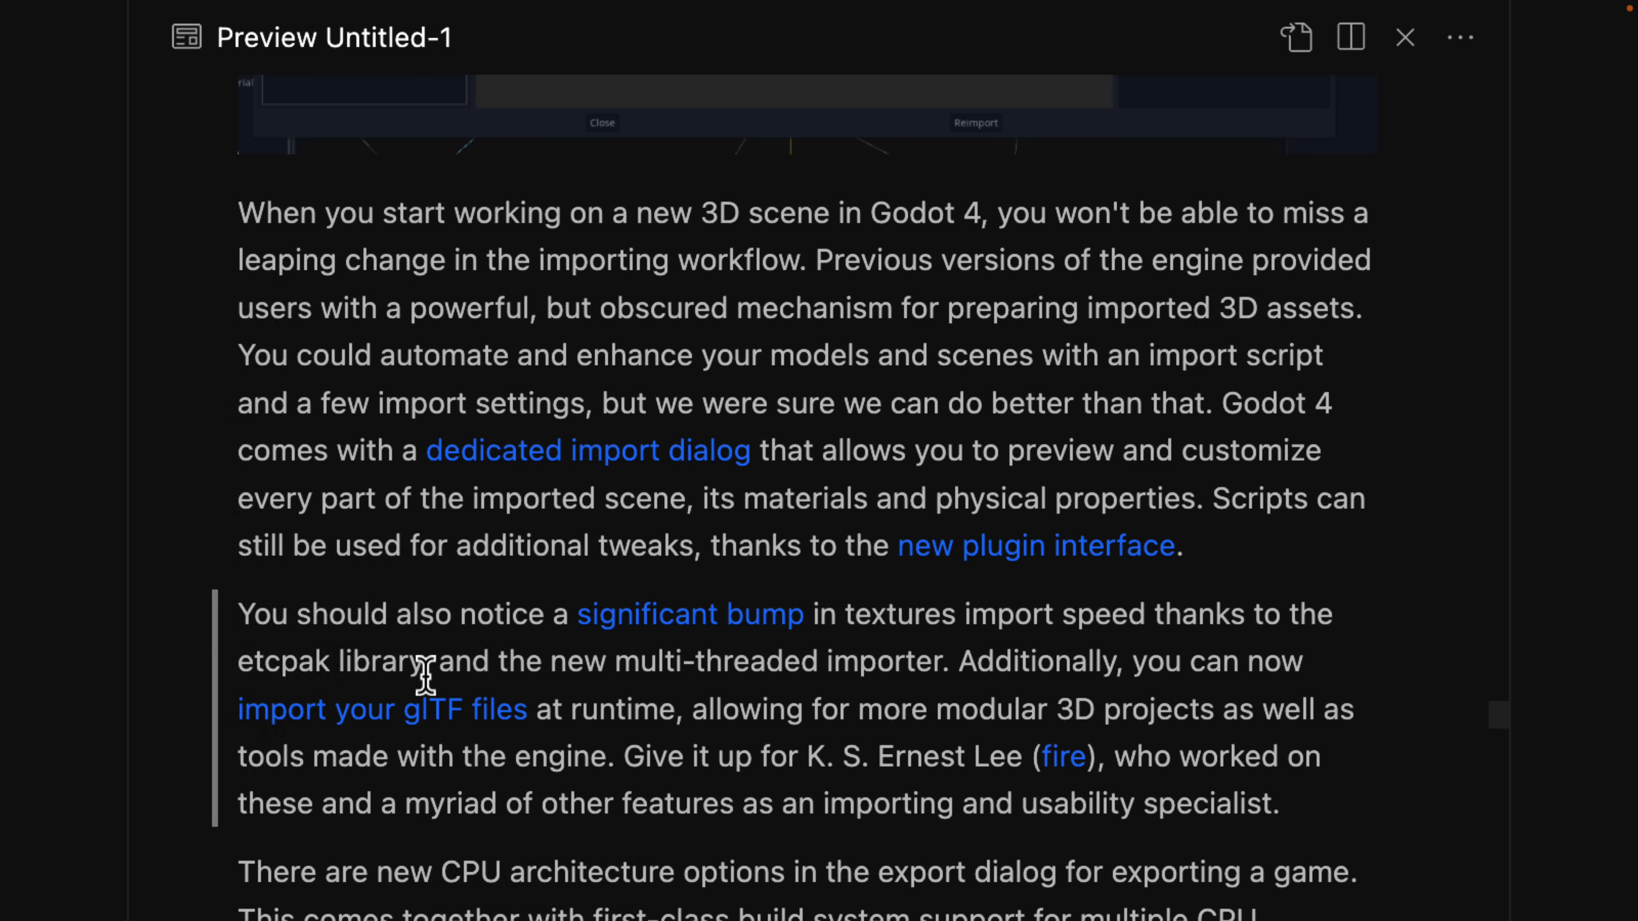
mouse_move(828, 752)
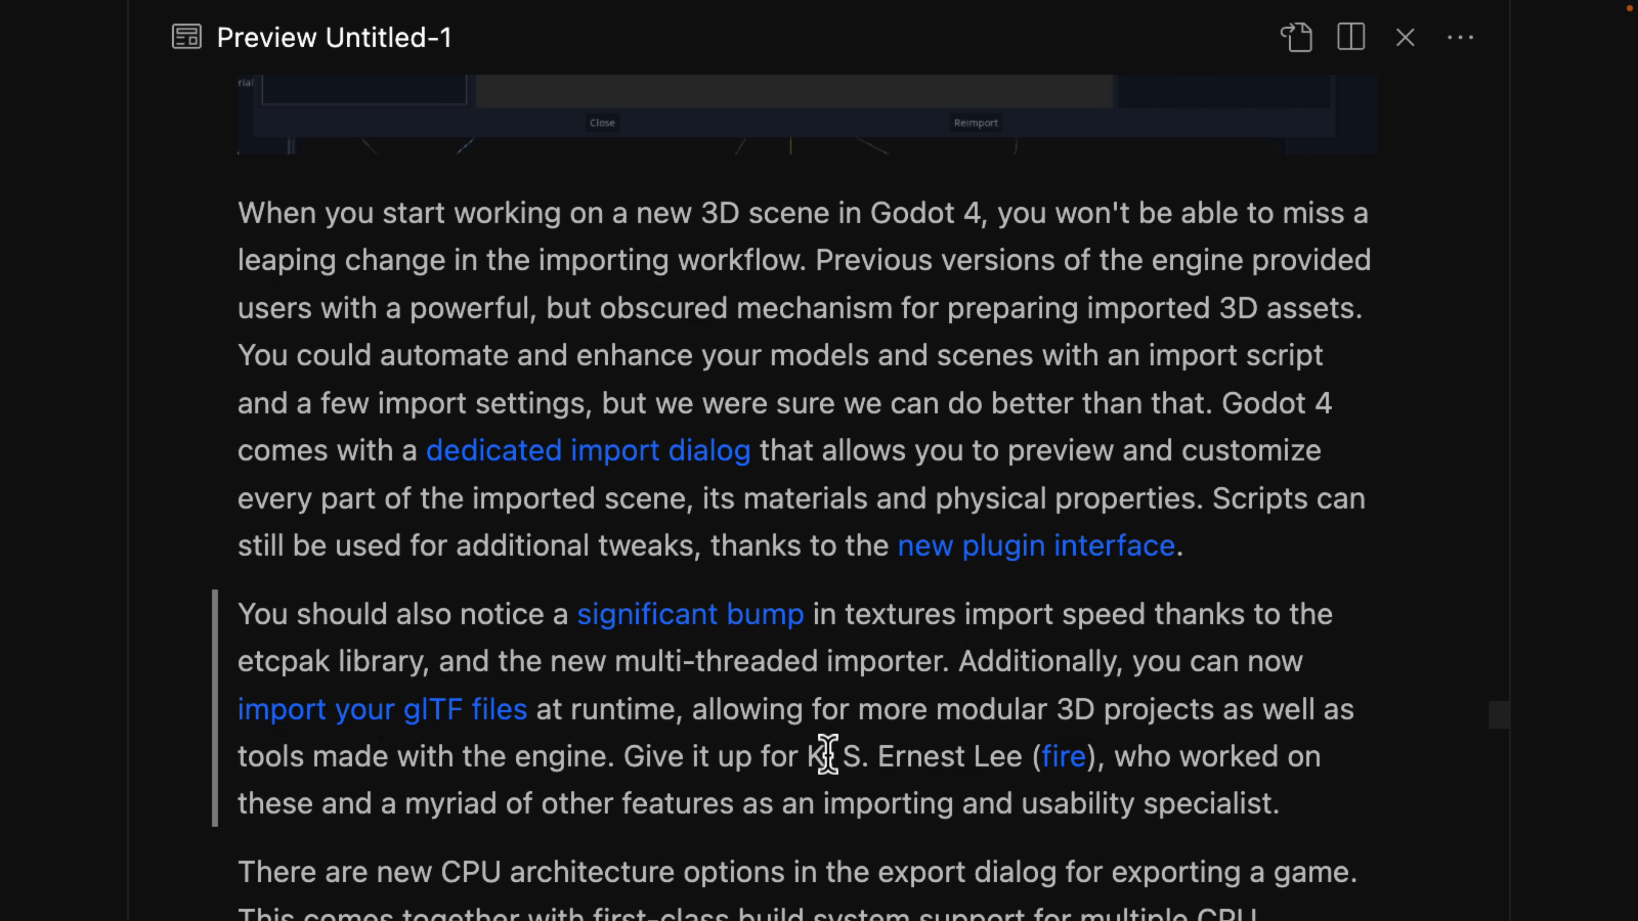
mouse_move(875, 708)
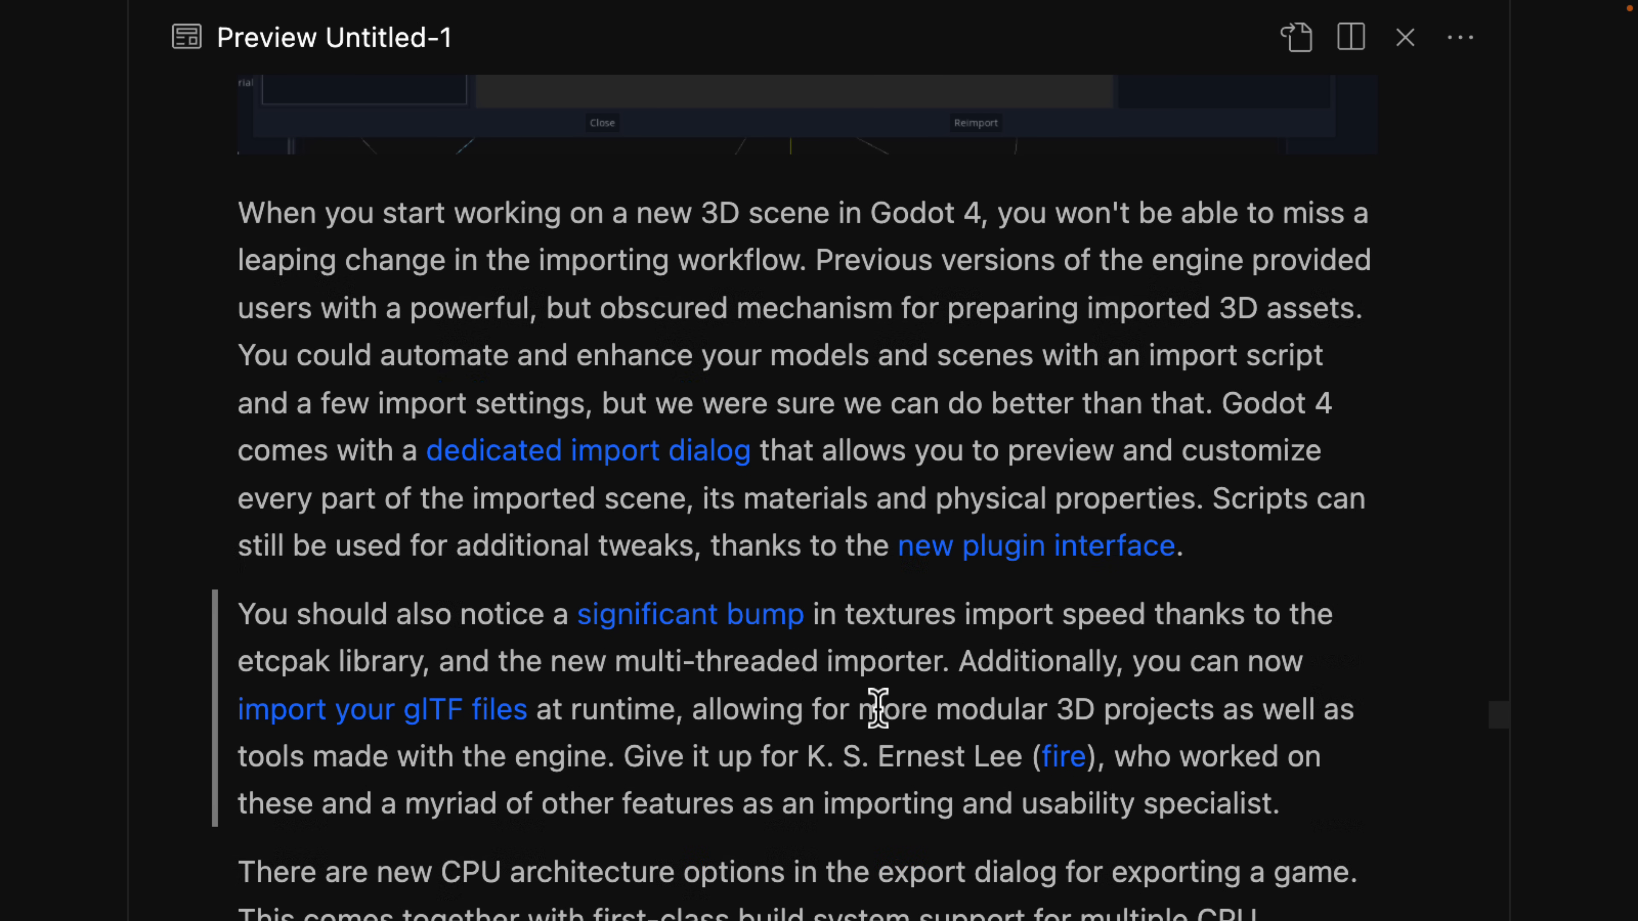
scroll(down, 3)
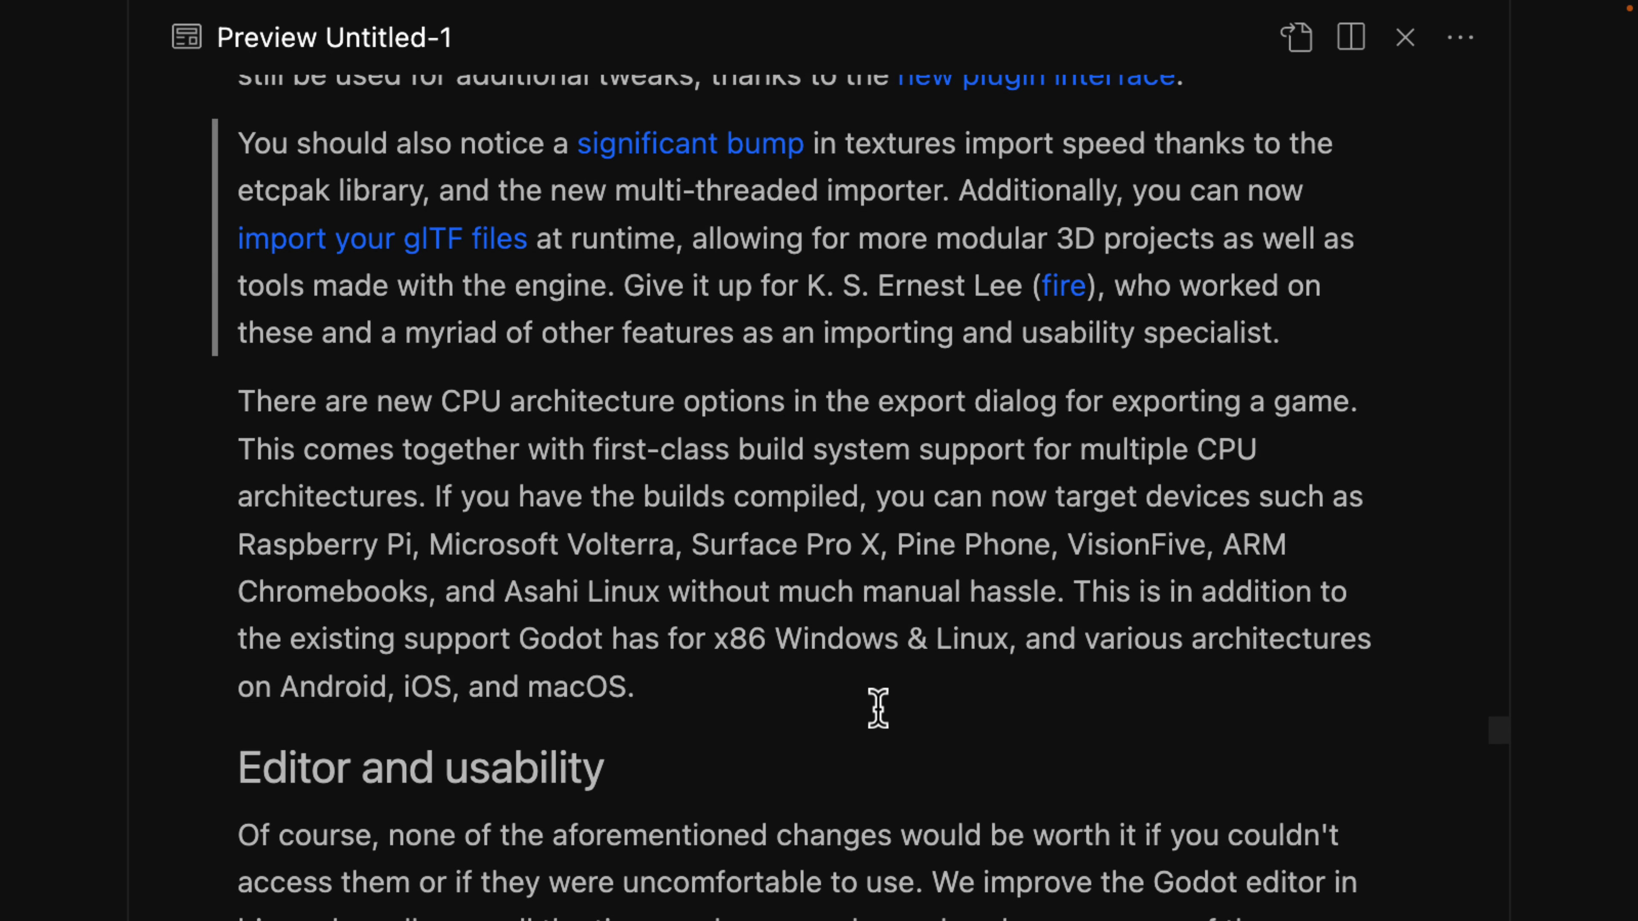
mouse_move(976, 287)
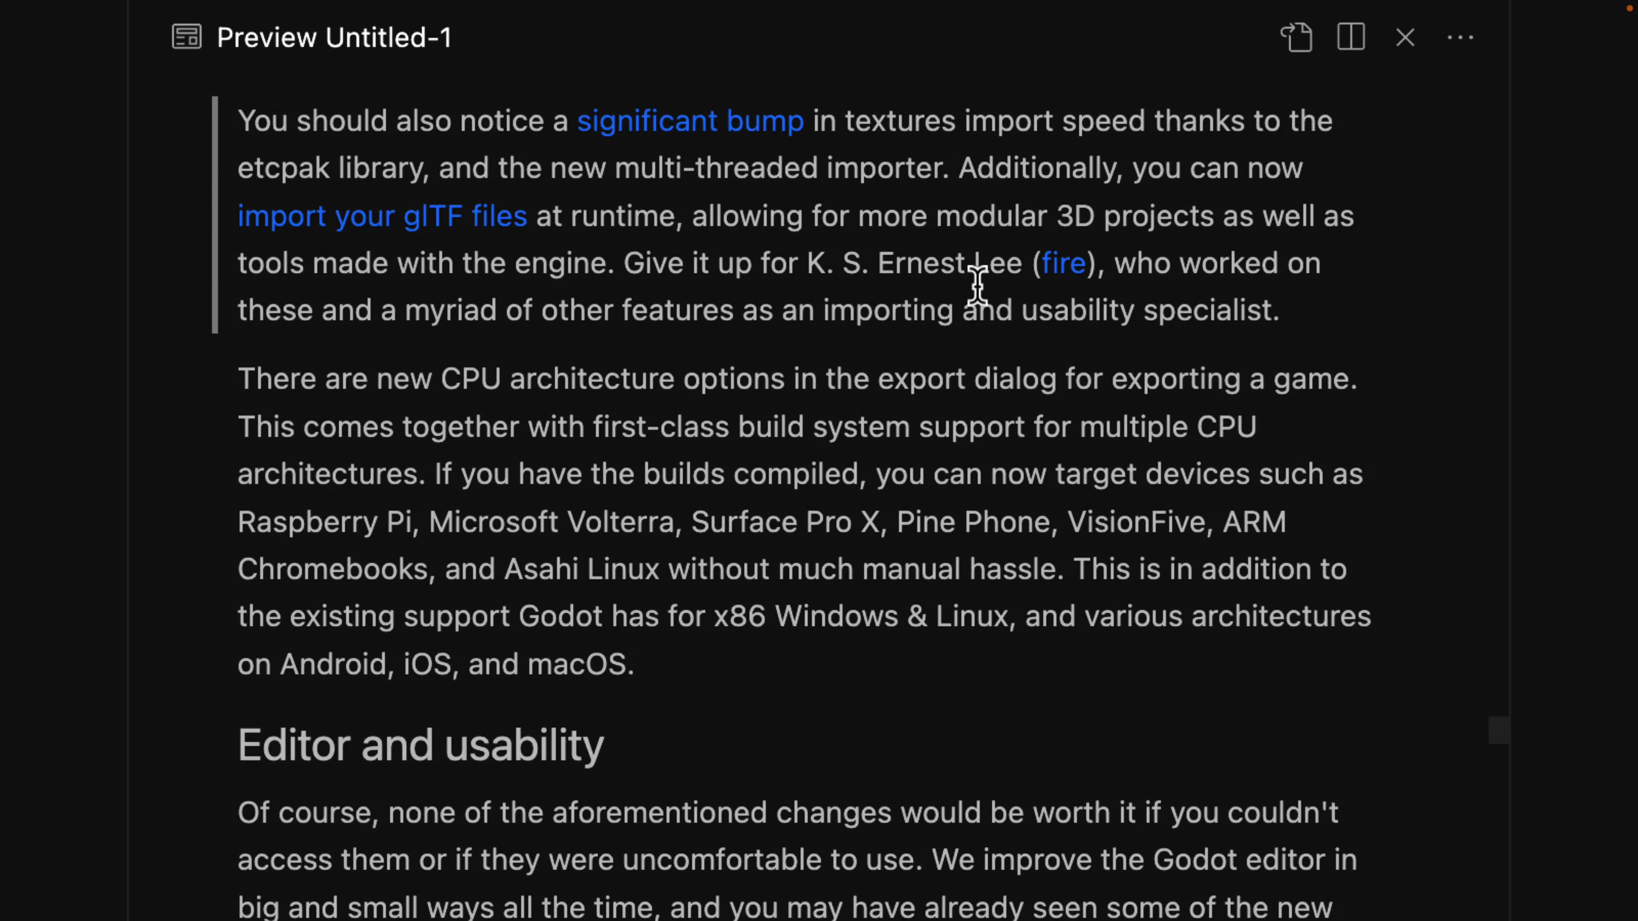
Step: Scroll the preview past the Tiles editor screenshot and animation editor passages
scroll(down, 3)
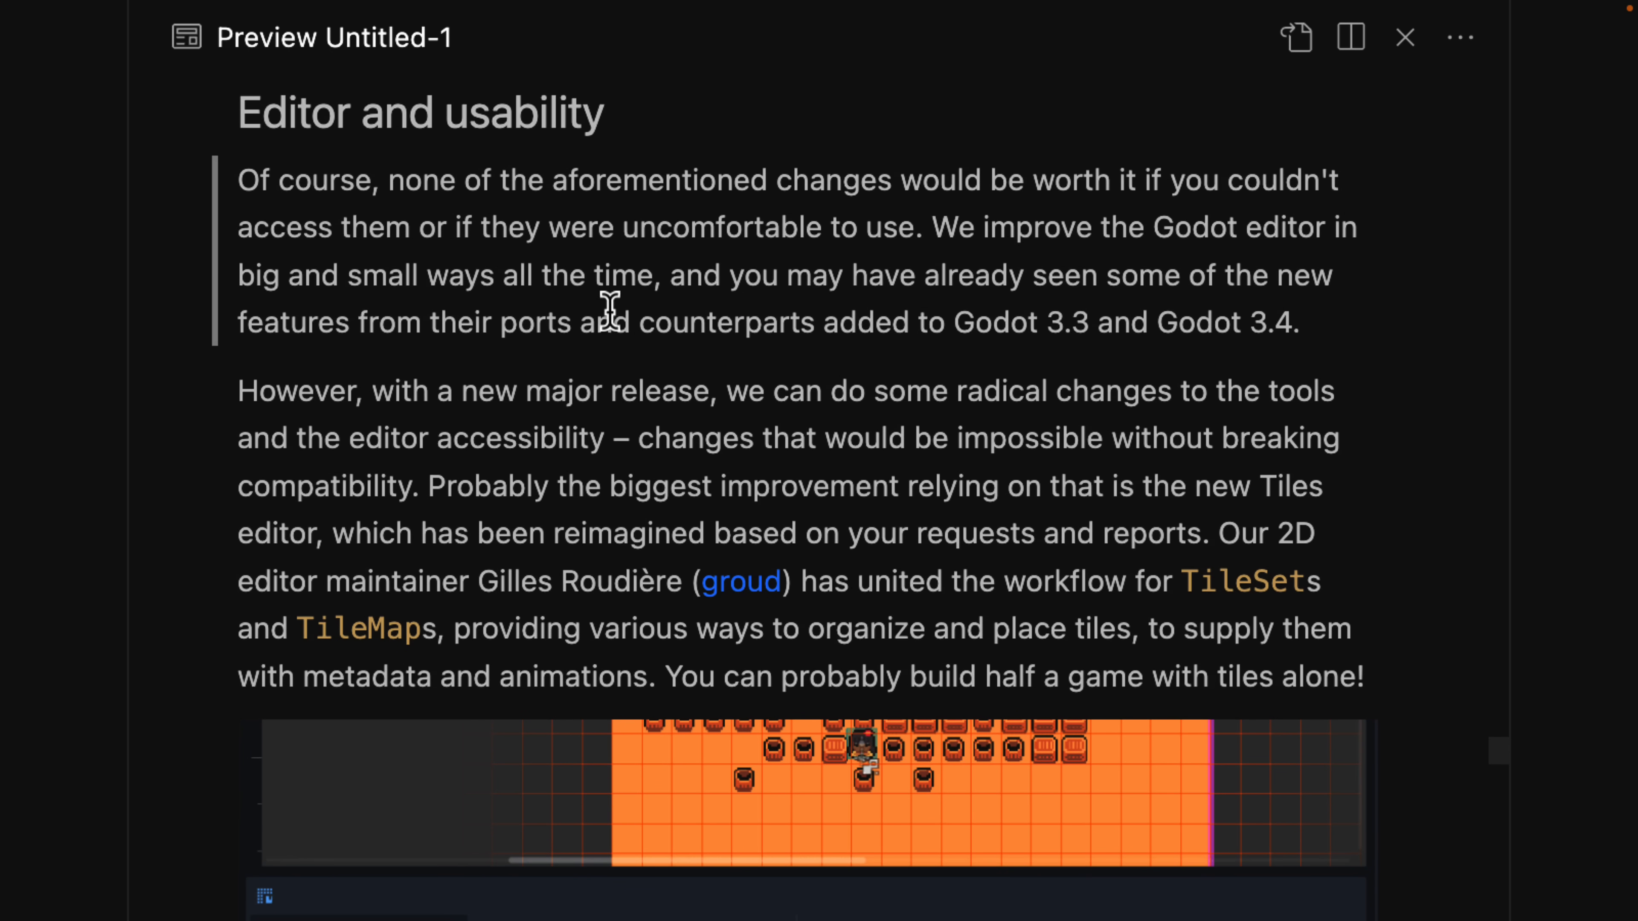
scroll(down, 3)
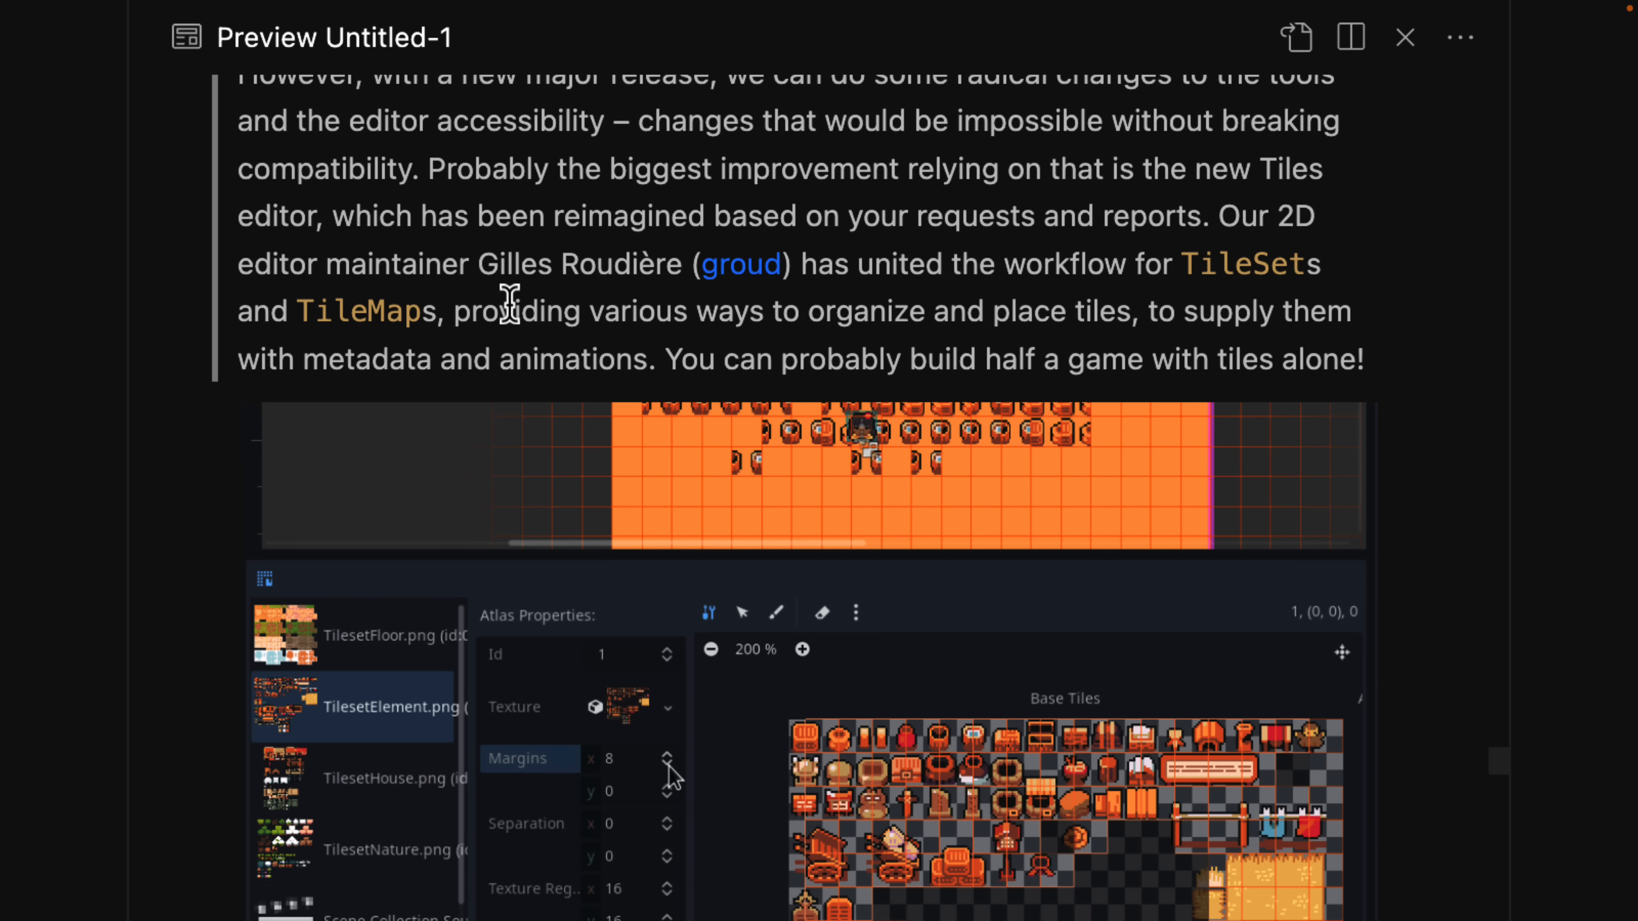
click(667, 763)
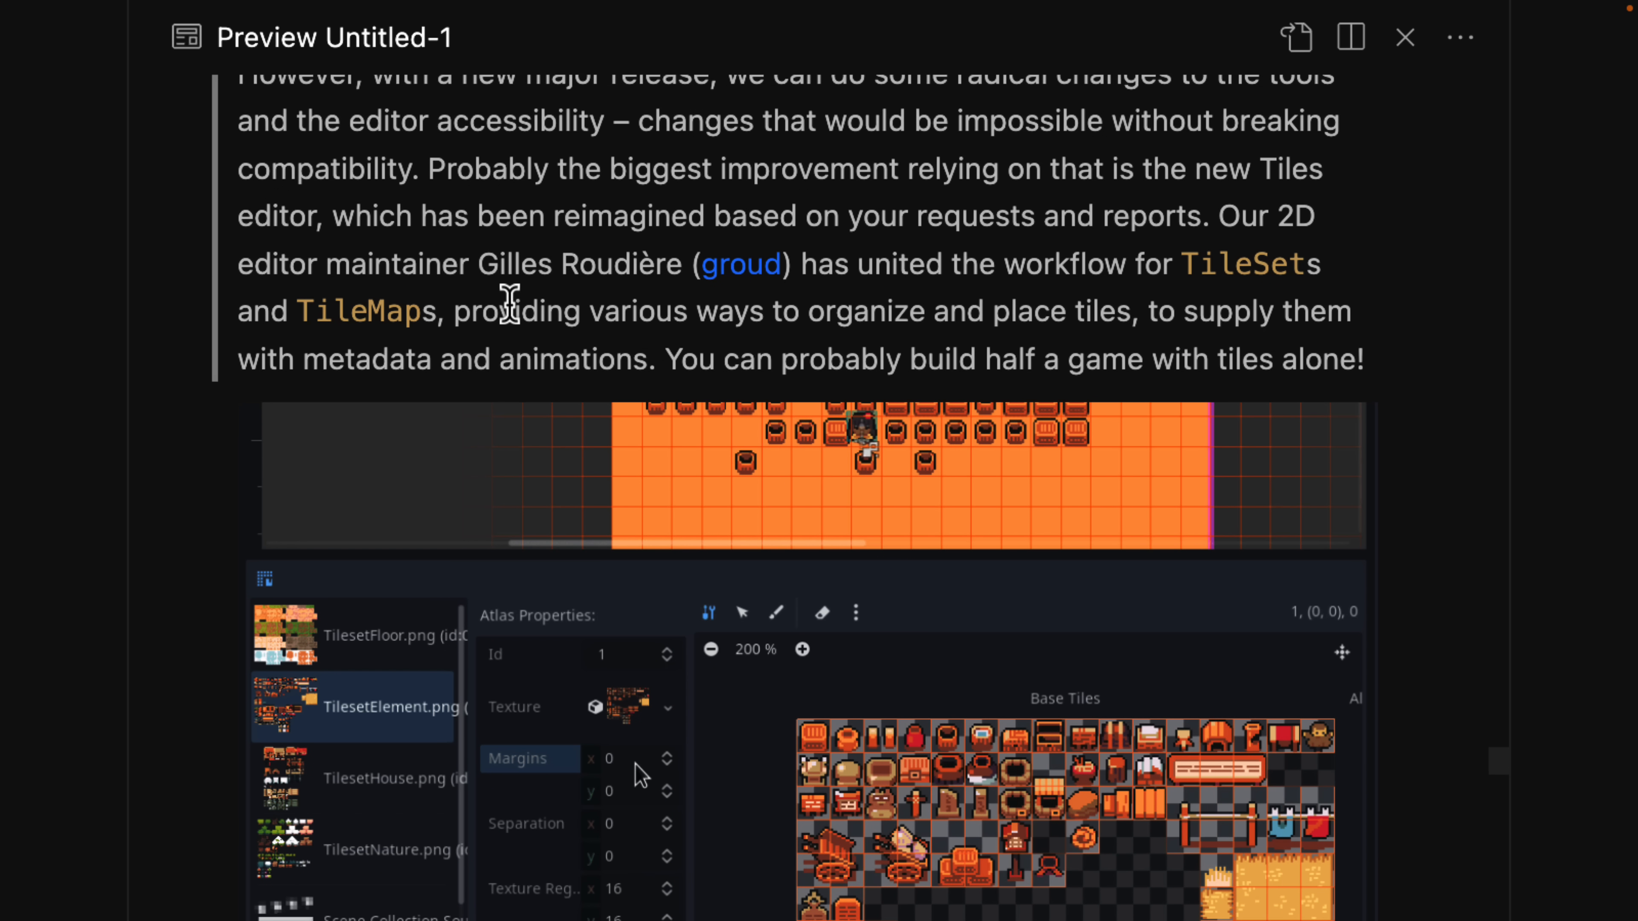
scroll(down, 3)
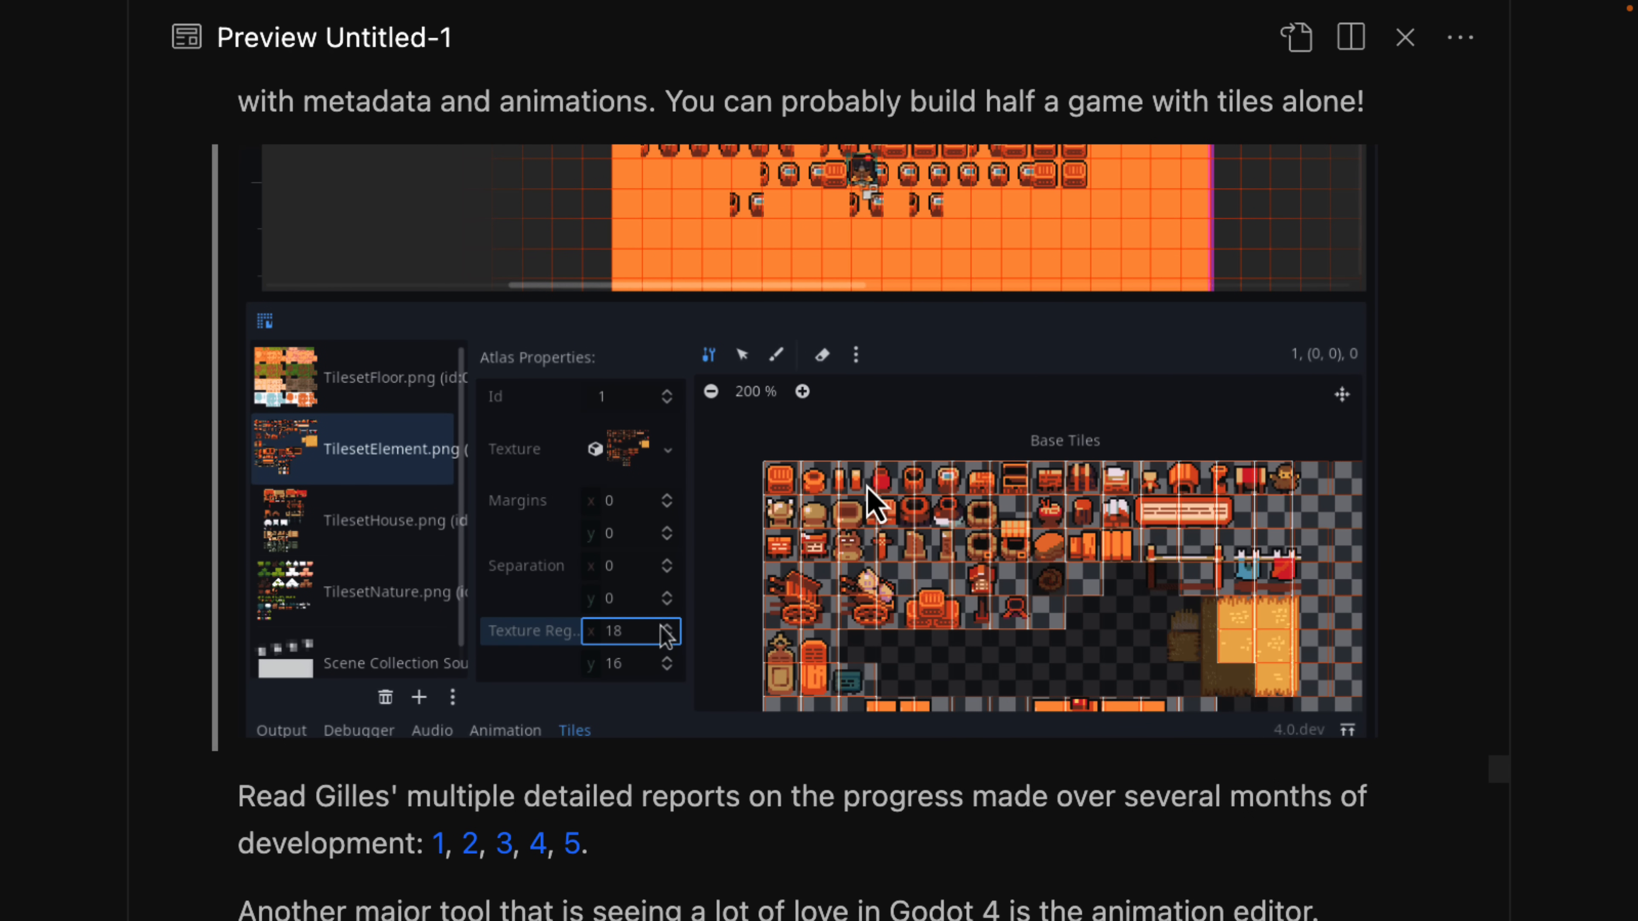
scroll(down, 3)
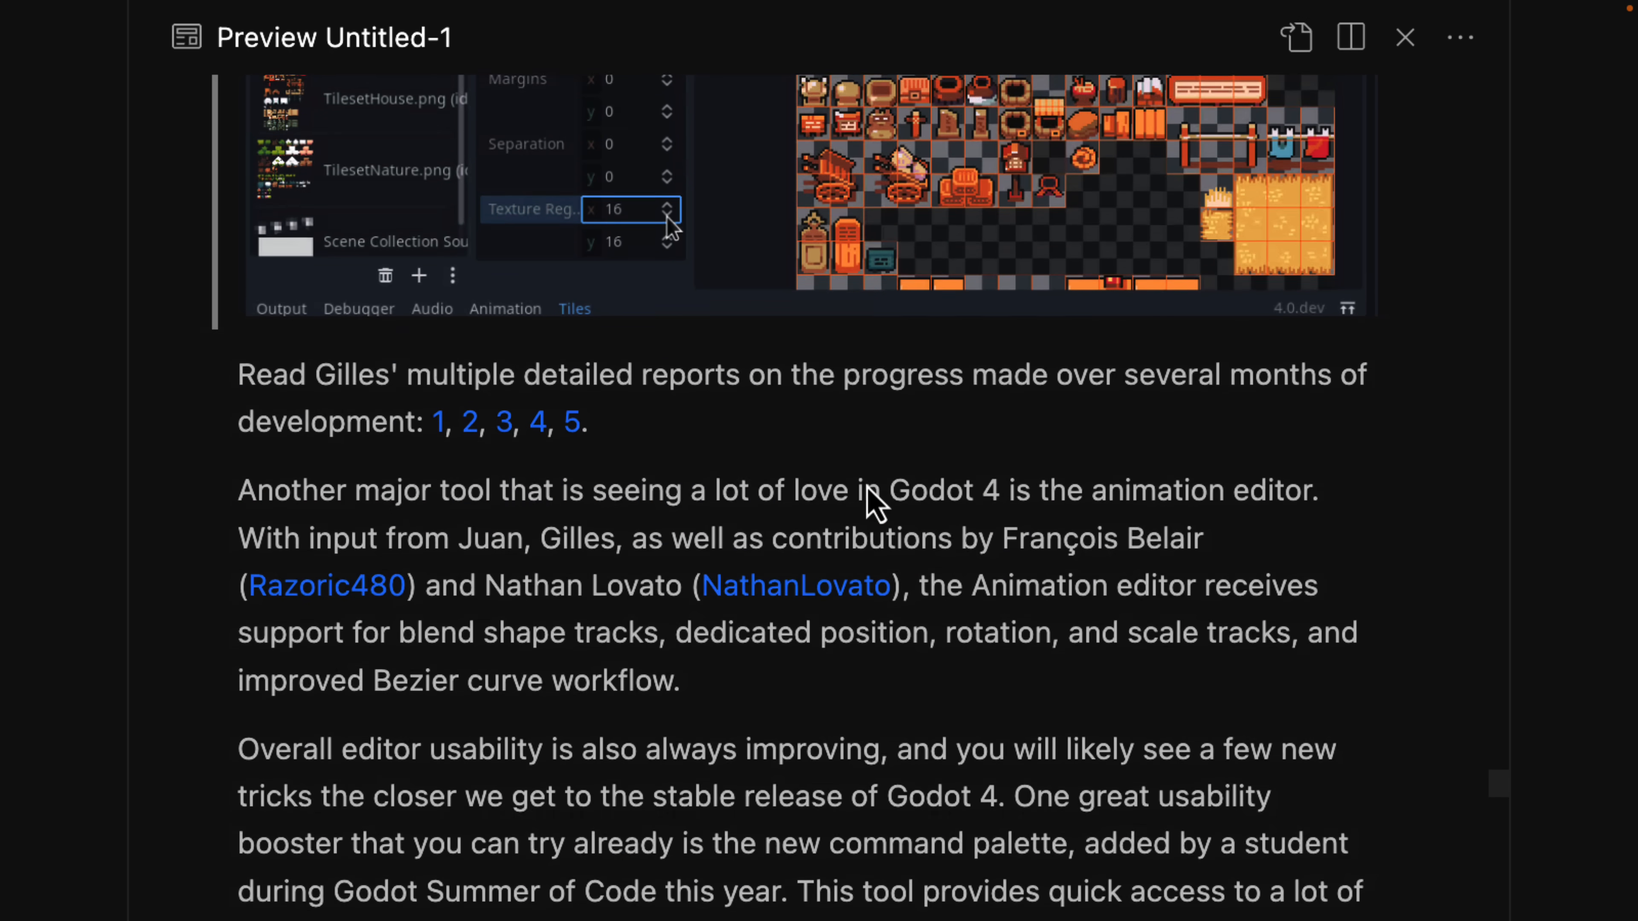
Step: Scroll on past editor theme and Web platform to the Should I upgrade my project now? section
scroll(down, 3)
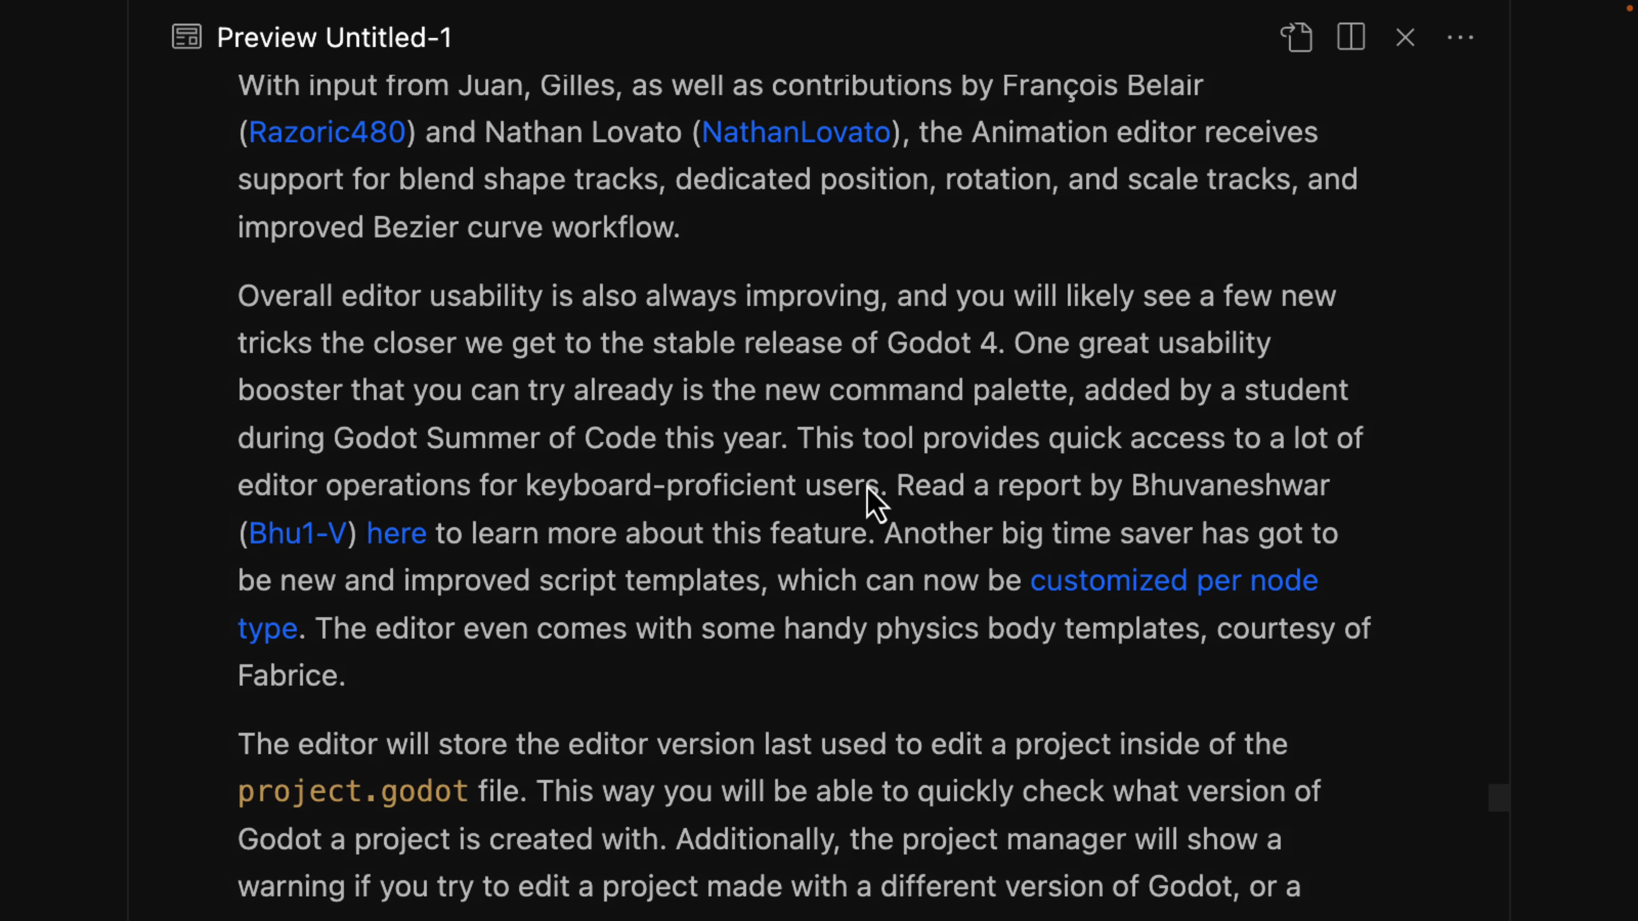
scroll(down, 3)
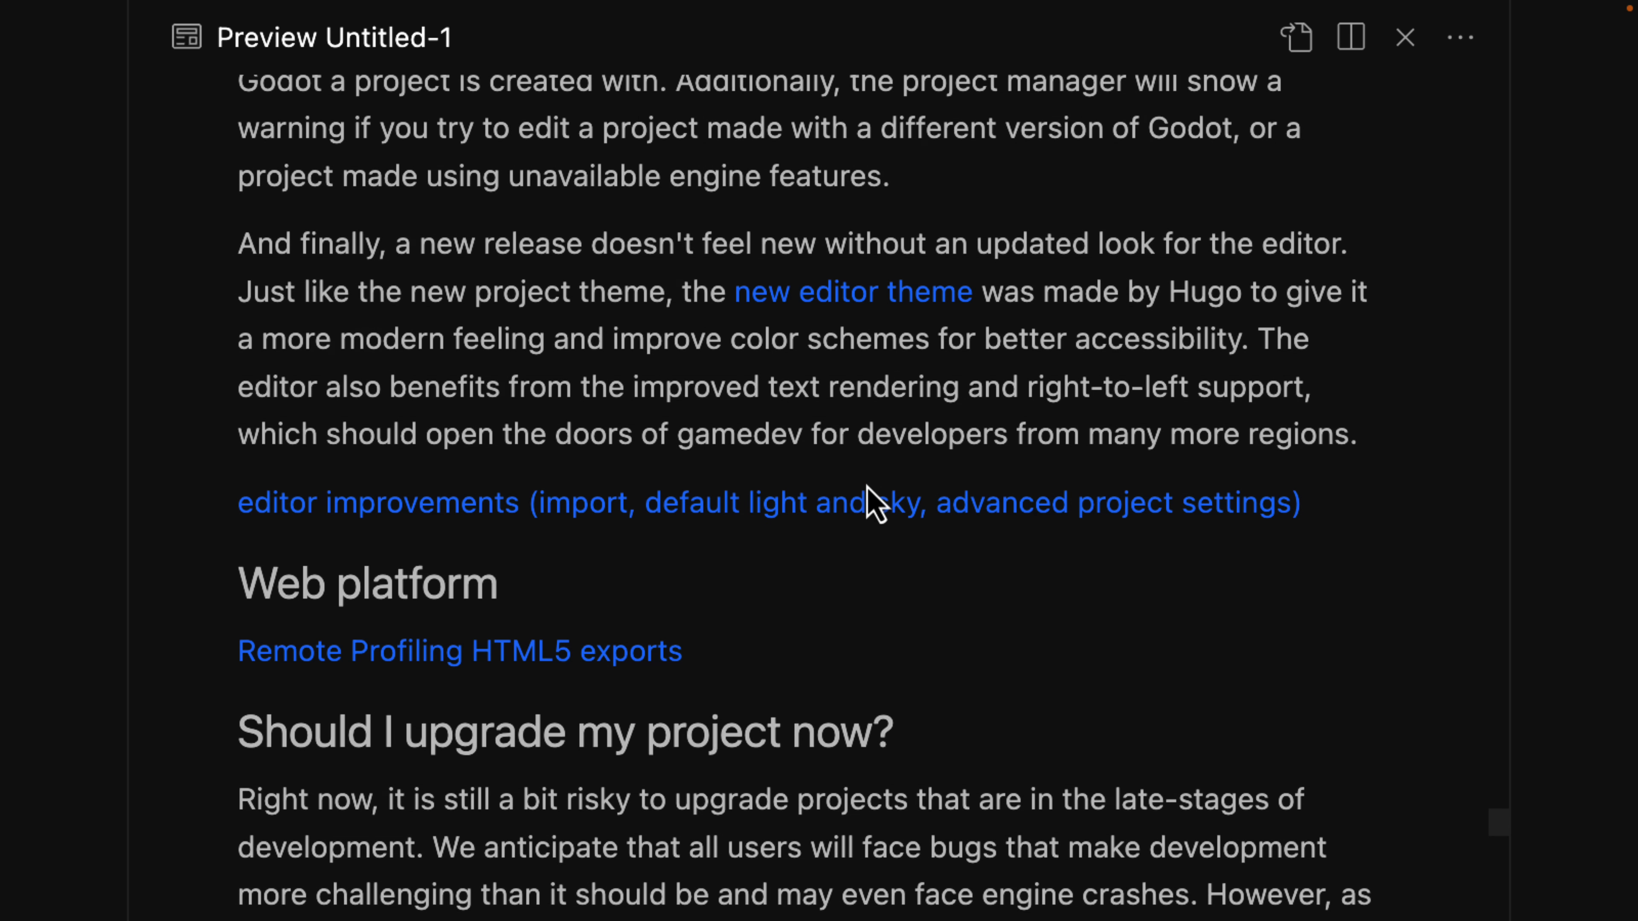
mouse_move(851, 292)
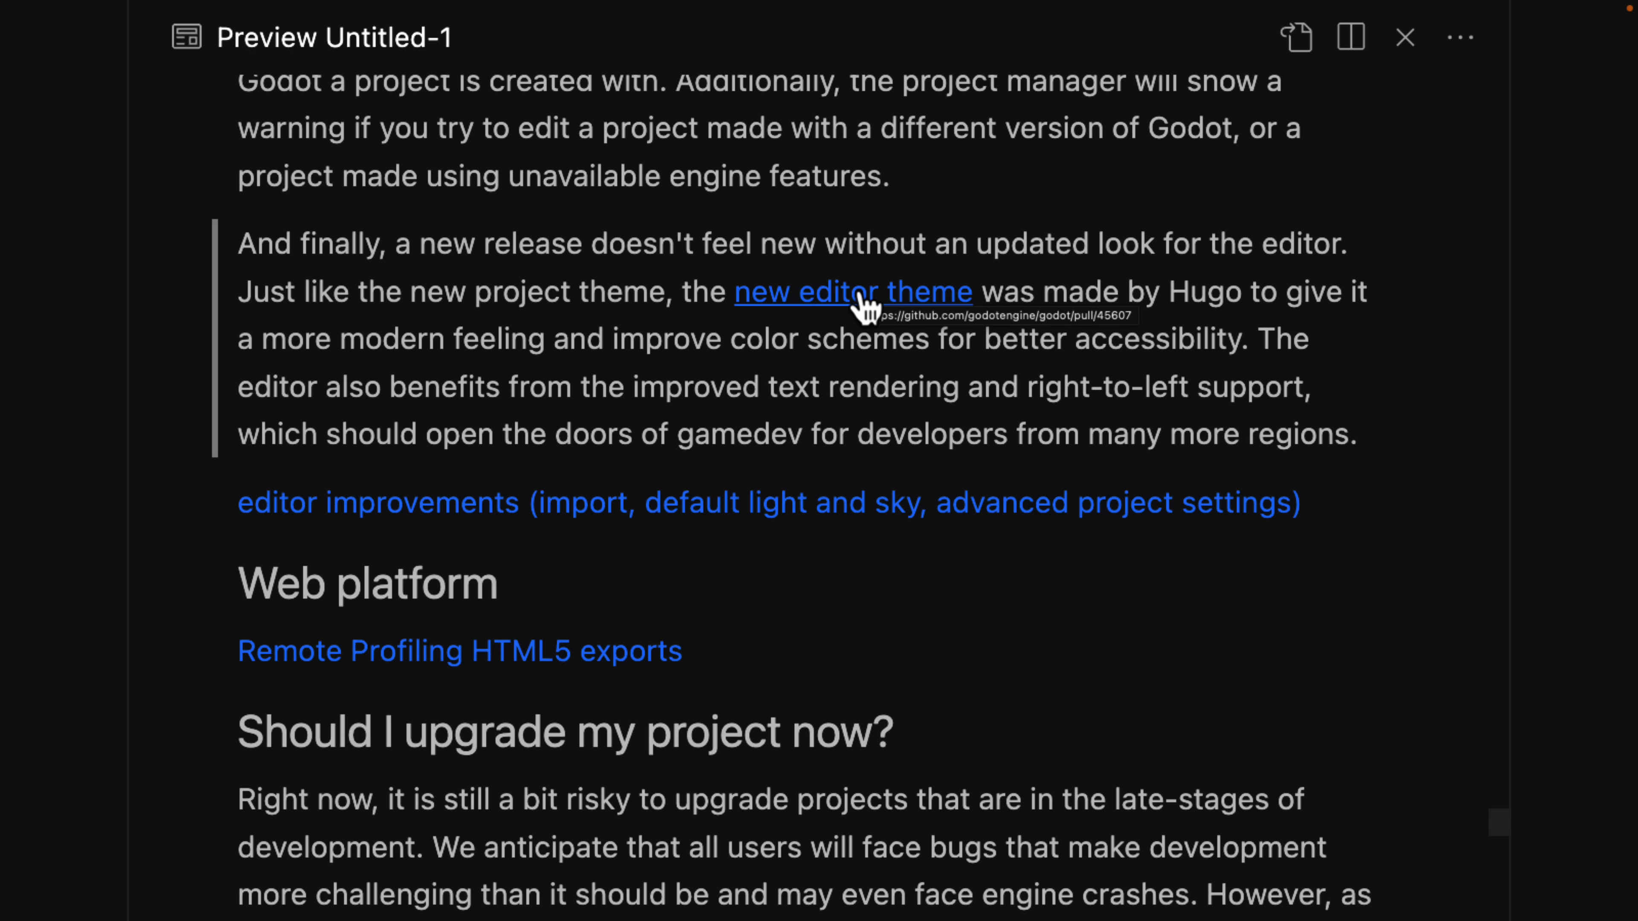
scroll(down, 3)
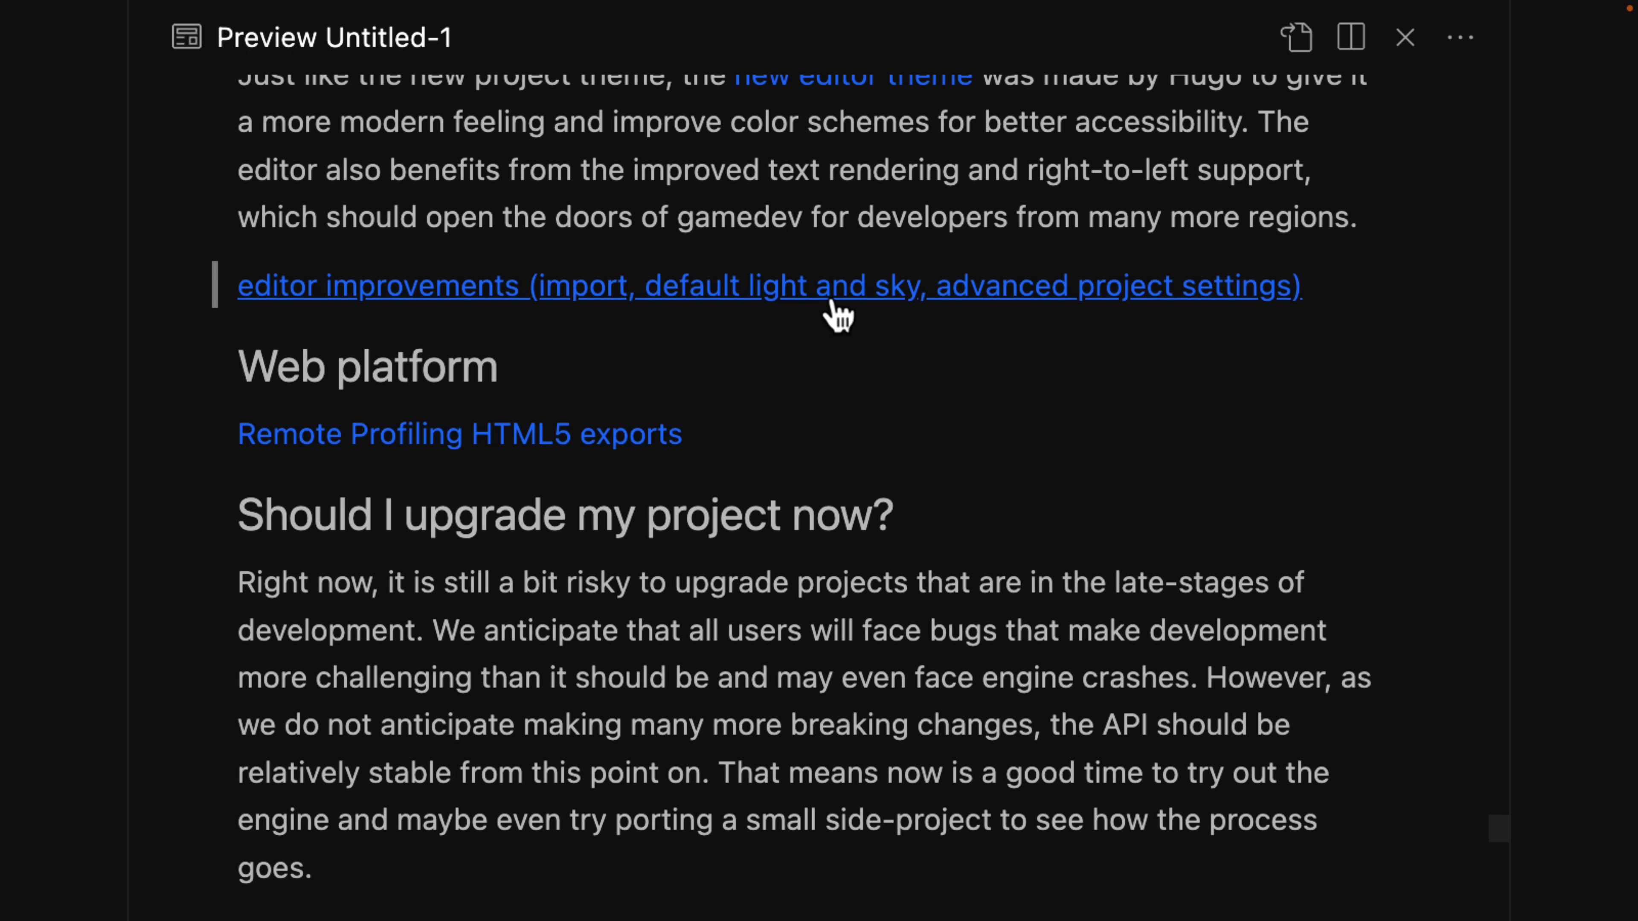
scroll(down, 3)
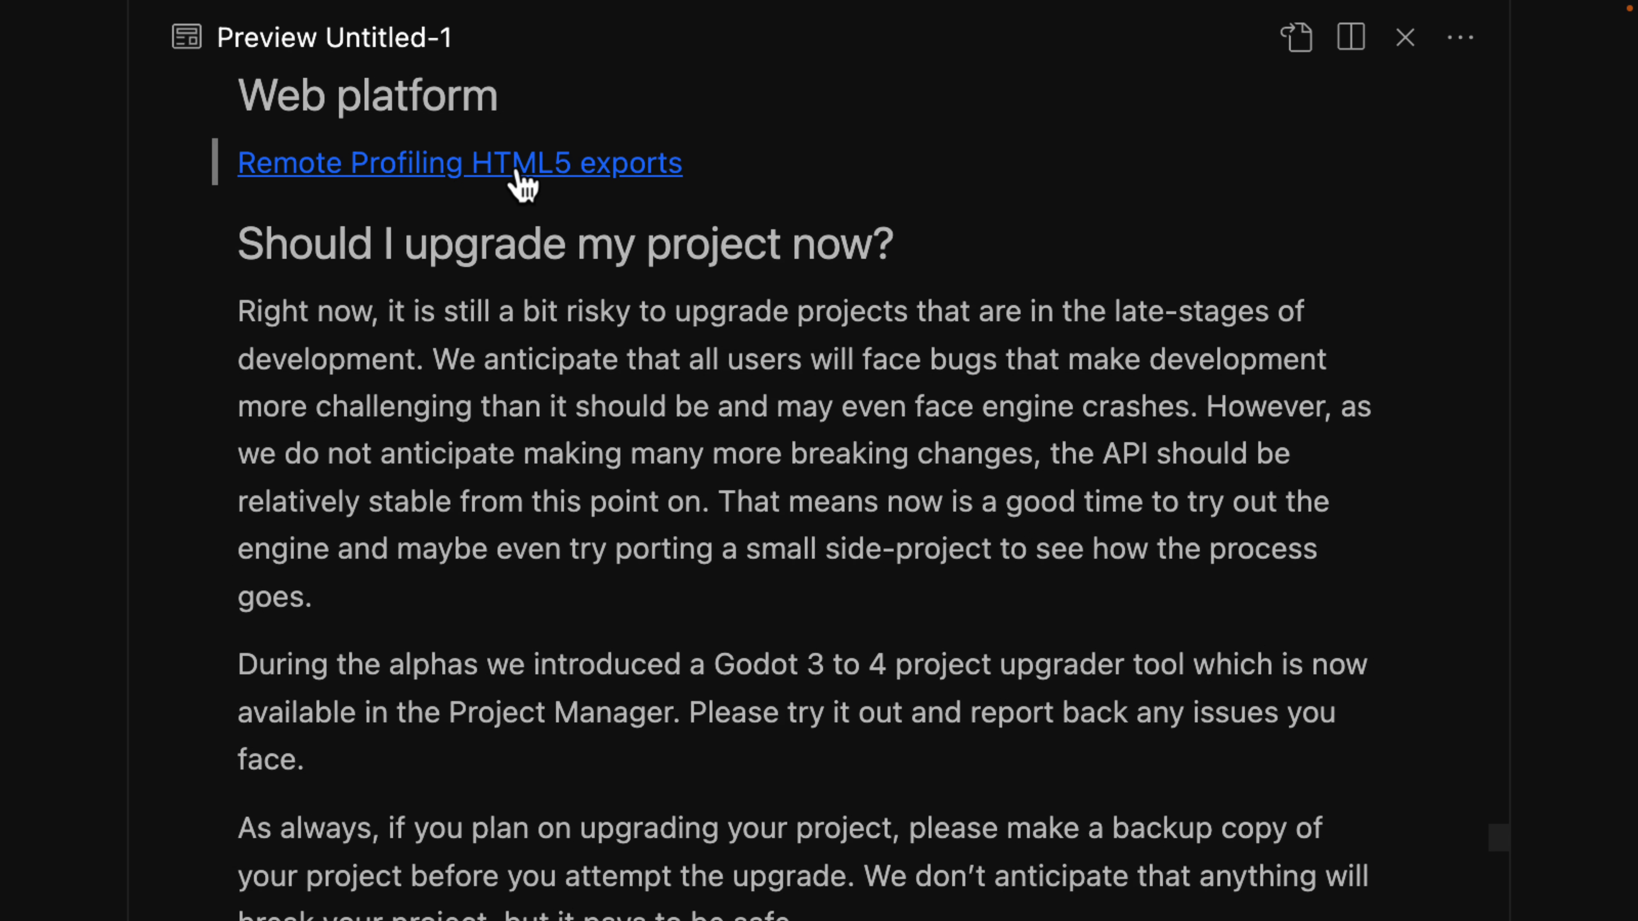
mouse_move(911, 169)
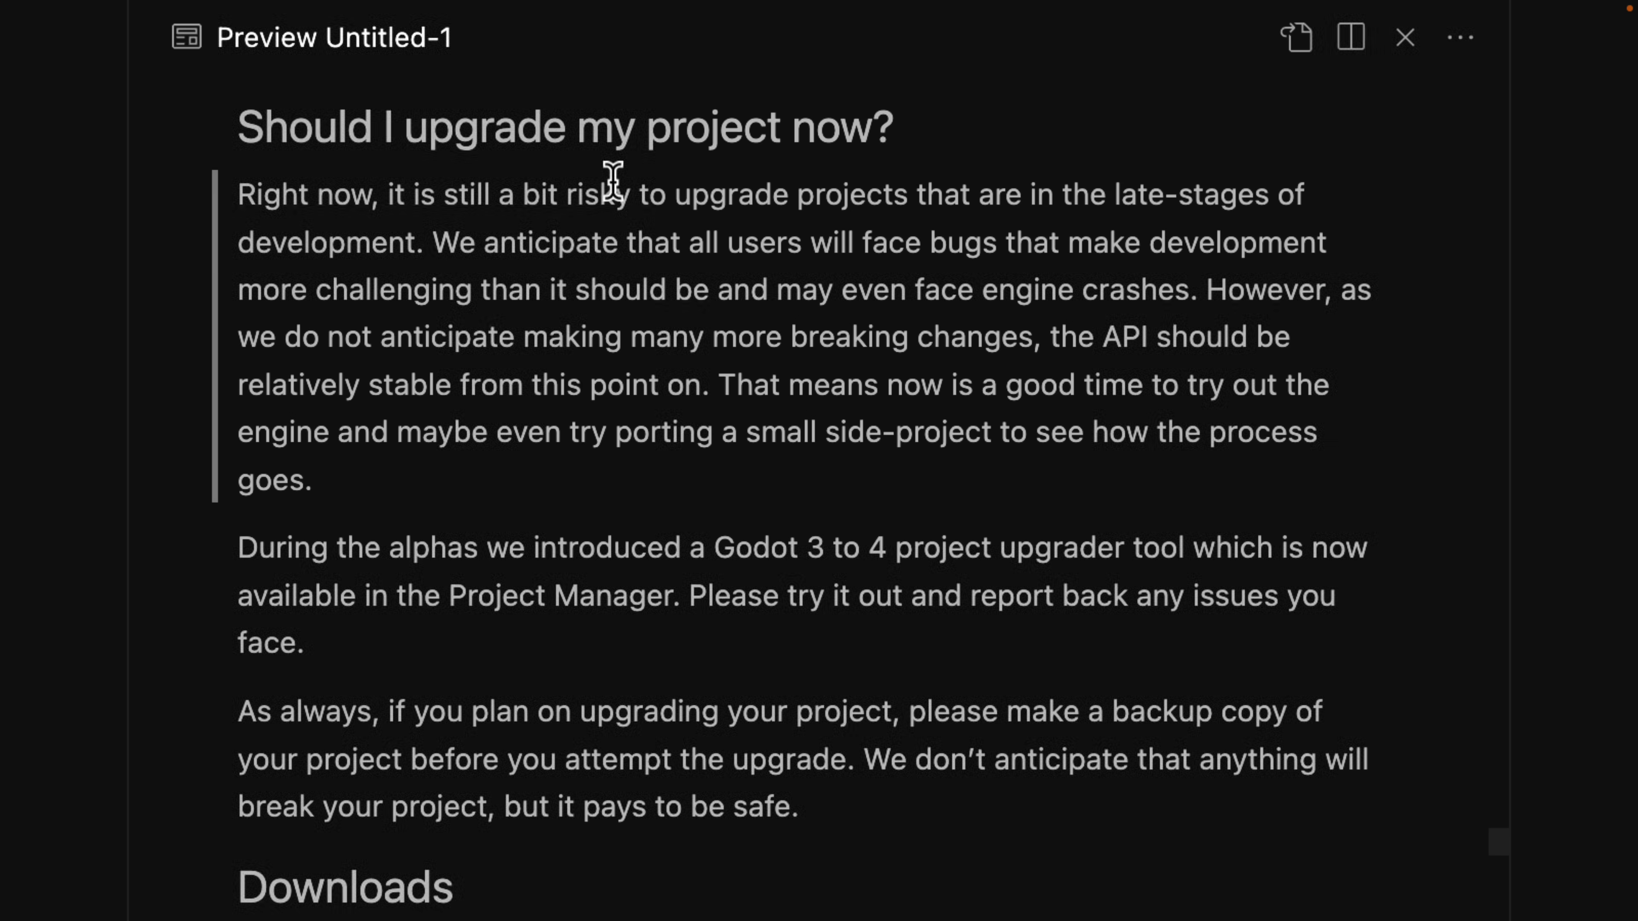
Step: Scroll past Downloads, Known issues and Bug reports to the closing Support section
scroll(down, 3)
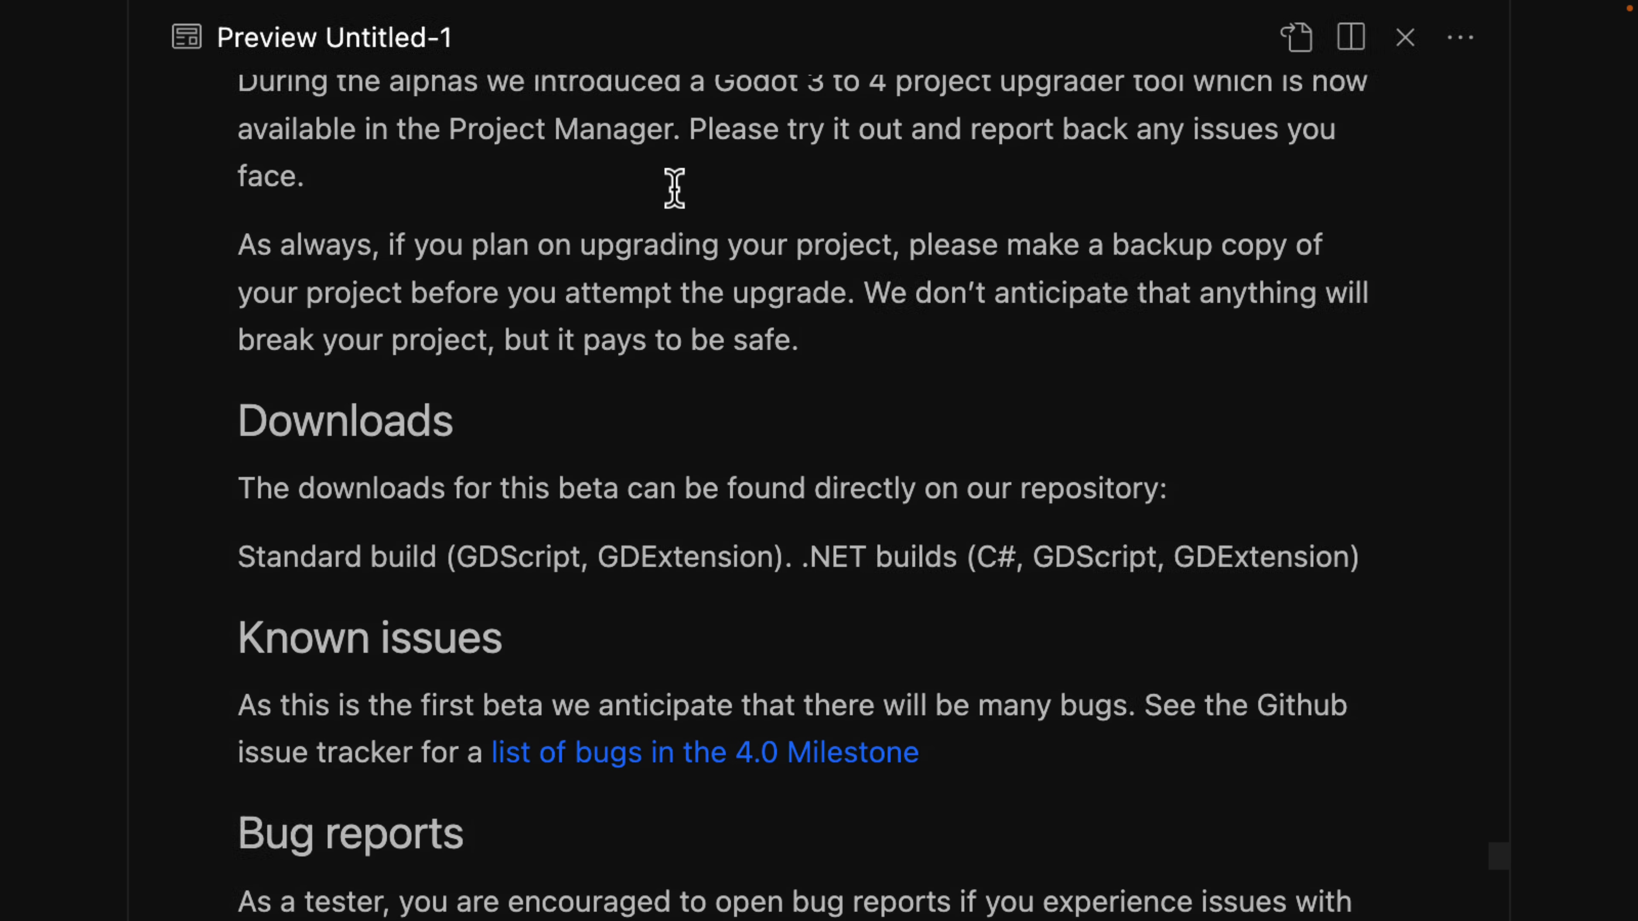
scroll(down, 3)
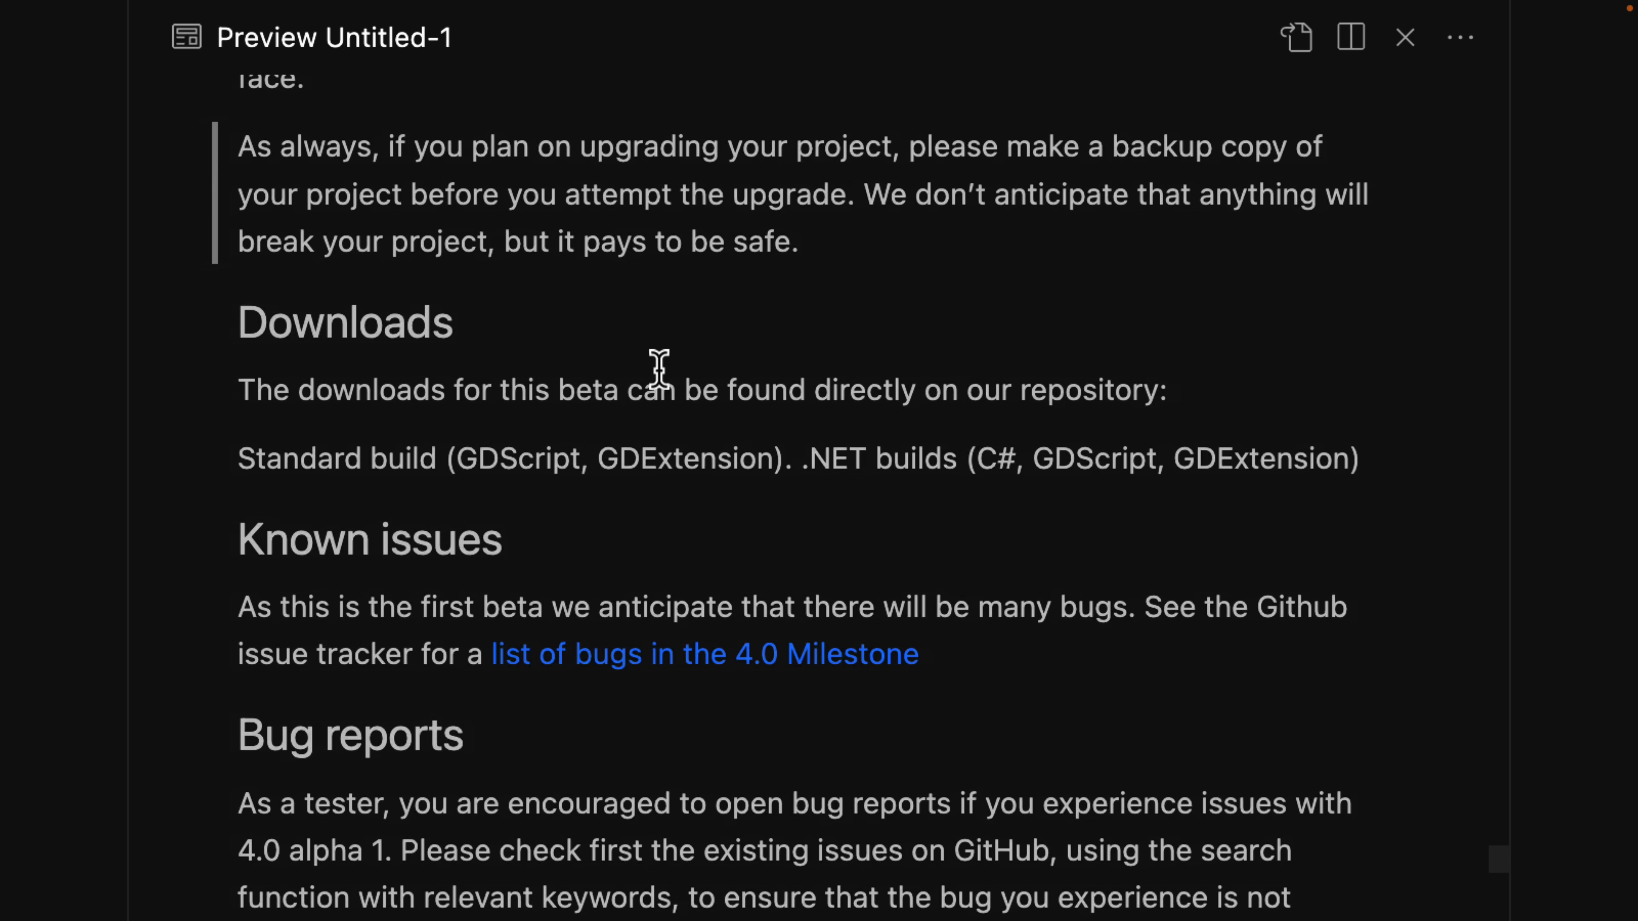
scroll(down, 3)
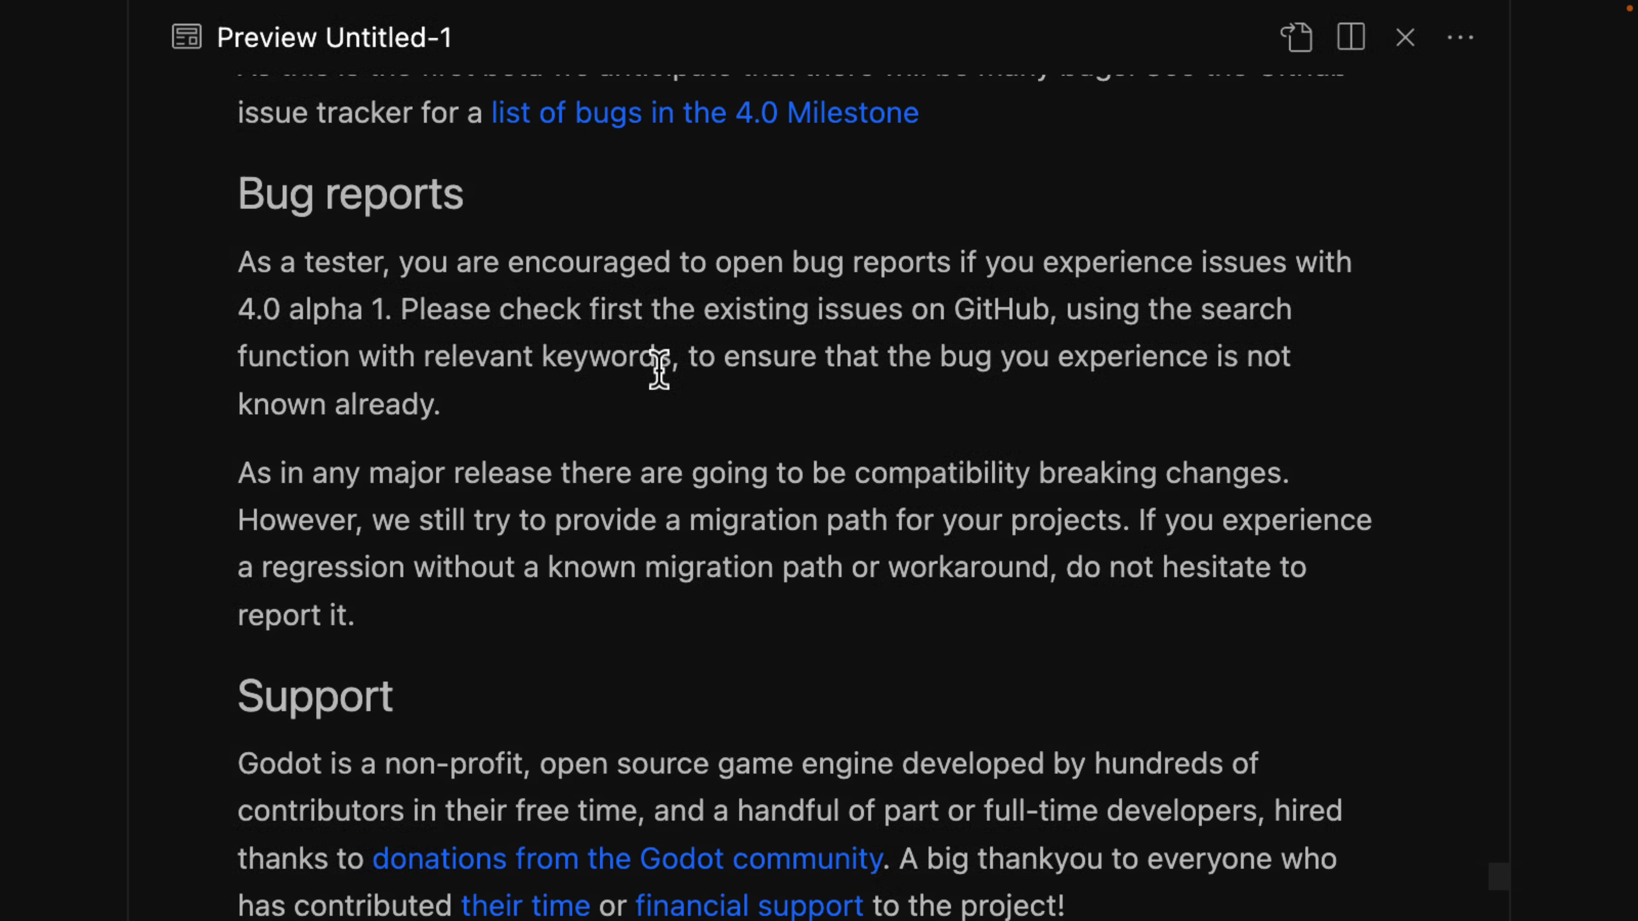
scroll(up, 3)
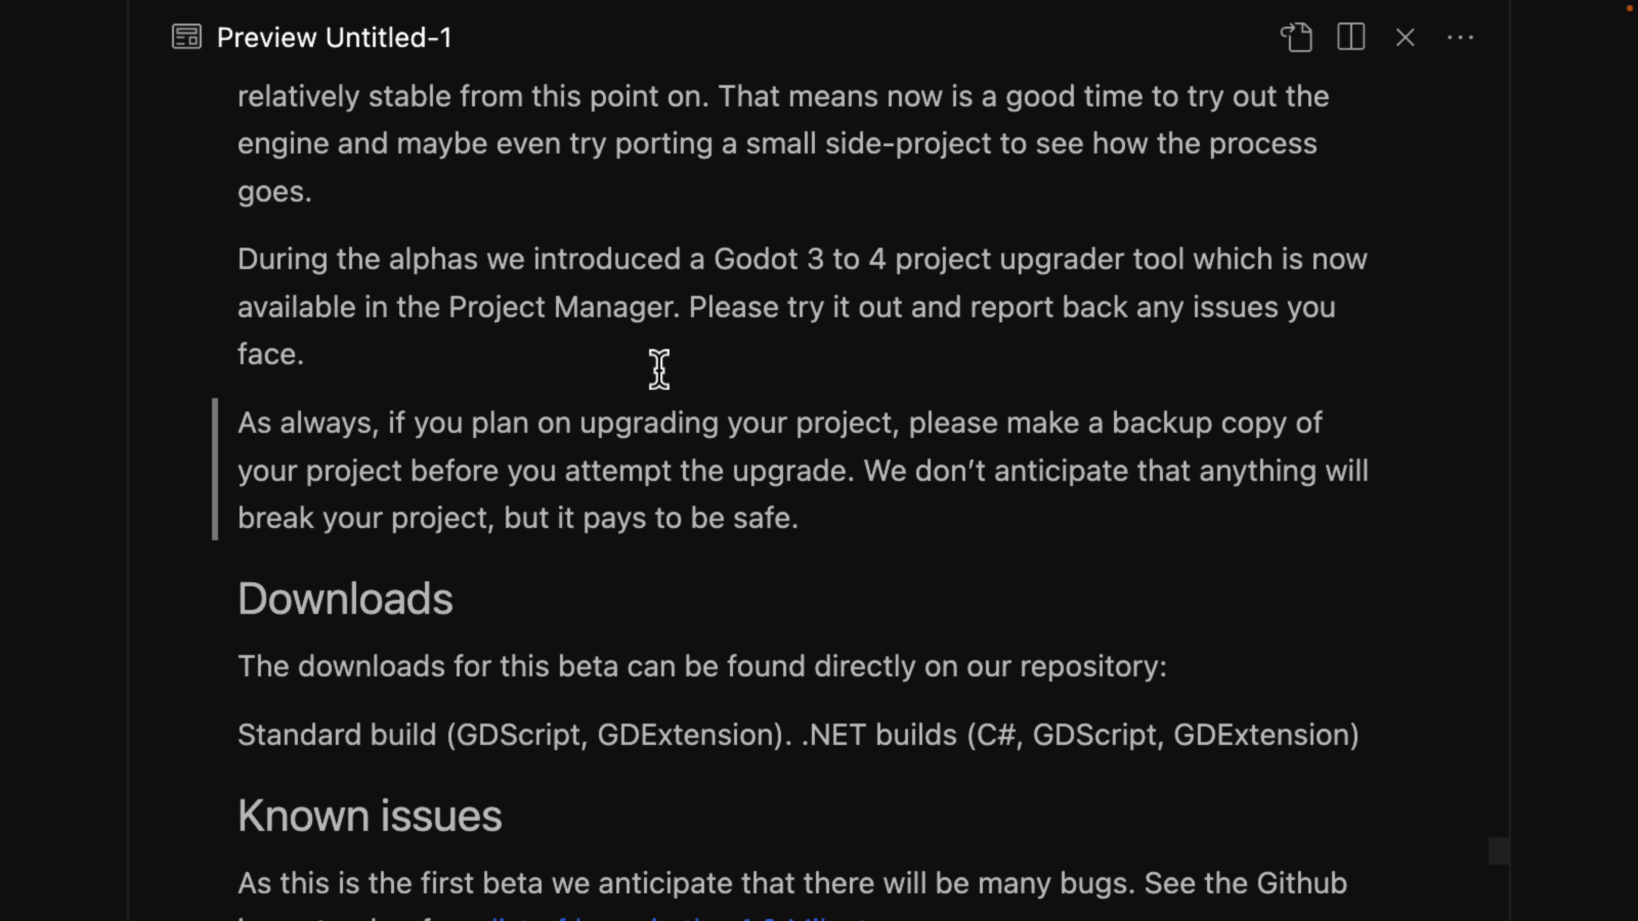
scroll(down, 3)
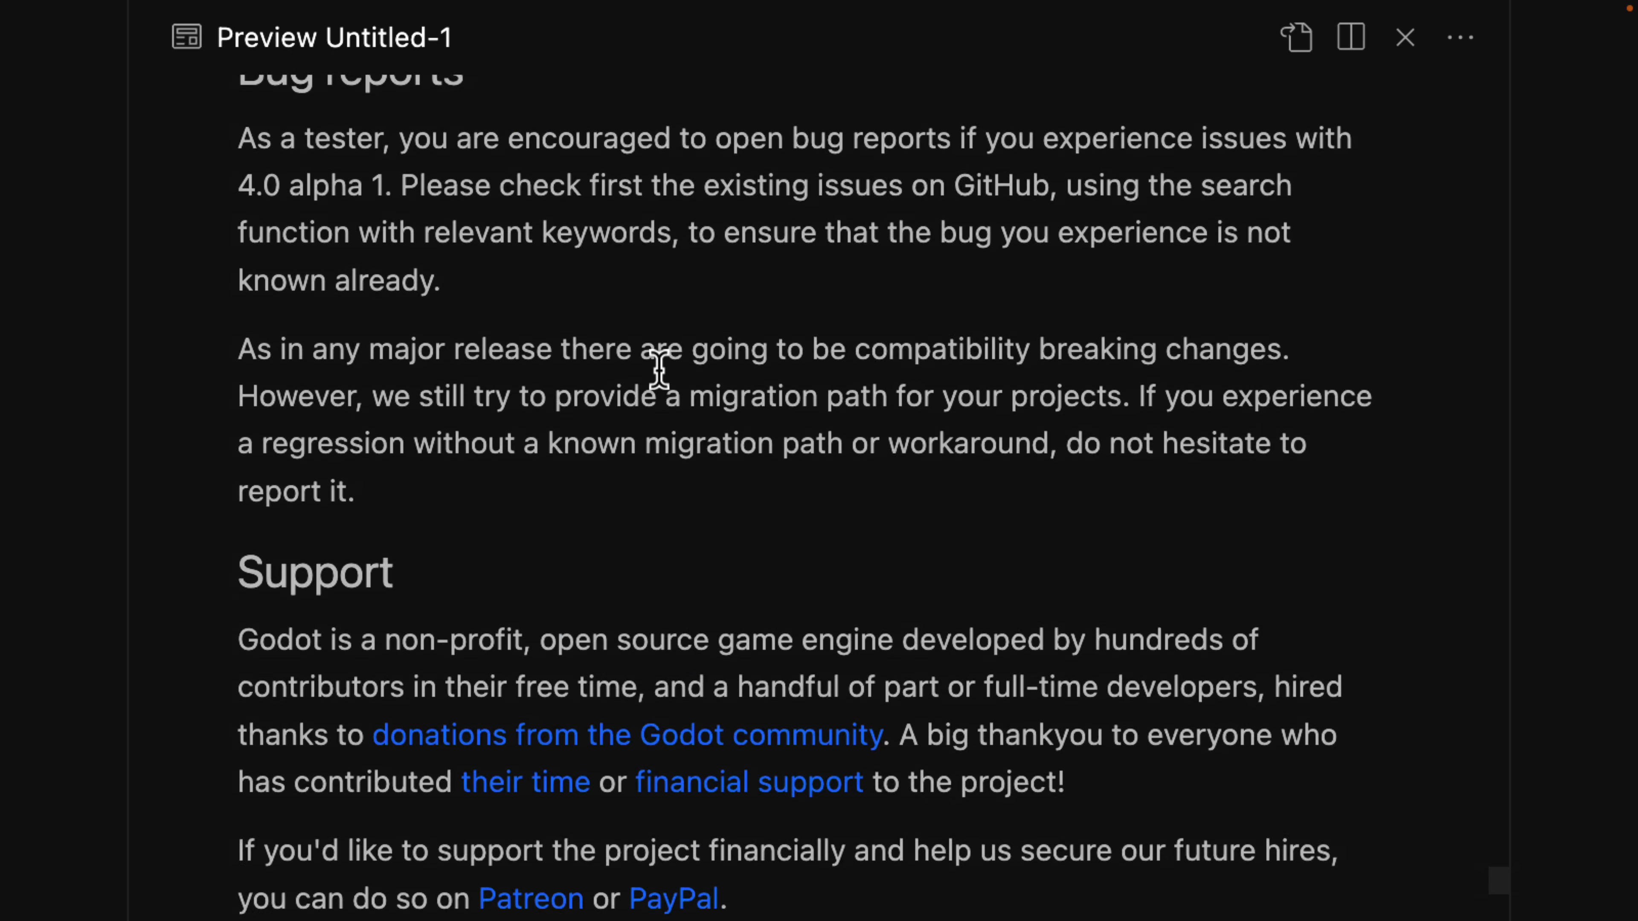
Step: Scroll the preview back to the introduction above the What's new heading
scroll(up, 3)
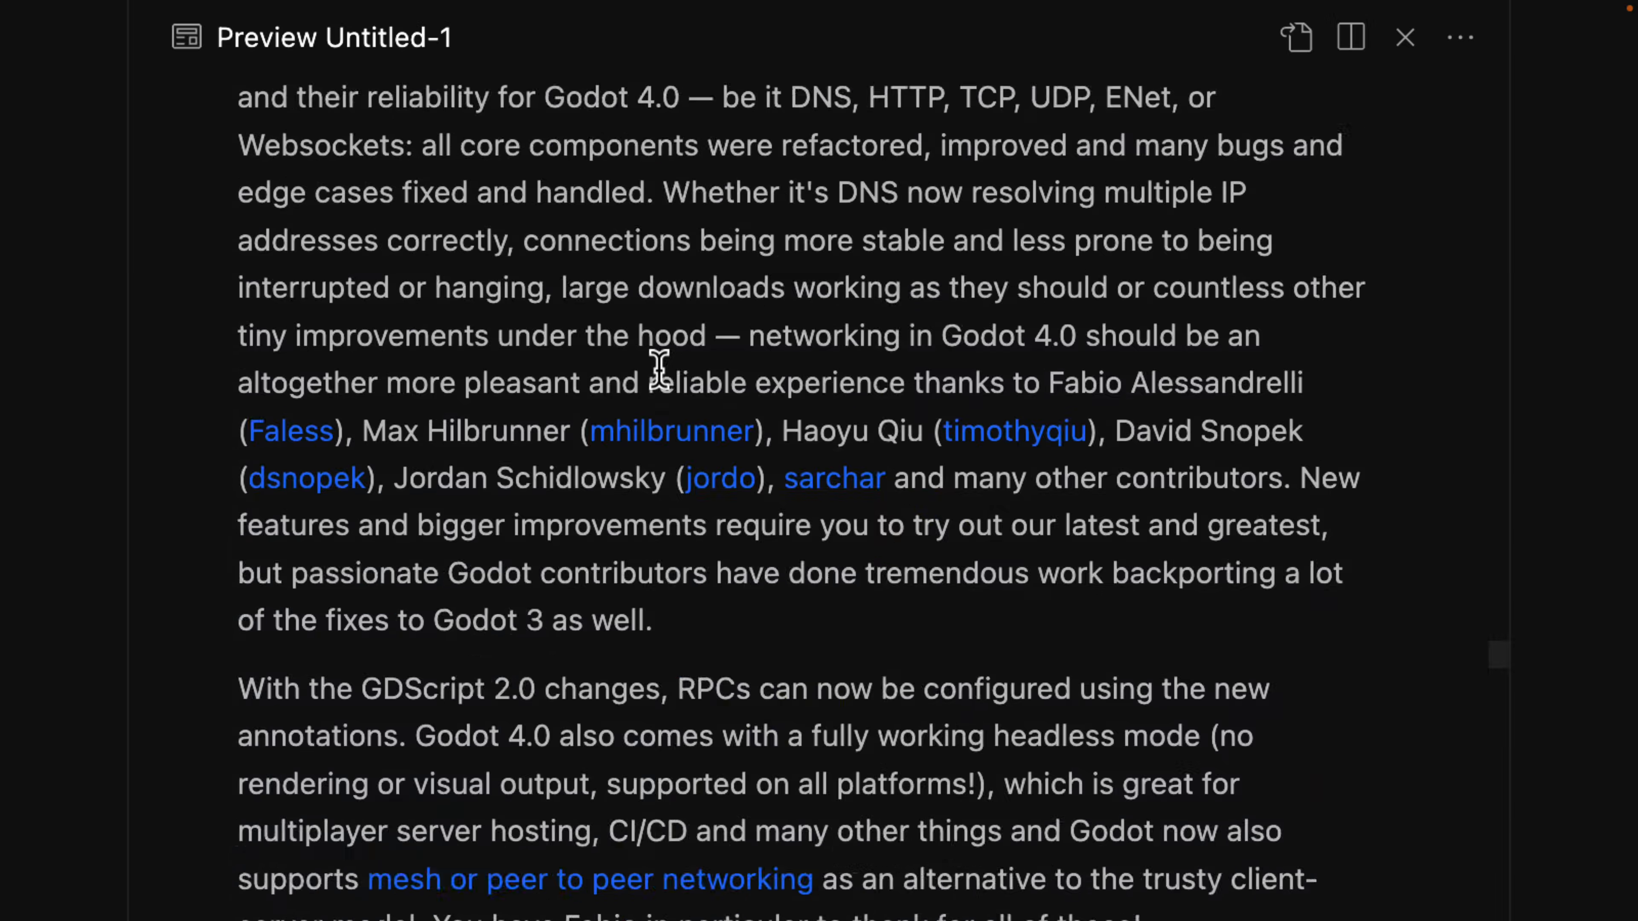
scroll(down, 3)
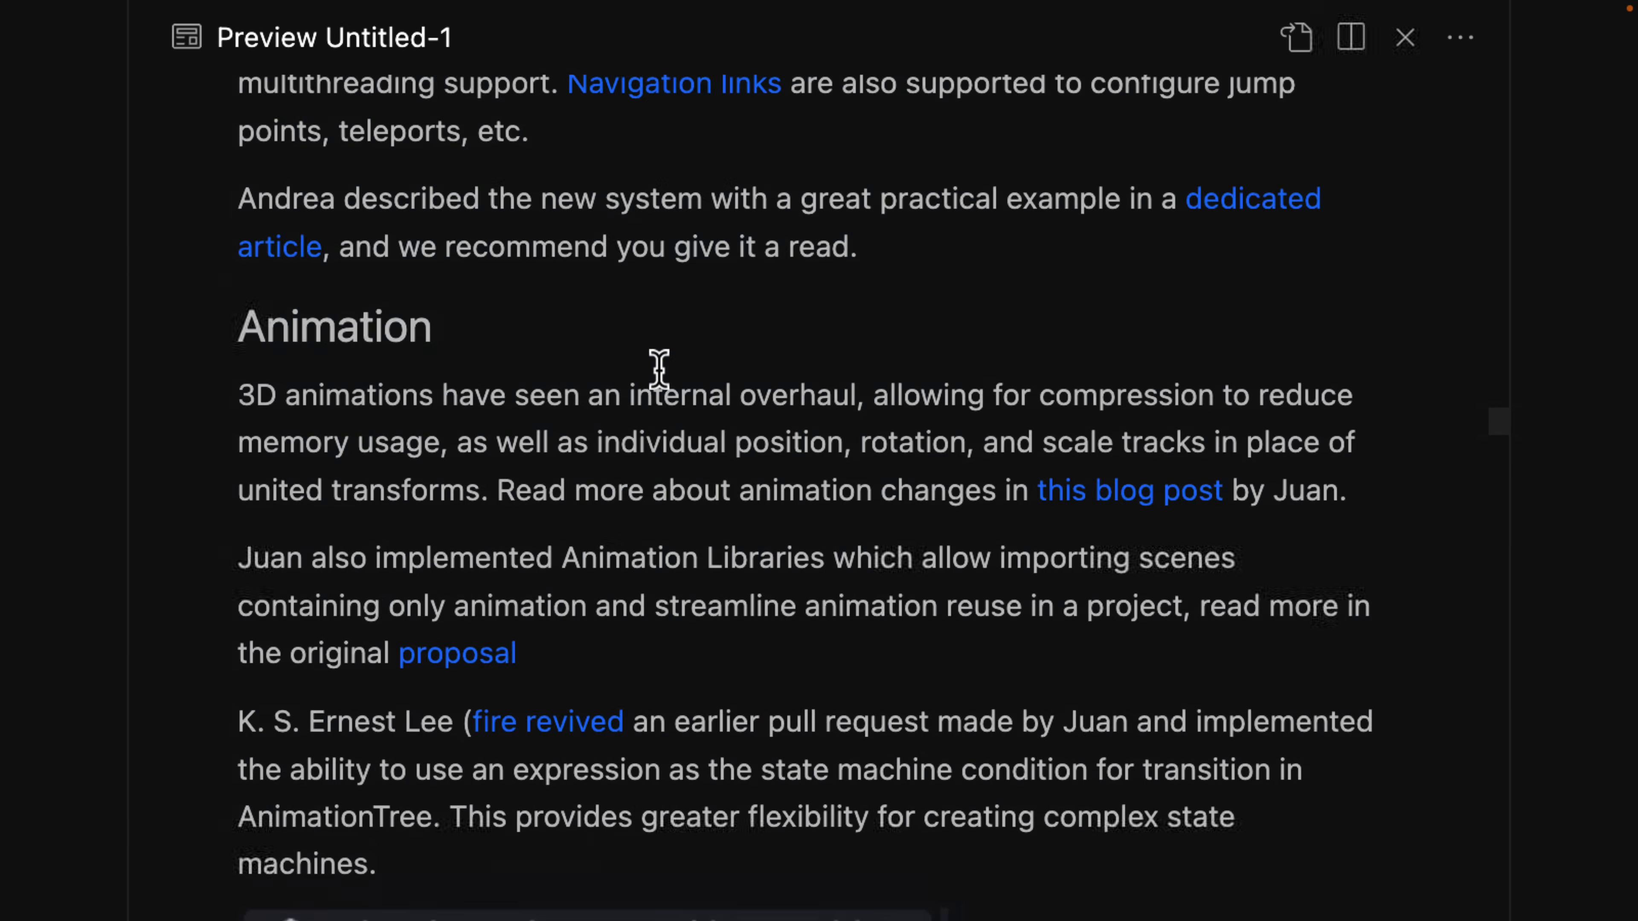
scroll(down, 3)
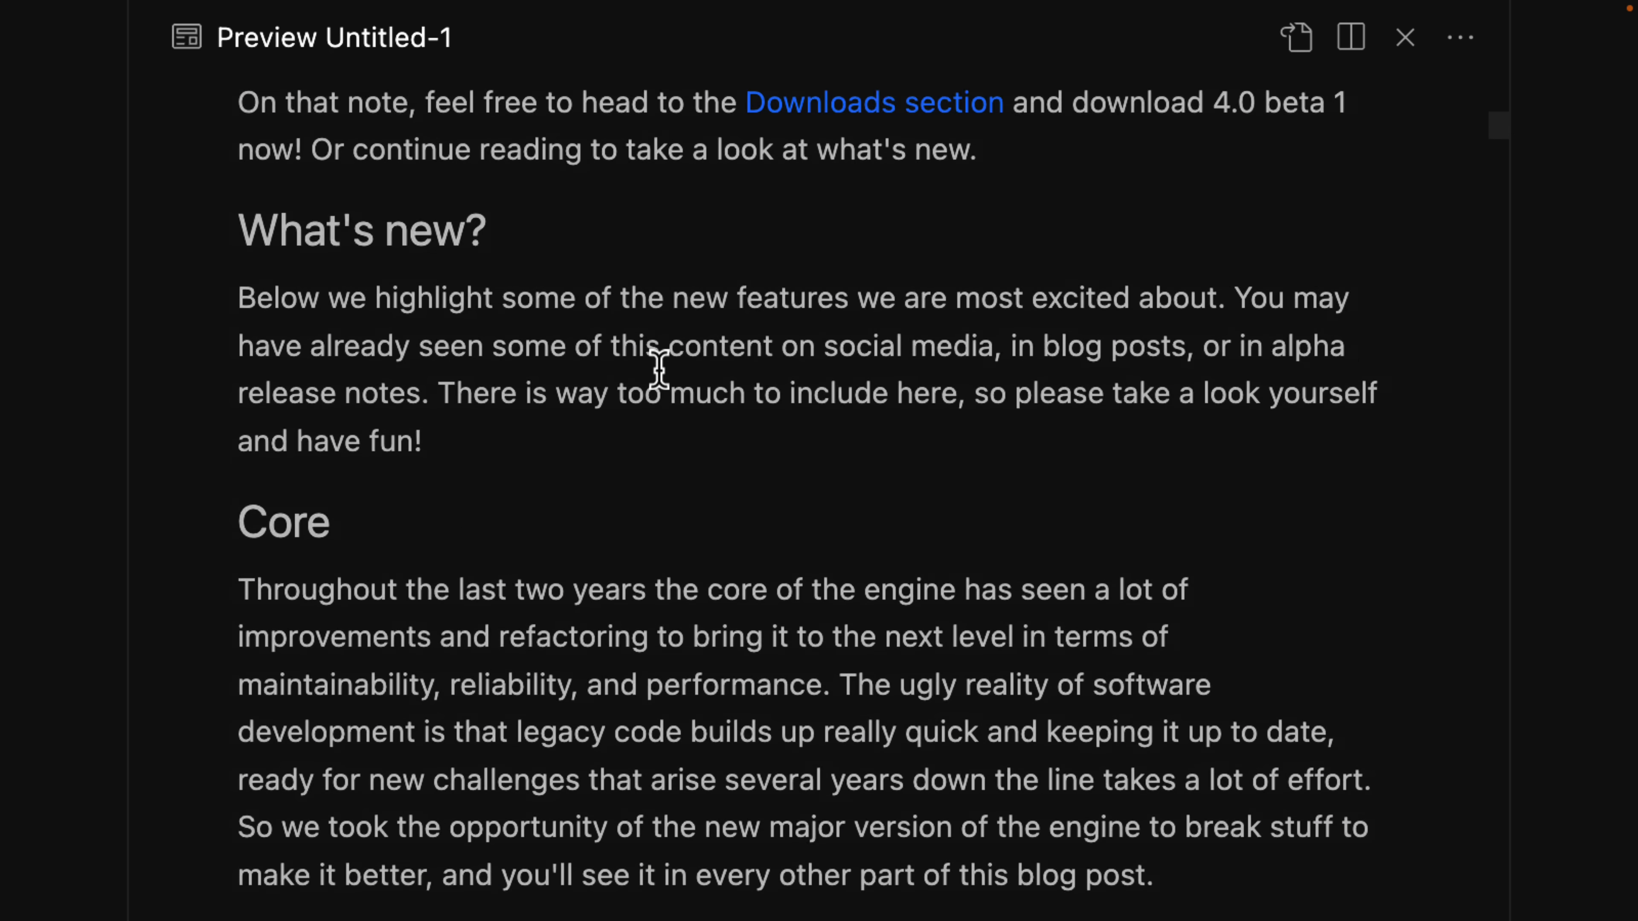
scroll(up, 3)
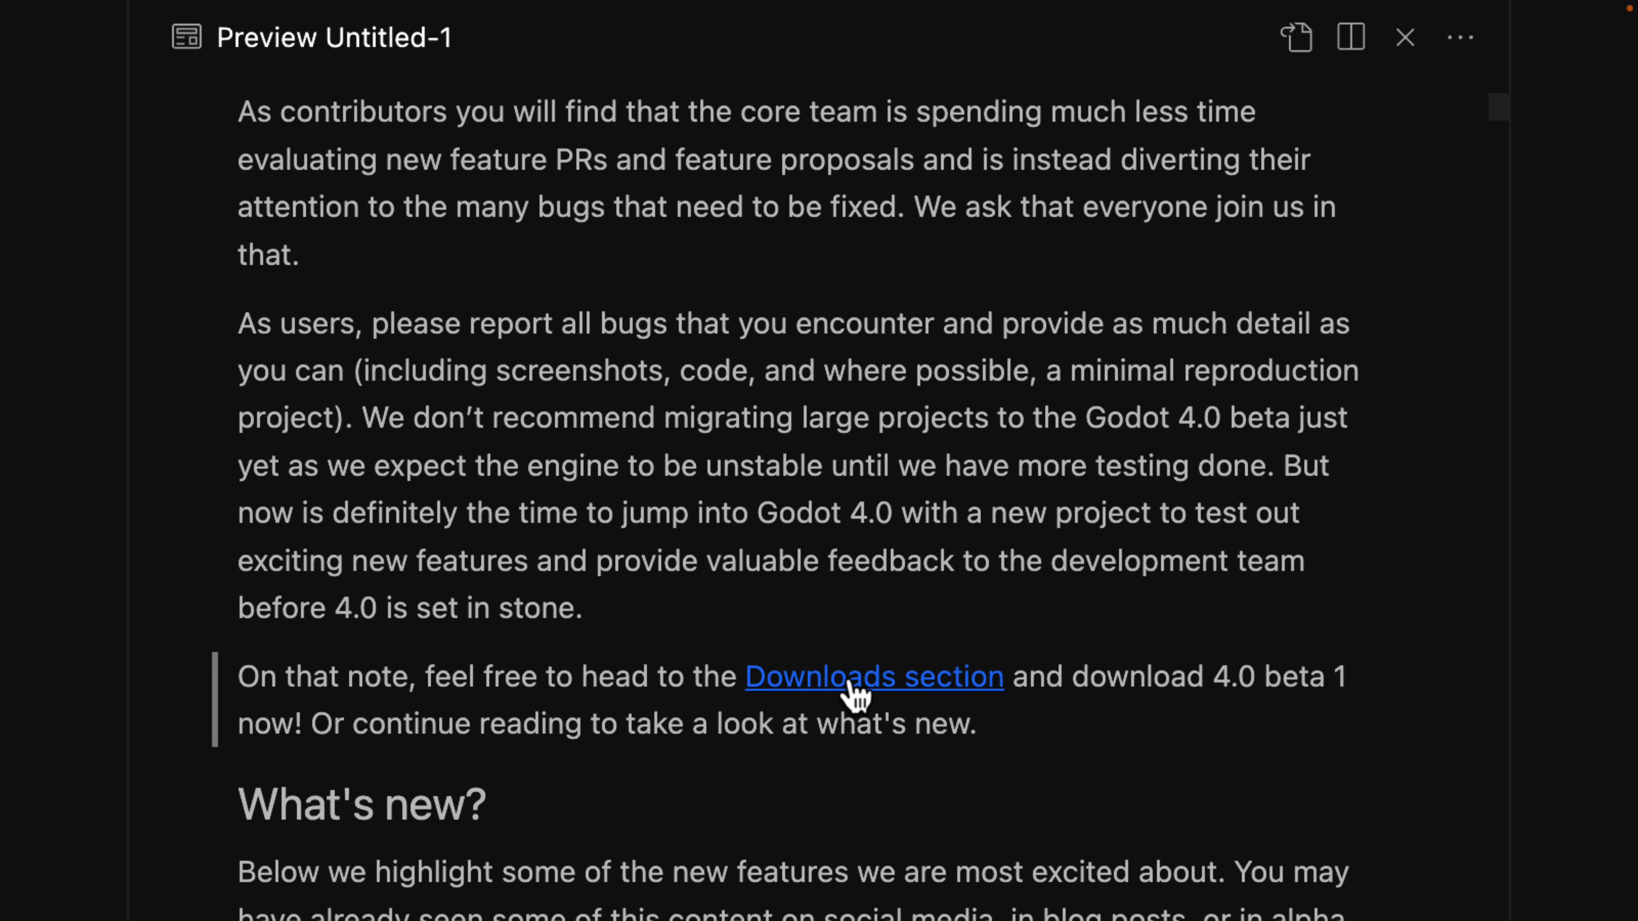